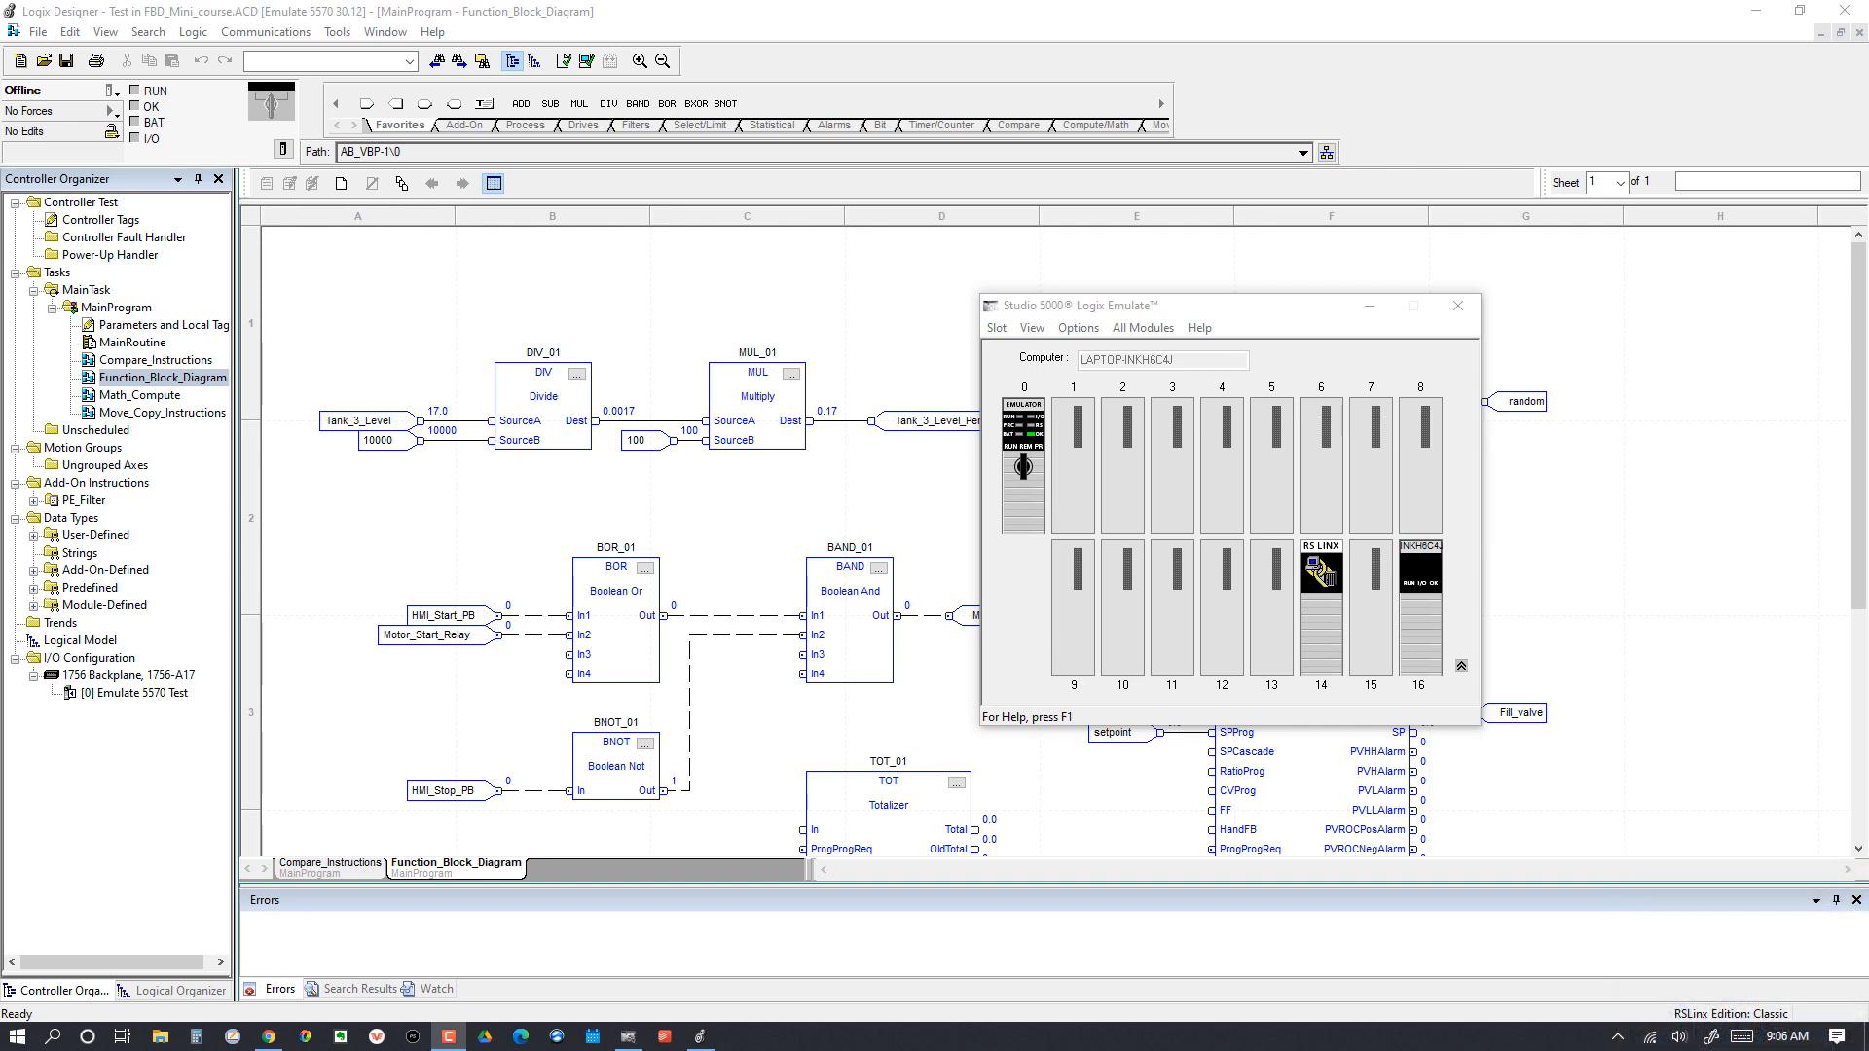
Step: Bring the Function_Block_Diagram routine forward and review its DIV, MUL, BOR, BAND, BNOT blocks
{"action": "left_click", "coordinate": [1456, 305]}
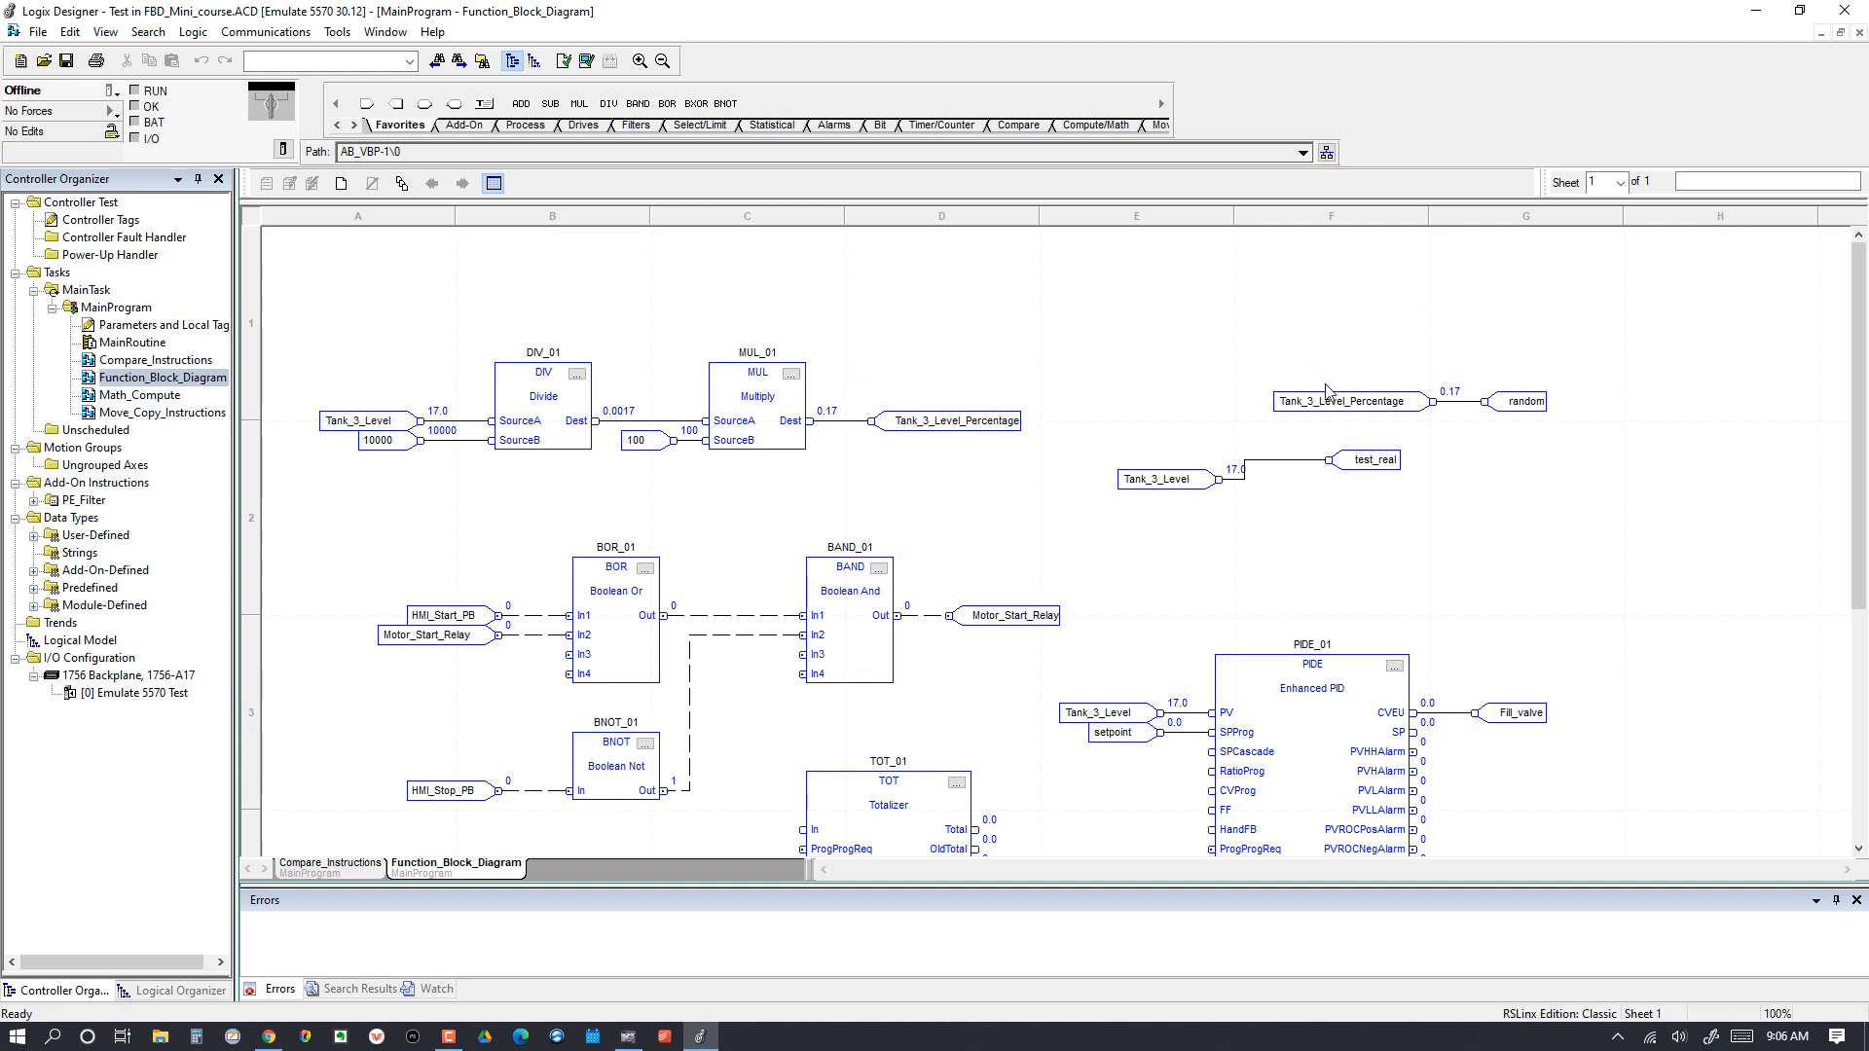
{"action": "mouse_move", "coordinate": [784, 438]}
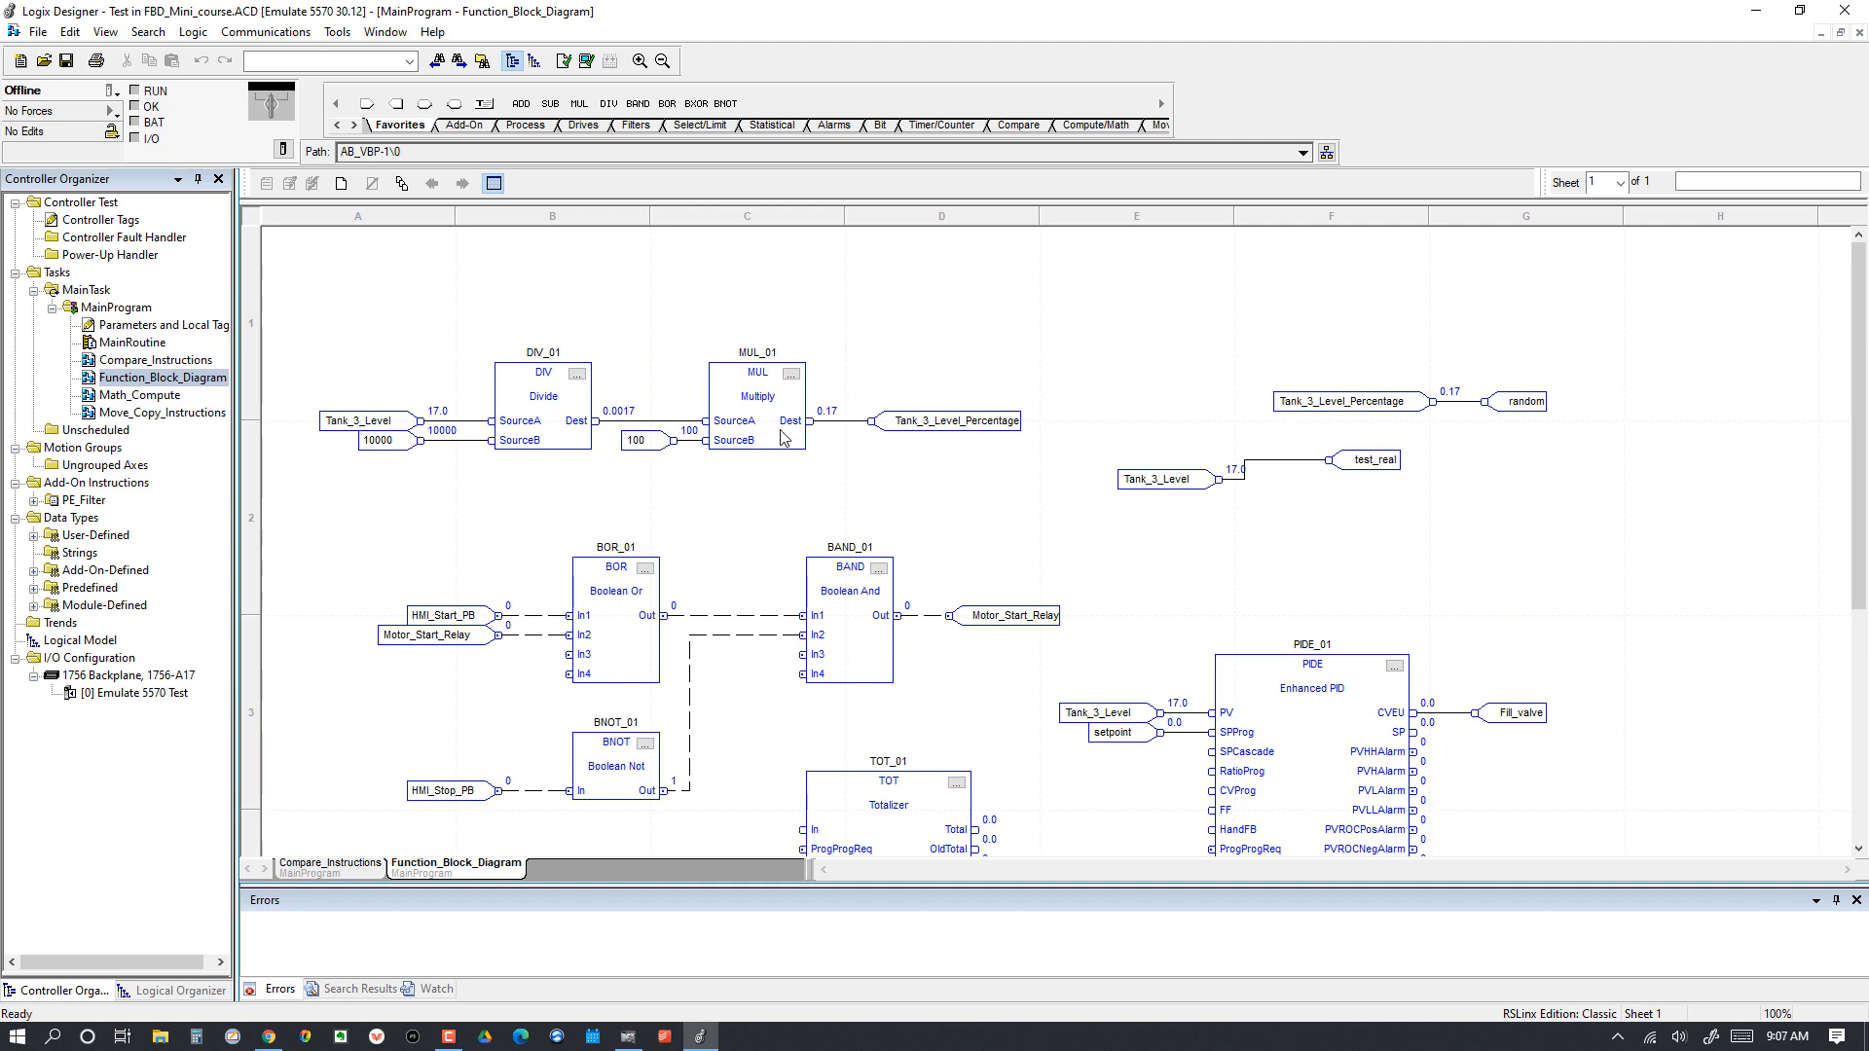
{"action": "scroll", "scroll_direction": "down", "scroll_amount": 3}
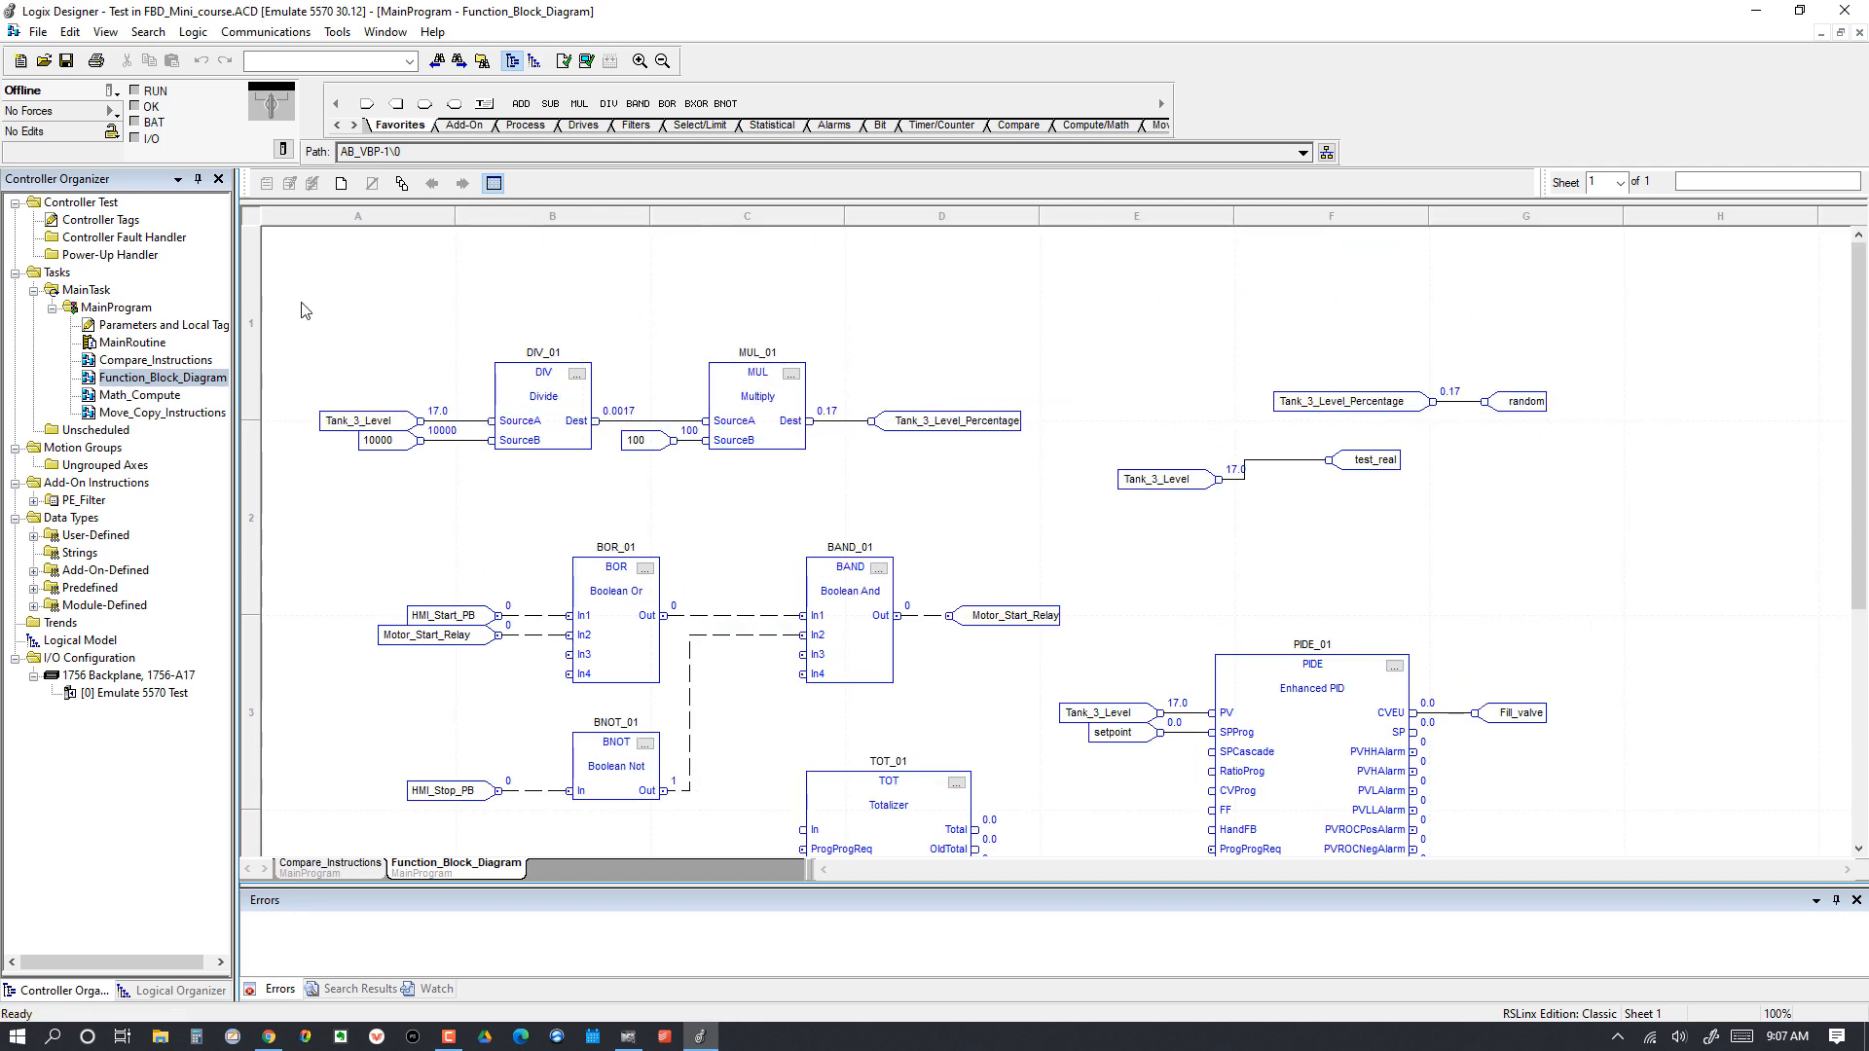
{"action": "mouse_move", "coordinate": [459, 442]}
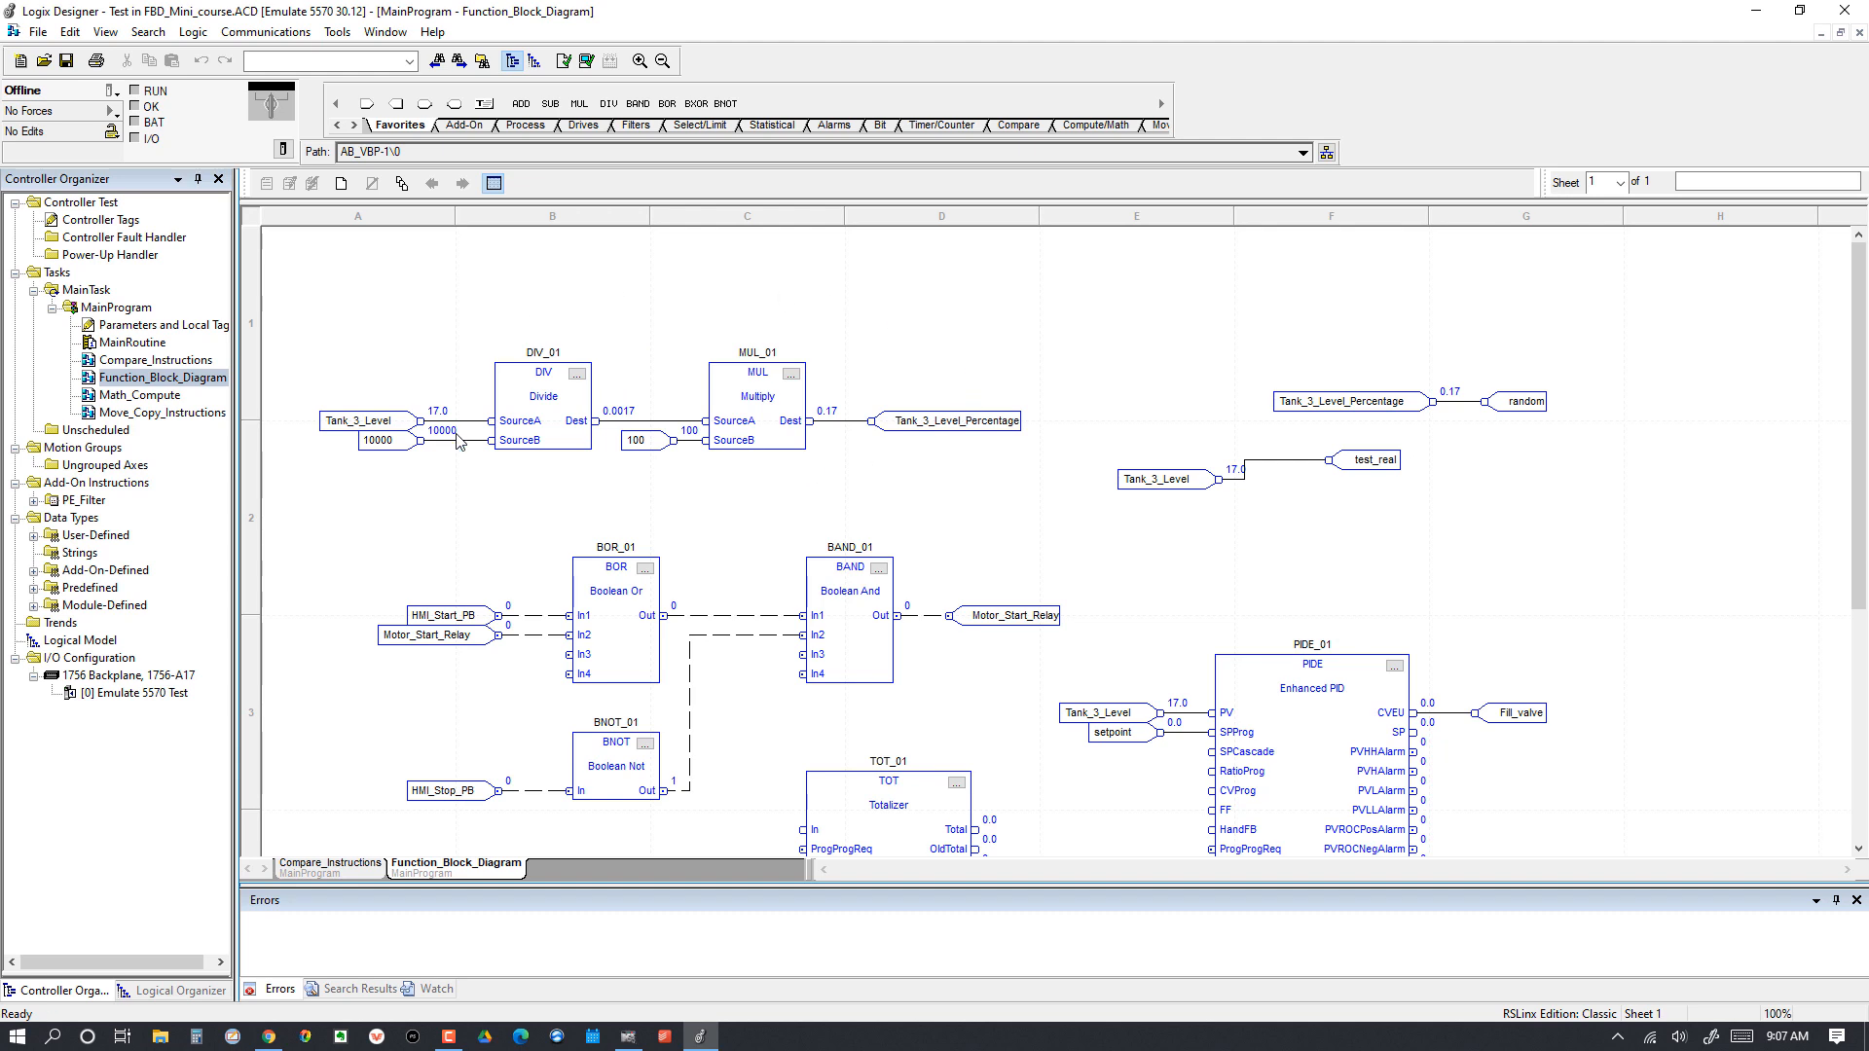
{"action": "mouse_move", "coordinate": [1236, 395]}
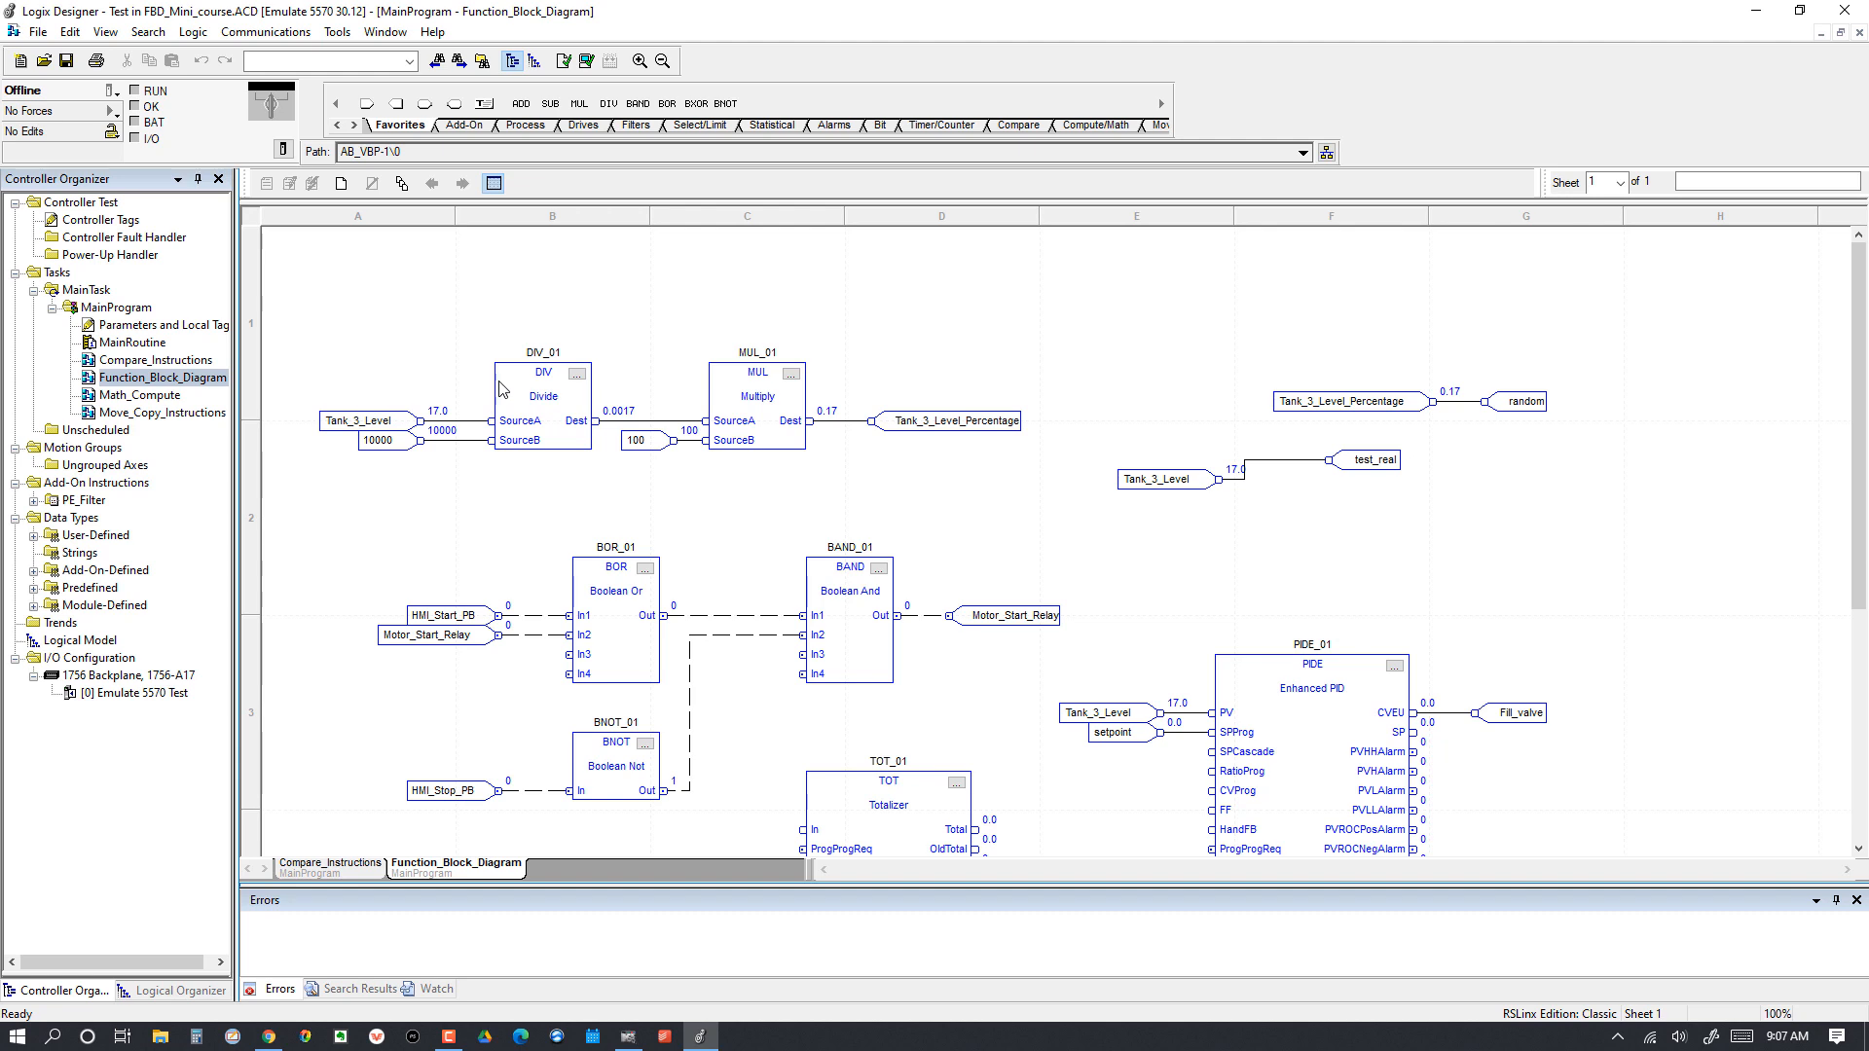
{"action": "mouse_move", "coordinate": [533, 397]}
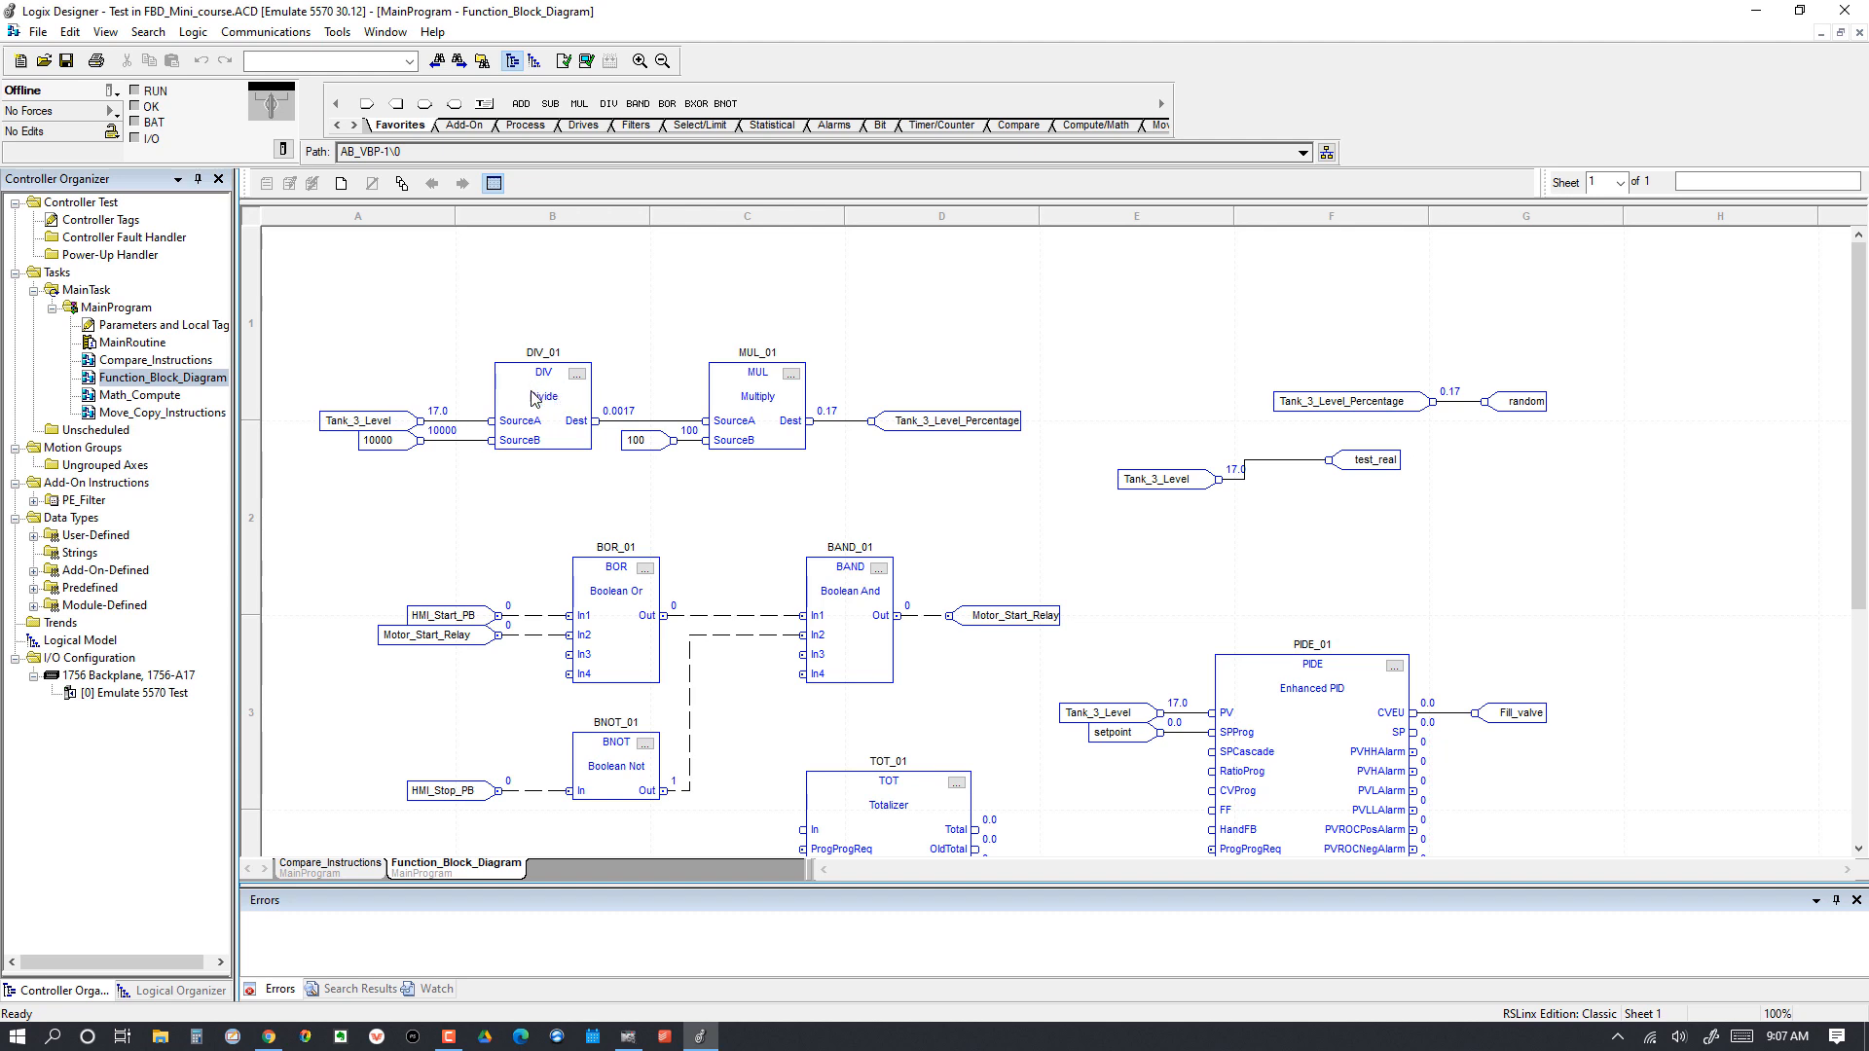
{"action": "mouse_move", "coordinate": [773, 432]}
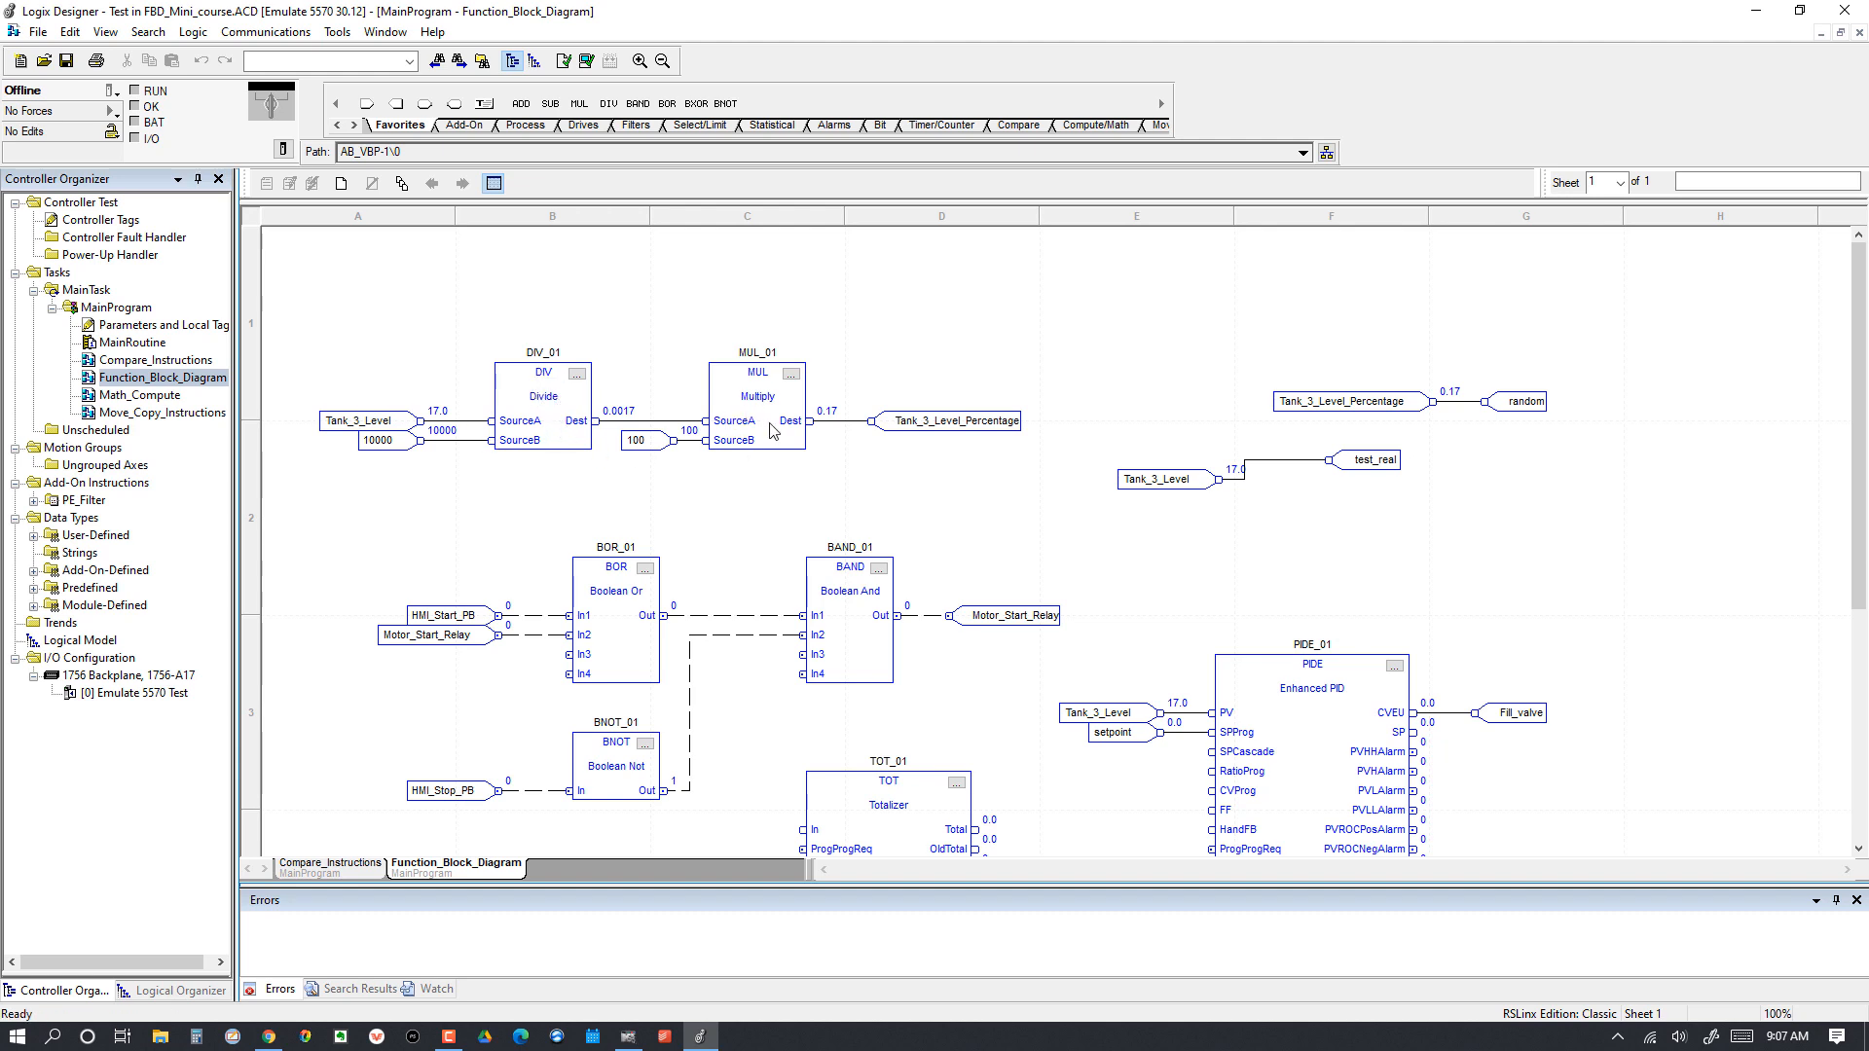
{"action": "mouse_move", "coordinate": [483, 481]}
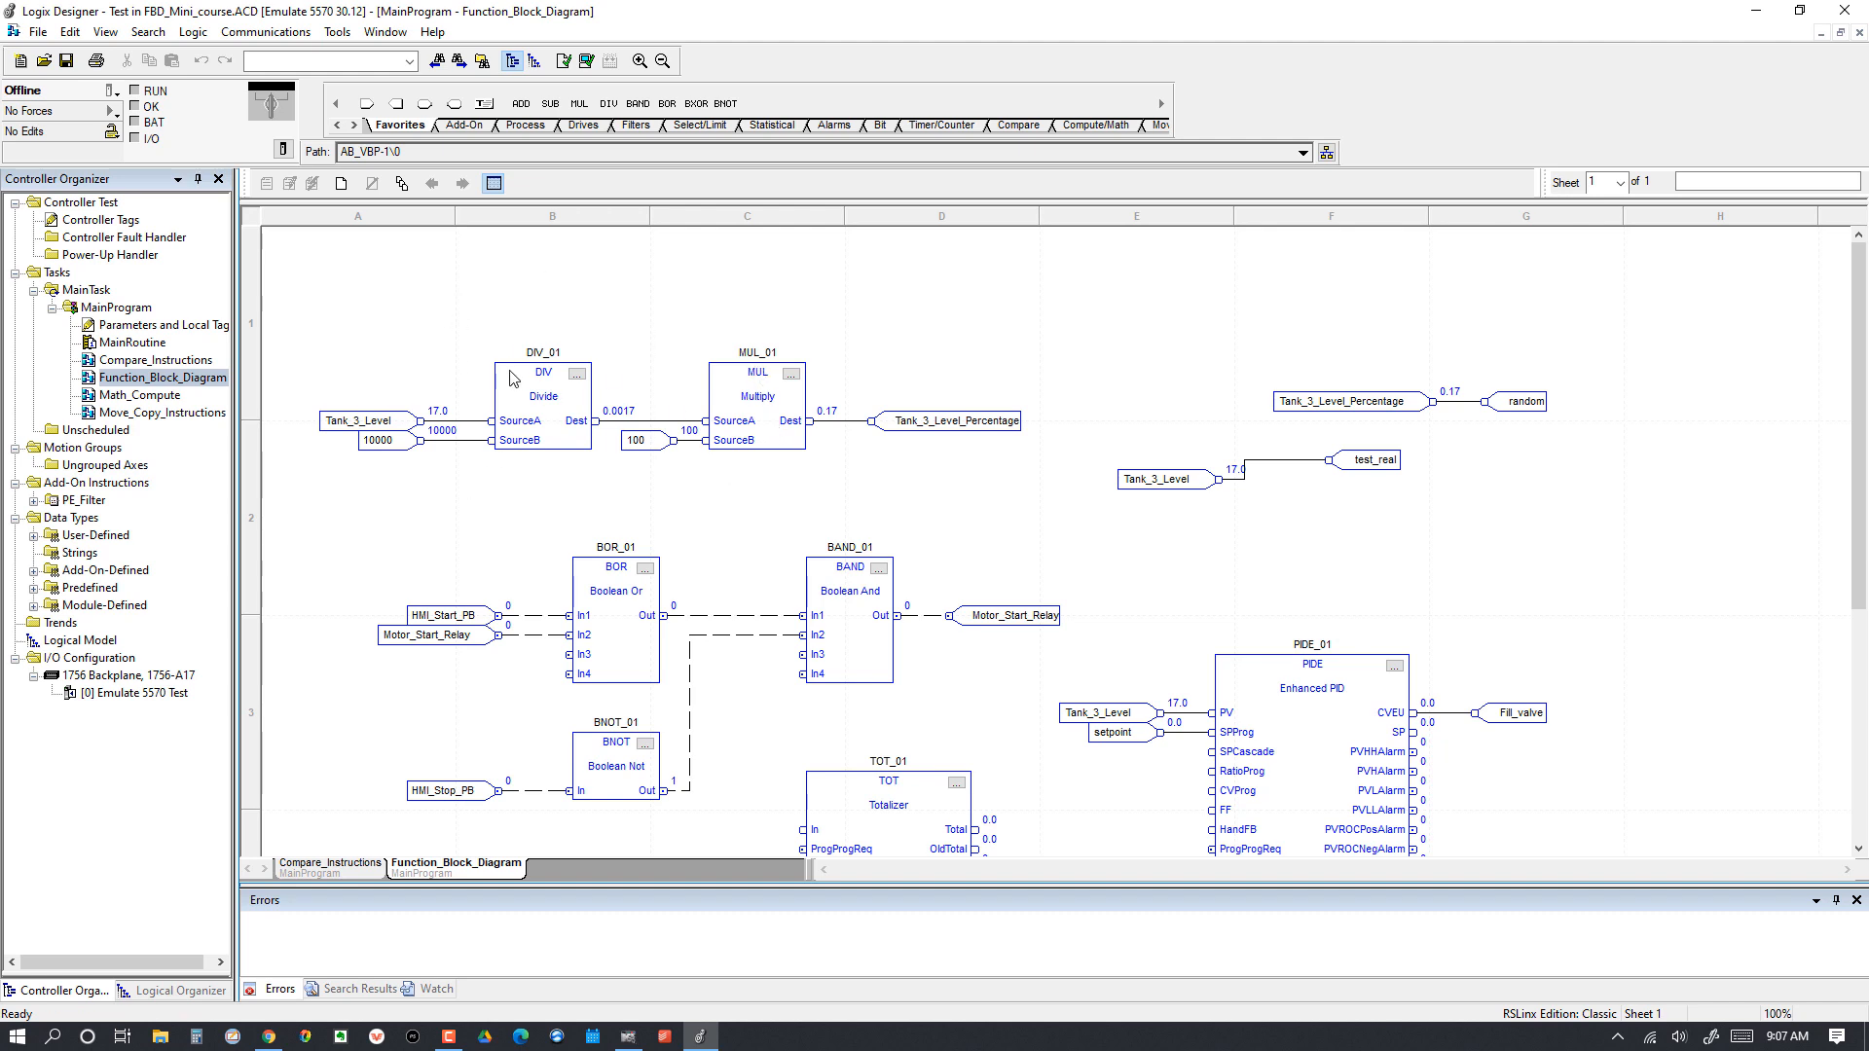
{"action": "mouse_move", "coordinate": [832, 428]}
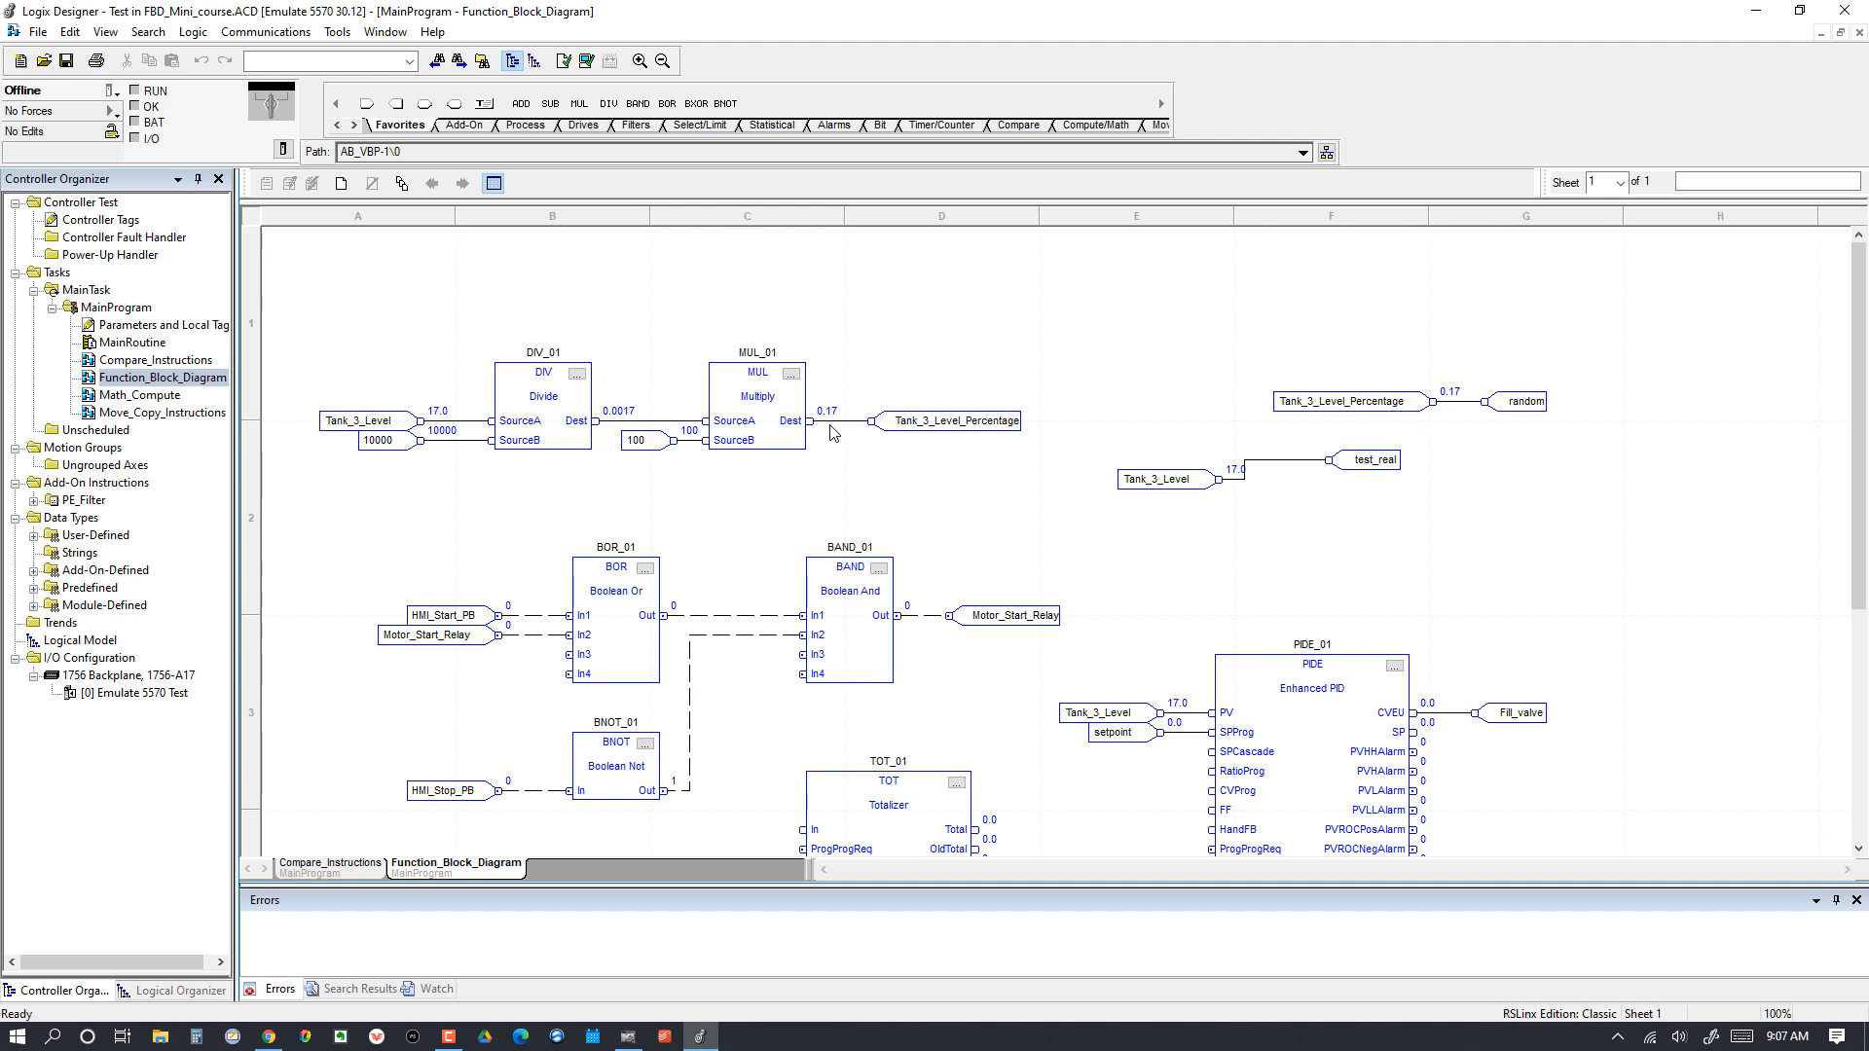
{"action": "mouse_move", "coordinate": [827, 455]}
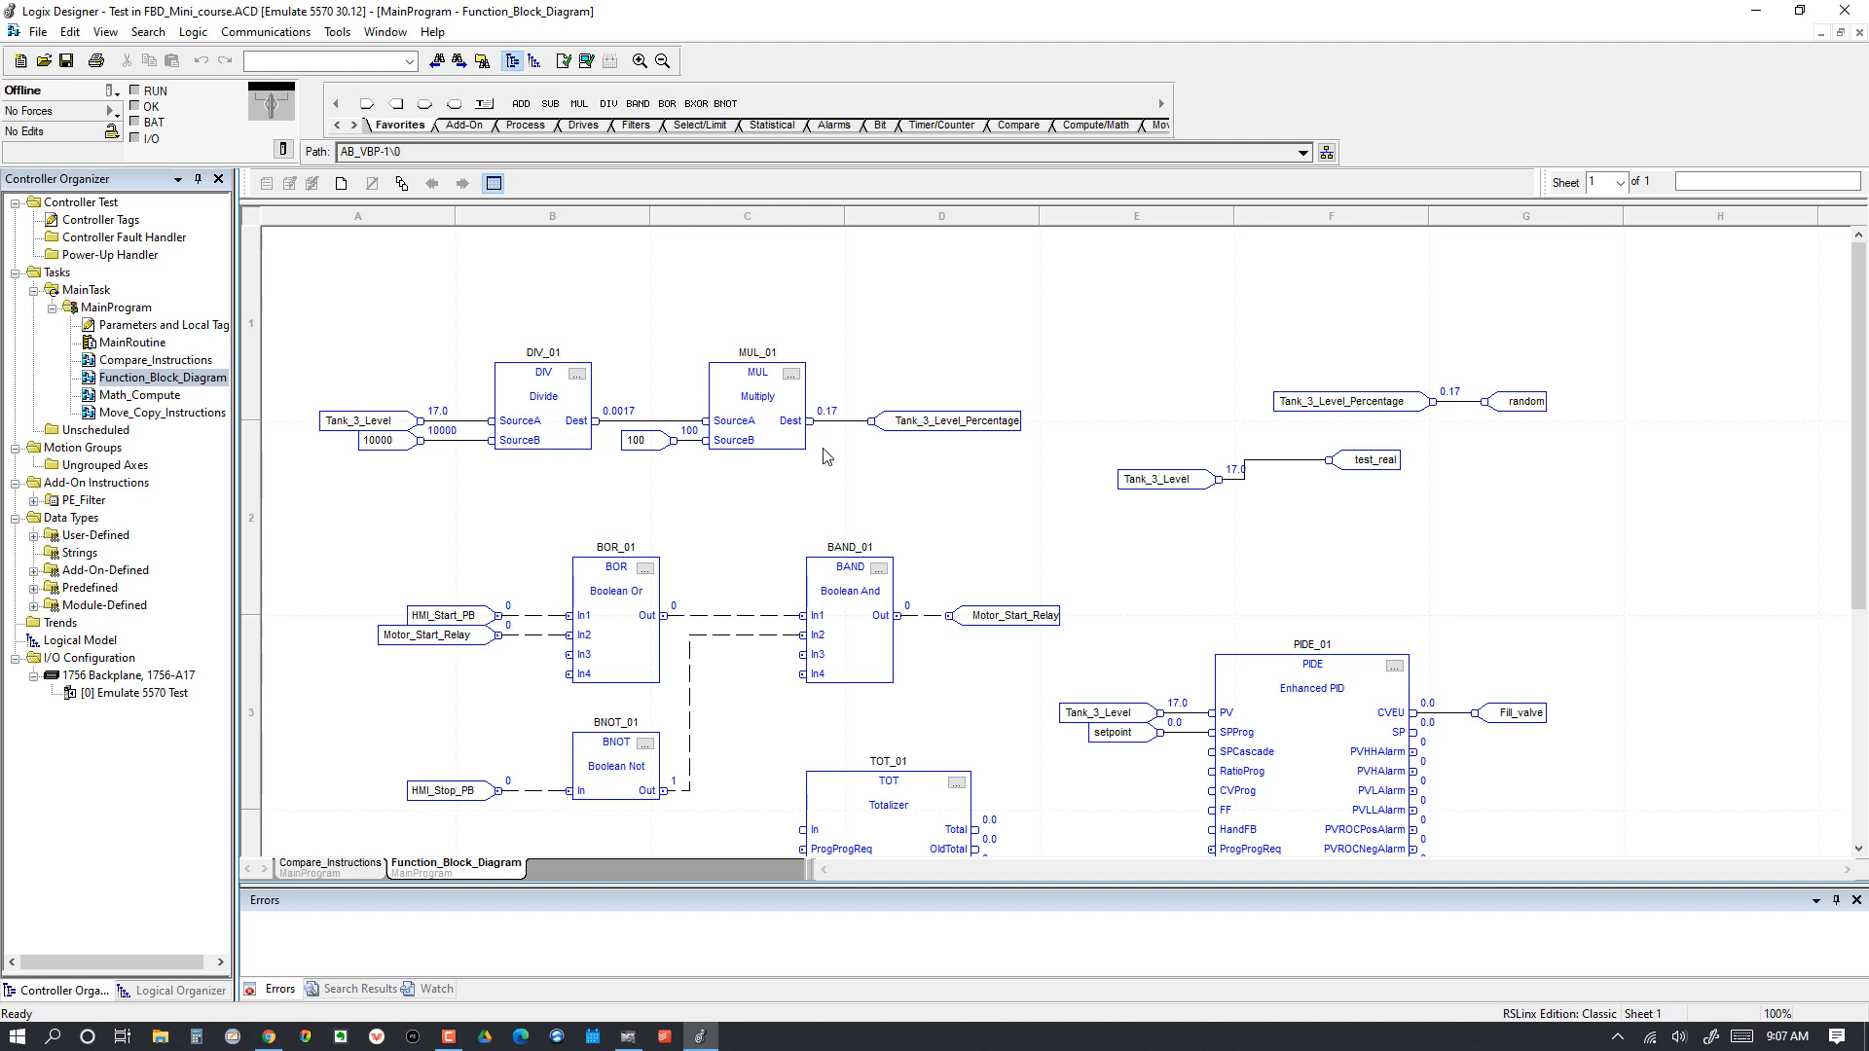
{"action": "mouse_move", "coordinate": [500, 315]}
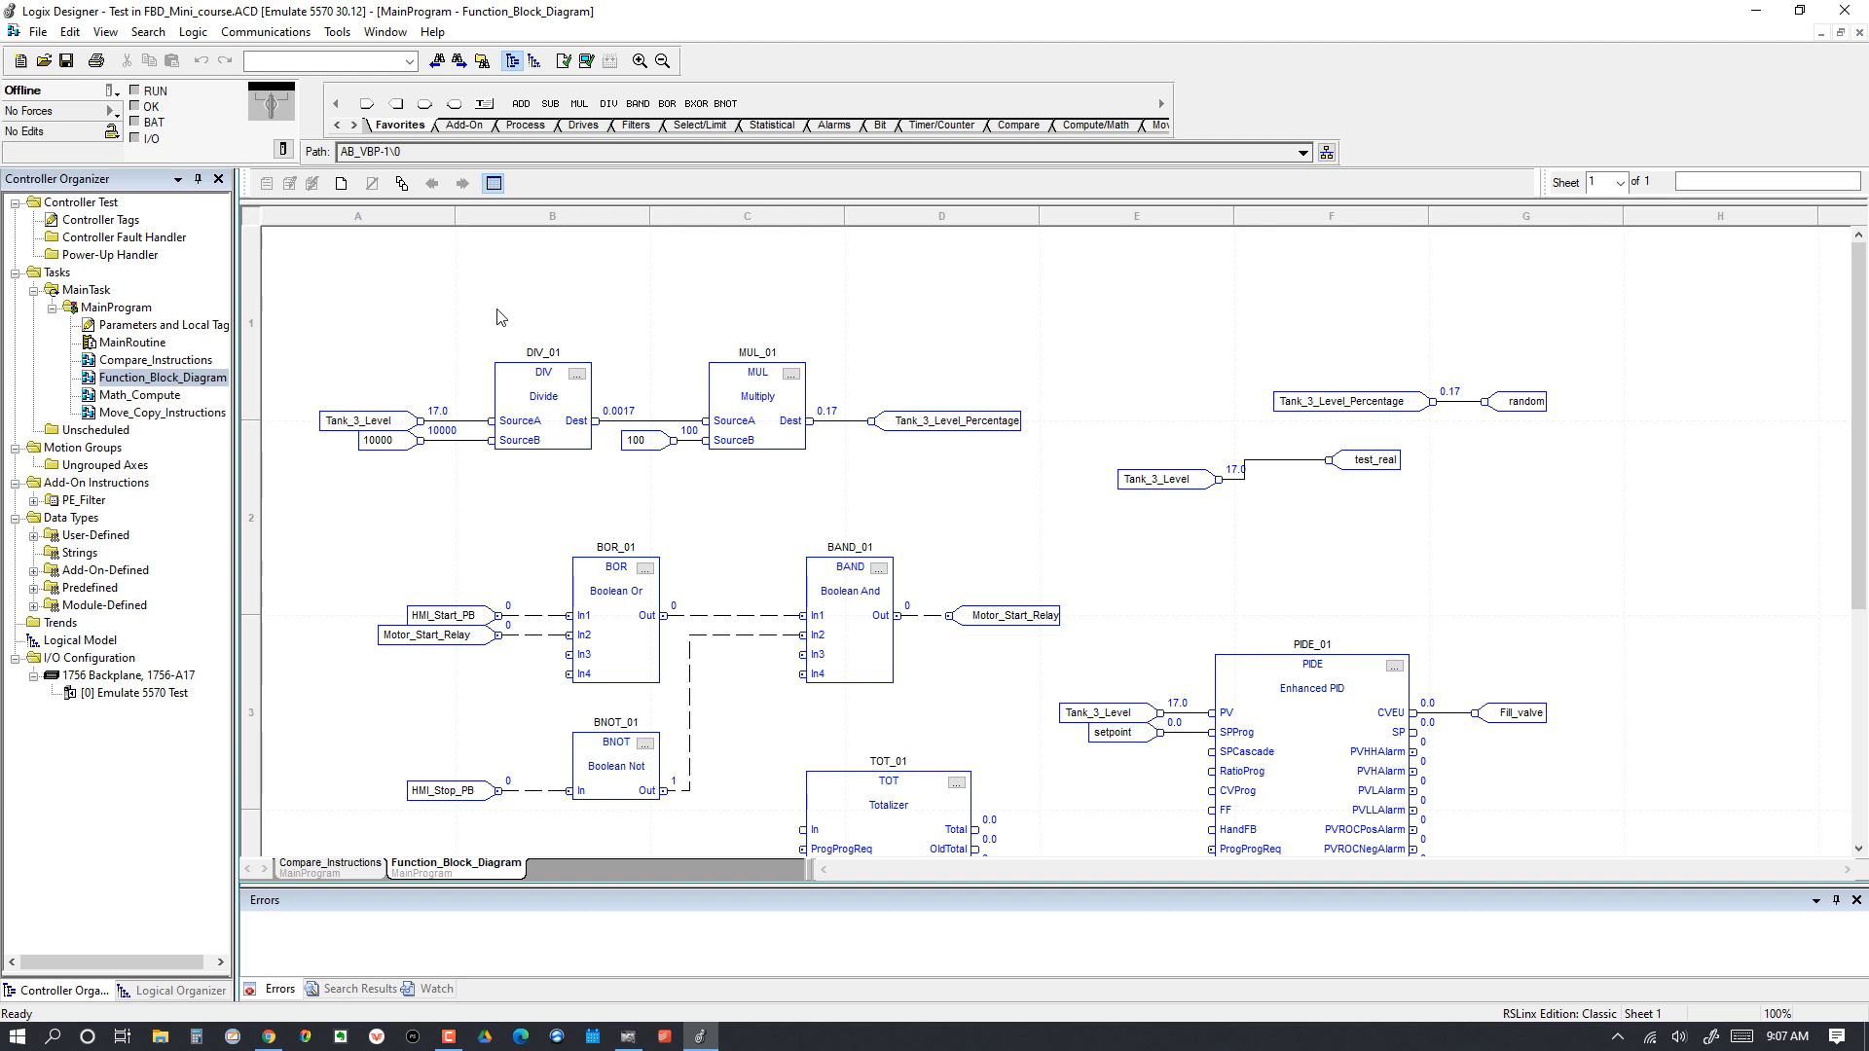
{"action": "mouse_move", "coordinate": [572, 325]}
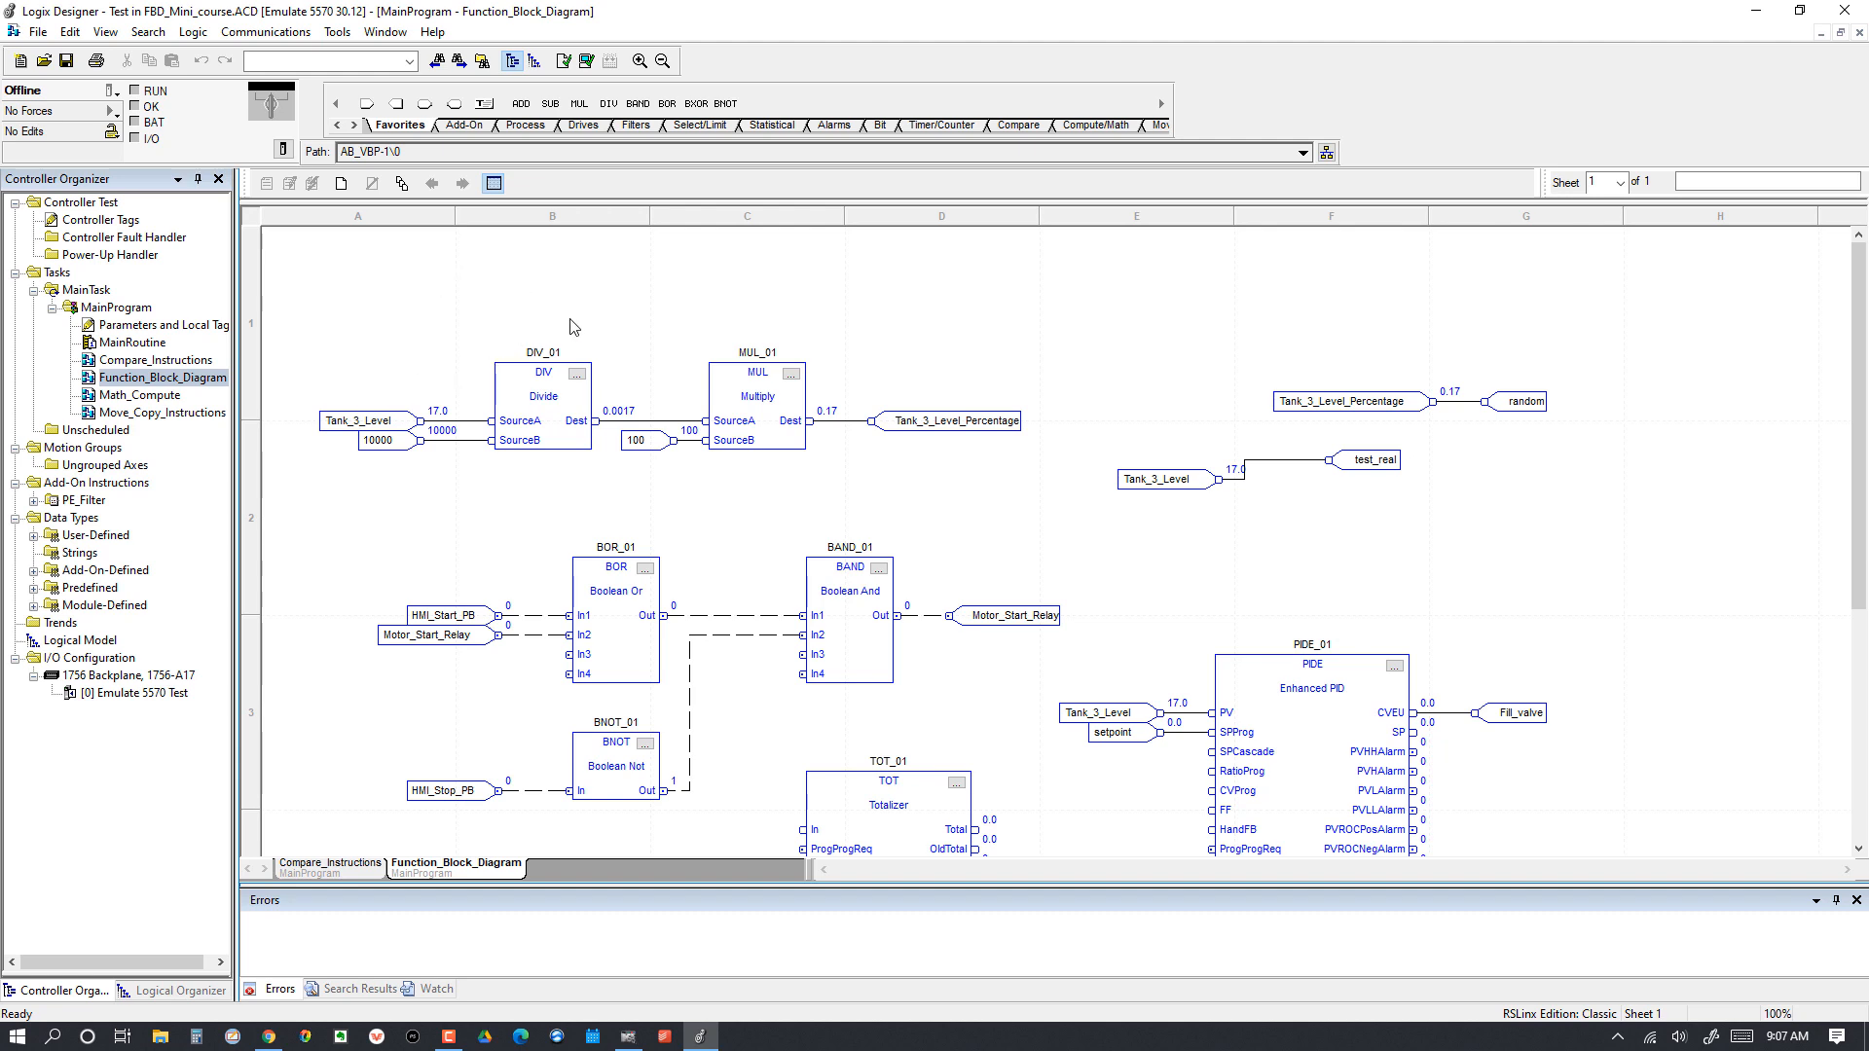
{"action": "mouse_move", "coordinate": [554, 401]}
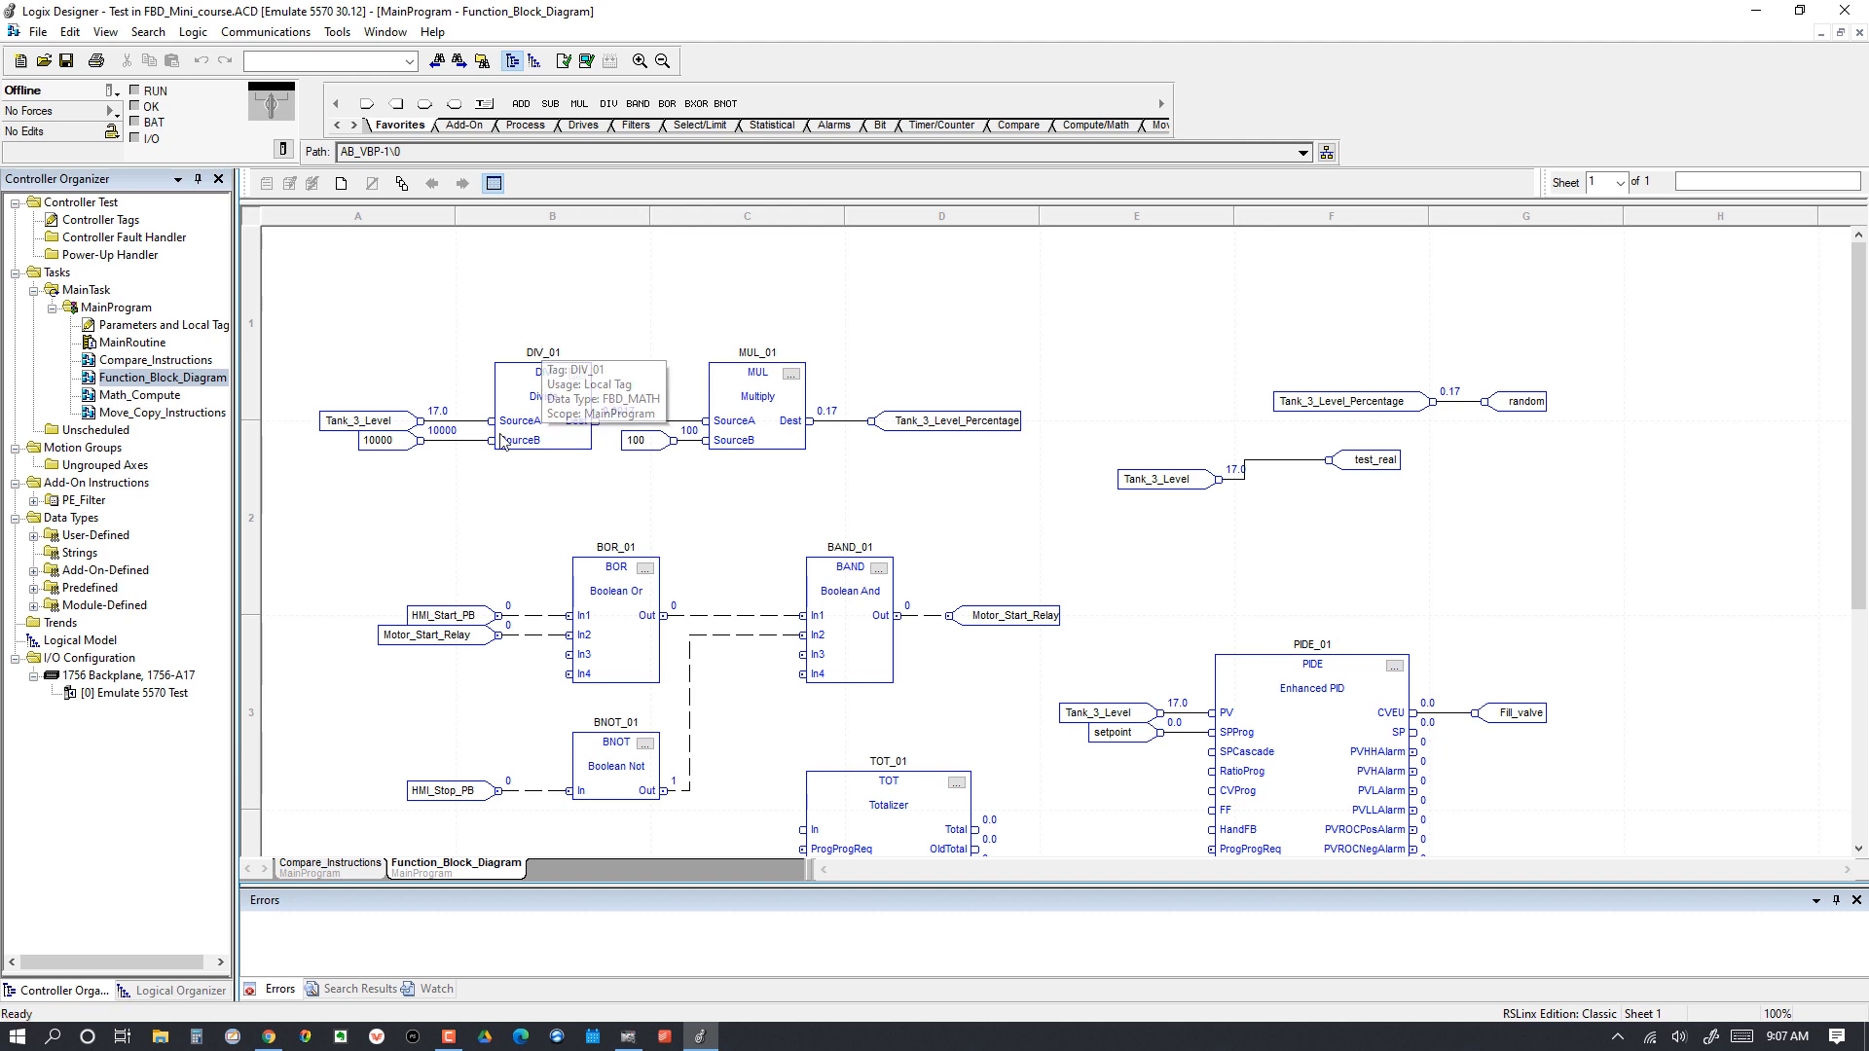
{"action": "mouse_move", "coordinate": [745, 409]}
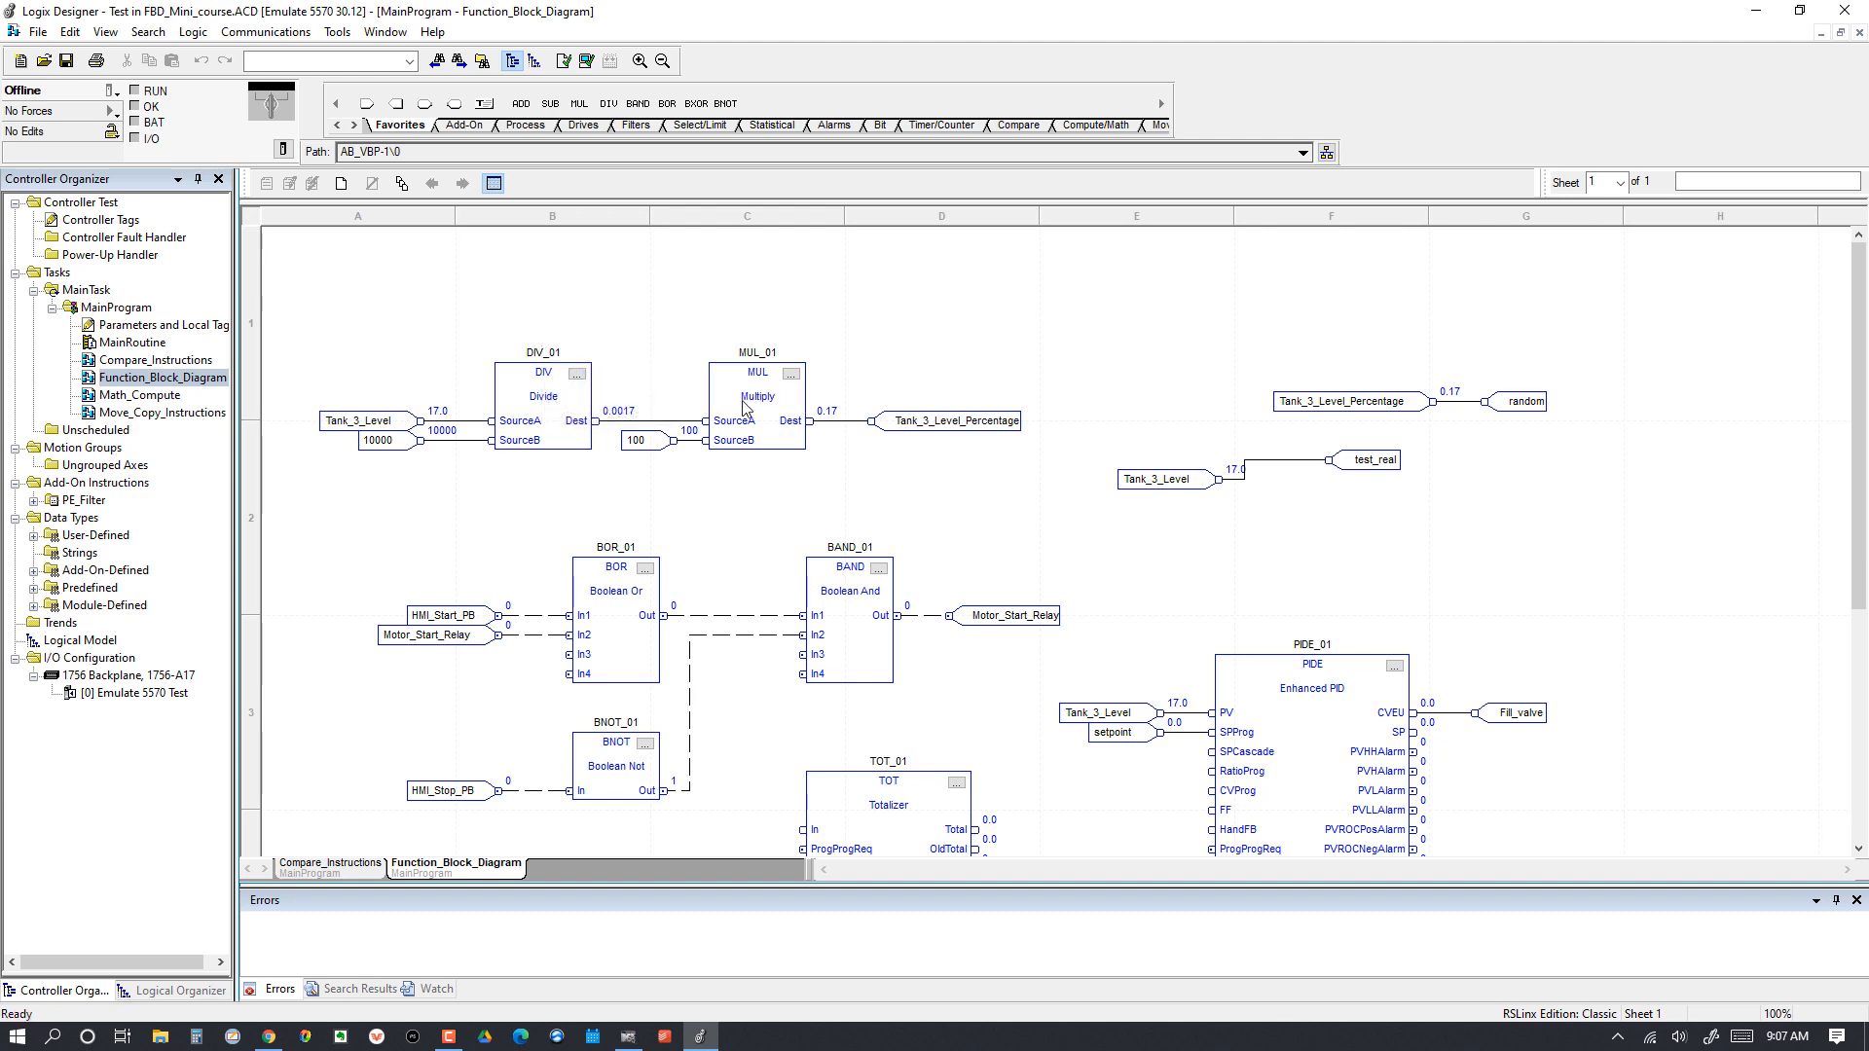
{"action": "mouse_move", "coordinate": [773, 403]}
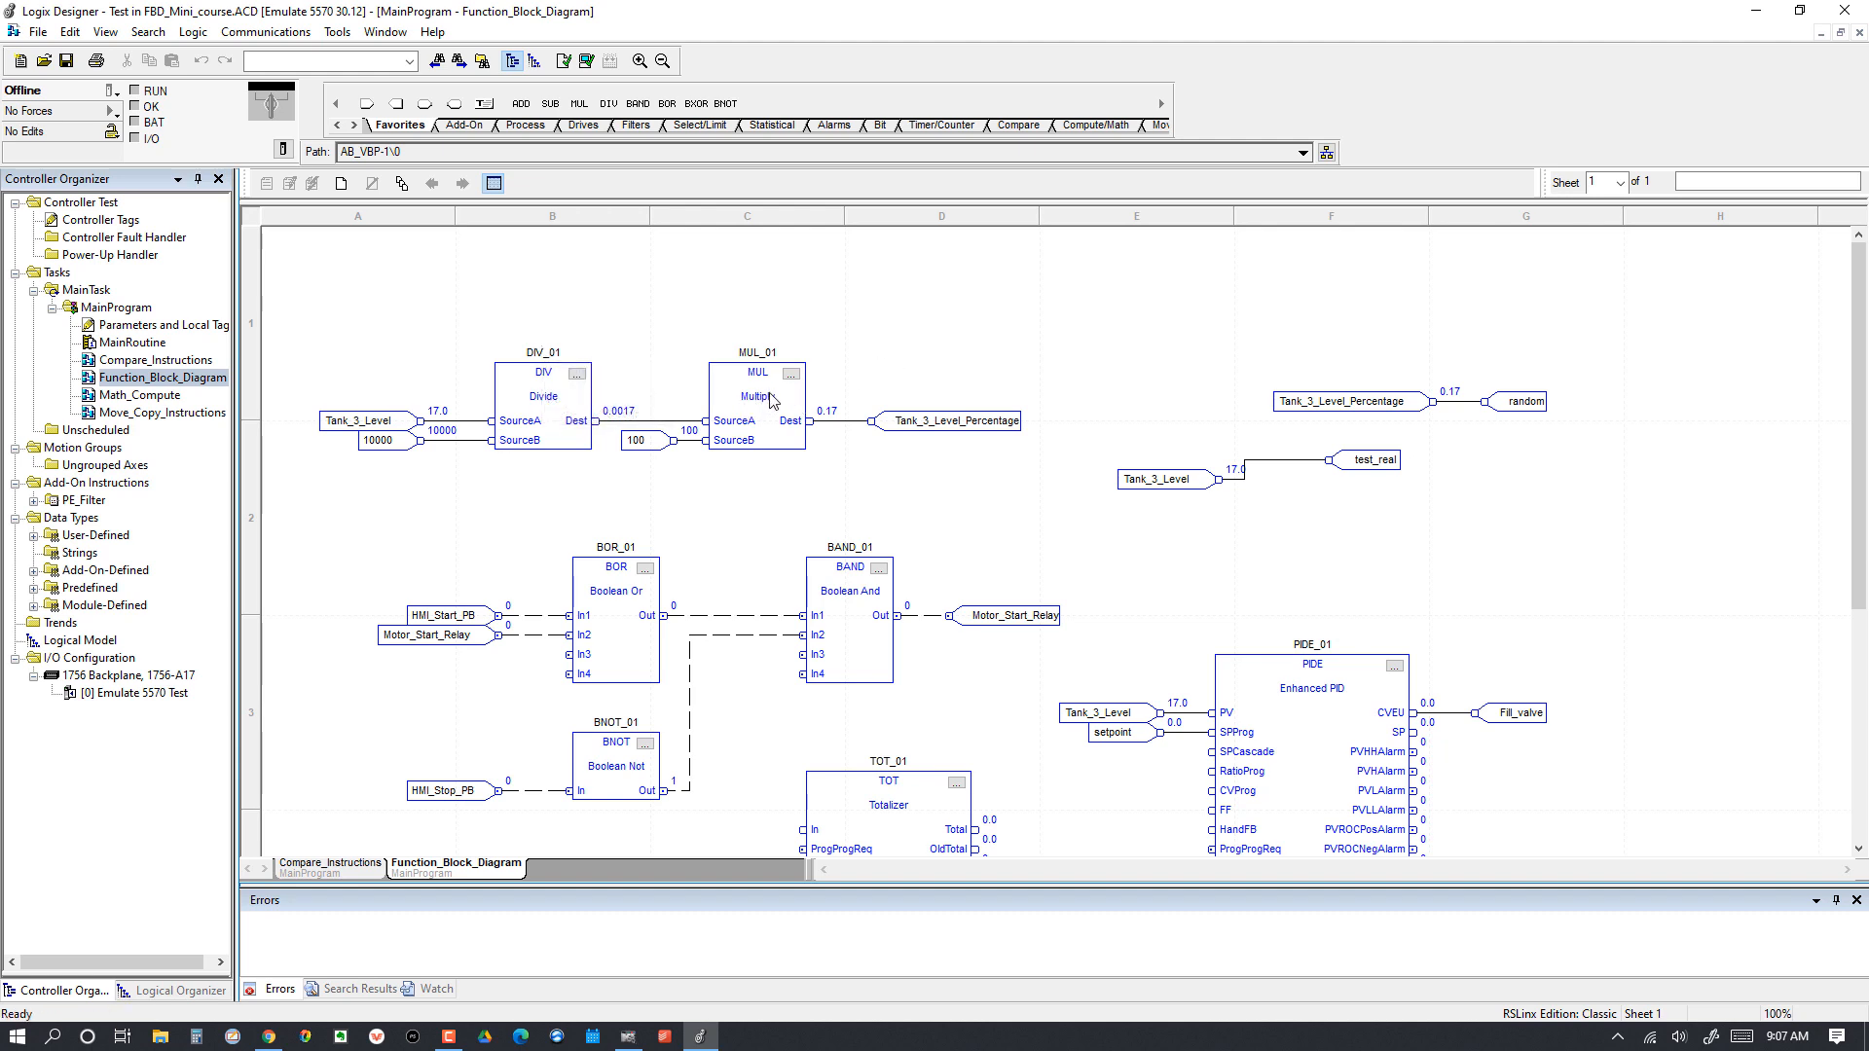
{"action": "mouse_move", "coordinate": [311, 405]}
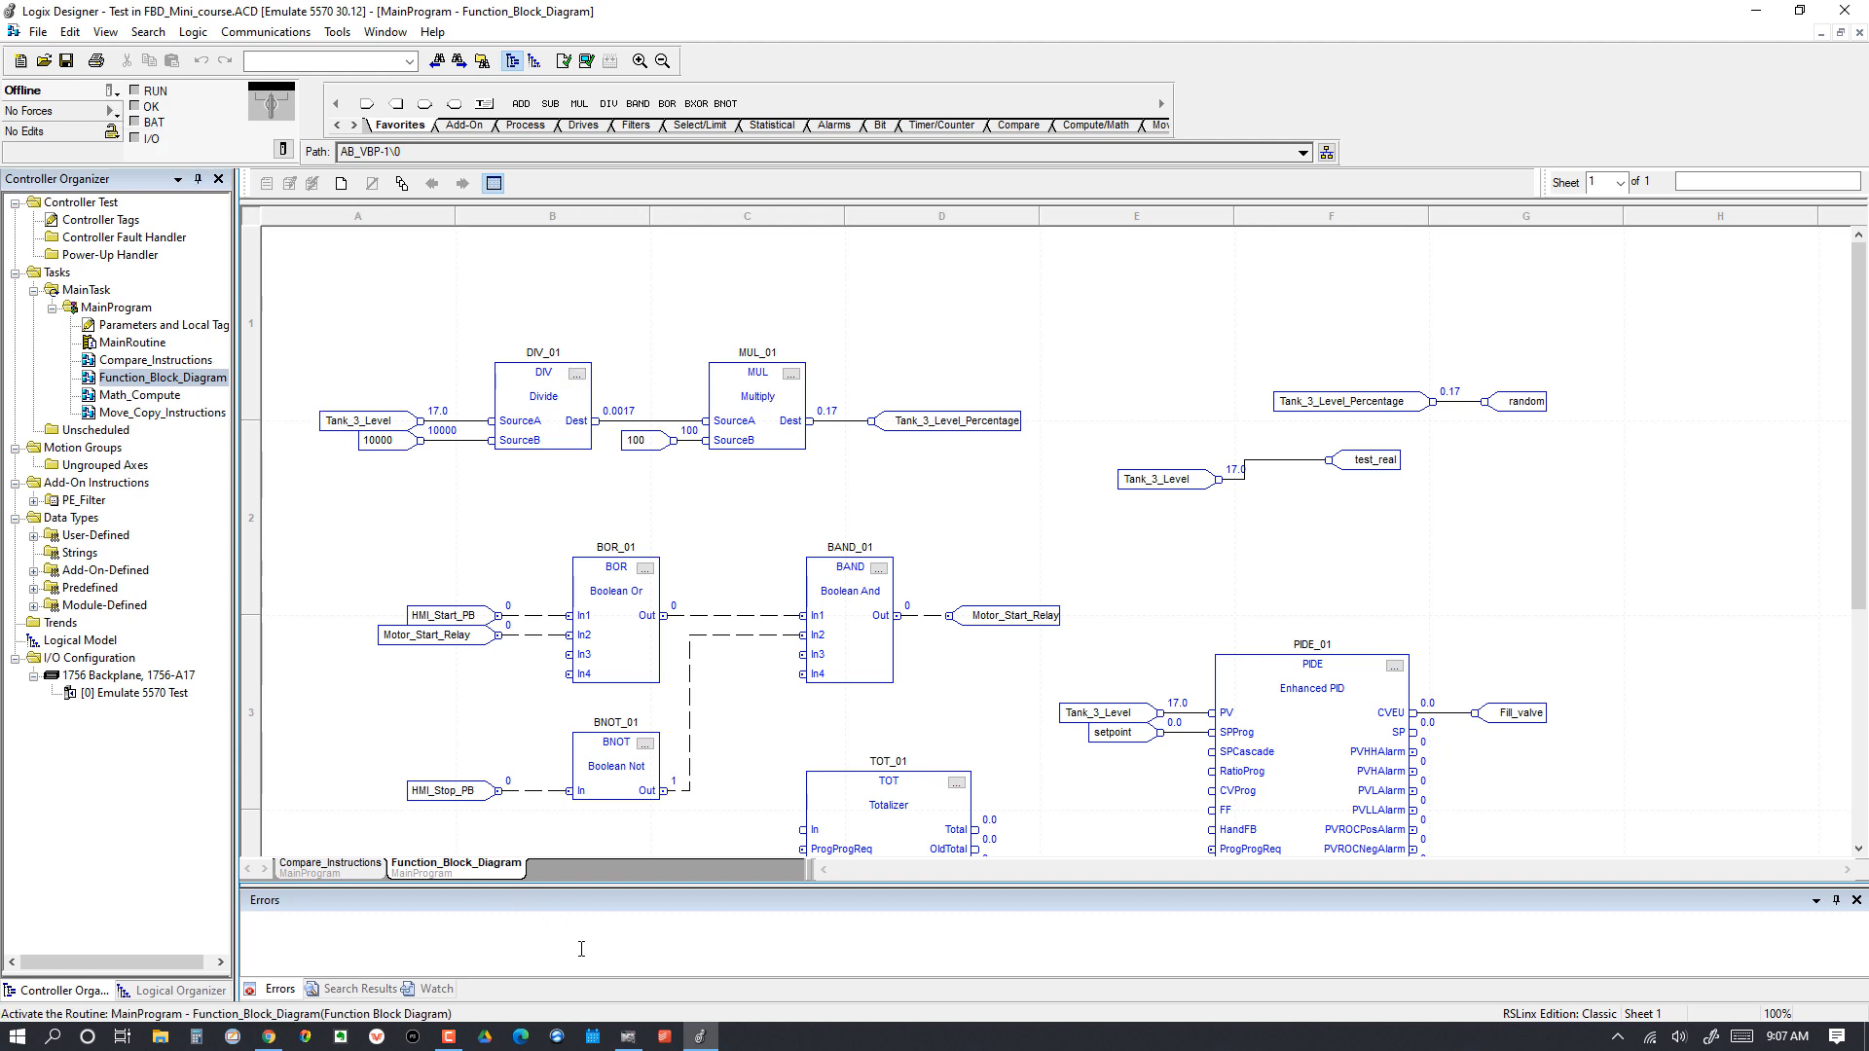
{"action": "mouse_move", "coordinate": [630, 1035]}
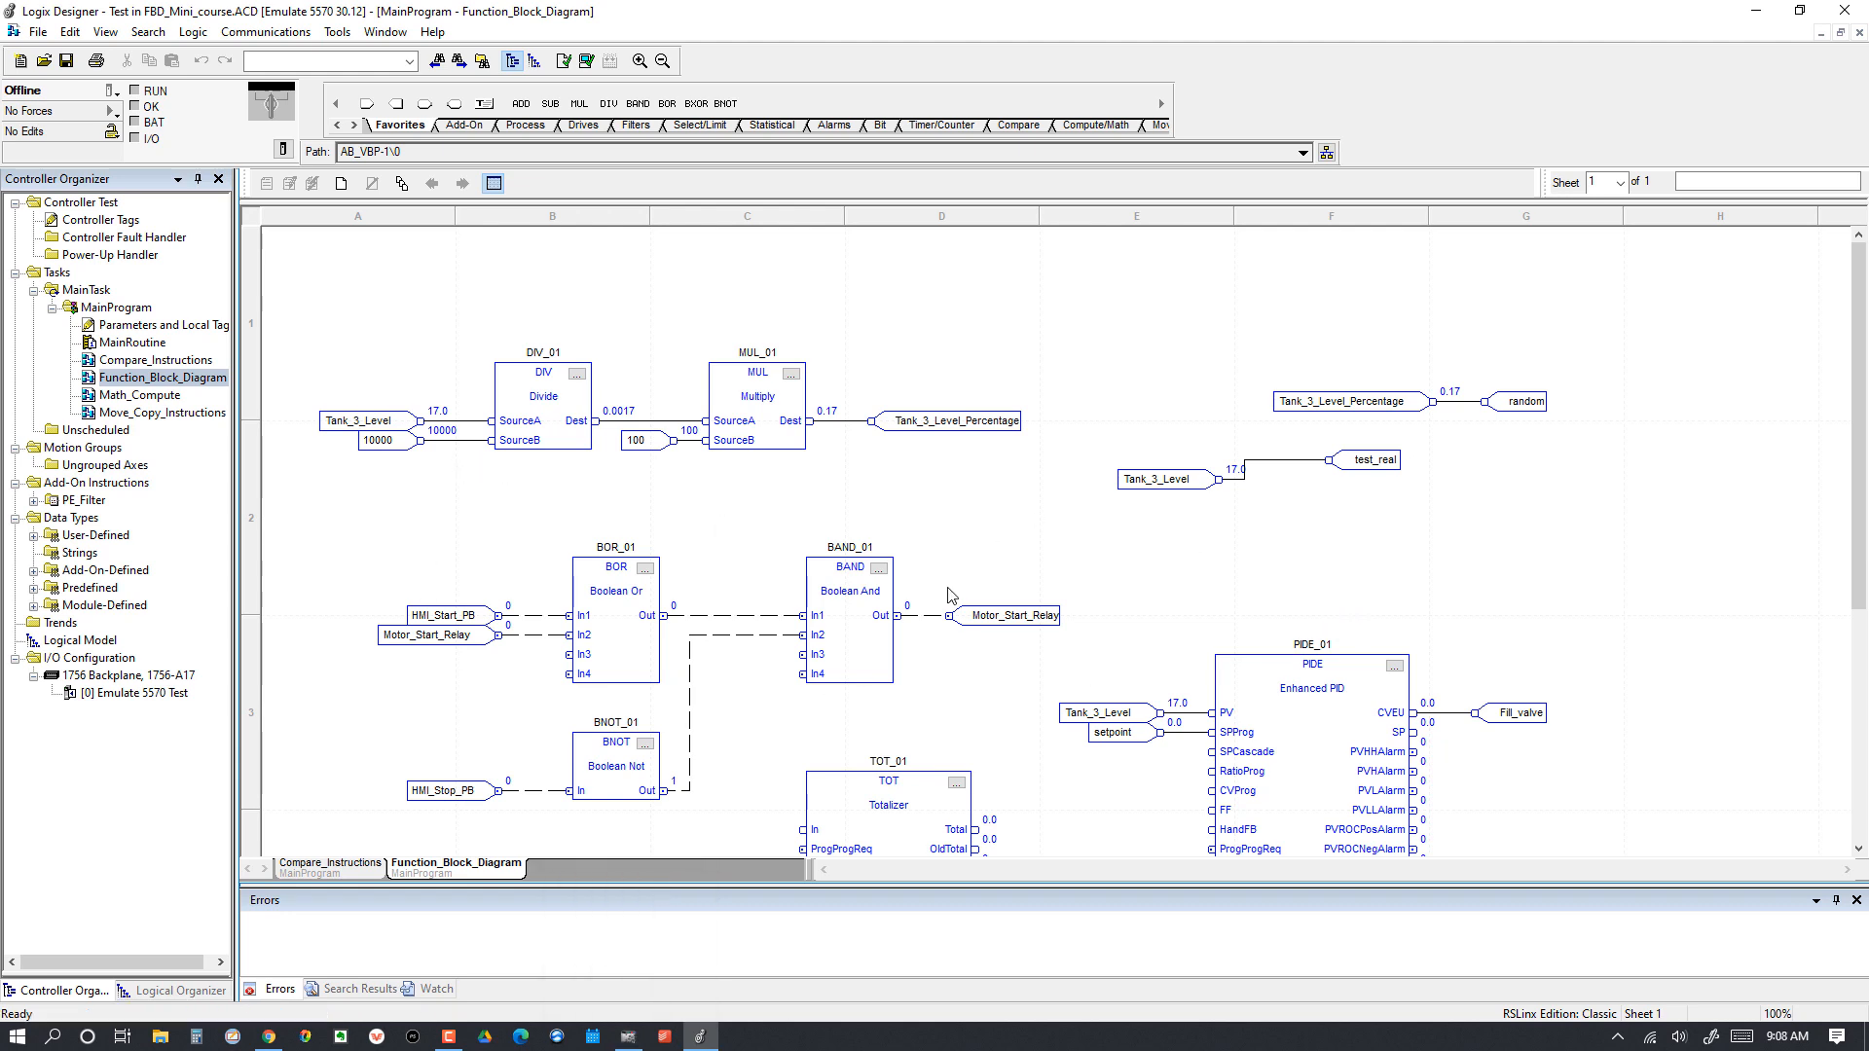
{"action": "mouse_move", "coordinate": [710, 298]}
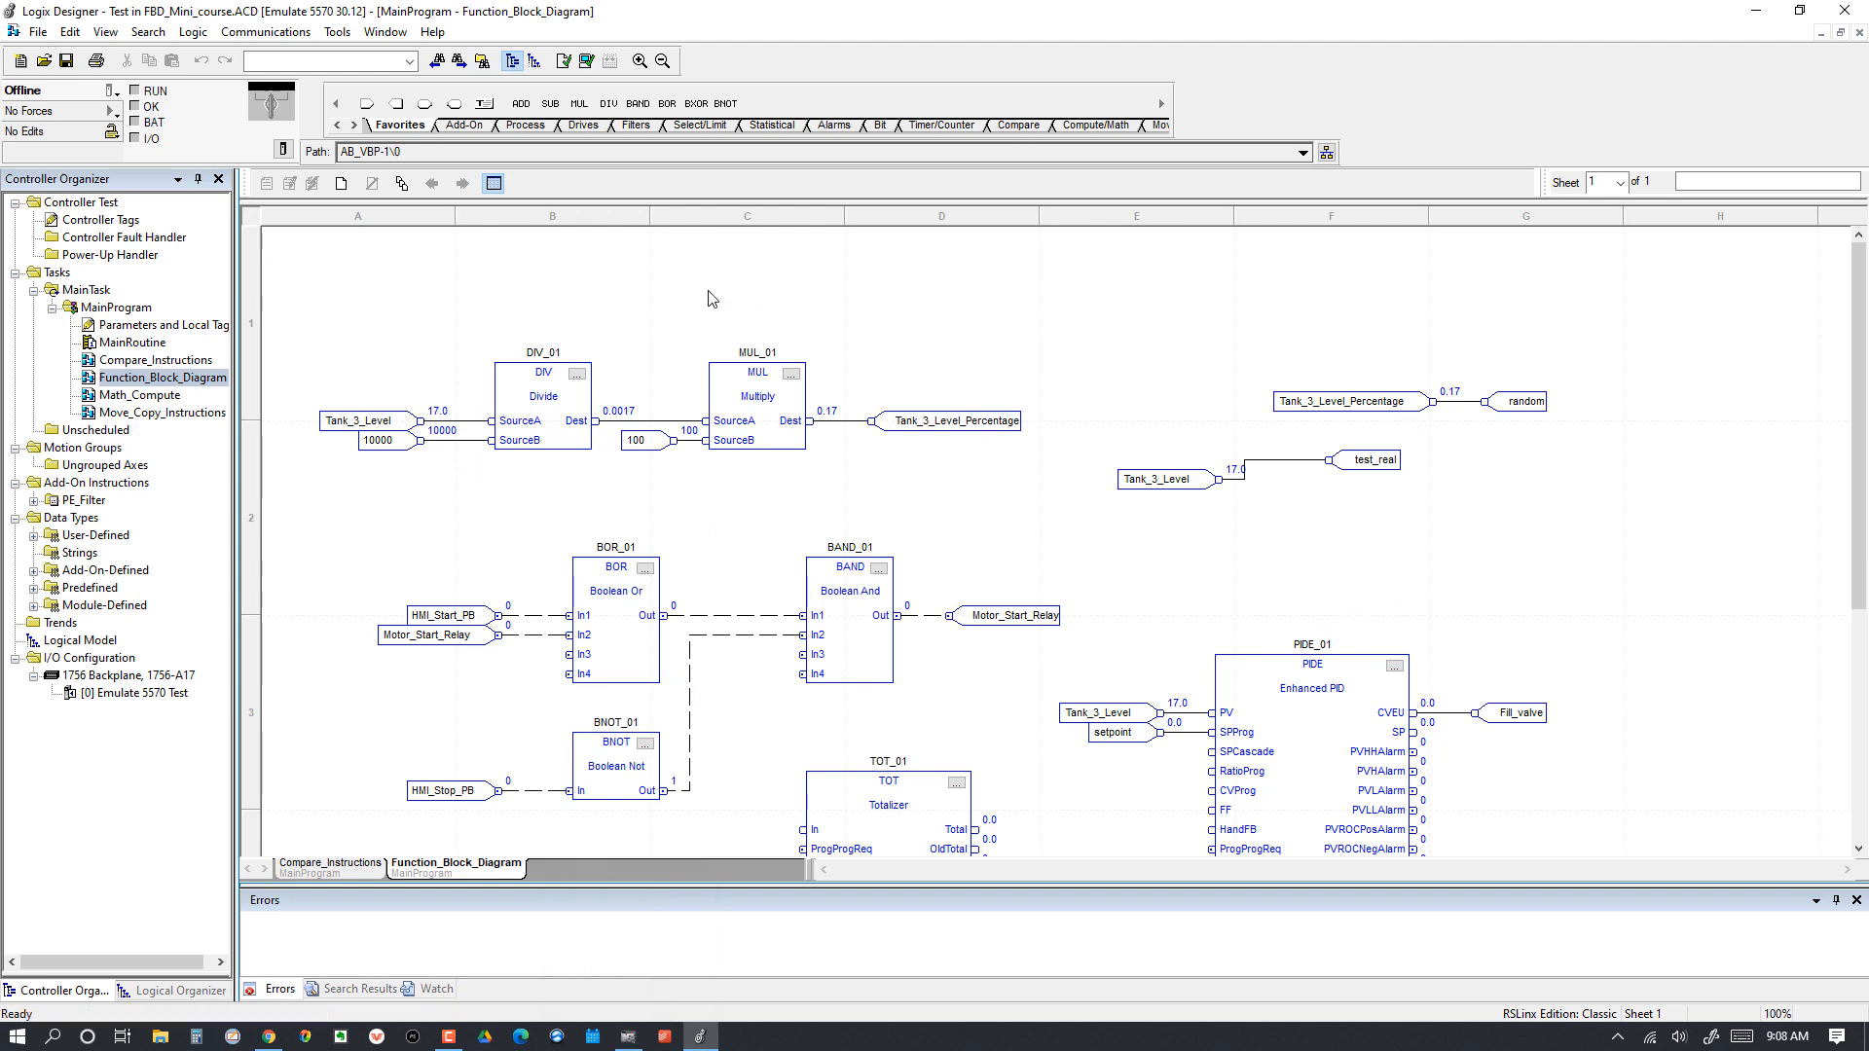
{"action": "mouse_move", "coordinate": [851, 434]}
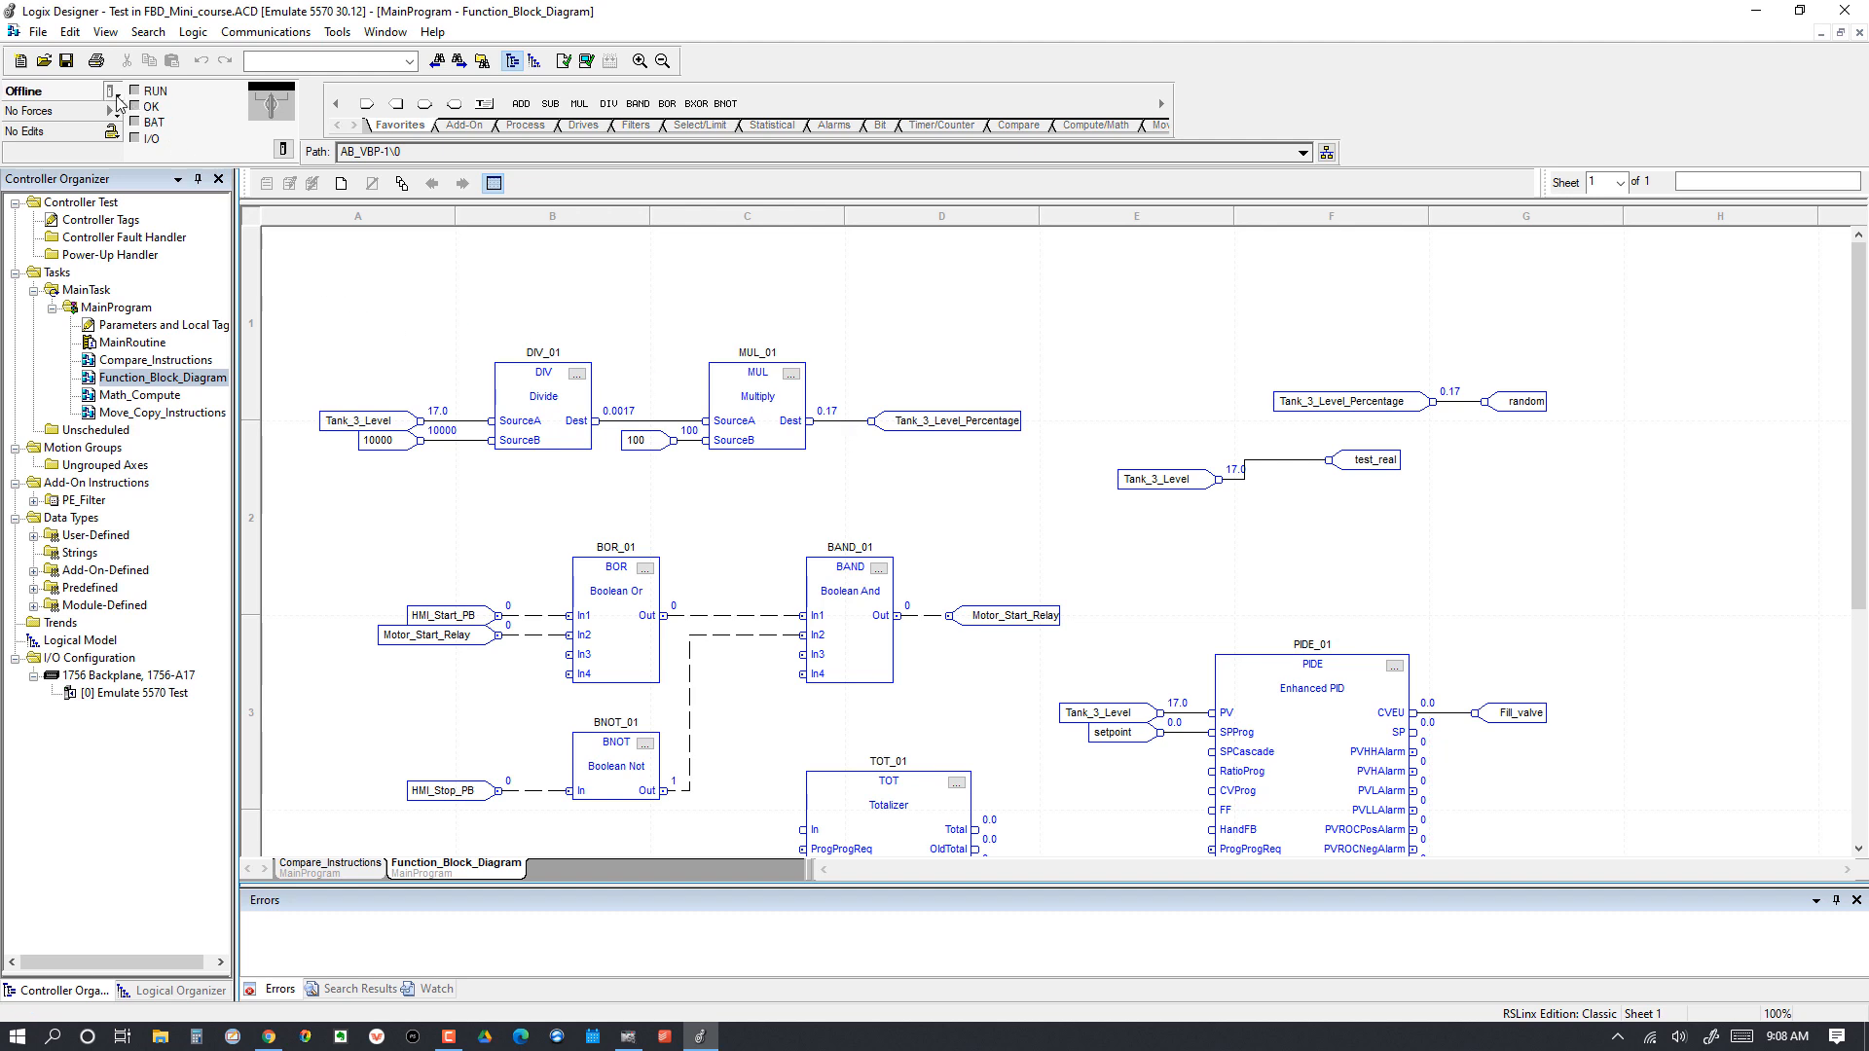
Step: Go online with the Emulate 5570 controller, reaching the download prompt for project Test
{"action": "left_click", "coordinate": [113, 91]}
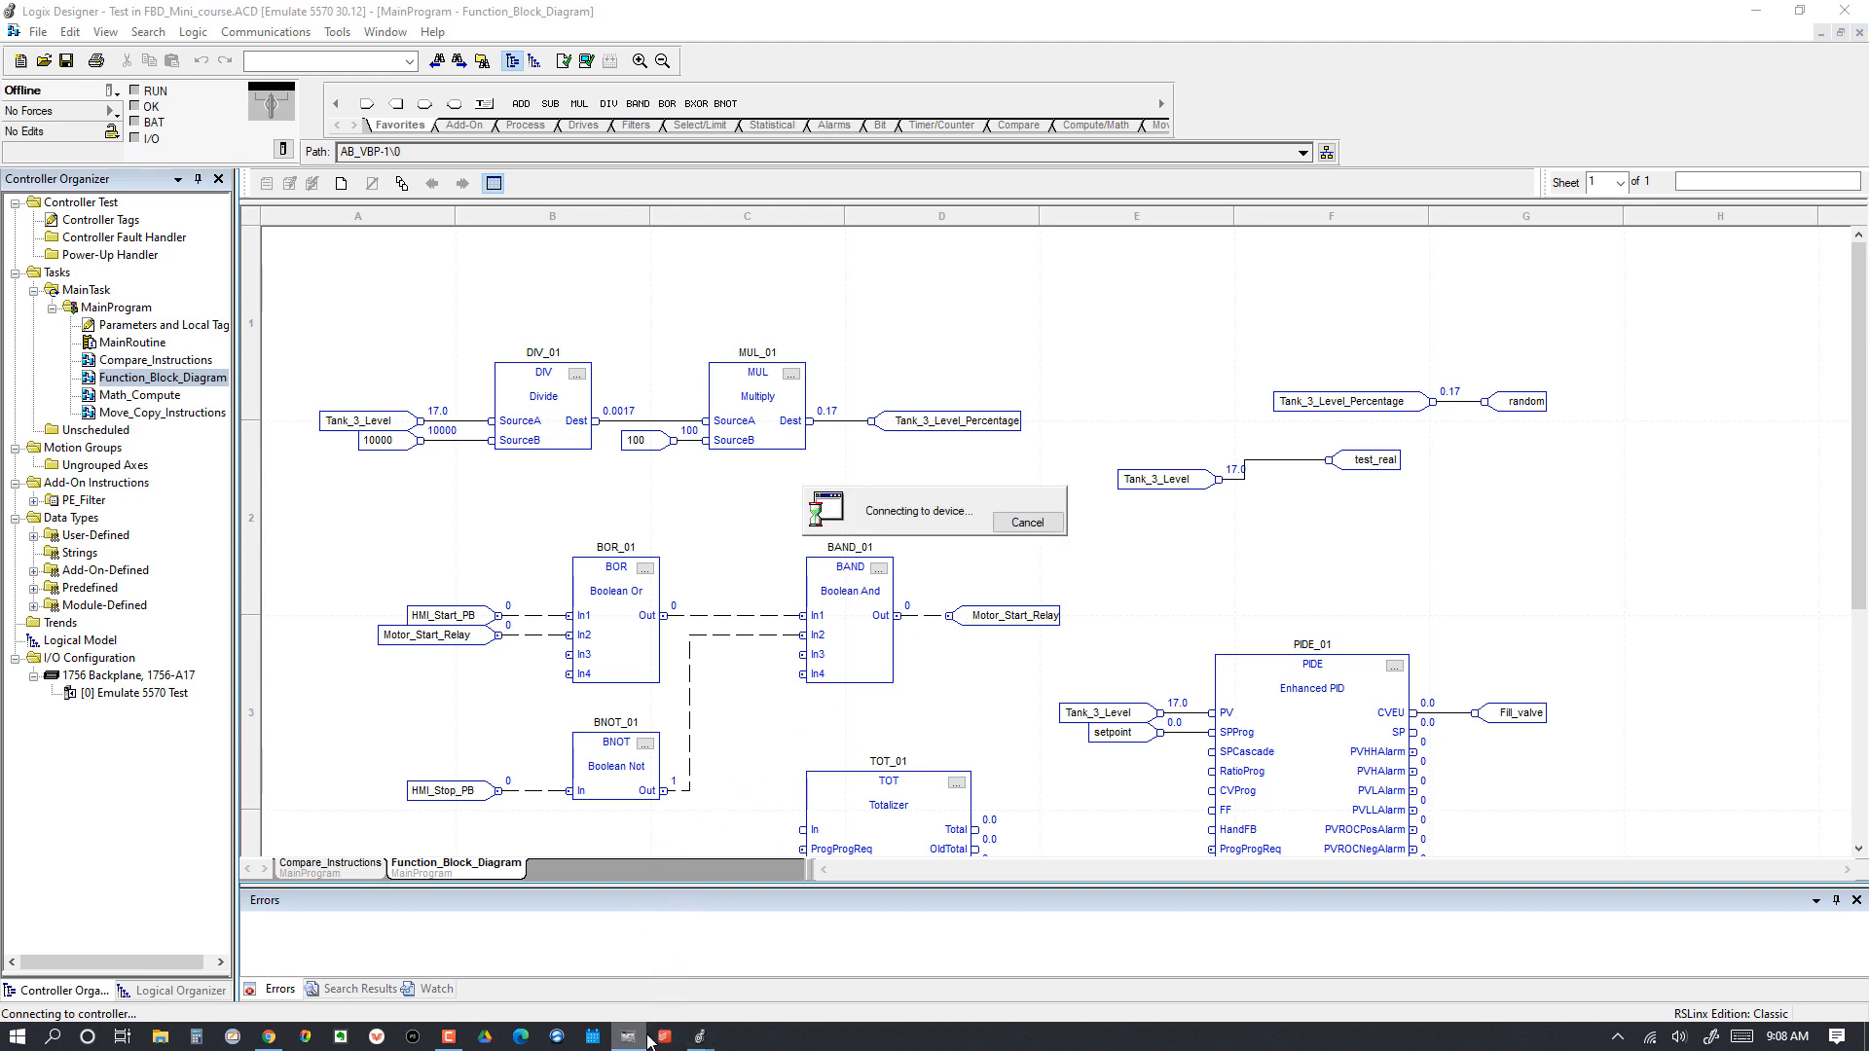
{"action": "mouse_move", "coordinate": [701, 1039]}
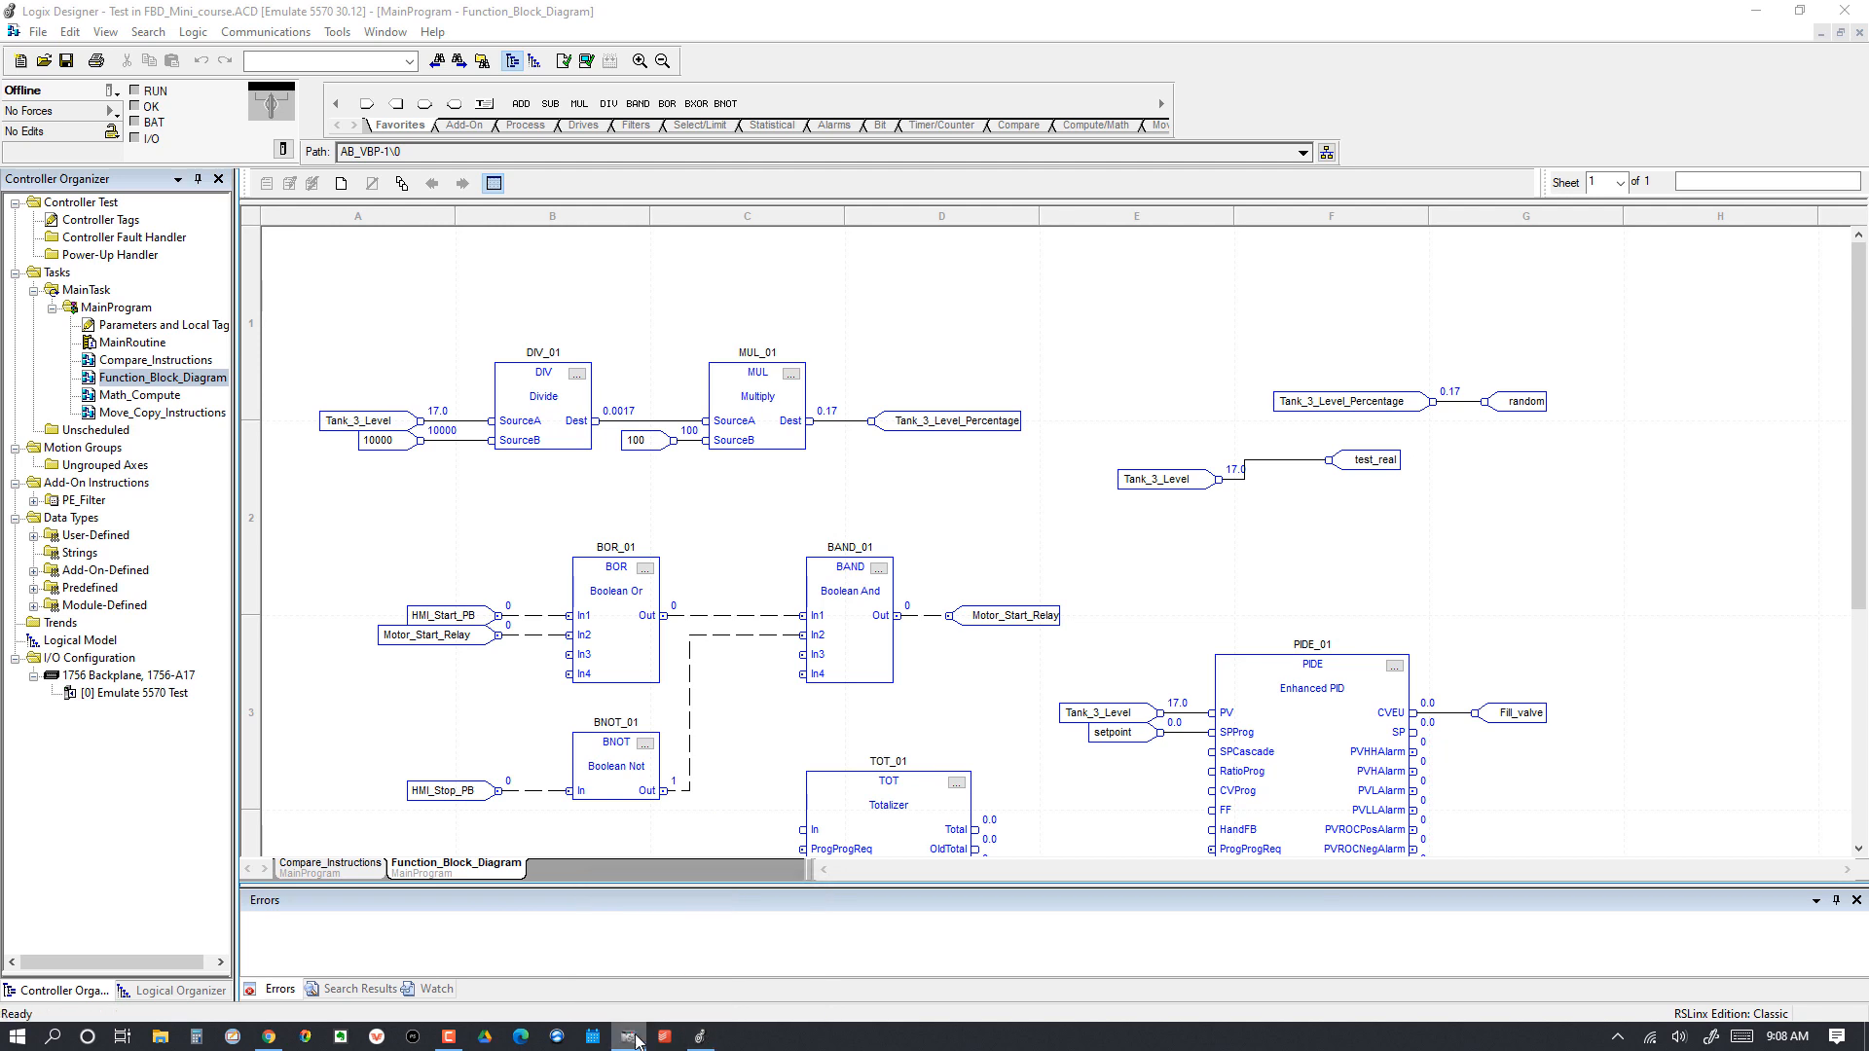
{"action": "left_click", "coordinate": [632, 1036]}
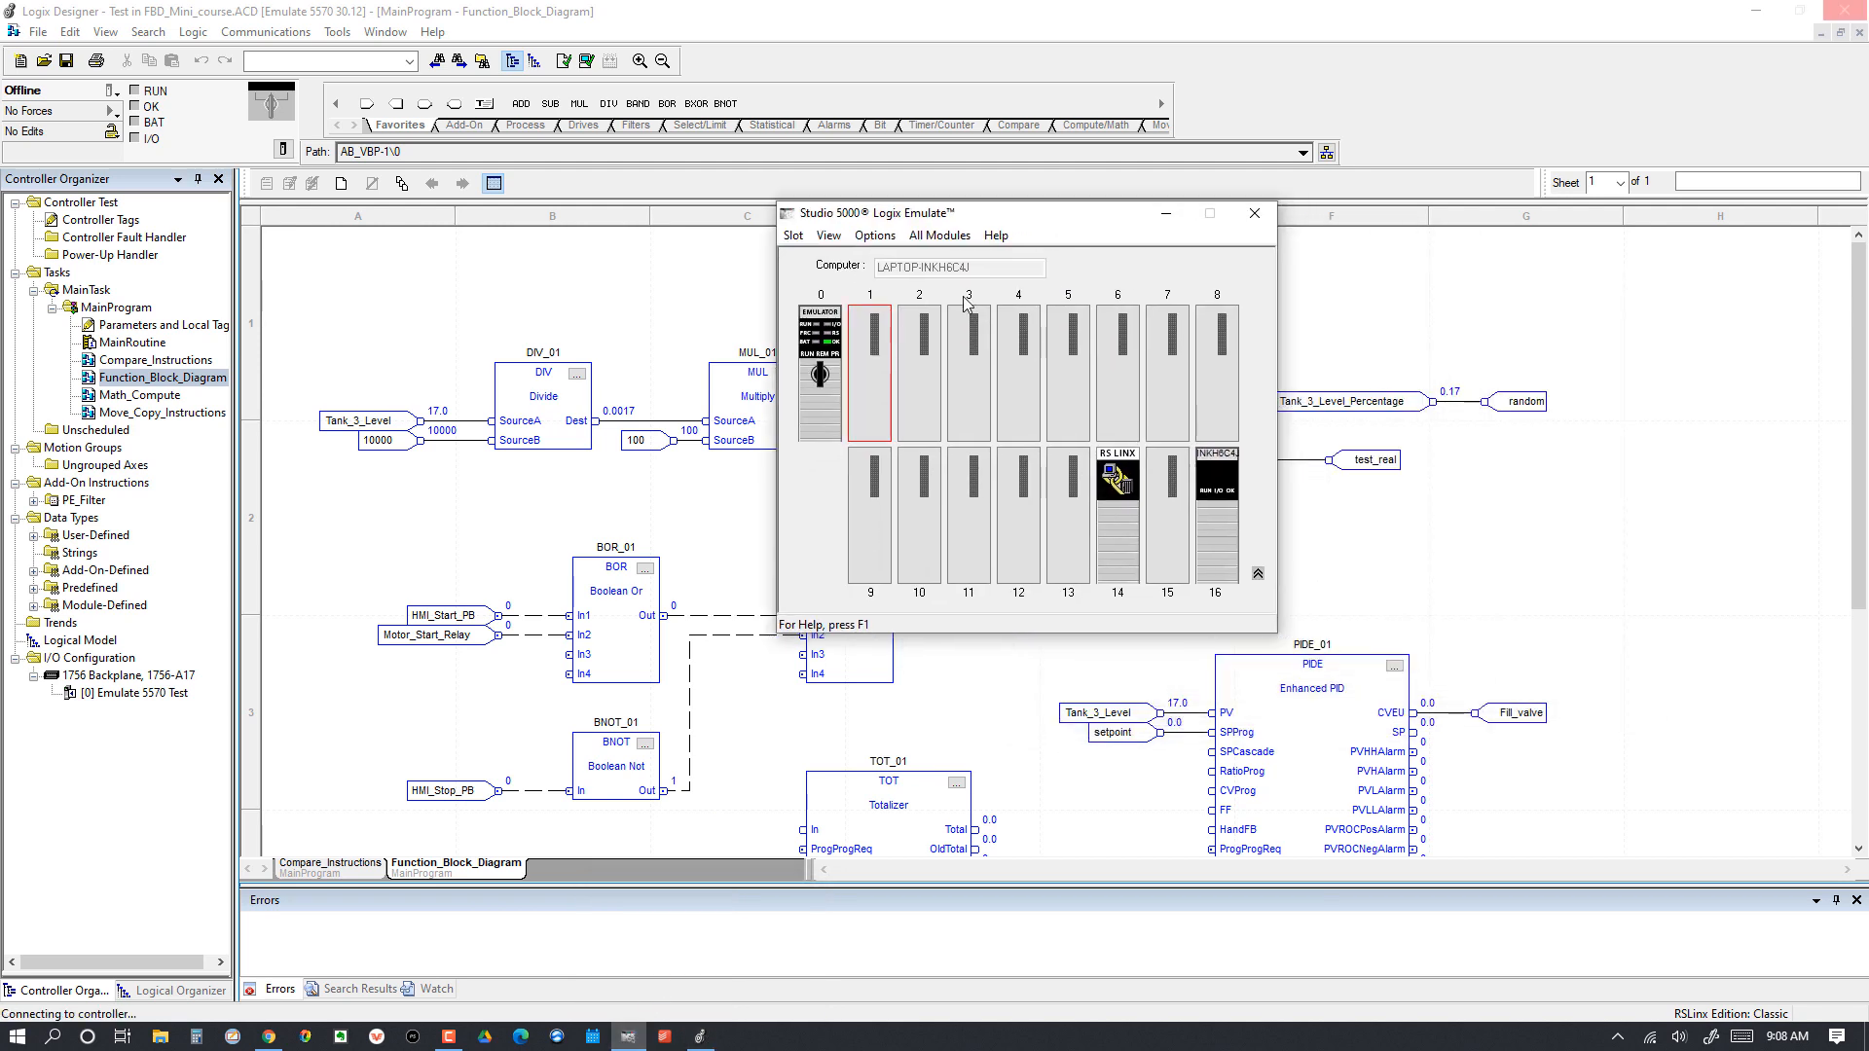
{"action": "mouse_move", "coordinate": [820, 373]}
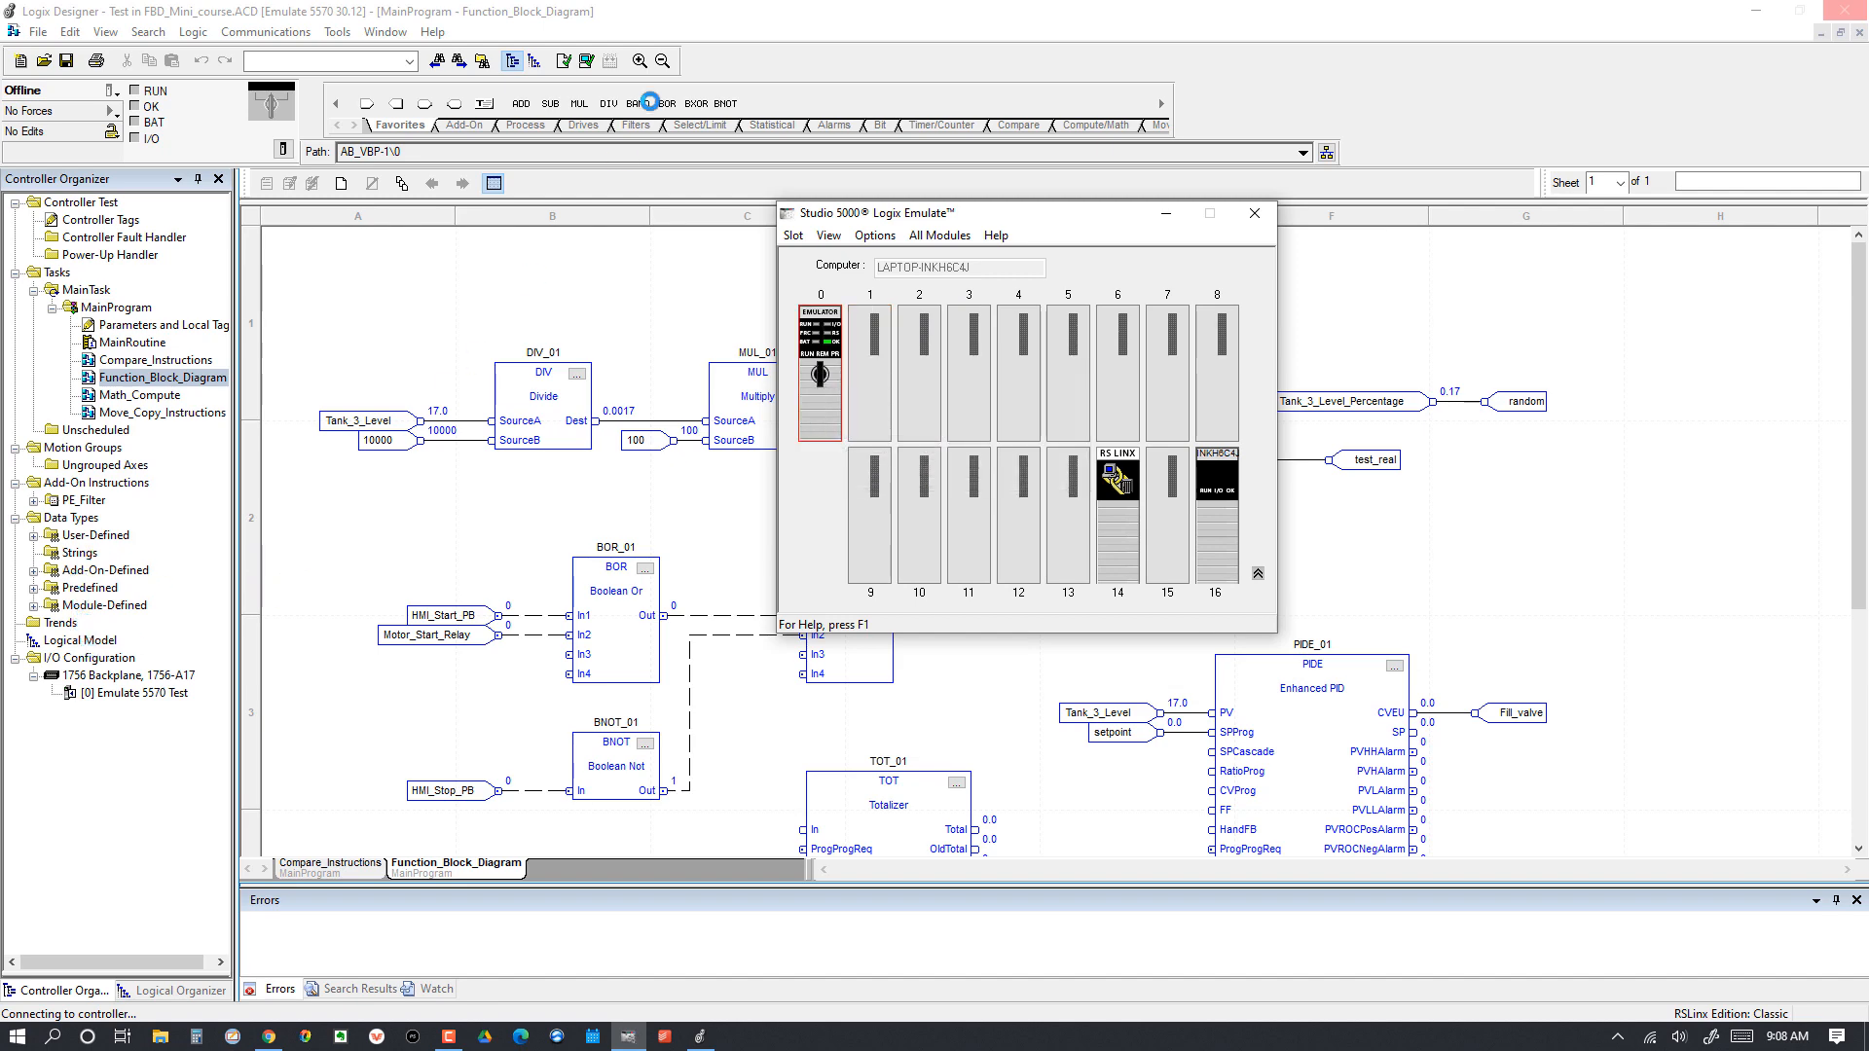
{"action": "left_click", "coordinate": [1251, 214]}
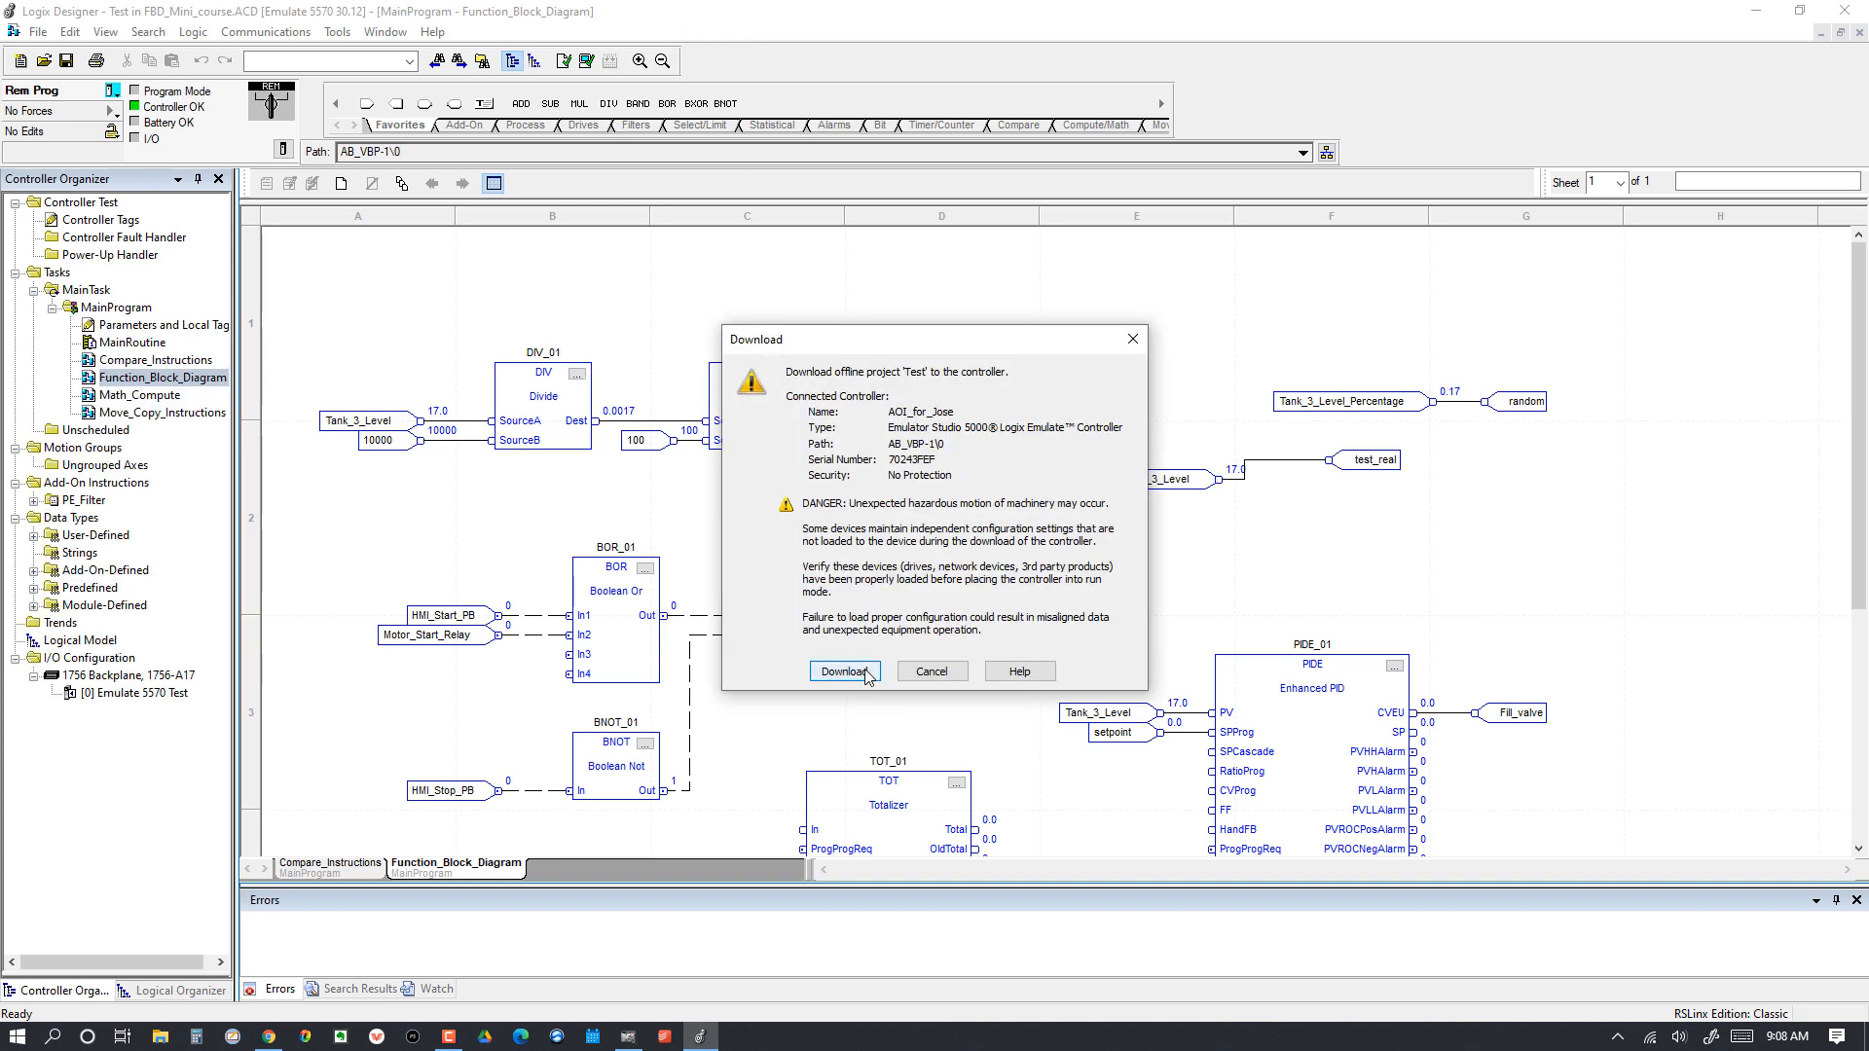
Step: Download project Test to the emulated controller, ending online in Remote Program with 0 errors
{"action": "left_click", "coordinate": [842, 669]}
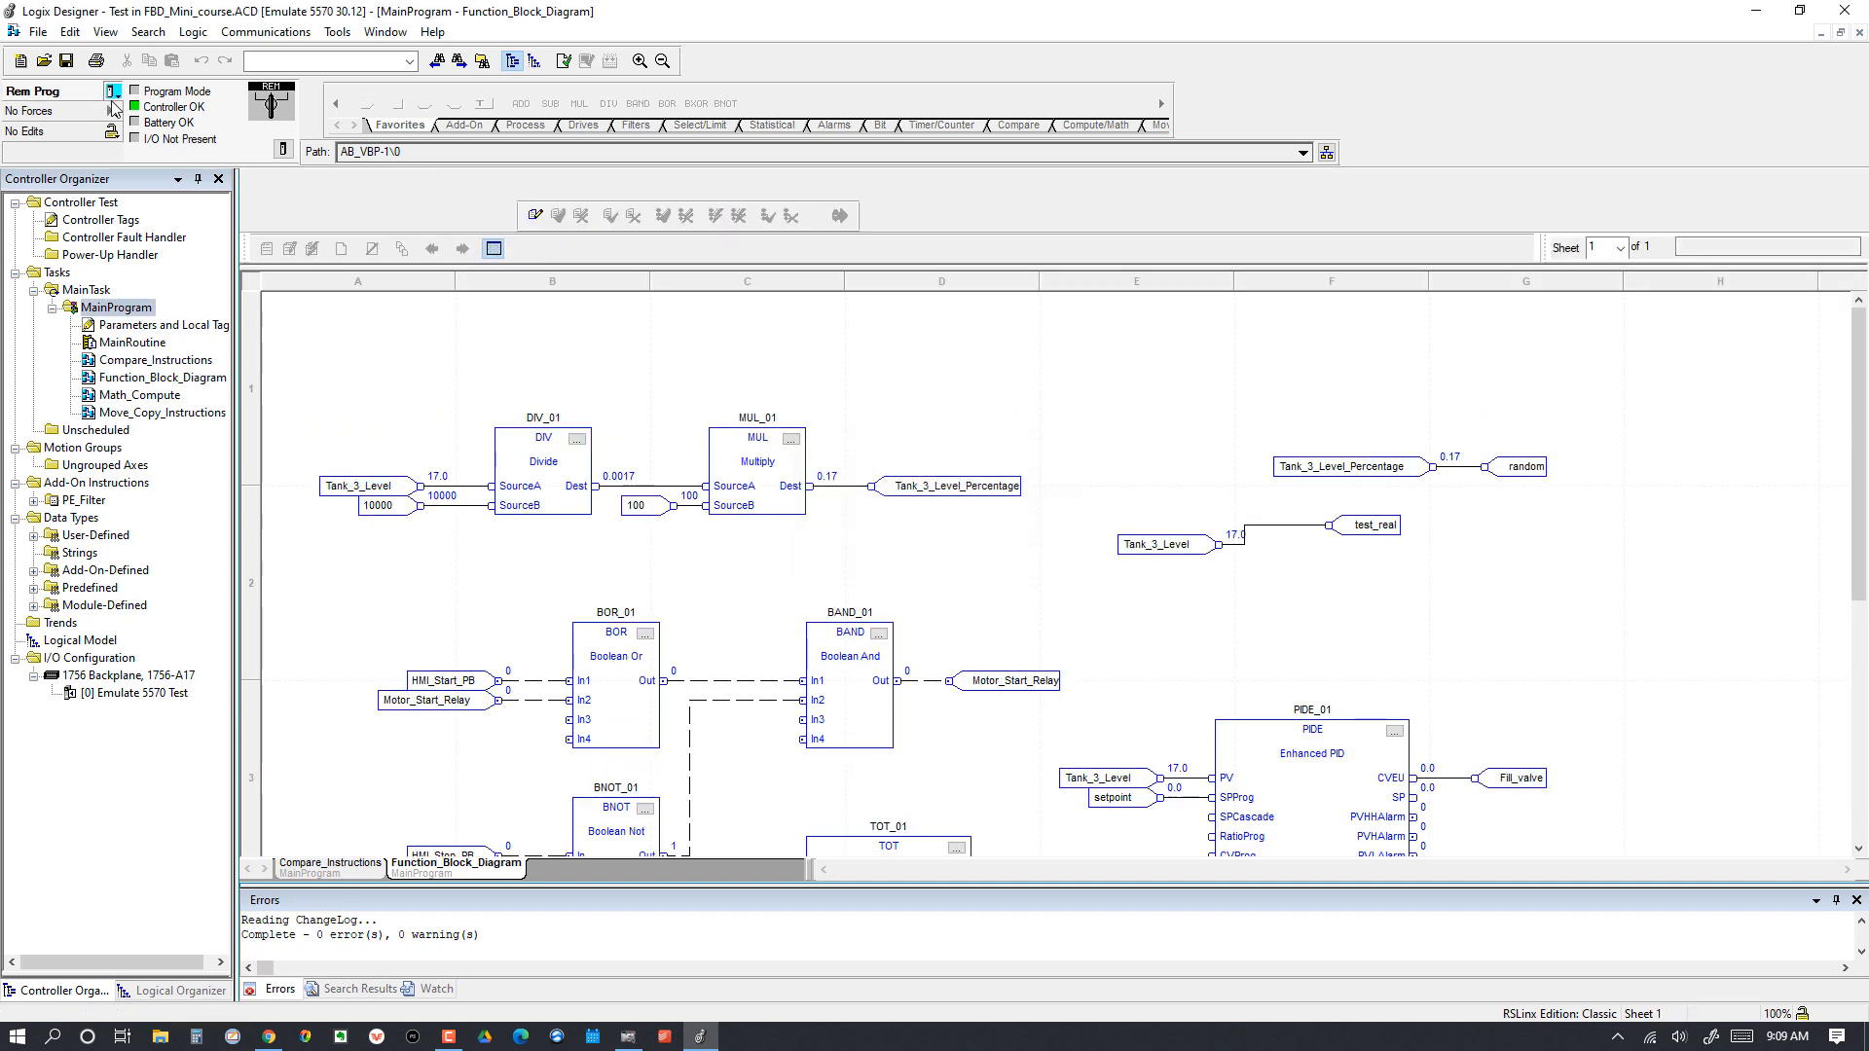
{"action": "left_click", "coordinate": [113, 91]}
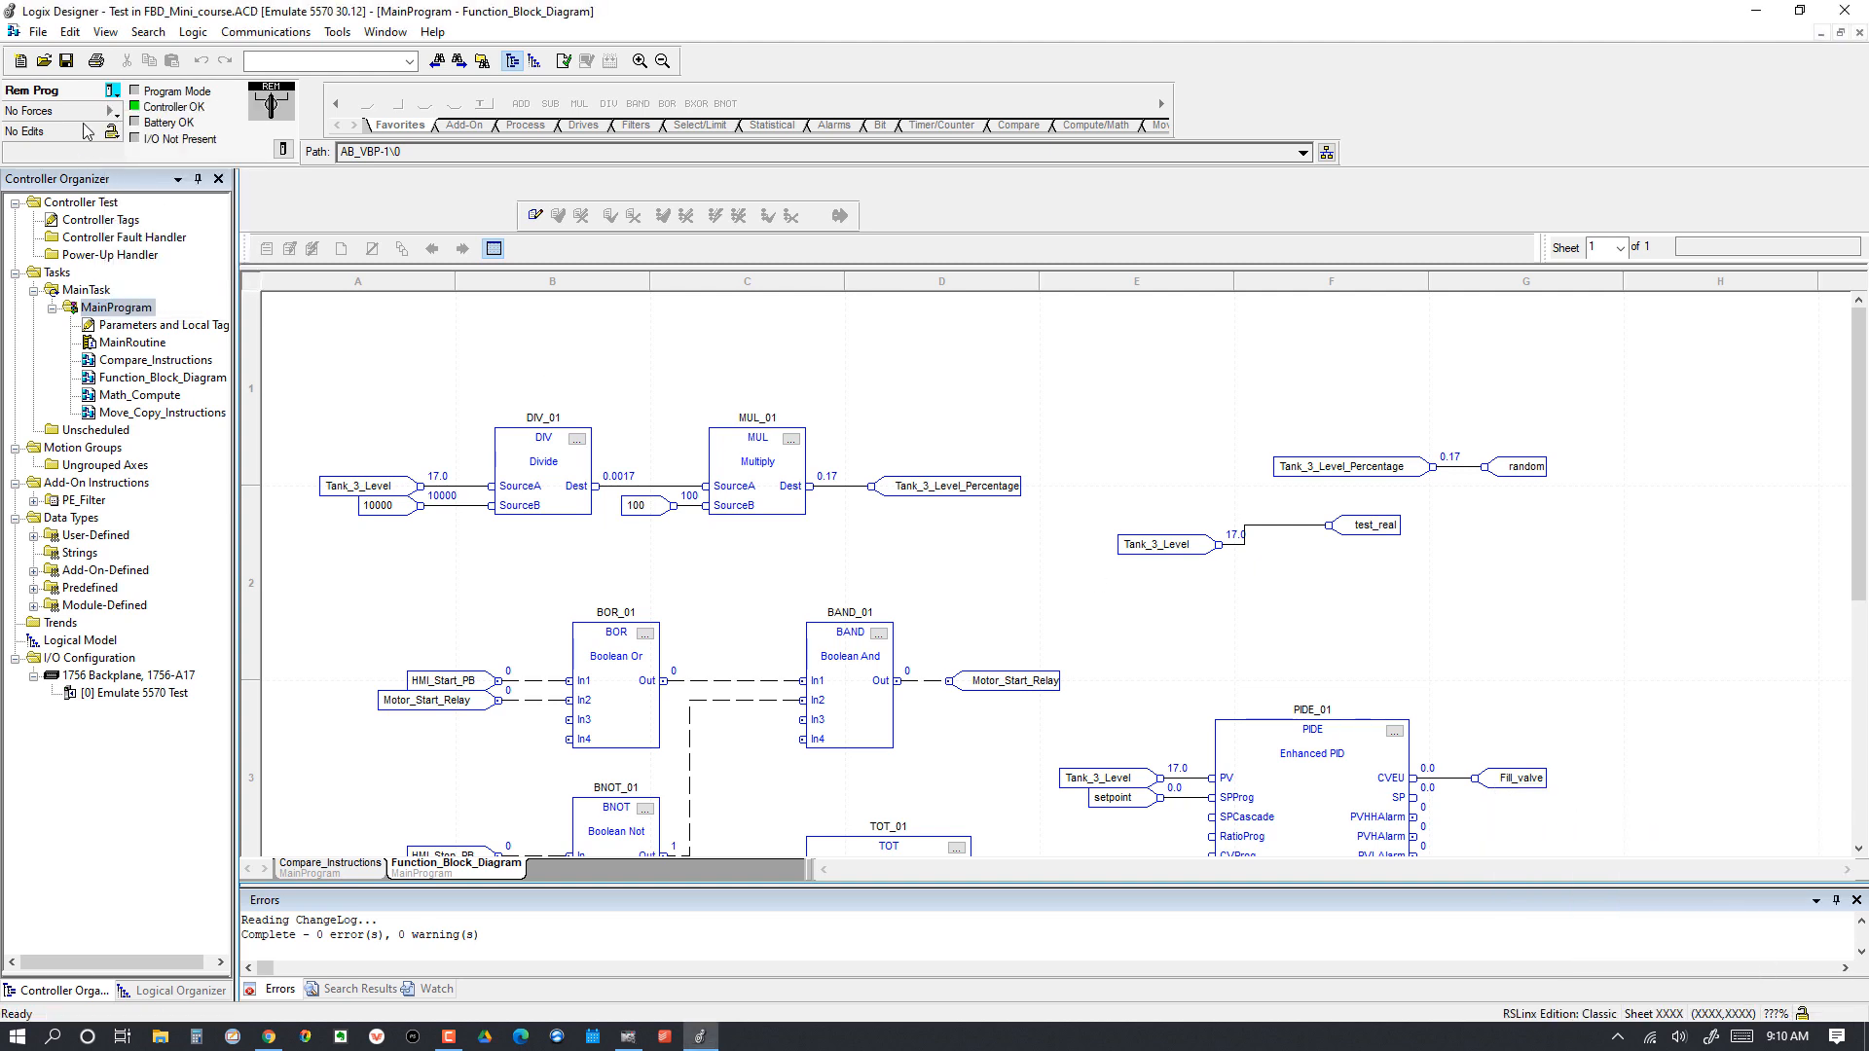
Step: Change the controller mode to Remote Run and confirm the prompt
{"action": "left_click", "coordinate": [113, 91]}
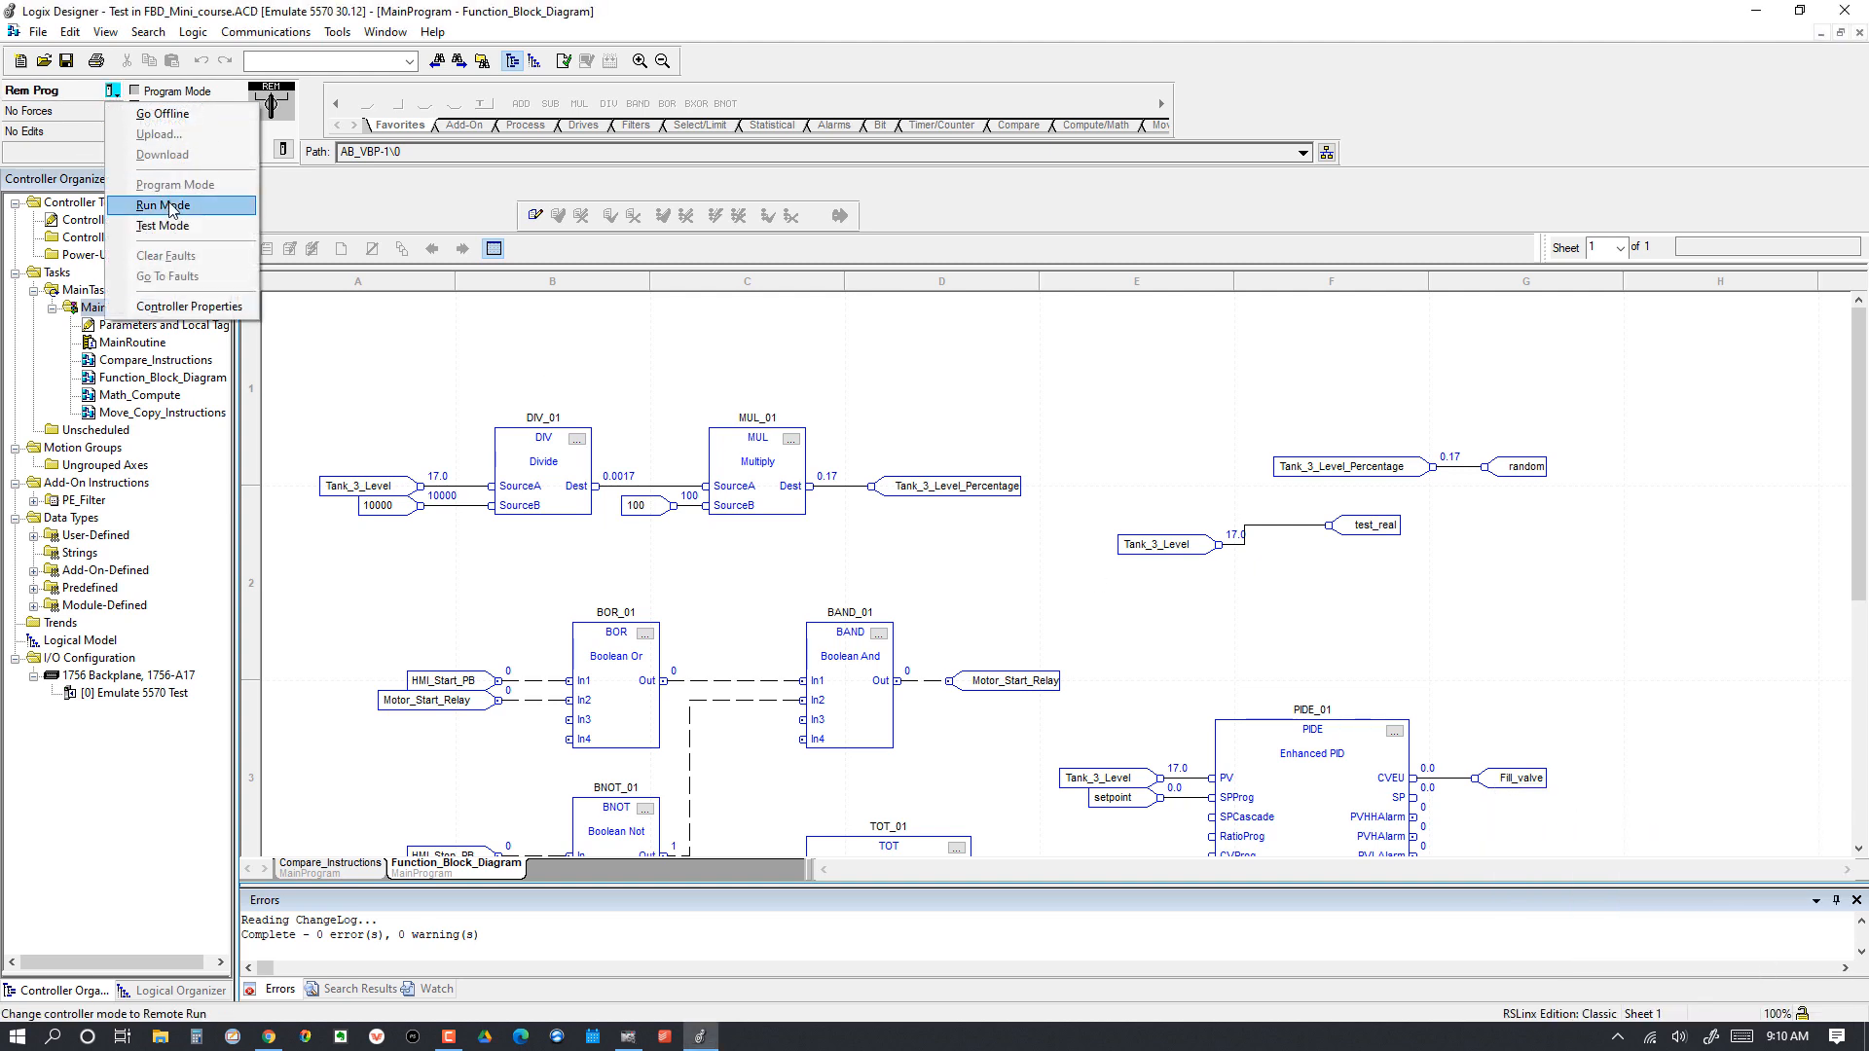
{"action": "left_click", "coordinate": [162, 204]}
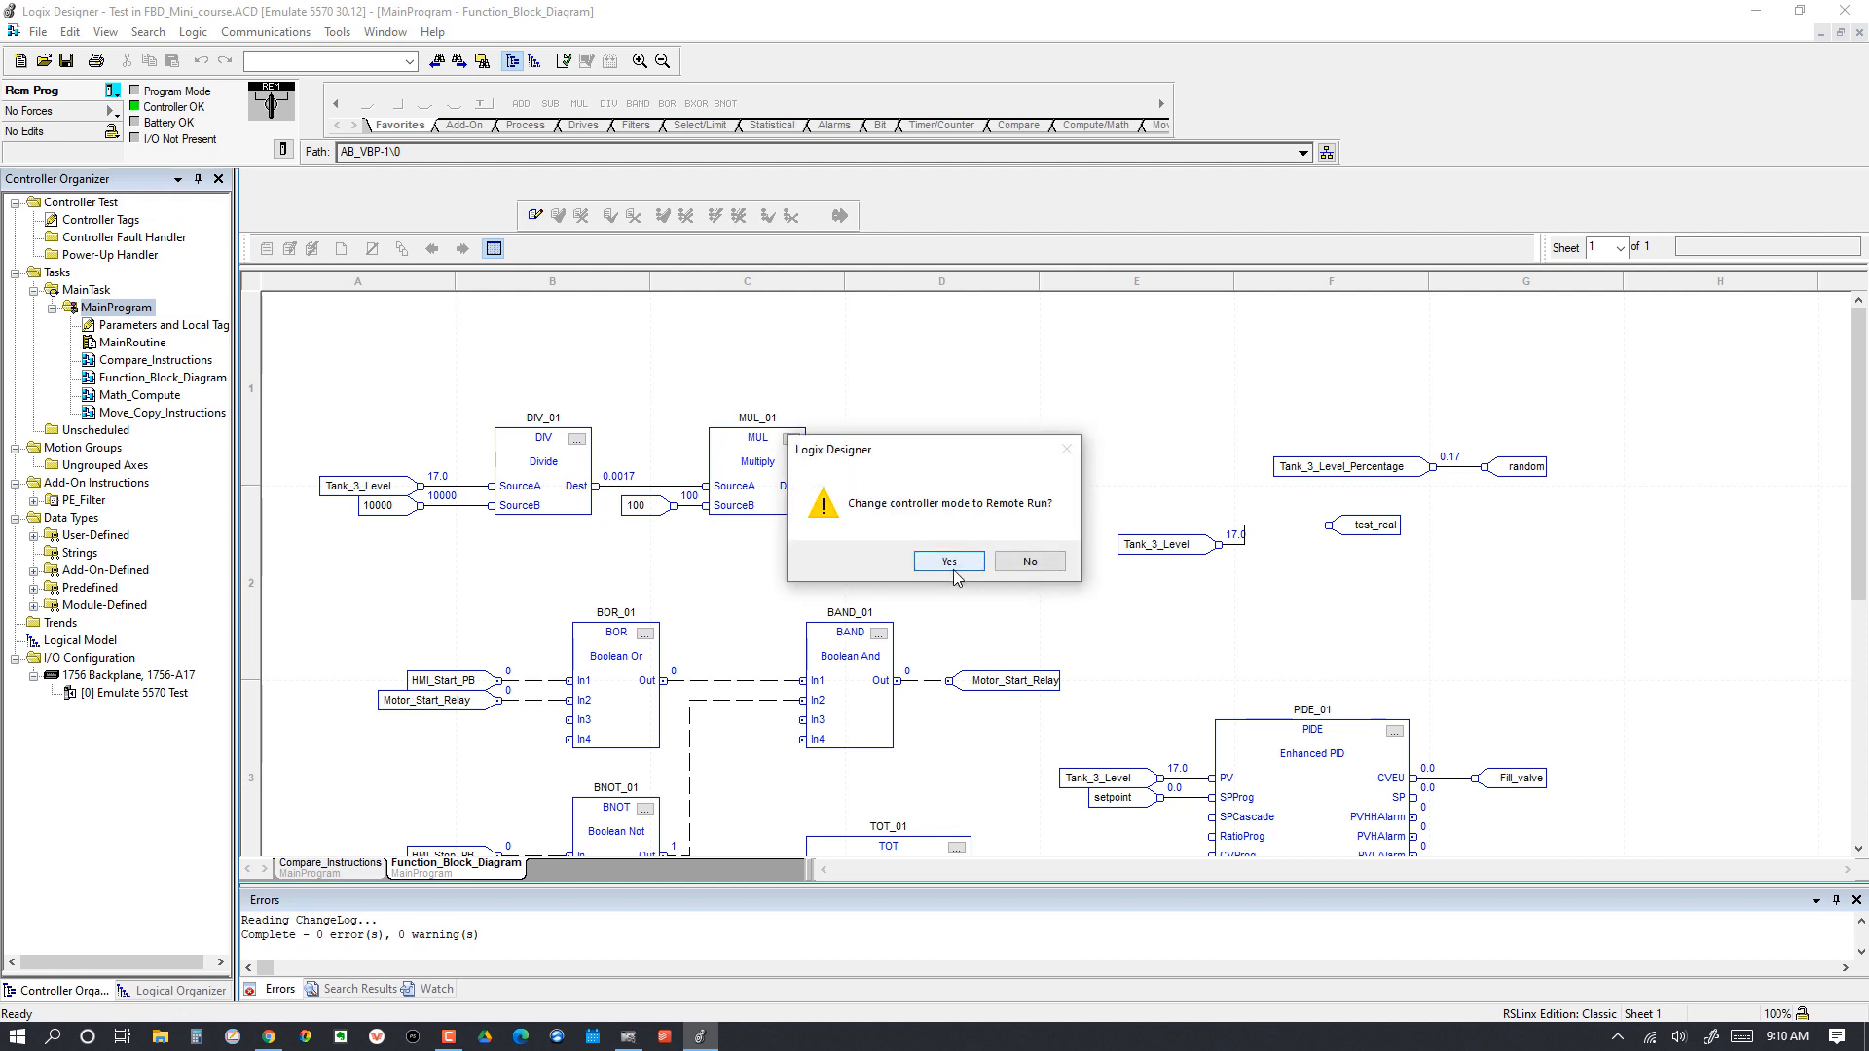
{"action": "mouse_move", "coordinate": [970, 570]}
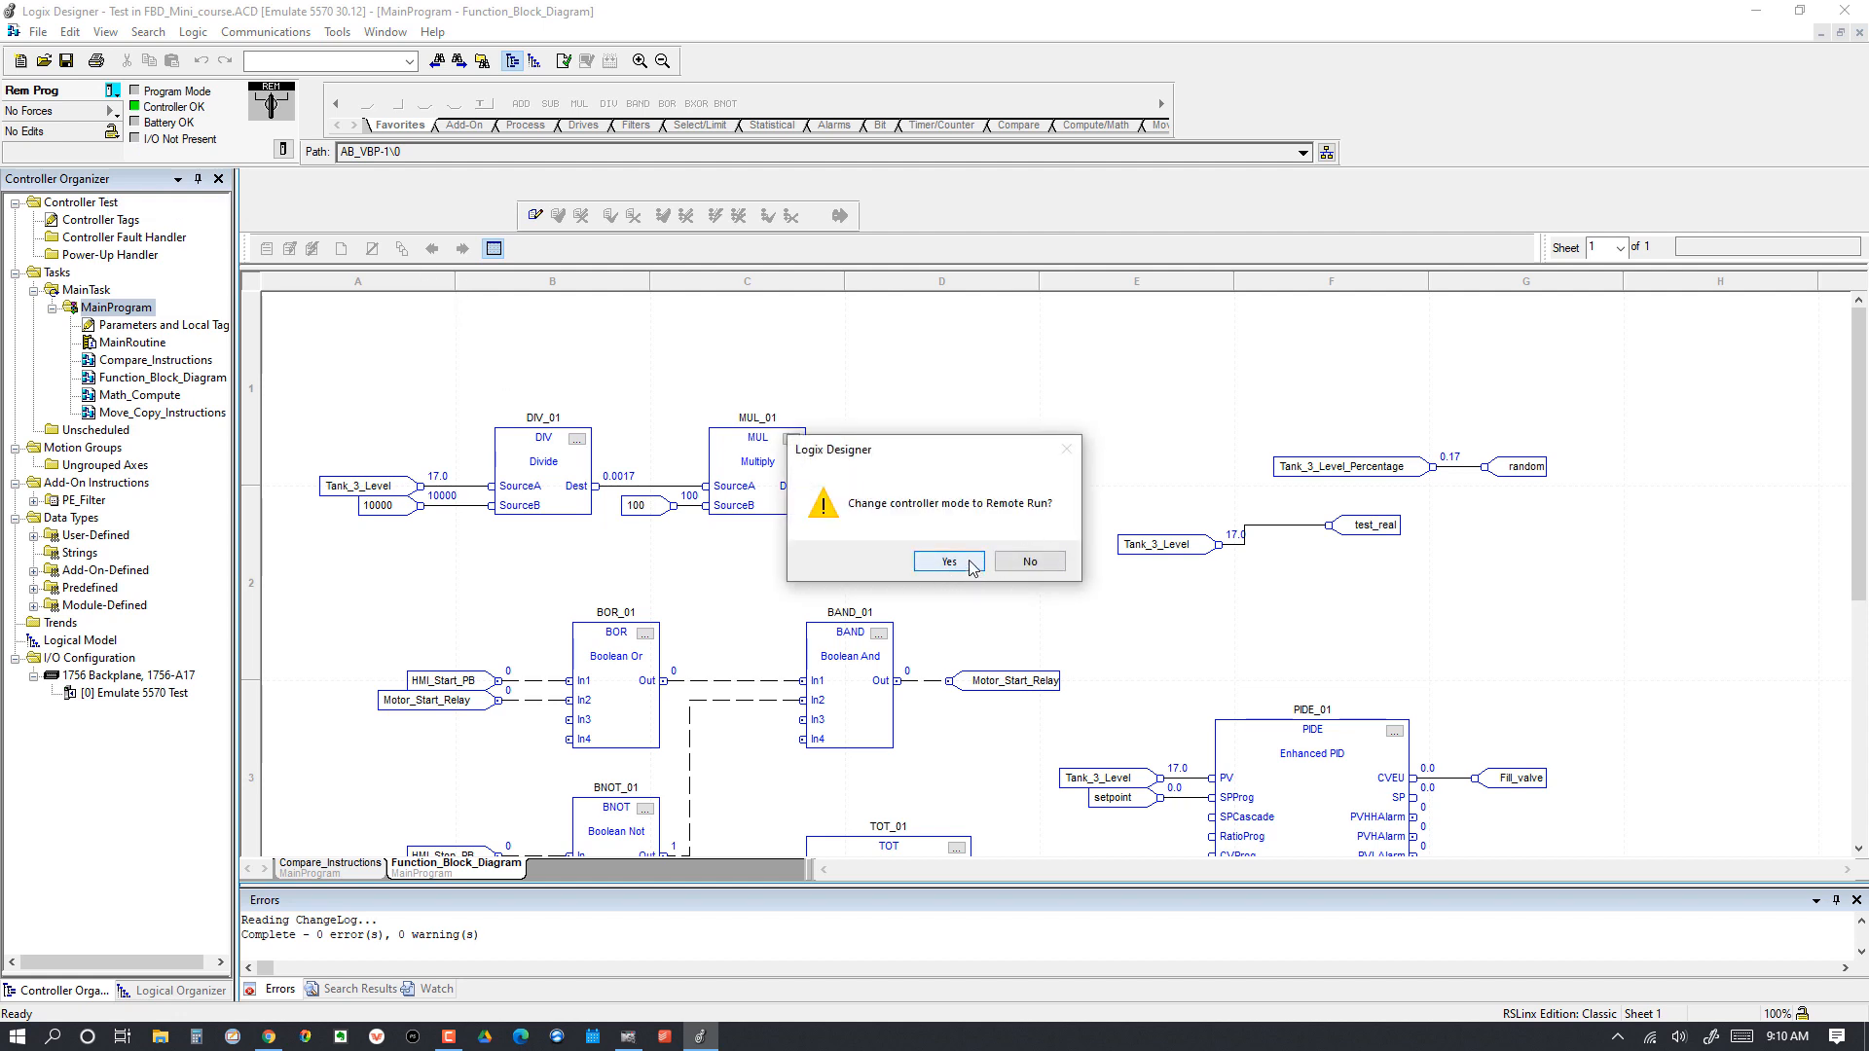
{"action": "left_click", "coordinate": [946, 560]}
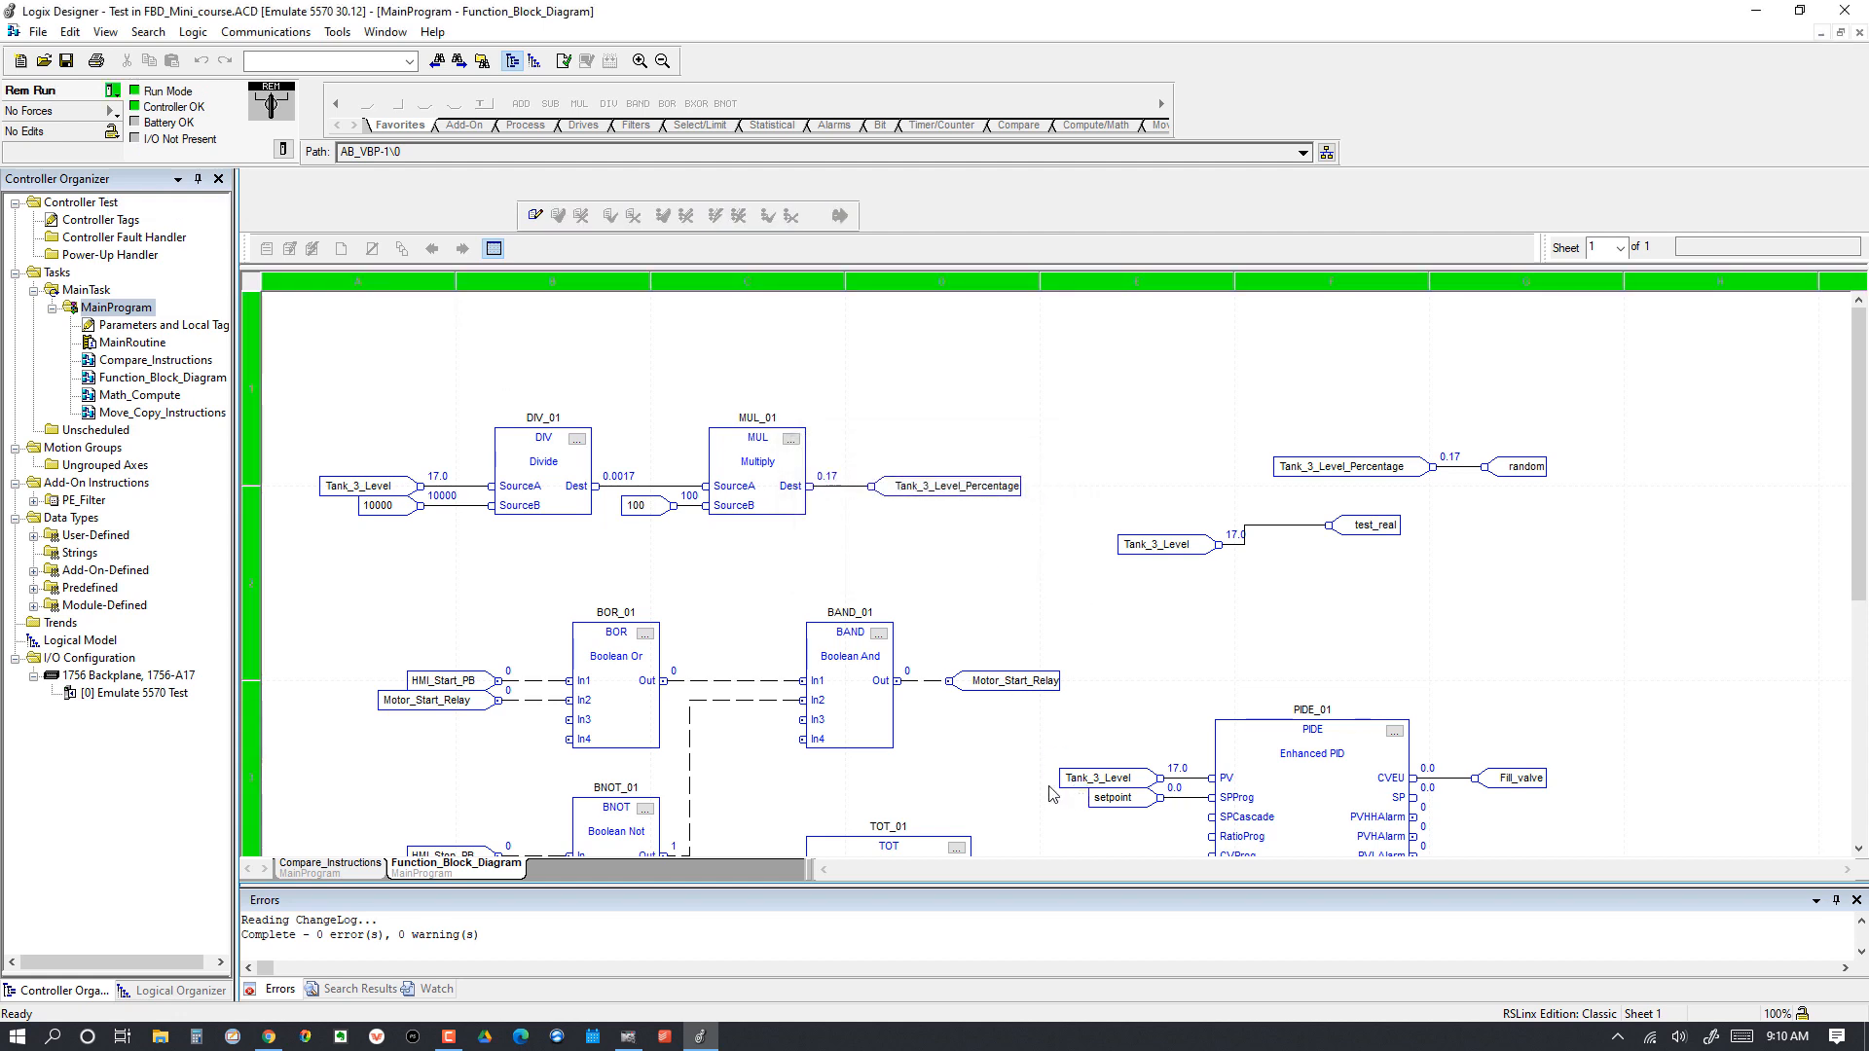
{"action": "mouse_move", "coordinate": [617, 290]}
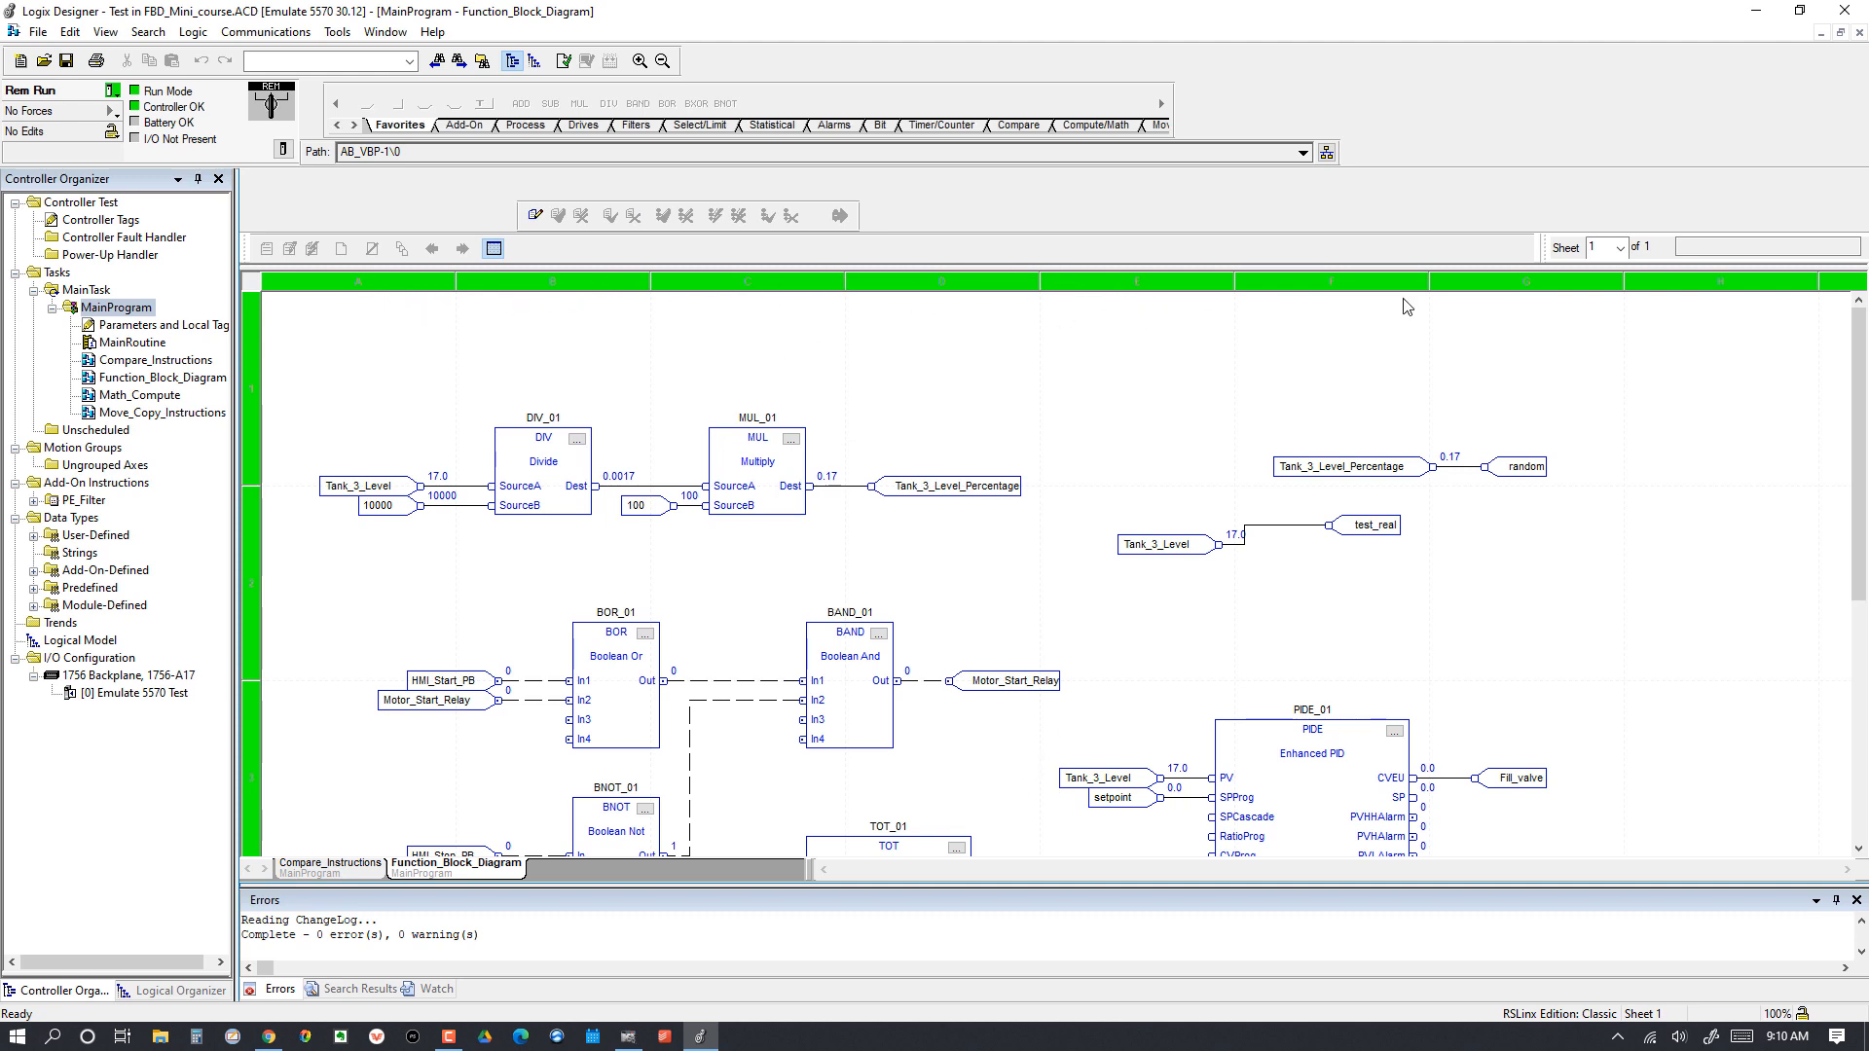
{"action": "mouse_move", "coordinate": [262, 393]}
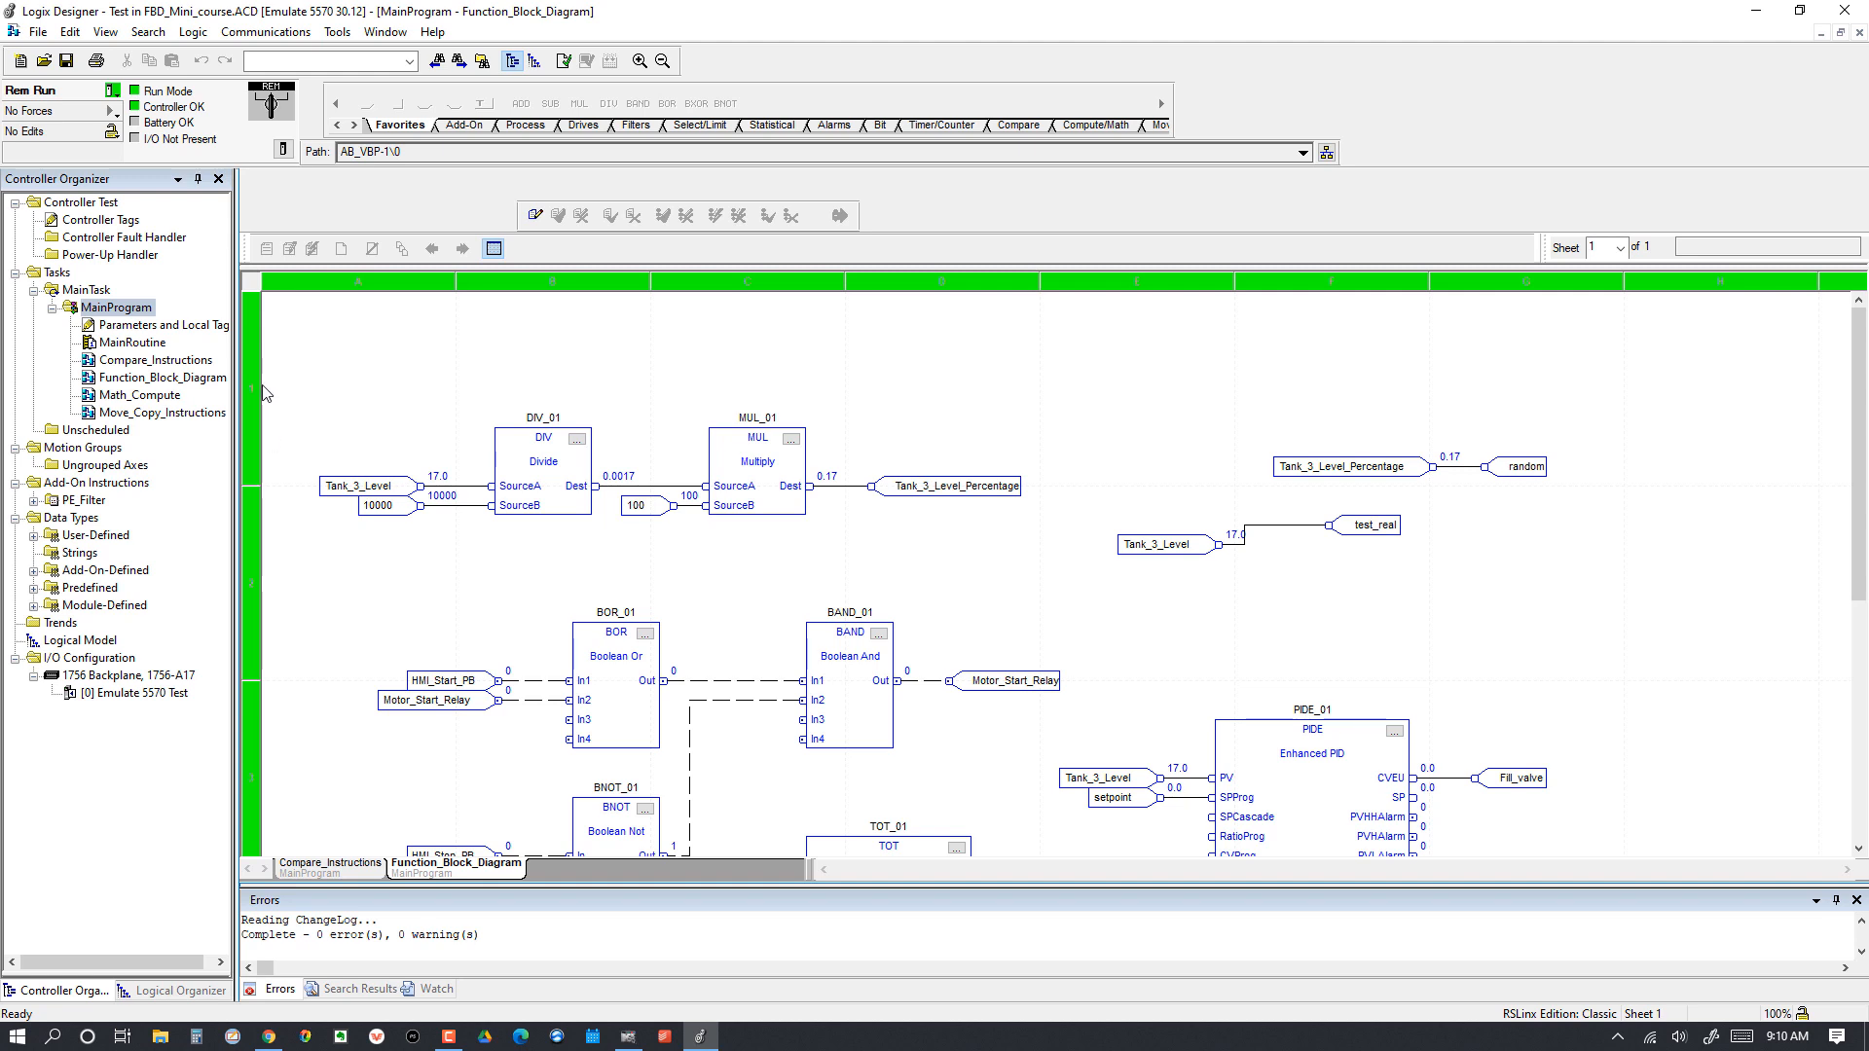
{"action": "mouse_move", "coordinate": [352, 288]}
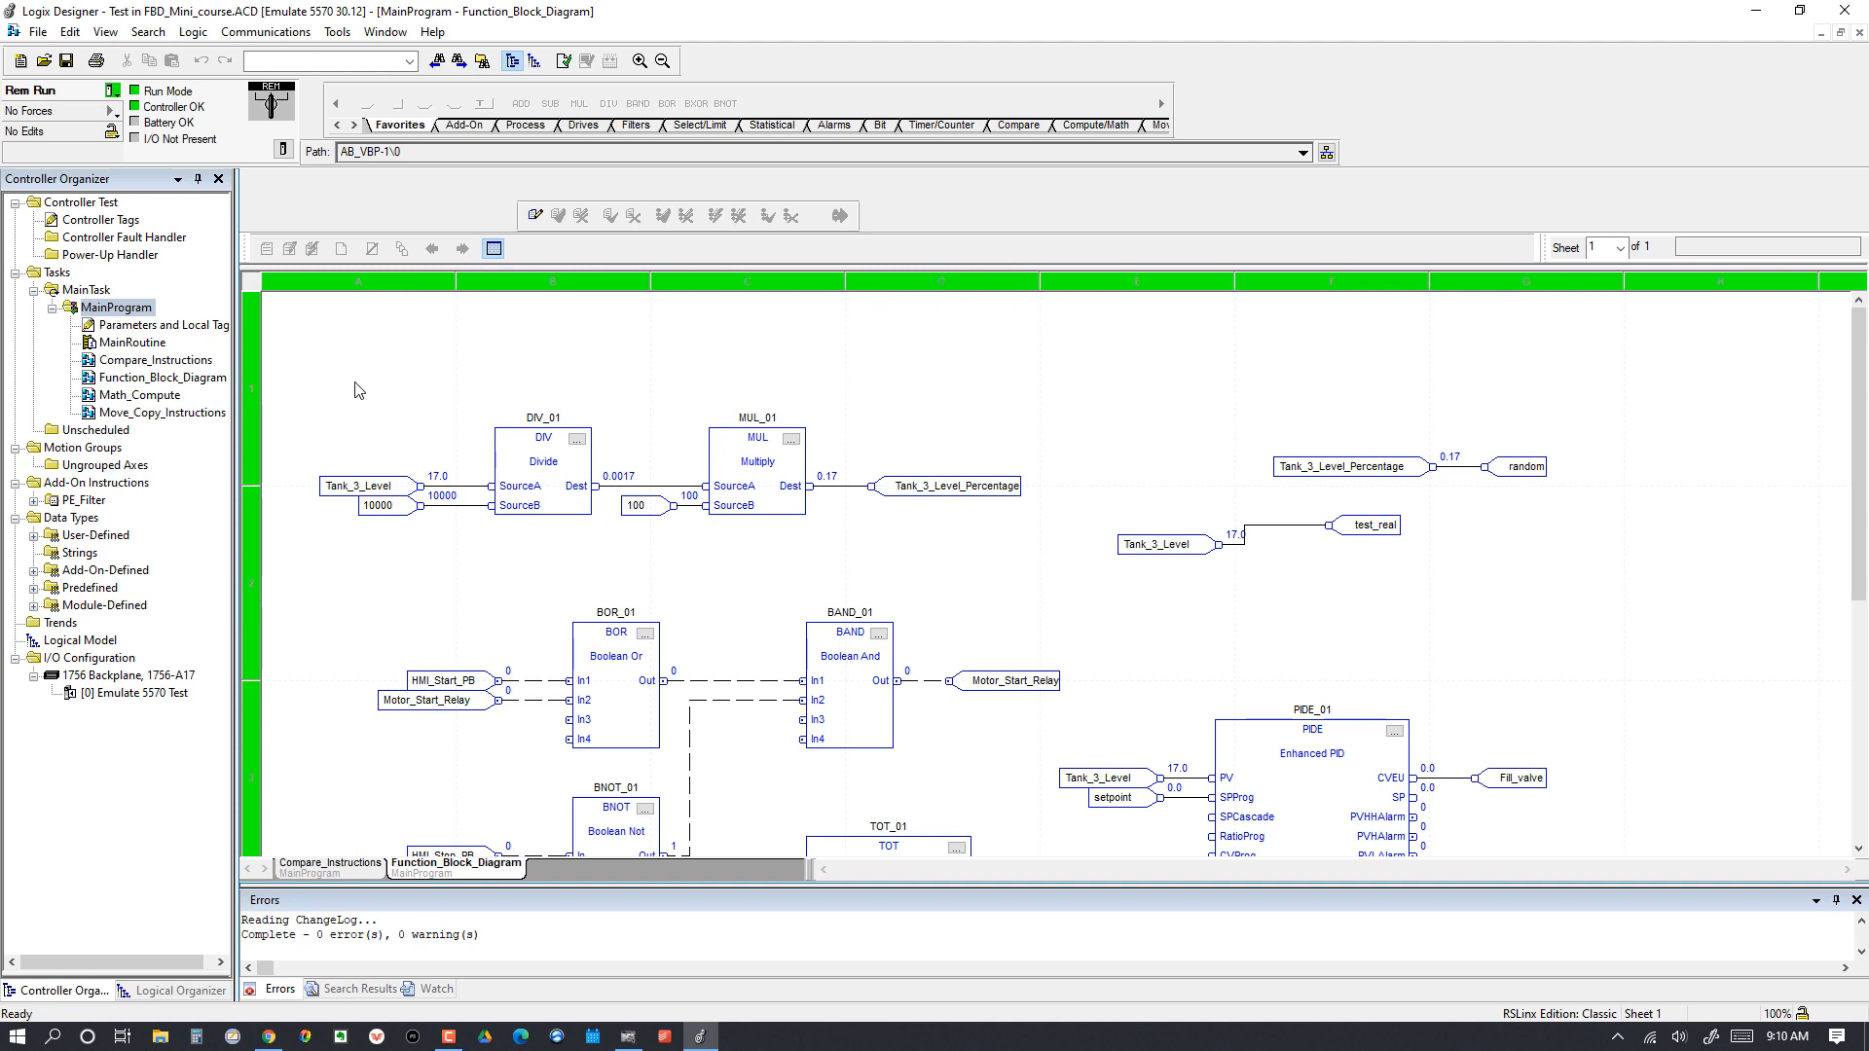
{"action": "mouse_move", "coordinate": [364, 486]}
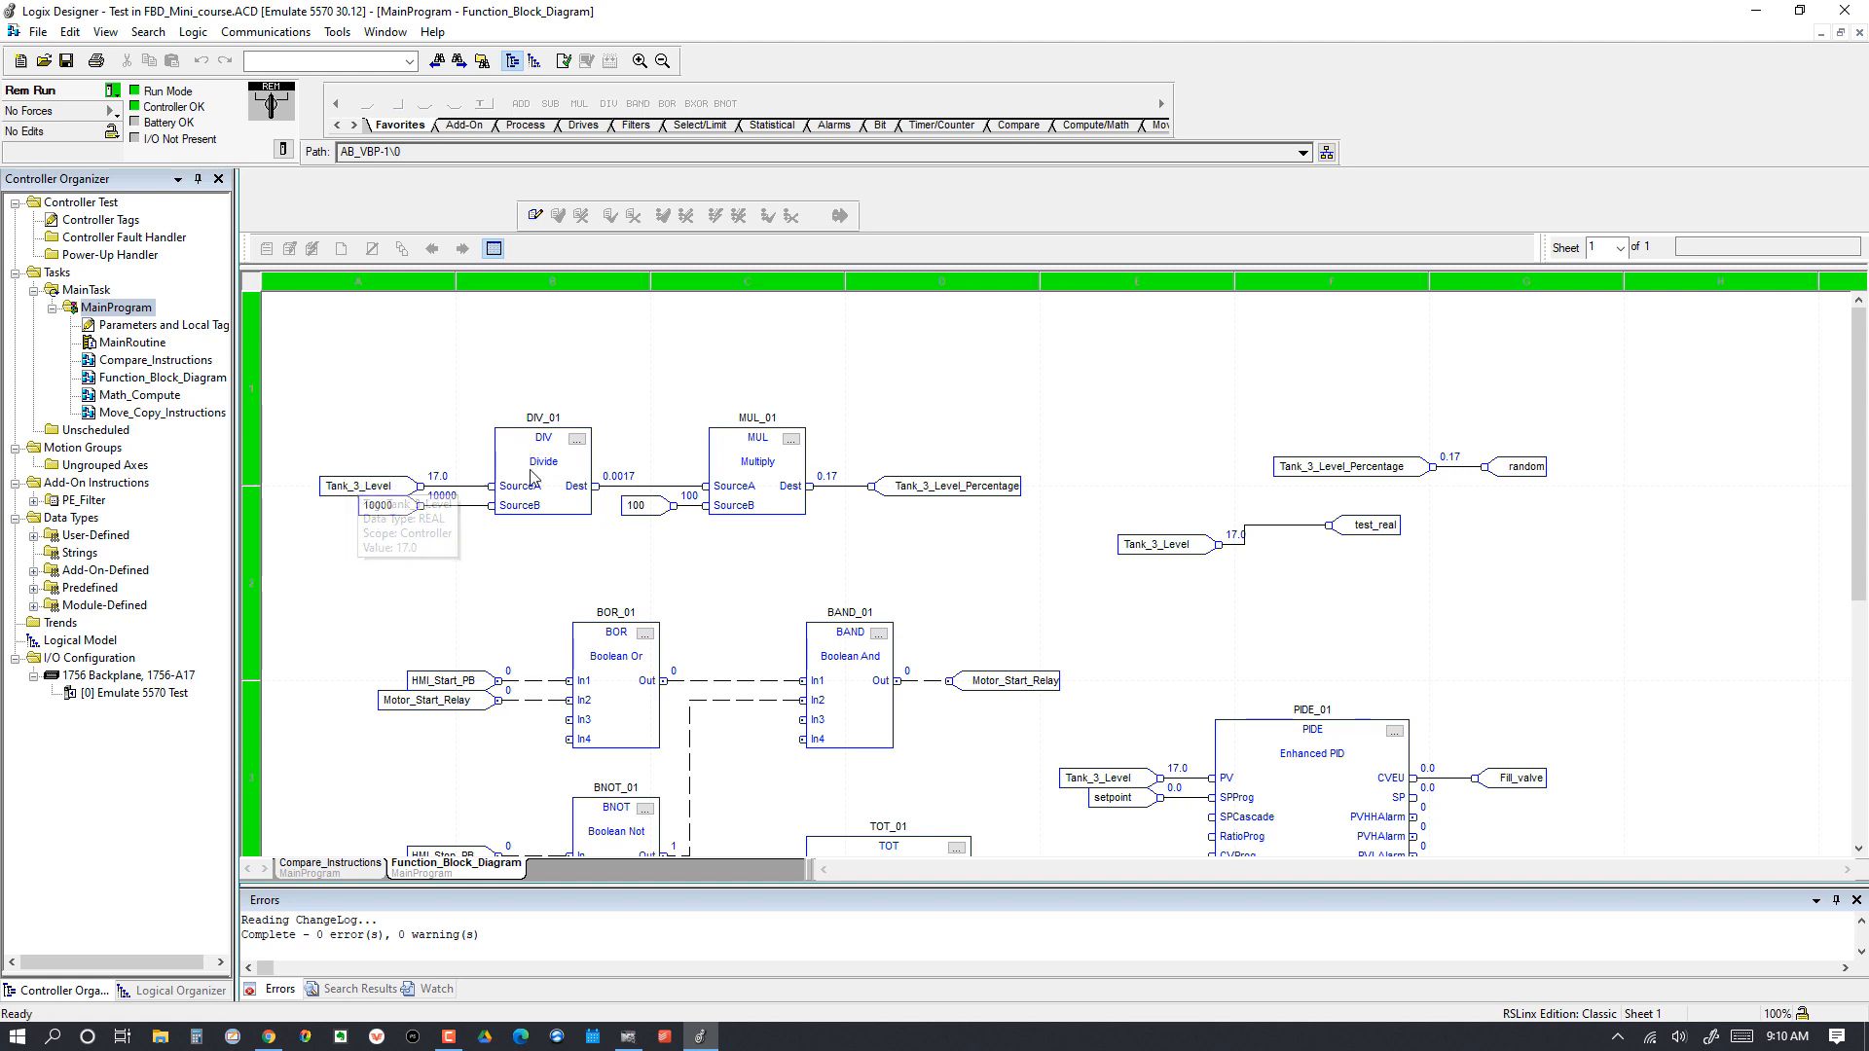
{"action": "mouse_move", "coordinate": [510, 482]}
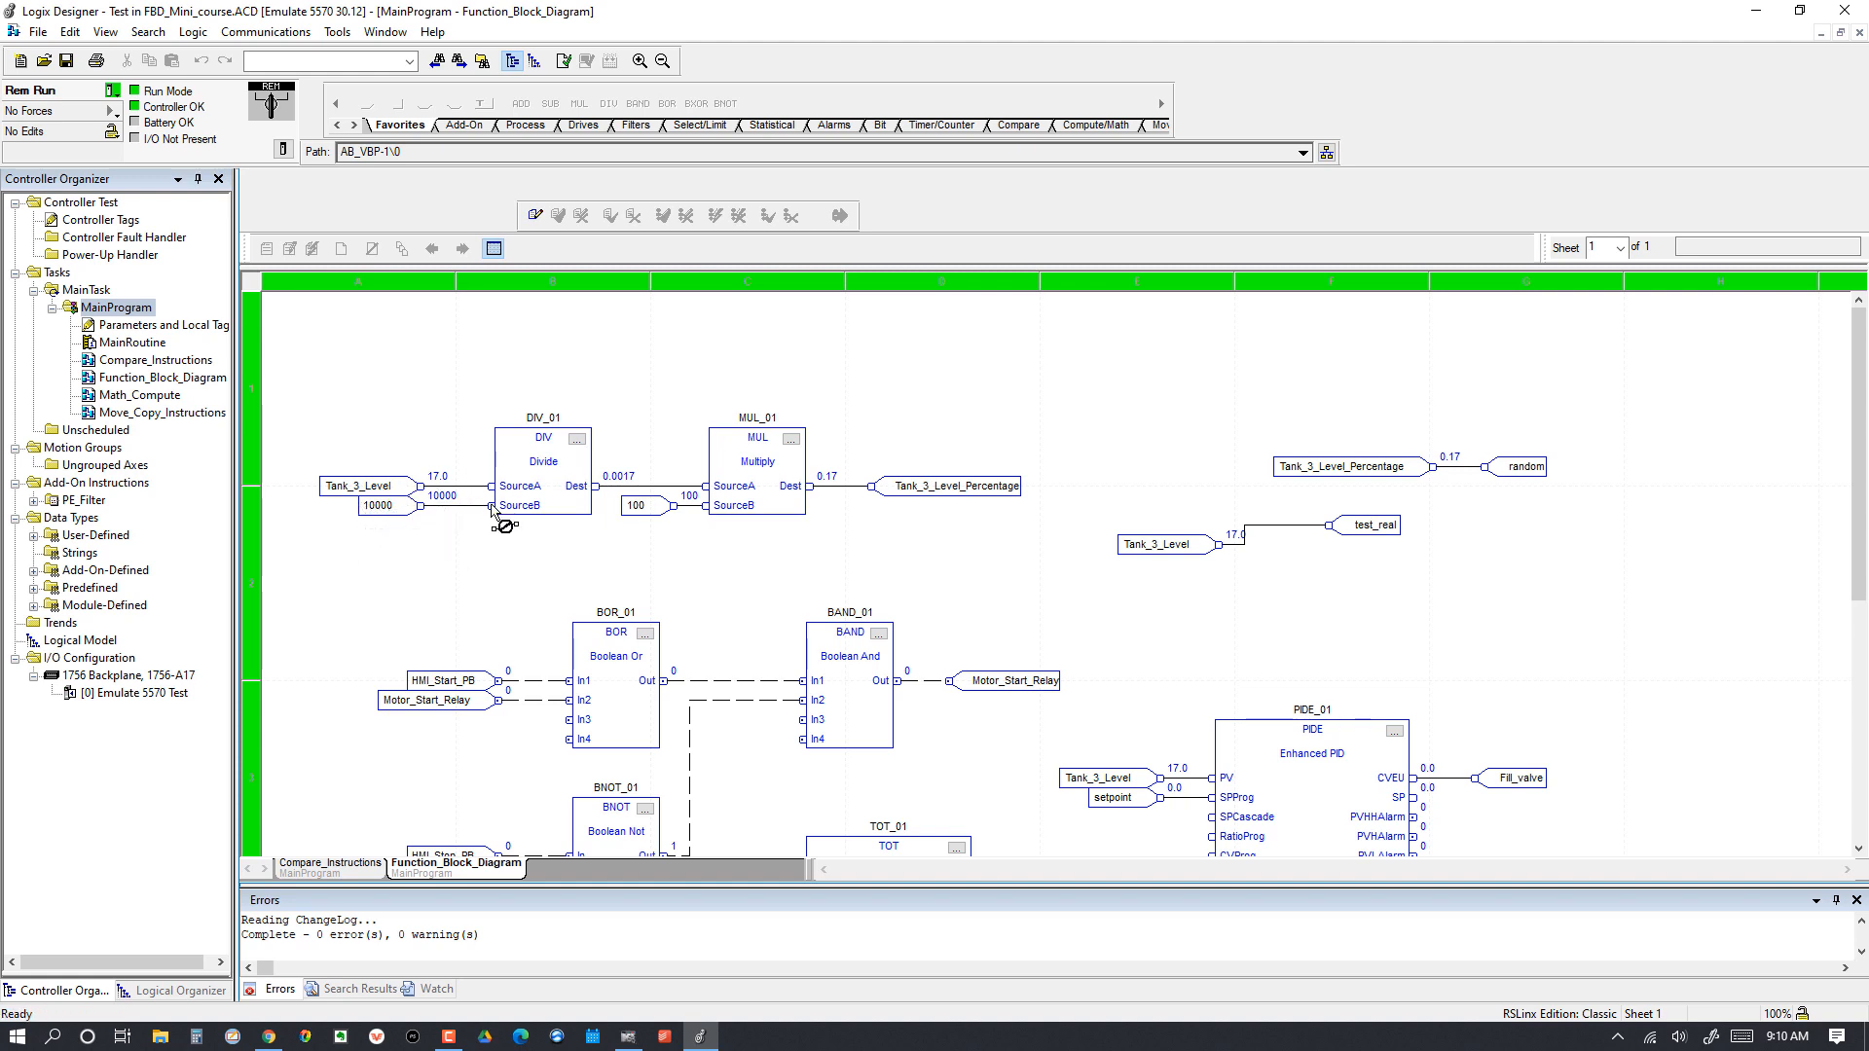
{"action": "mouse_move", "coordinate": [362, 487]}
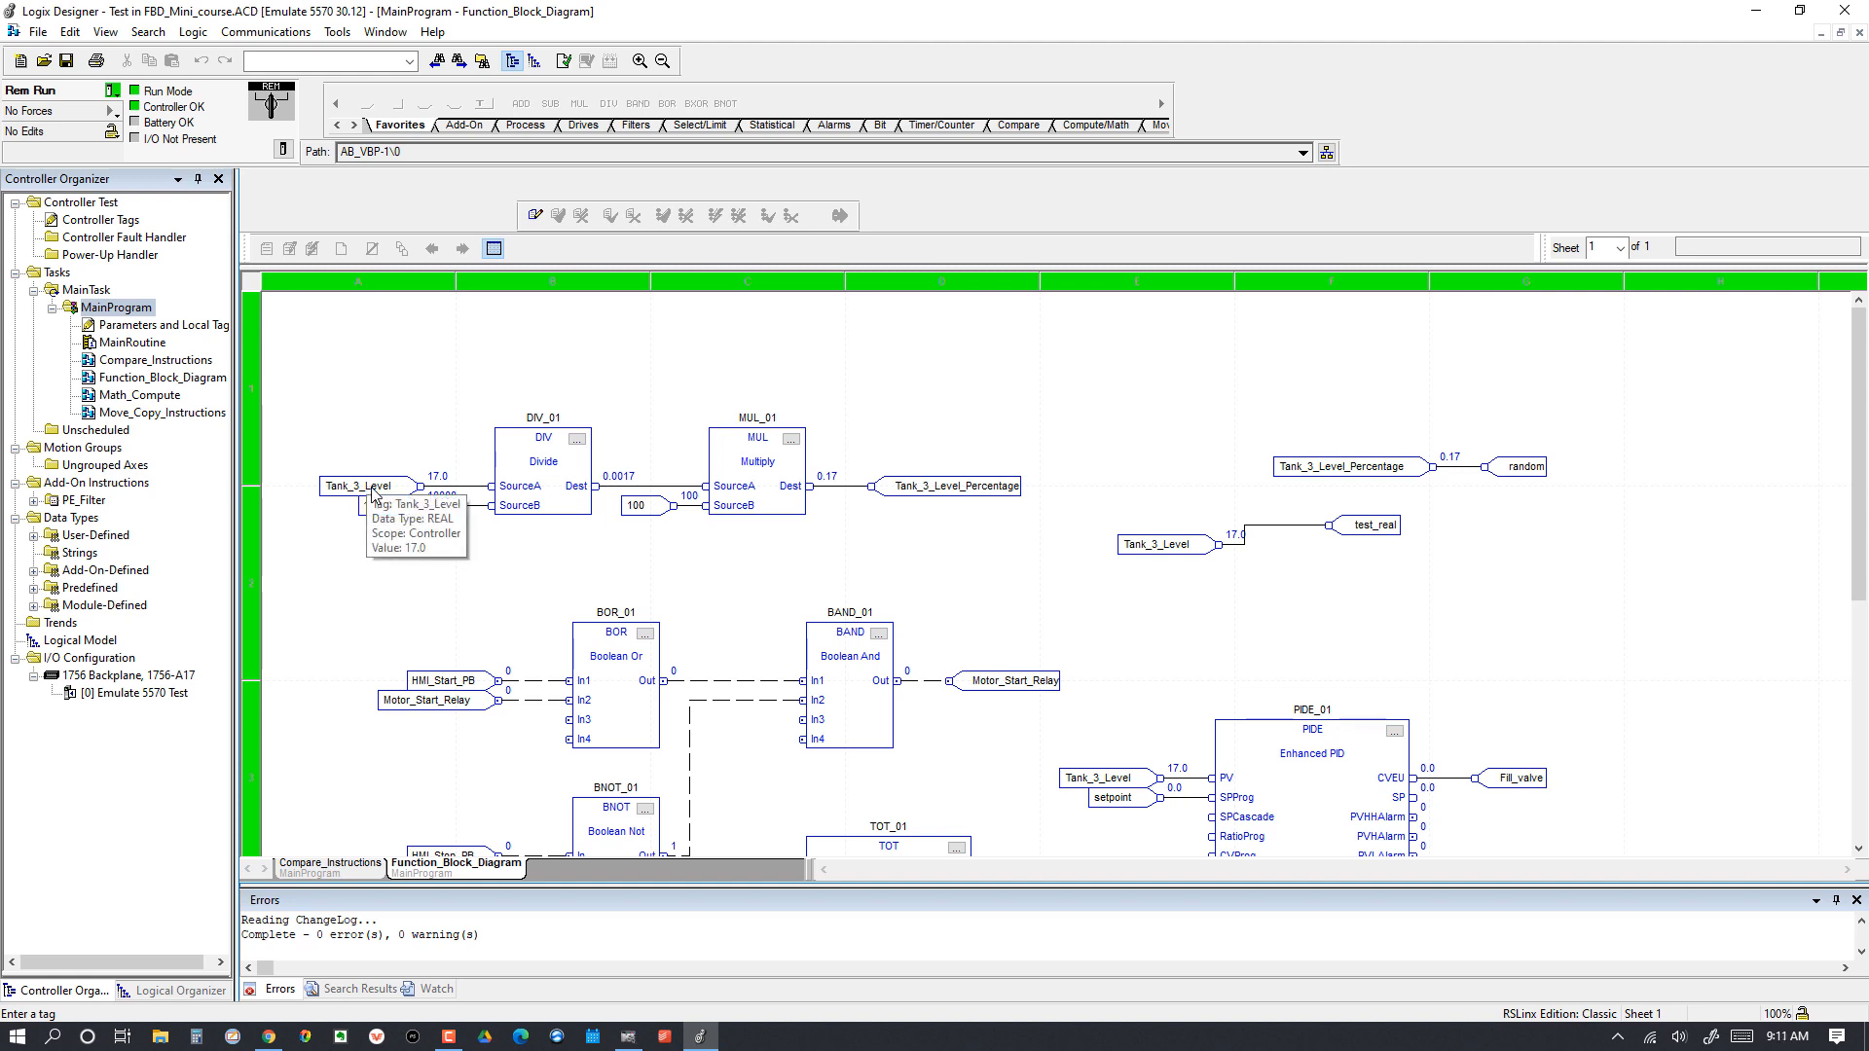
{"action": "mouse_move", "coordinate": [382, 492]}
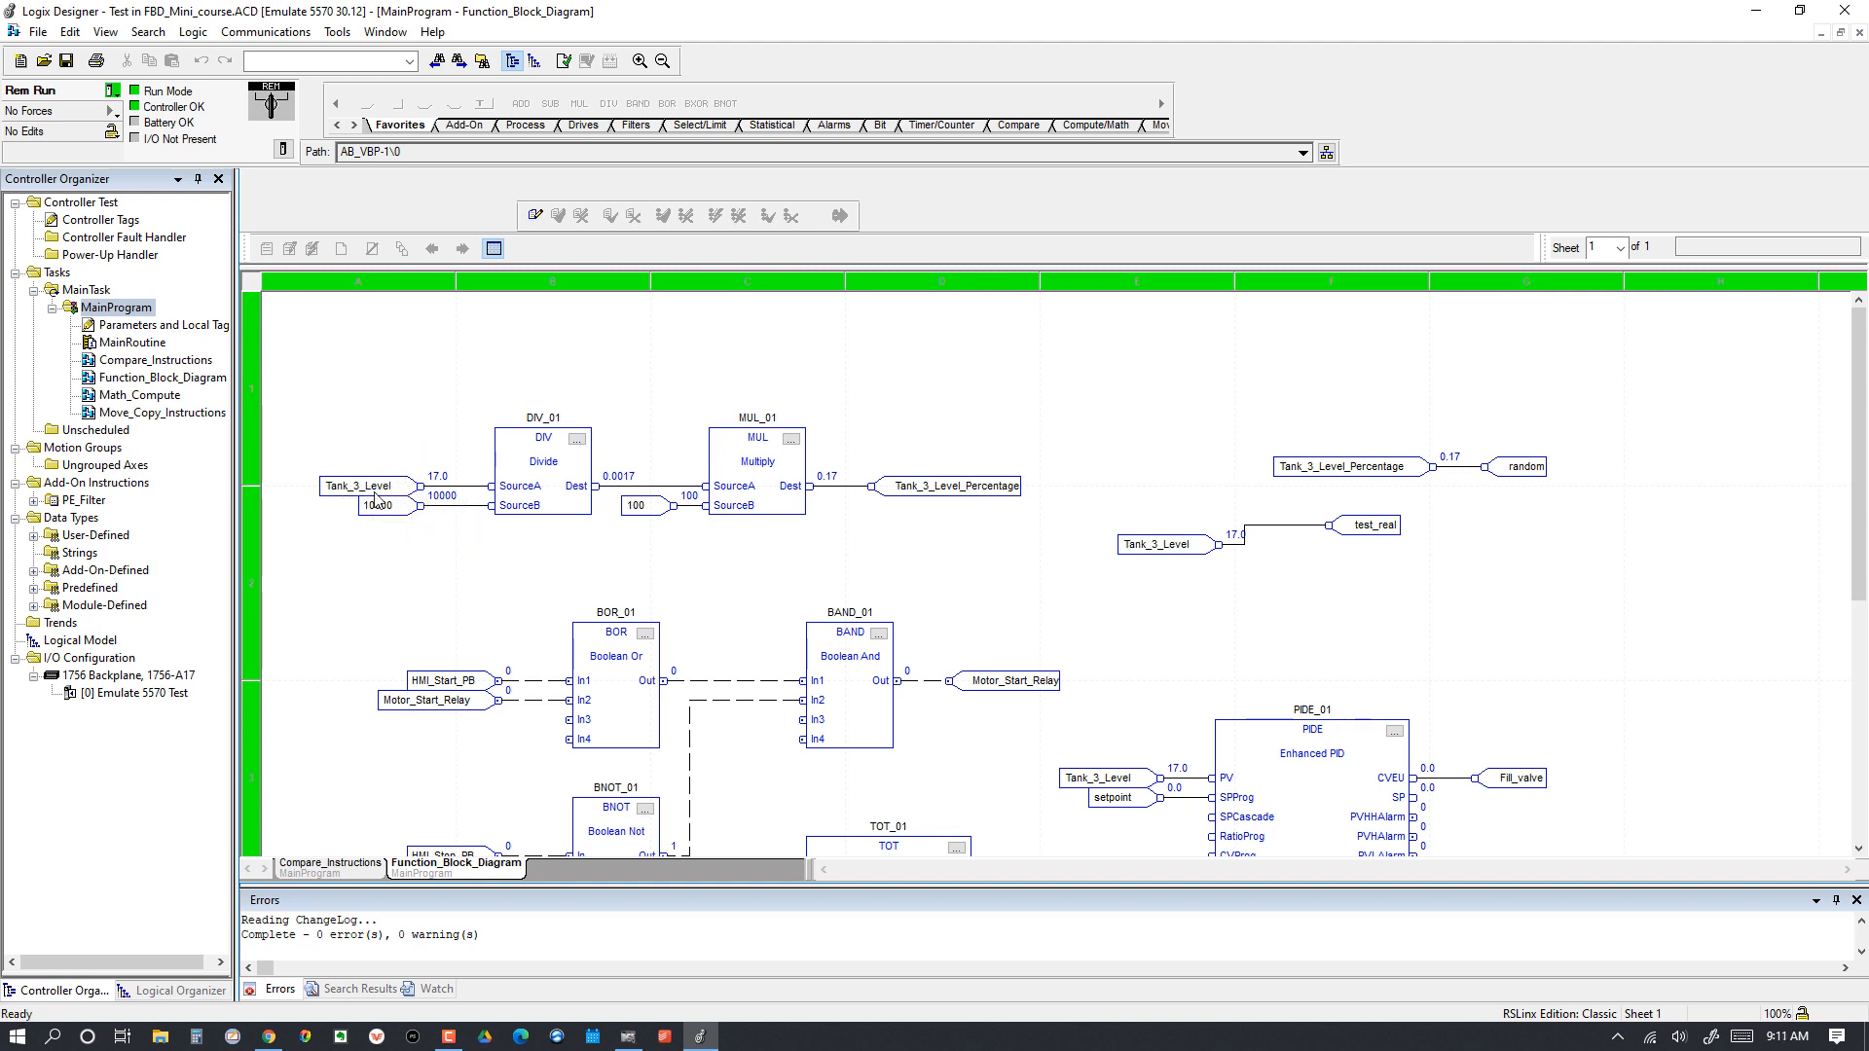
{"action": "mouse_move", "coordinate": [372, 495]}
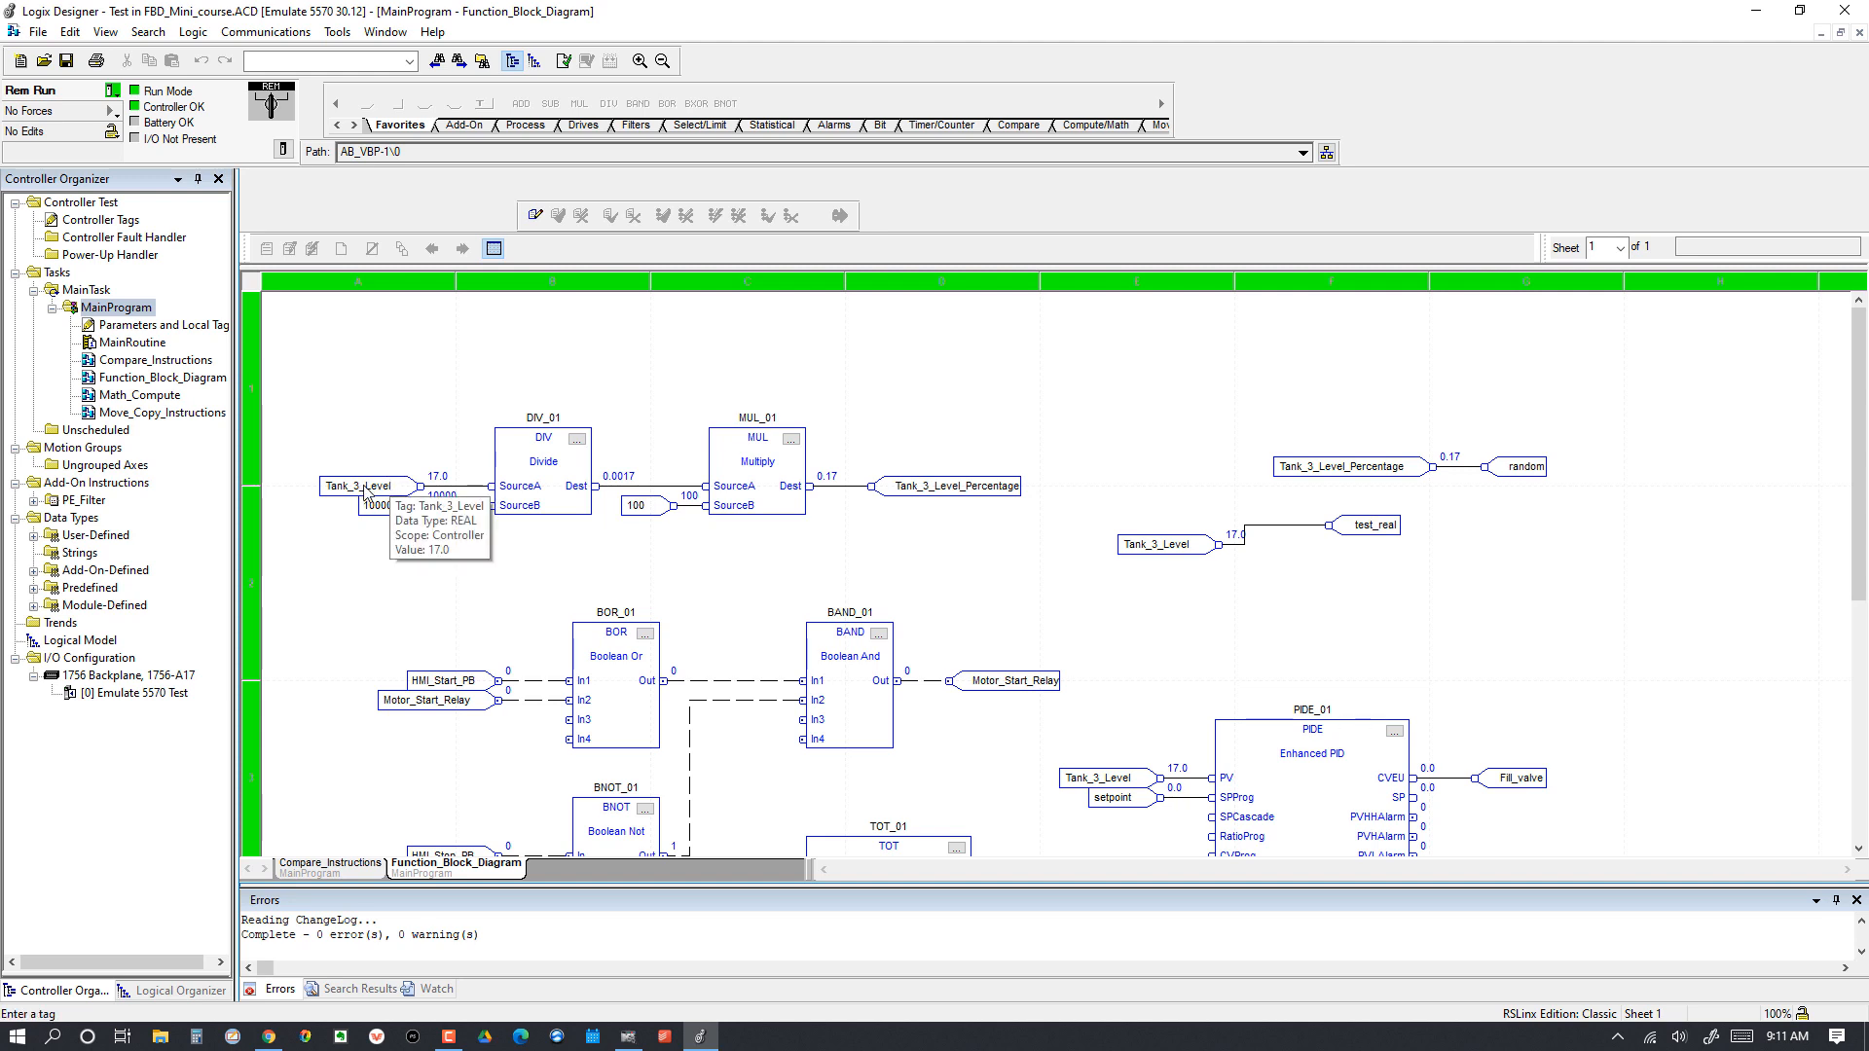
{"action": "mouse_move", "coordinate": [383, 492]}
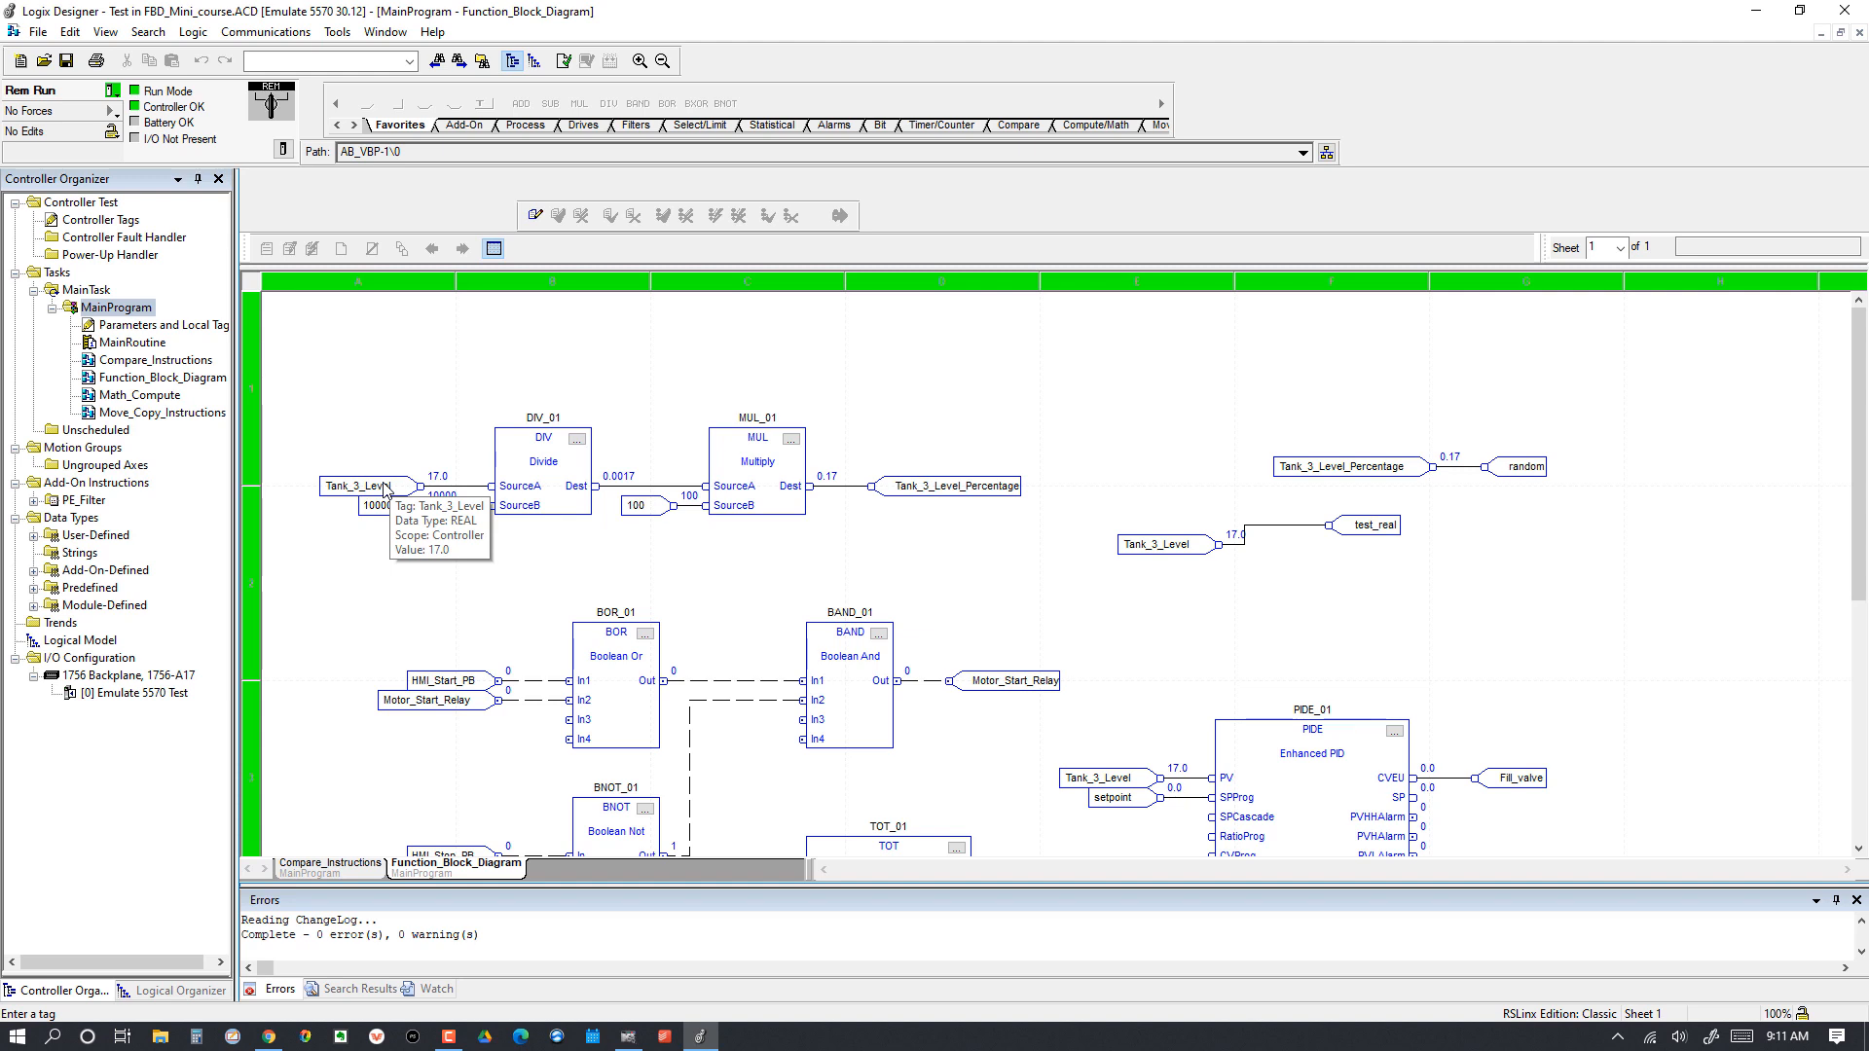
{"action": "mouse_move", "coordinate": [337, 443]}
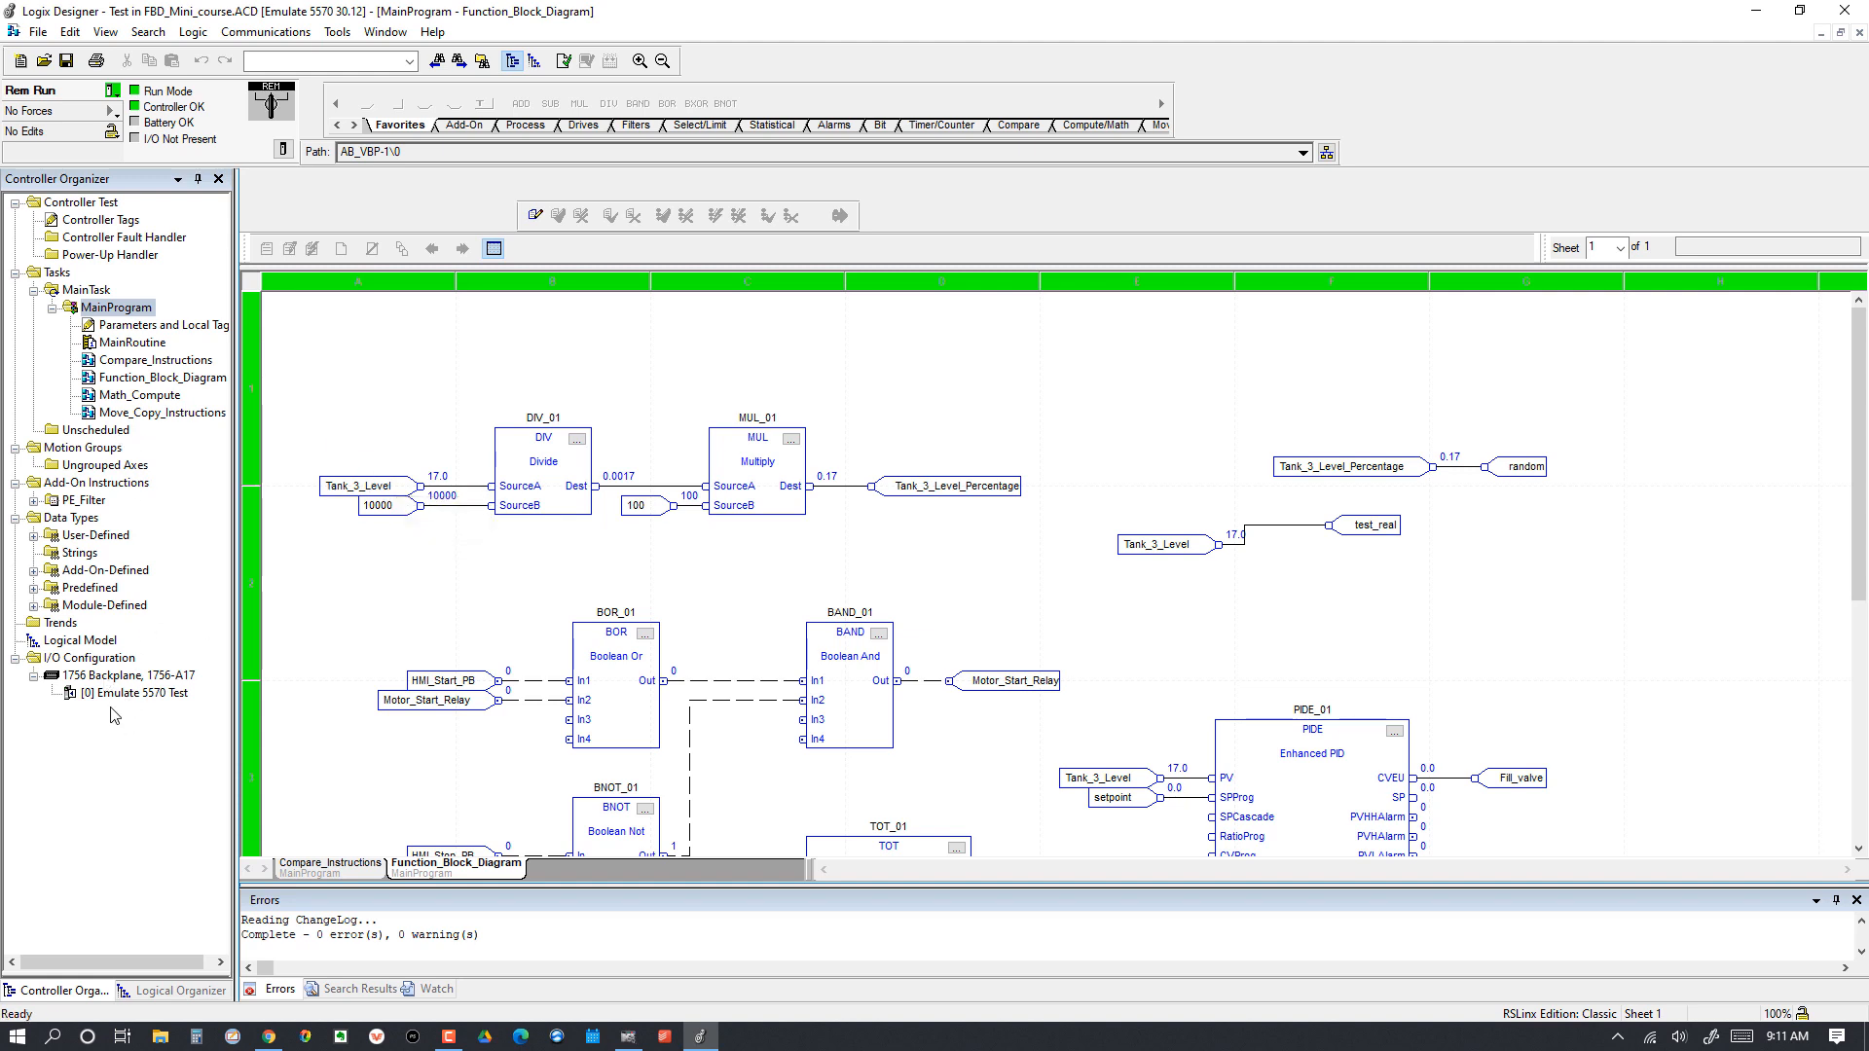
{"action": "mouse_move", "coordinate": [169, 679]}
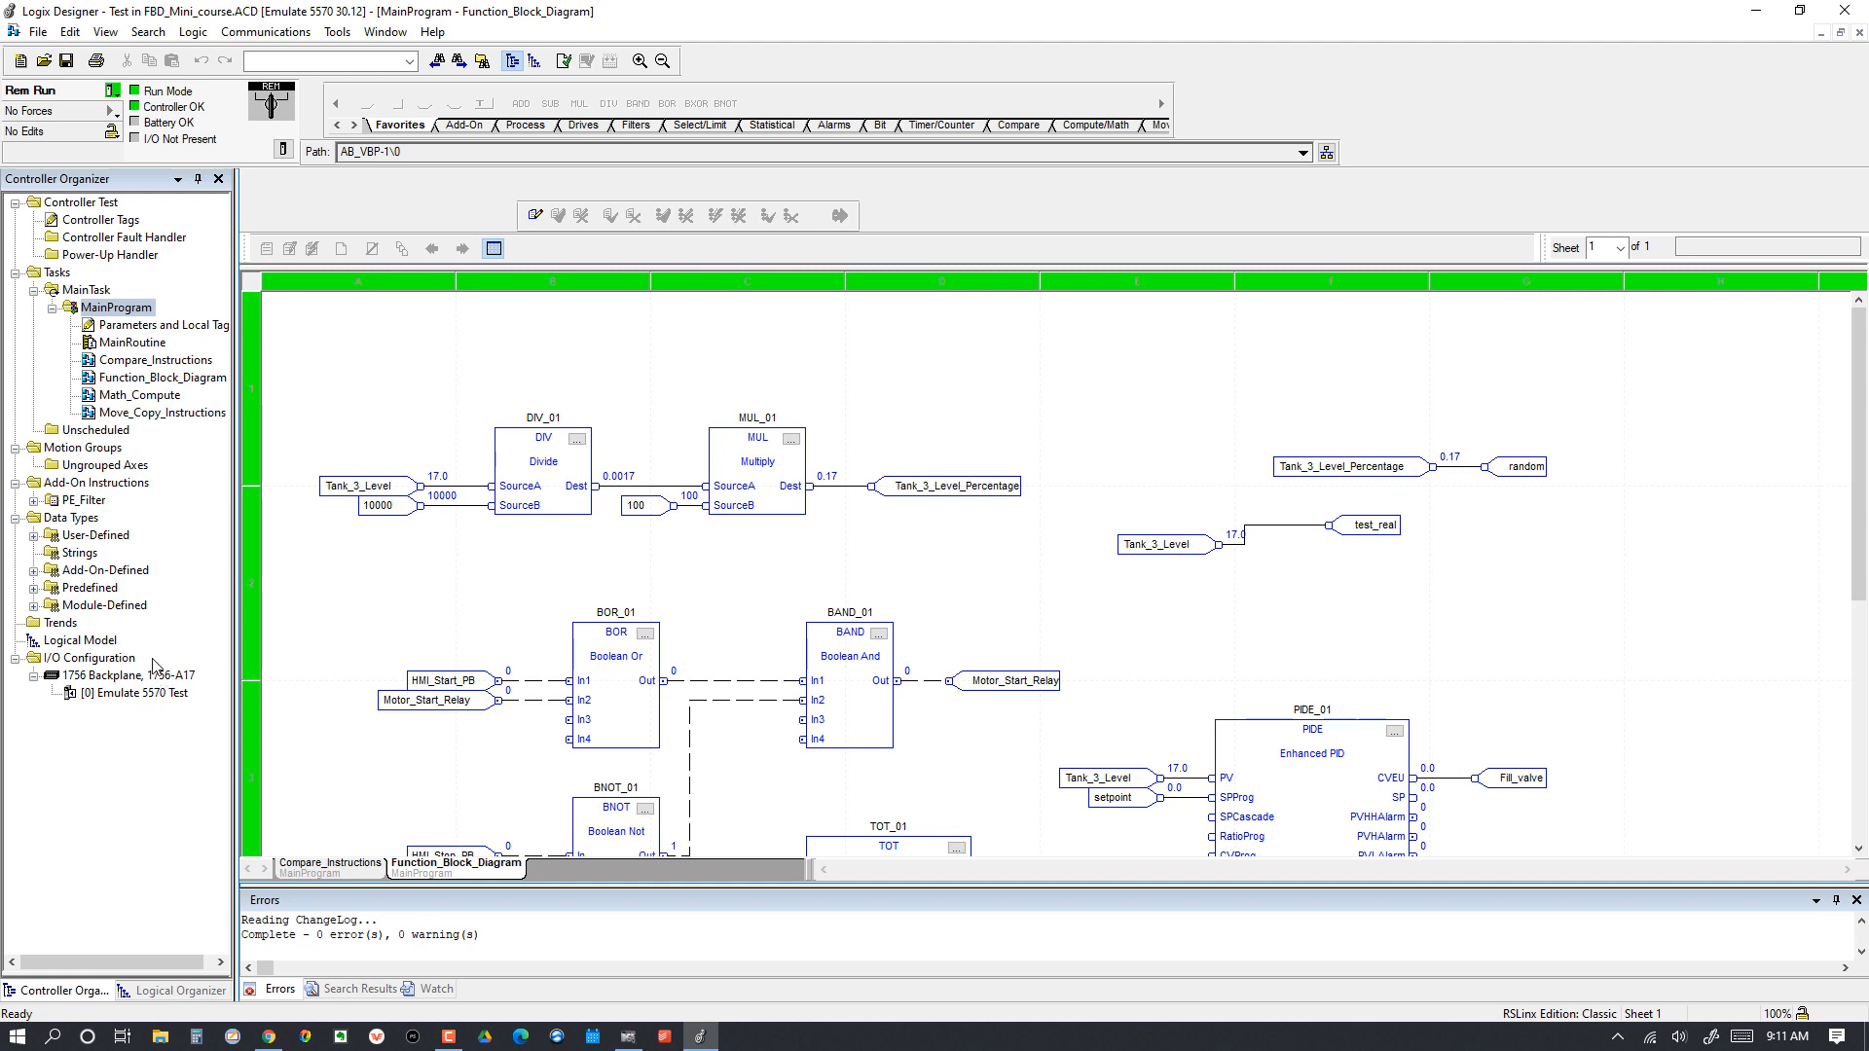
{"action": "mouse_move", "coordinate": [362, 477]}
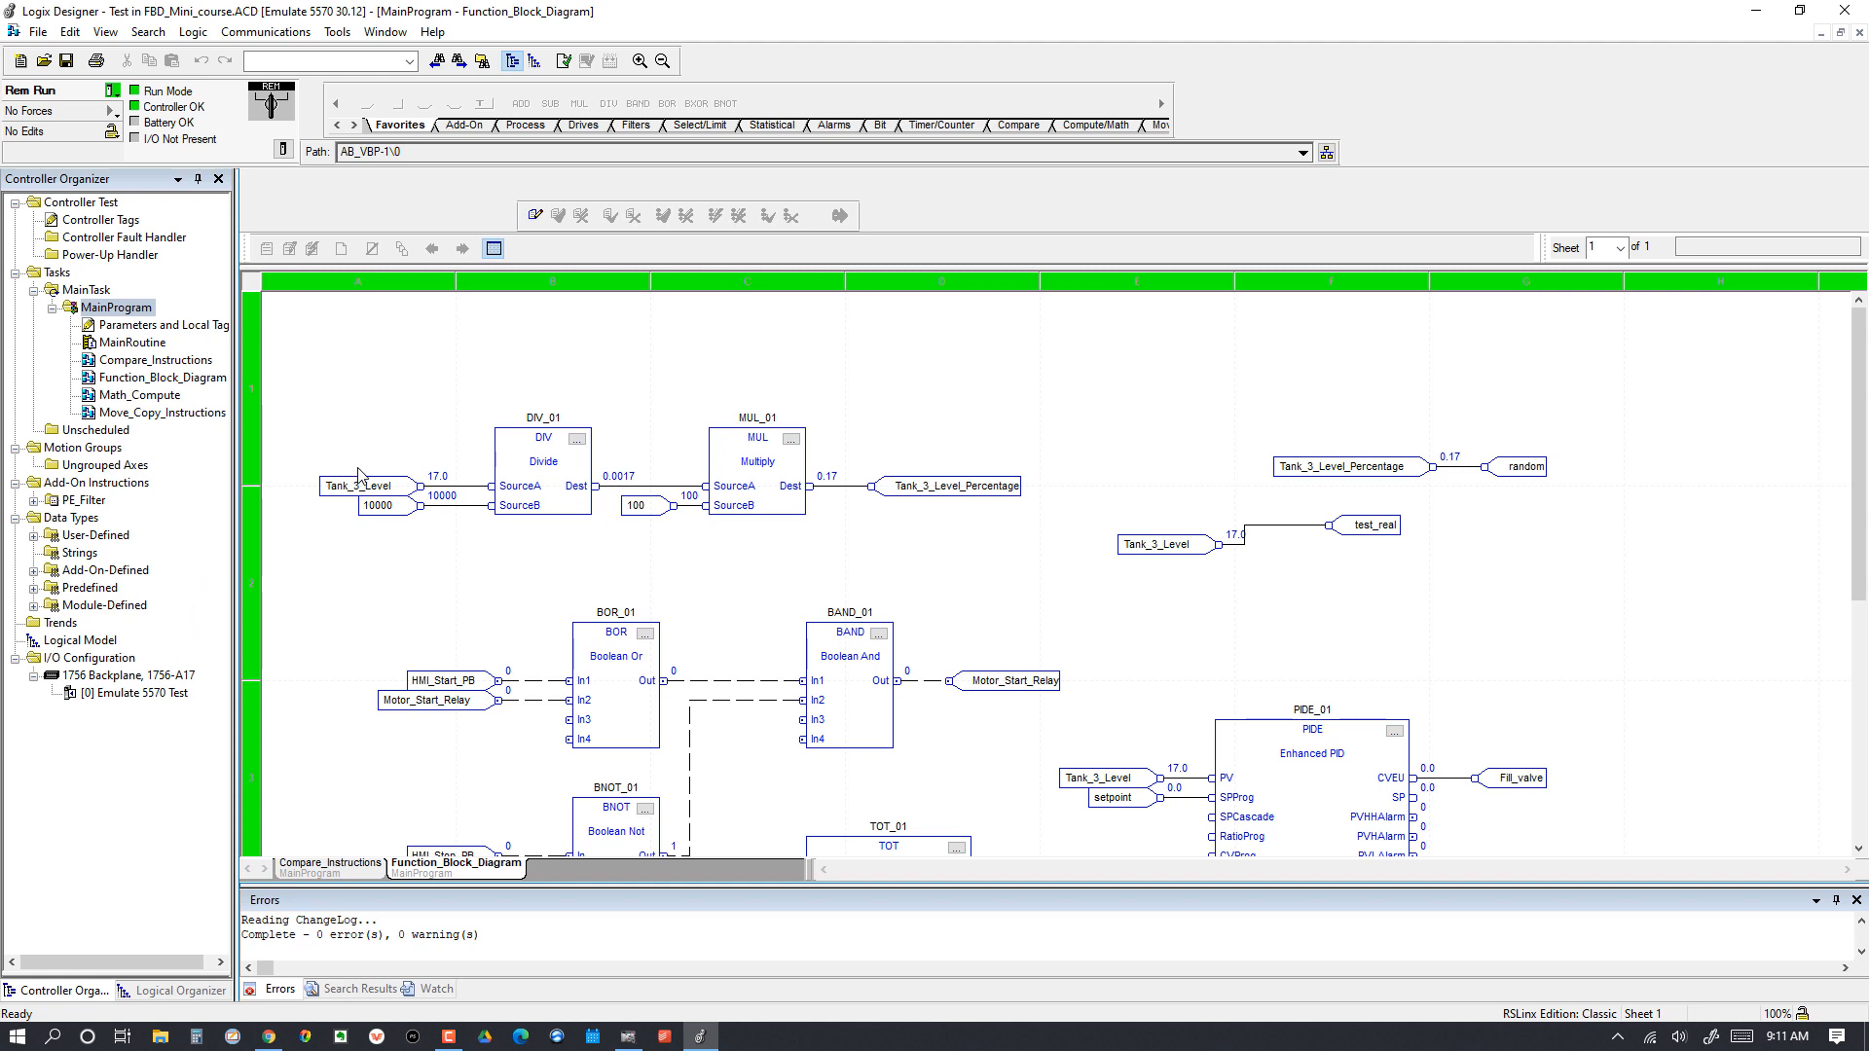
{"action": "mouse_move", "coordinate": [691, 504]}
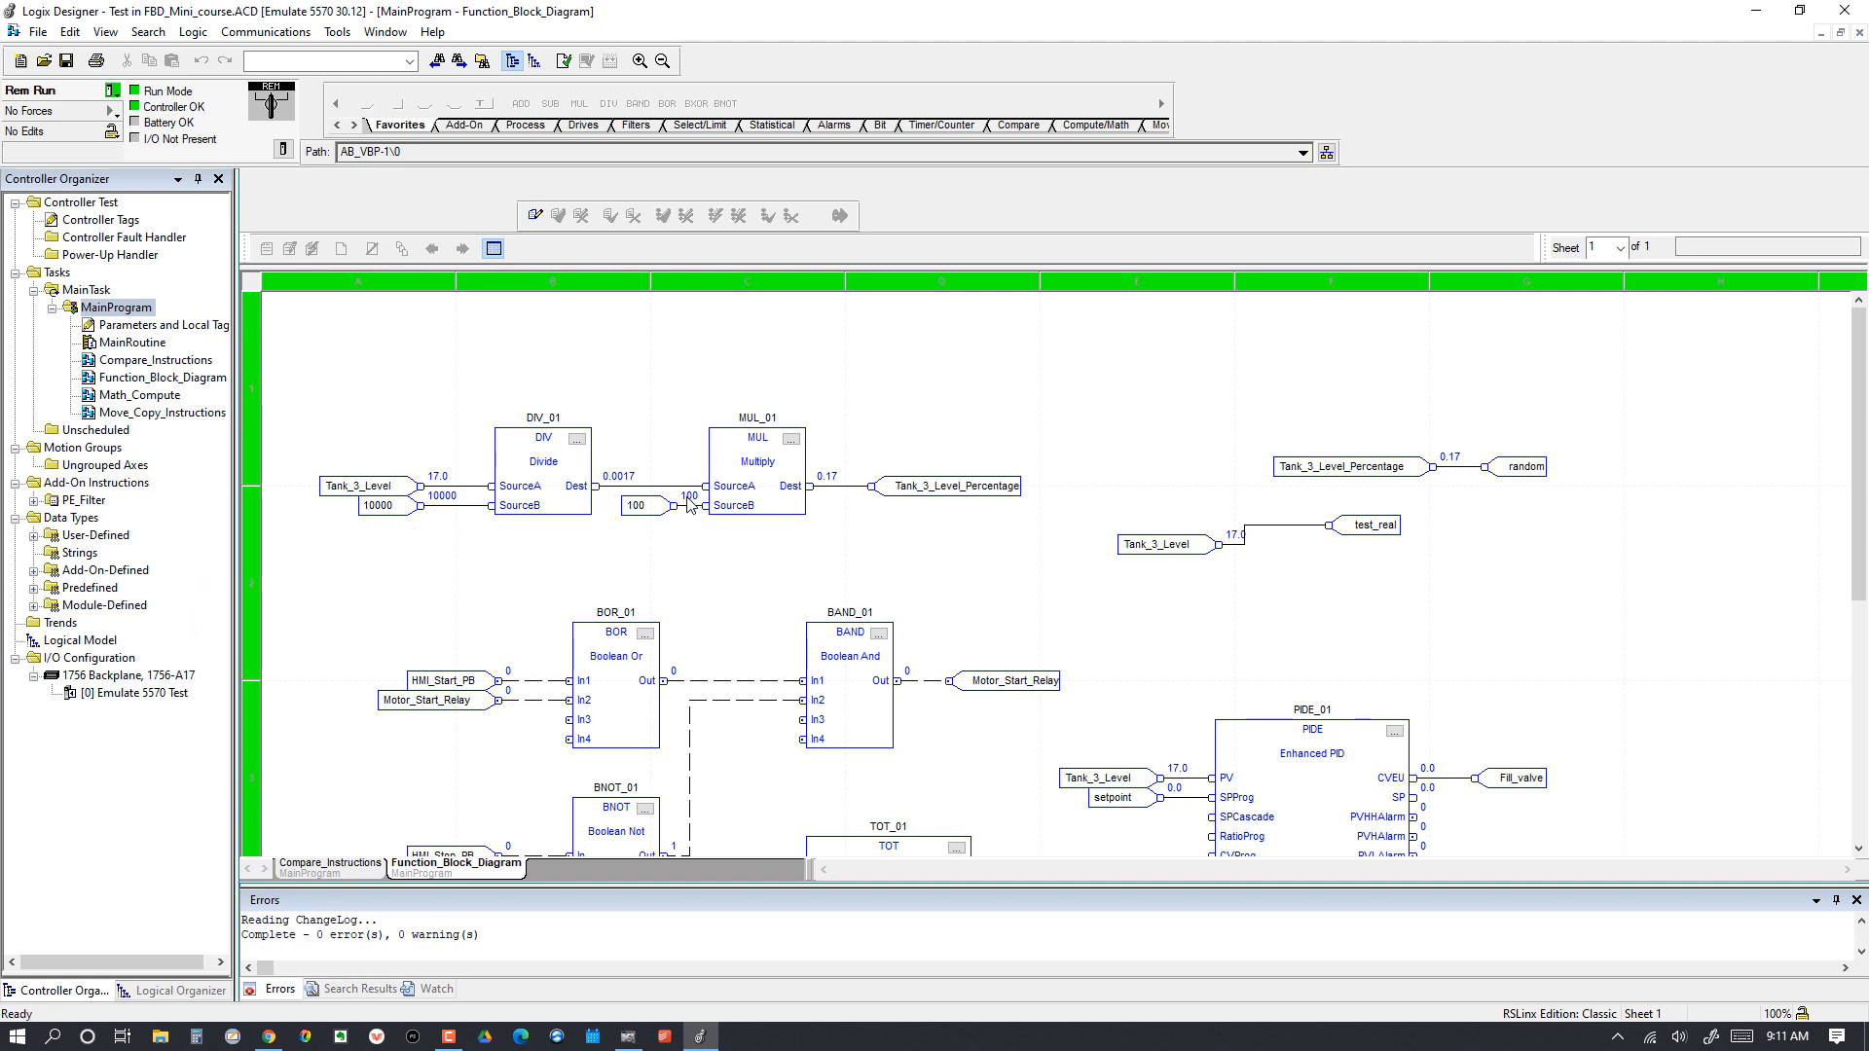
{"action": "mouse_move", "coordinate": [128, 656]}
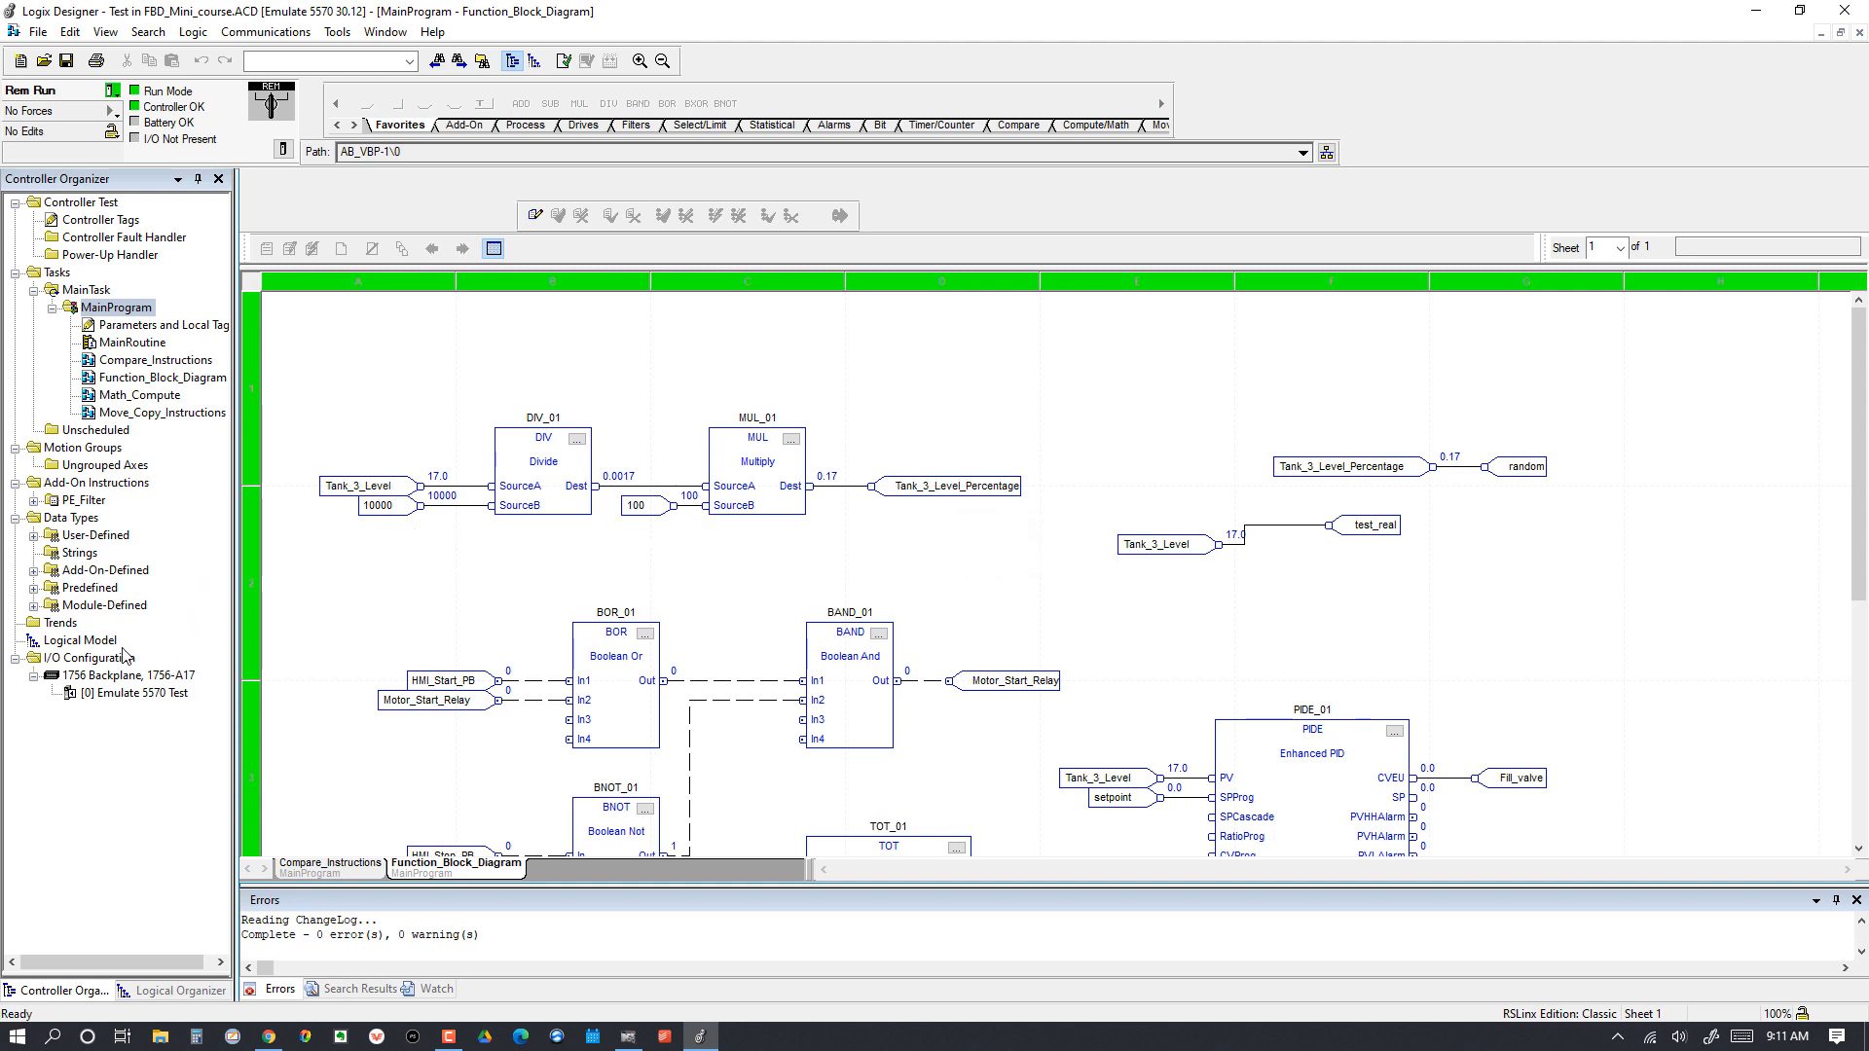
{"action": "mouse_move", "coordinate": [113, 747]}
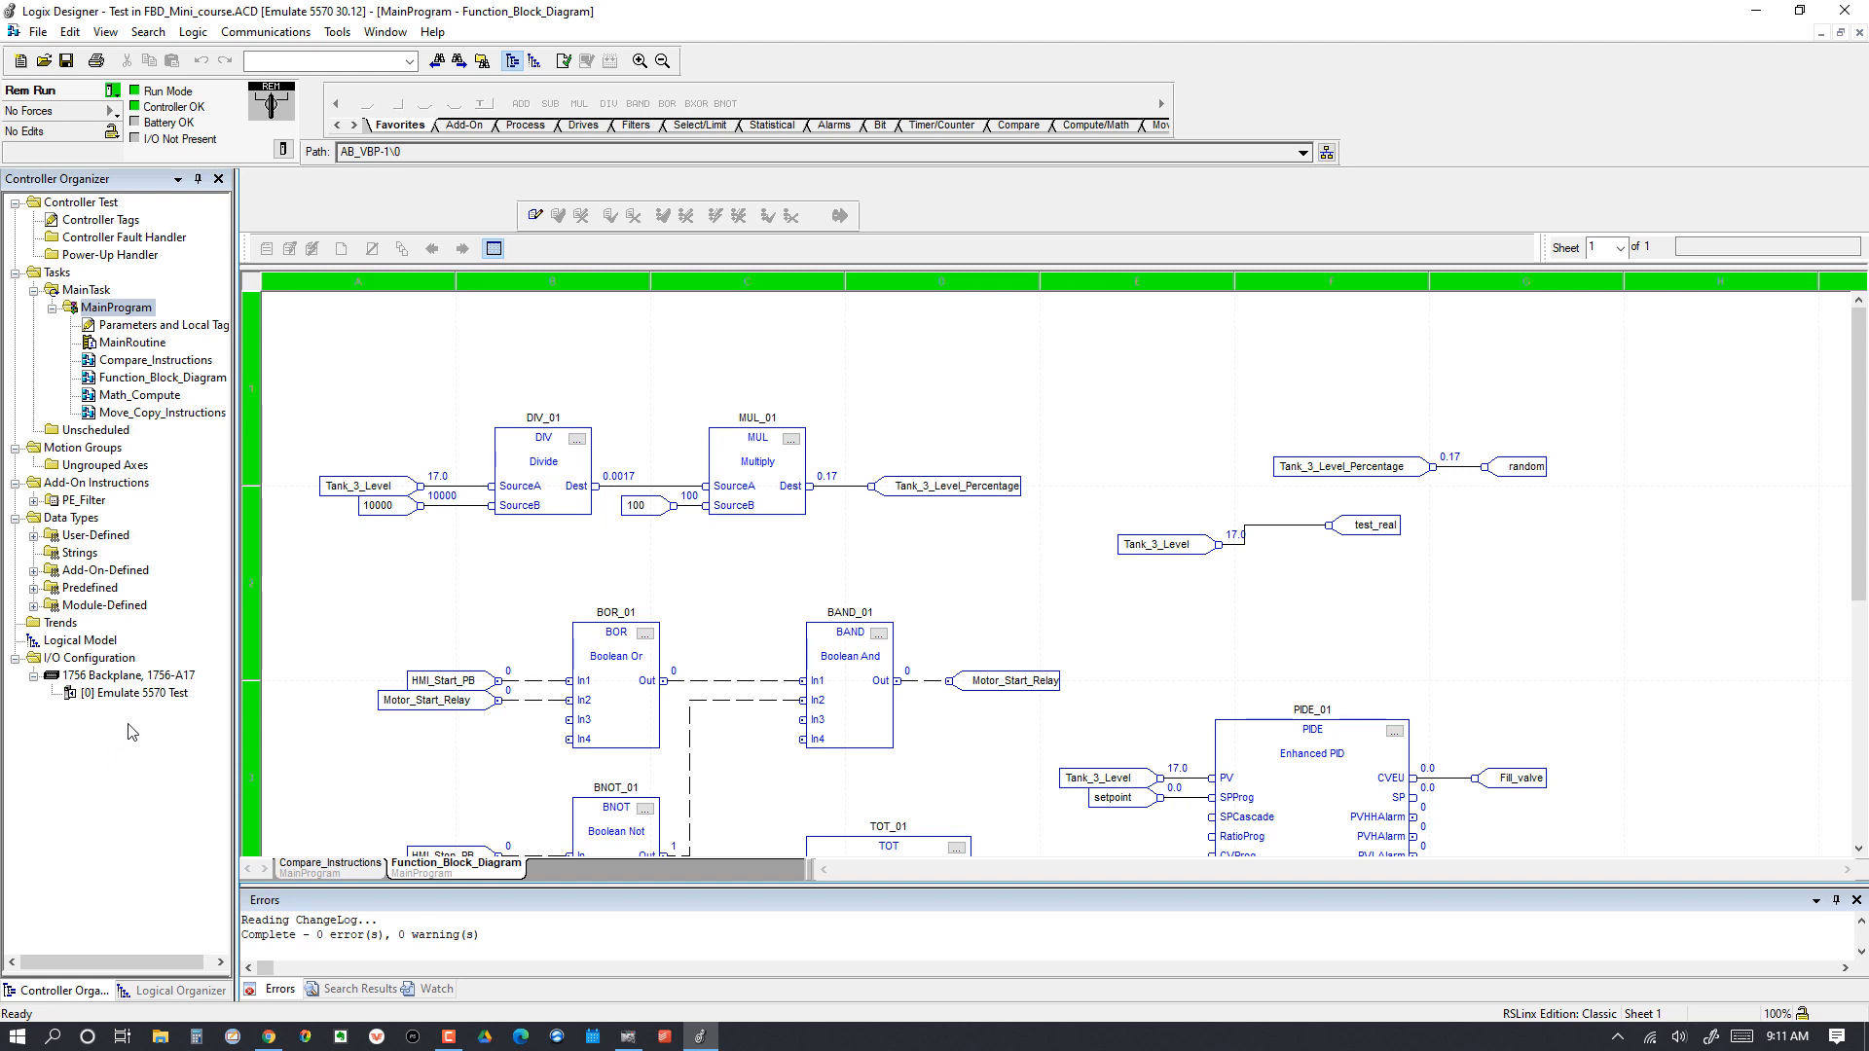
{"action": "mouse_move", "coordinate": [274, 621]}
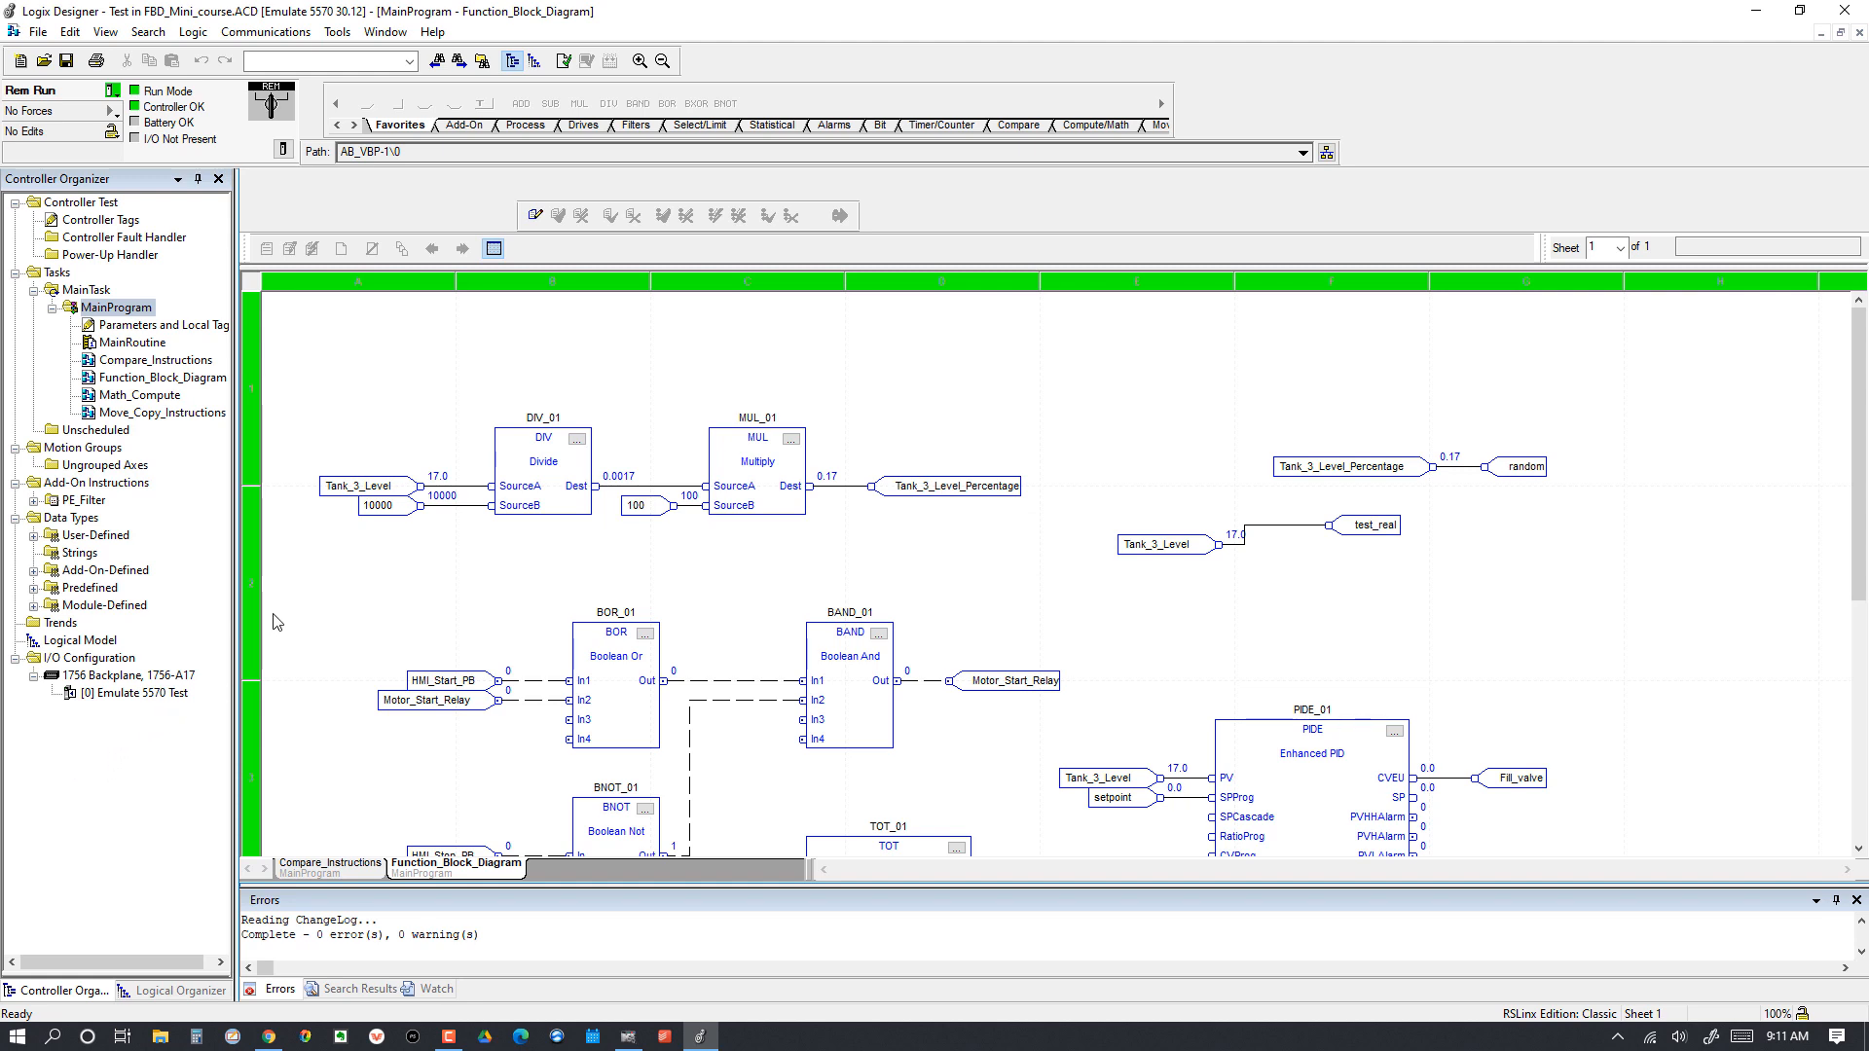
{"action": "mouse_move", "coordinate": [350, 469]}
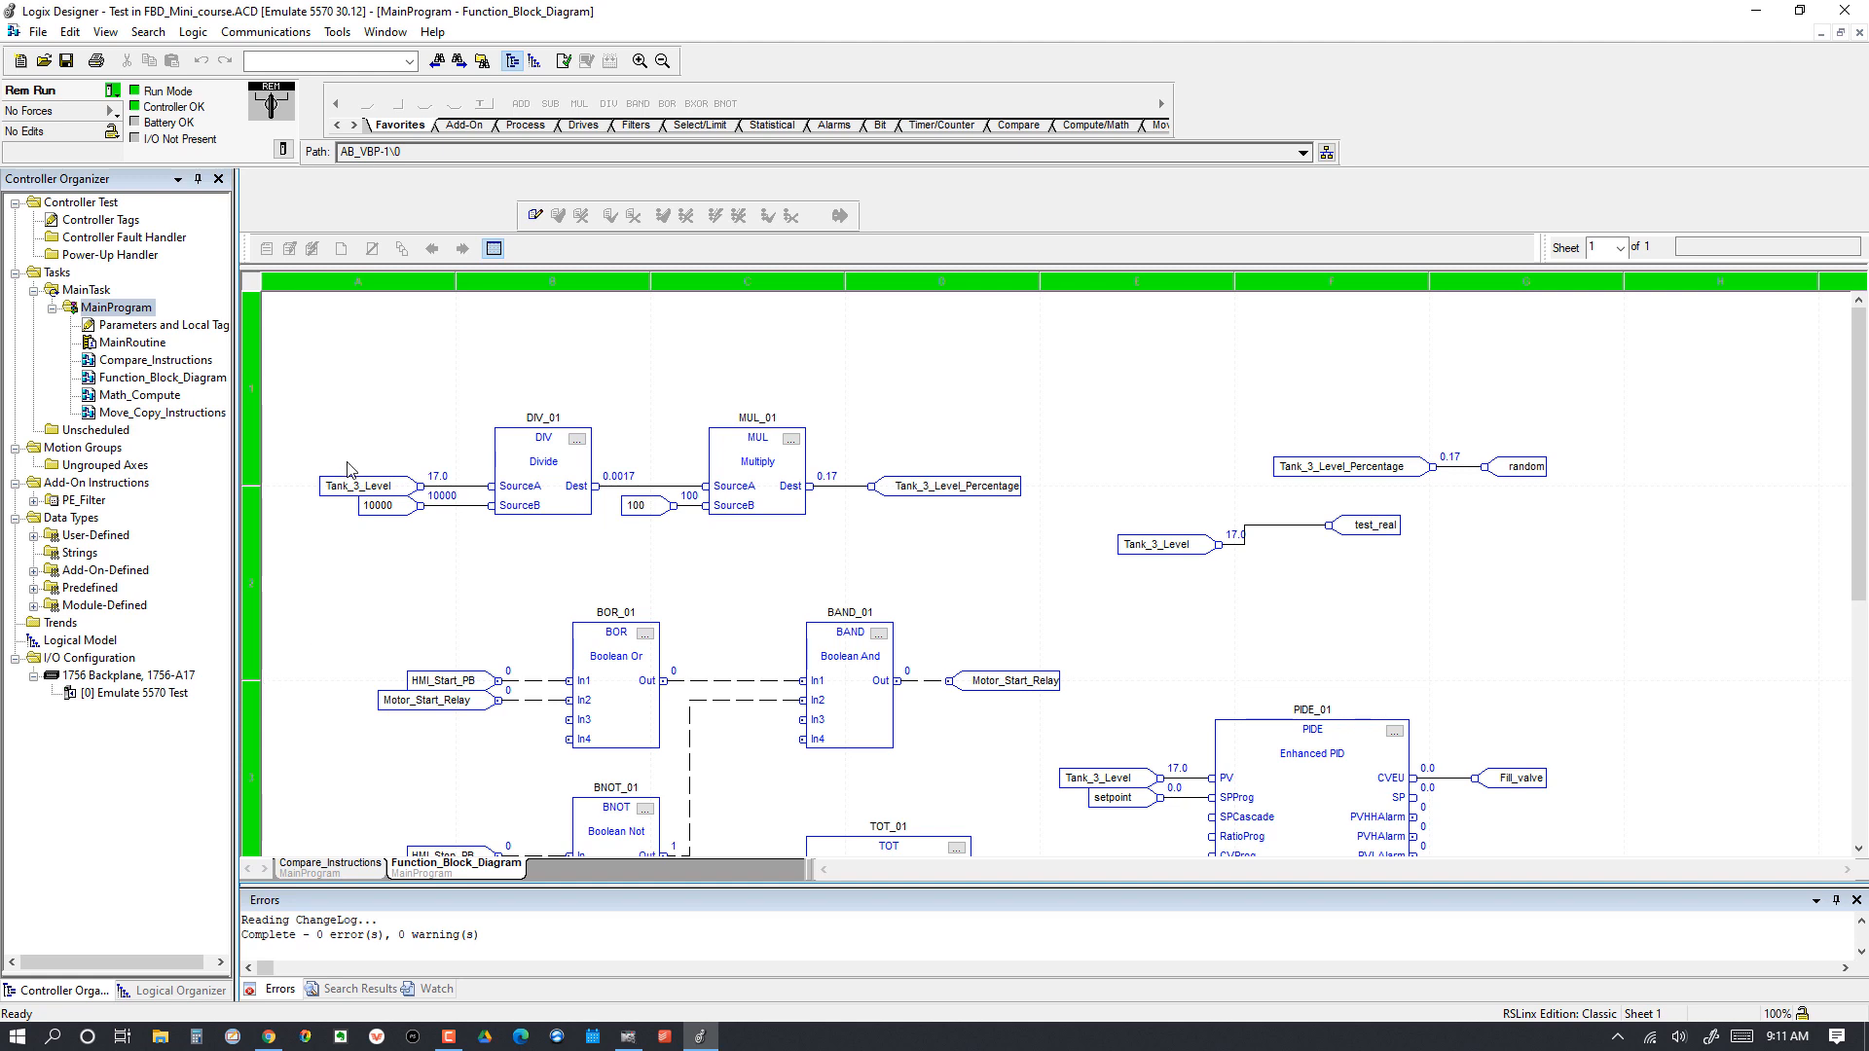
{"action": "mouse_move", "coordinate": [379, 491]}
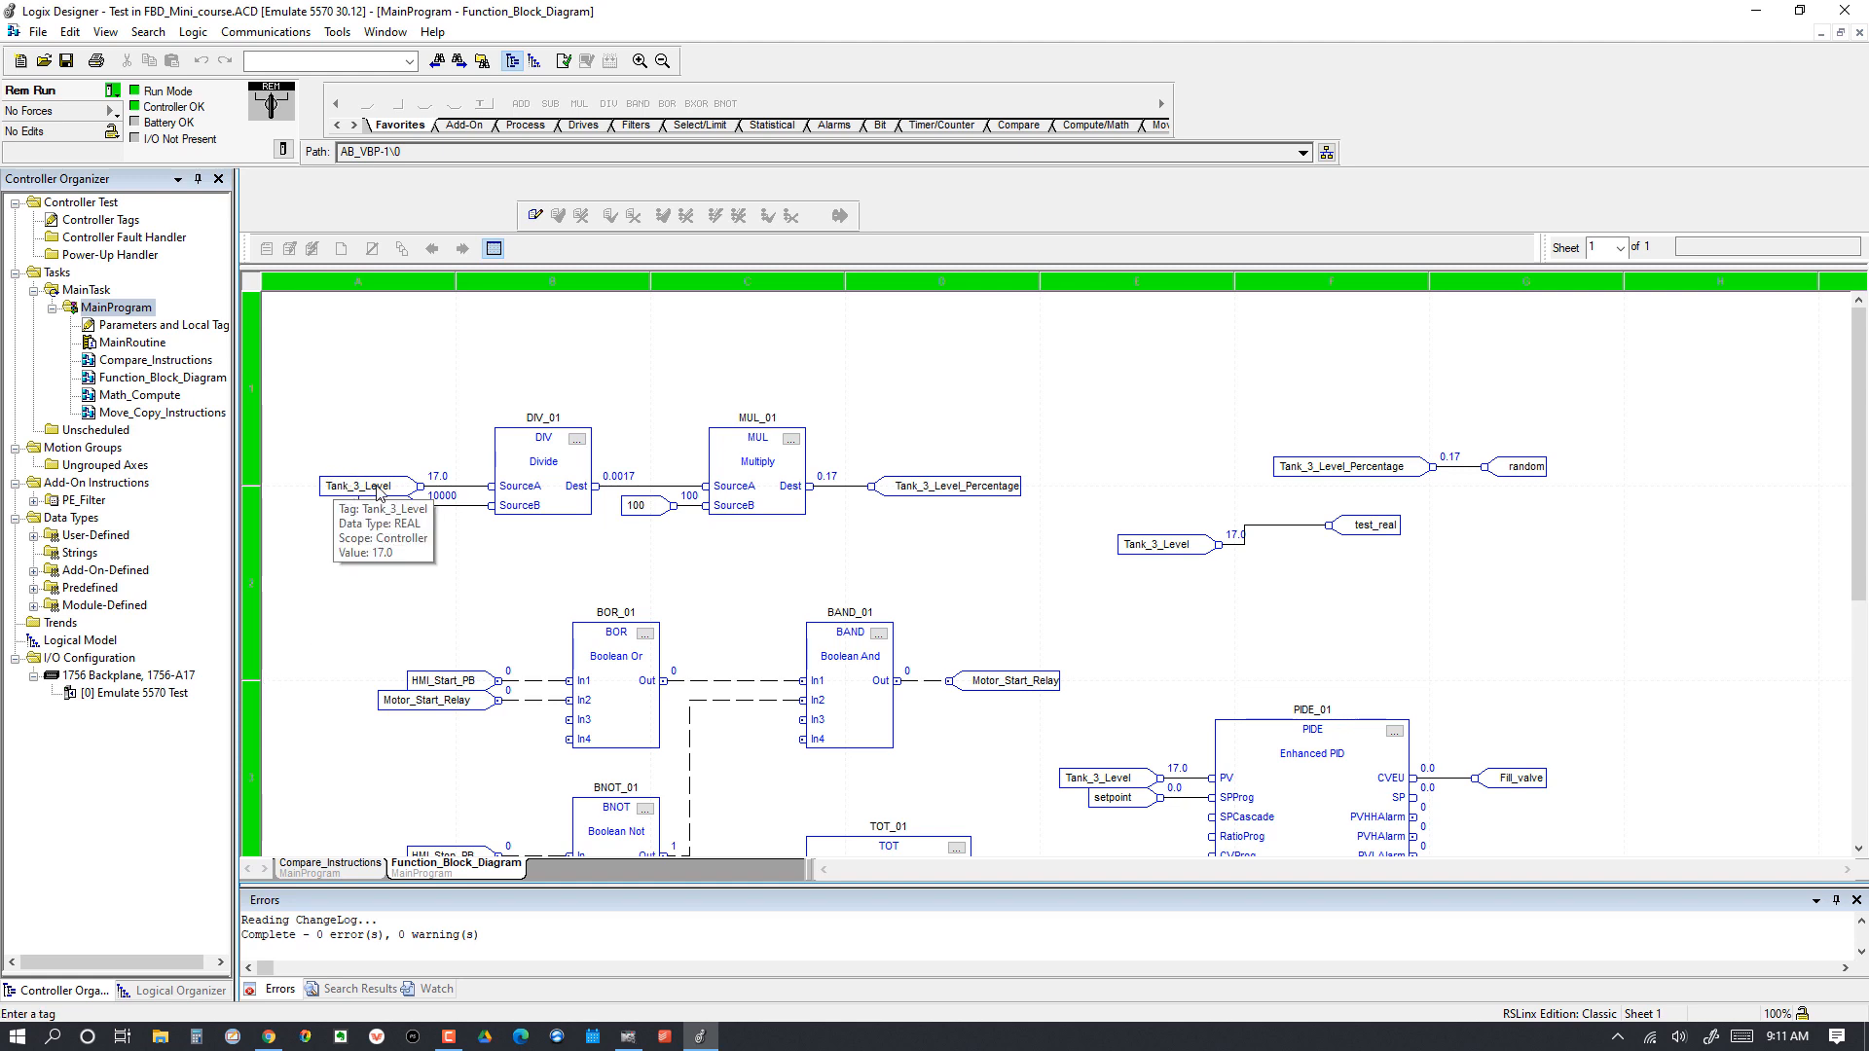
{"action": "mouse_move", "coordinate": [529, 490]}
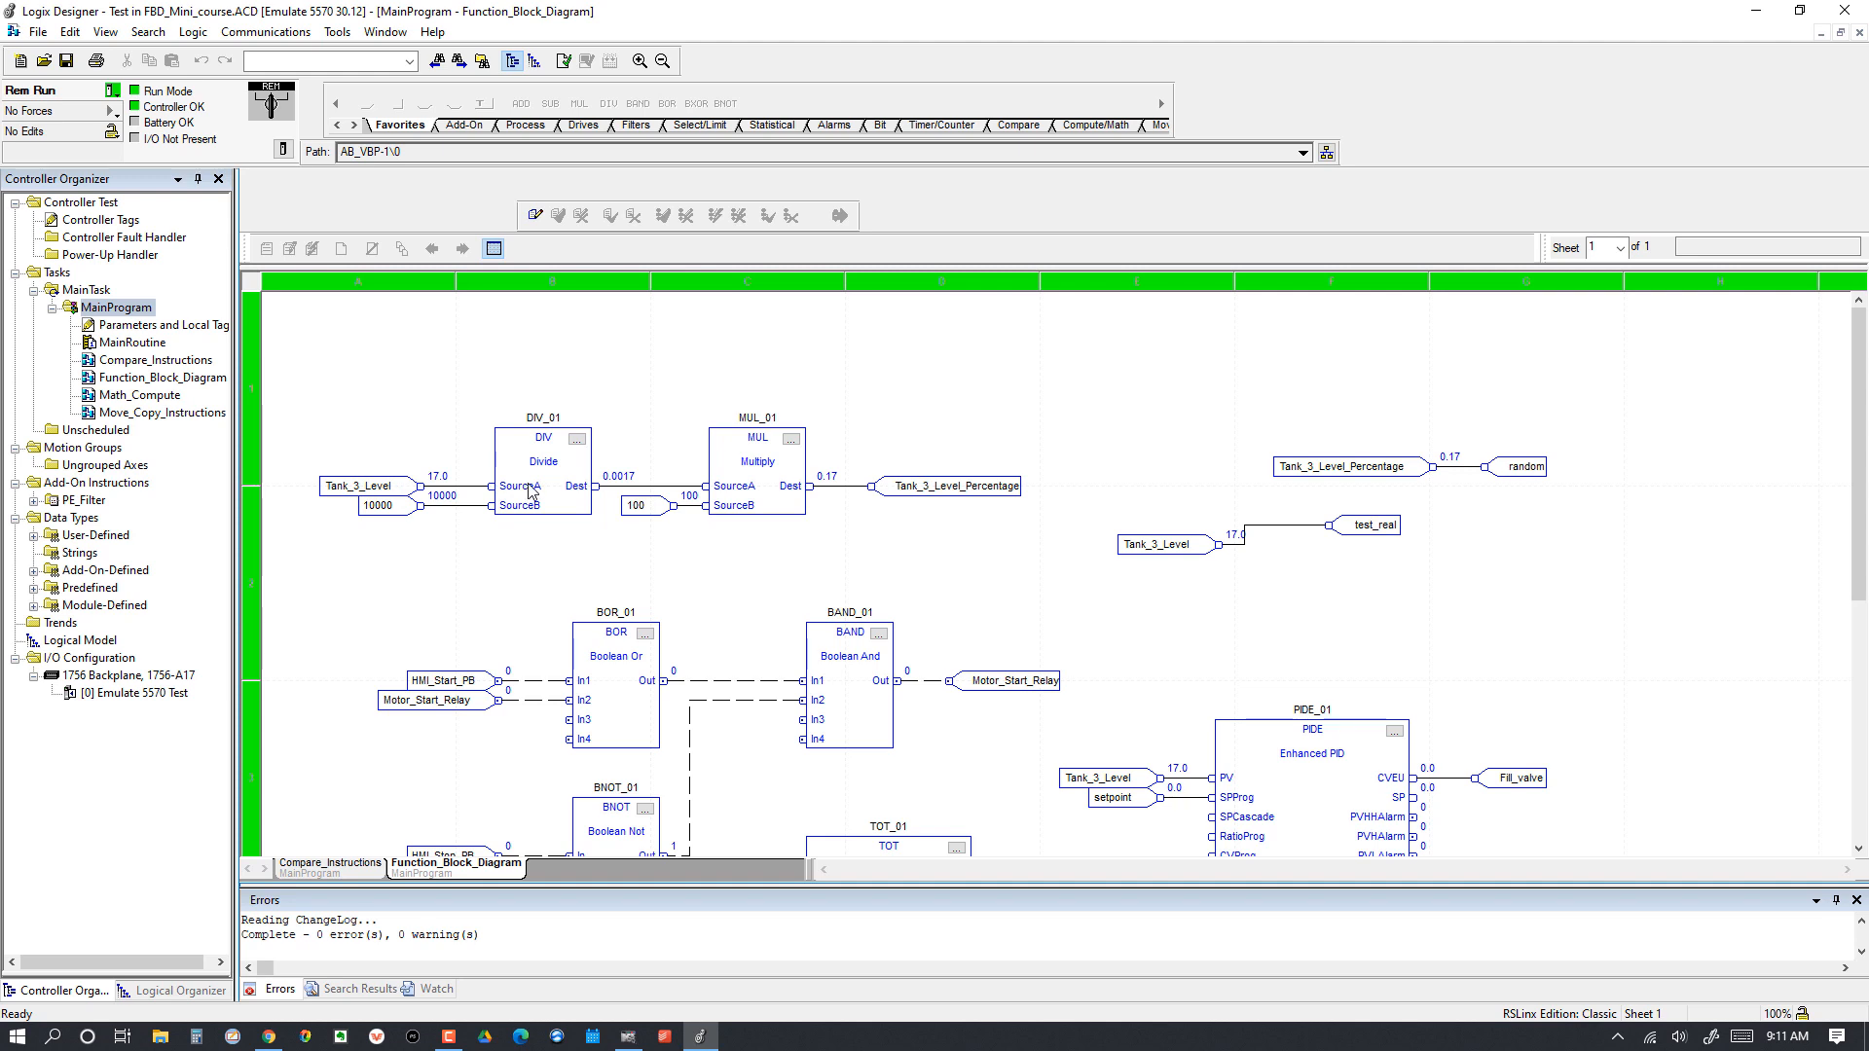
{"action": "mouse_move", "coordinate": [385, 506]}
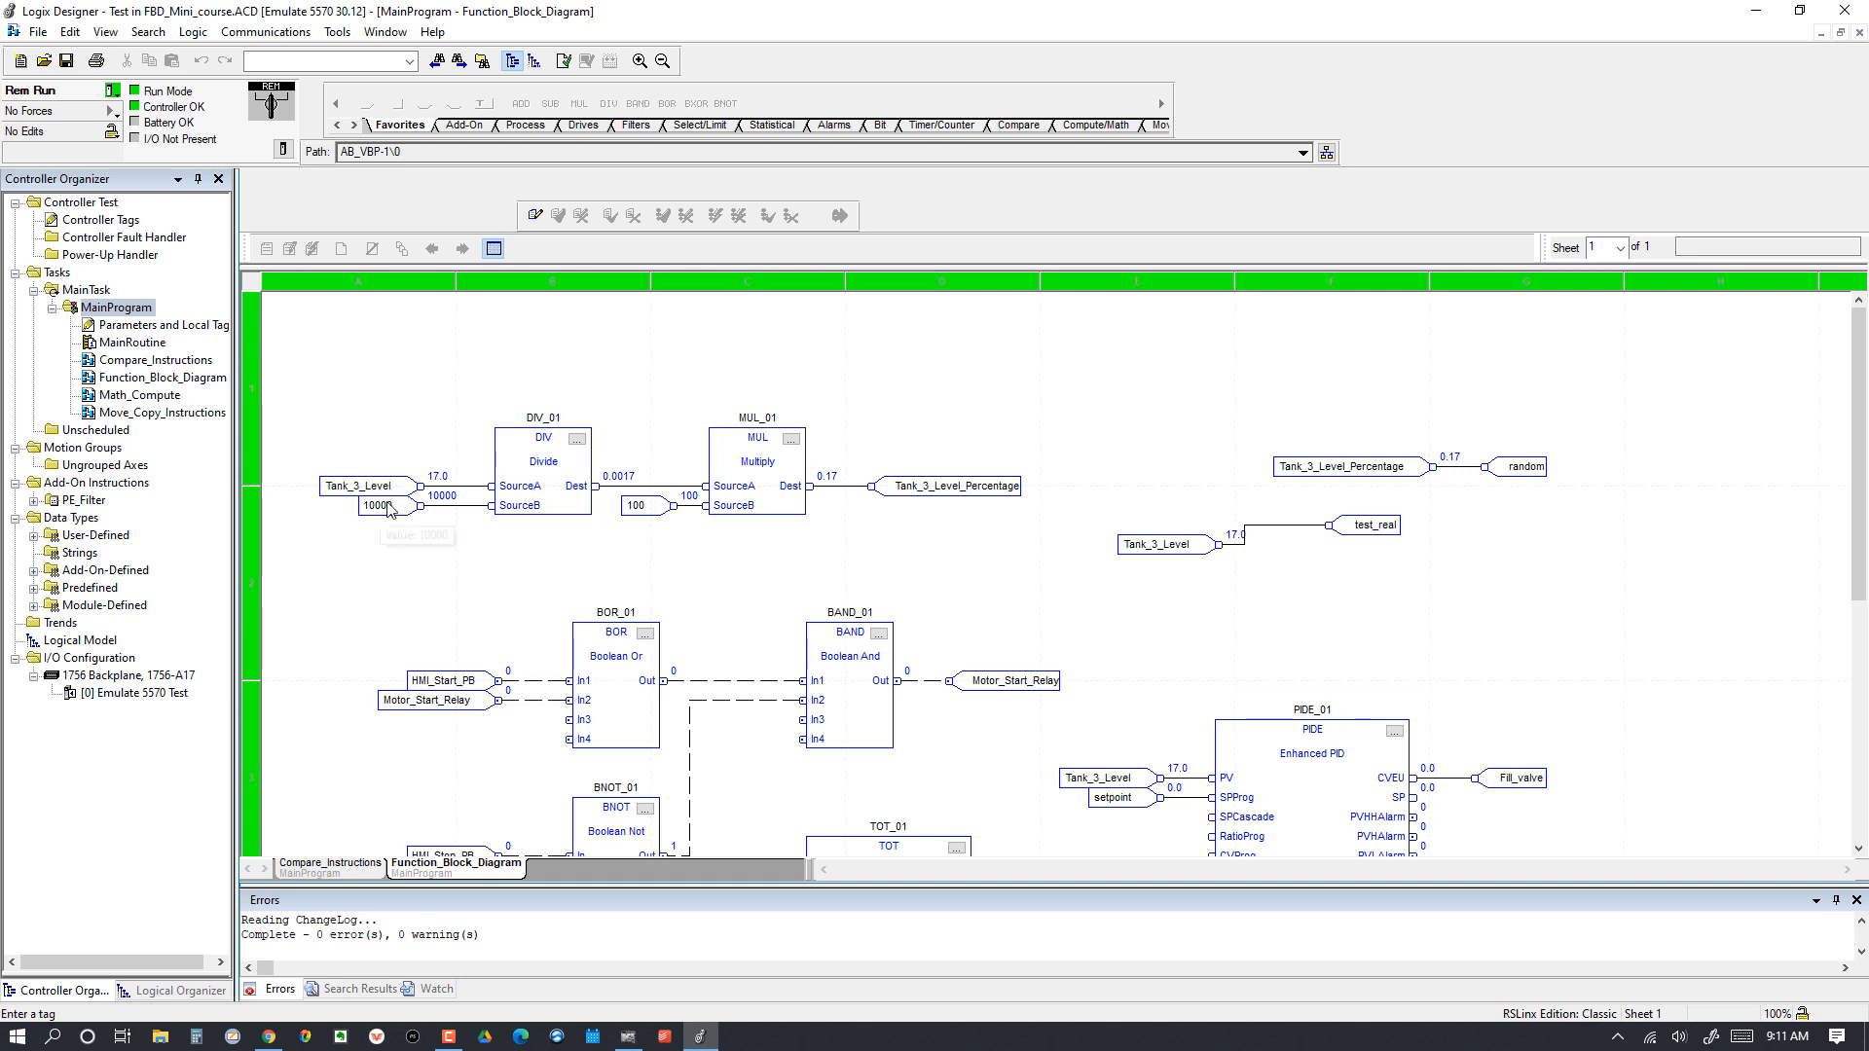
{"action": "mouse_move", "coordinate": [502, 506]}
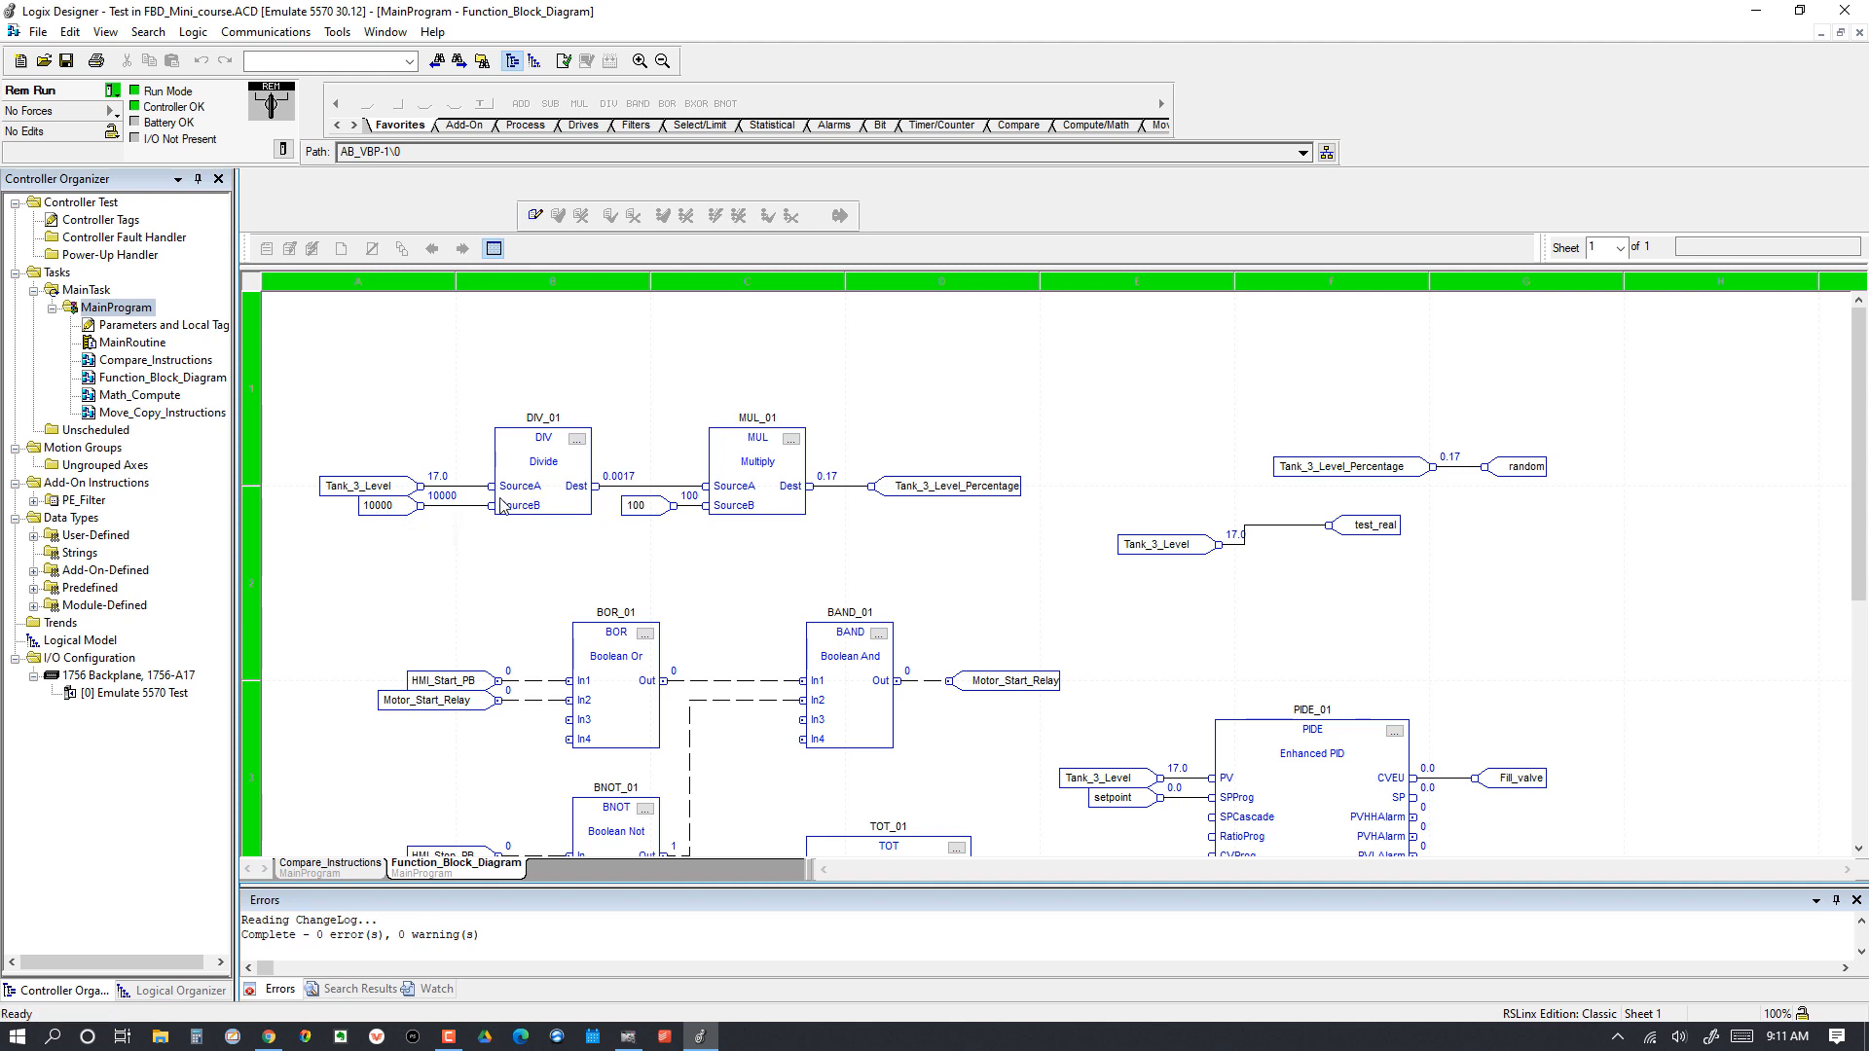
{"action": "mouse_move", "coordinate": [549, 439]}
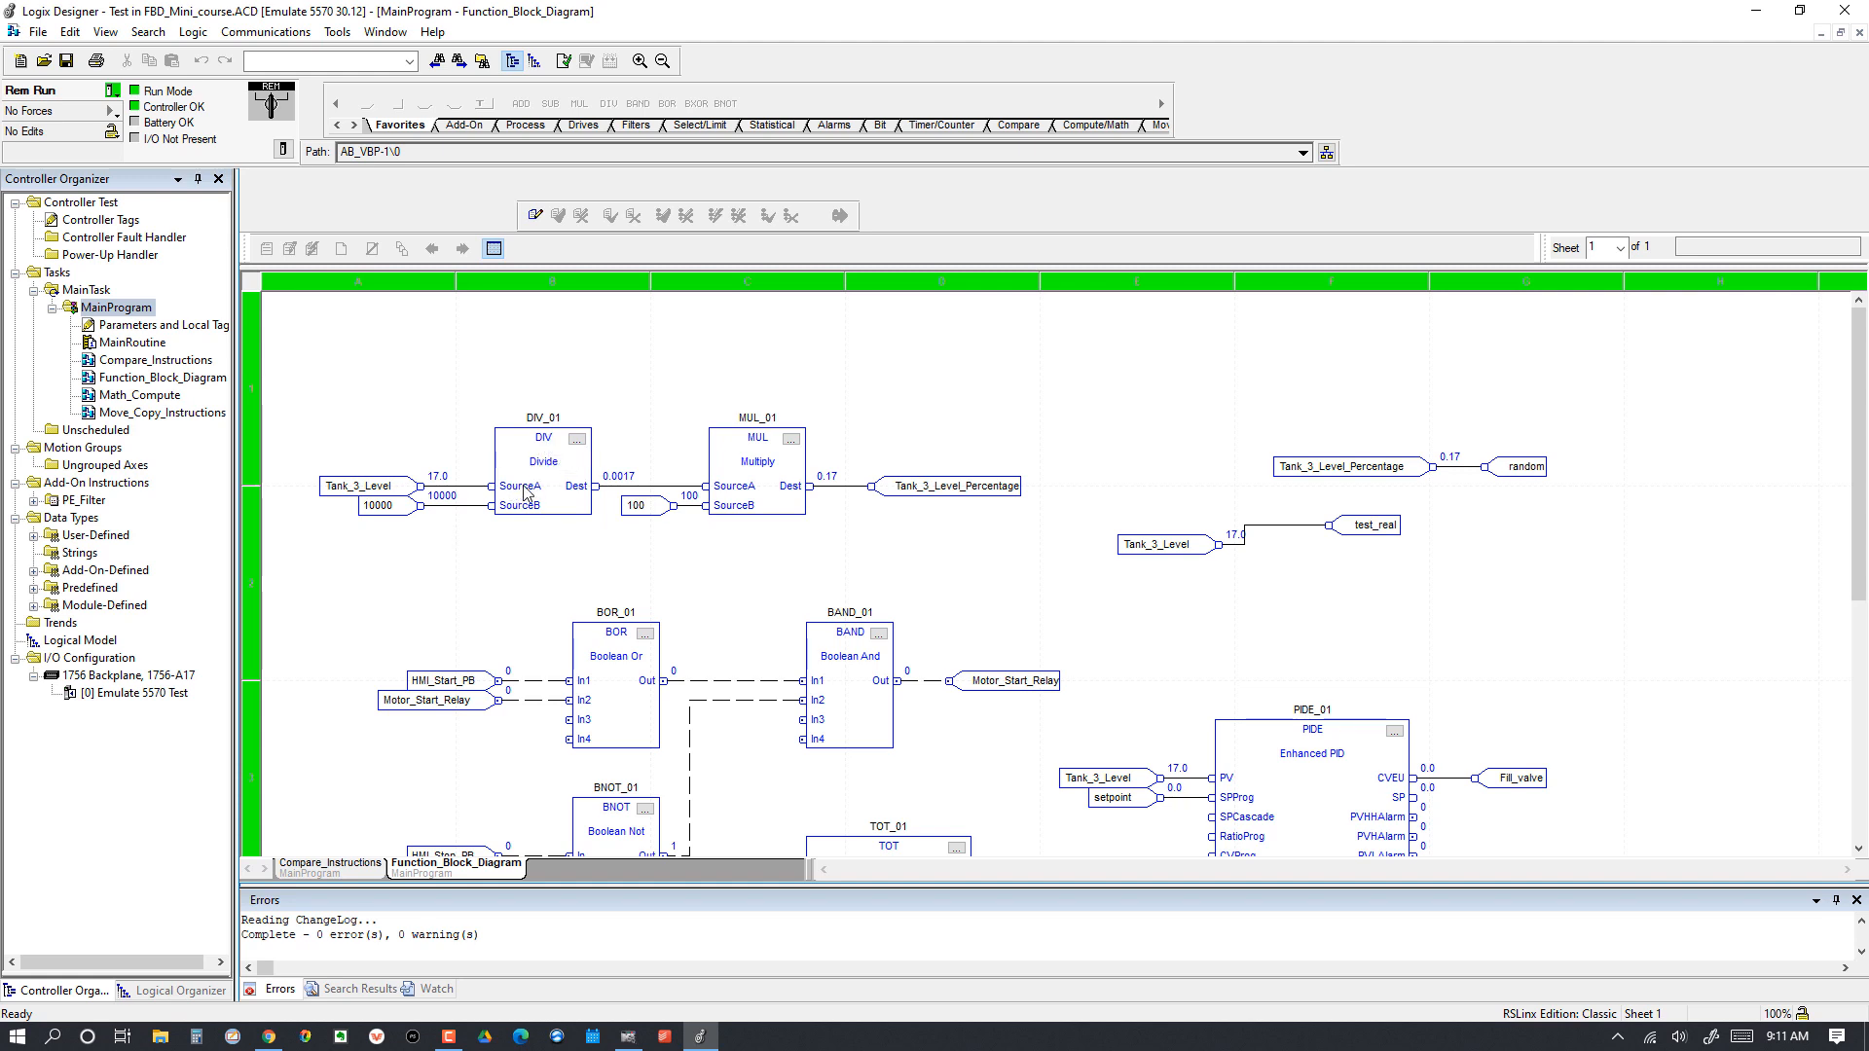
{"action": "mouse_move", "coordinate": [539, 518]}
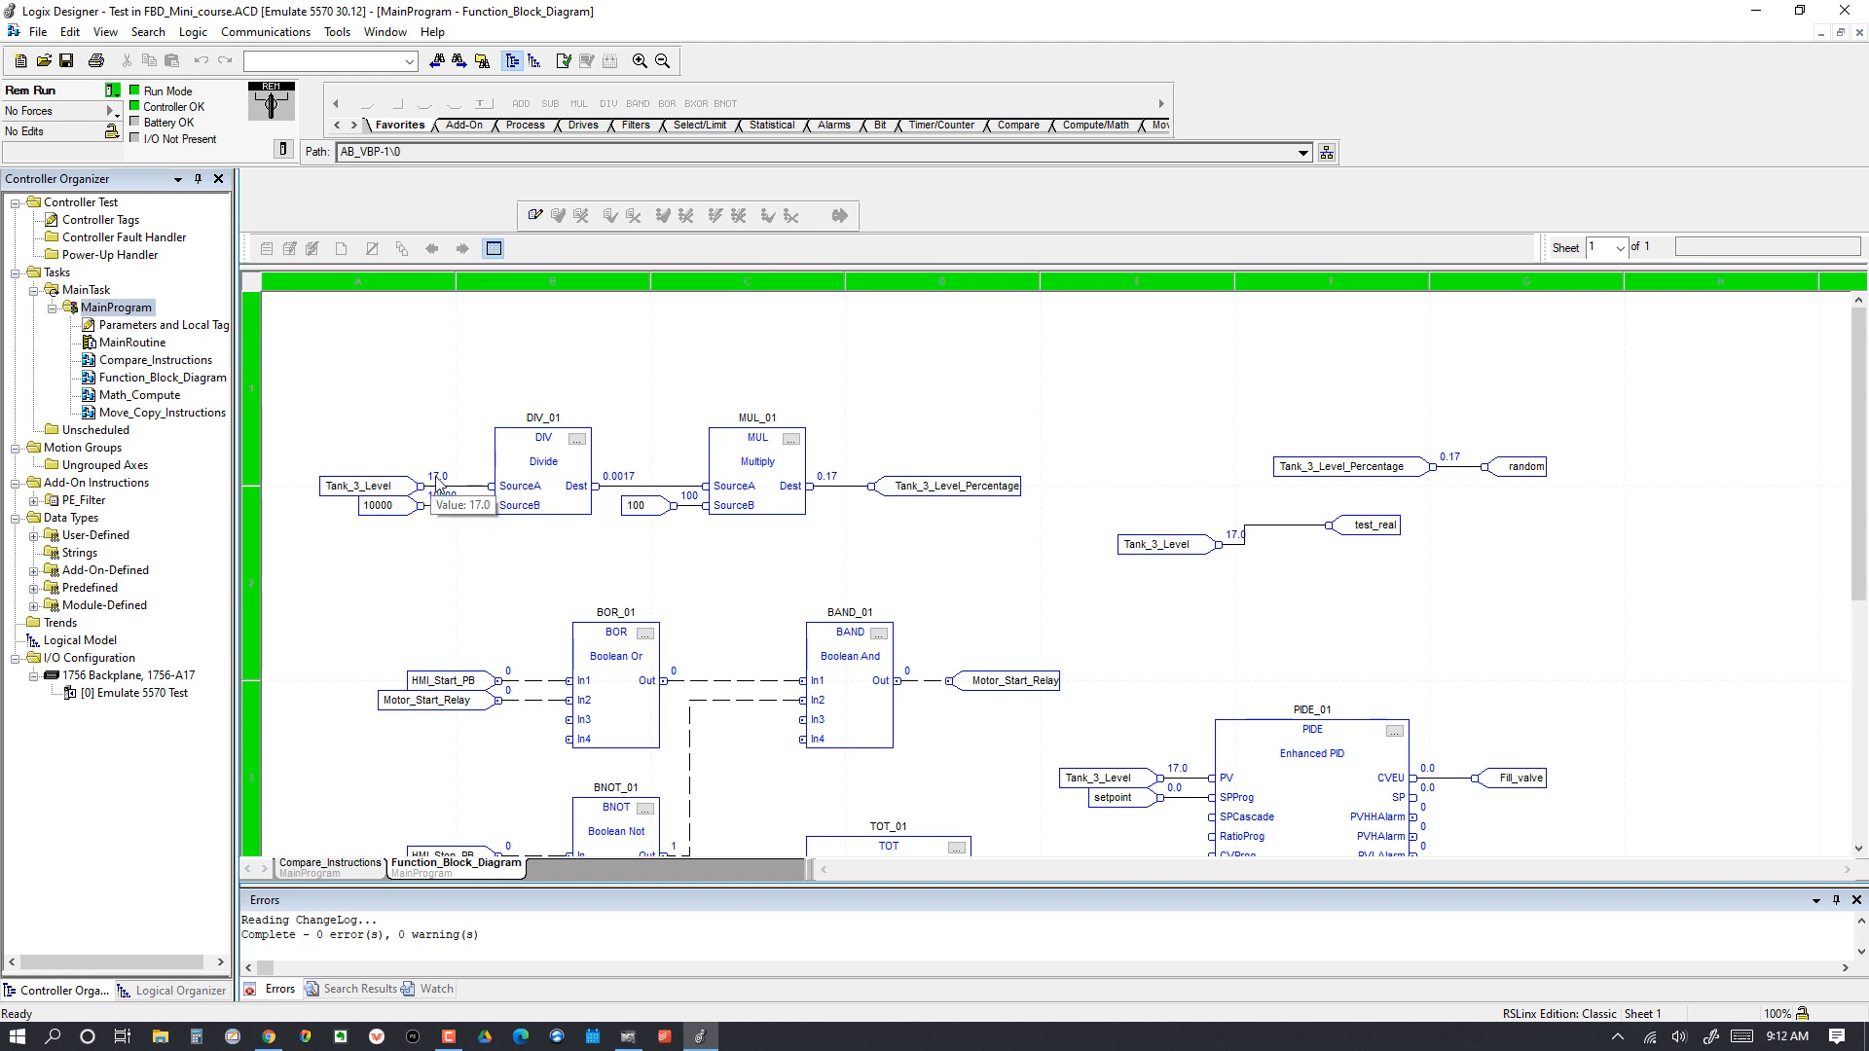
{"action": "mouse_move", "coordinate": [454, 510]}
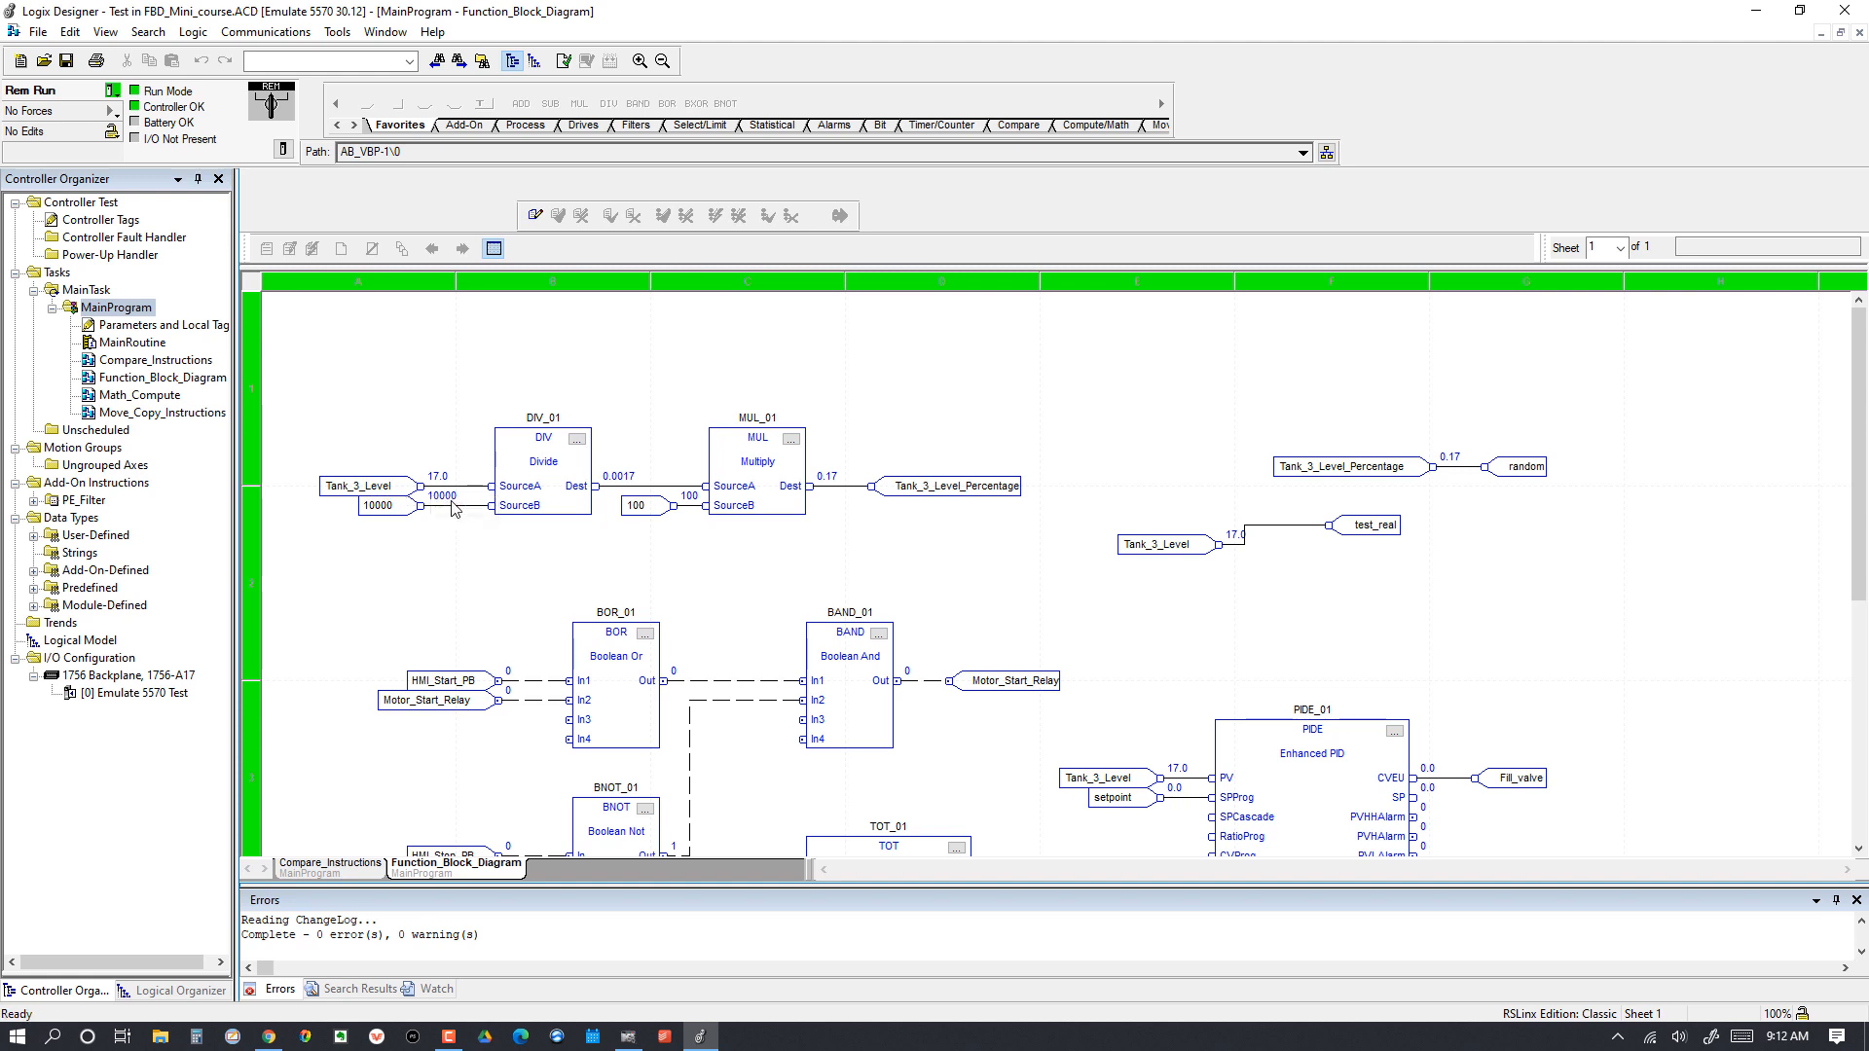
{"action": "mouse_move", "coordinate": [454, 506]}
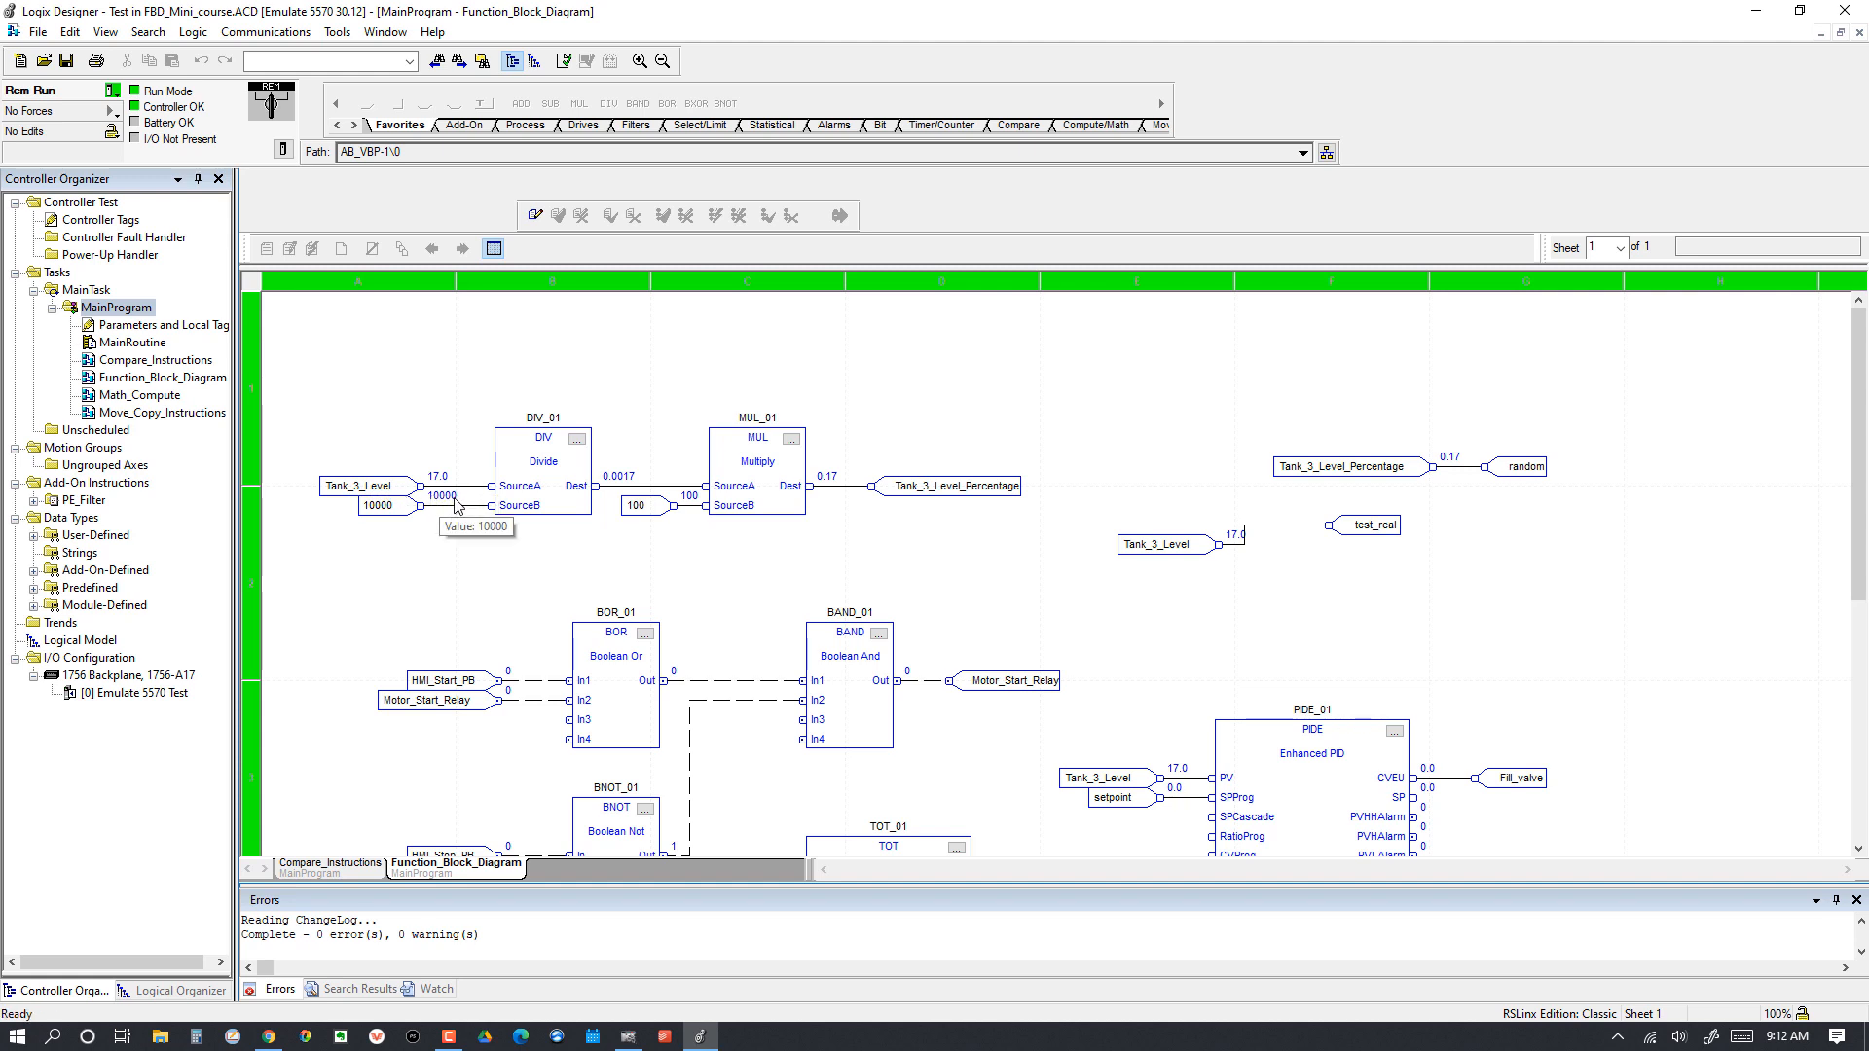
{"action": "mouse_move", "coordinate": [582, 492]}
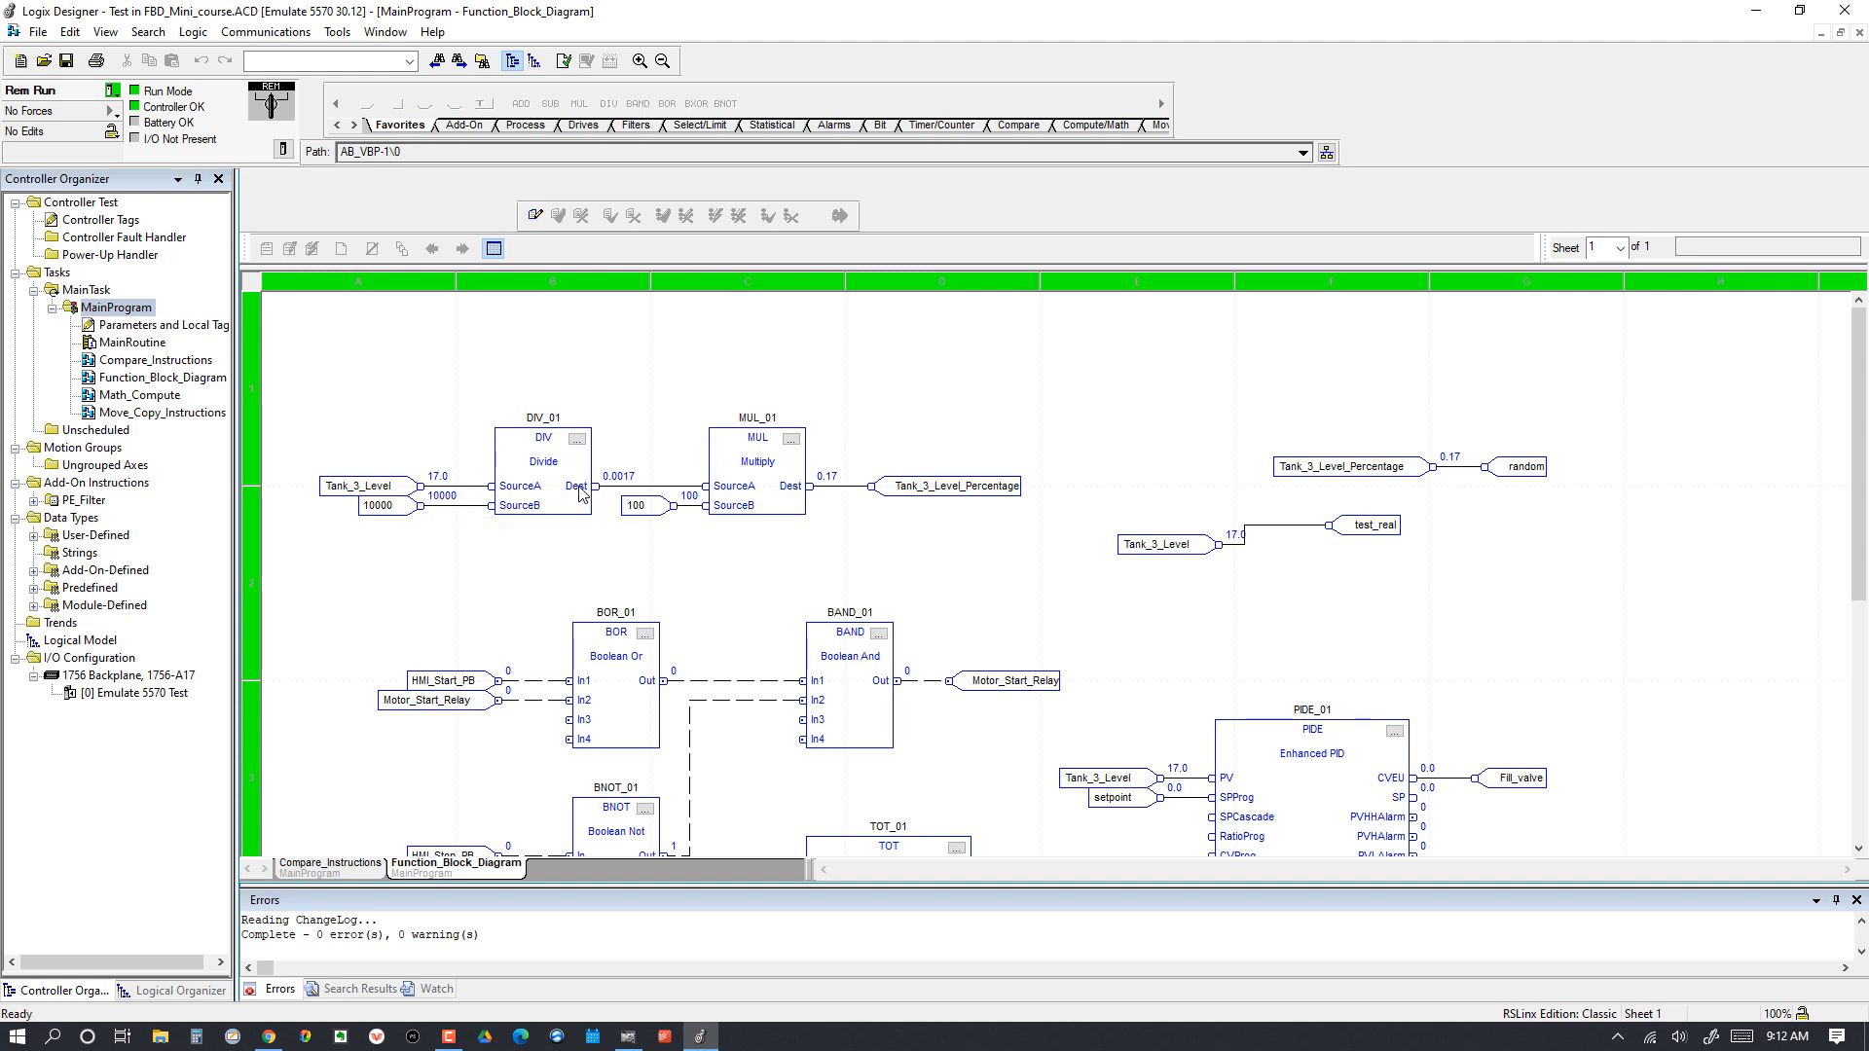
{"action": "mouse_move", "coordinate": [629, 487]}
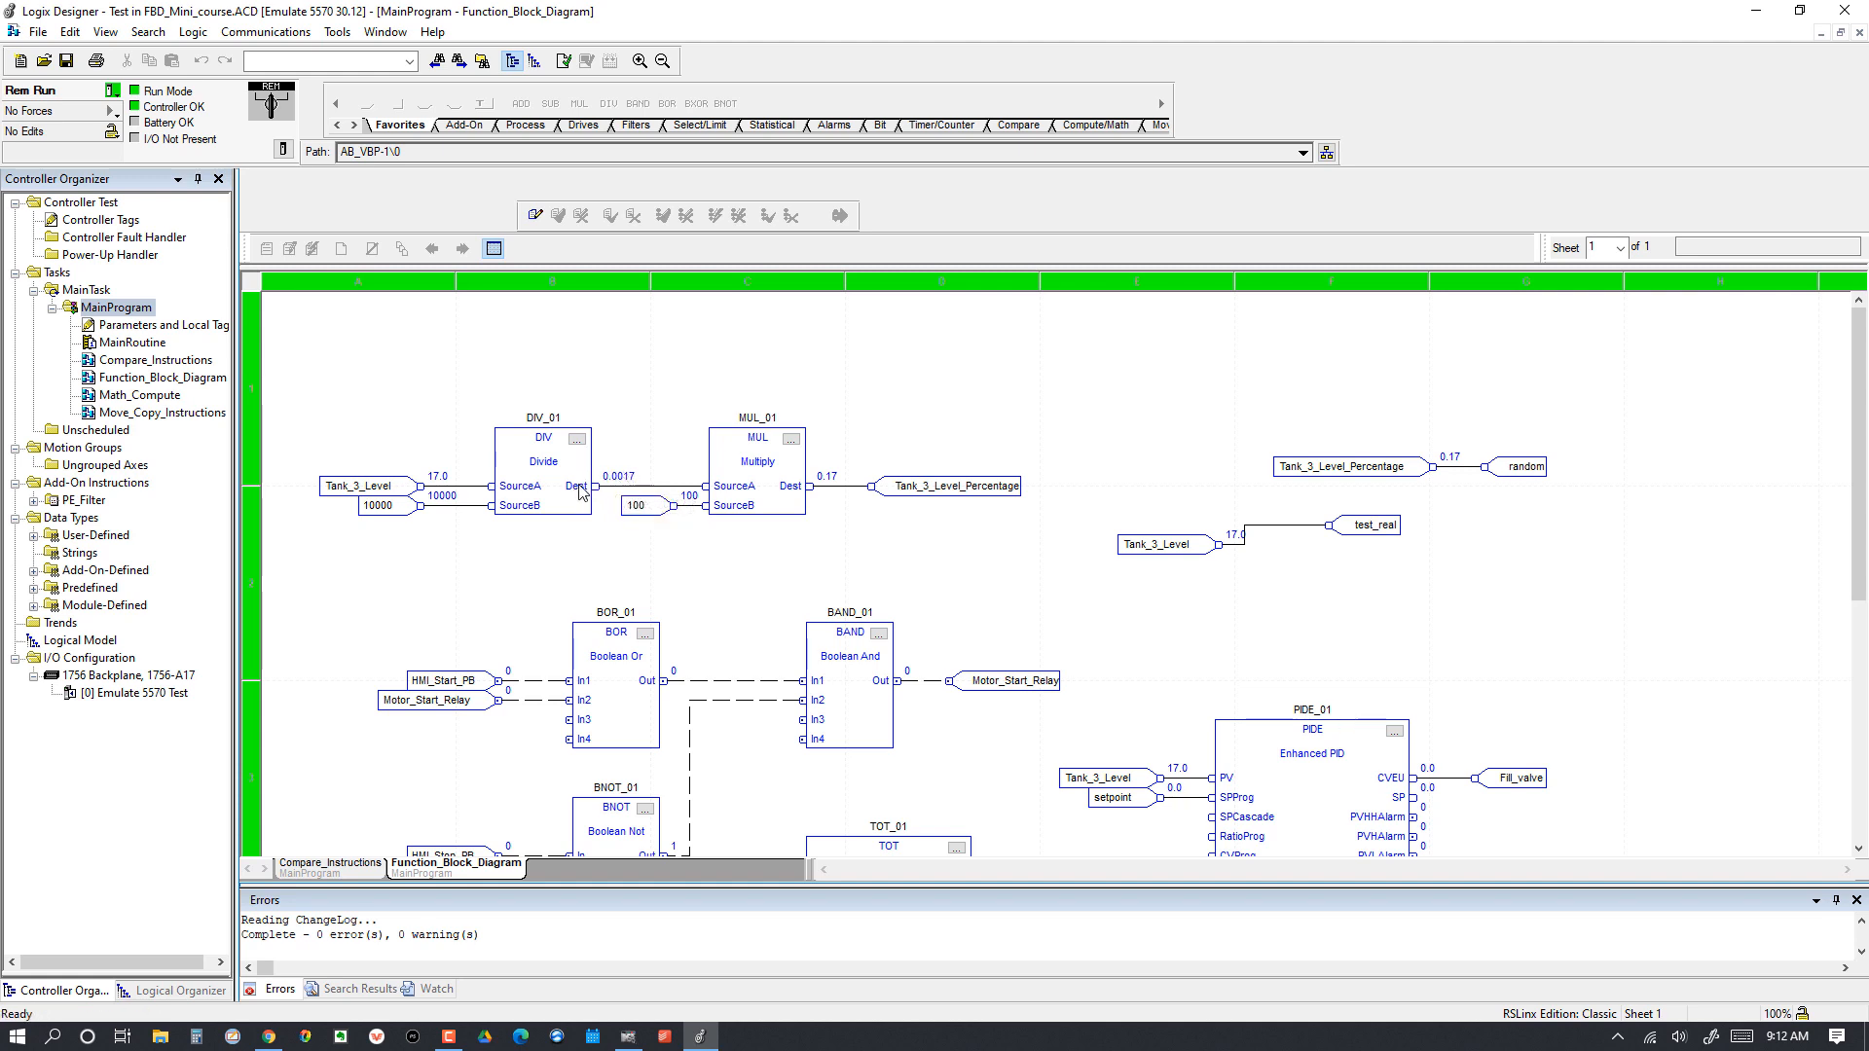
{"action": "mouse_move", "coordinate": [747, 489]}
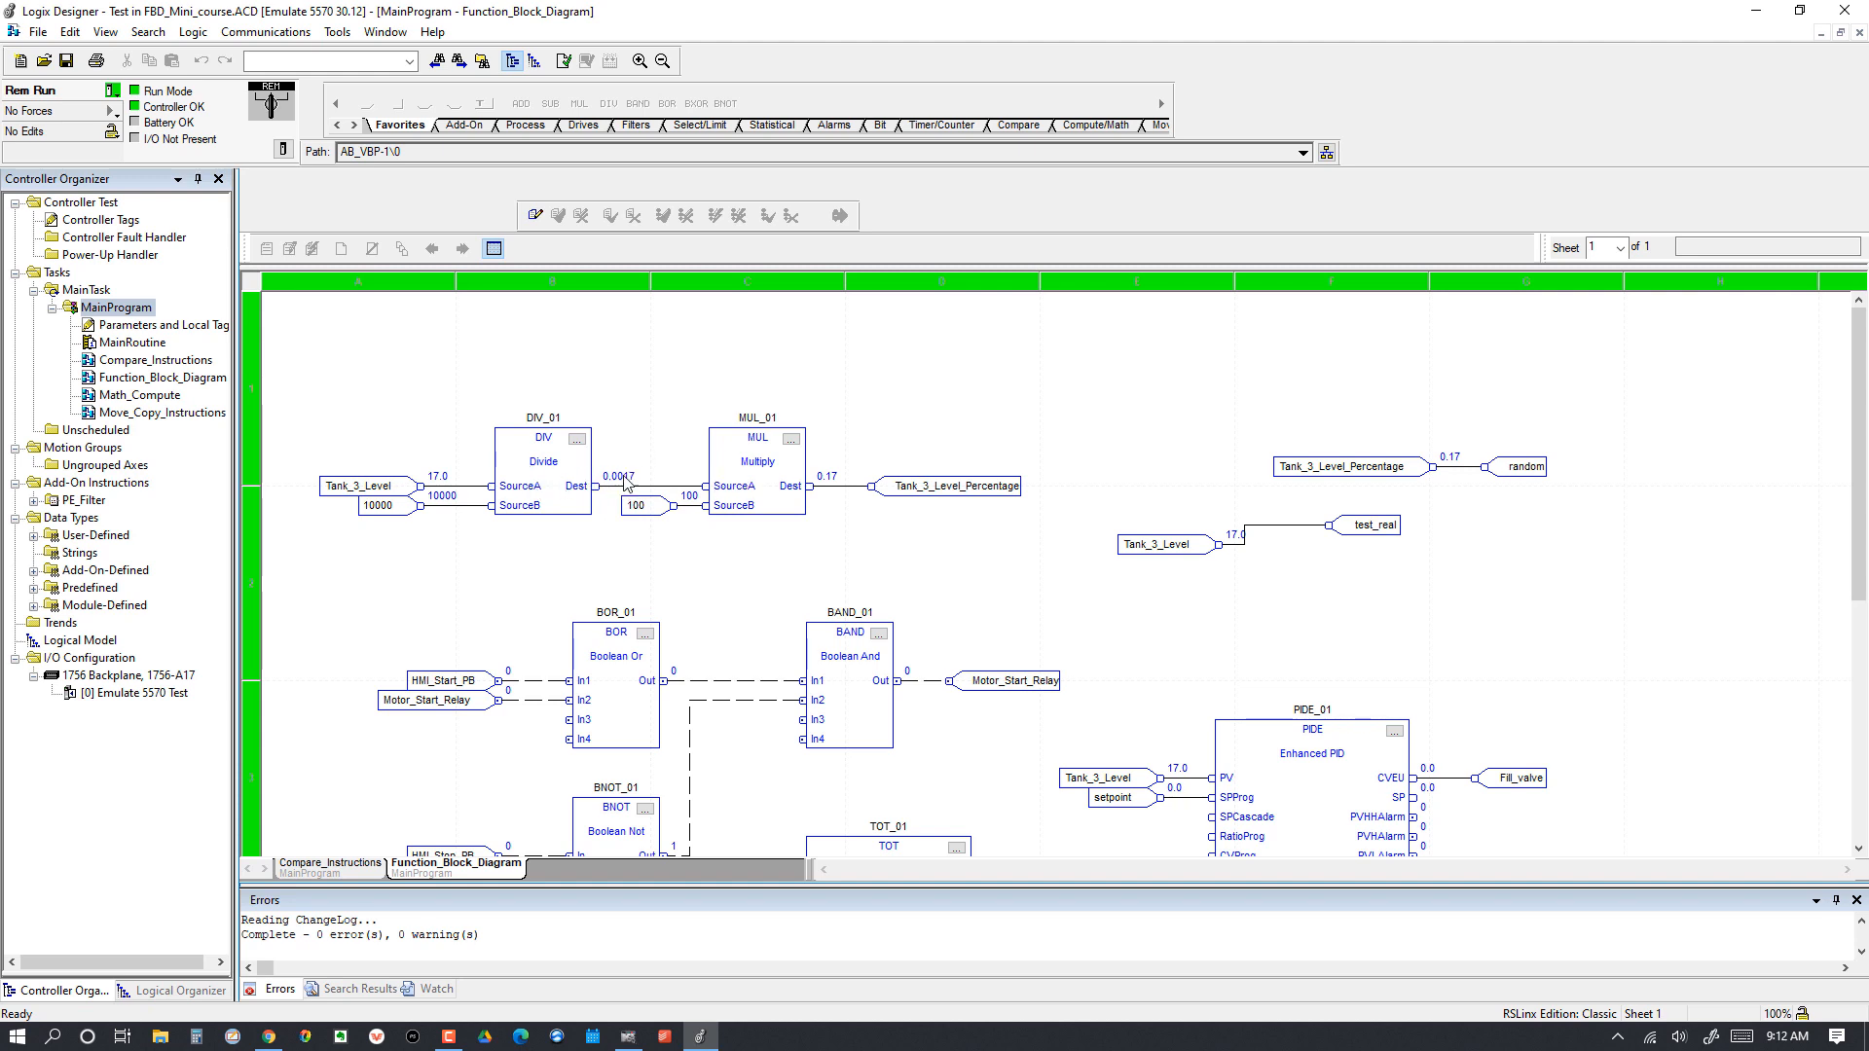
{"action": "mouse_move", "coordinate": [625, 484]}
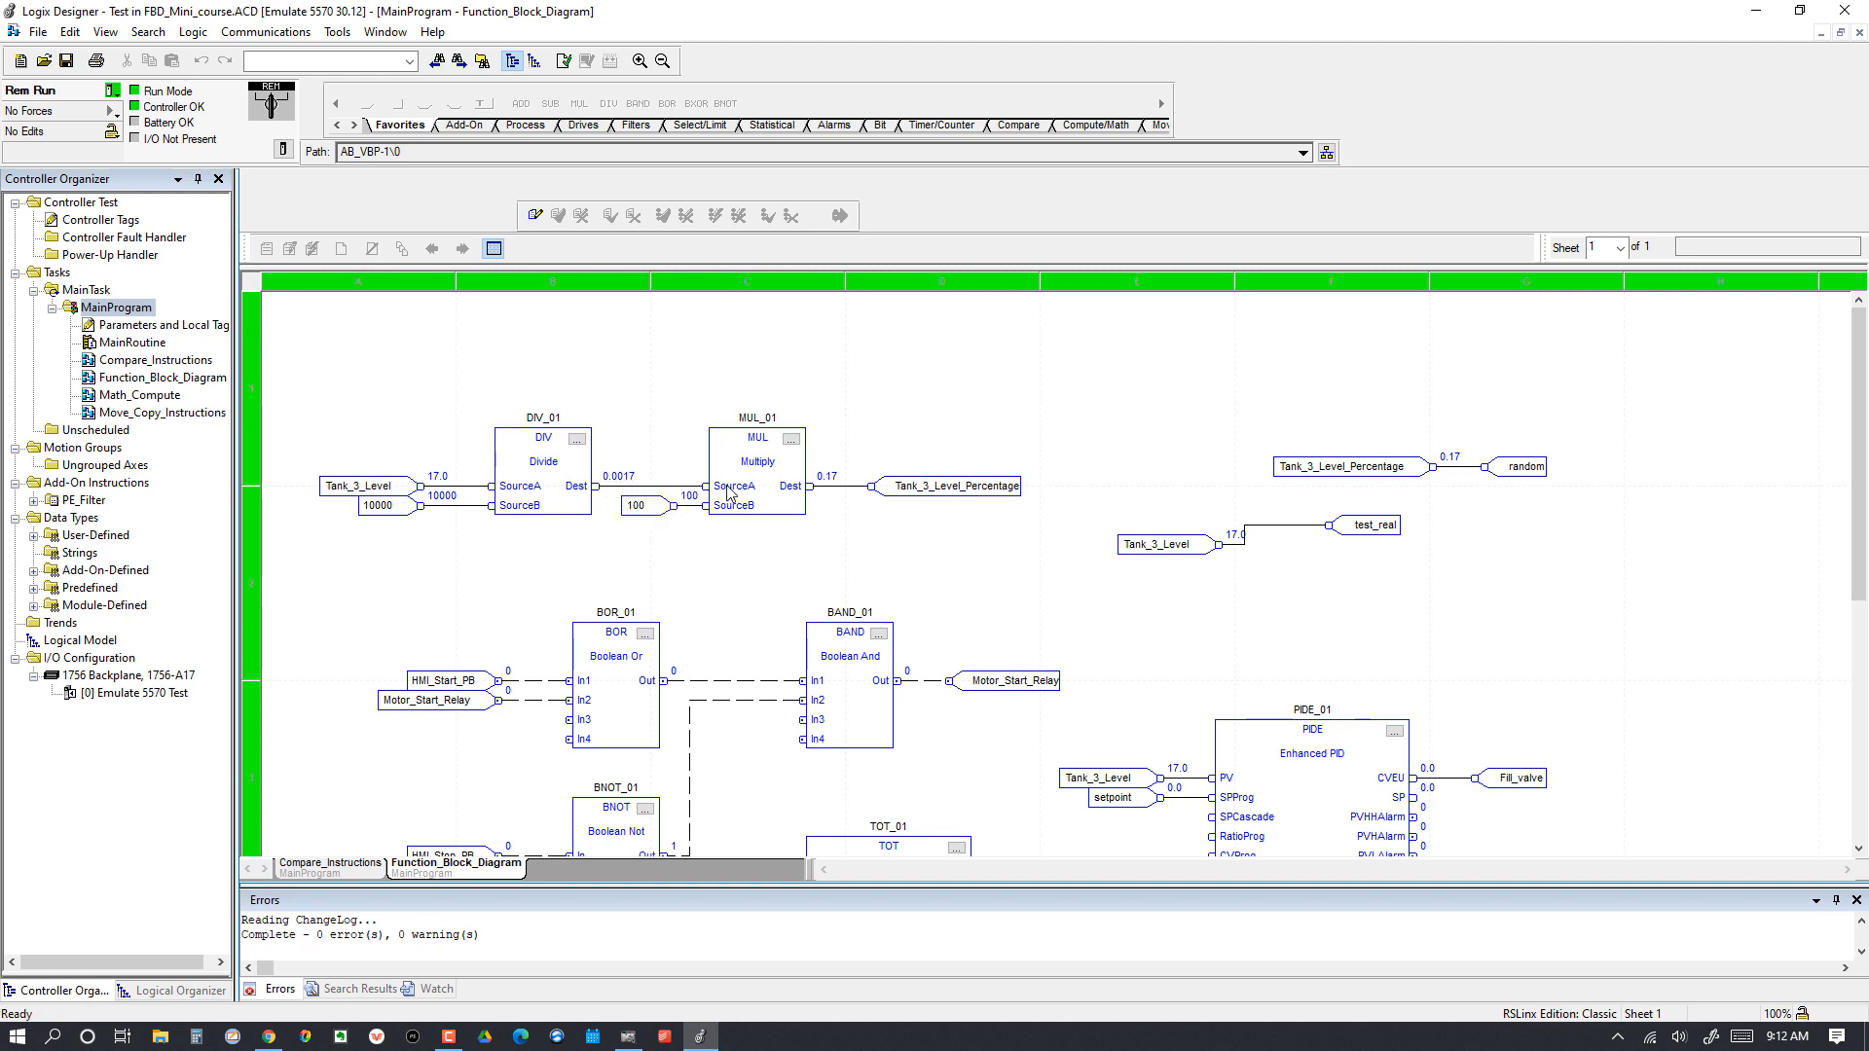
{"action": "mouse_move", "coordinate": [580, 496]}
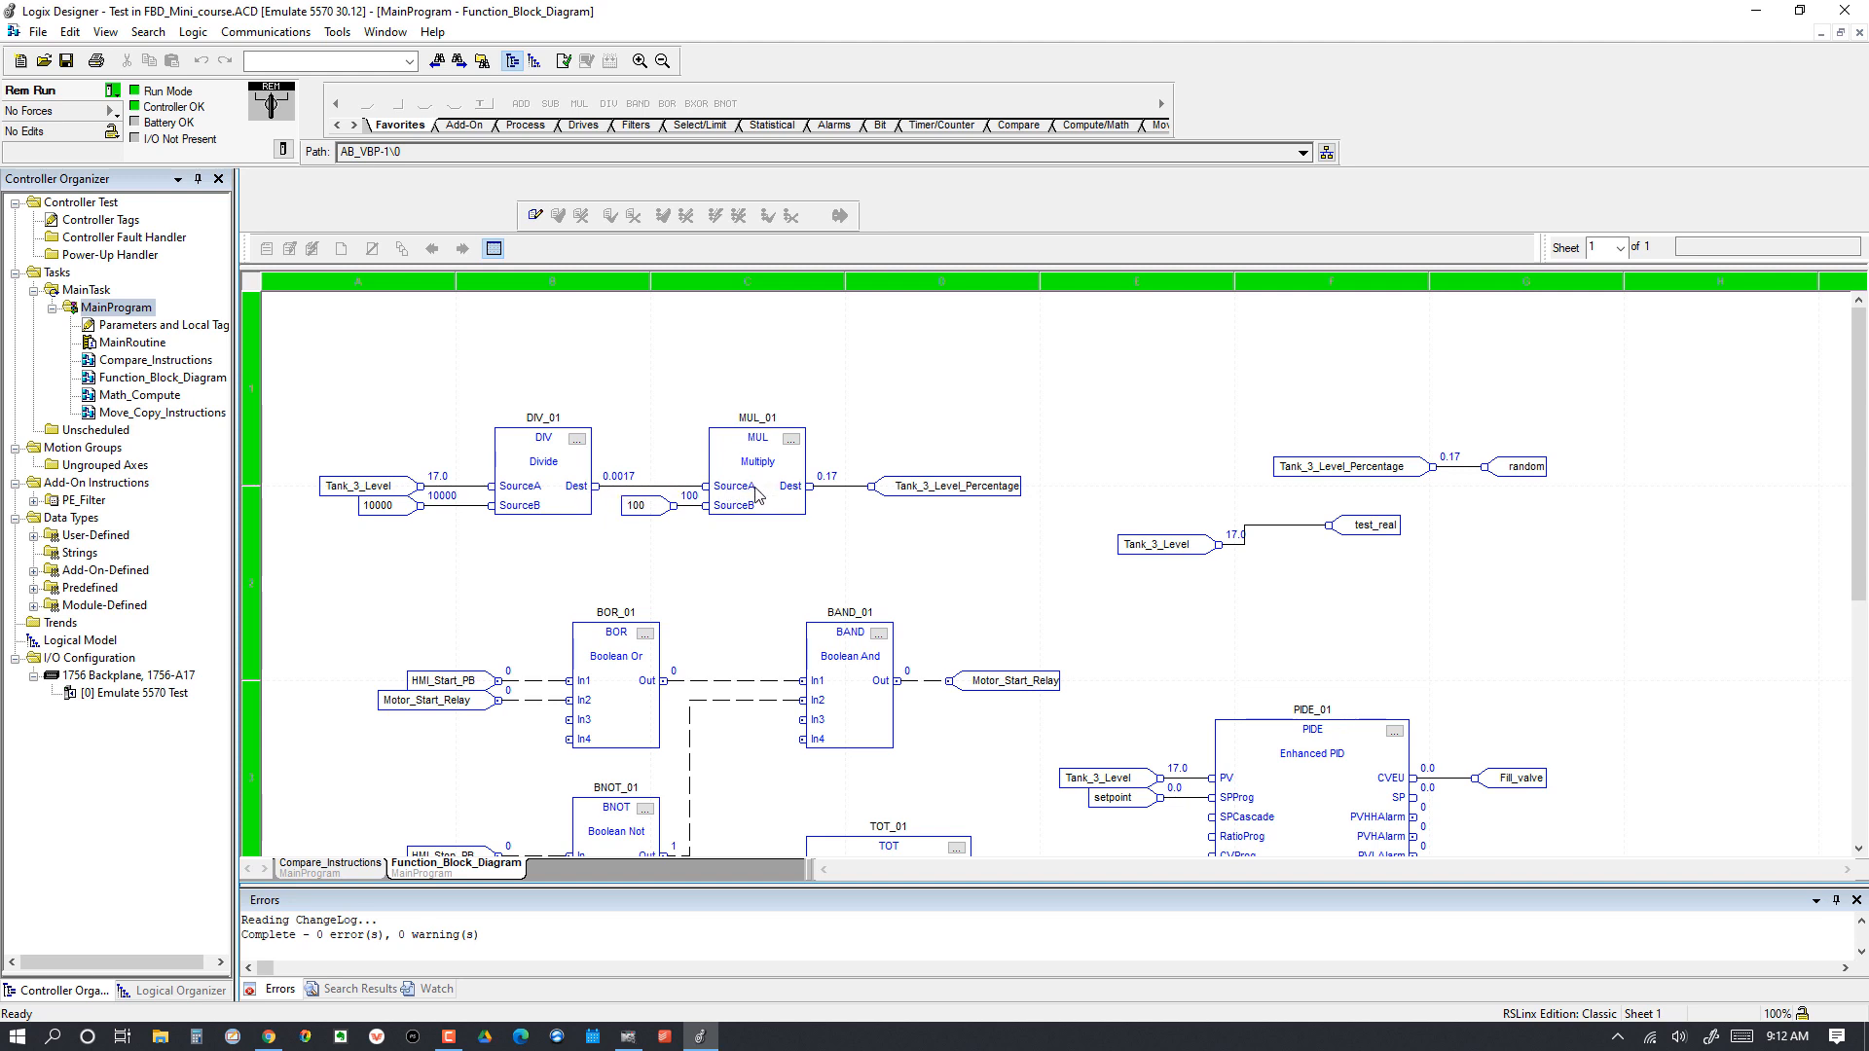
{"action": "mouse_move", "coordinate": [753, 500]}
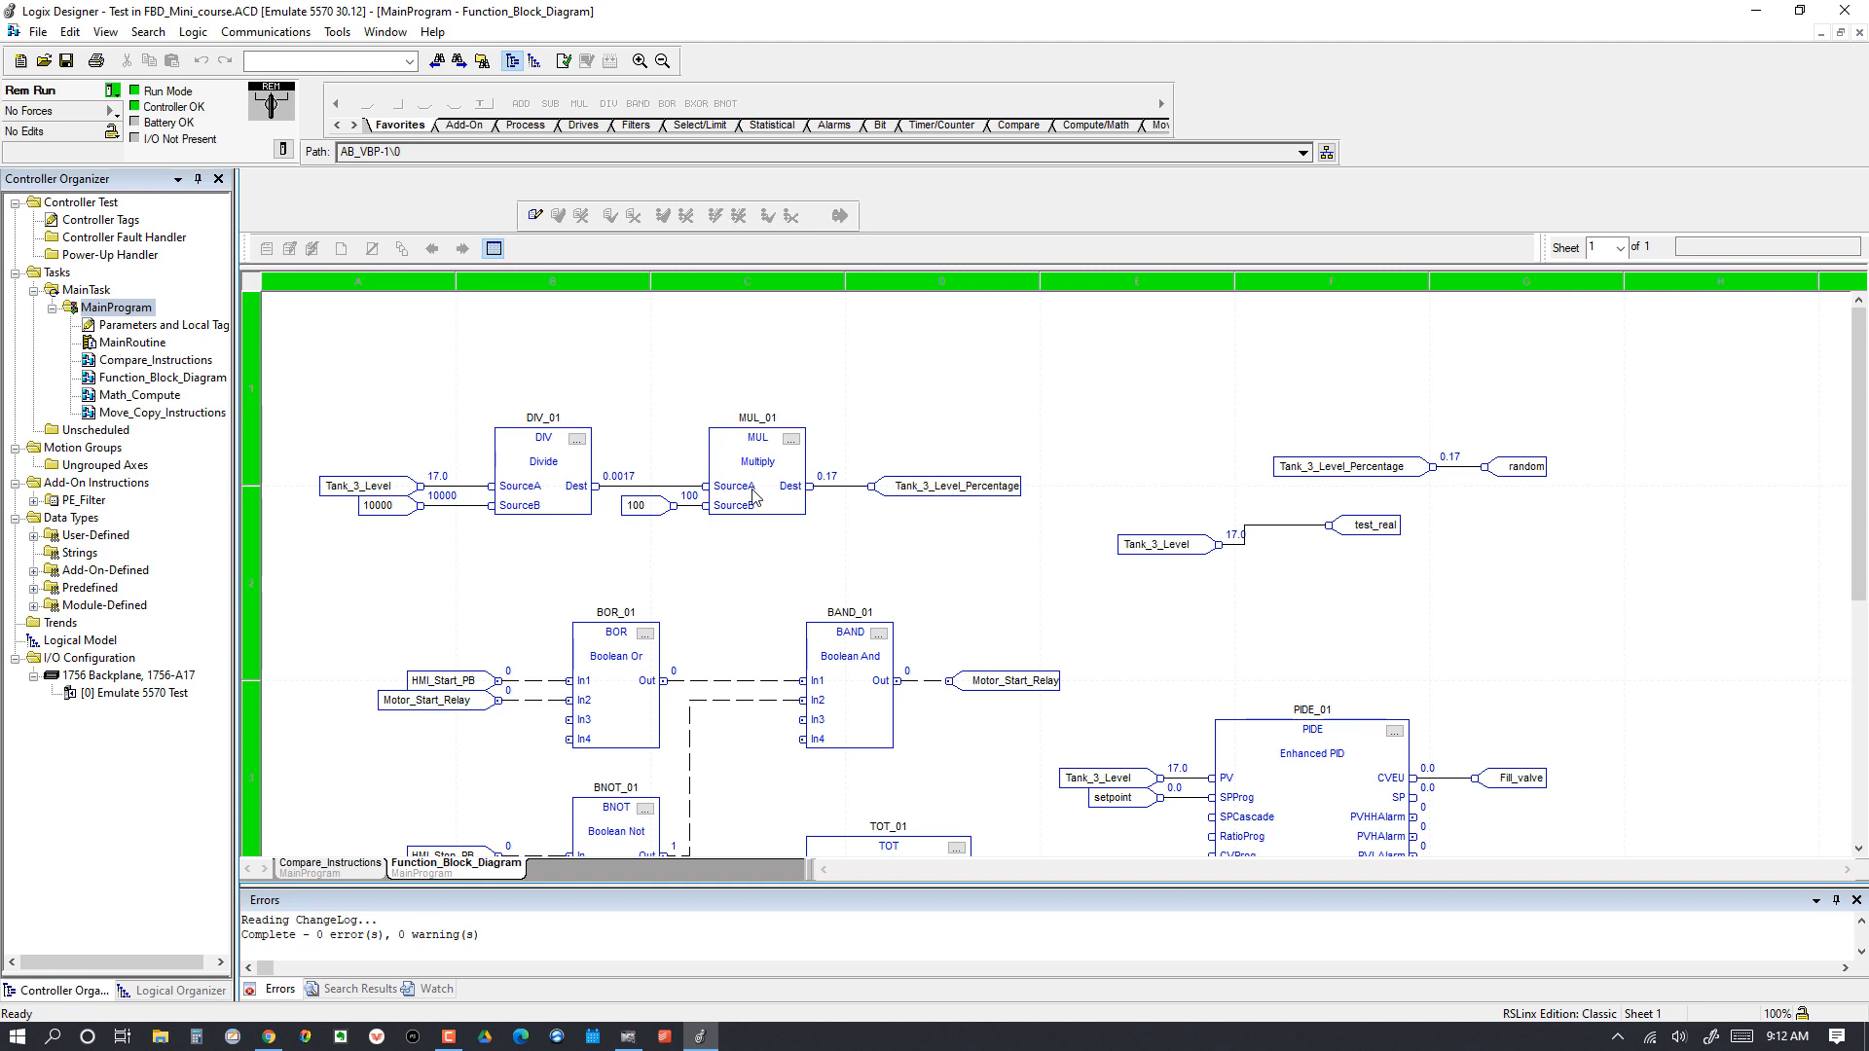
{"action": "mouse_move", "coordinate": [714, 516]}
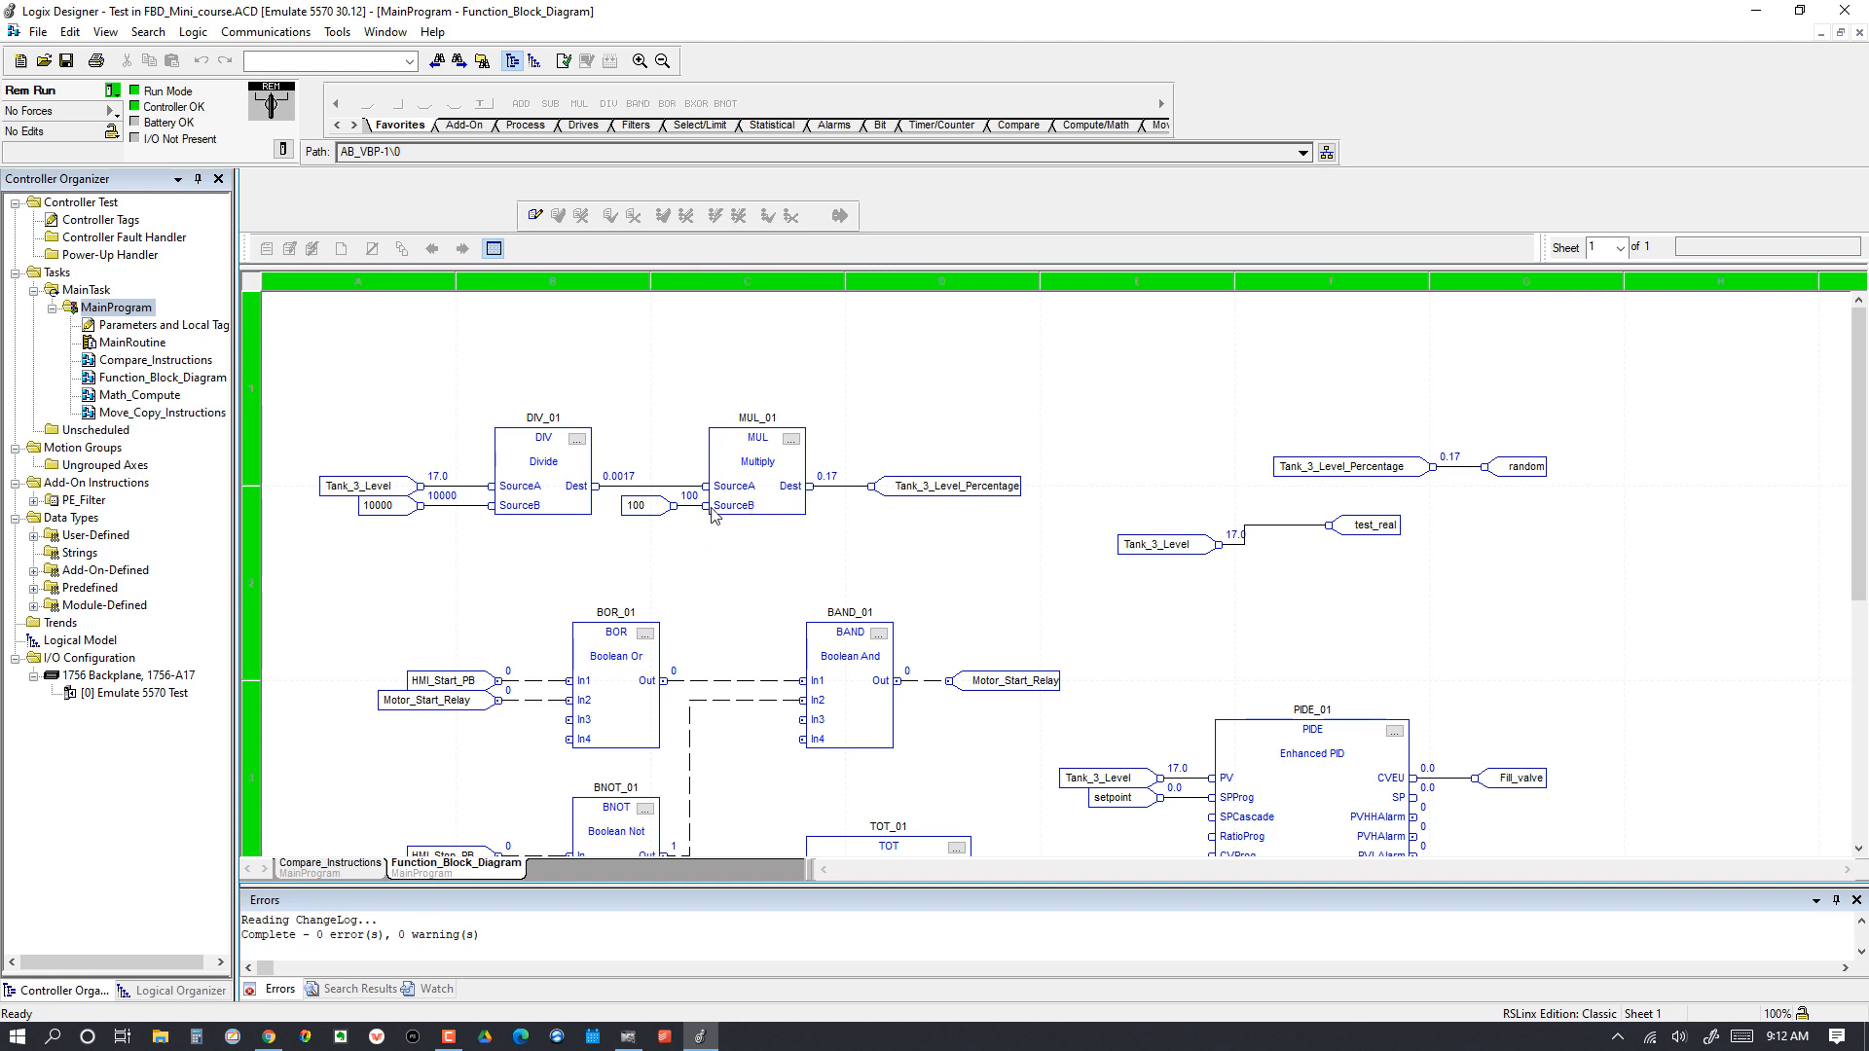
{"action": "mouse_move", "coordinate": [676, 520]}
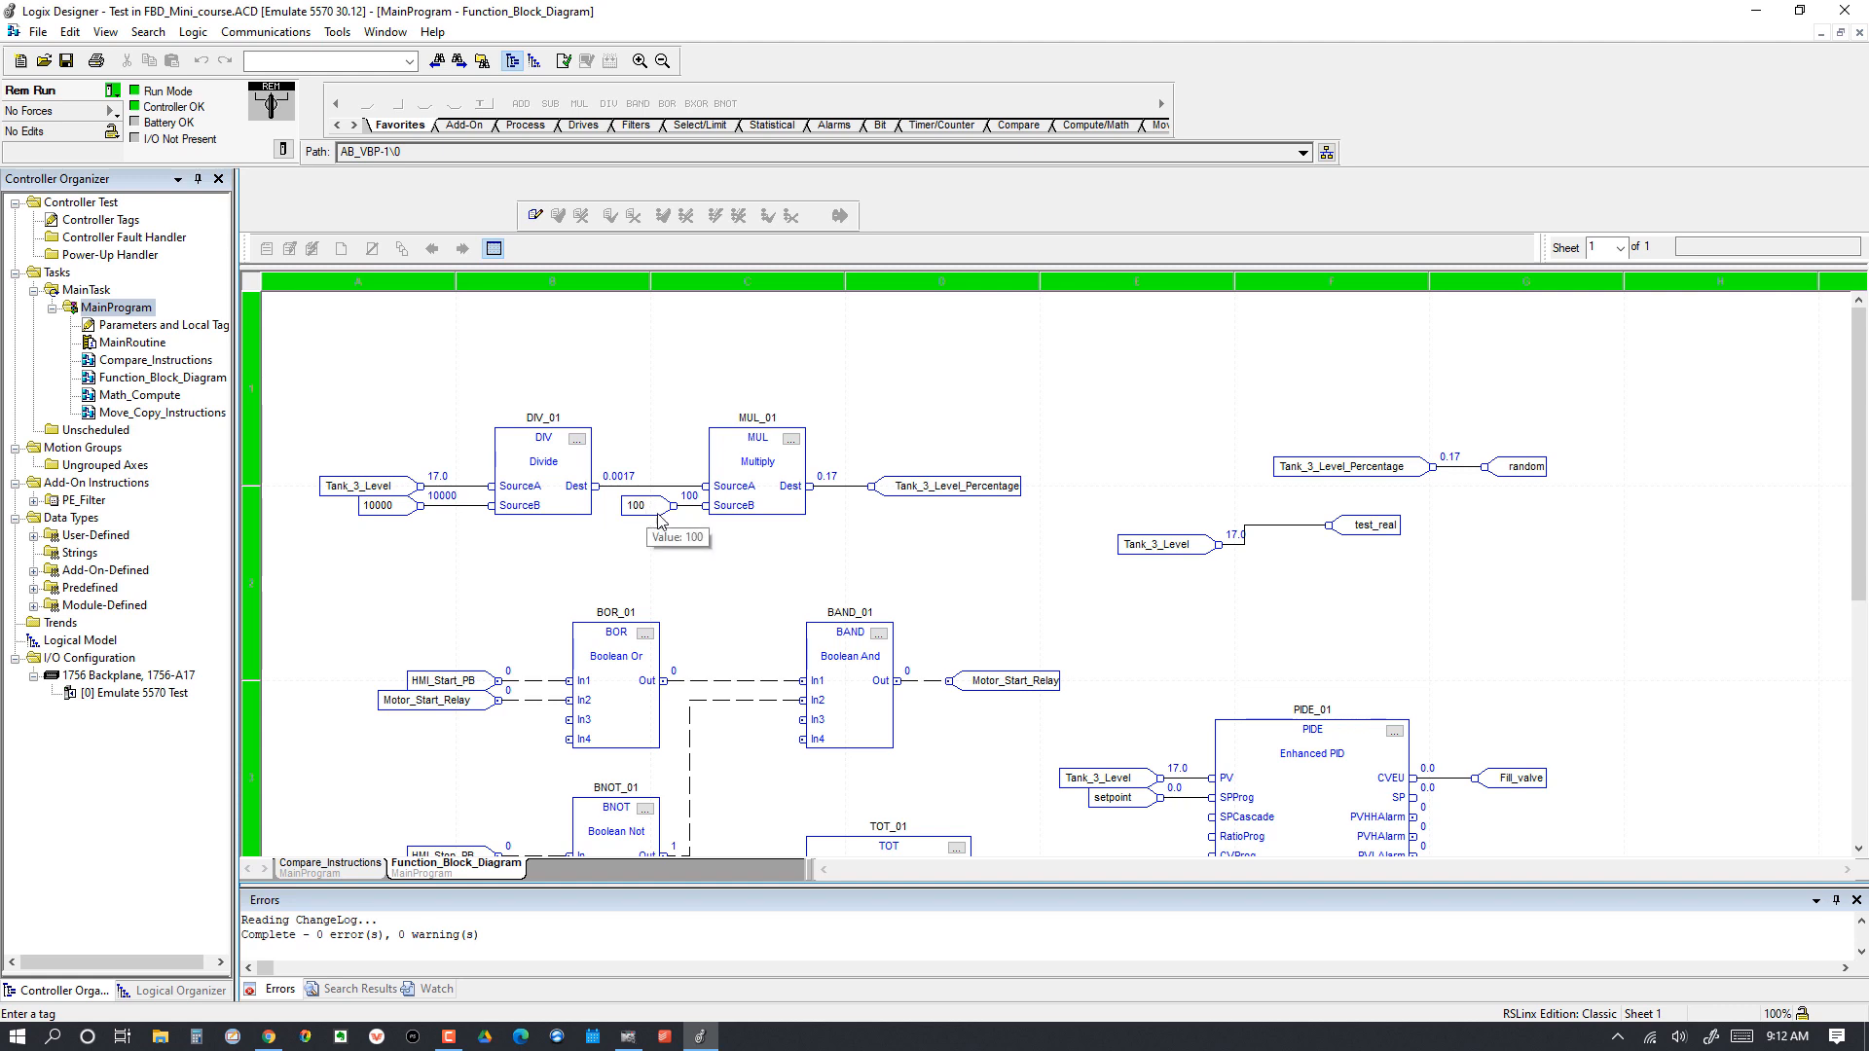
{"action": "mouse_move", "coordinate": [720, 492]}
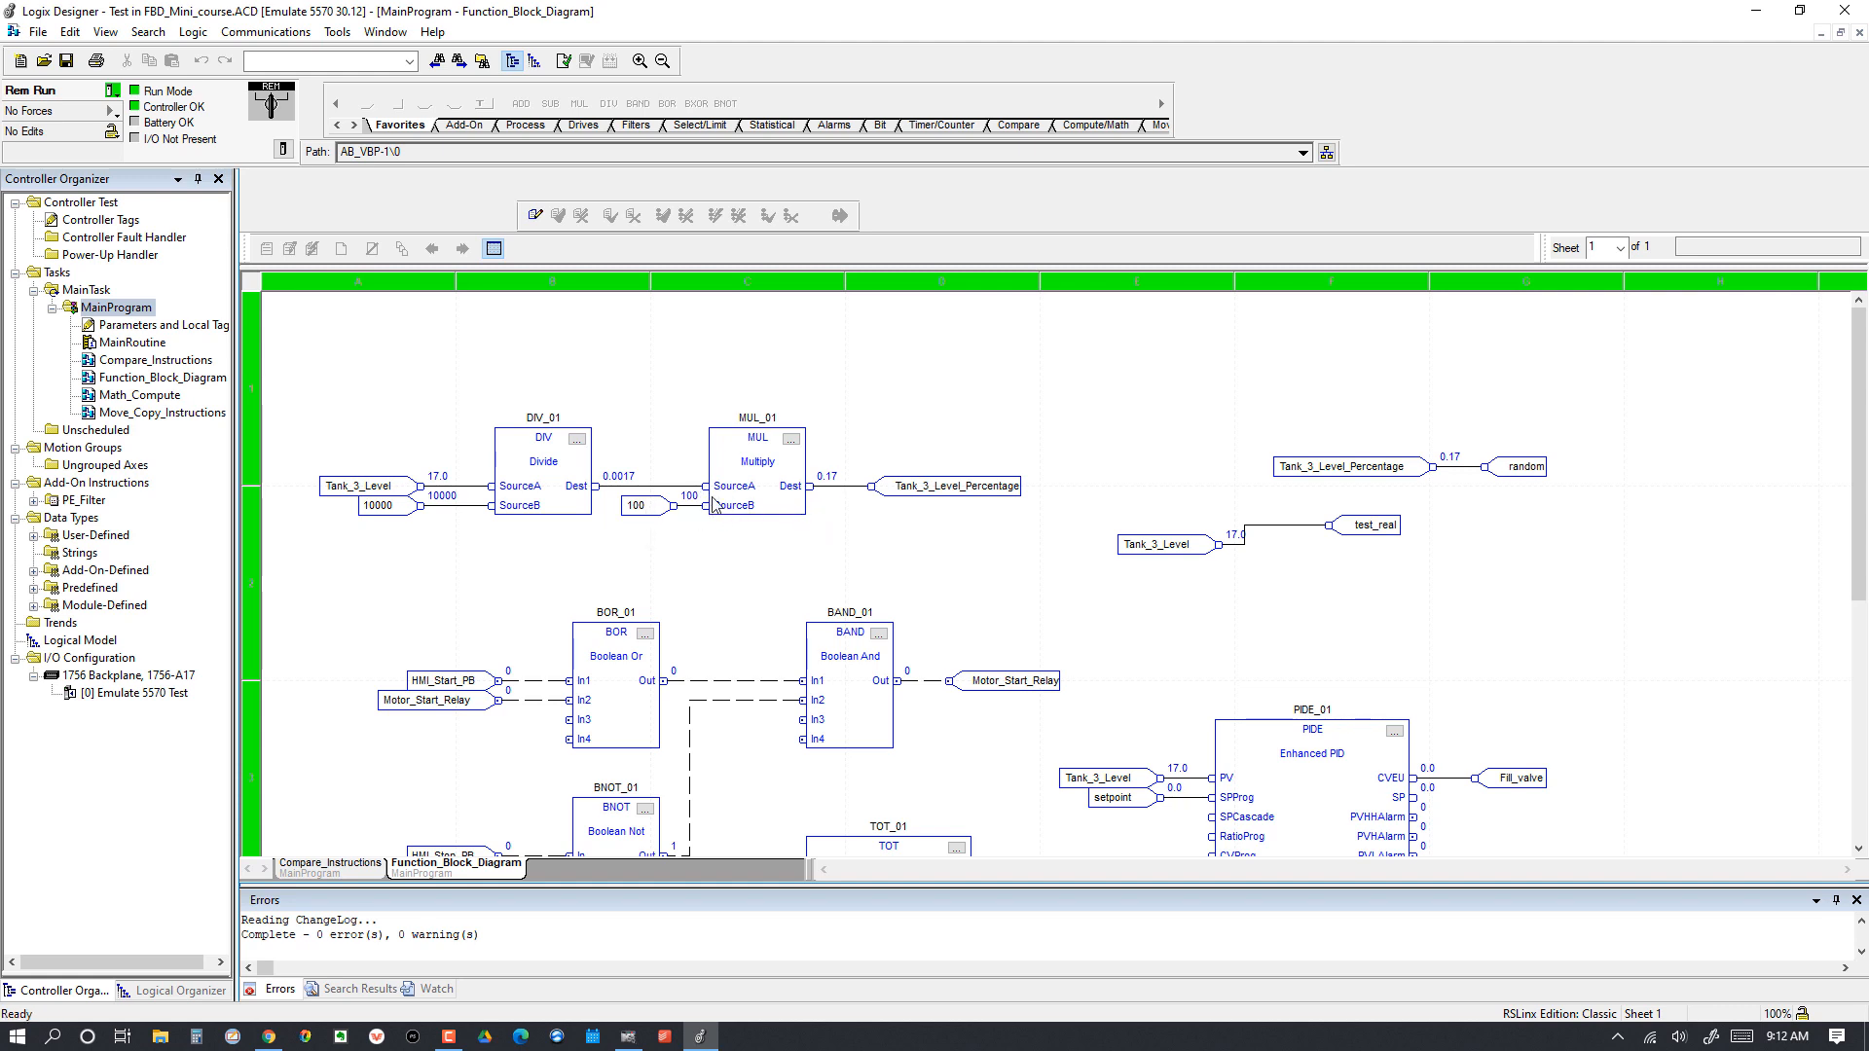
{"action": "mouse_move", "coordinate": [700, 506]}
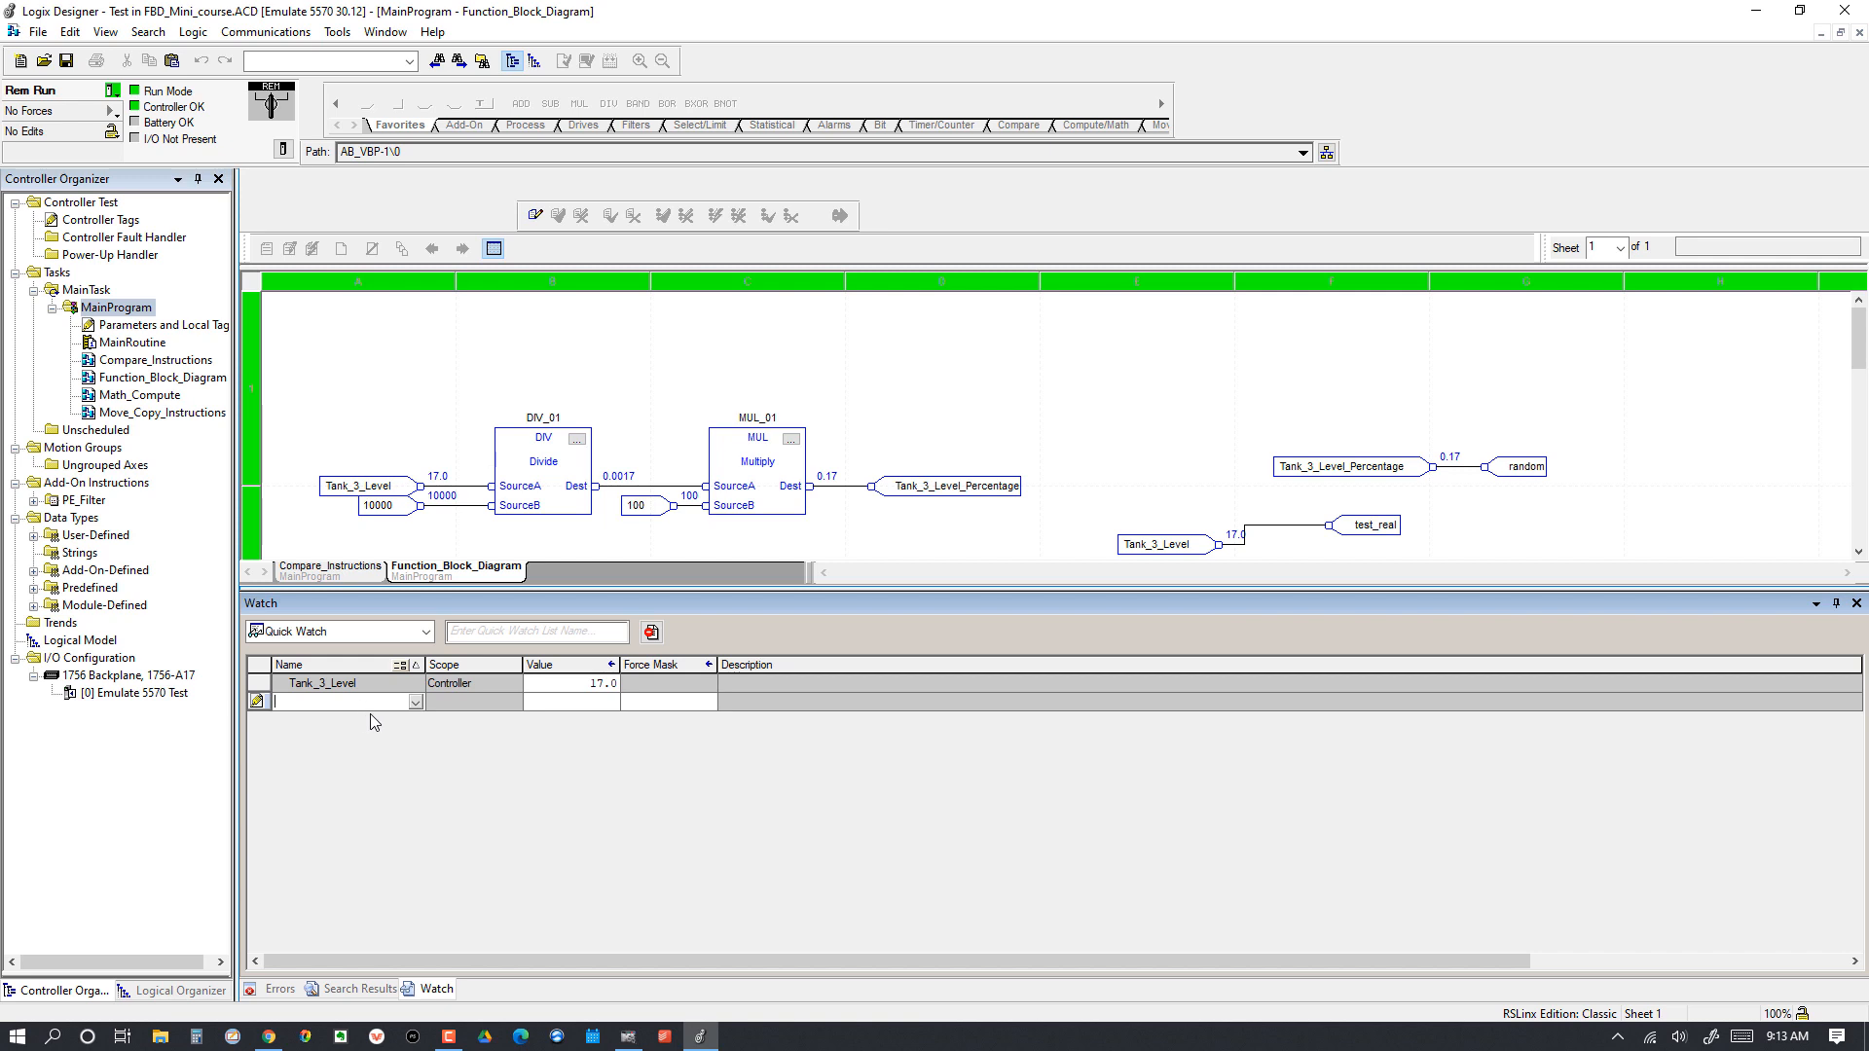
Step: Add Tank_3_Level and Tank_3_Level_Percentage to Quick Watch and begin editing Tank_3_Level
{"action": "type", "text": "Tank_3_Level"}
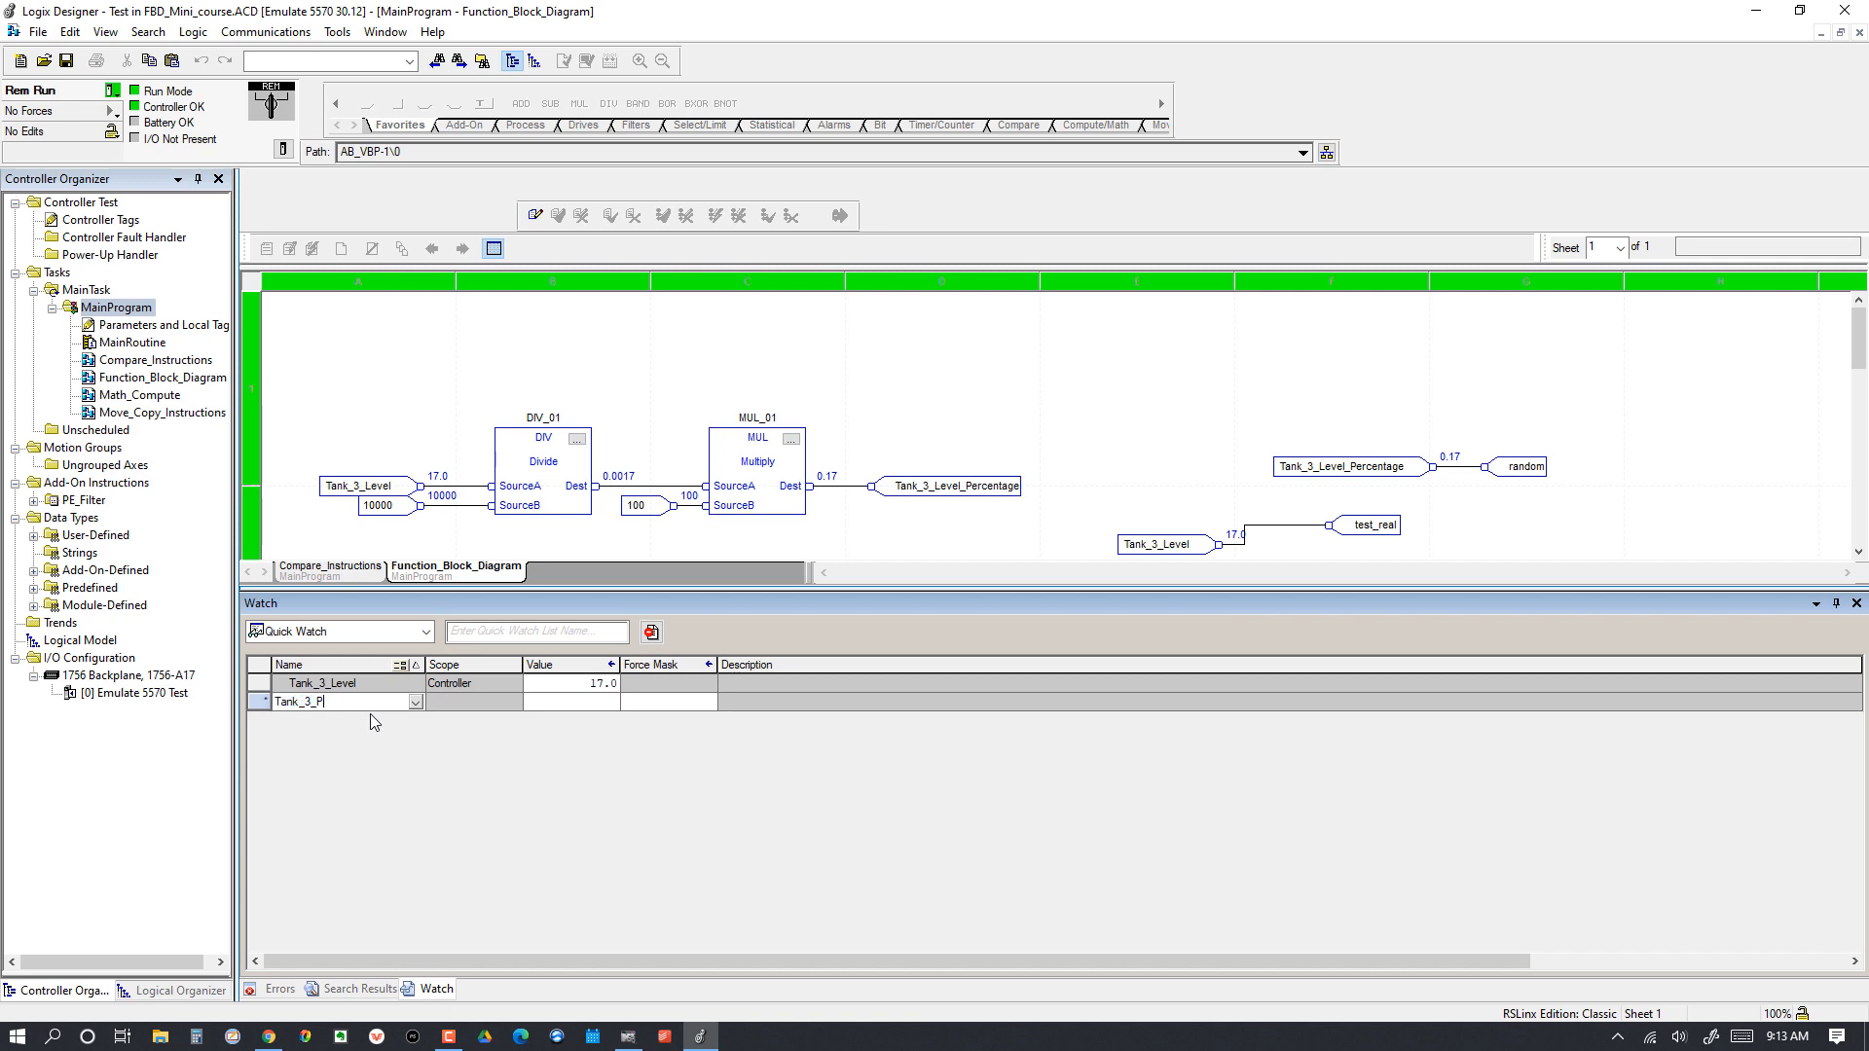
{"action": "type", "text": "Tank_3_Level_Percentage"}
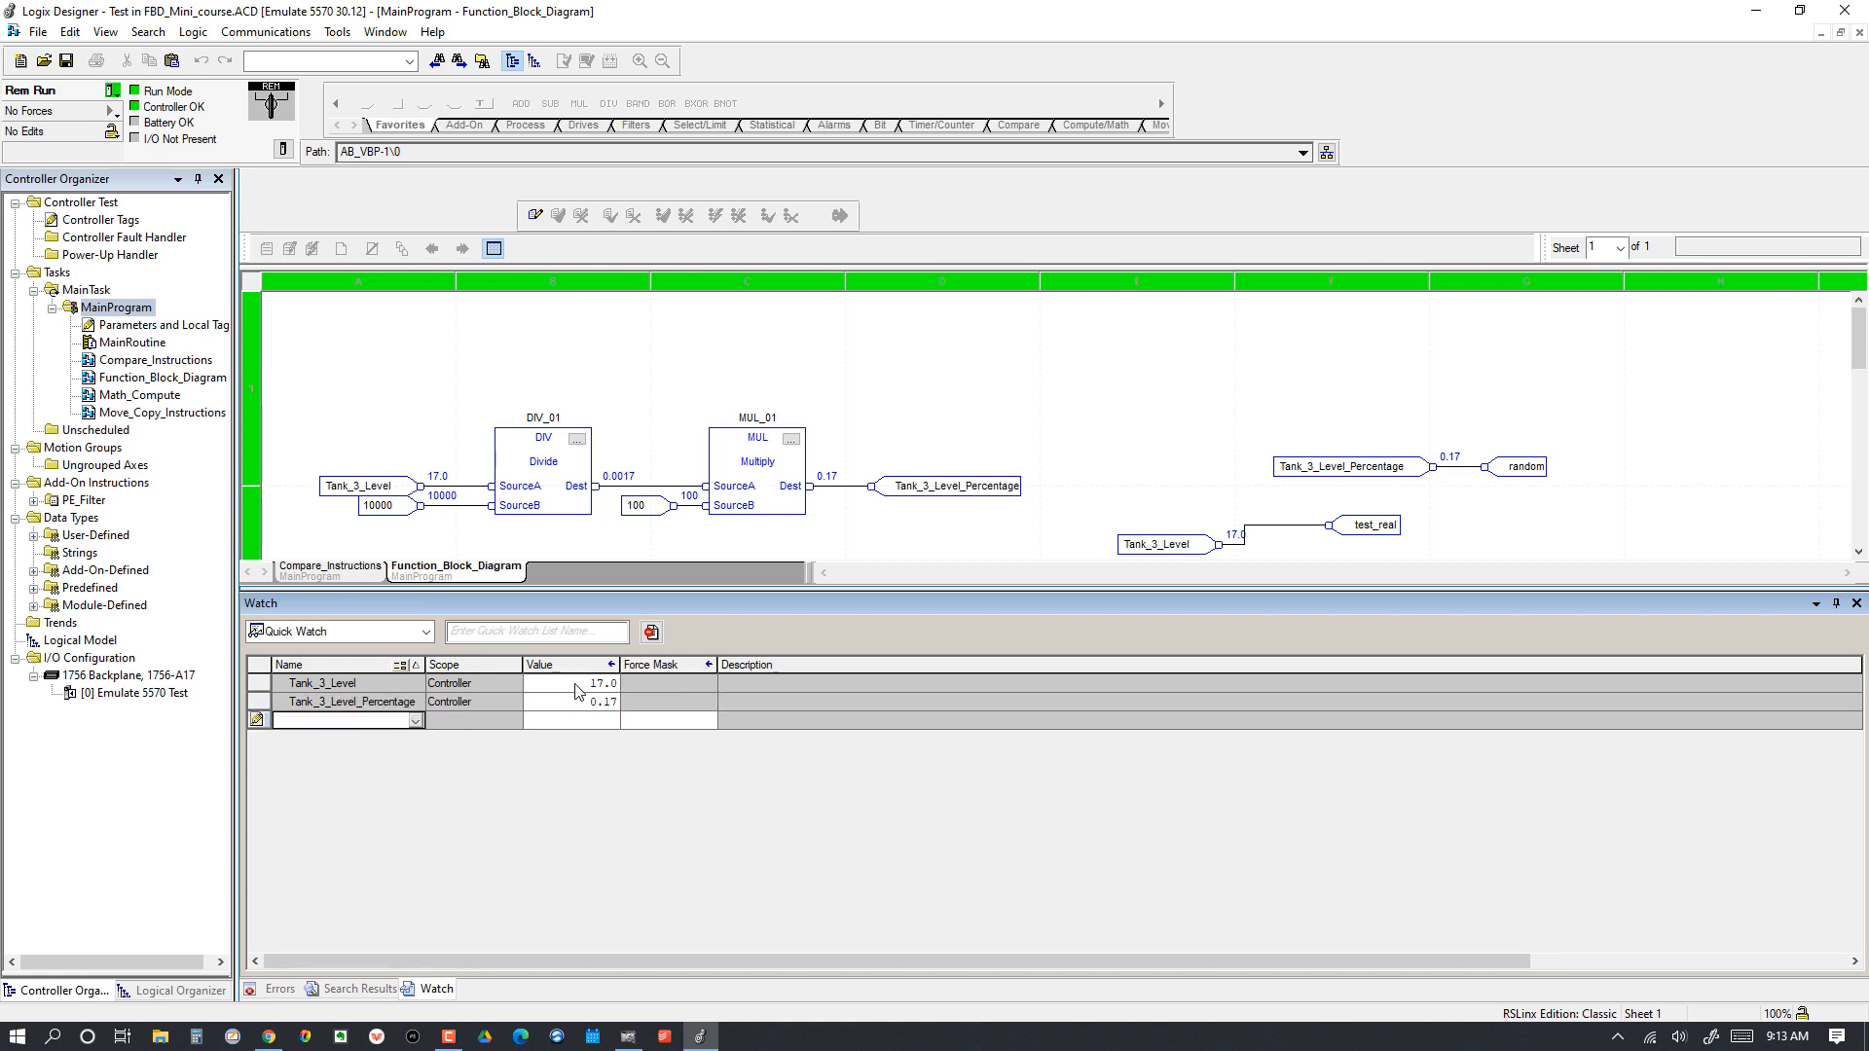
{"action": "double_click", "coordinate": [601, 683]}
{"action": "type", "text": "1000"}
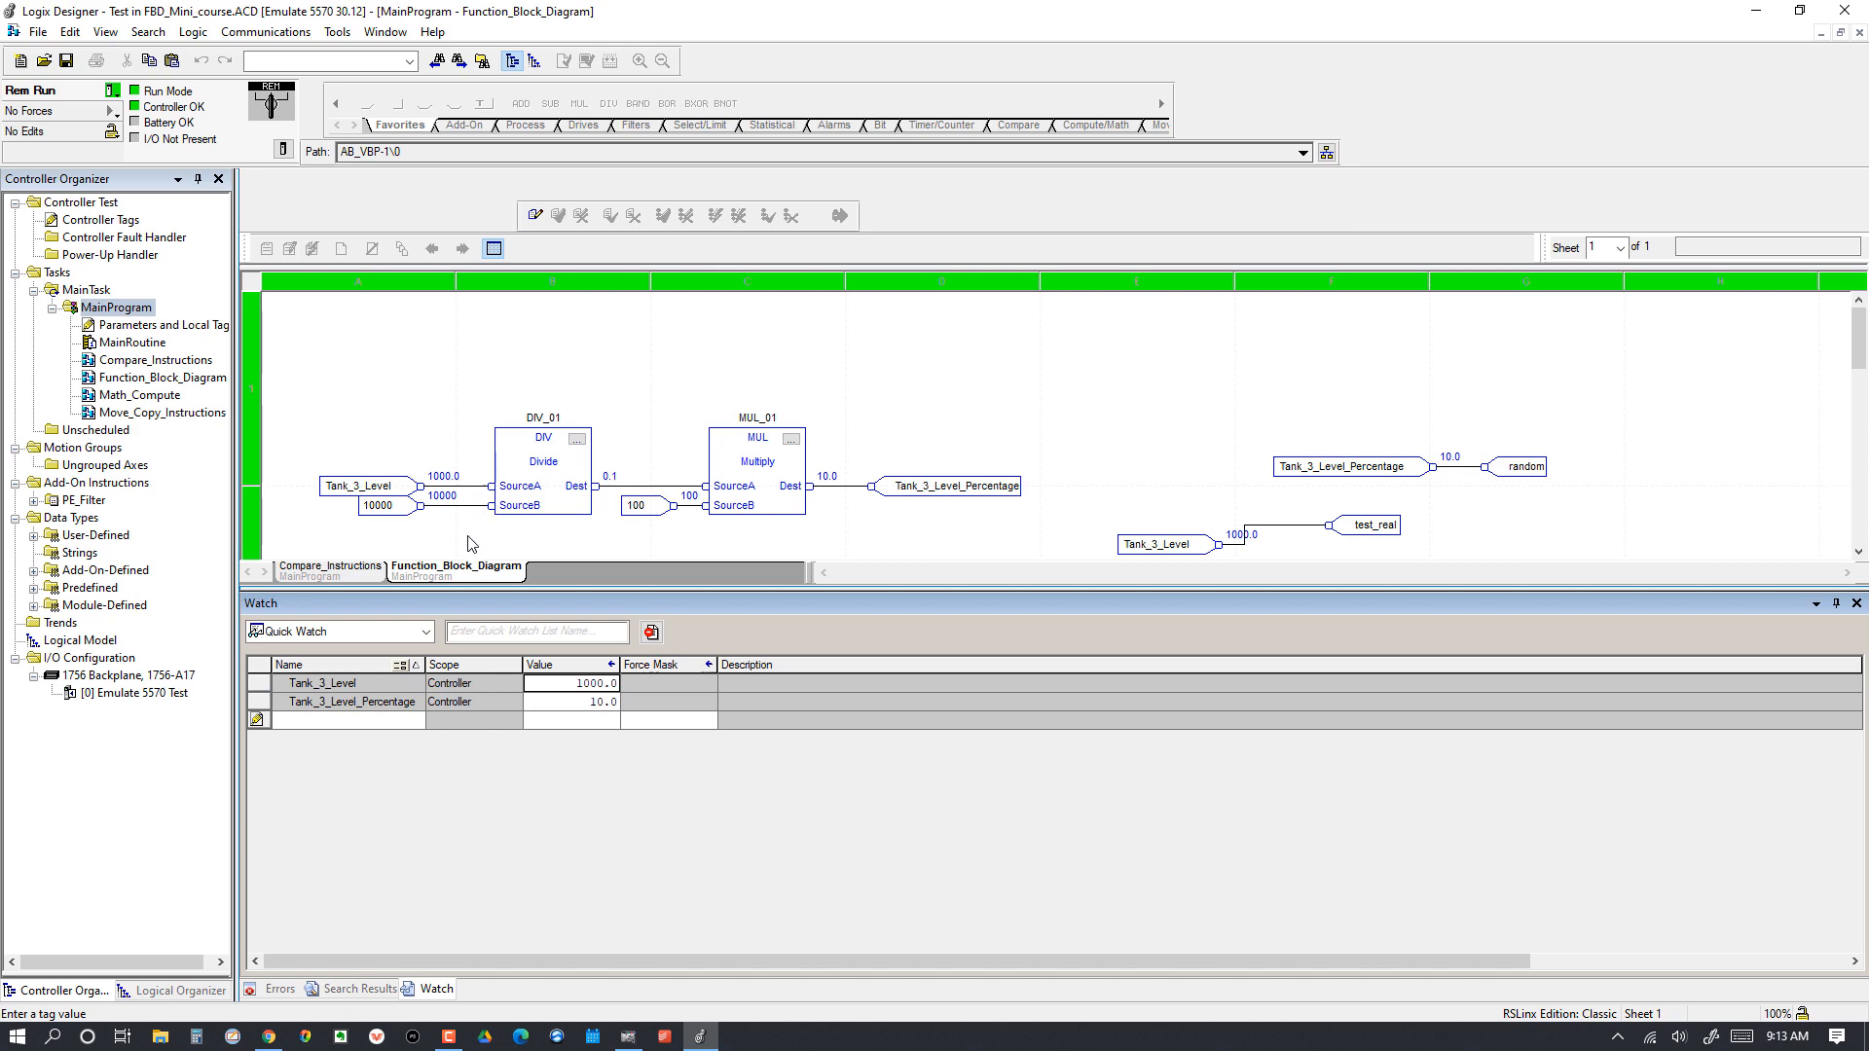
{"action": "mouse_move", "coordinate": [448, 504]}
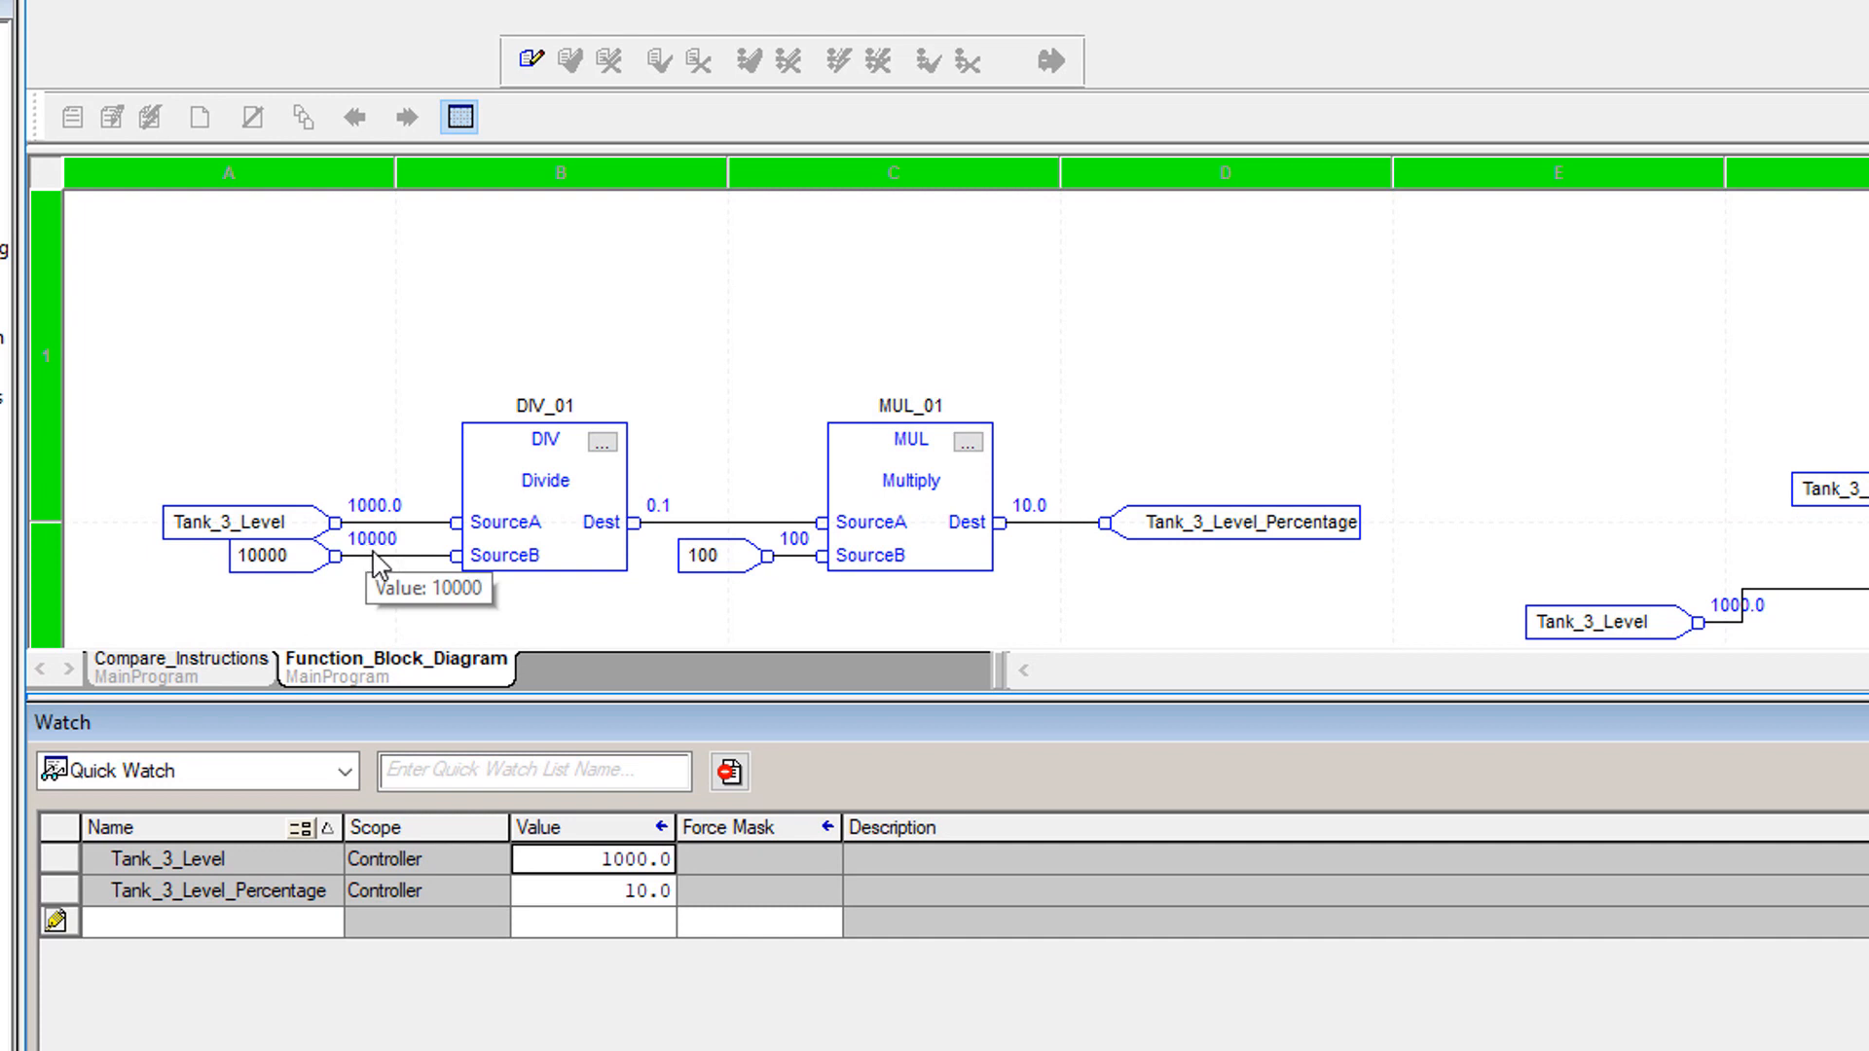
{"action": "mouse_move", "coordinate": [502, 527]}
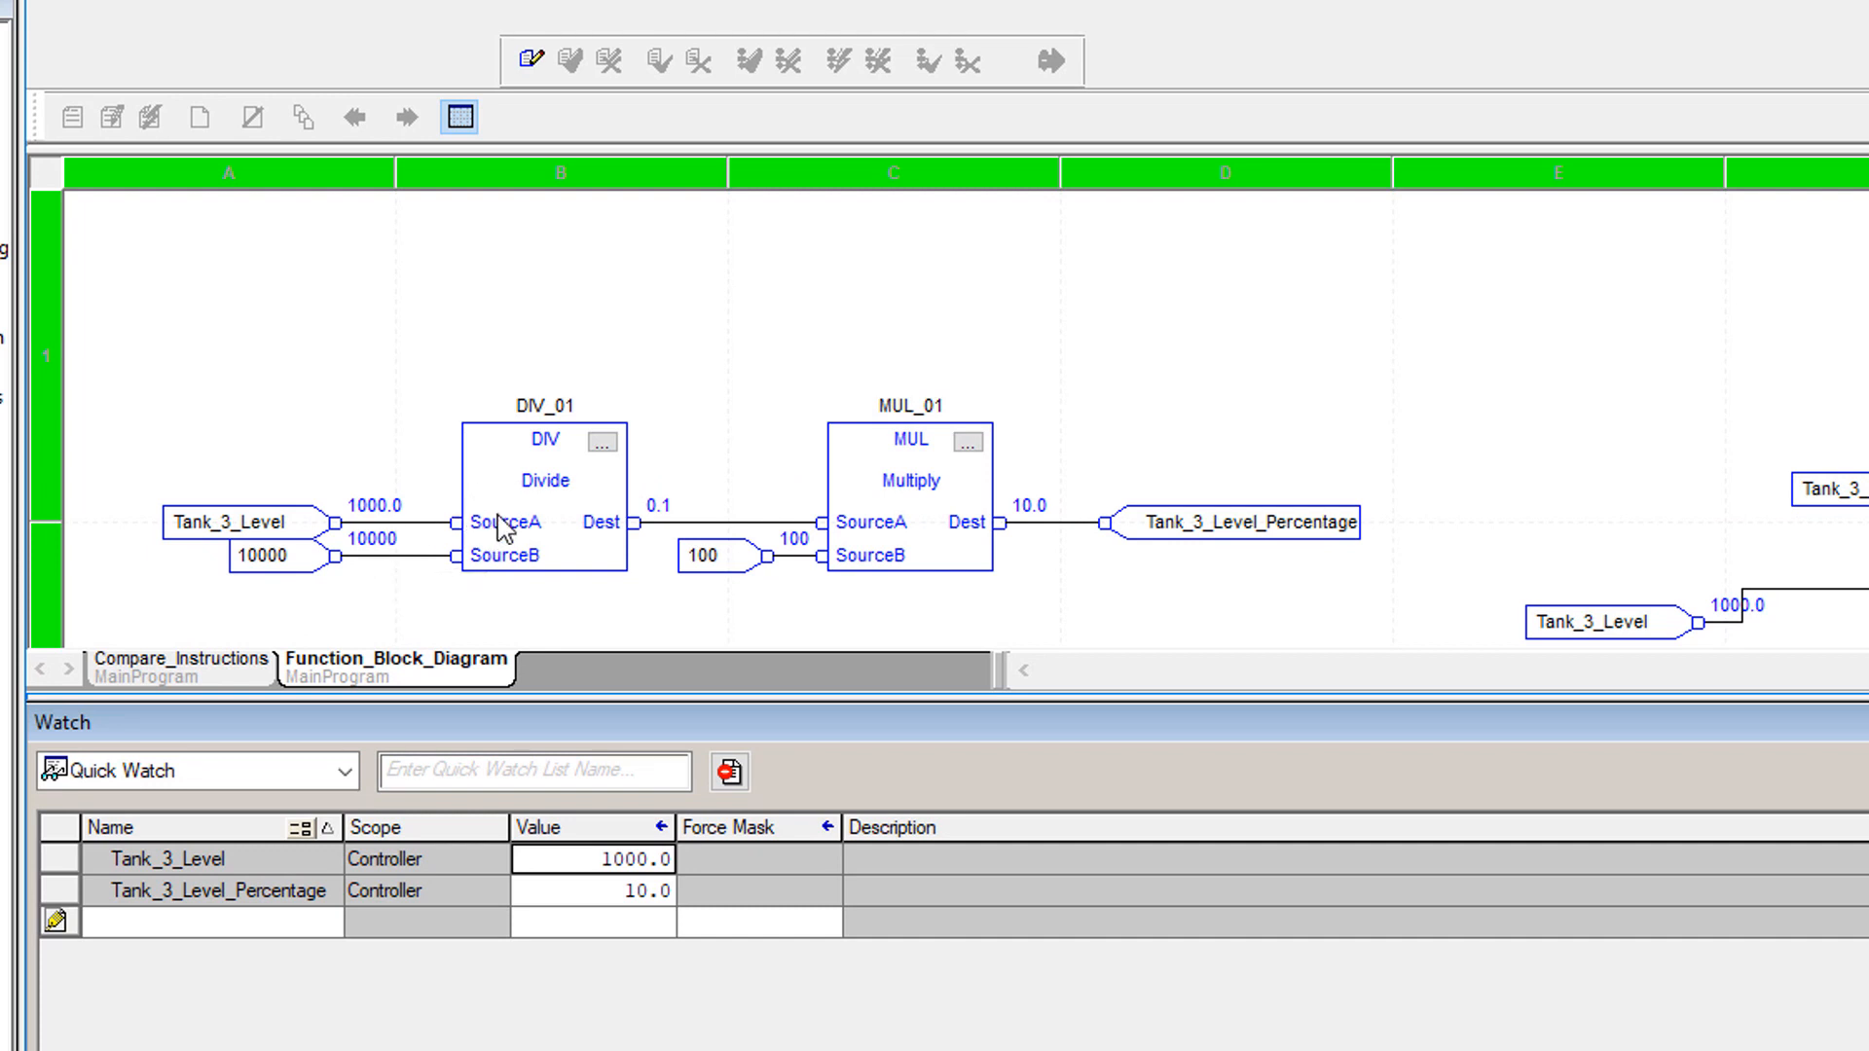
{"action": "mouse_move", "coordinate": [650, 529]}
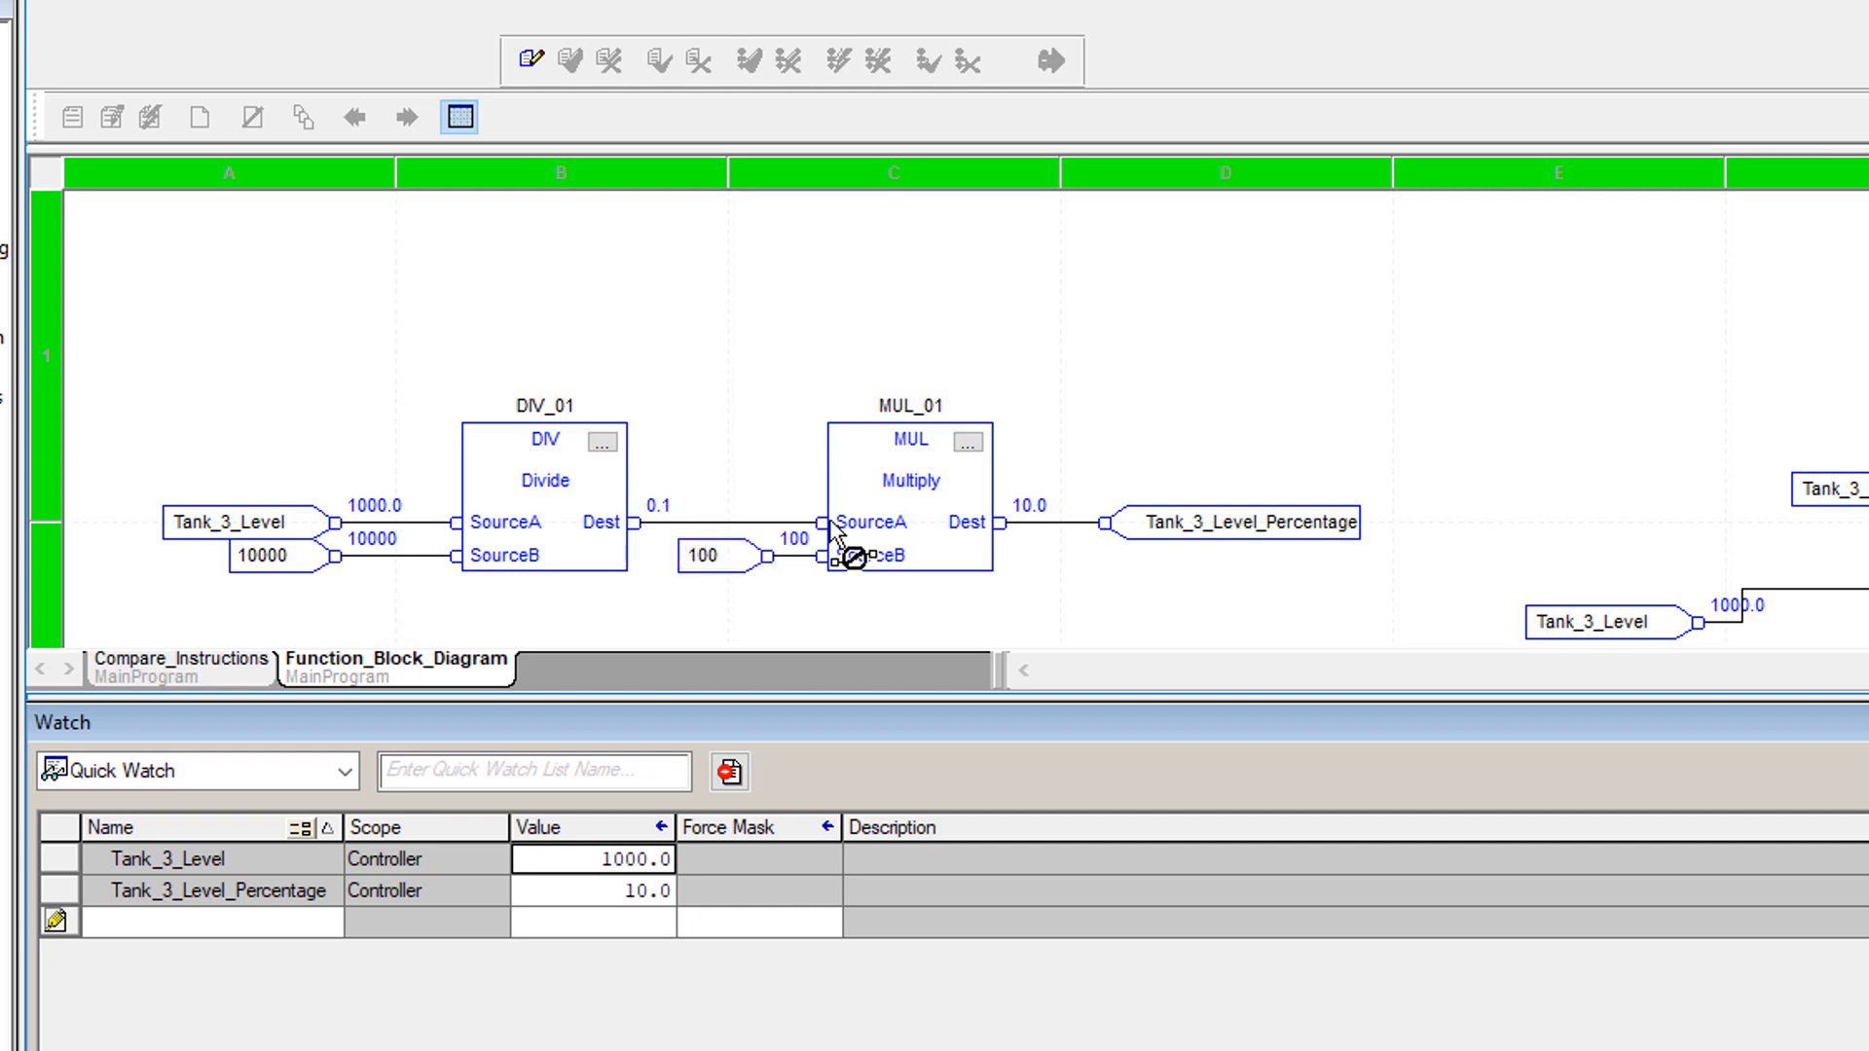
{"action": "mouse_move", "coordinate": [798, 570]}
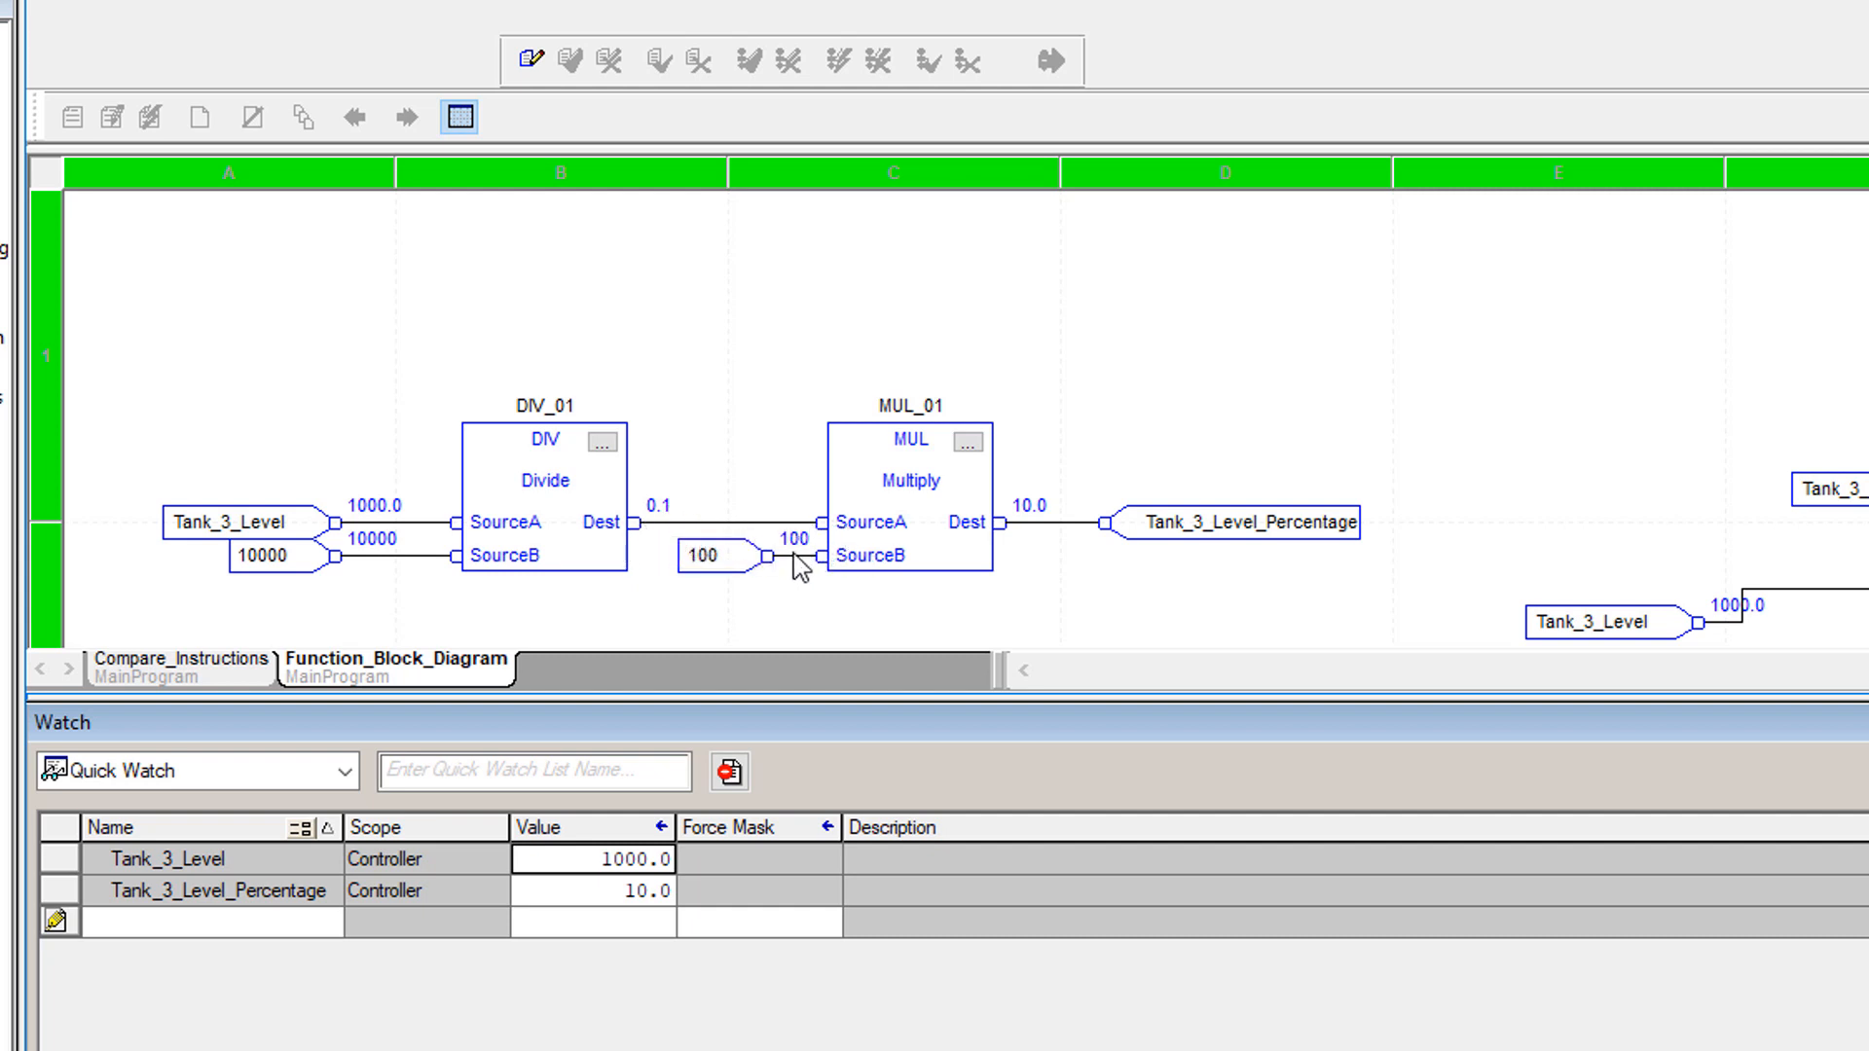
{"action": "mouse_move", "coordinate": [888, 543]}
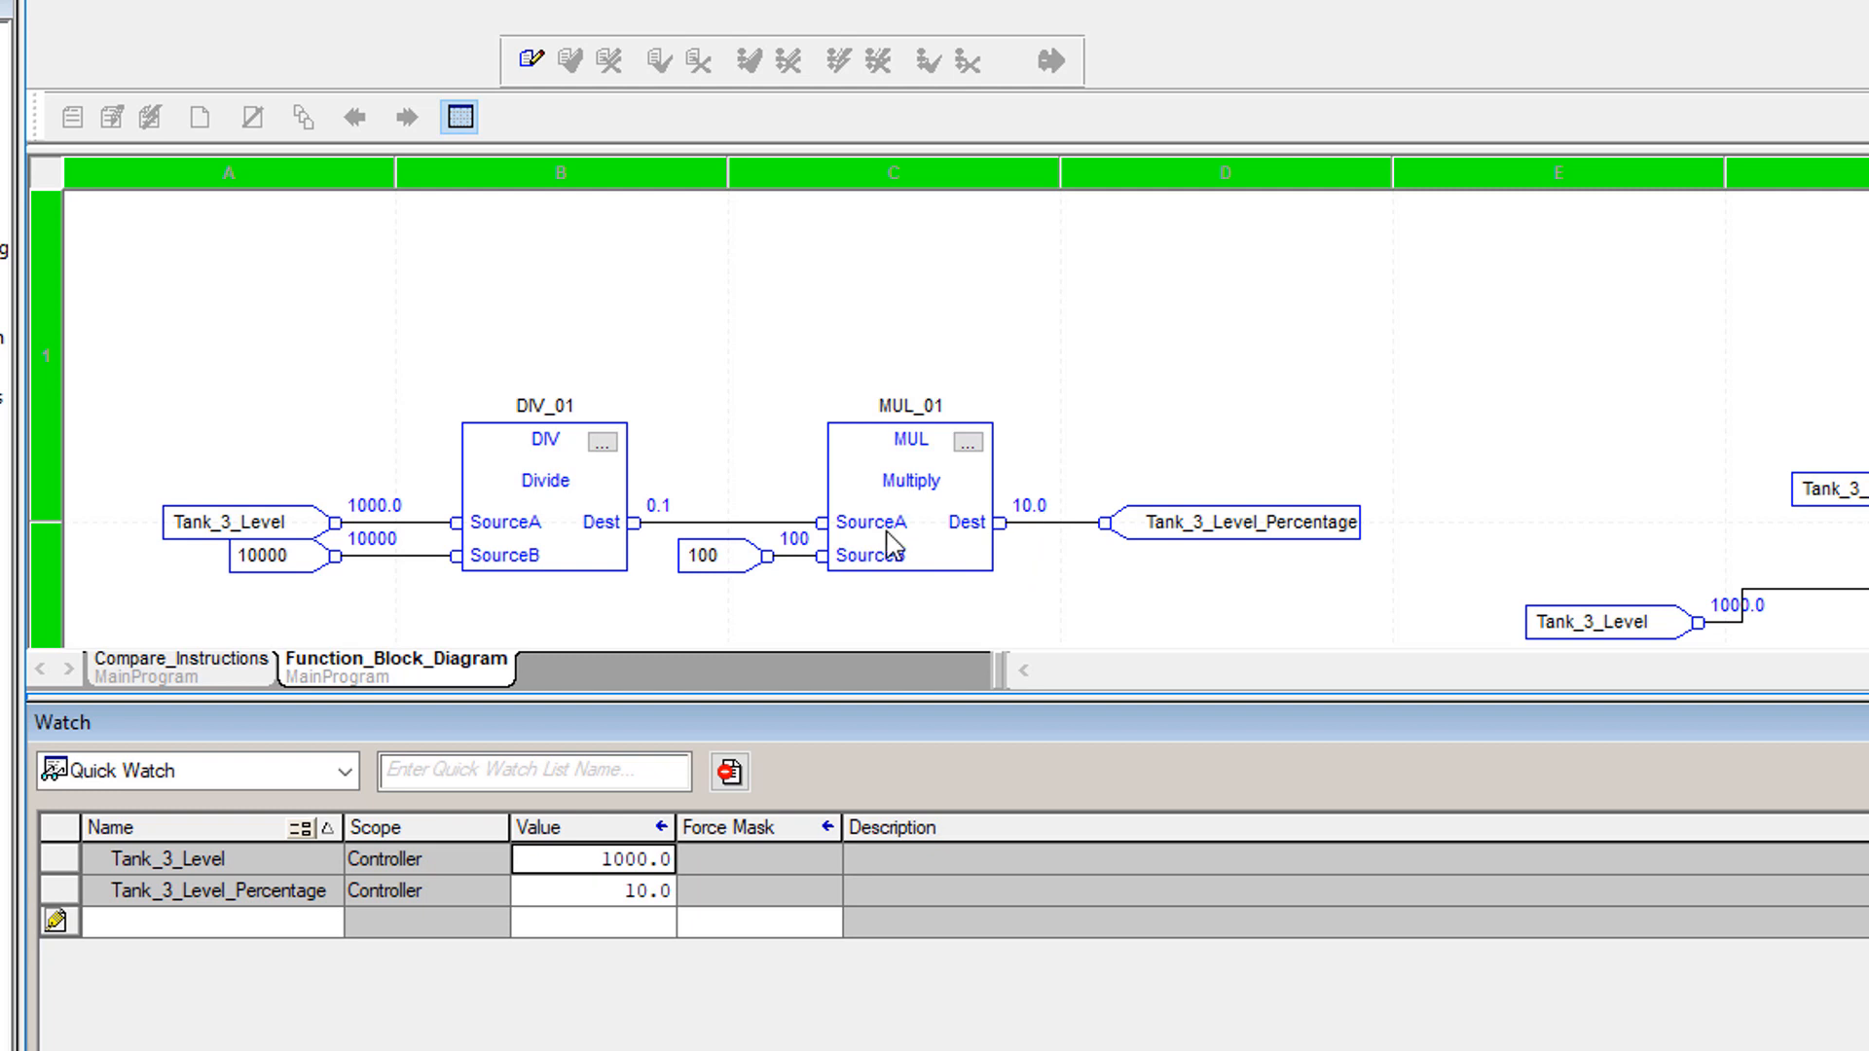
Step: Set Tank_3_Level to 5000 in Quick Watch so the percentage reads 50
{"action": "double_click", "coordinate": [592, 858]}
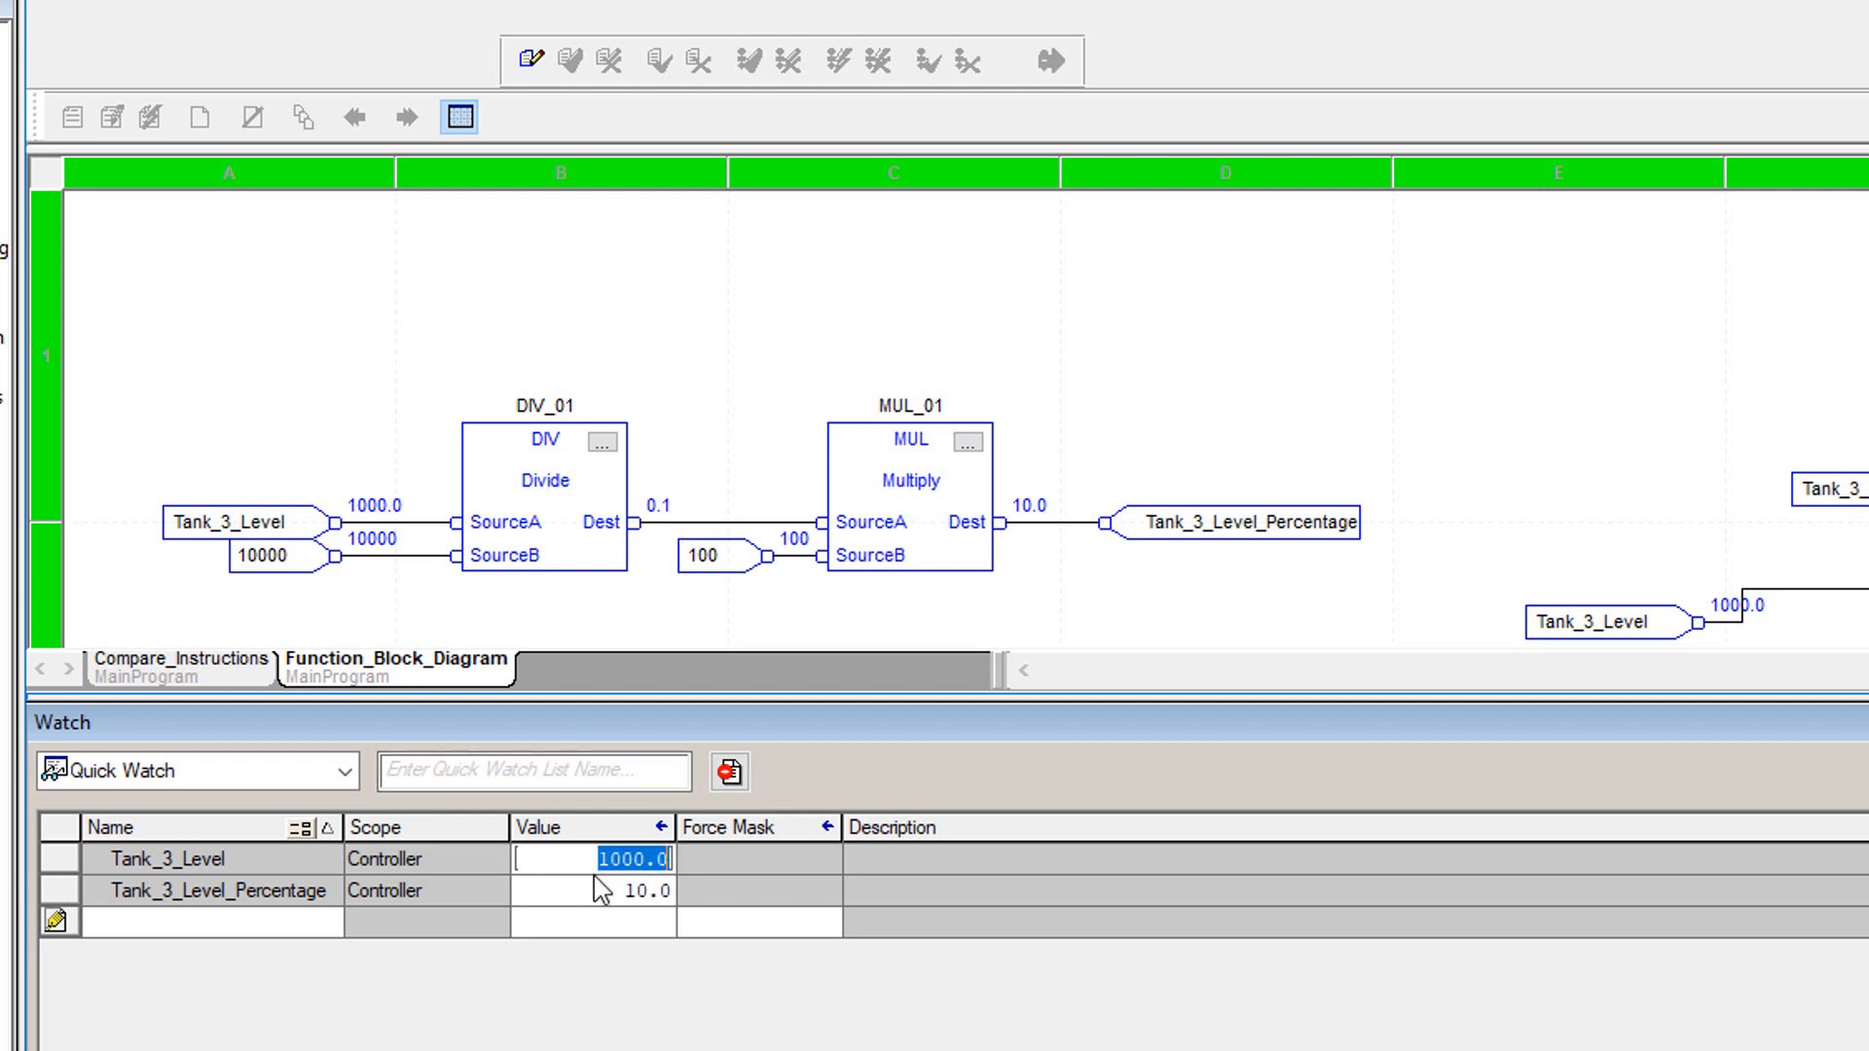
{"action": "type", "text": "500"}
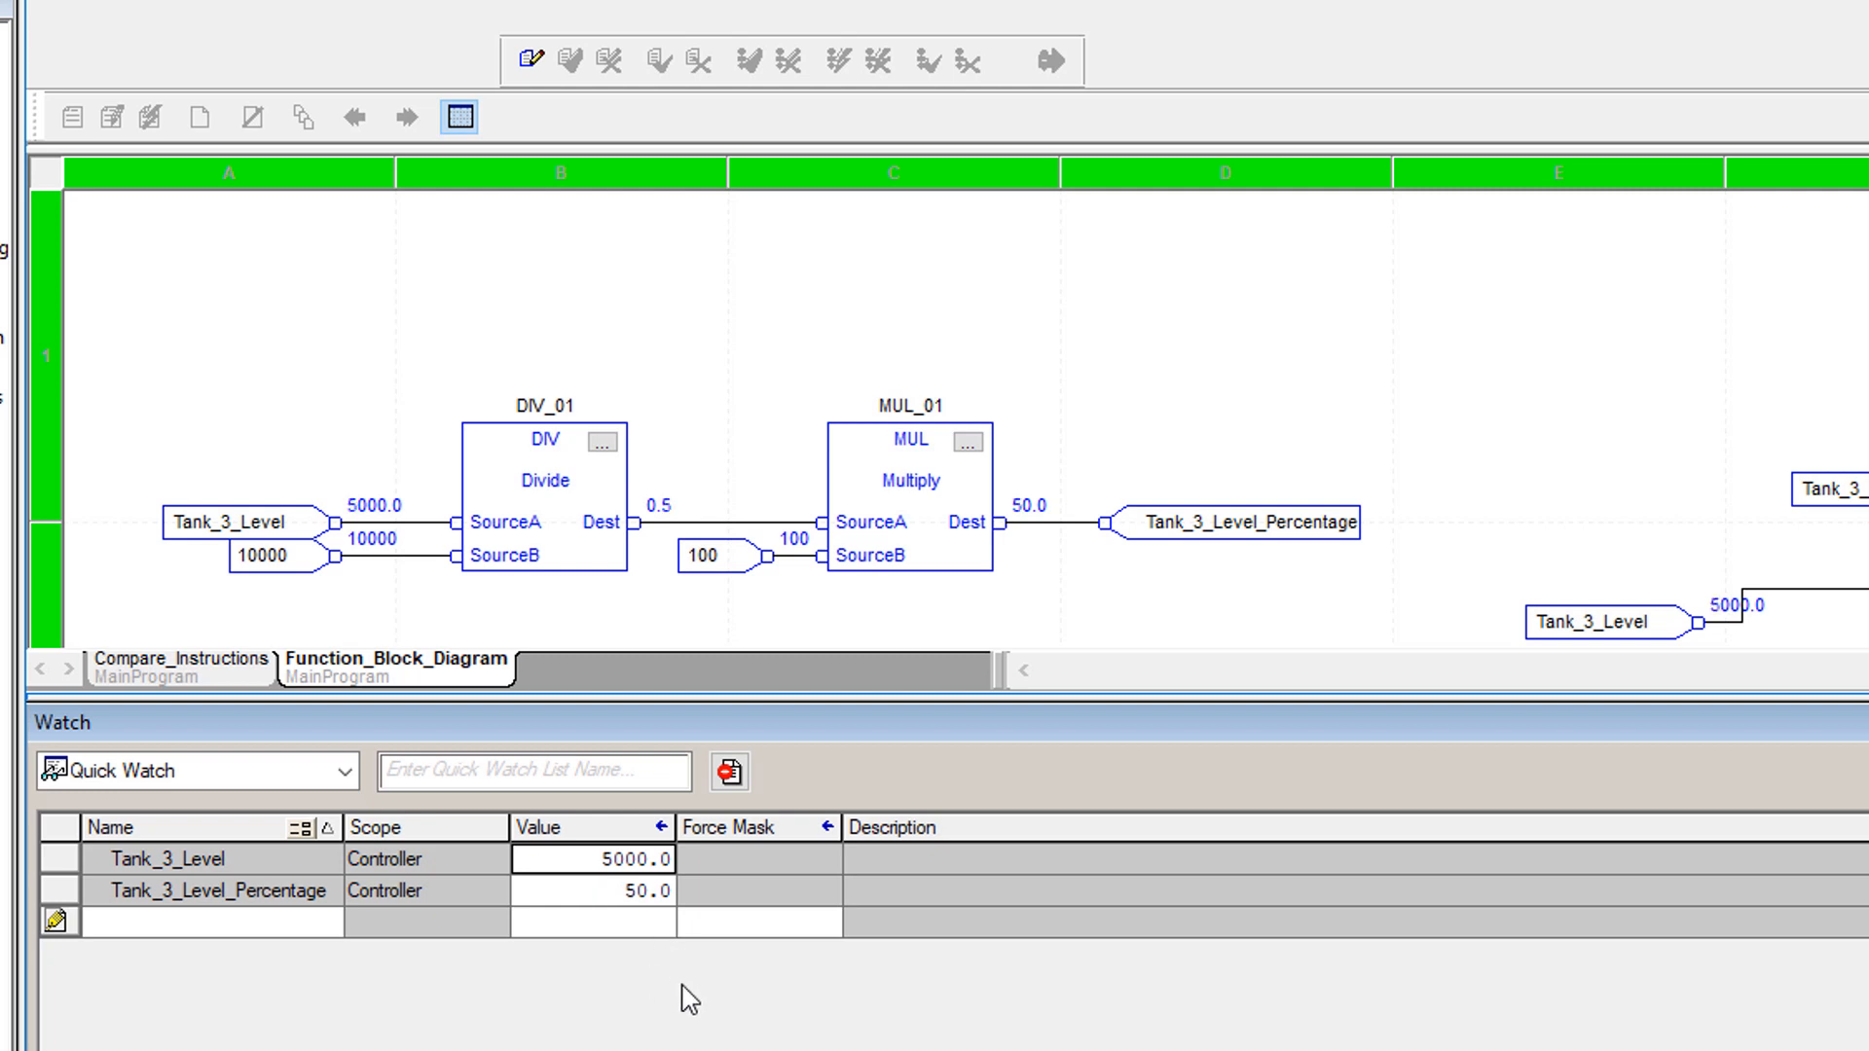
{"action": "left_click", "coordinate": [724, 825]}
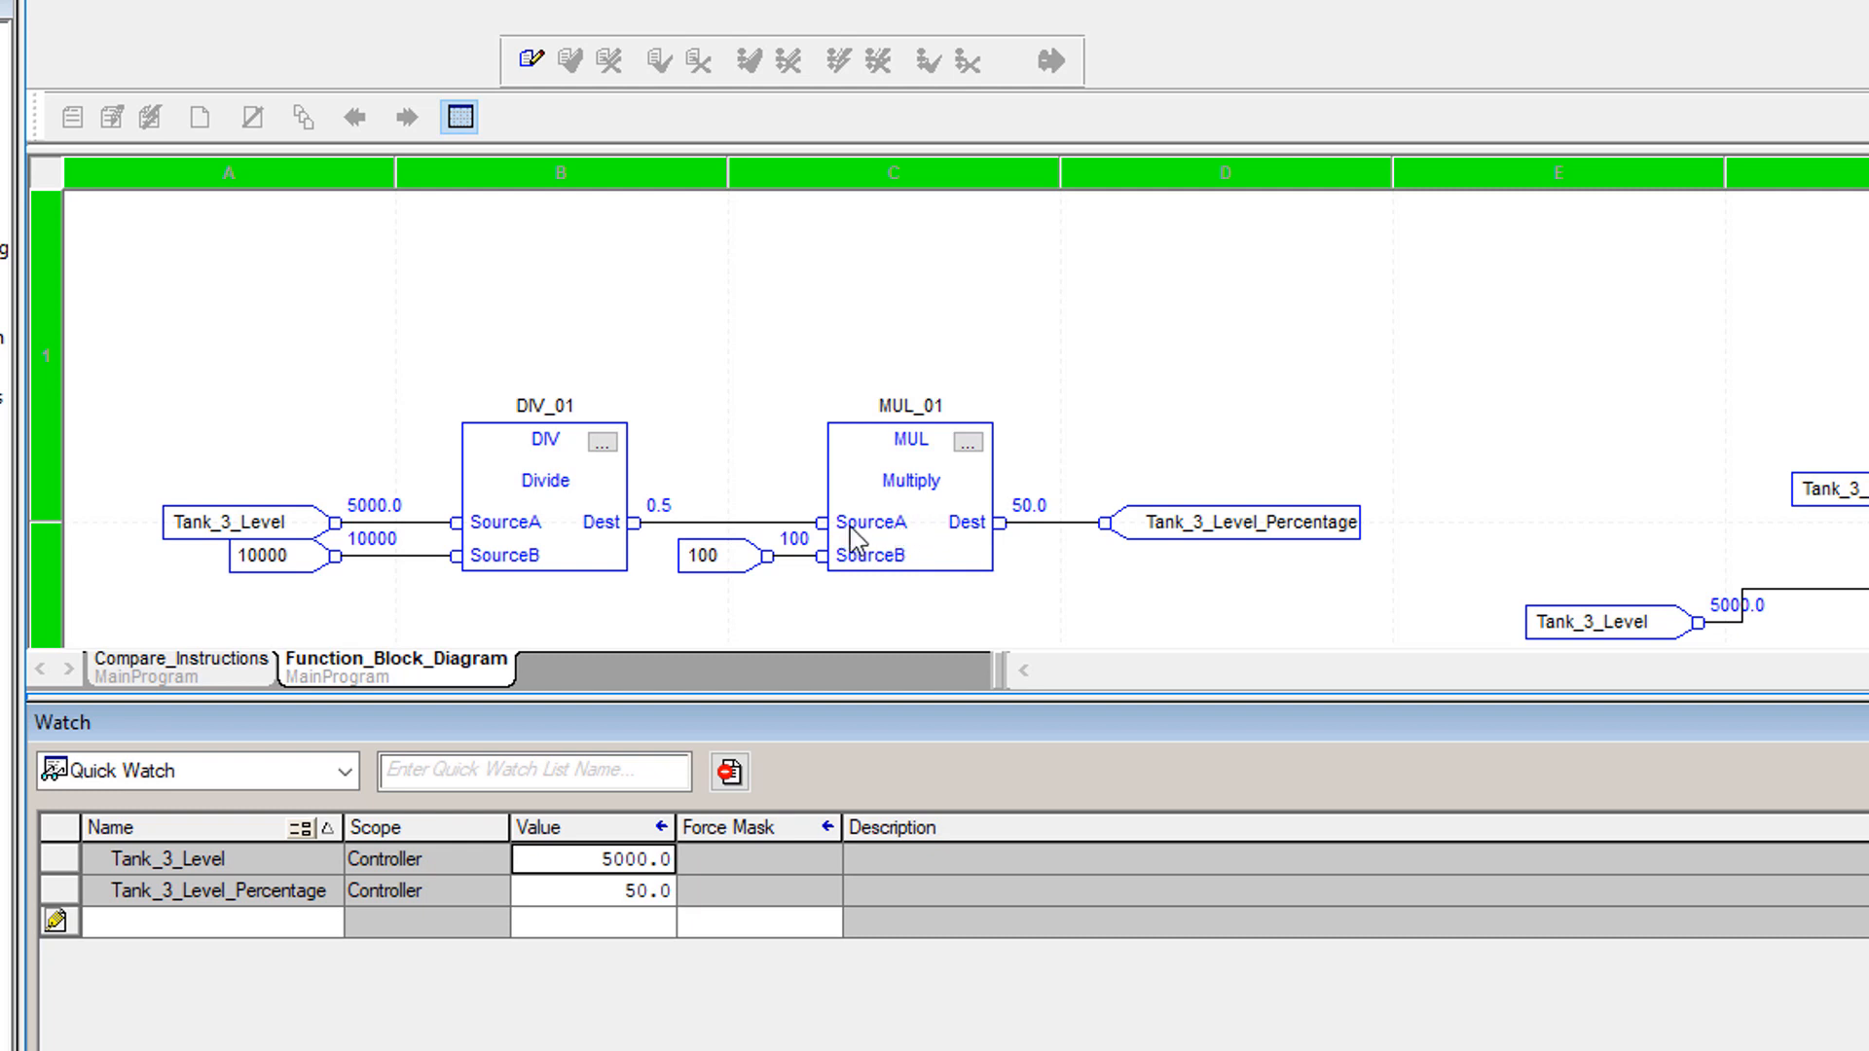
{"action": "mouse_move", "coordinate": [1394, 463]}
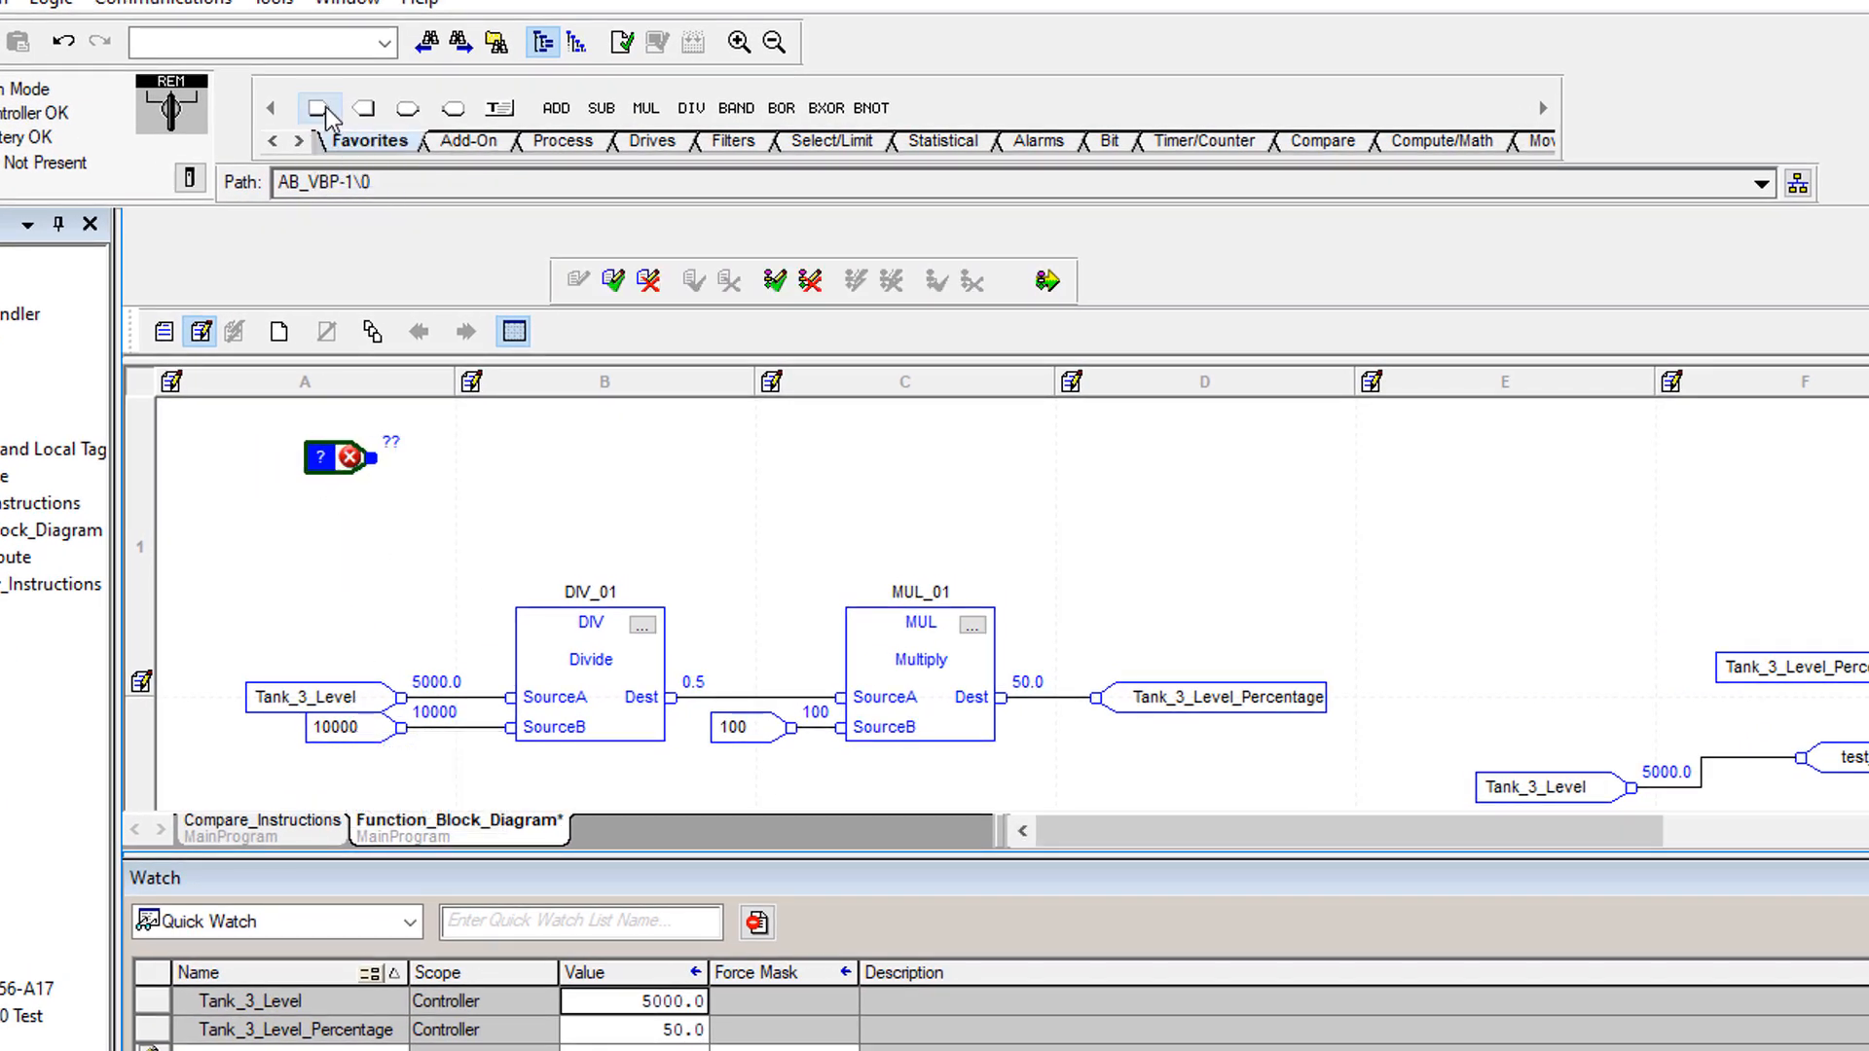
Step: Place another blank Input Reference element on the FBD sheet from Favorites
{"action": "left_click", "coordinate": [321, 107]}
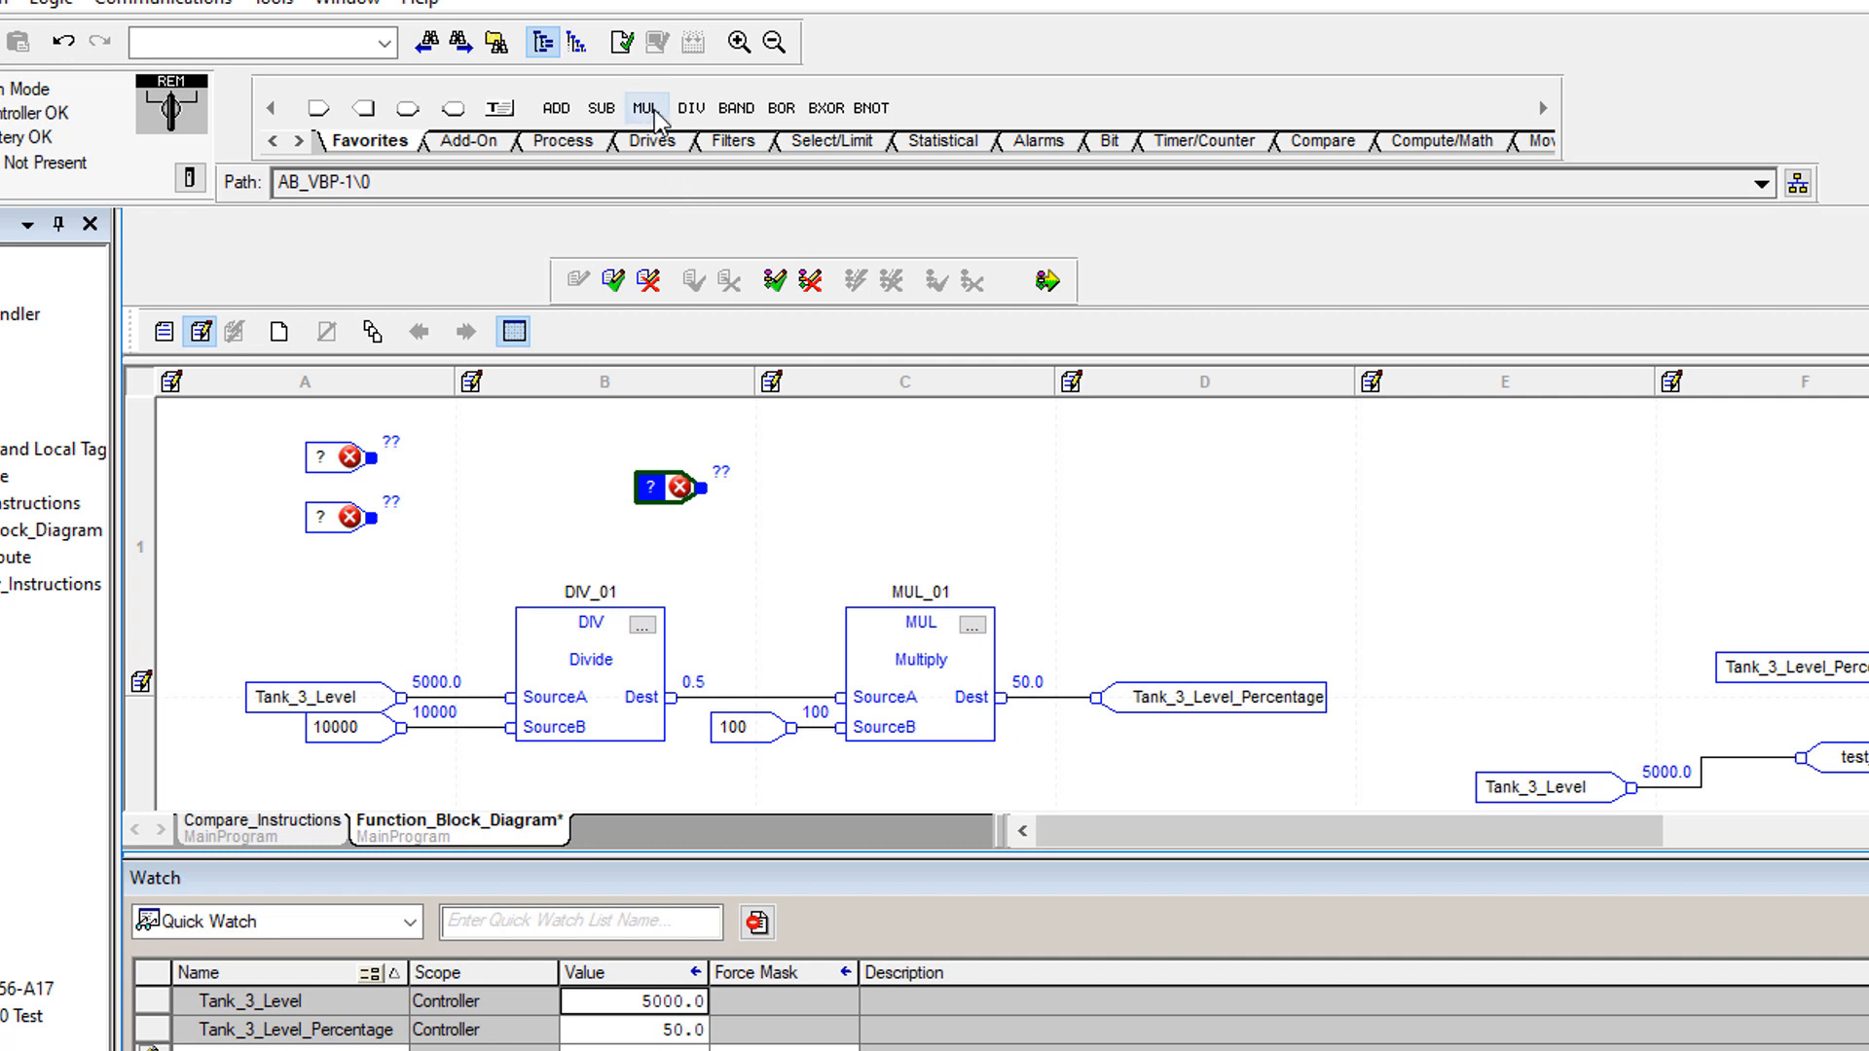
{"action": "mouse_move", "coordinate": [417, 150]}
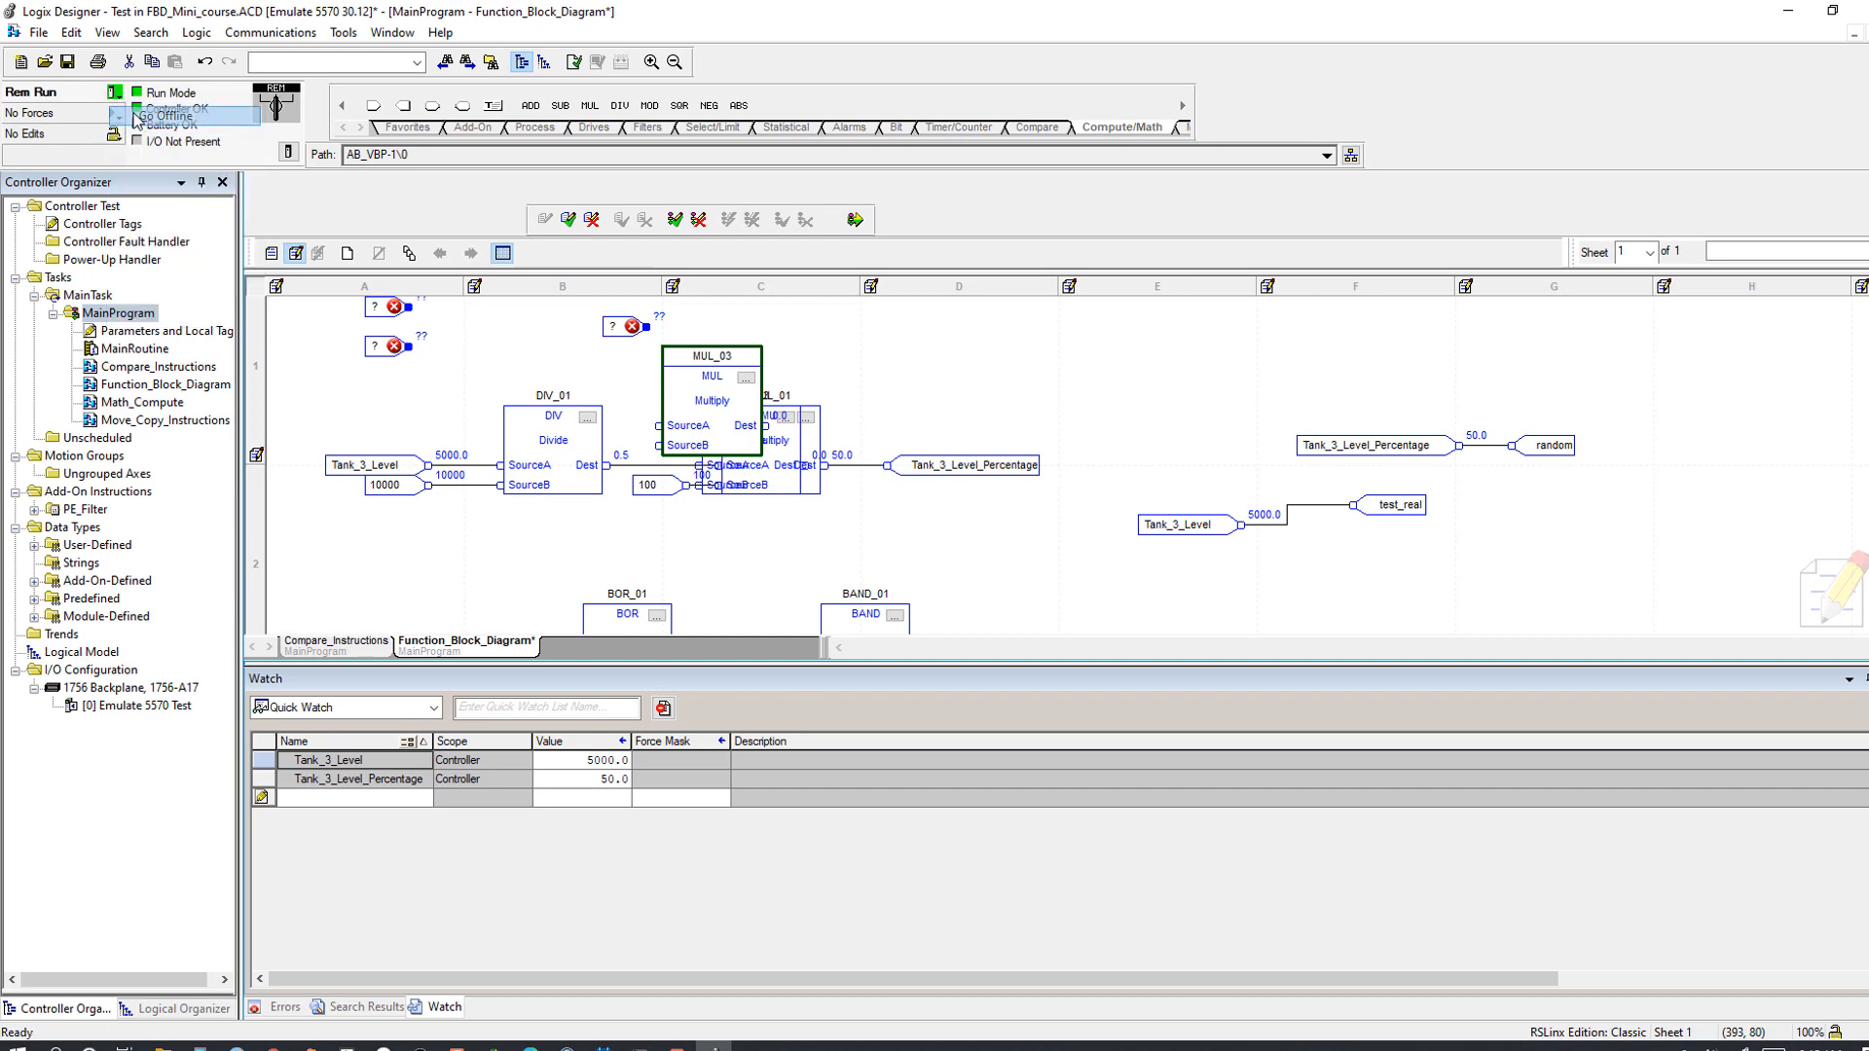
Step: Go offline and drop a new DIV_03 block above the existing logic feeding MUL_03
{"action": "left_click", "coordinate": [121, 117]}
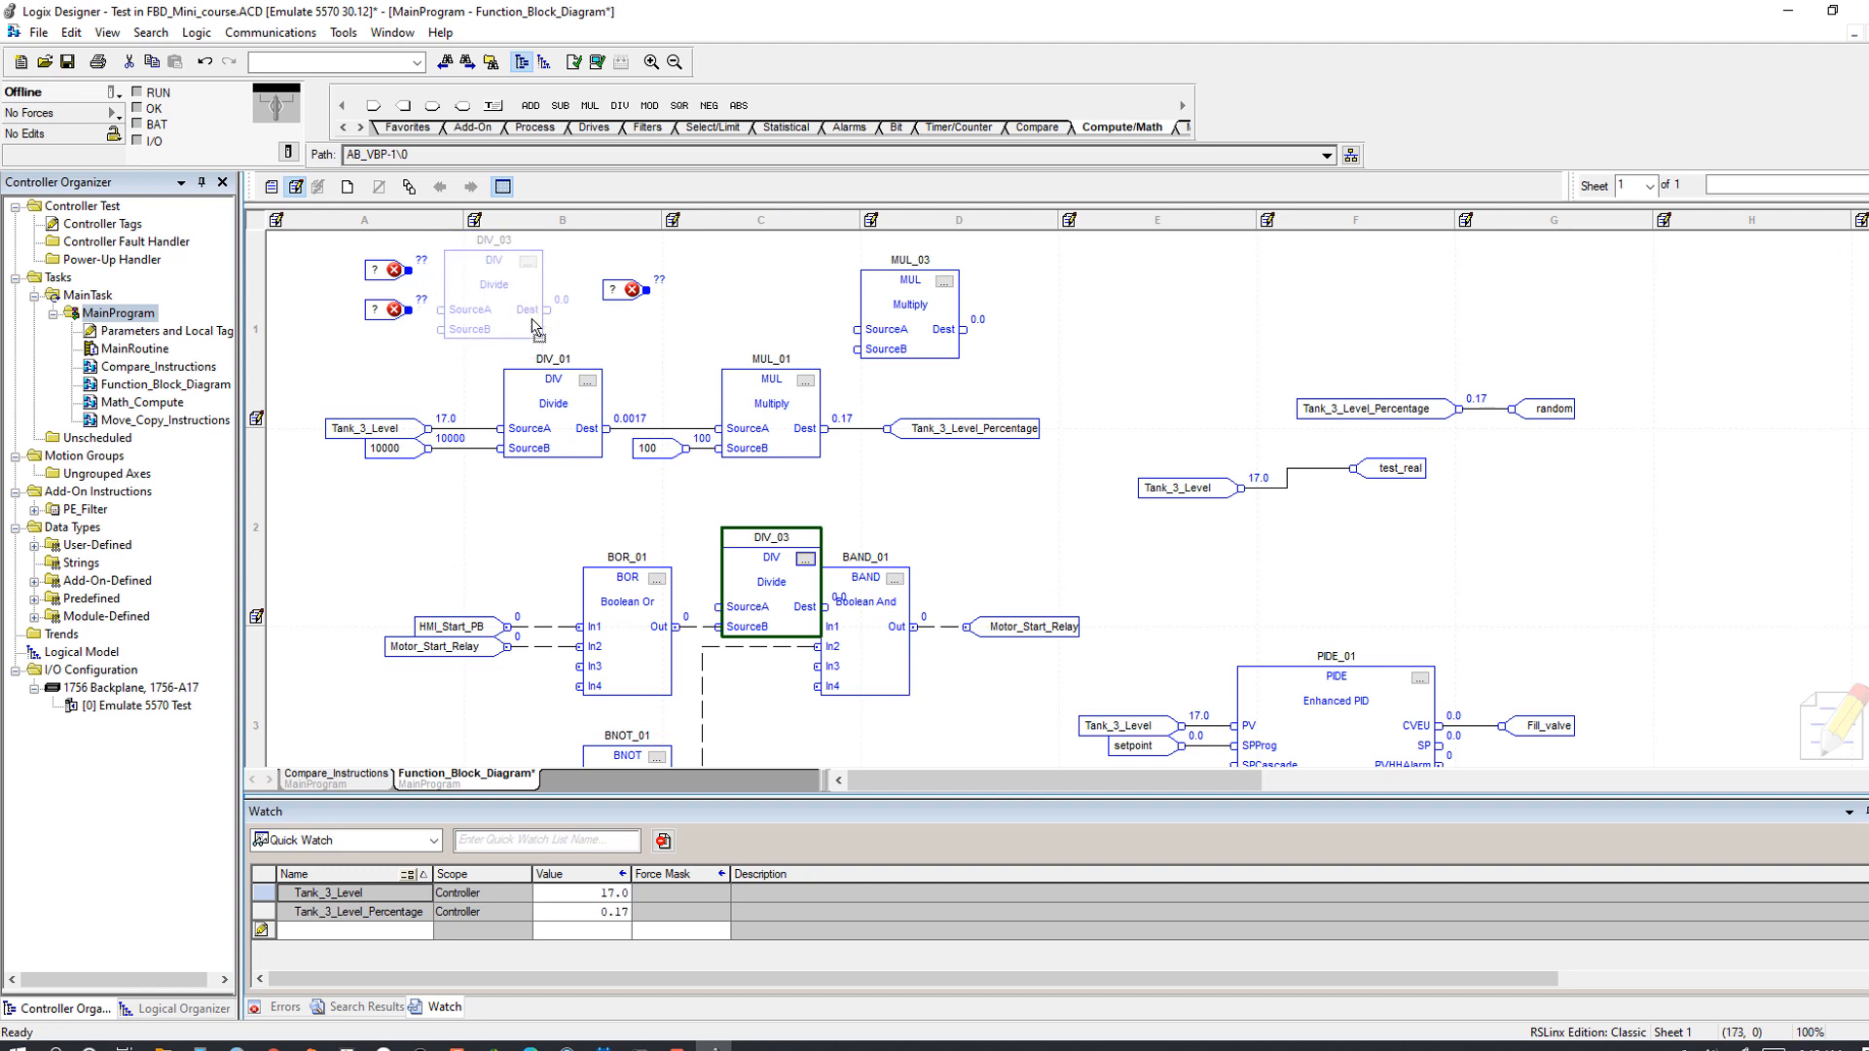
{"action": "left_click", "coordinate": [375, 310]}
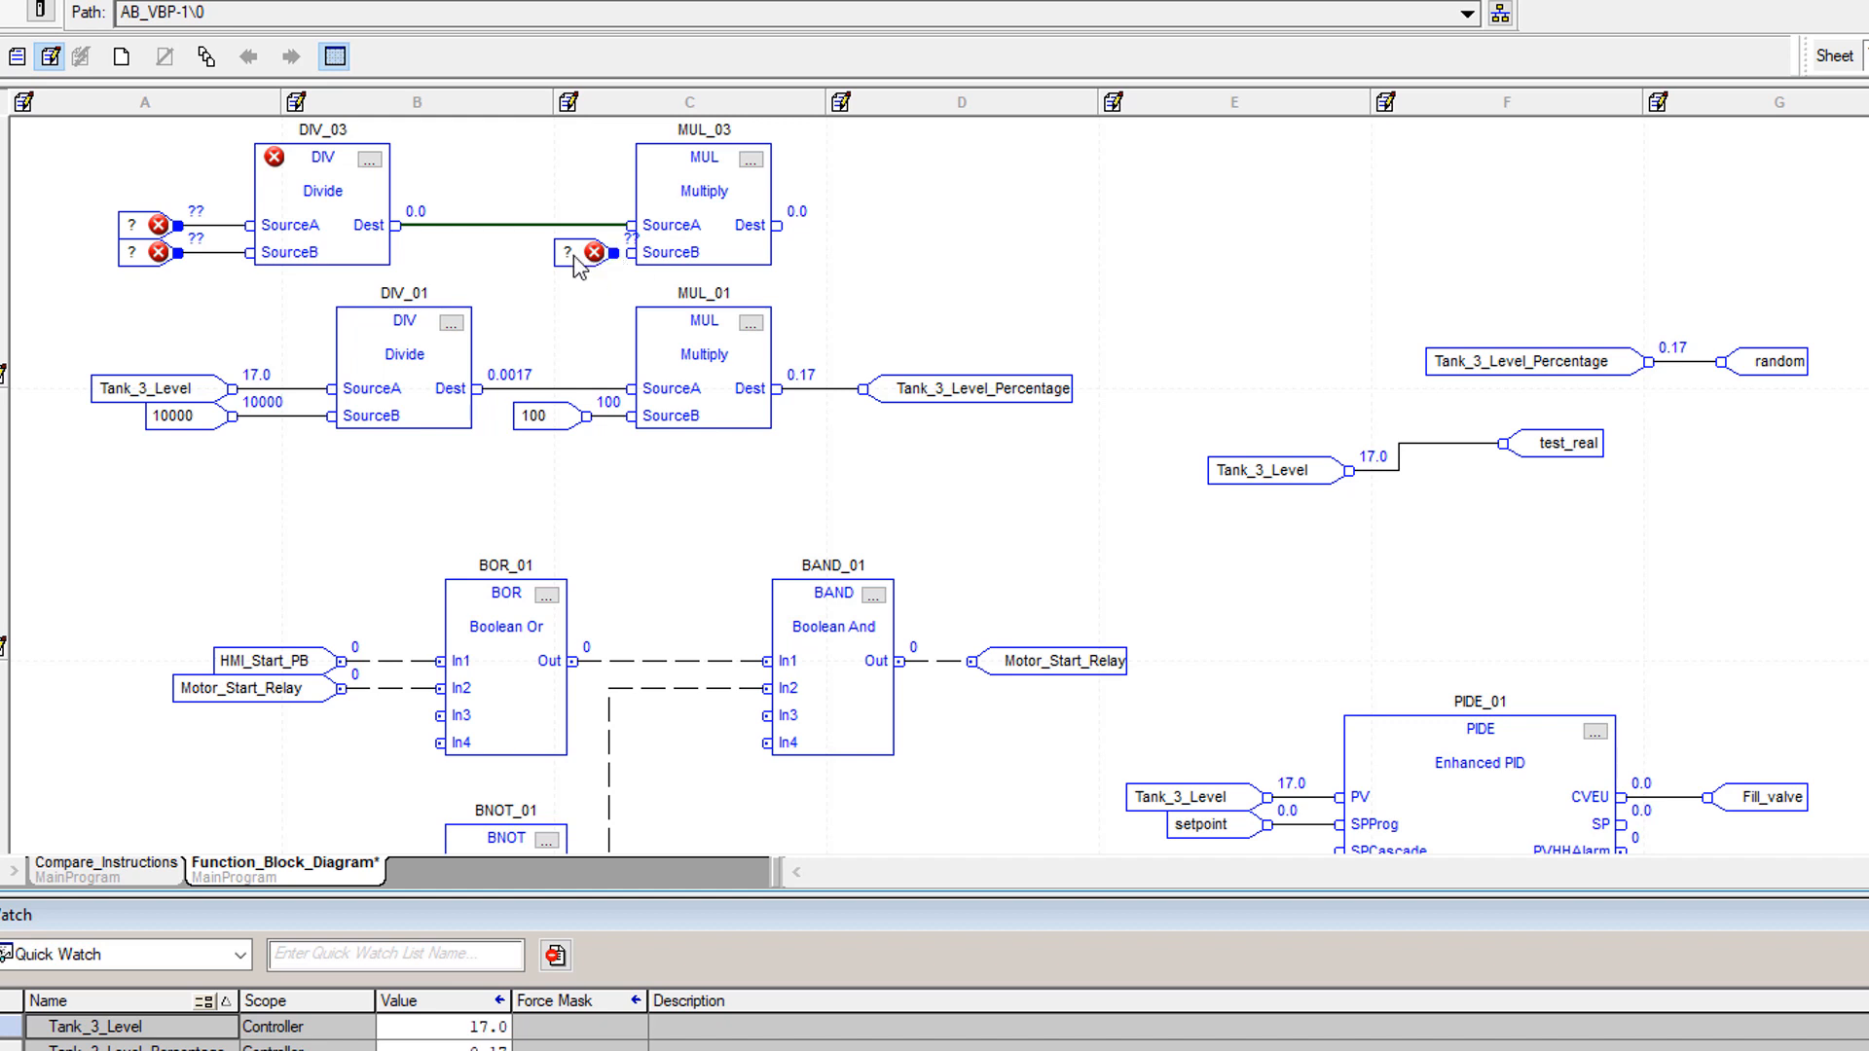
{"action": "left_click", "coordinate": [572, 253]}
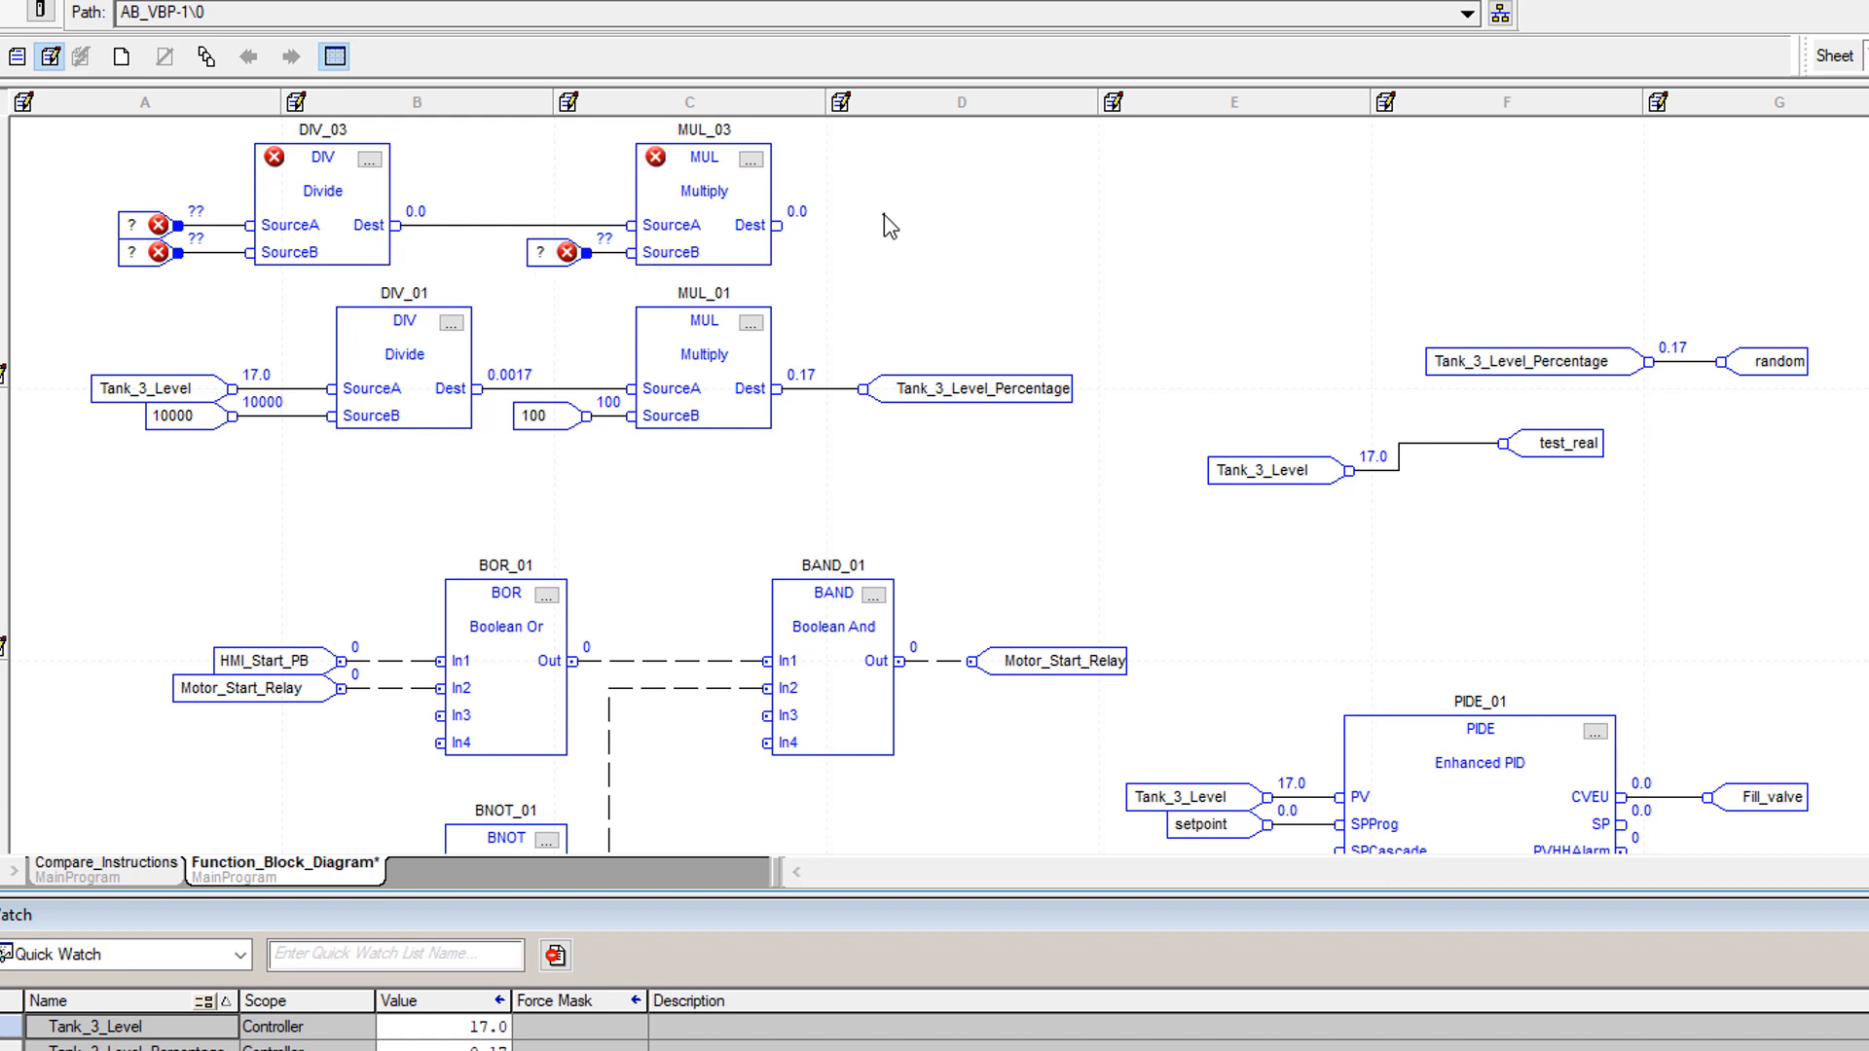
{"action": "mouse_move", "coordinate": [789, 174]}
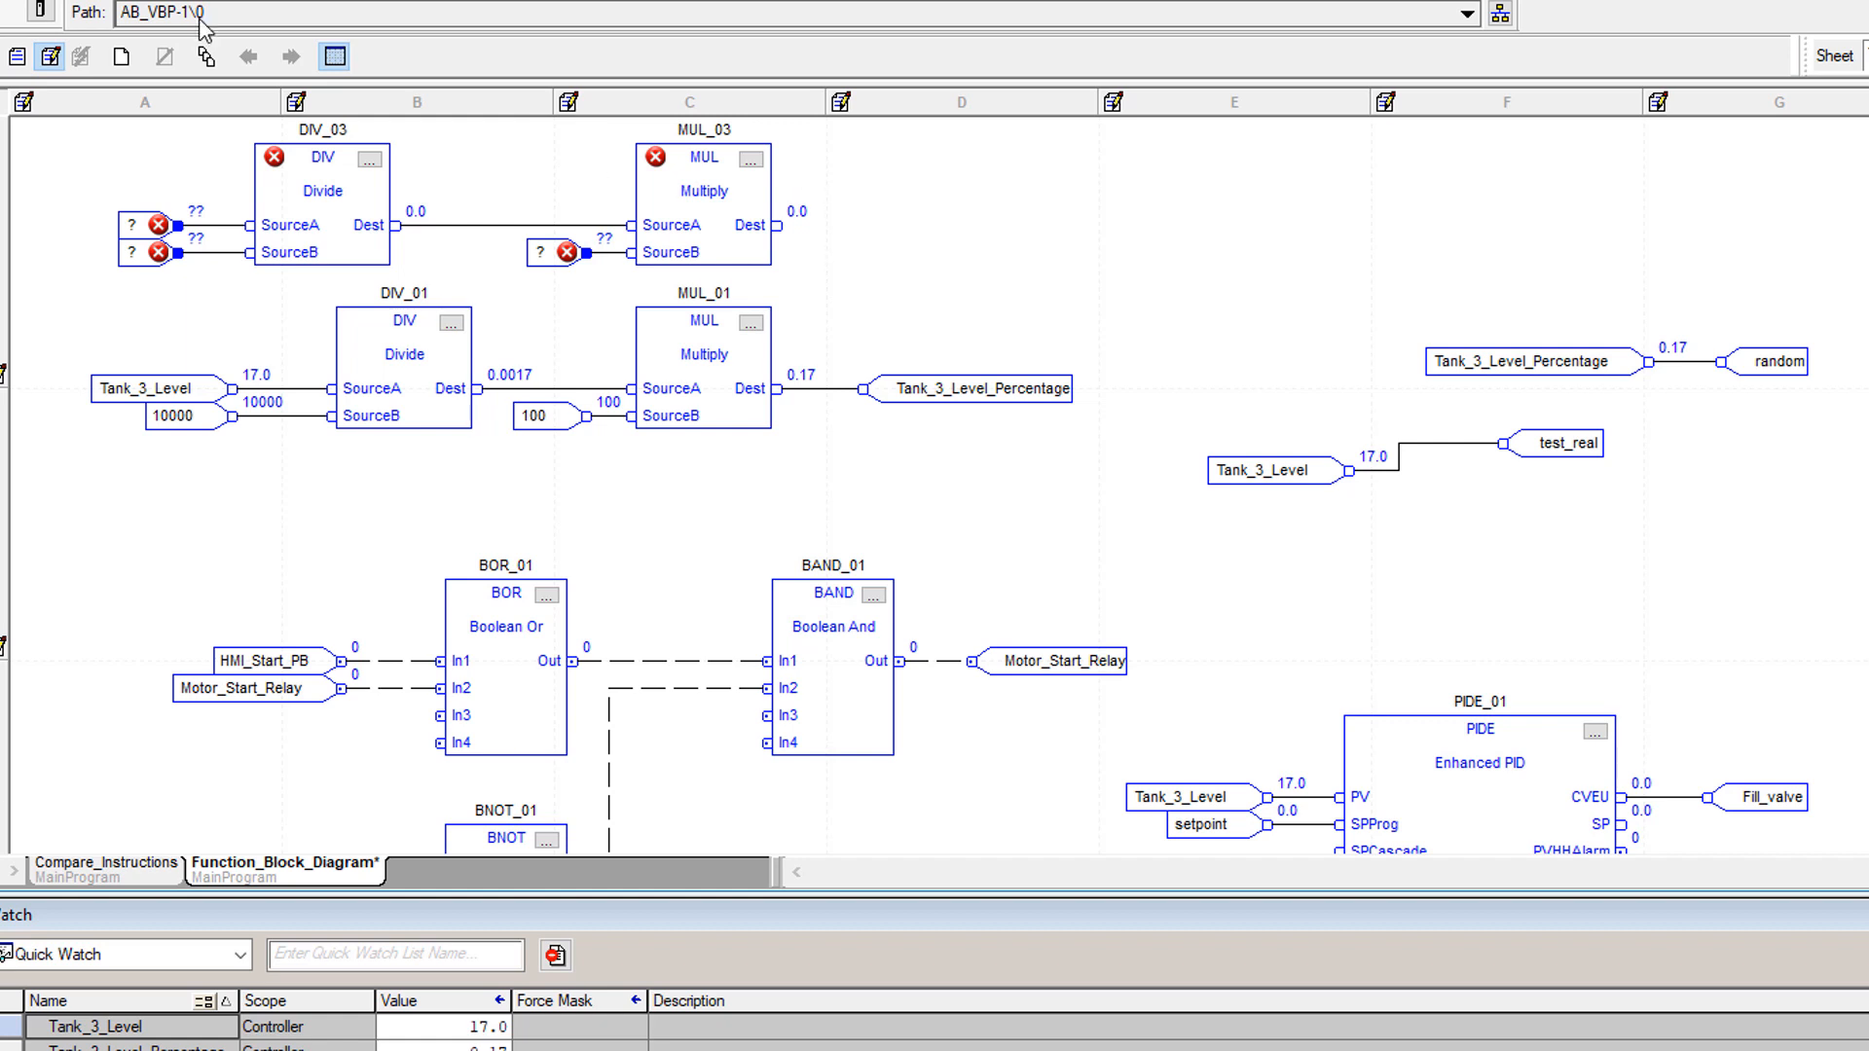
{"action": "mouse_move", "coordinate": [383, 220]}
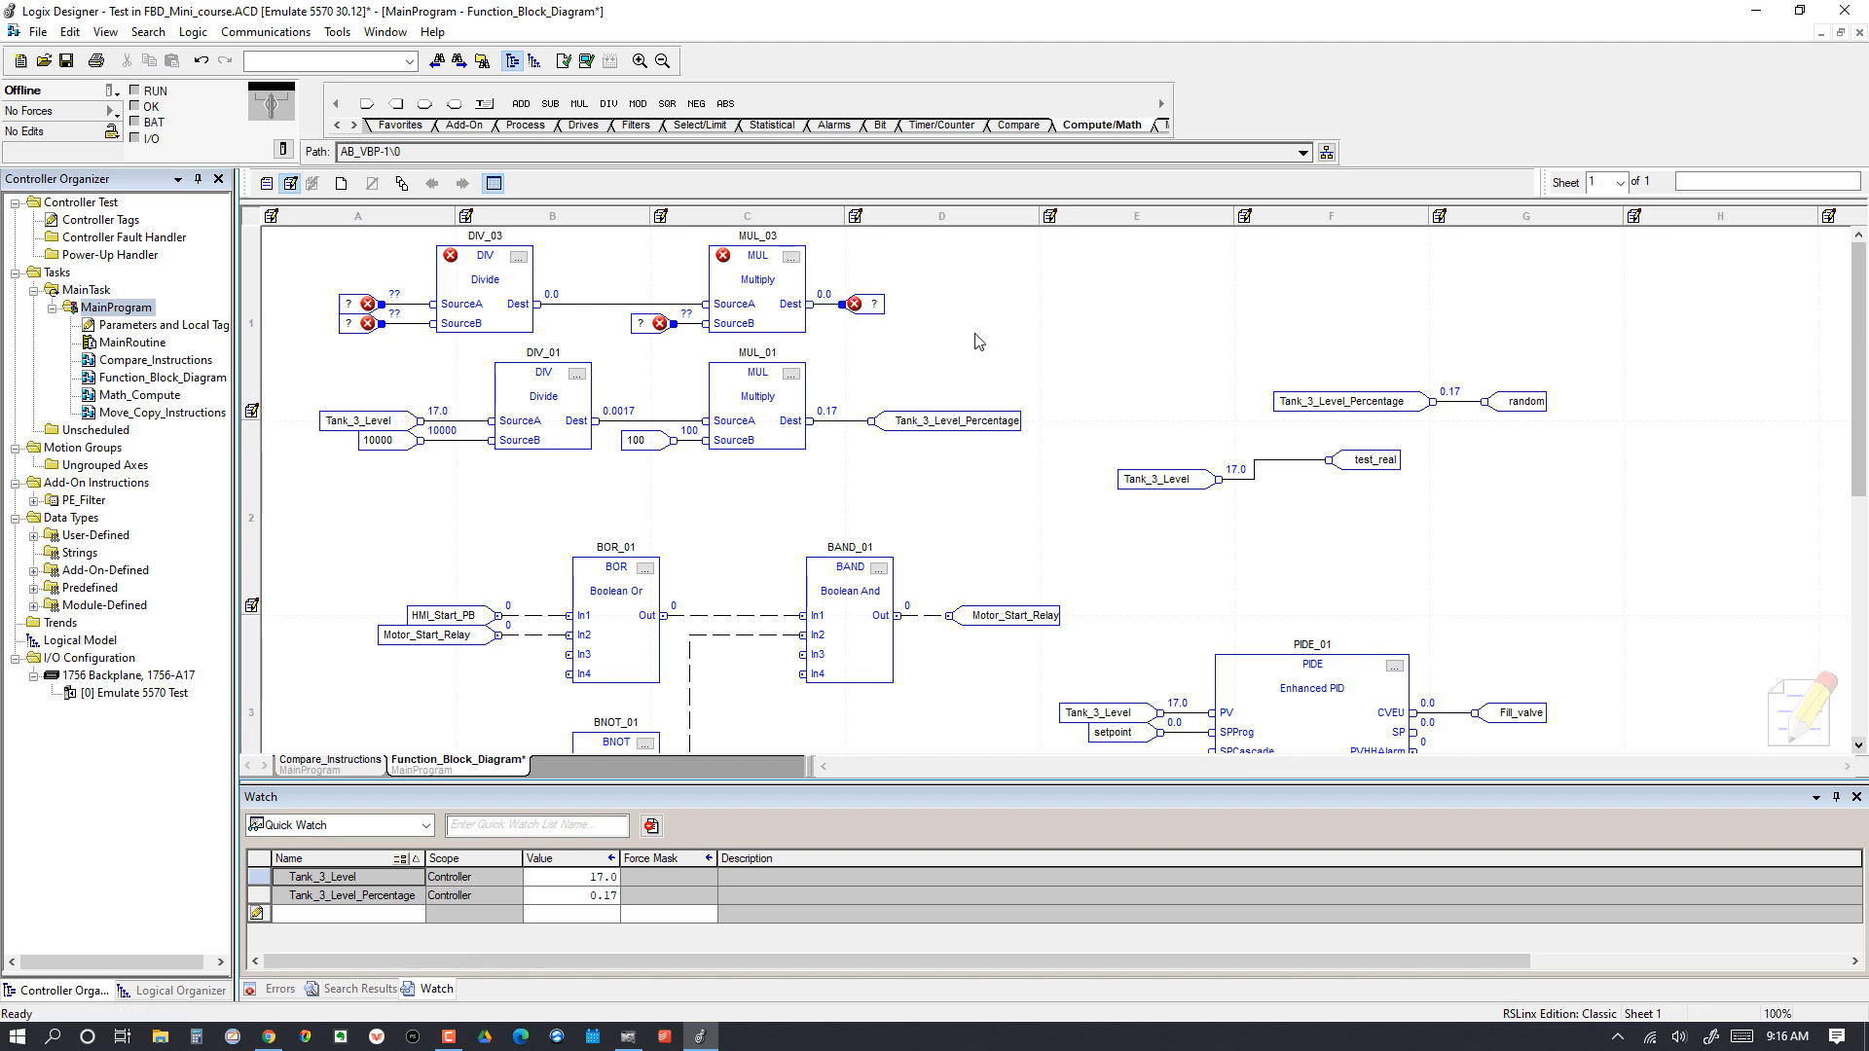
{"action": "mouse_move", "coordinate": [937, 341]}
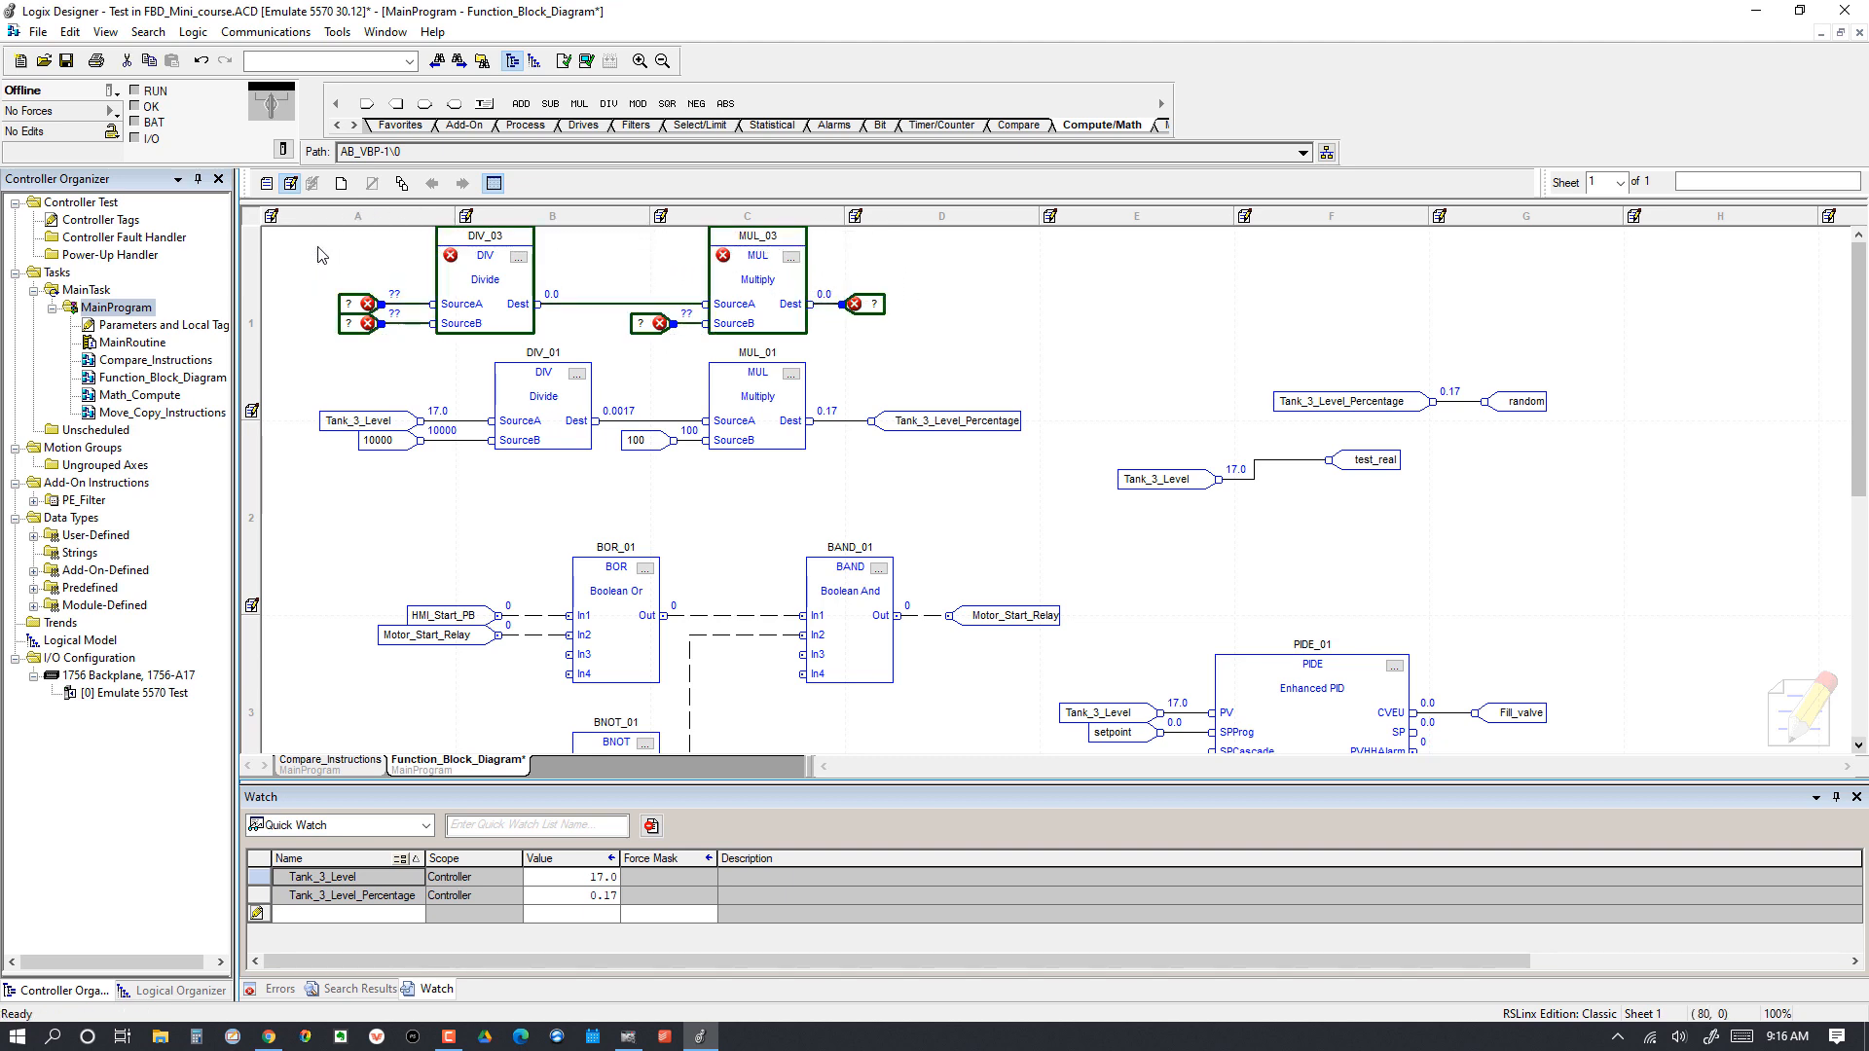
{"action": "left_click", "coordinate": [346, 294]}
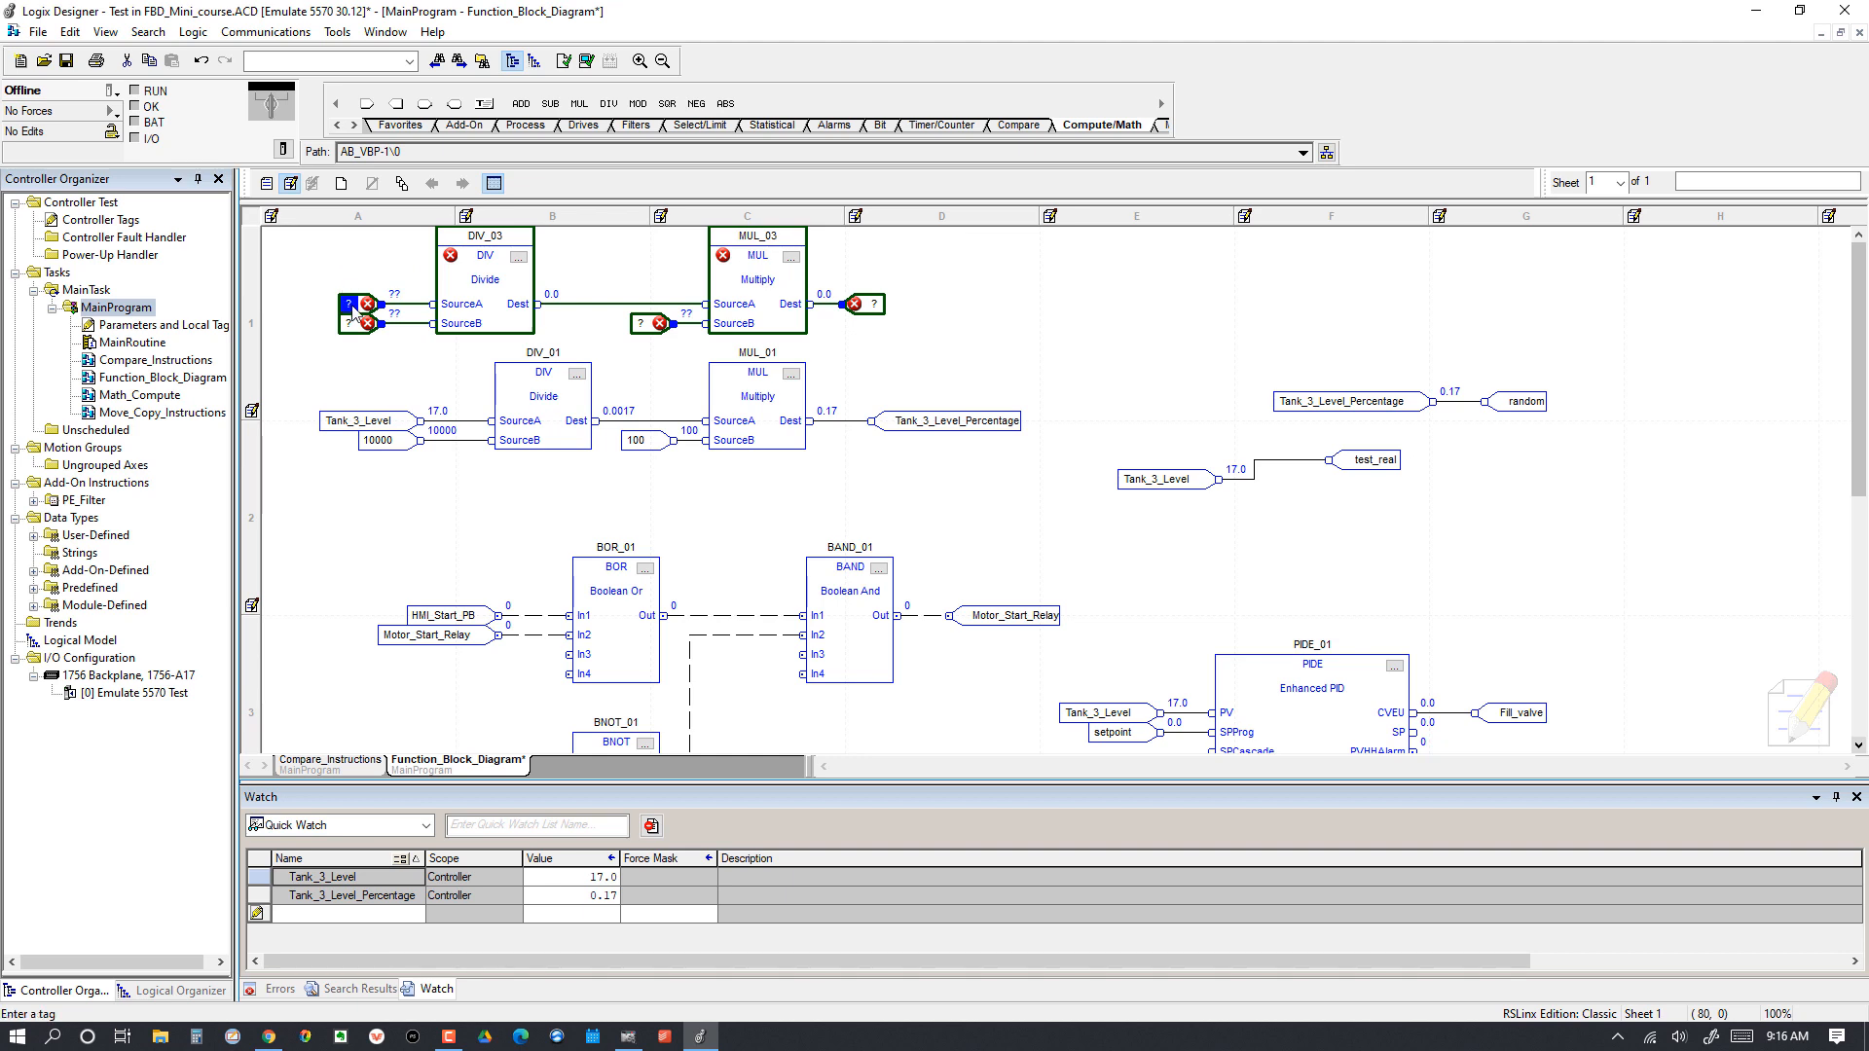
{"action": "left_click", "coordinate": [355, 298]}
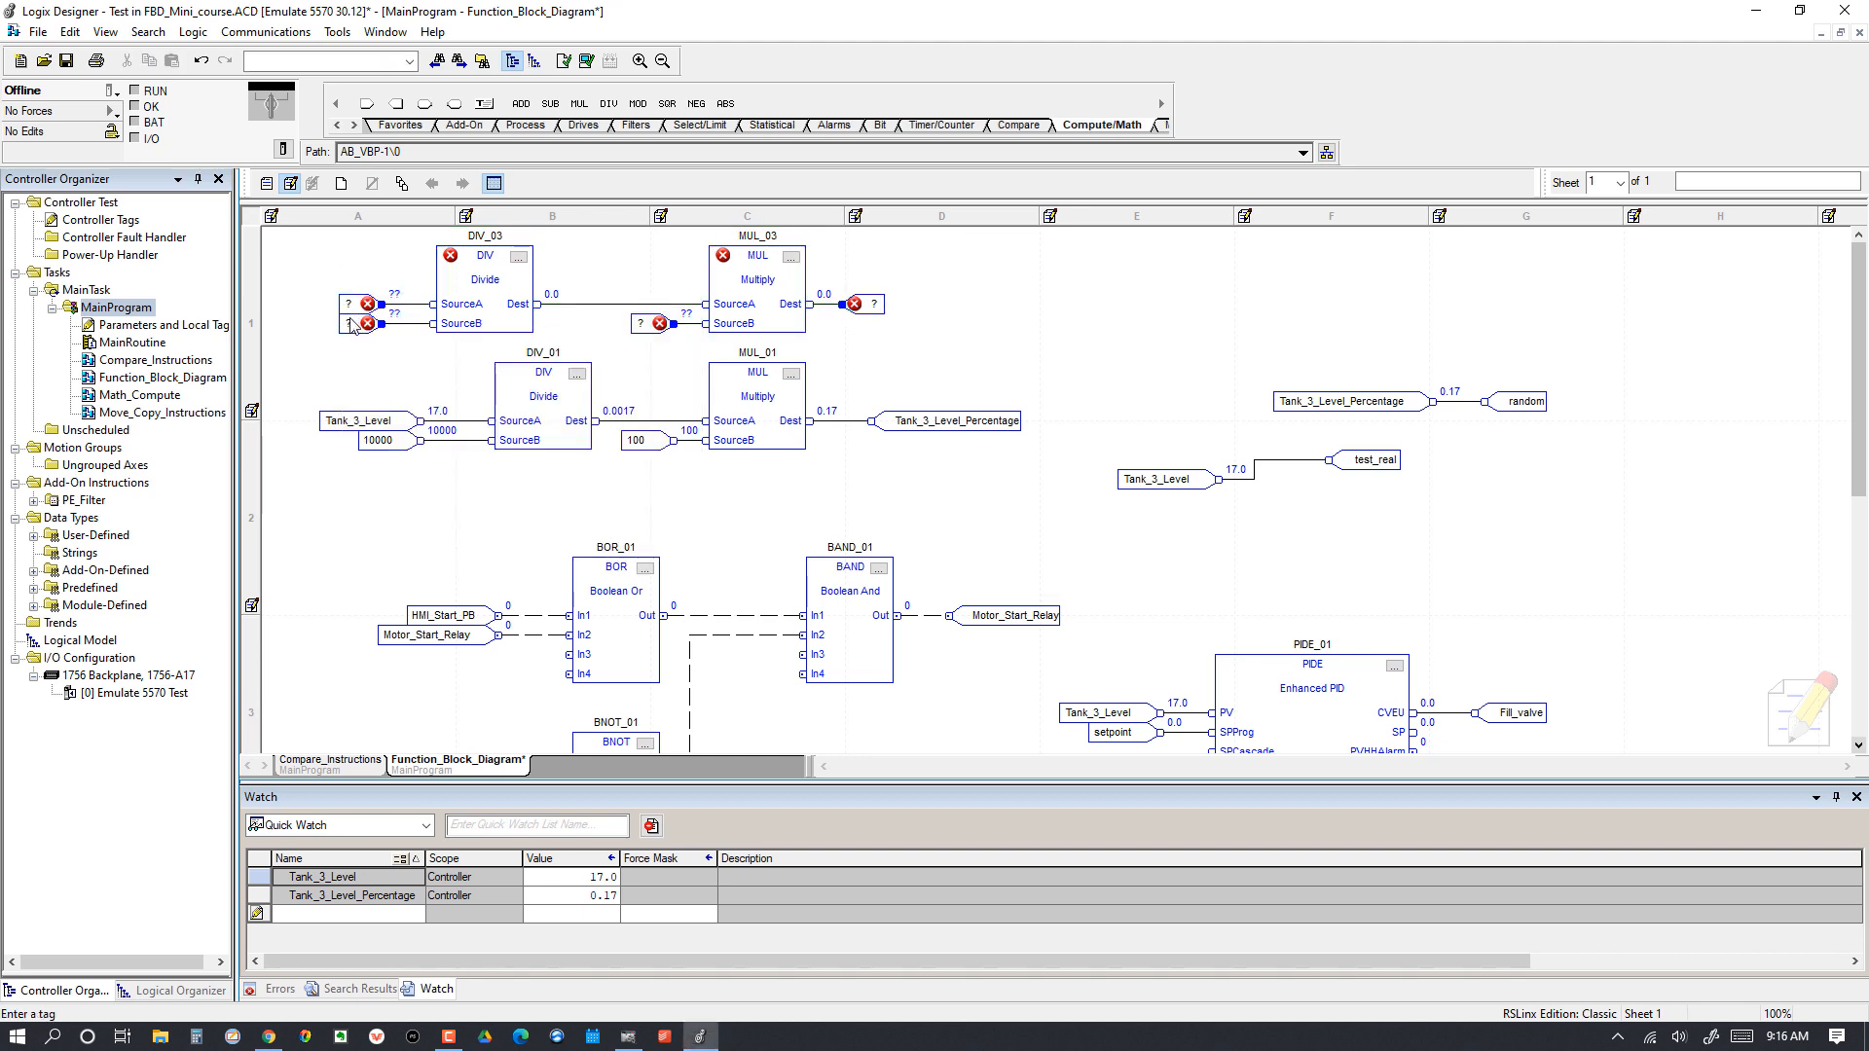
{"action": "left_click", "coordinate": [353, 325]}
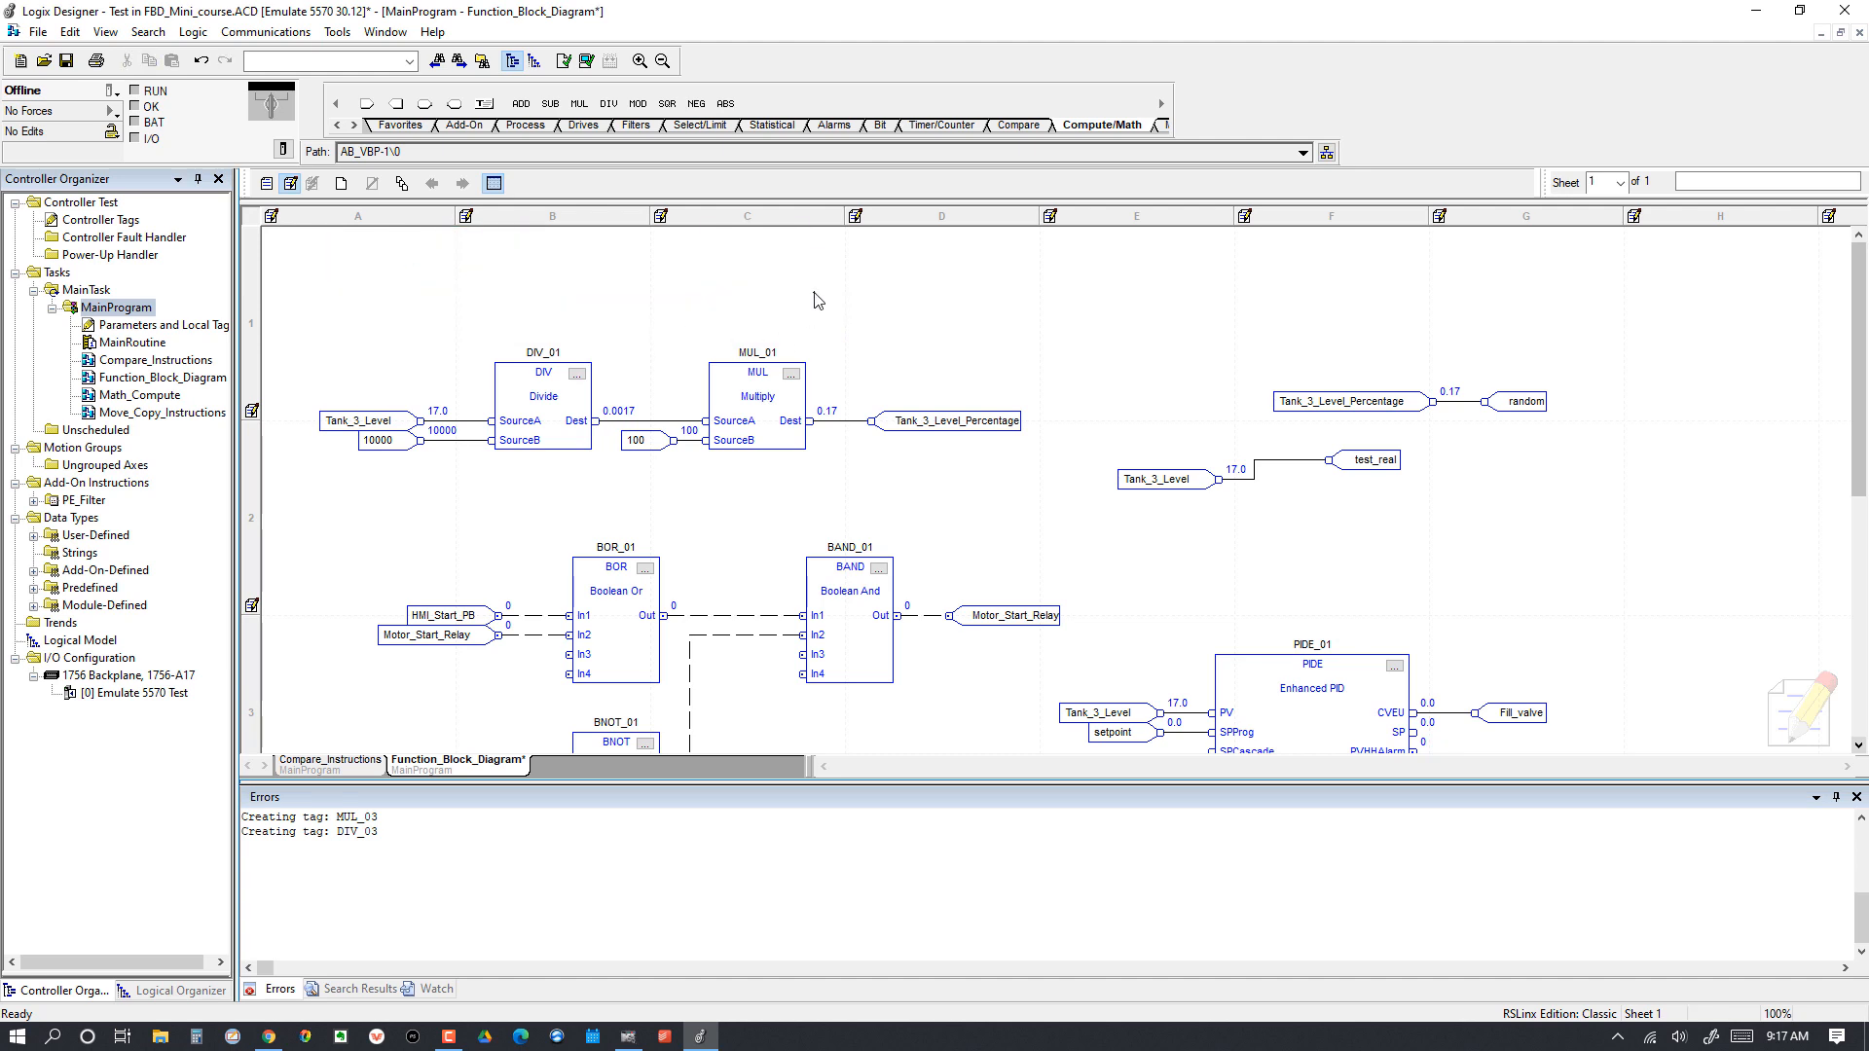
{"action": "scroll", "scroll_direction": "down", "scroll_amount": 3}
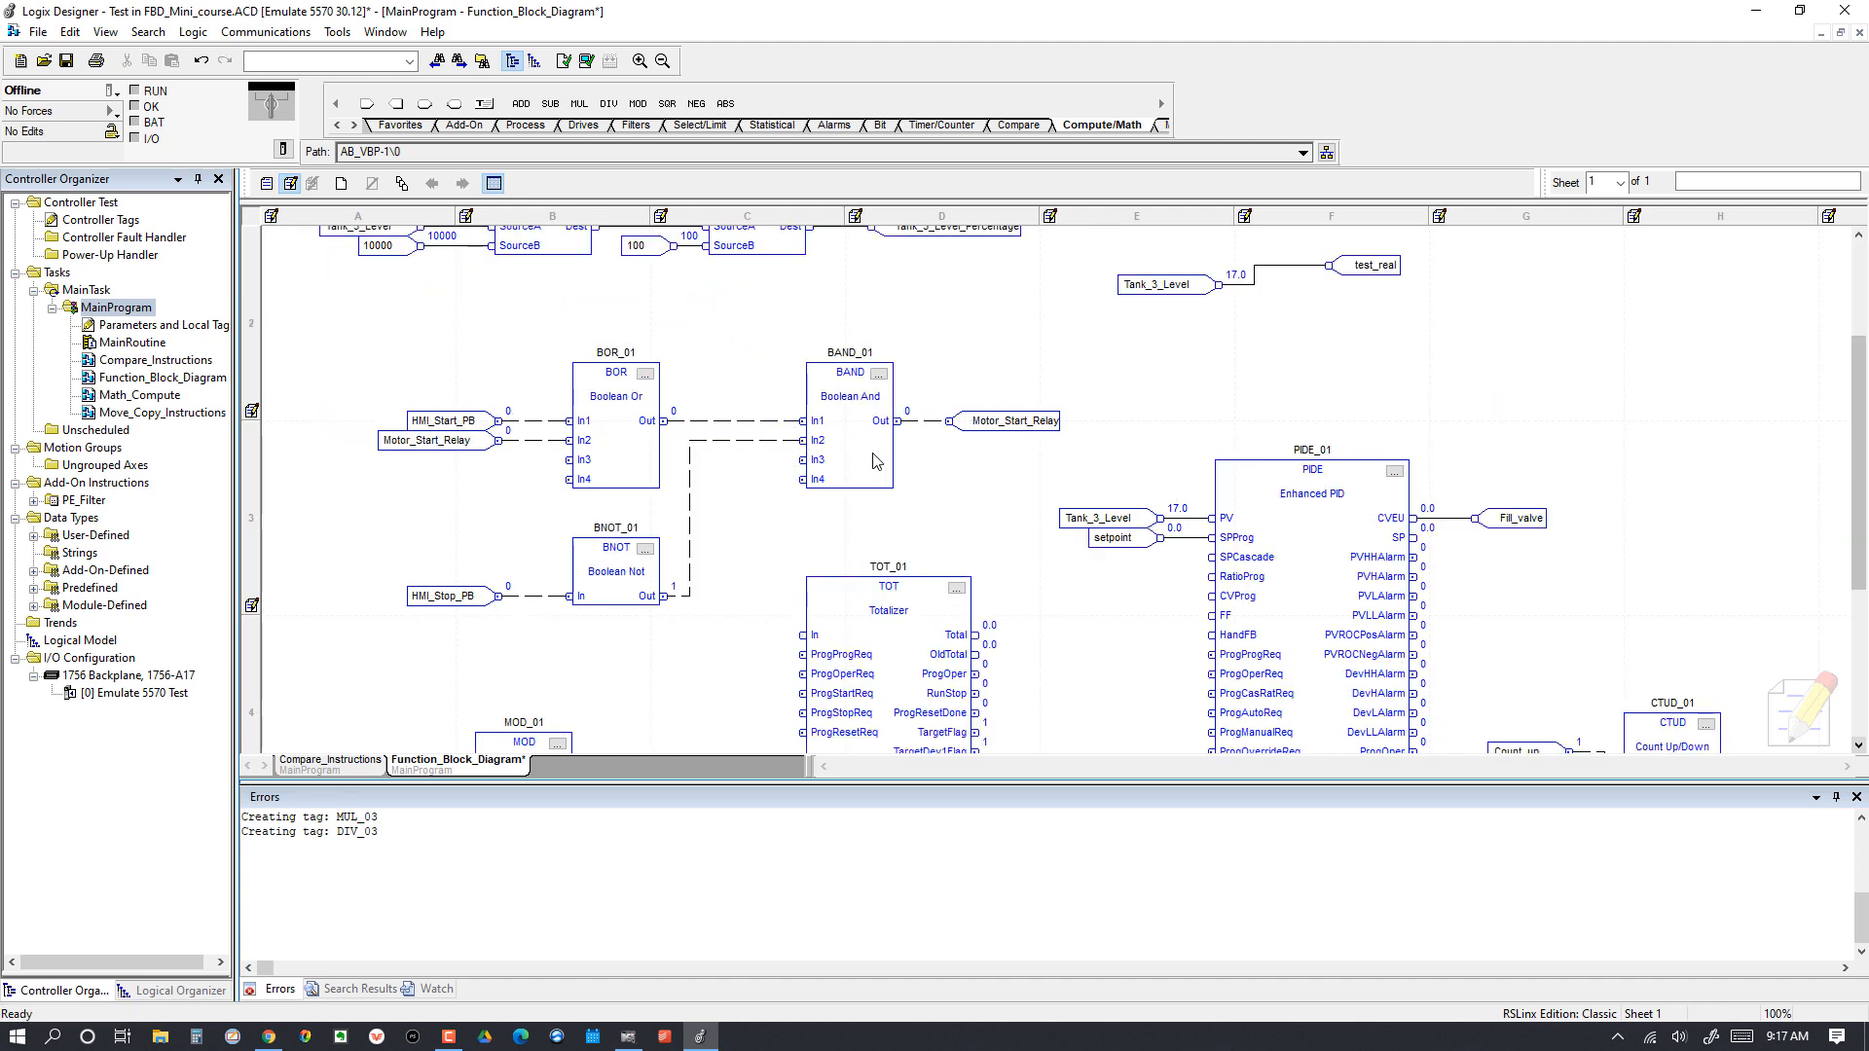
{"action": "mouse_move", "coordinate": [1477, 740]}
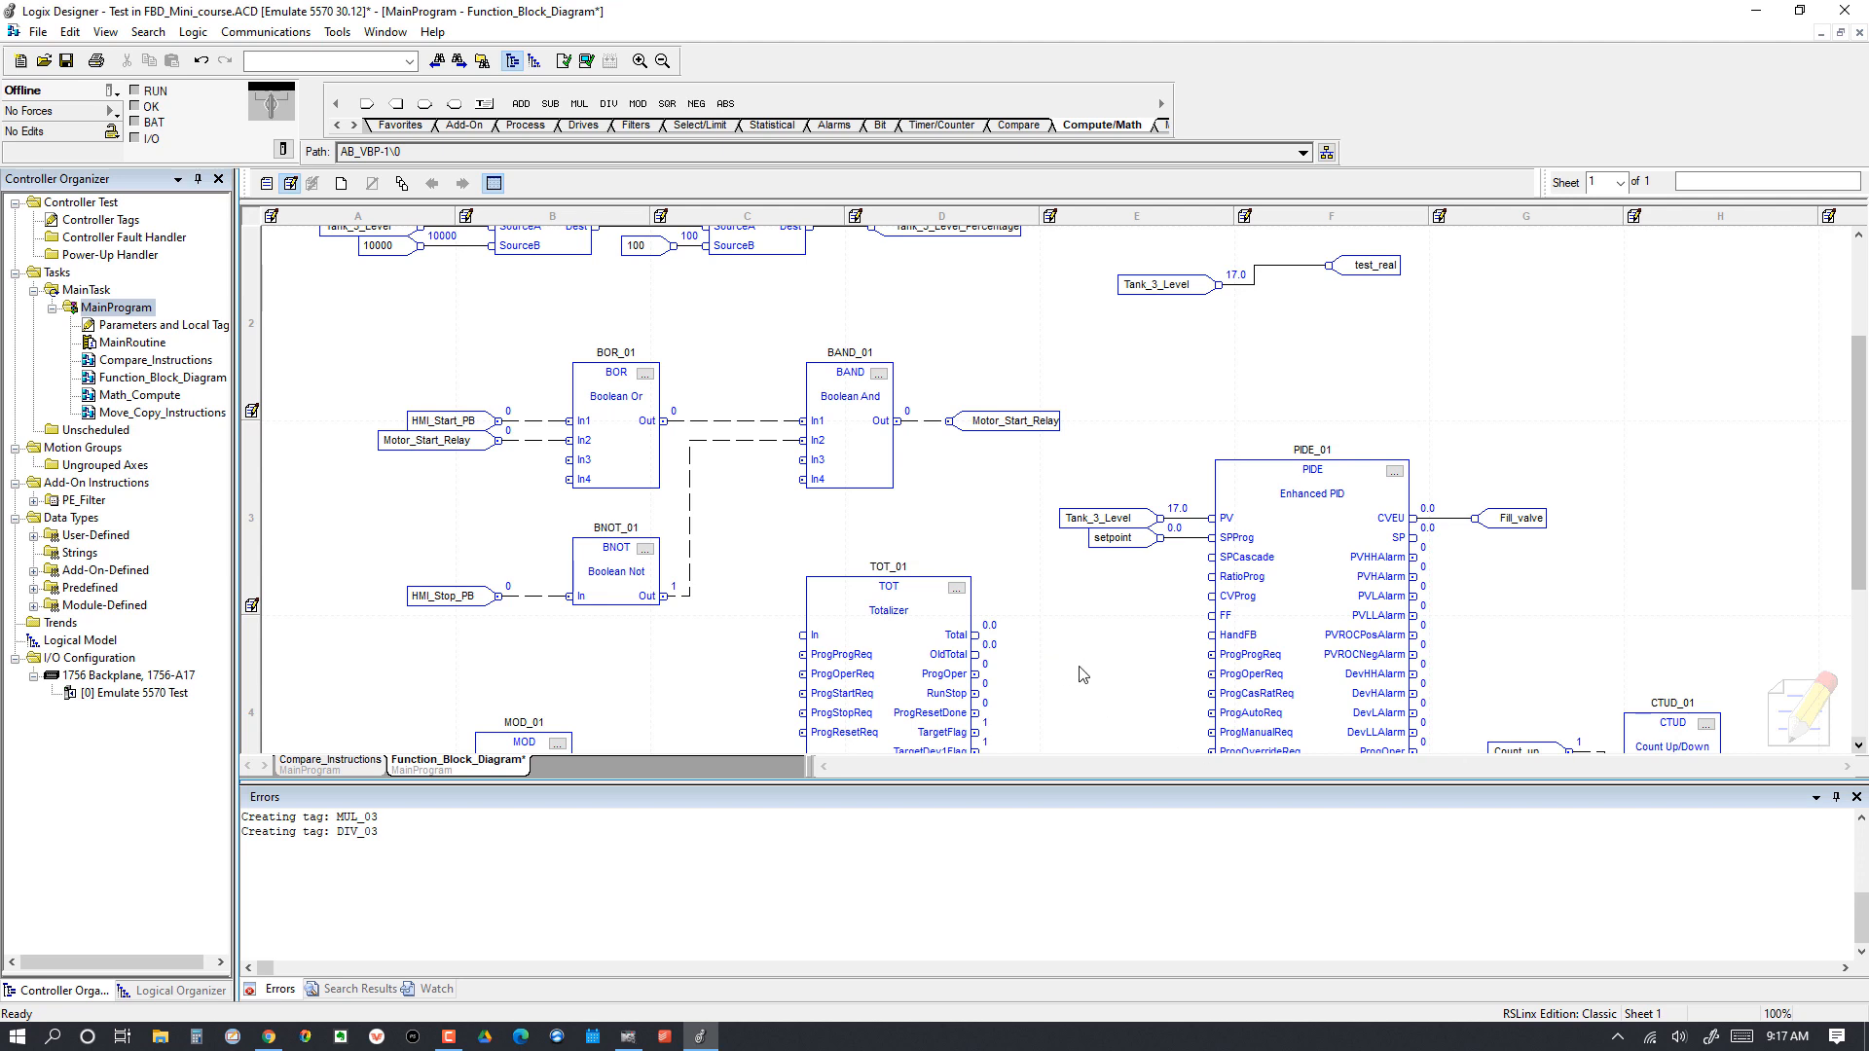
{"action": "mouse_move", "coordinate": [1078, 675]}
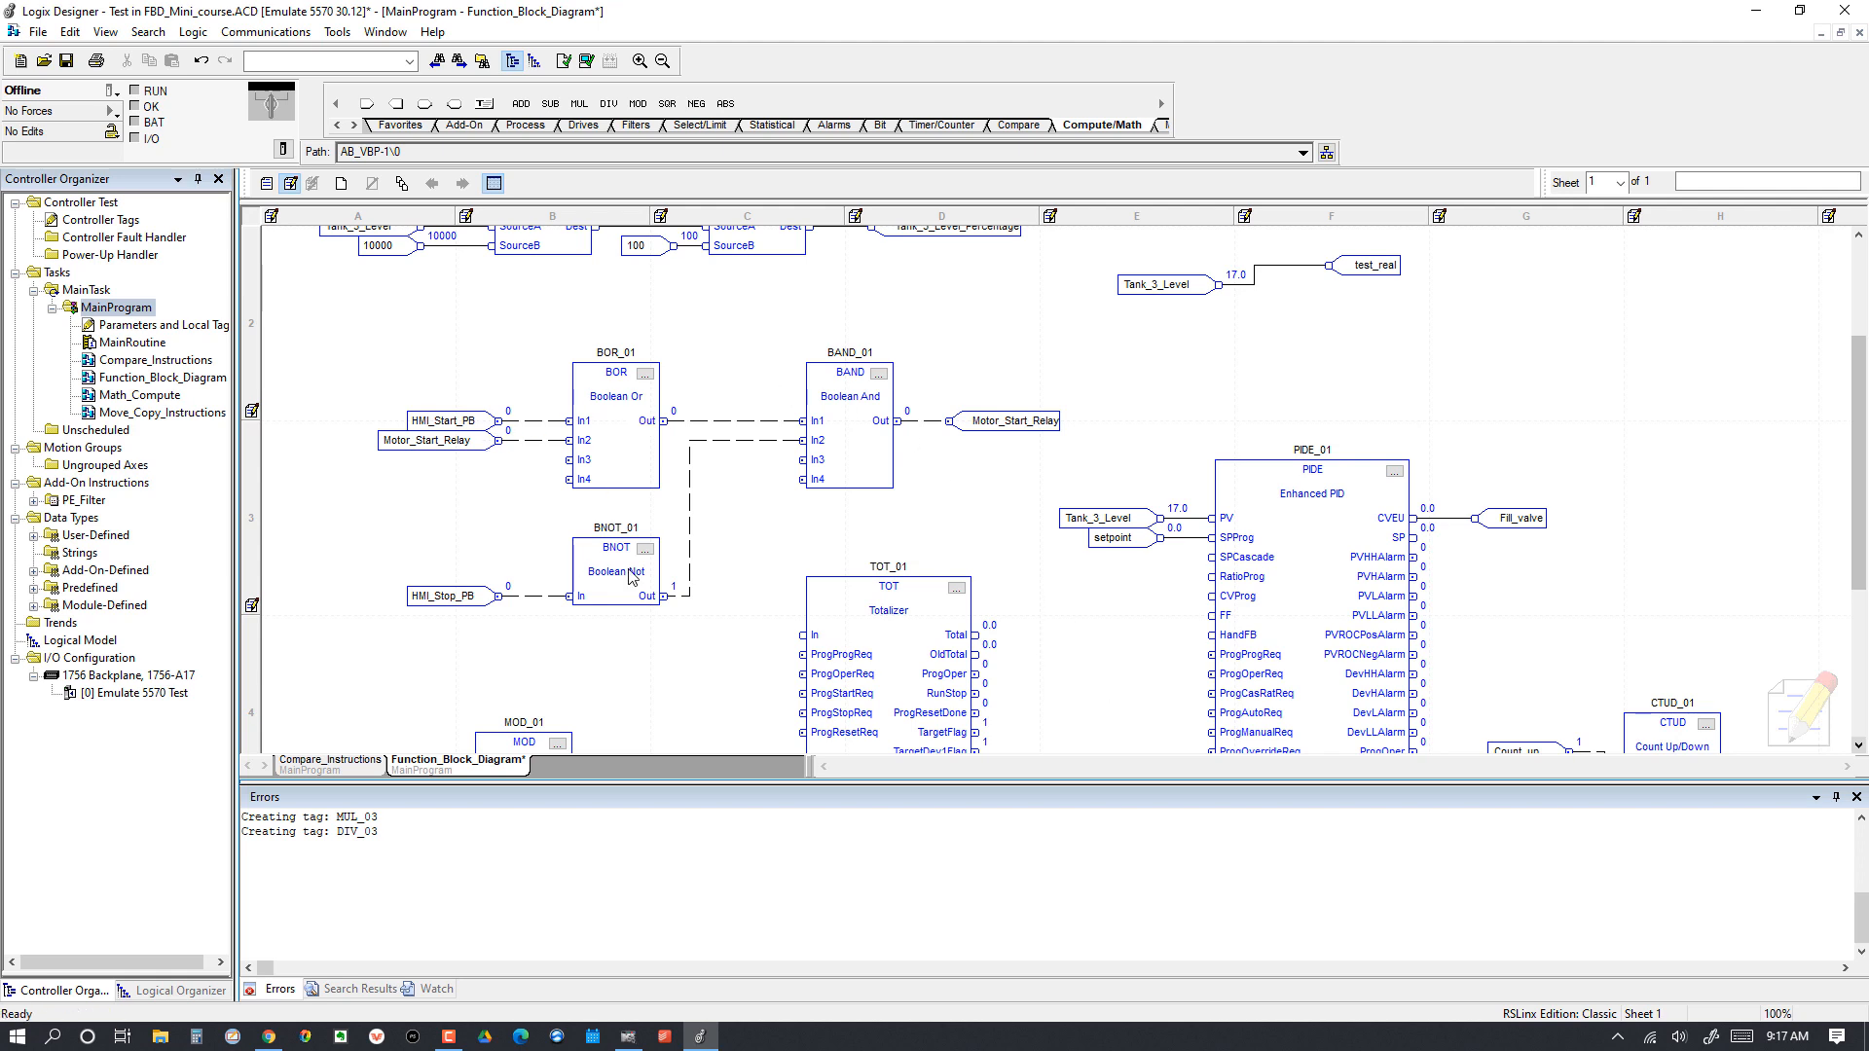
{"action": "mouse_move", "coordinate": [629, 584]}
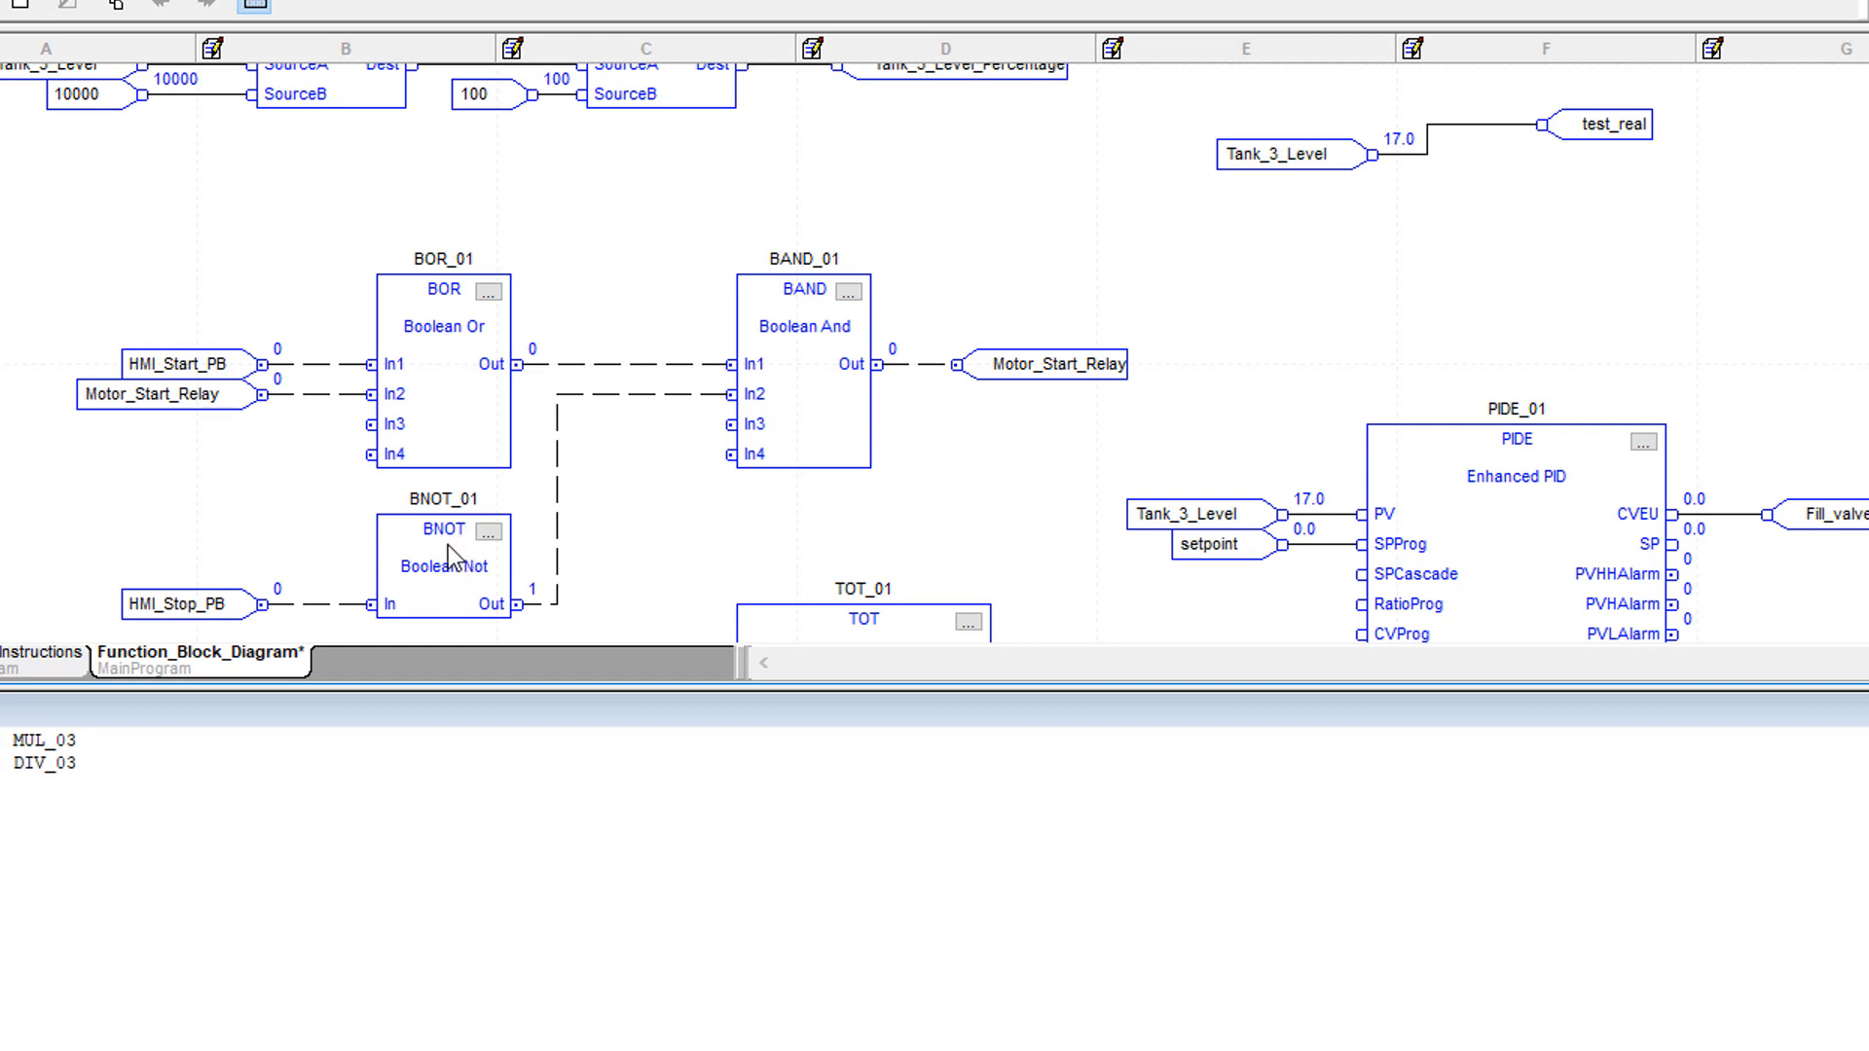
{"action": "mouse_move", "coordinate": [650, 561]}
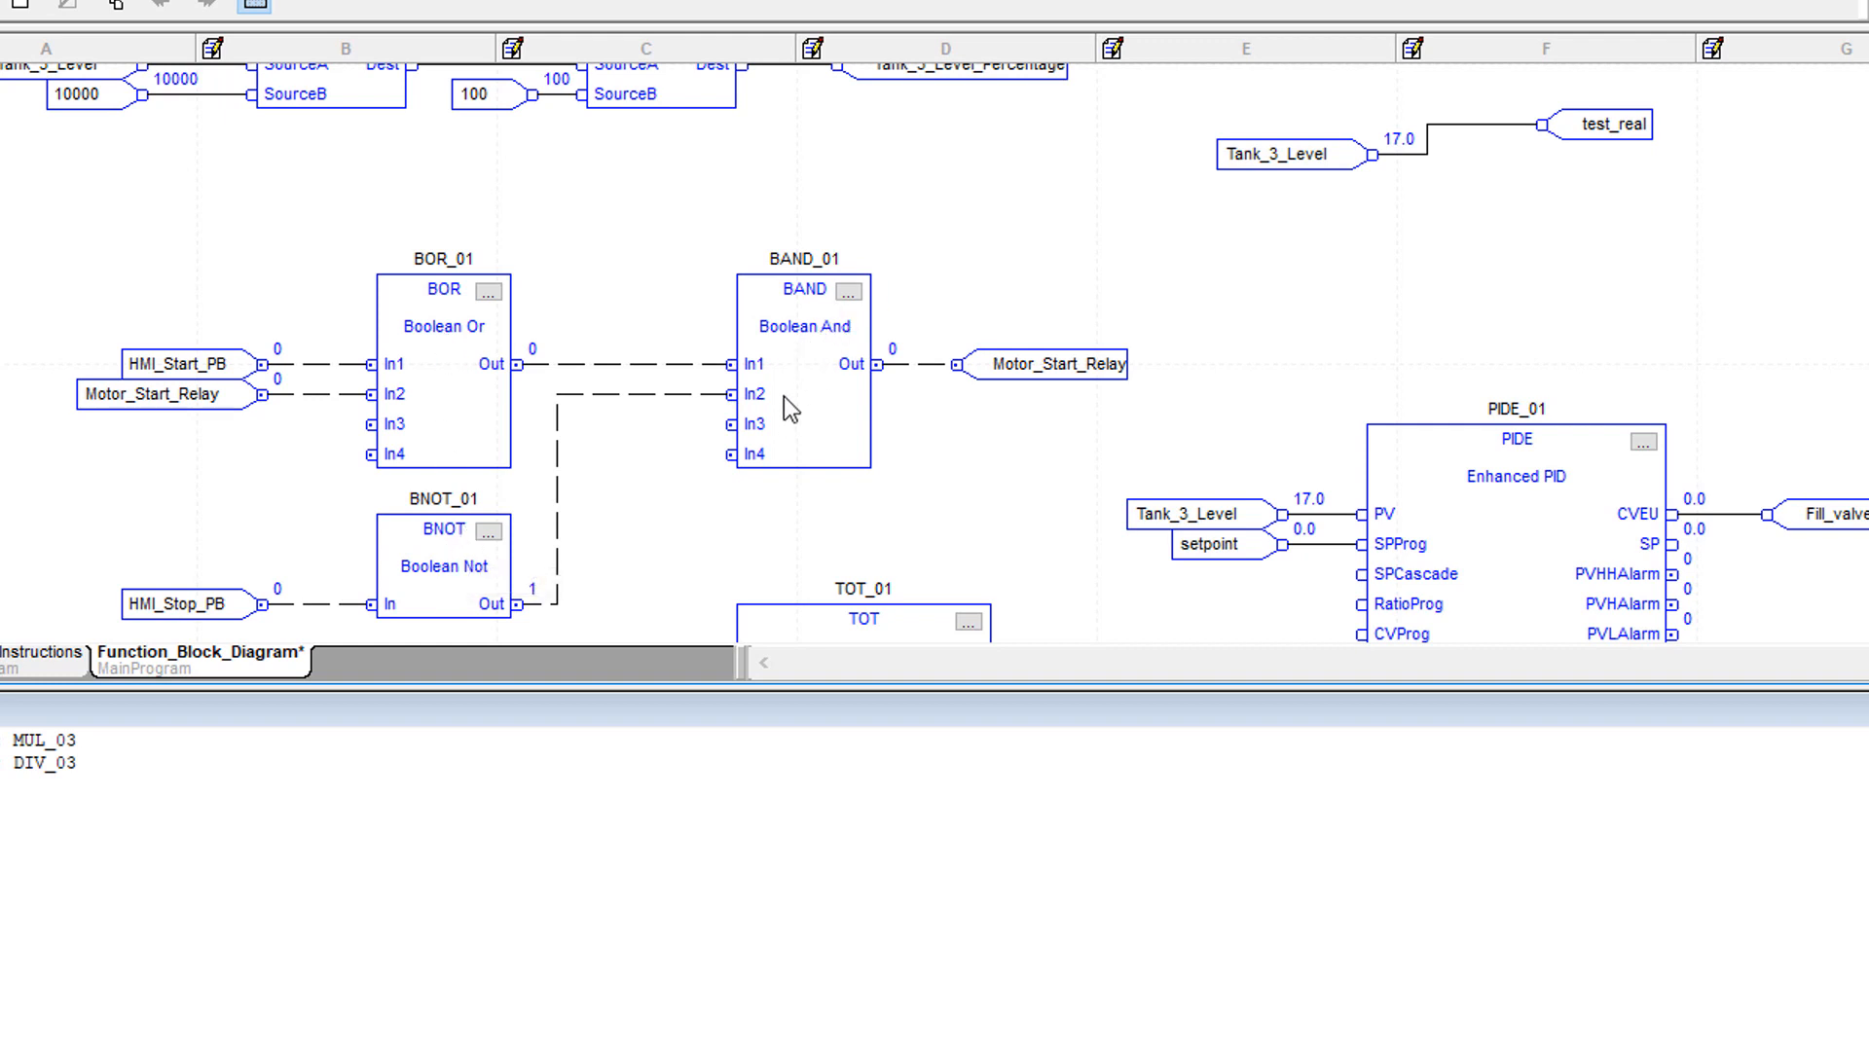
{"action": "mouse_move", "coordinate": [448, 358]}
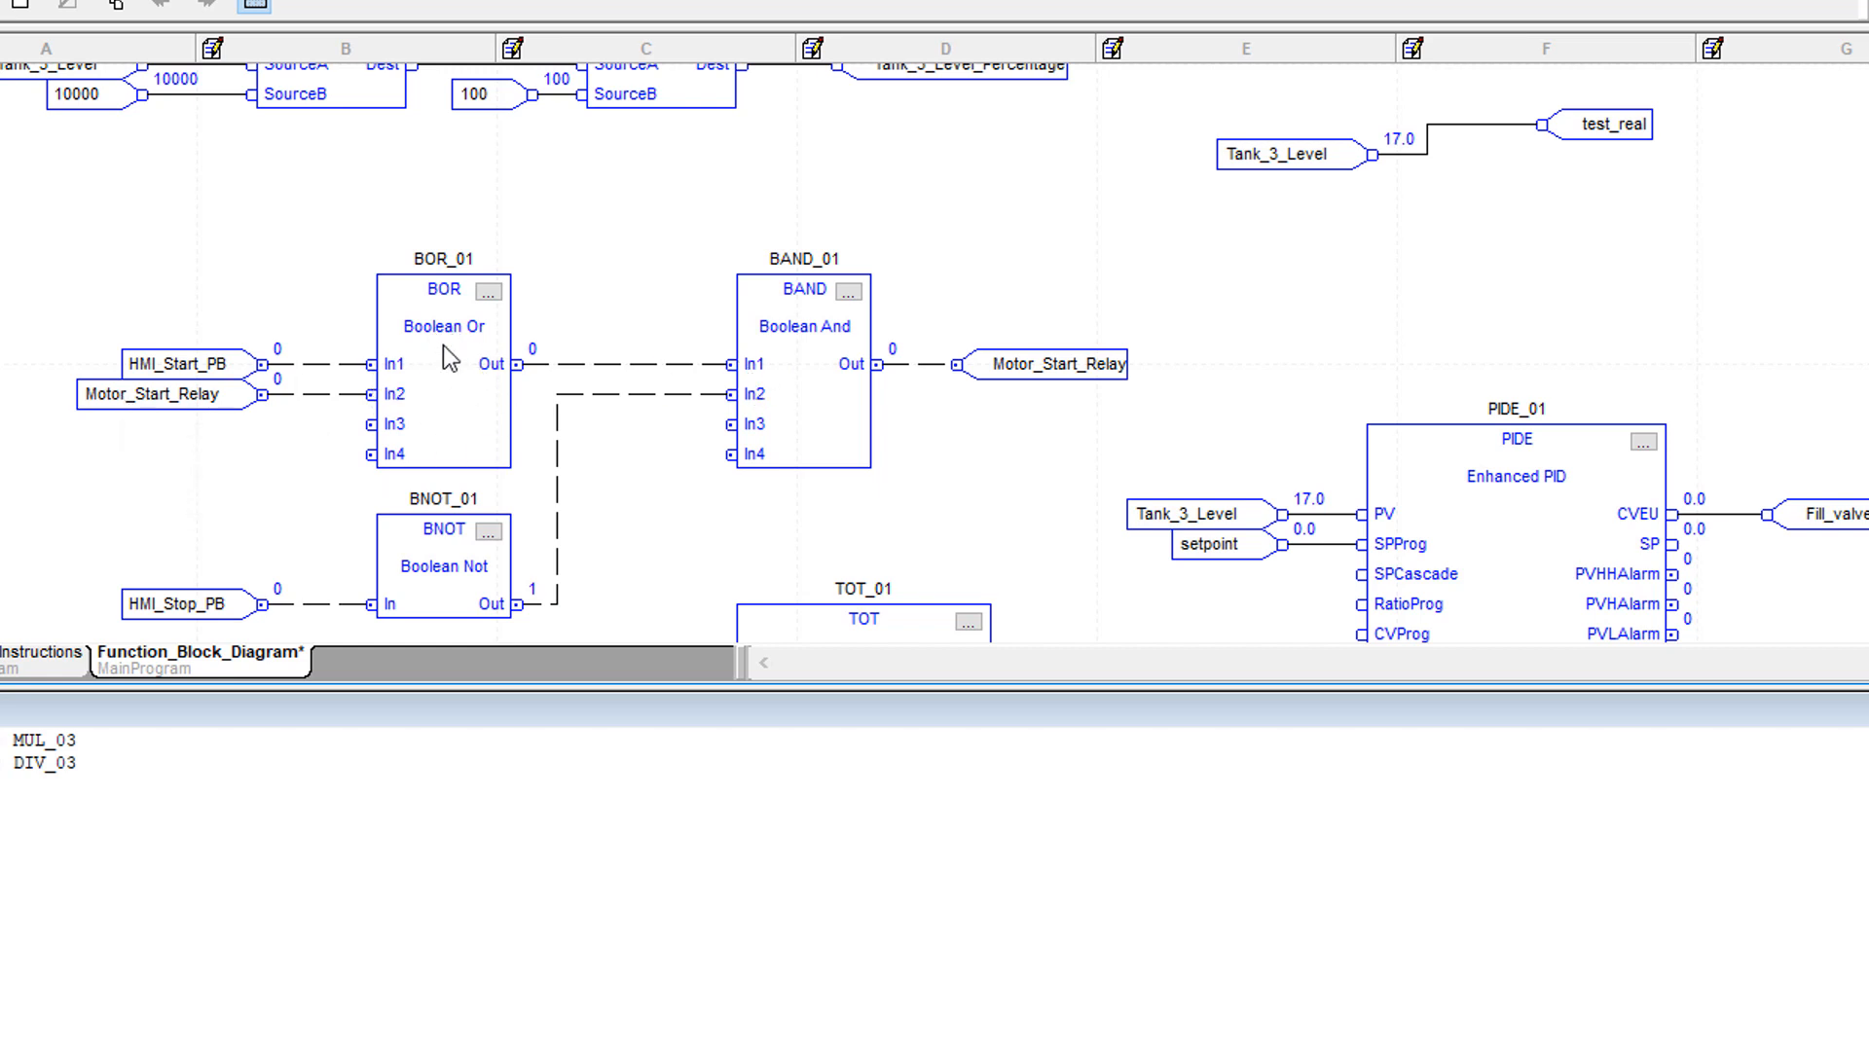
{"action": "mouse_move", "coordinate": [208, 364]}
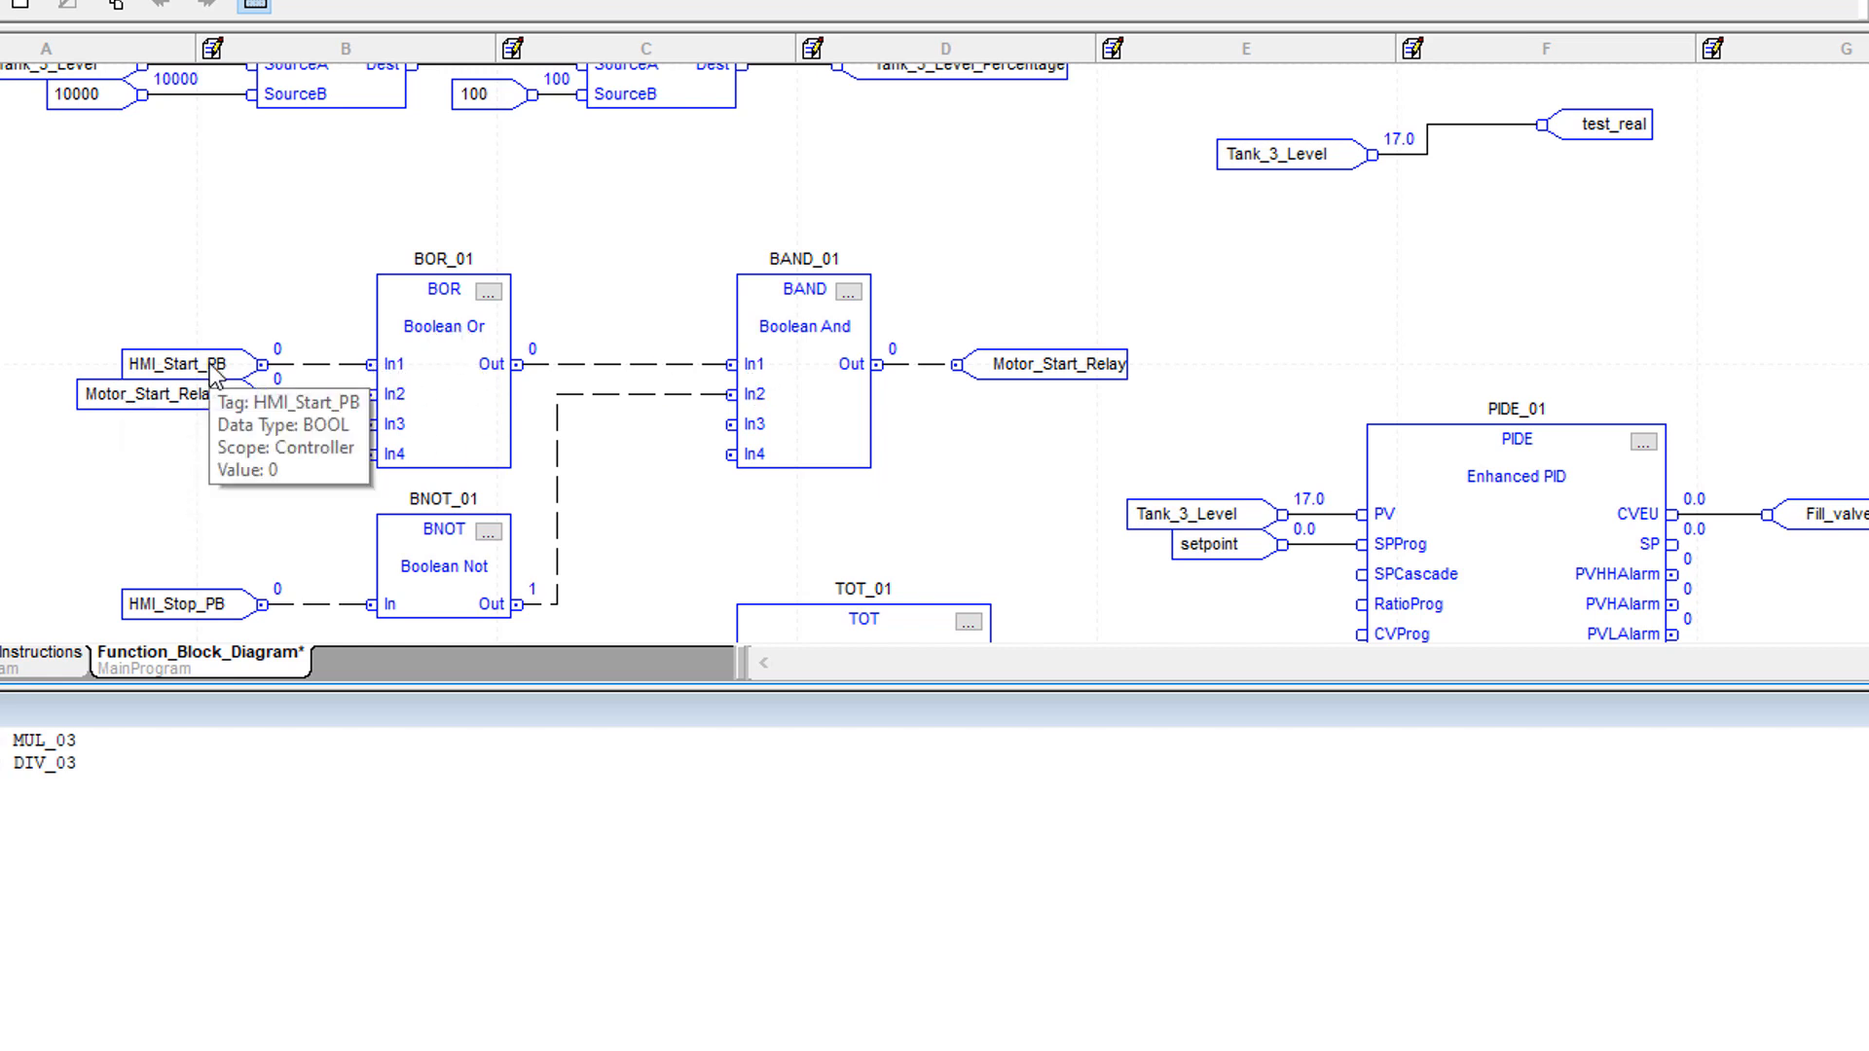
{"action": "mouse_move", "coordinate": [358, 444]}
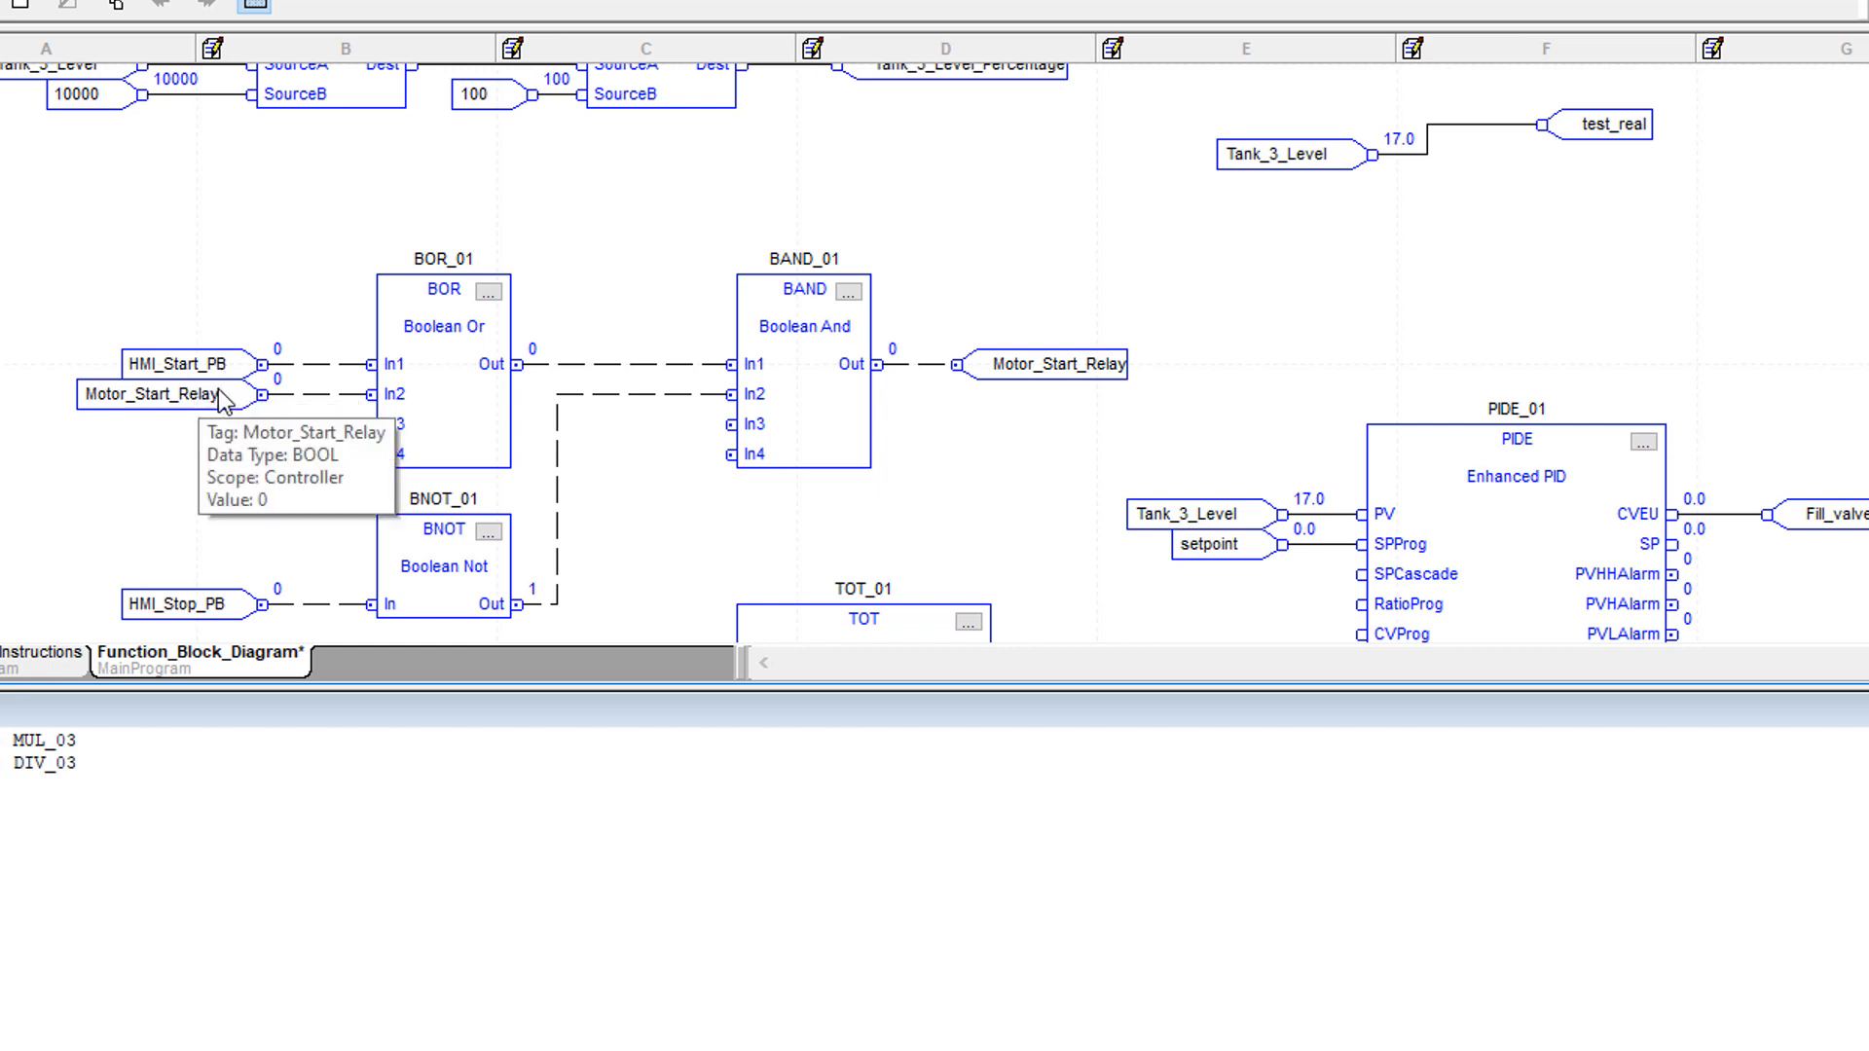
{"action": "mouse_move", "coordinate": [399, 383]}
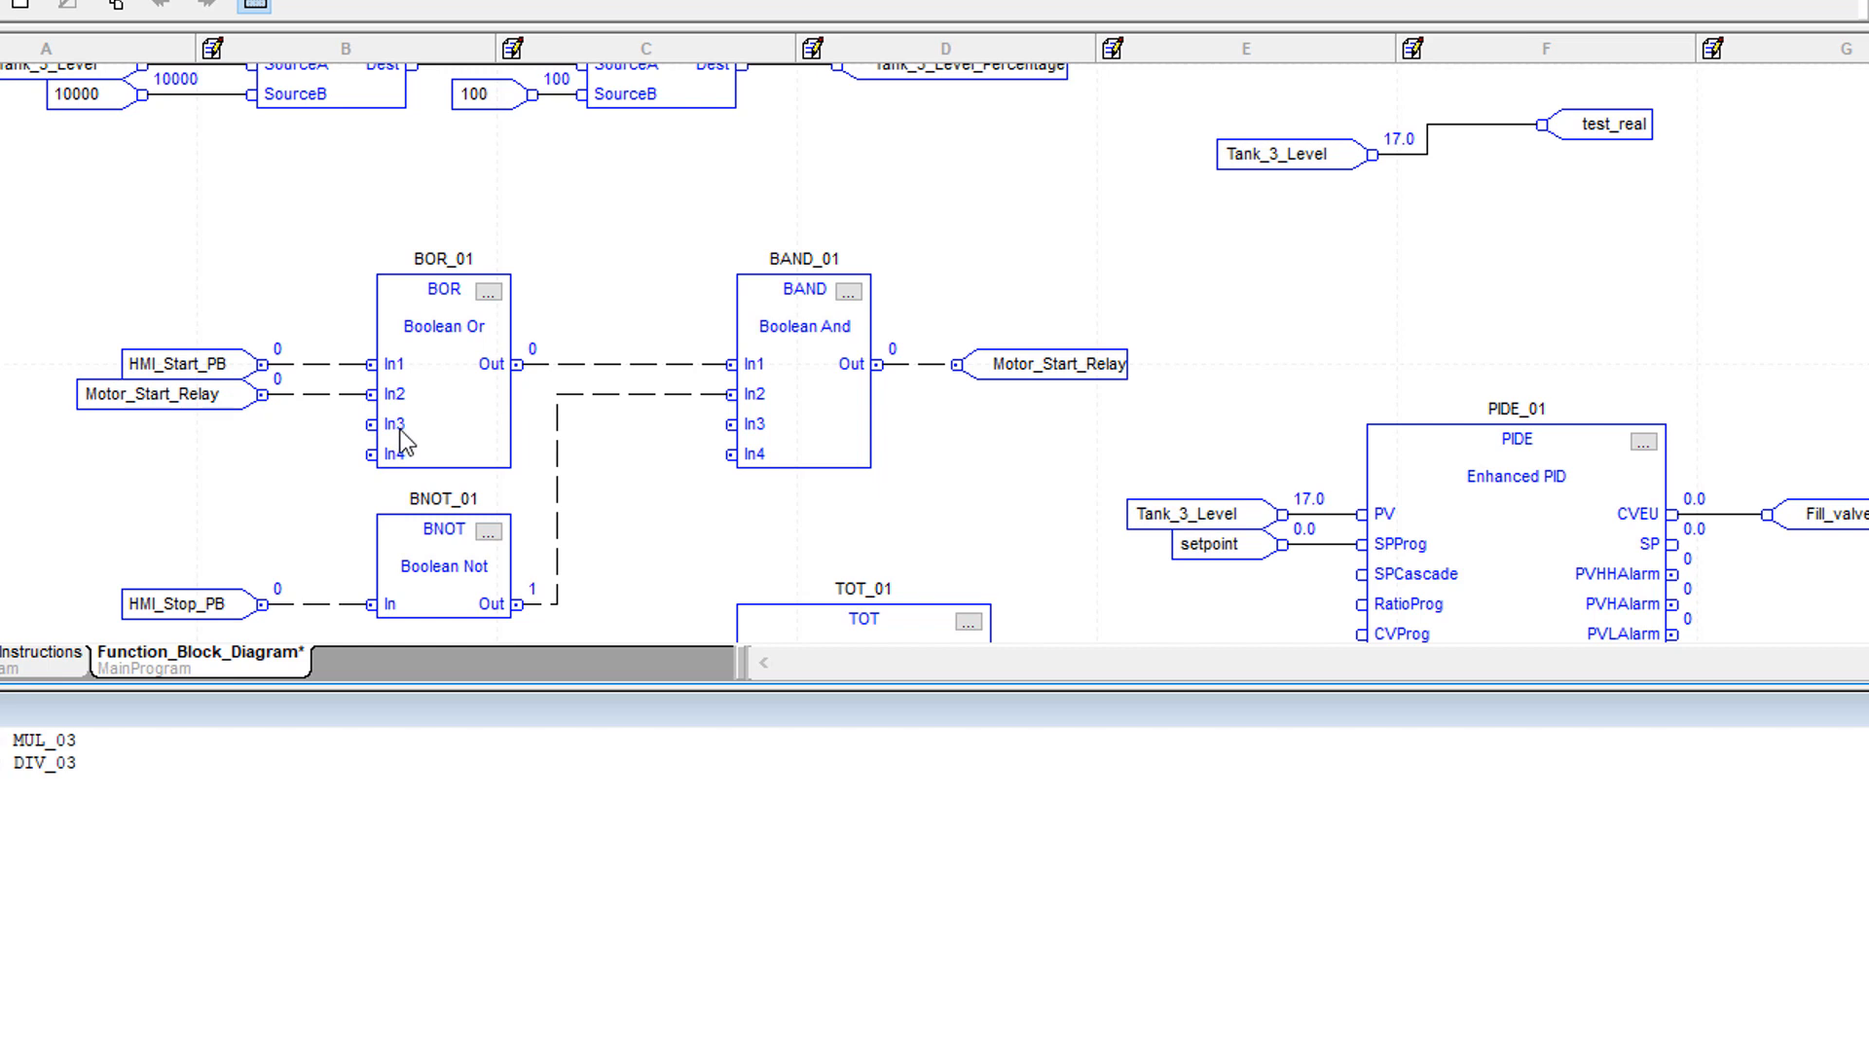
{"action": "mouse_move", "coordinate": [233, 380]}
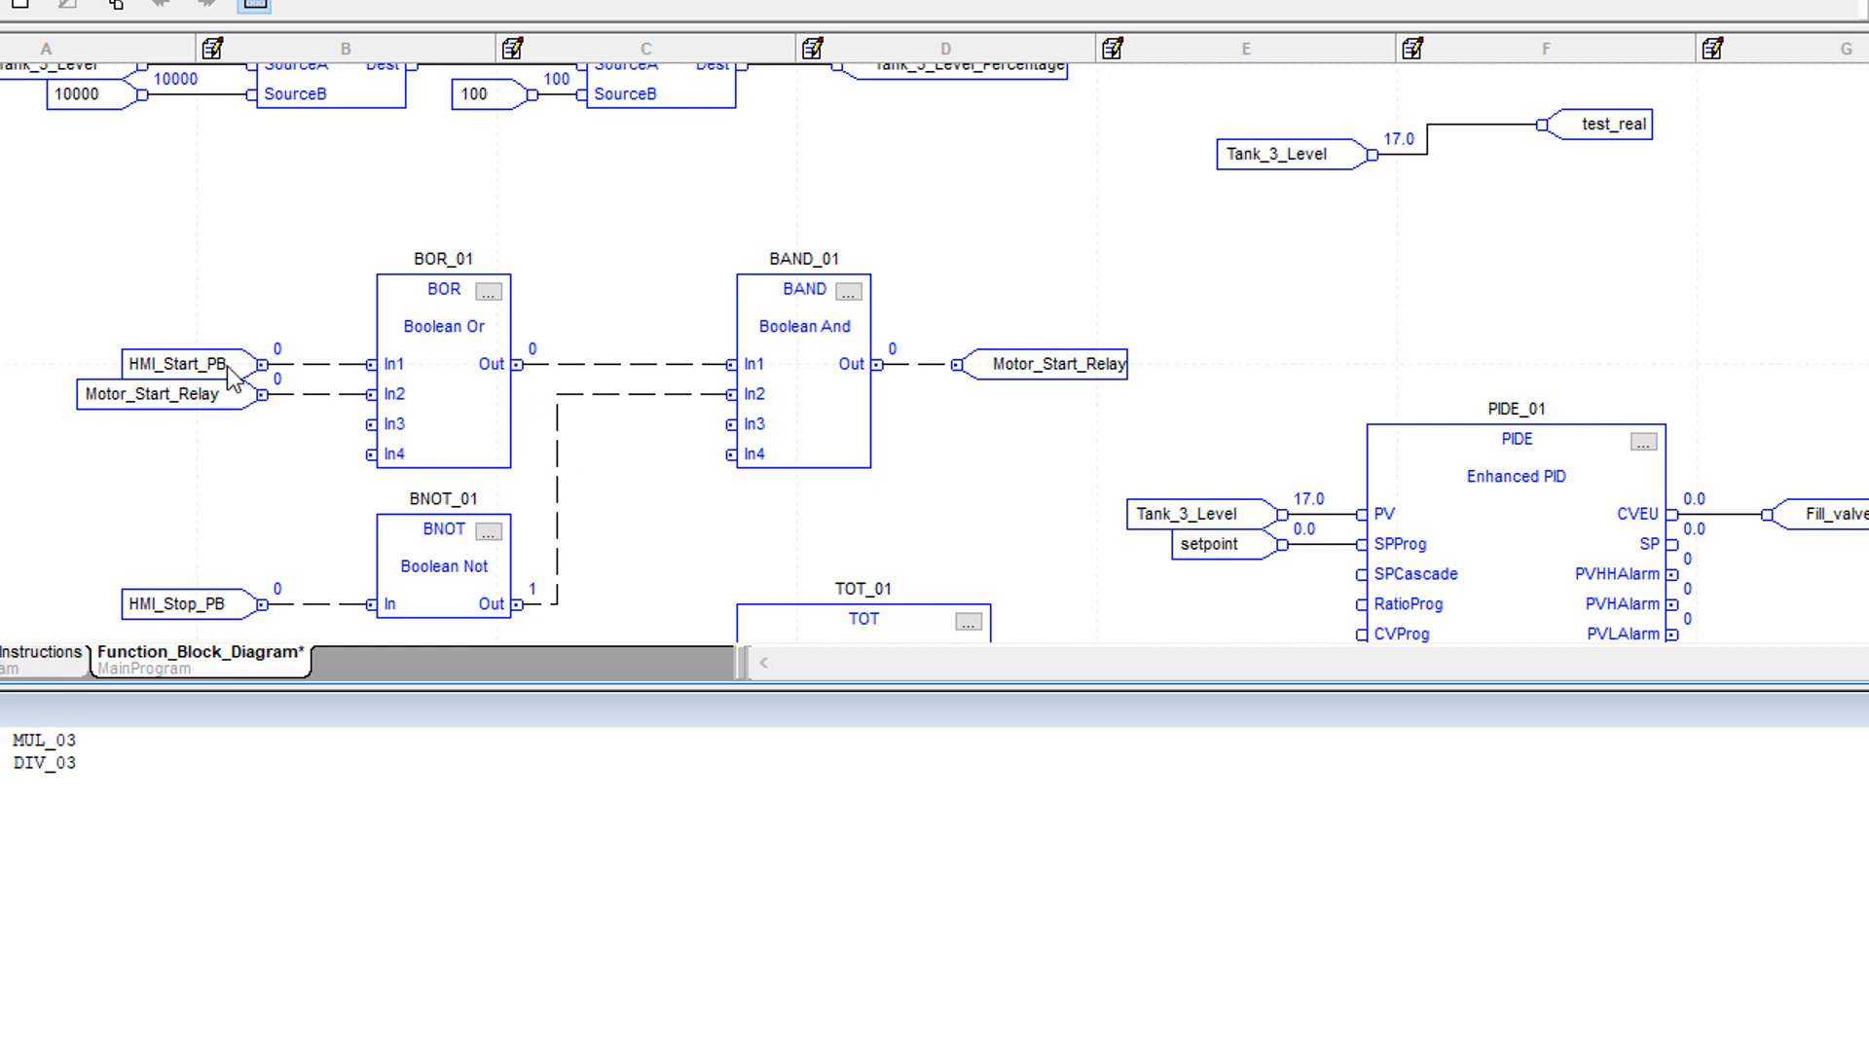
{"action": "mouse_move", "coordinate": [179, 393]}
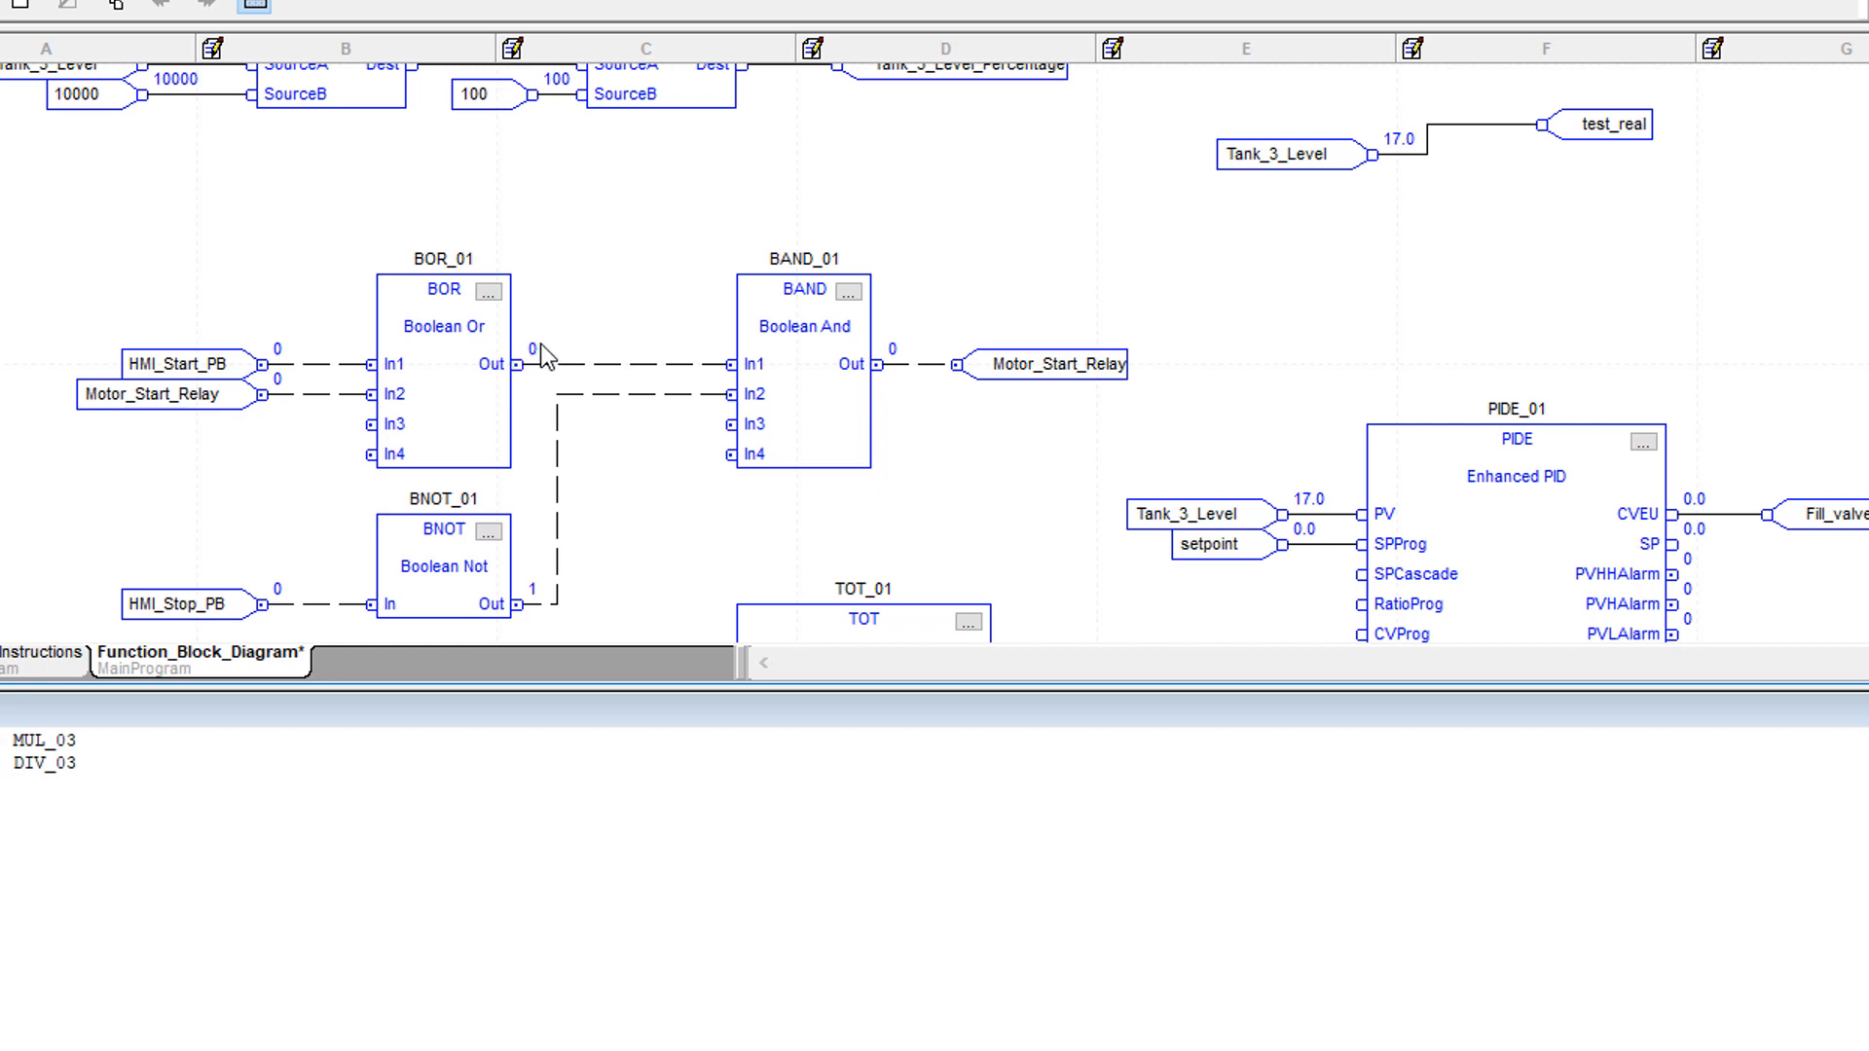
{"action": "mouse_move", "coordinate": [493, 554]}
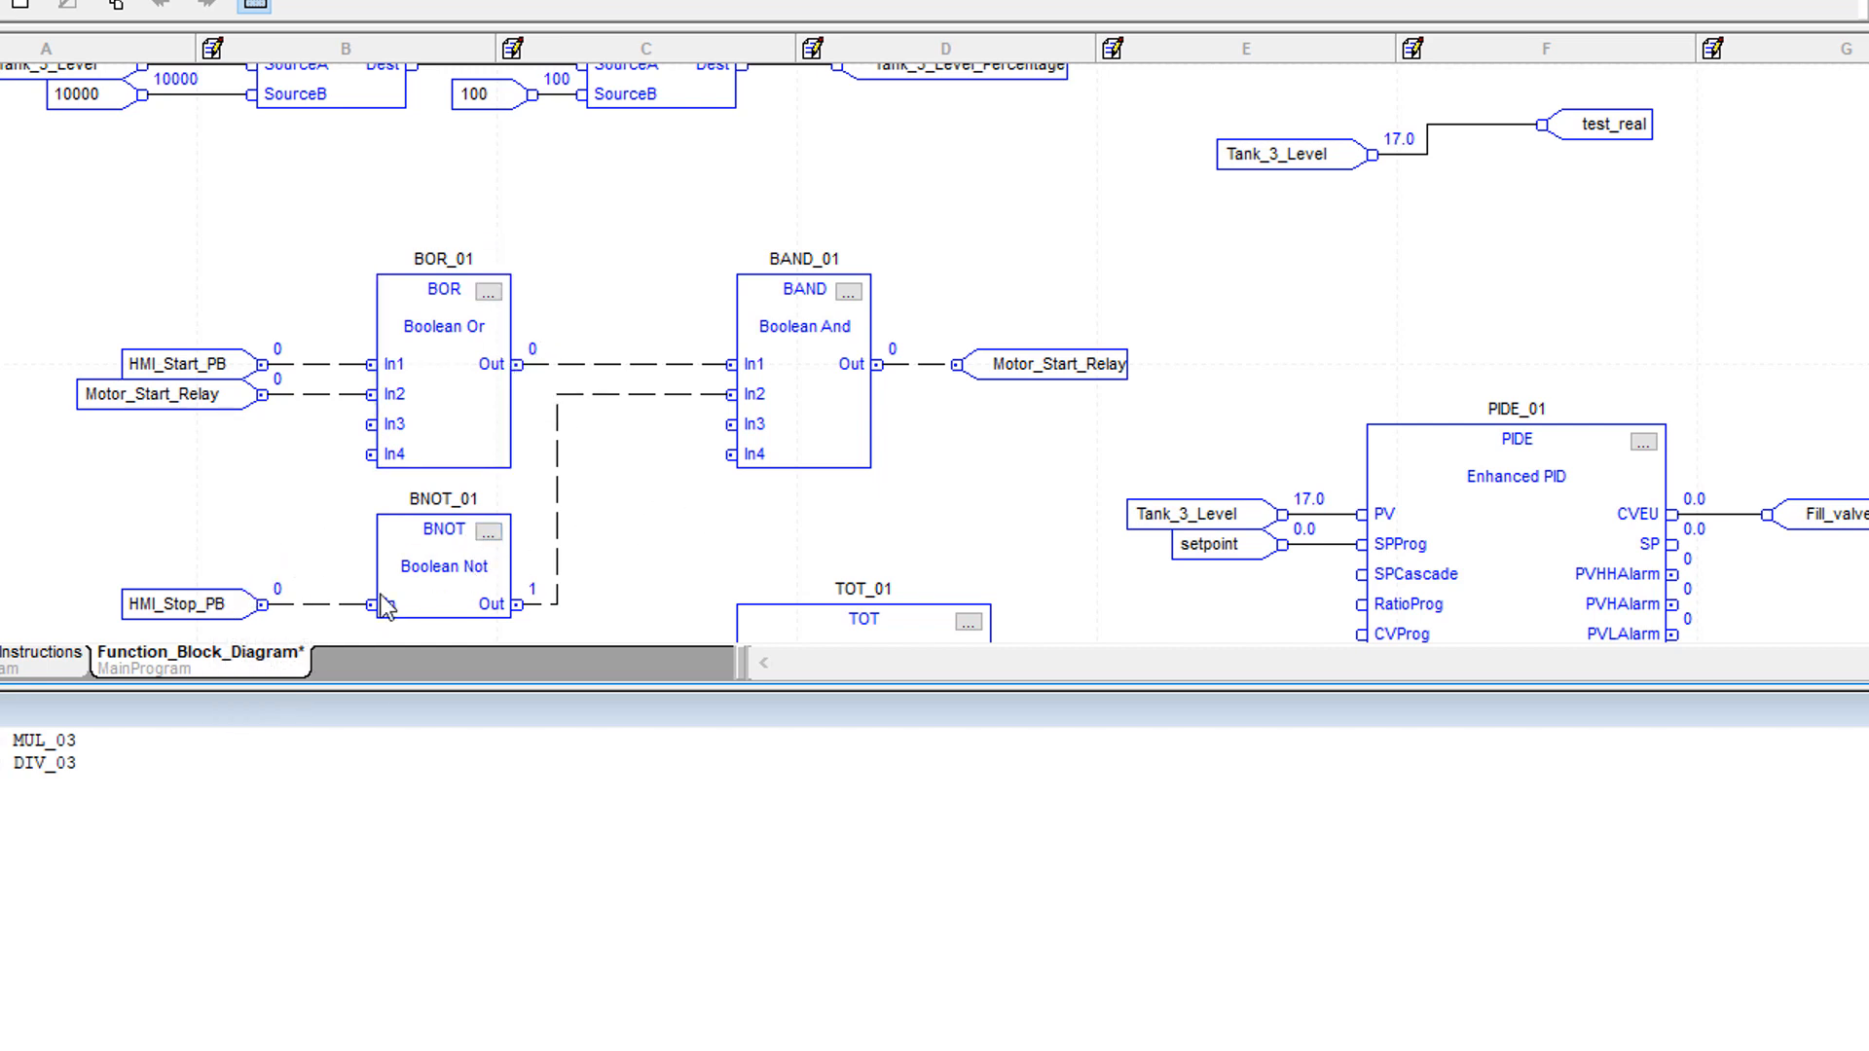
{"action": "mouse_move", "coordinate": [331, 613]}
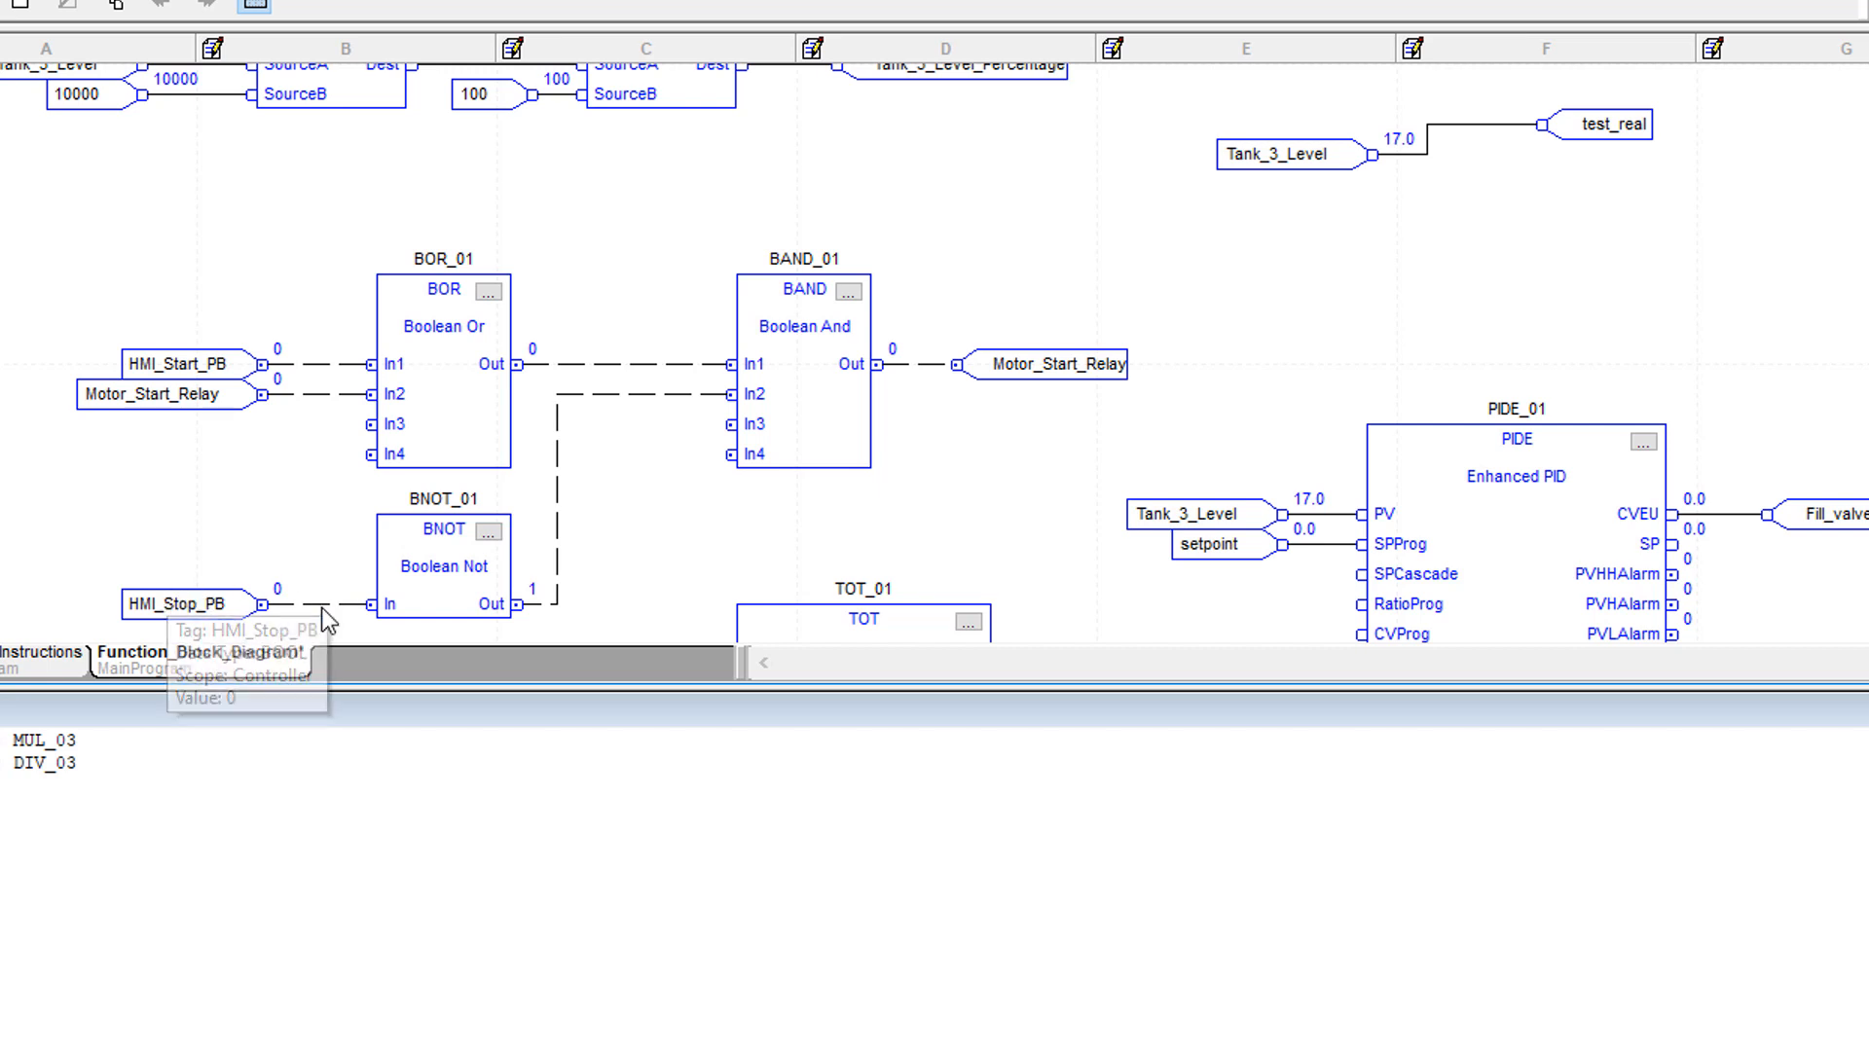
{"action": "mouse_move", "coordinate": [342, 617]}
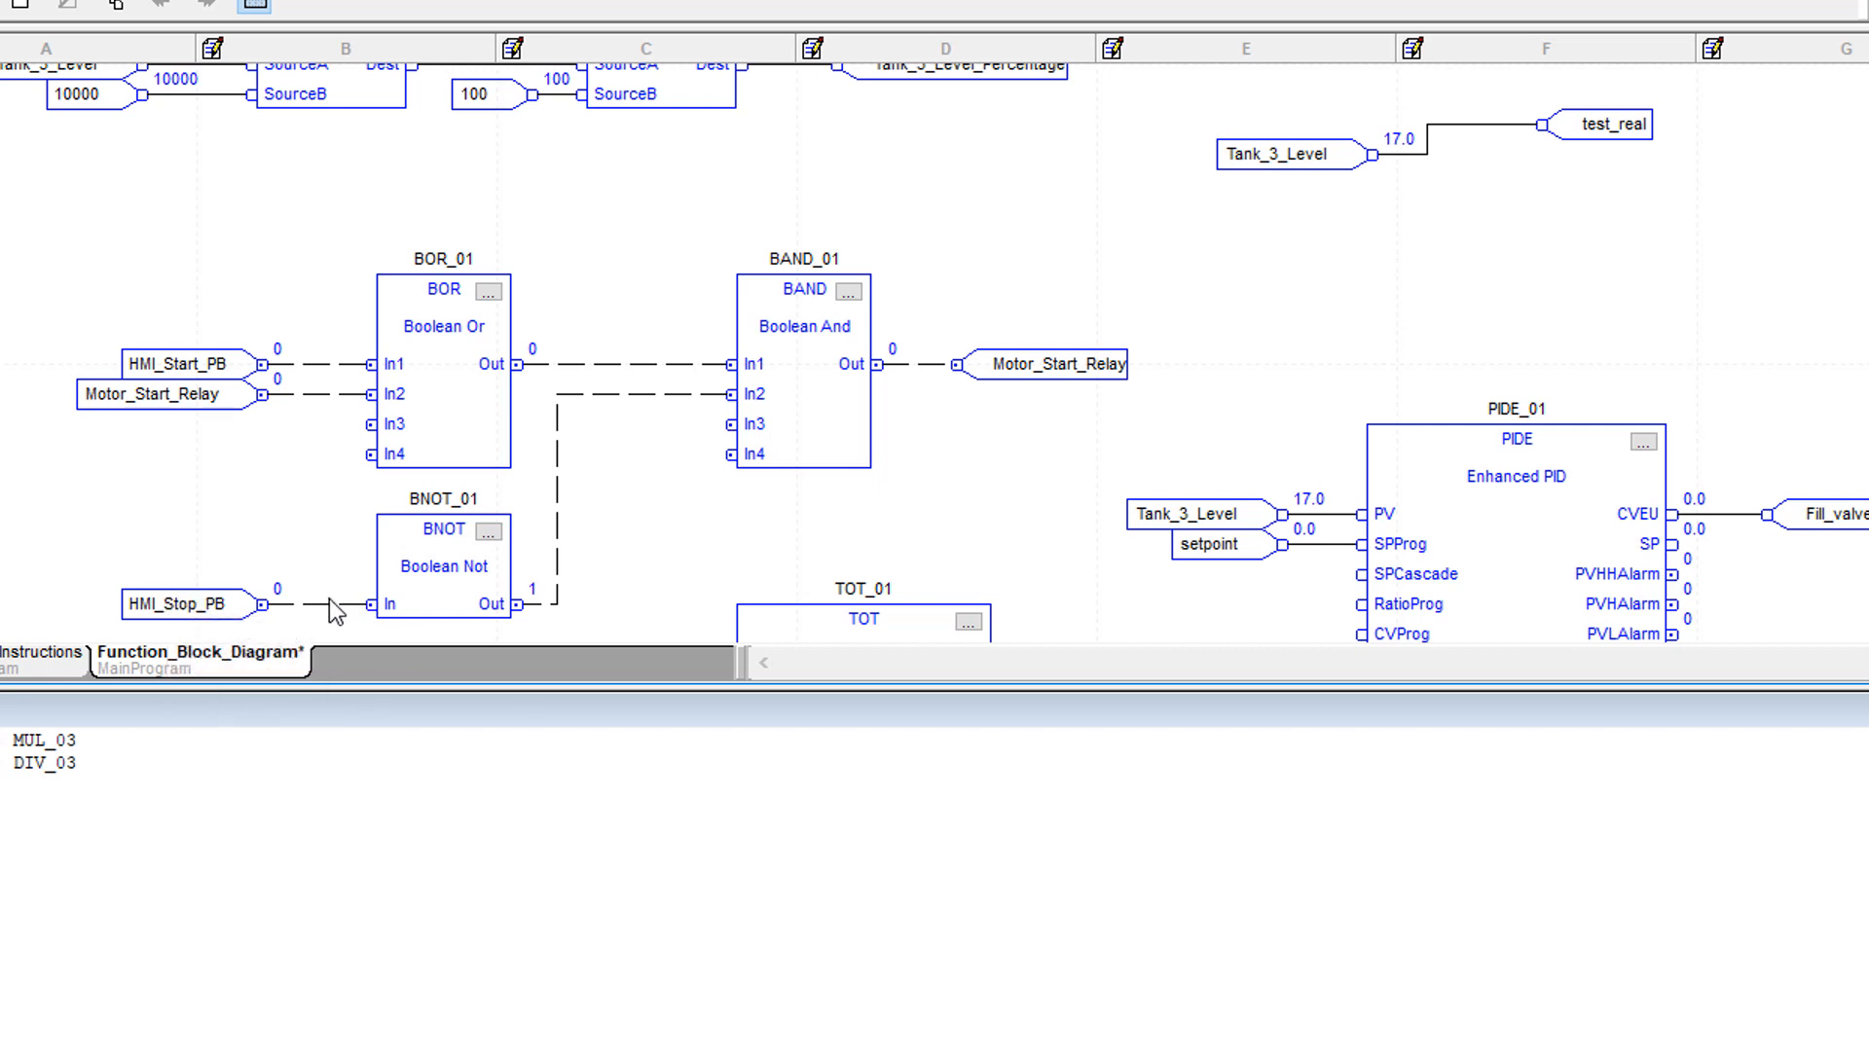
{"action": "mouse_move", "coordinate": [674, 401]}
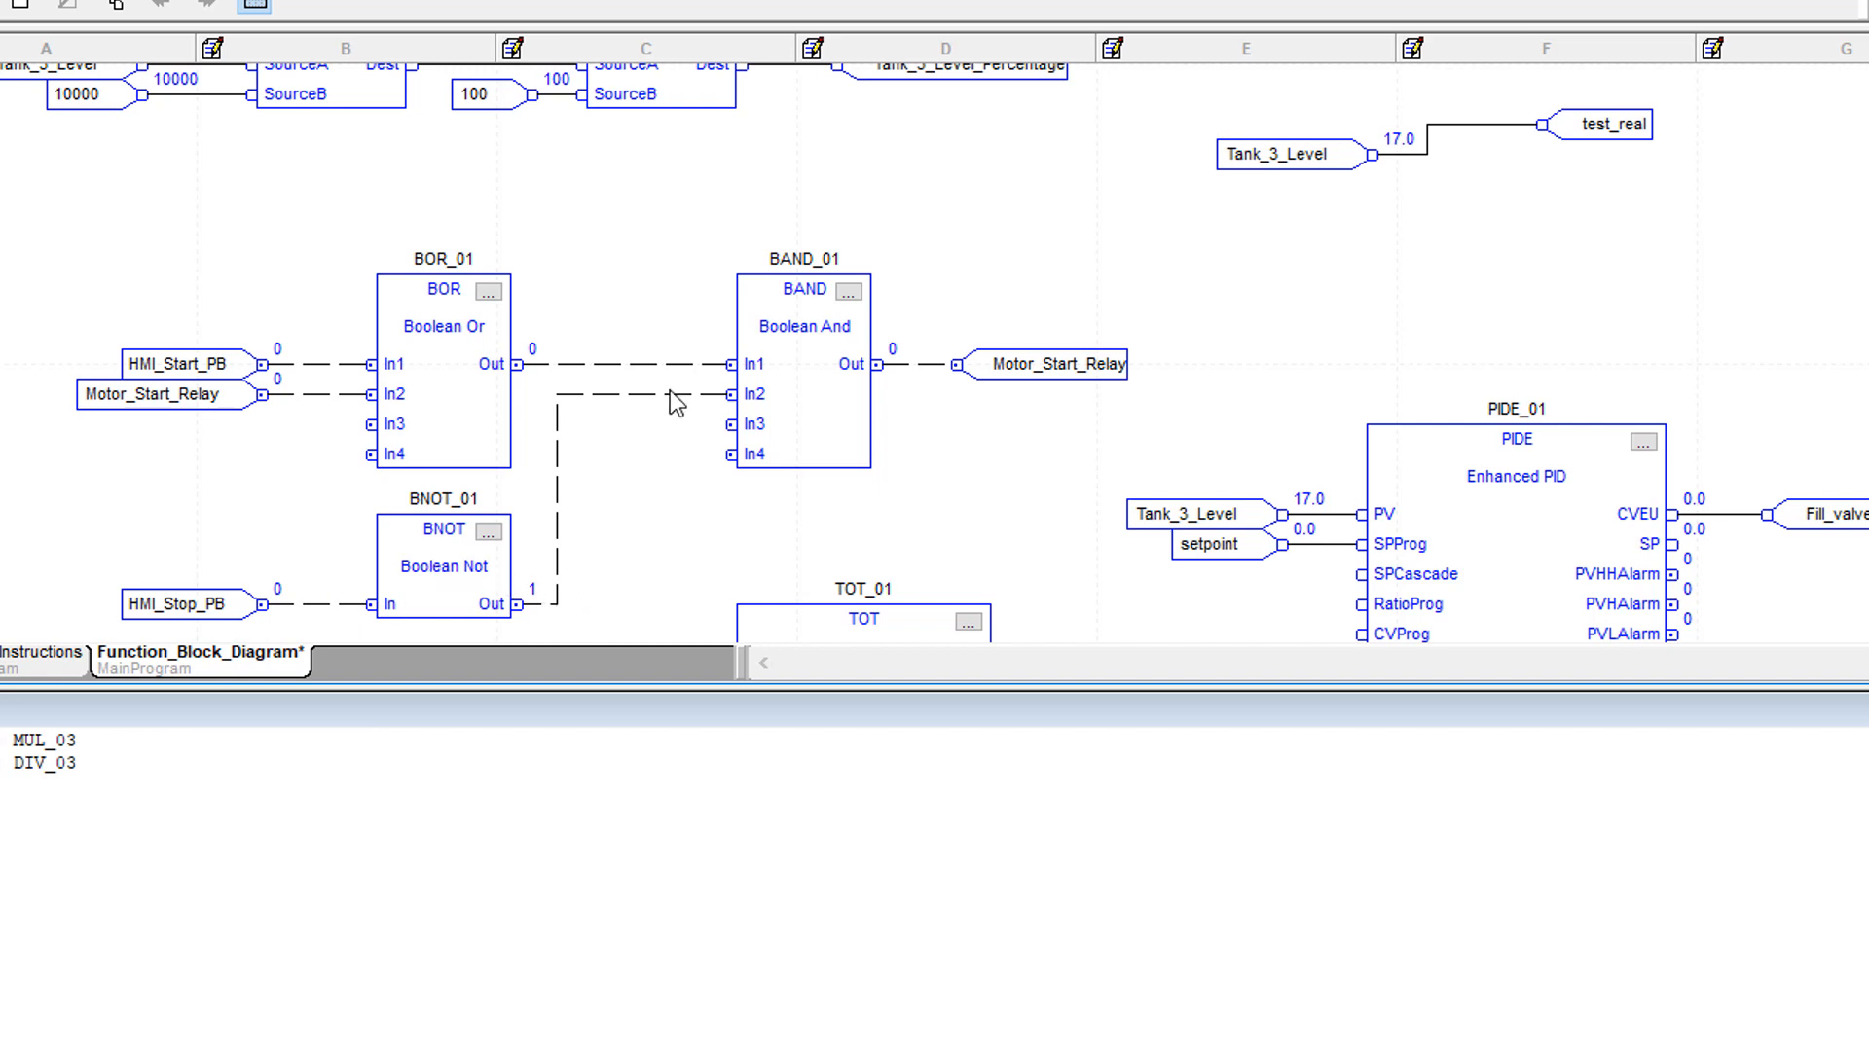
{"action": "mouse_move", "coordinate": [498, 570]}
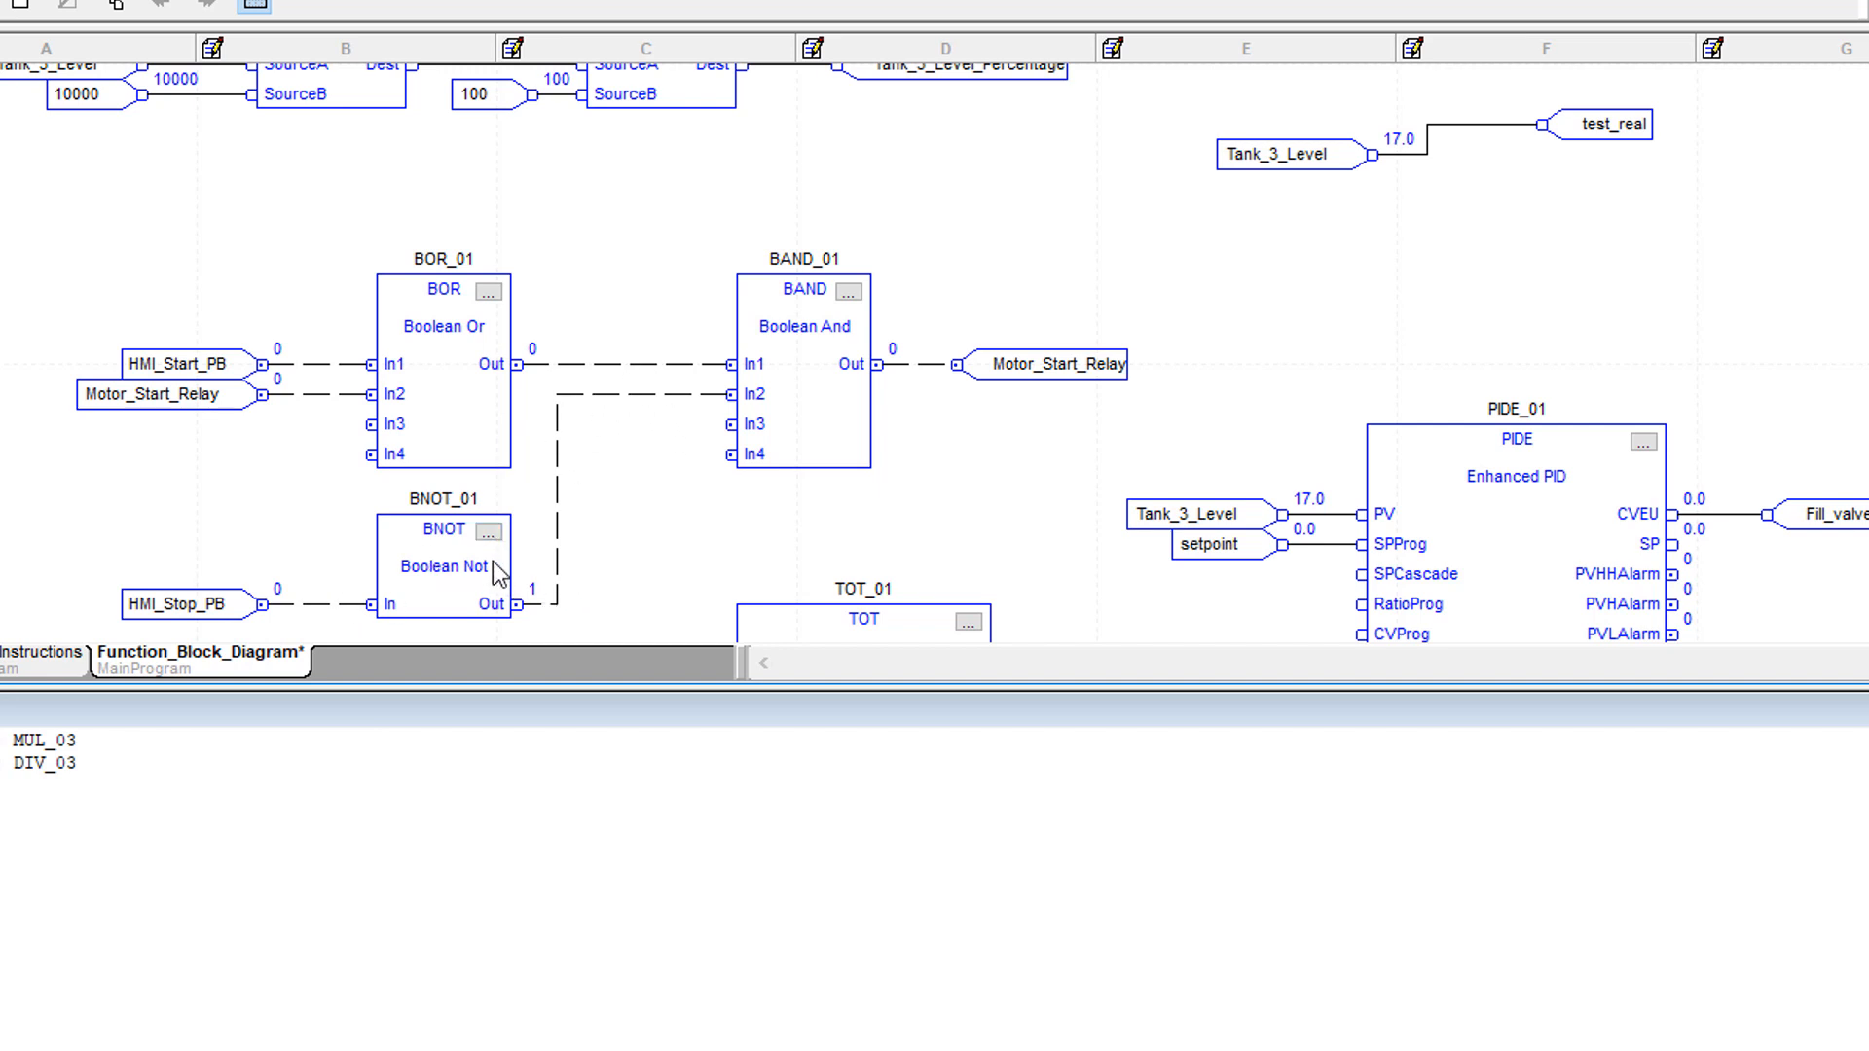
{"action": "mouse_move", "coordinate": [475, 362]}
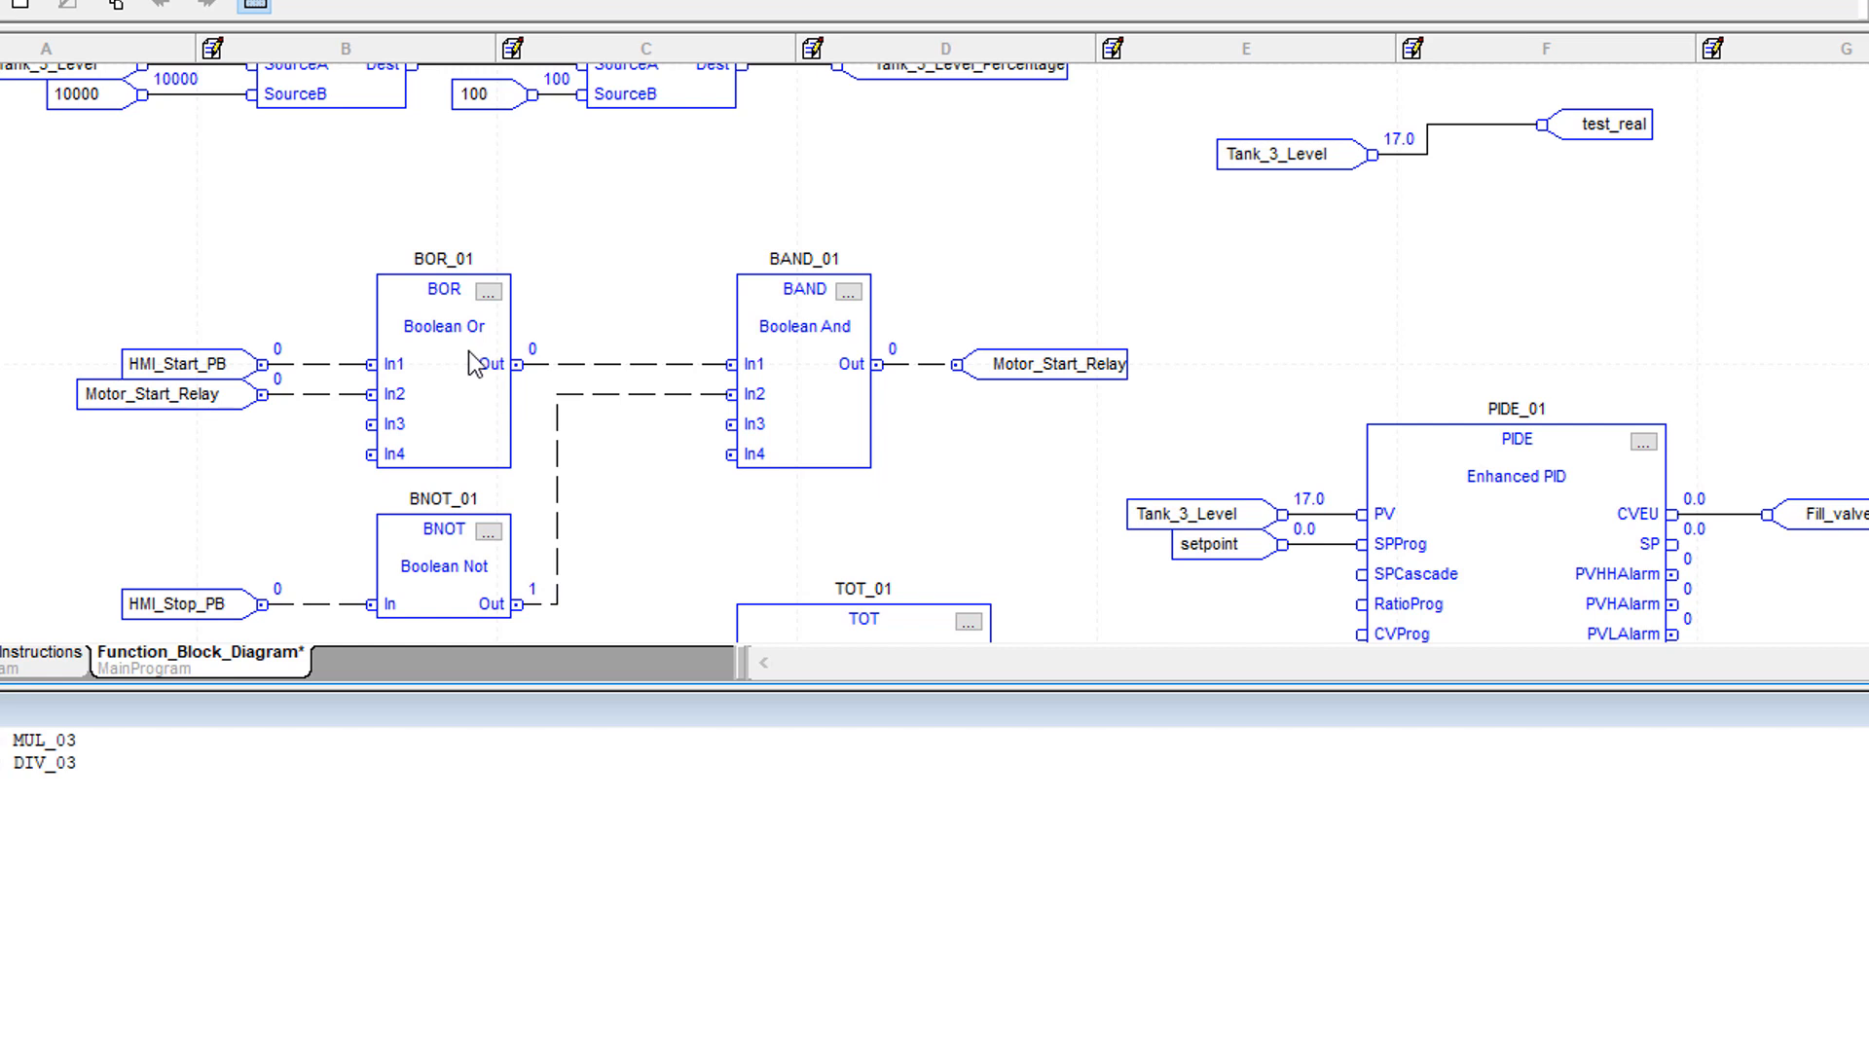
{"action": "mouse_move", "coordinate": [810, 390]}
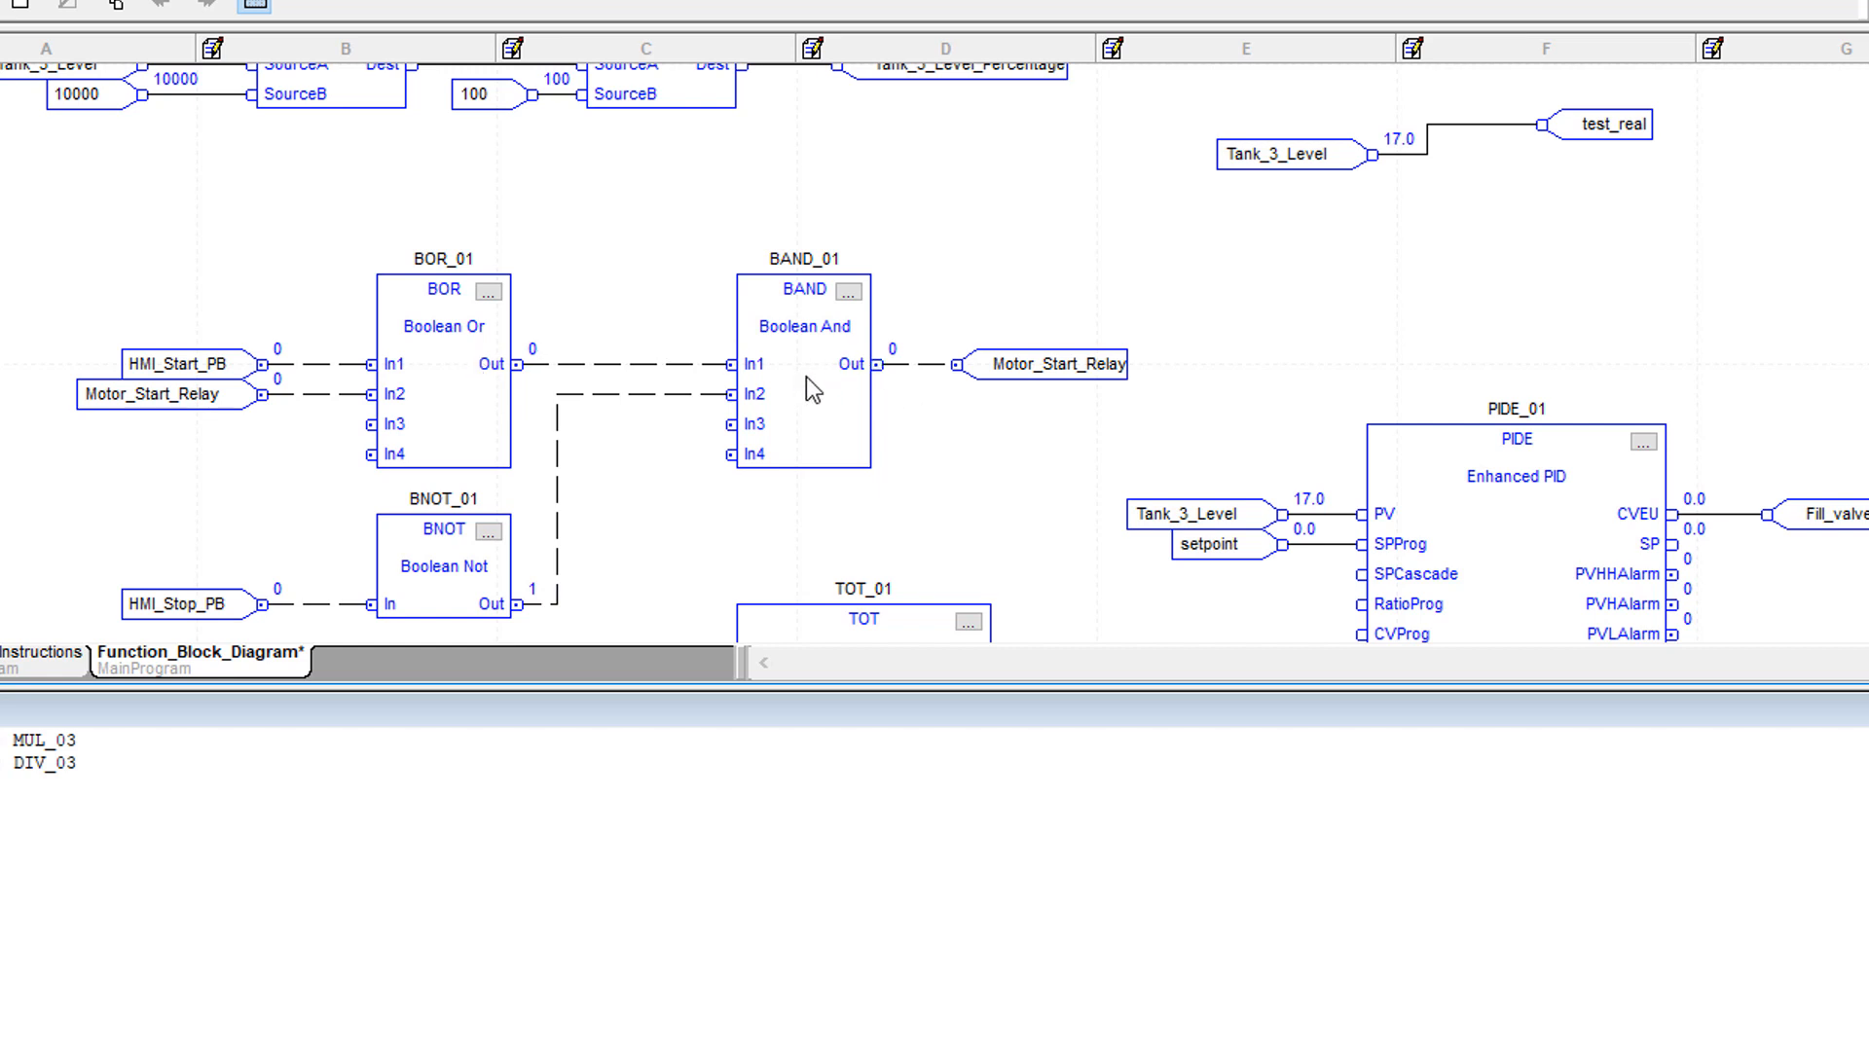
{"action": "mouse_move", "coordinate": [613, 421]}
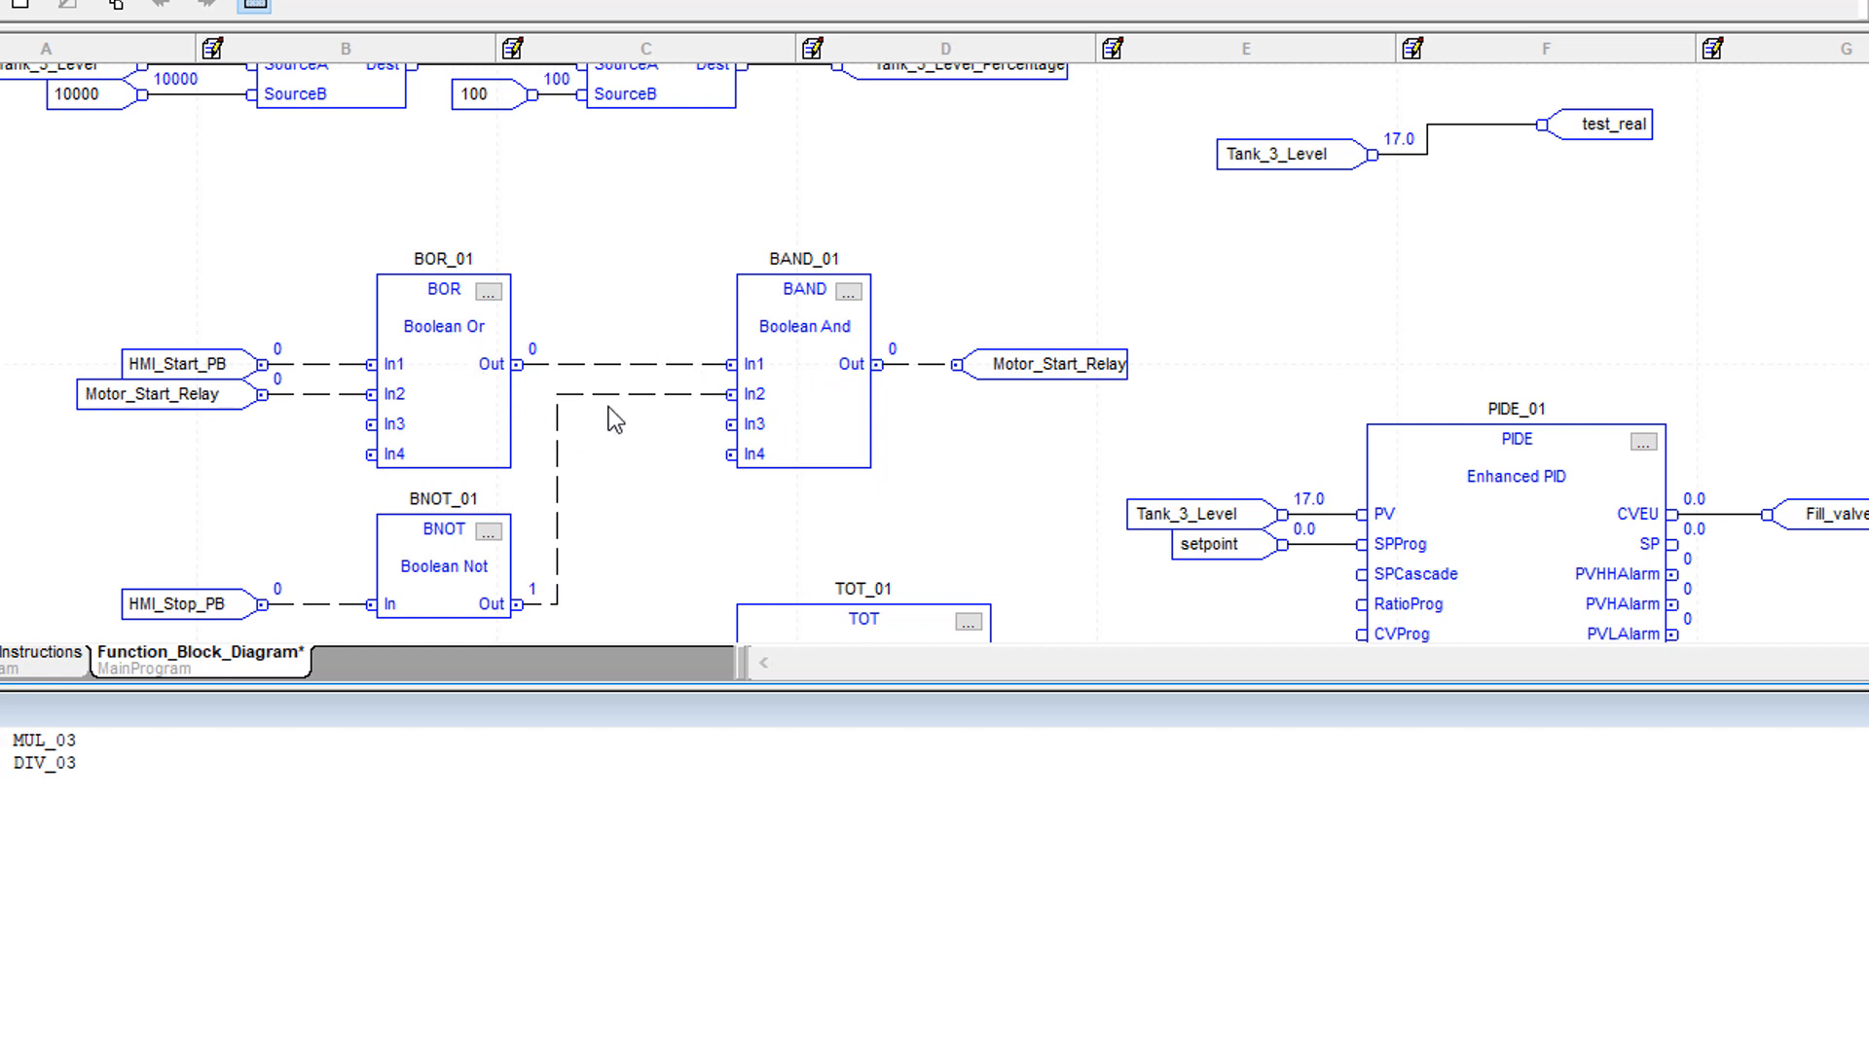
{"action": "mouse_move", "coordinate": [734, 407]}
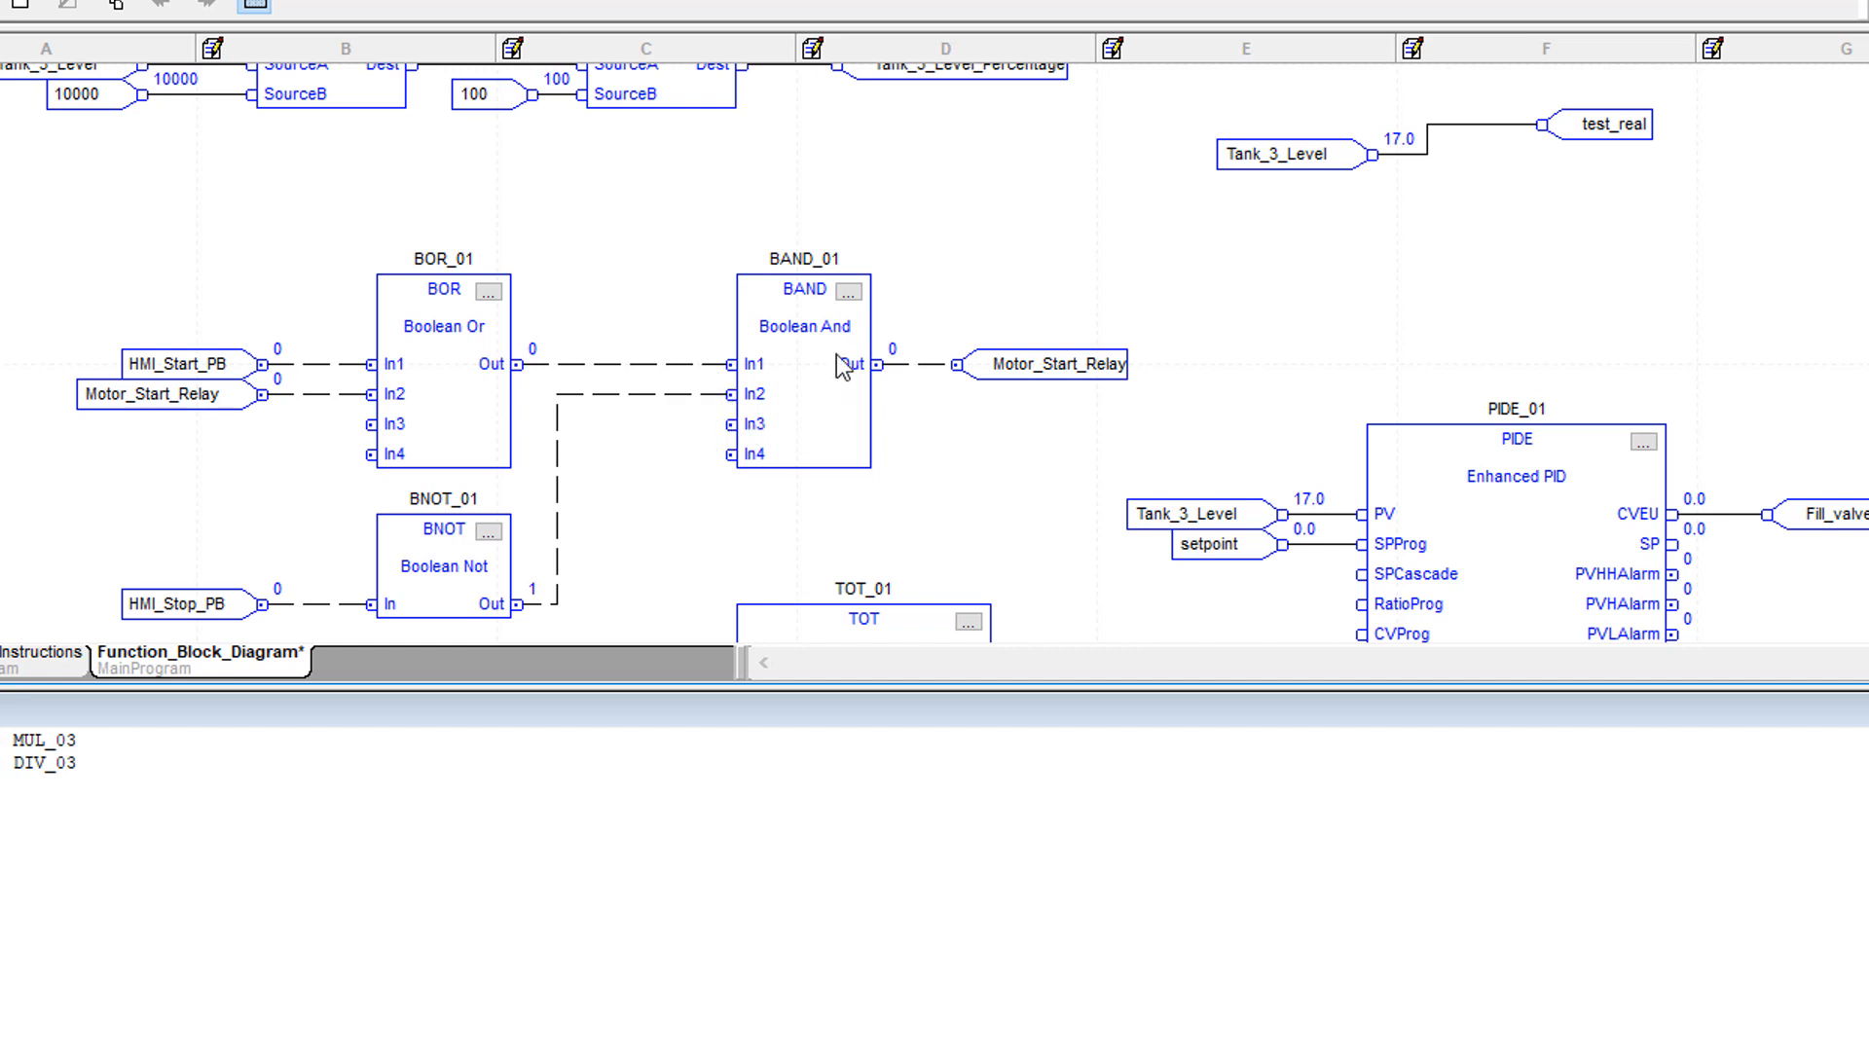
{"action": "mouse_move", "coordinate": [862, 362]}
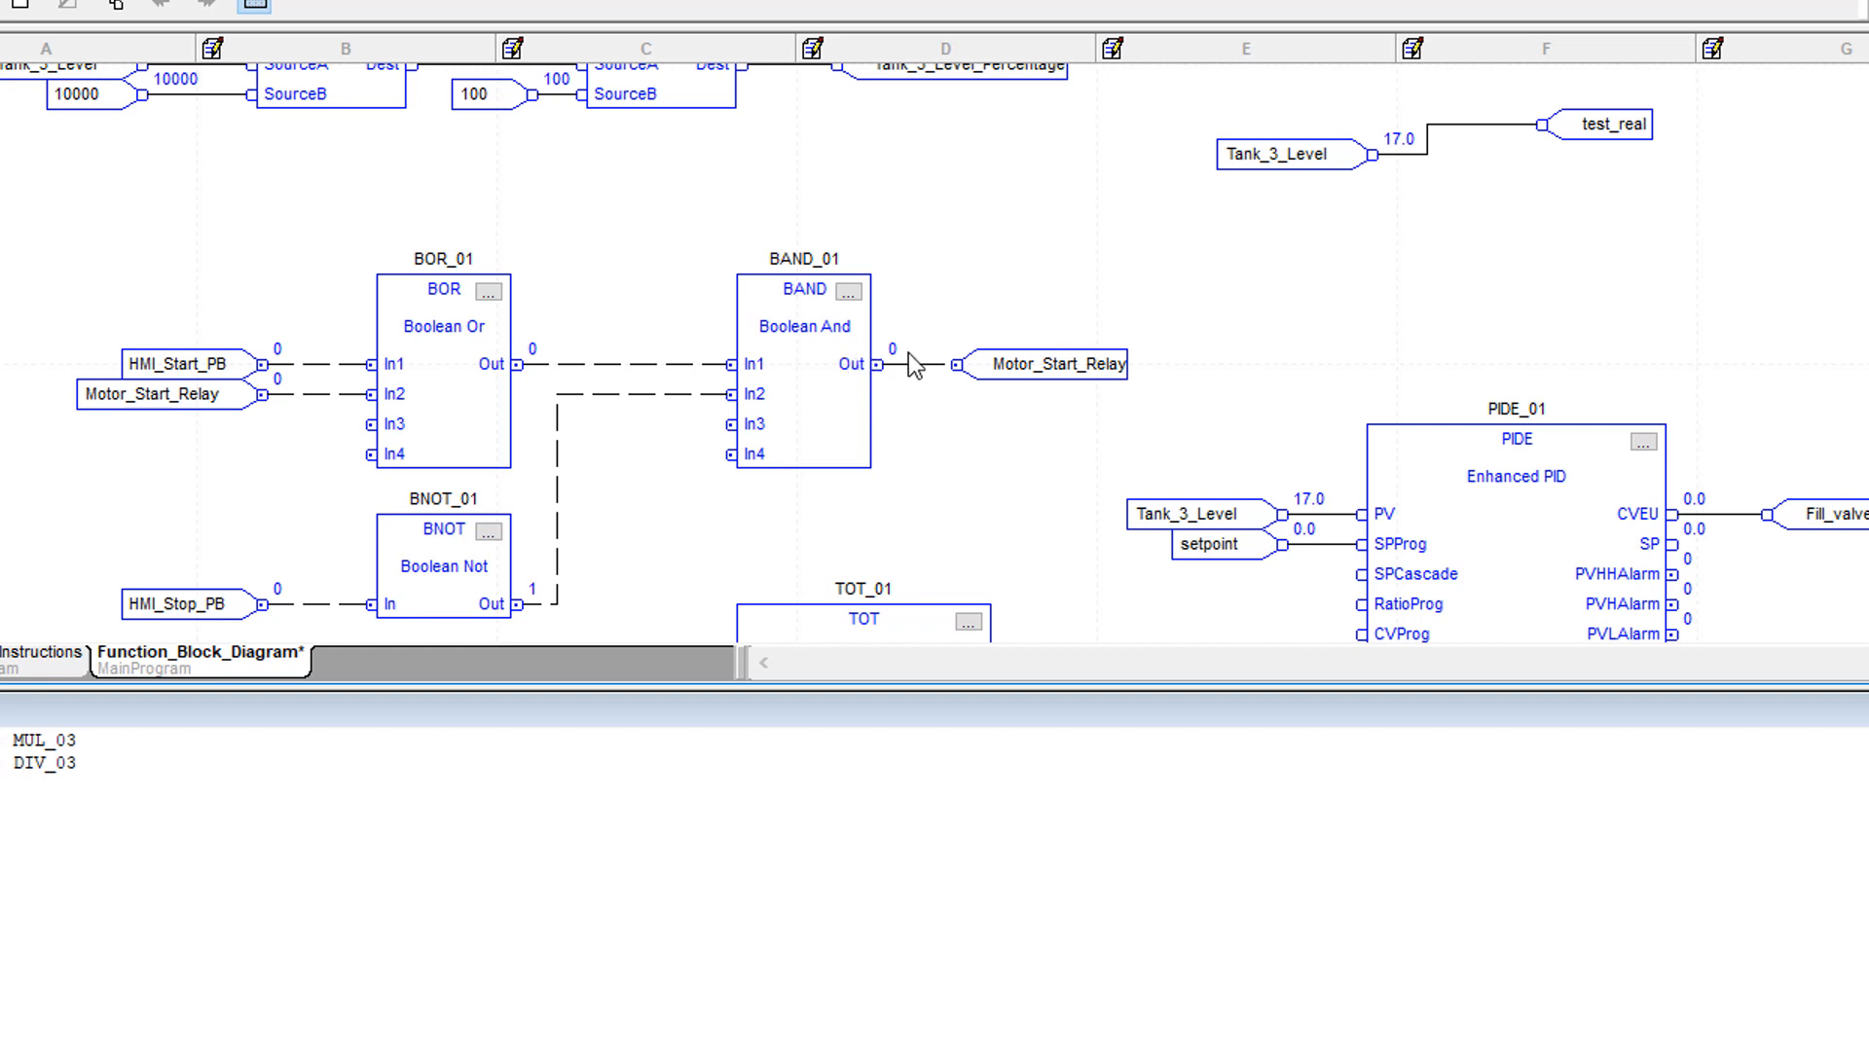
{"action": "mouse_move", "coordinate": [893, 383]}
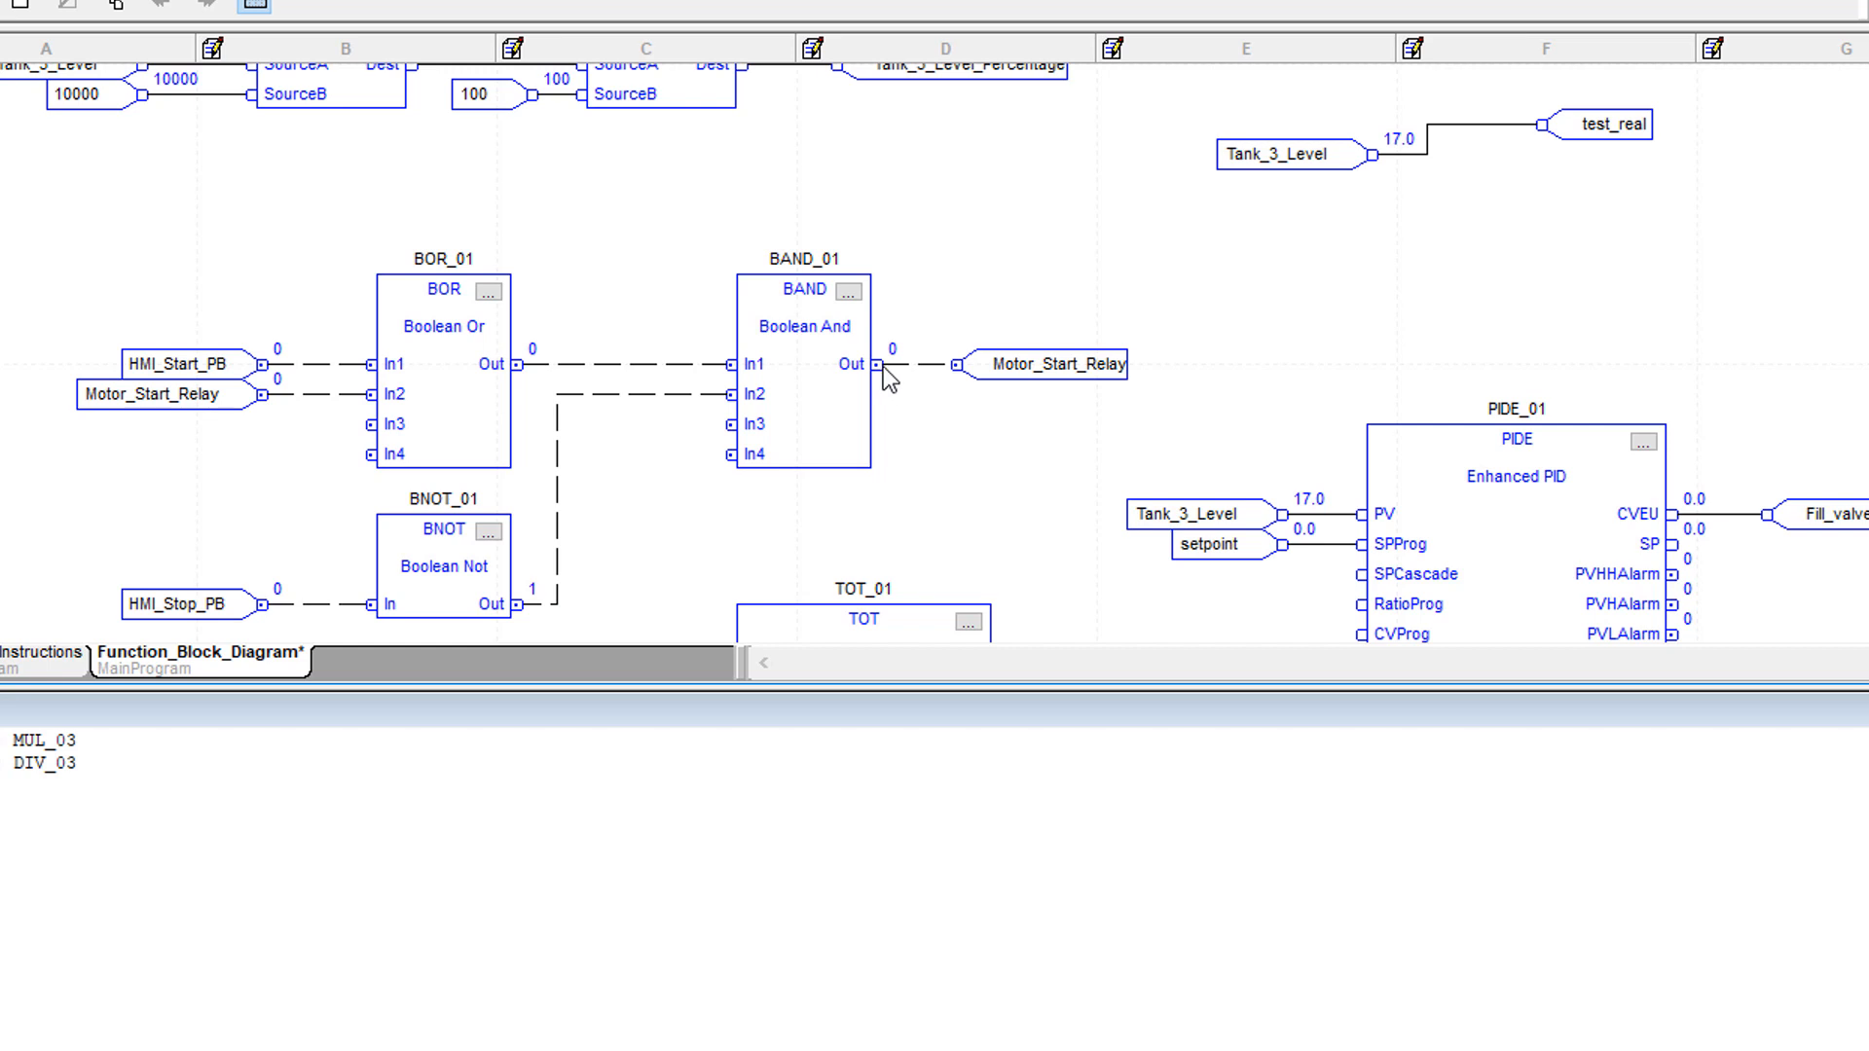
{"action": "mouse_move", "coordinate": [928, 391]}
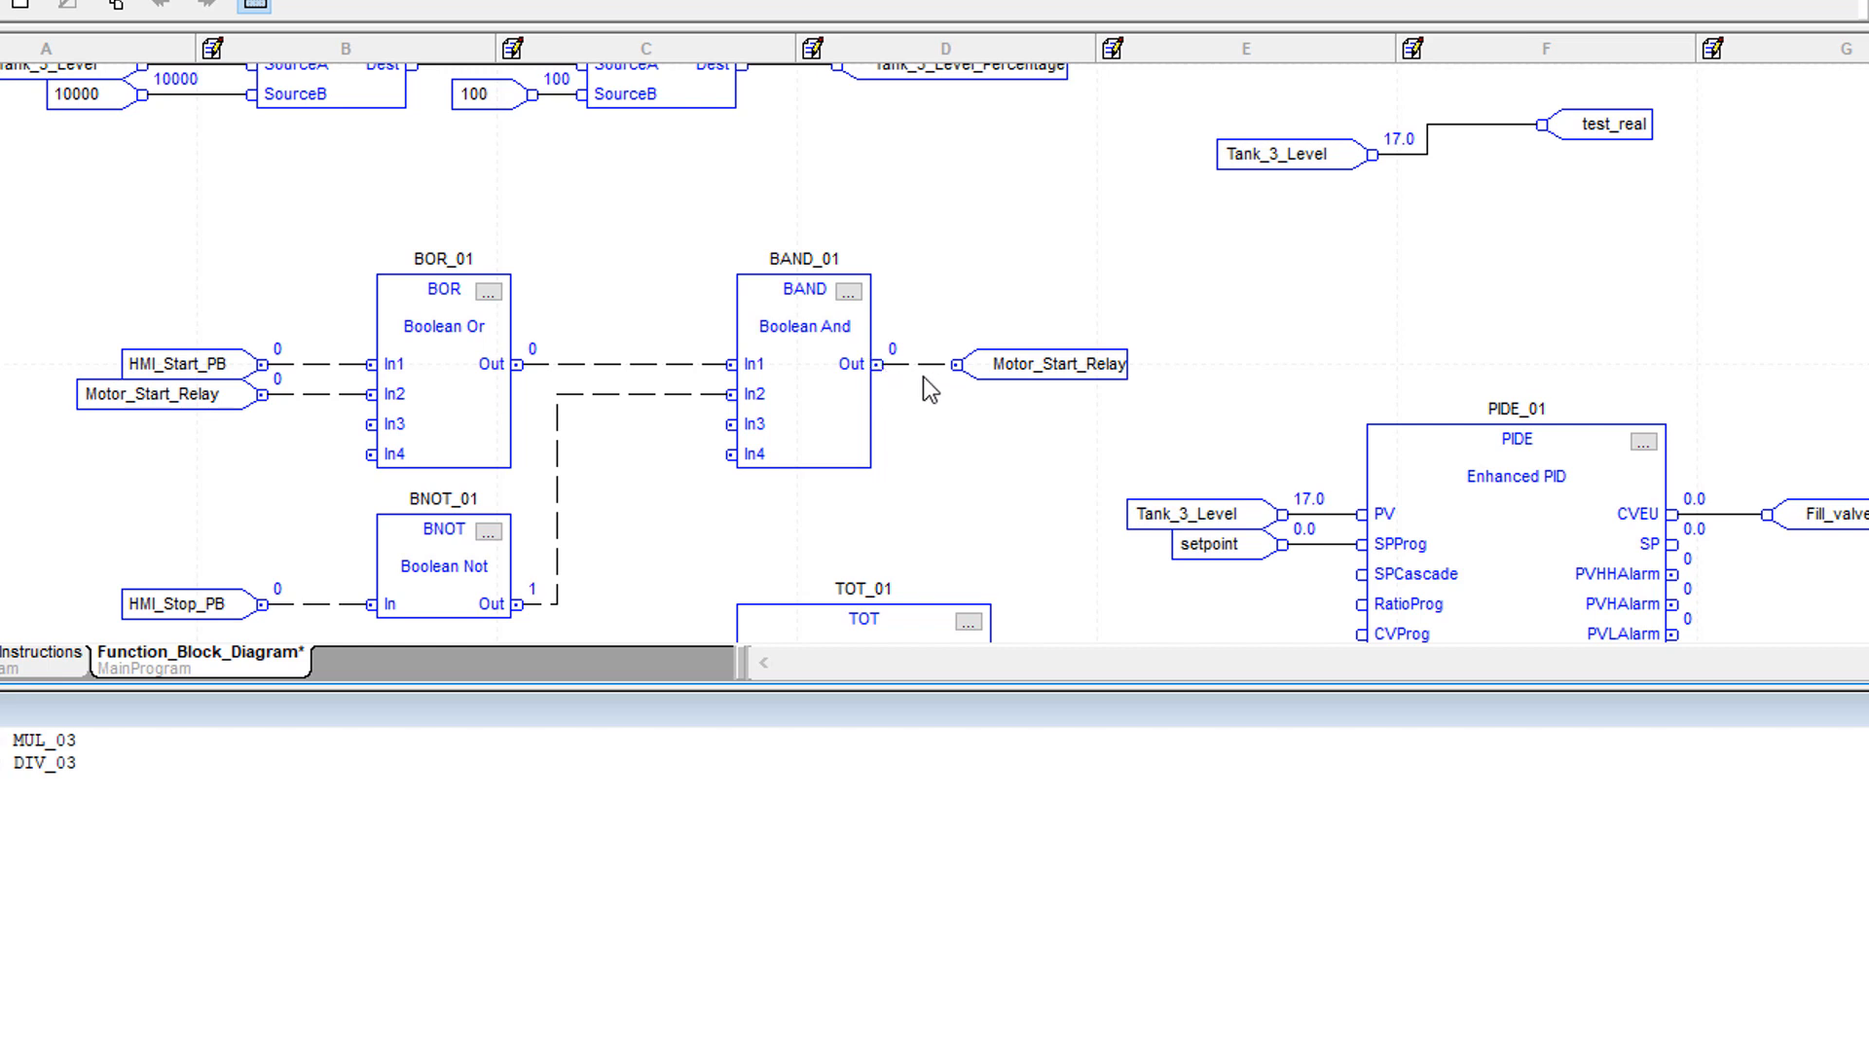
{"action": "mouse_move", "coordinate": [677, 417]}
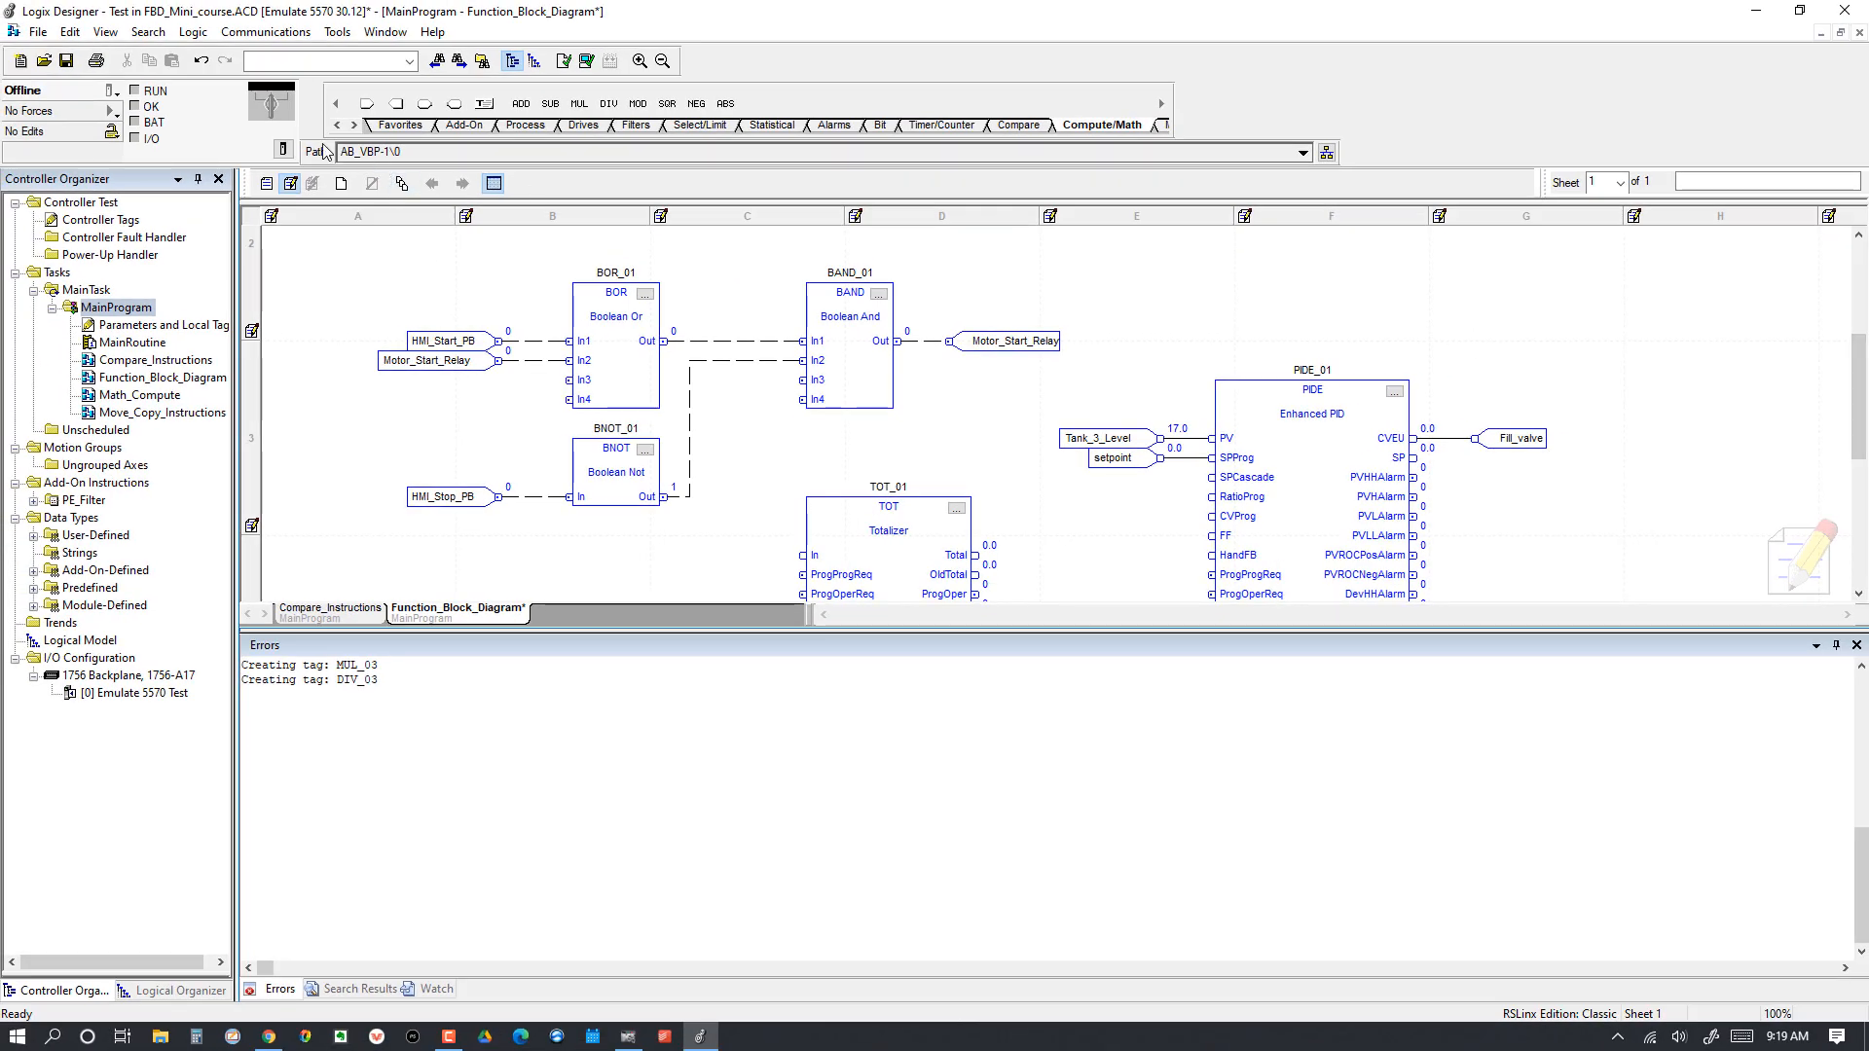
Step: Go online, download the edited project with 0 errors, and return the controller to Remote Run
{"action": "left_click", "coordinate": [115, 92]}
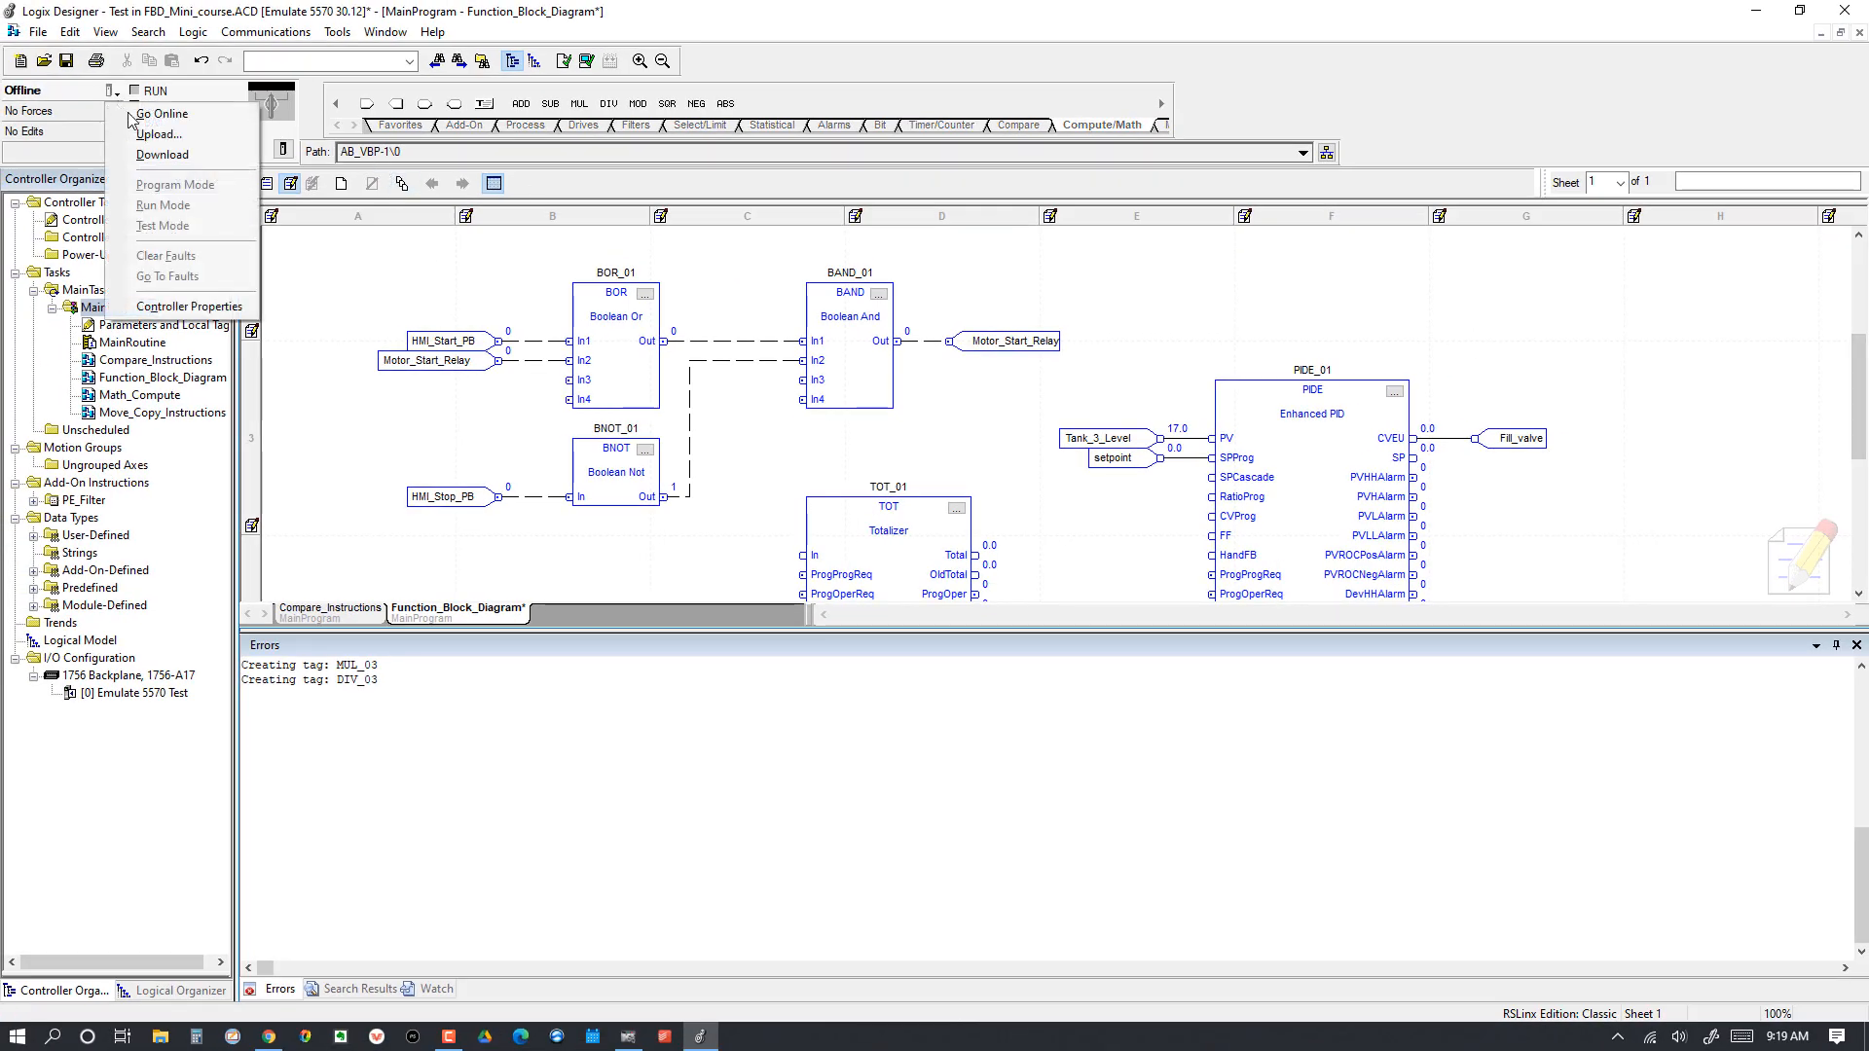
{"action": "left_click", "coordinate": [160, 113]}
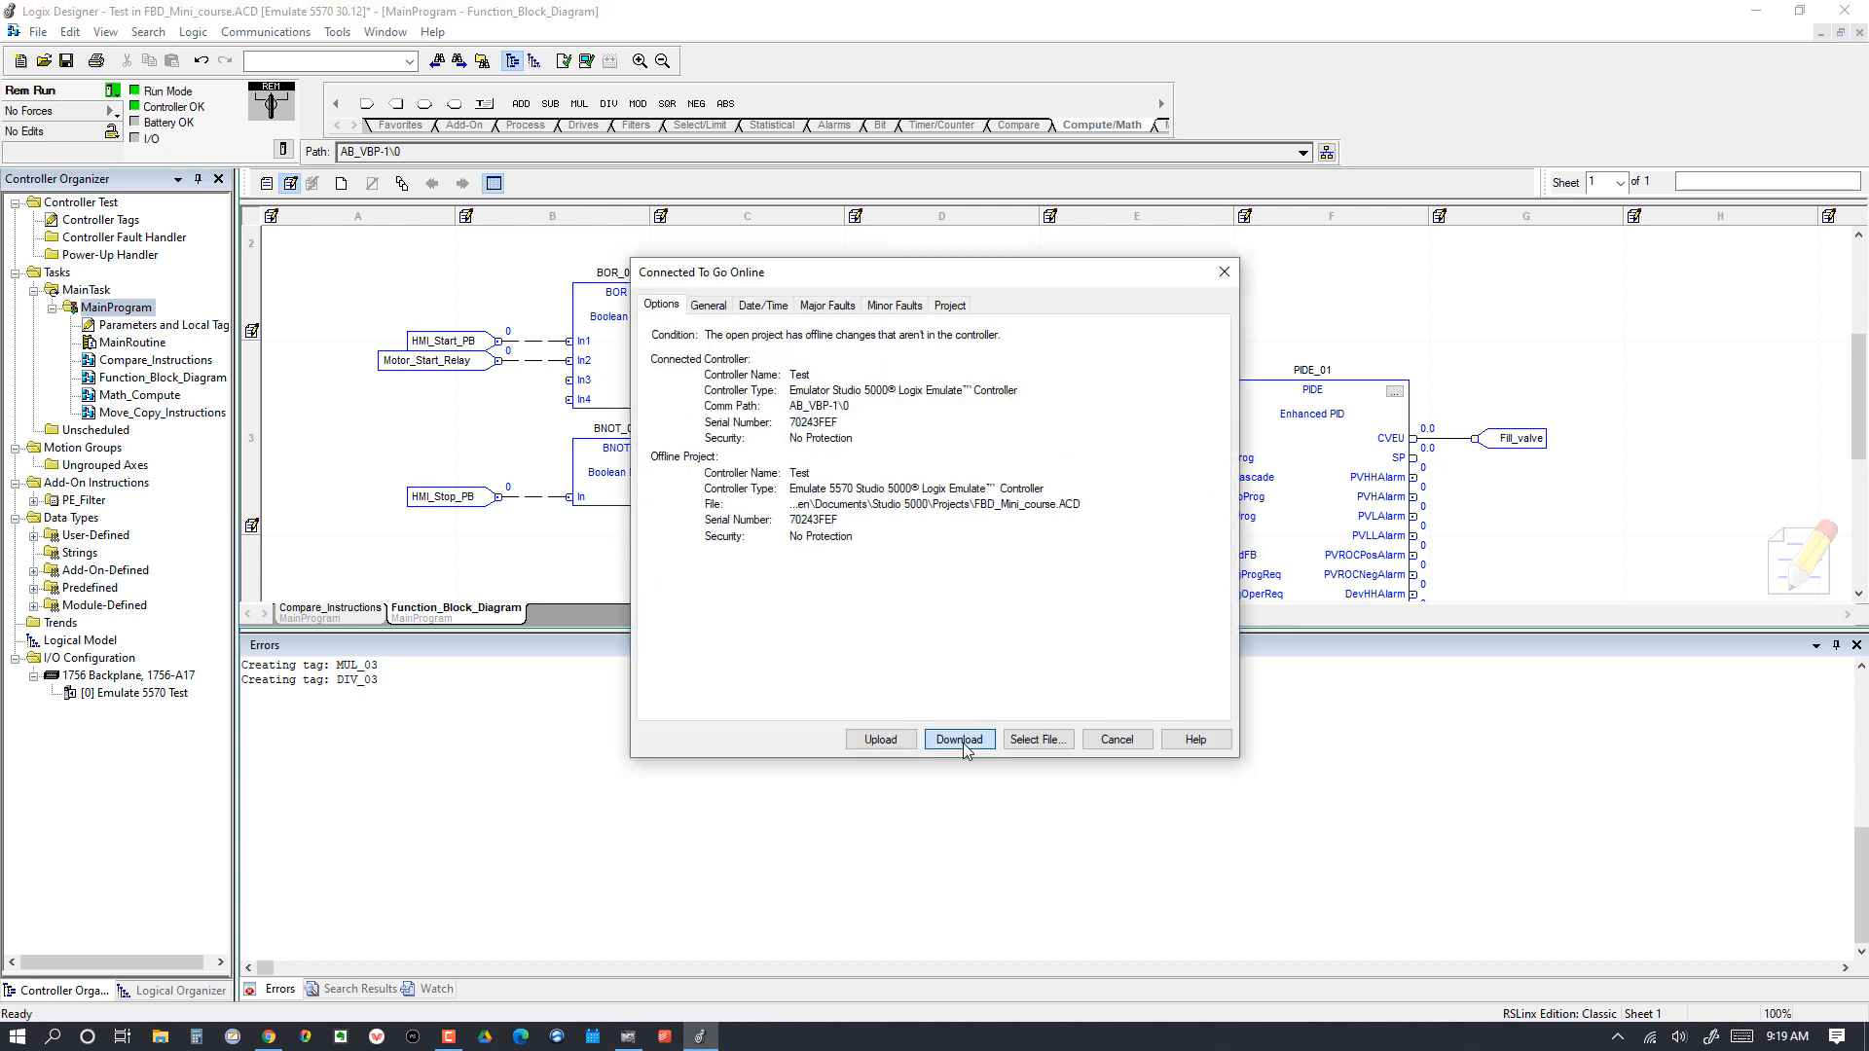
{"action": "left_click", "coordinate": [957, 740]}
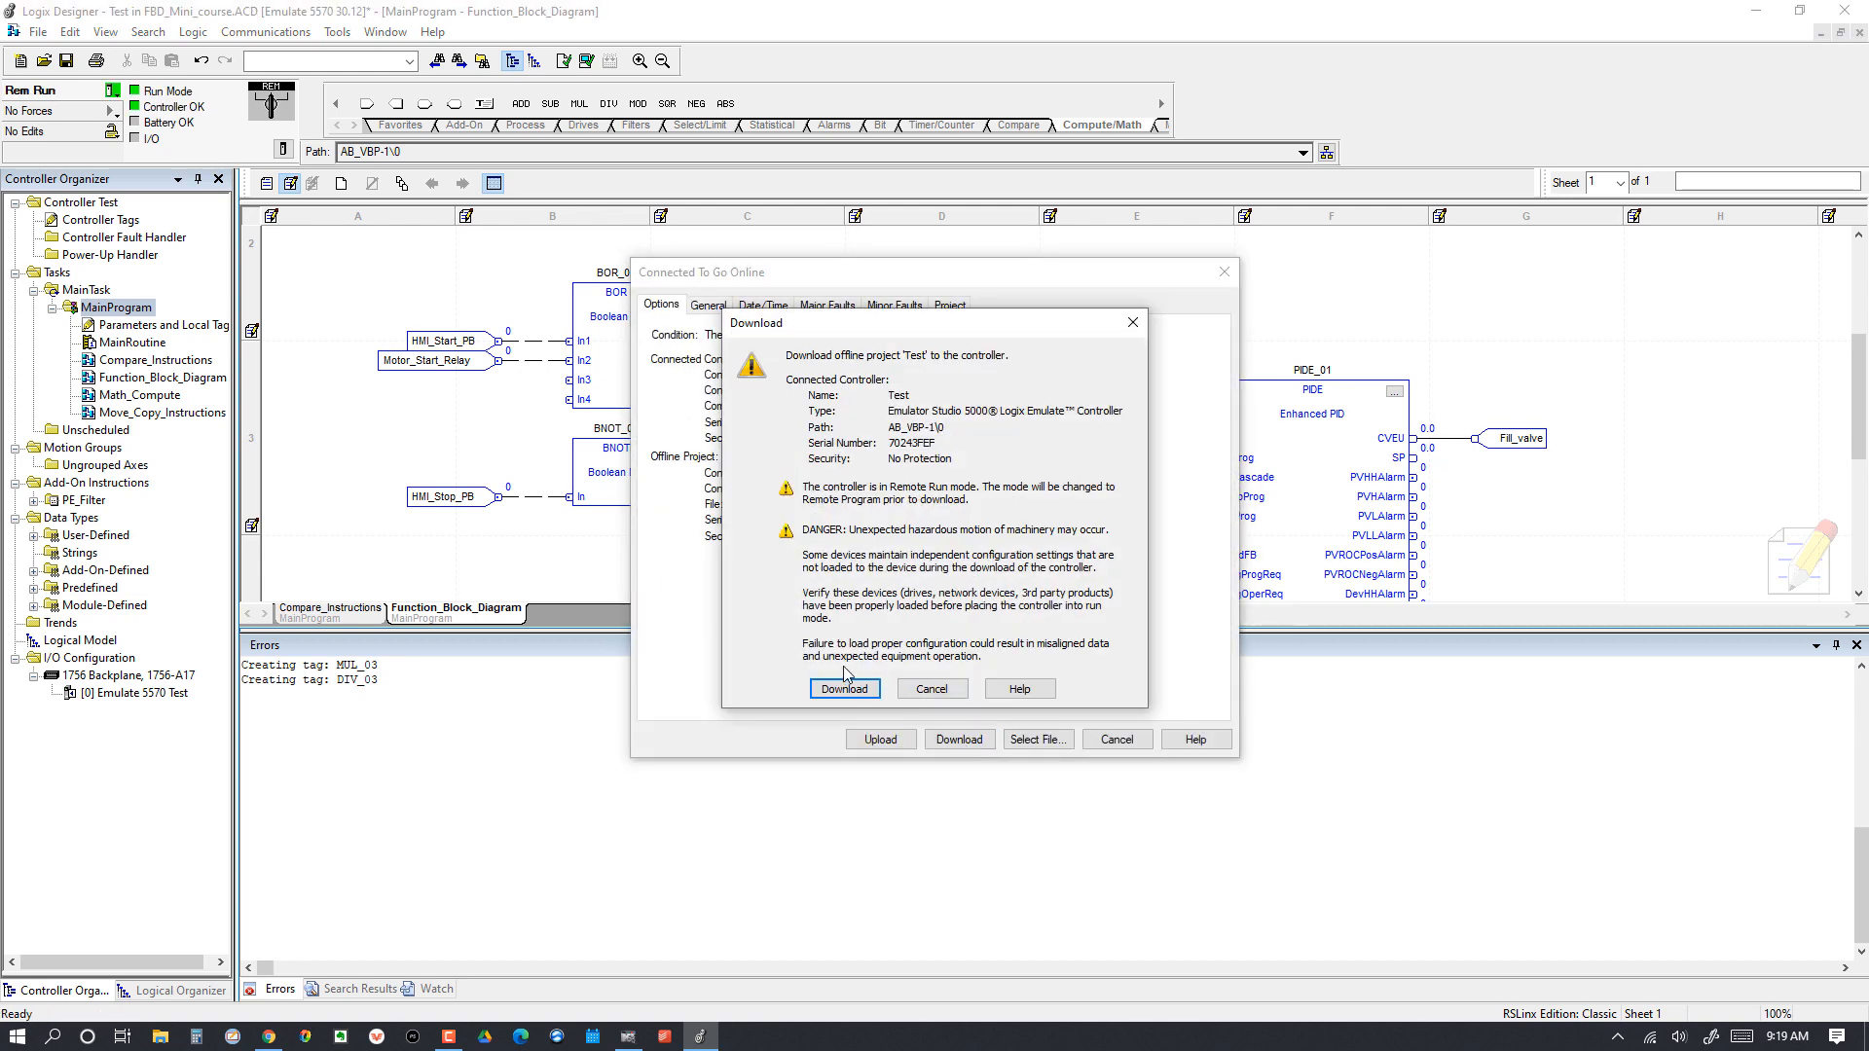
{"action": "left_click", "coordinate": [843, 687]}
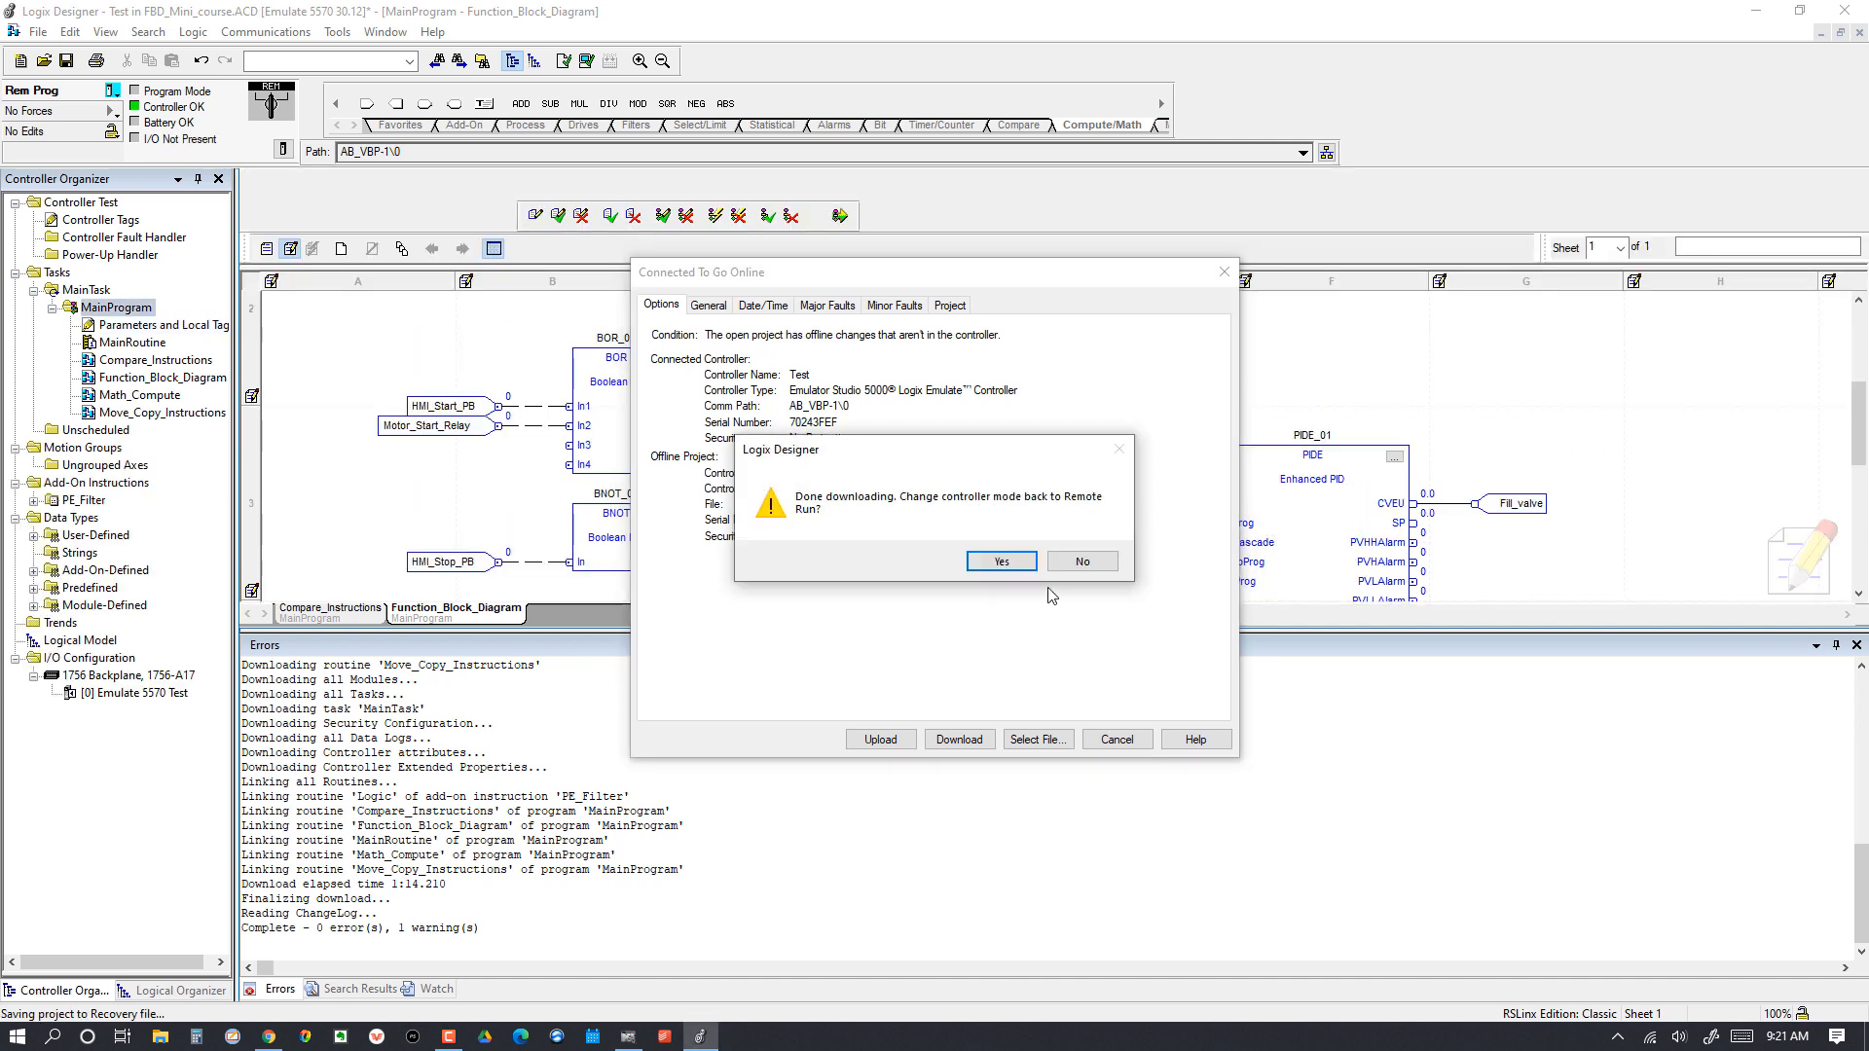
{"action": "left_click", "coordinate": [999, 561]}
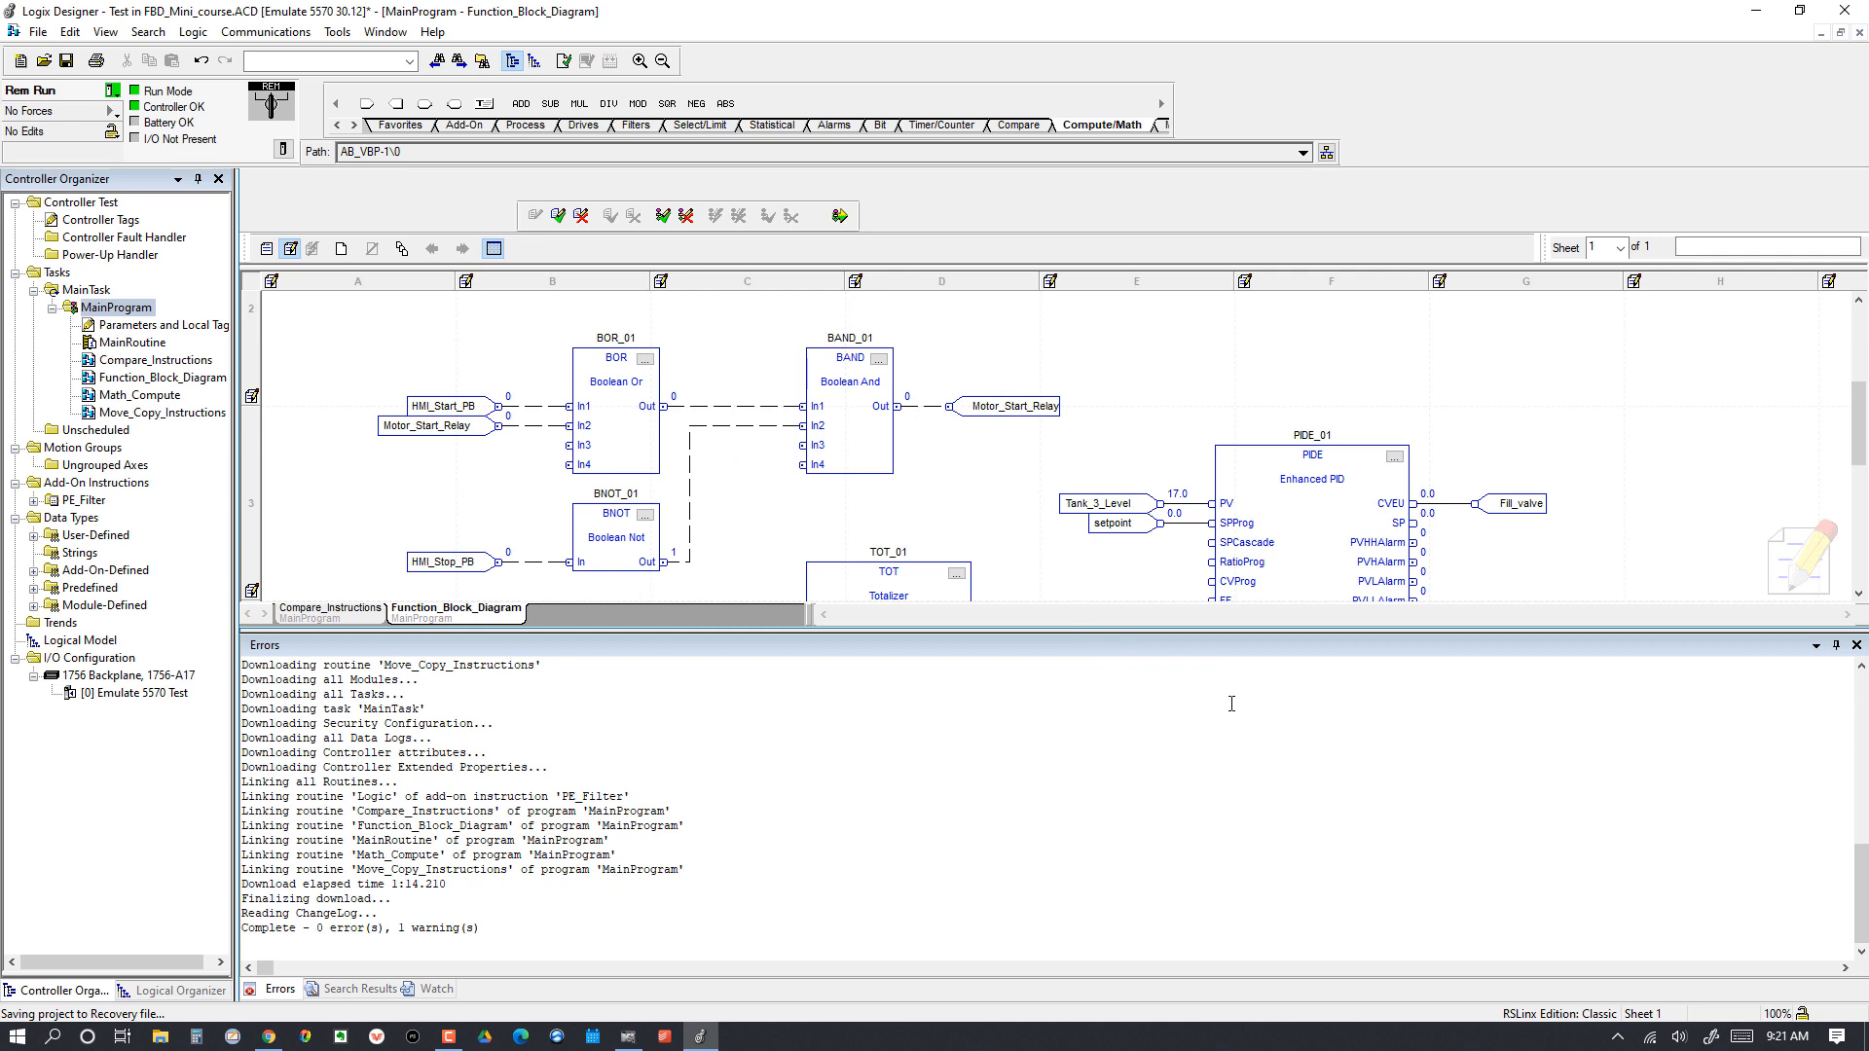
{"action": "mouse_move", "coordinate": [1198, 599]}
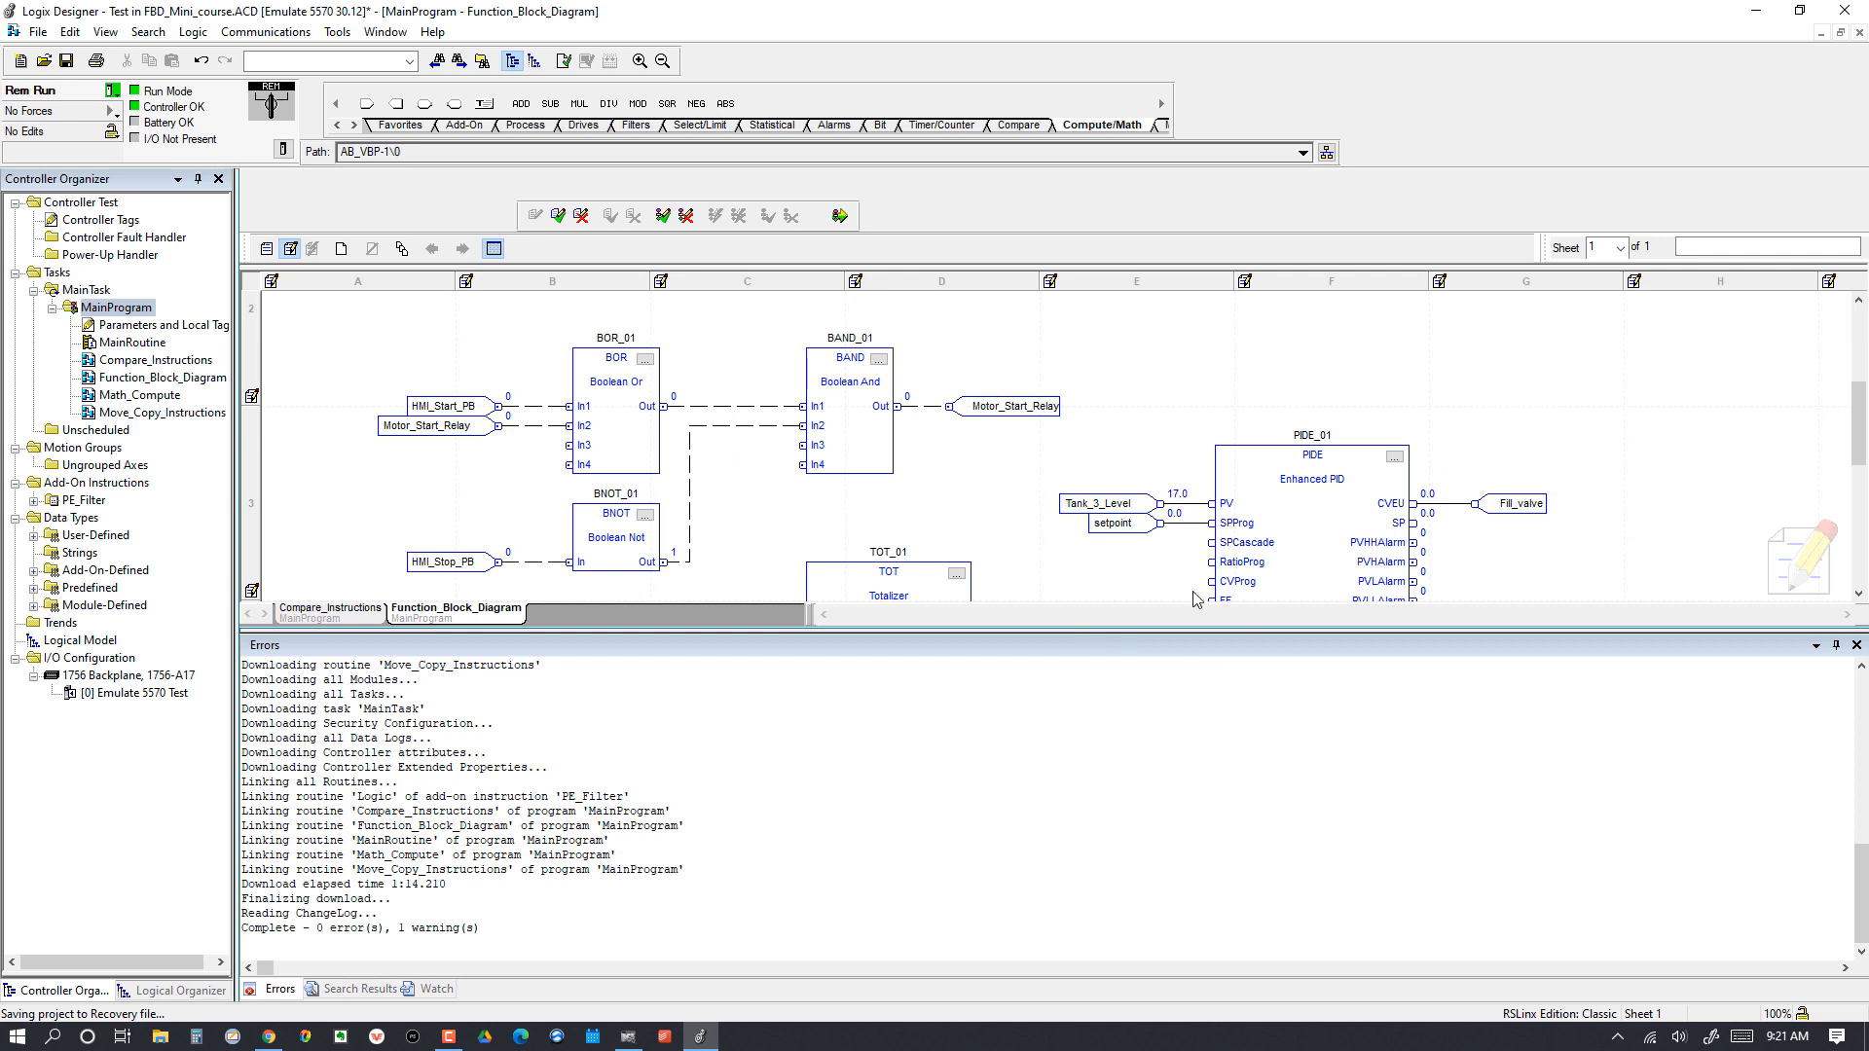
{"action": "mouse_move", "coordinate": [842, 238]}
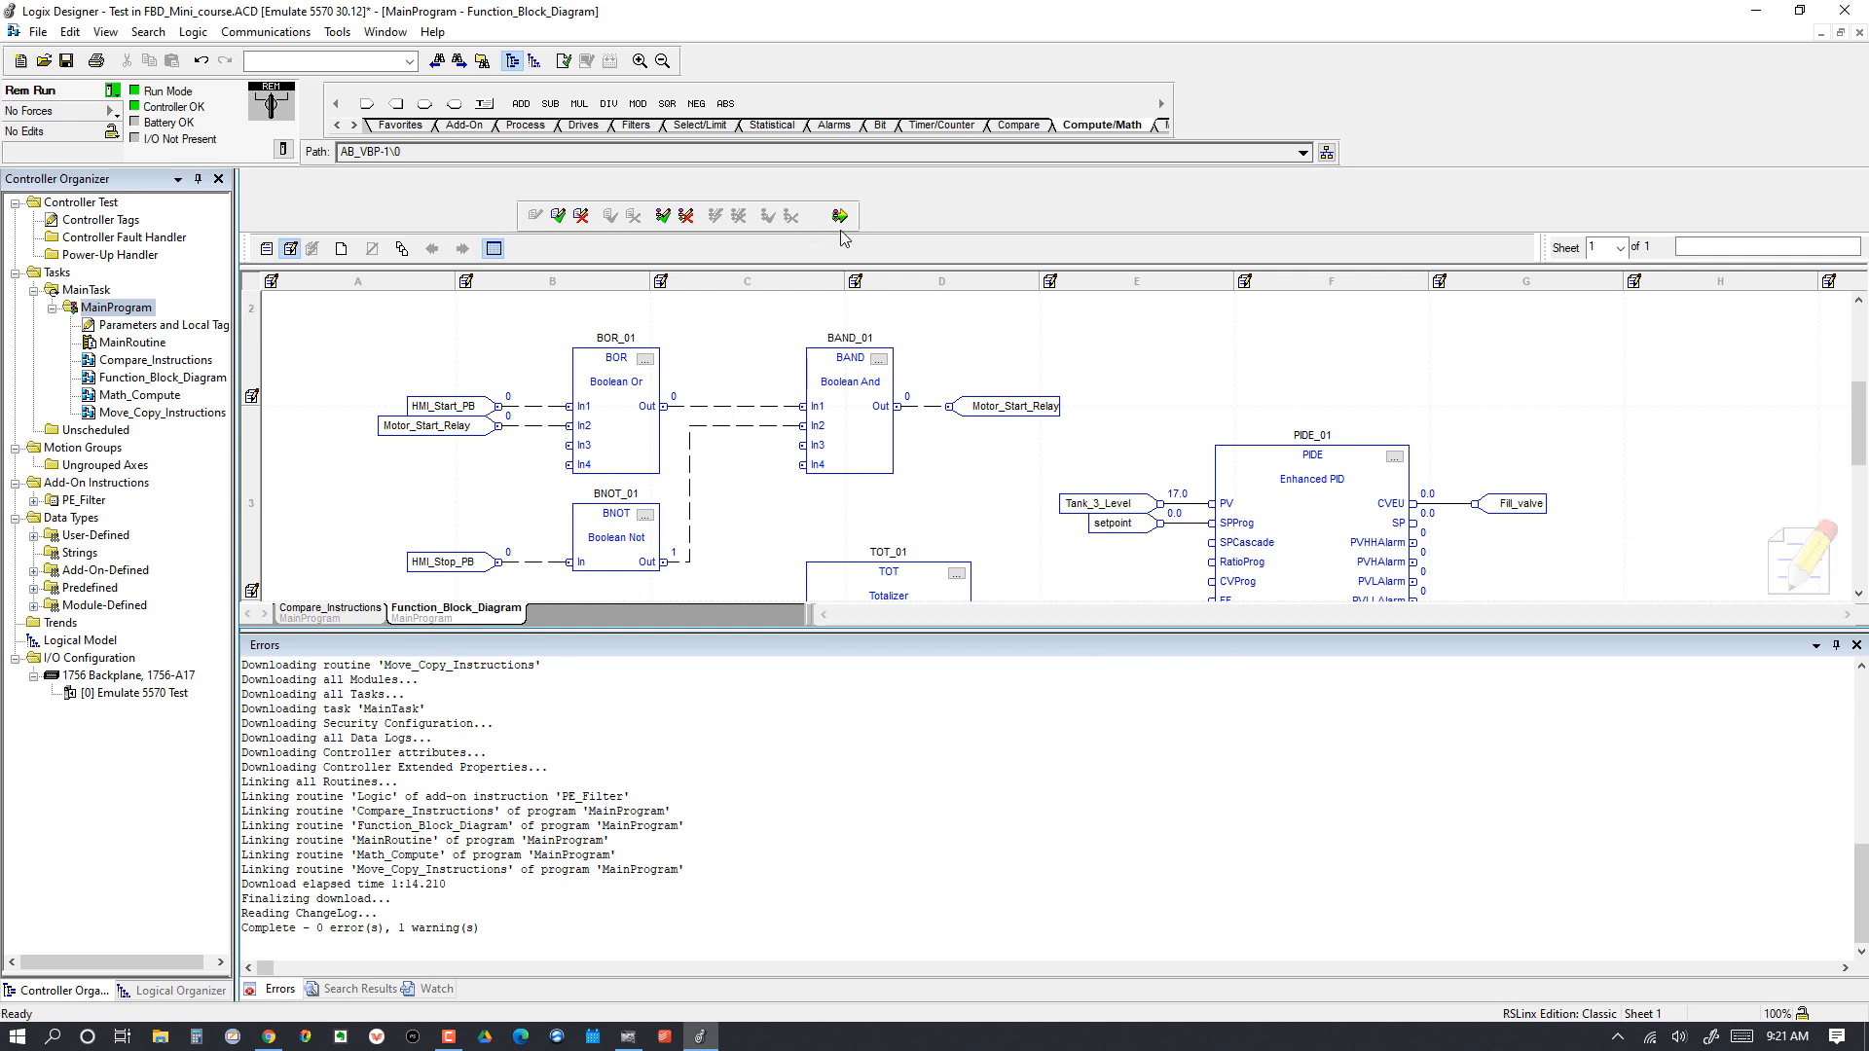
{"action": "mouse_move", "coordinate": [837, 216]}
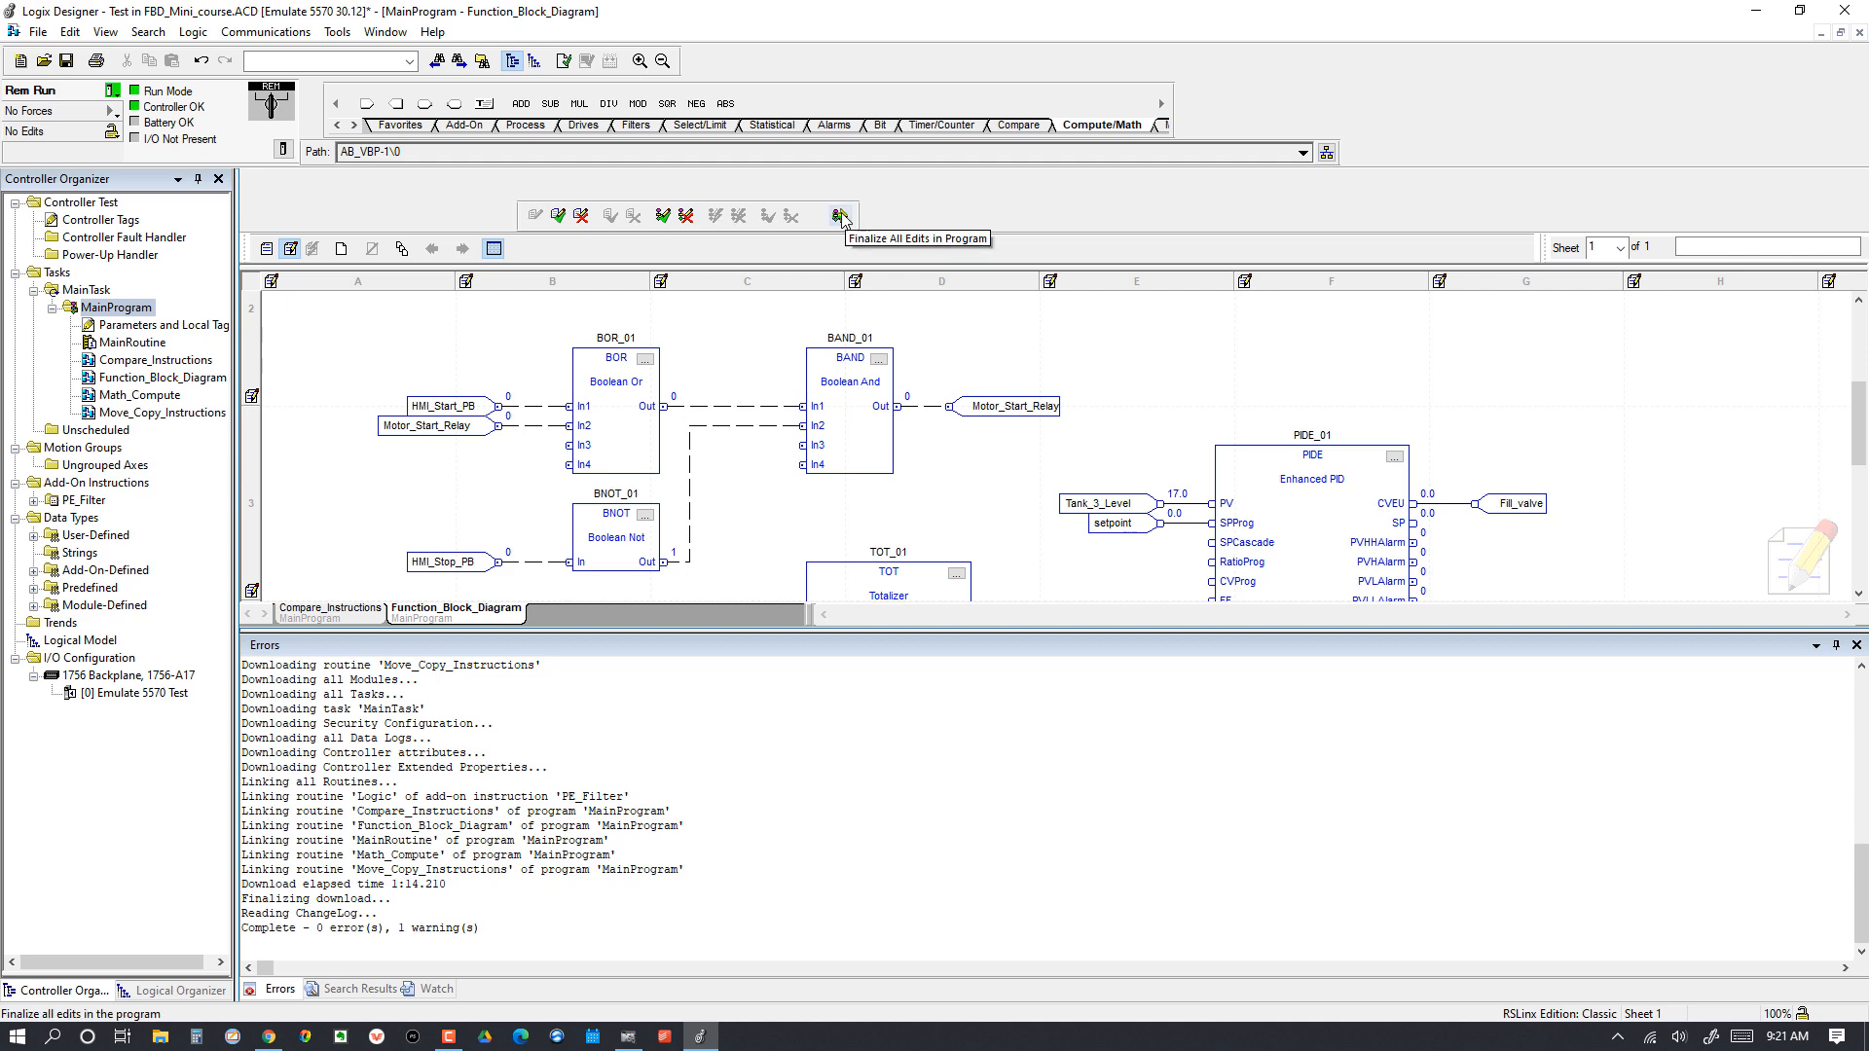
Step: Finalize all edits in MainProgram and add HMI_Start_PB to the Quick Watch list
{"action": "left_click", "coordinate": [841, 216]}
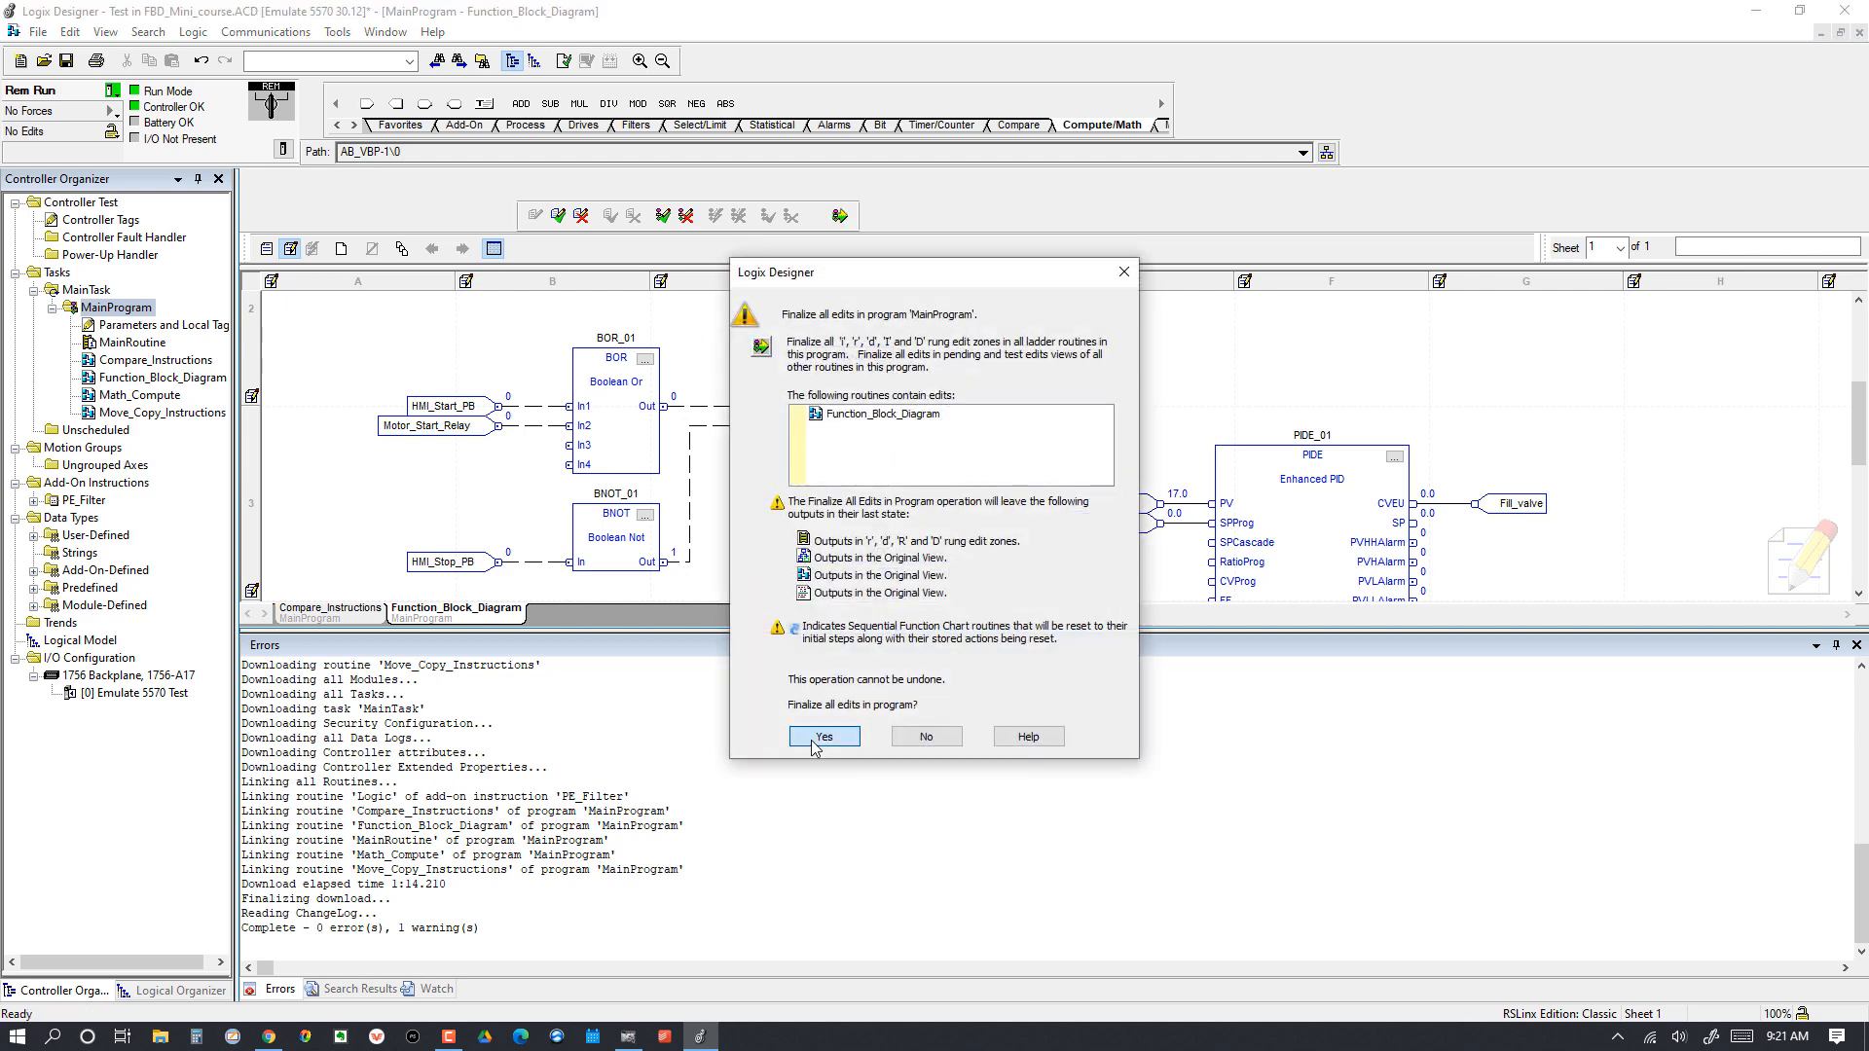
{"action": "left_click", "coordinate": [821, 736]}
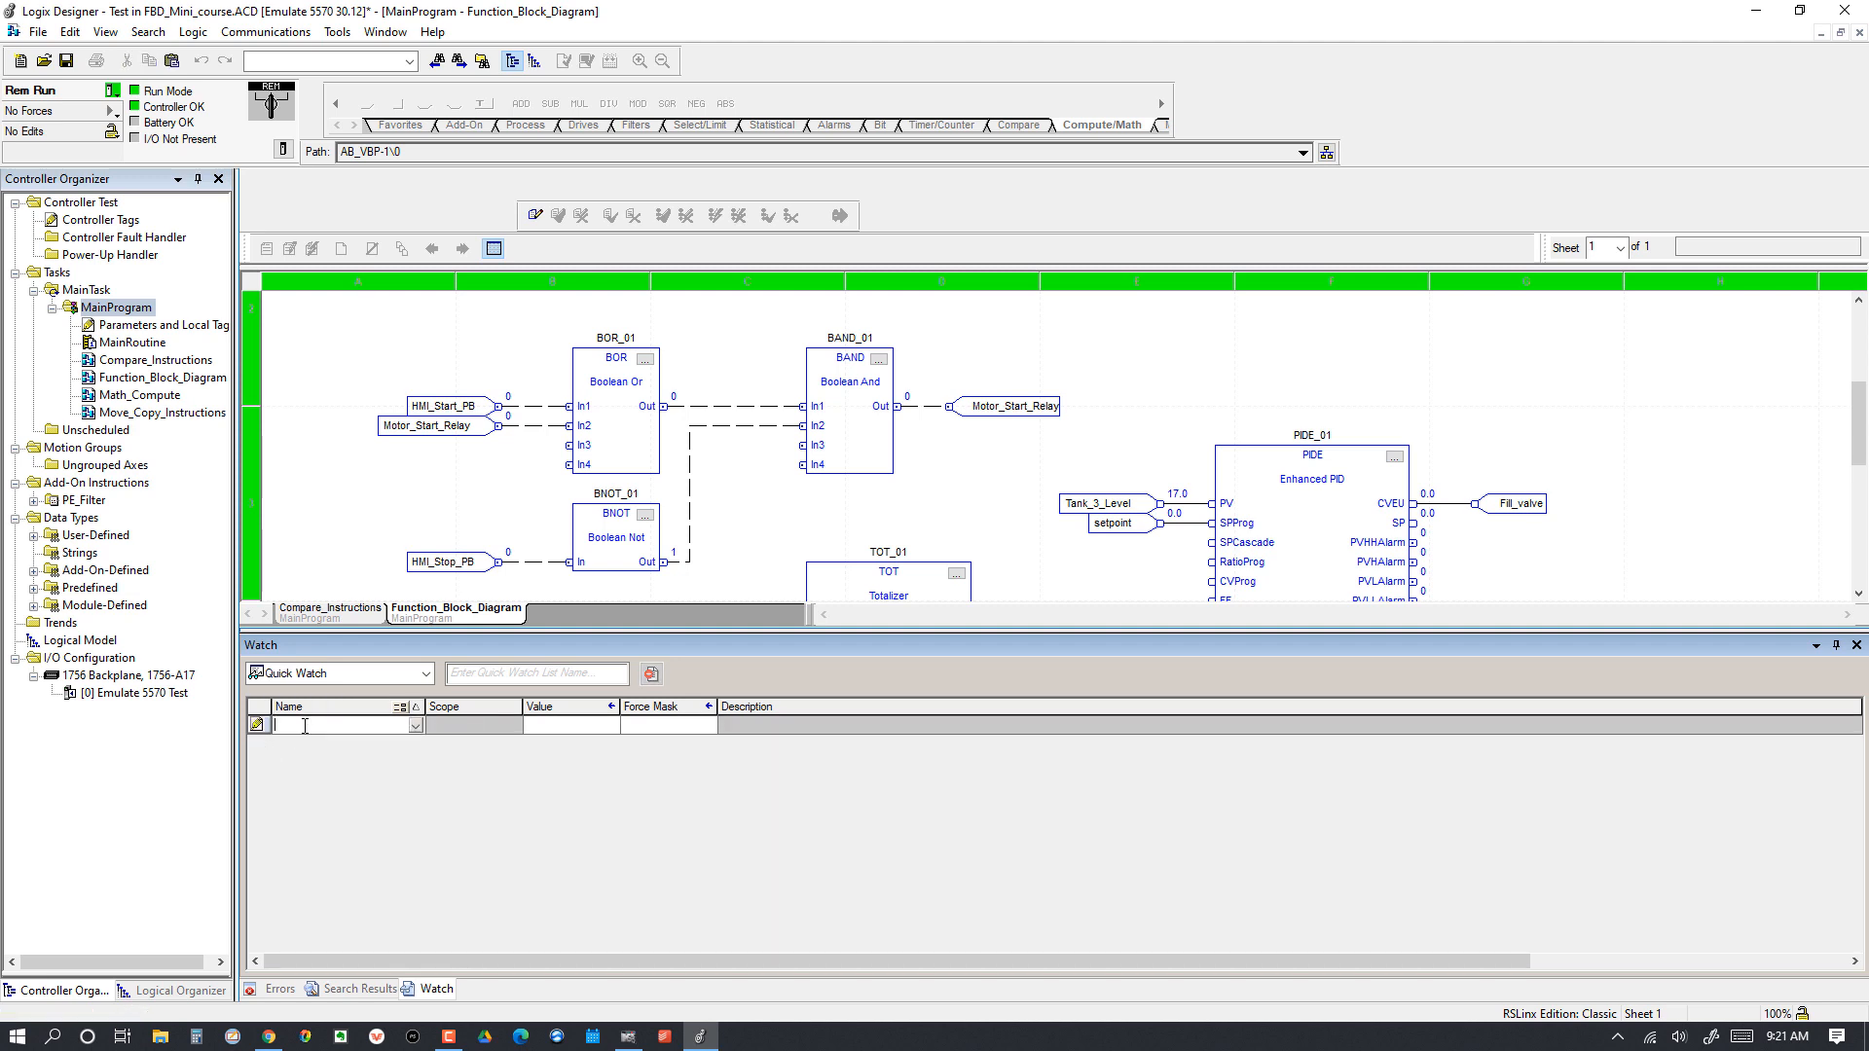
{"action": "type", "text": "HMI_Start_PB"}
{"action": "type", "text": "HMI_Stop_PB"}
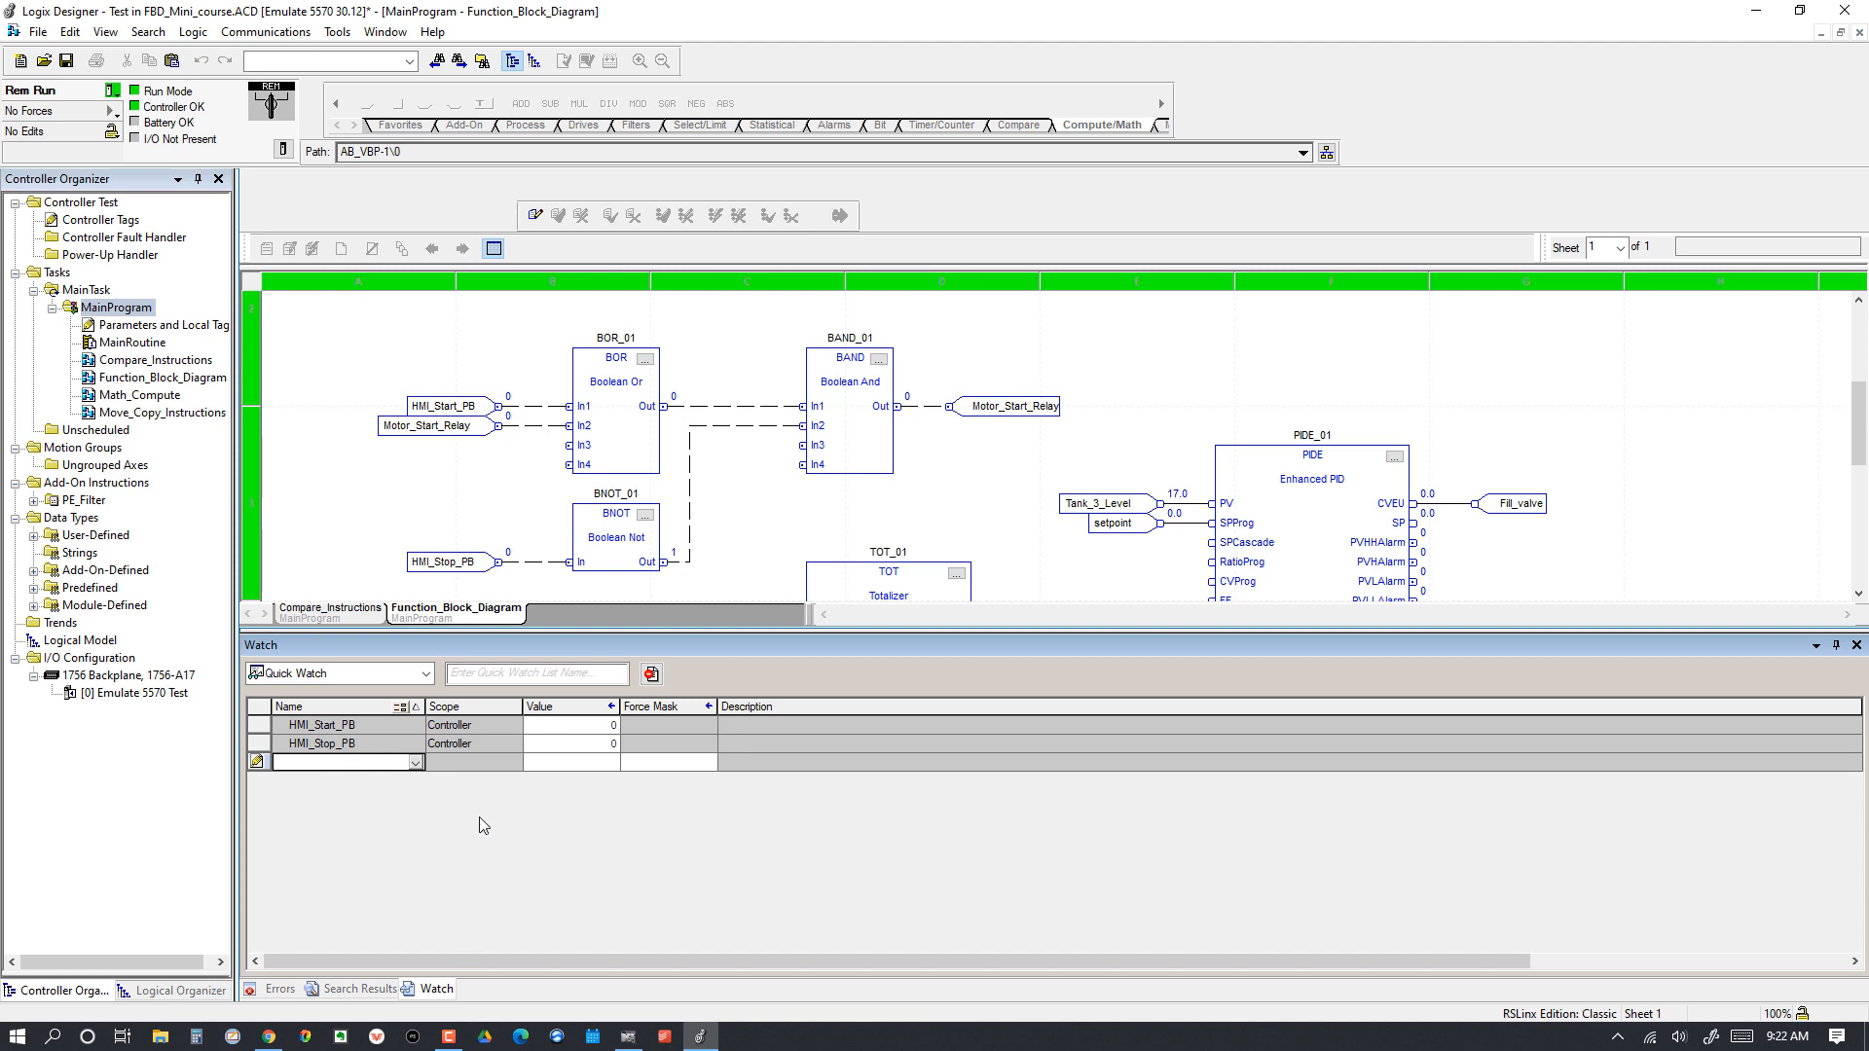
{"action": "mouse_move", "coordinate": [576, 883]}
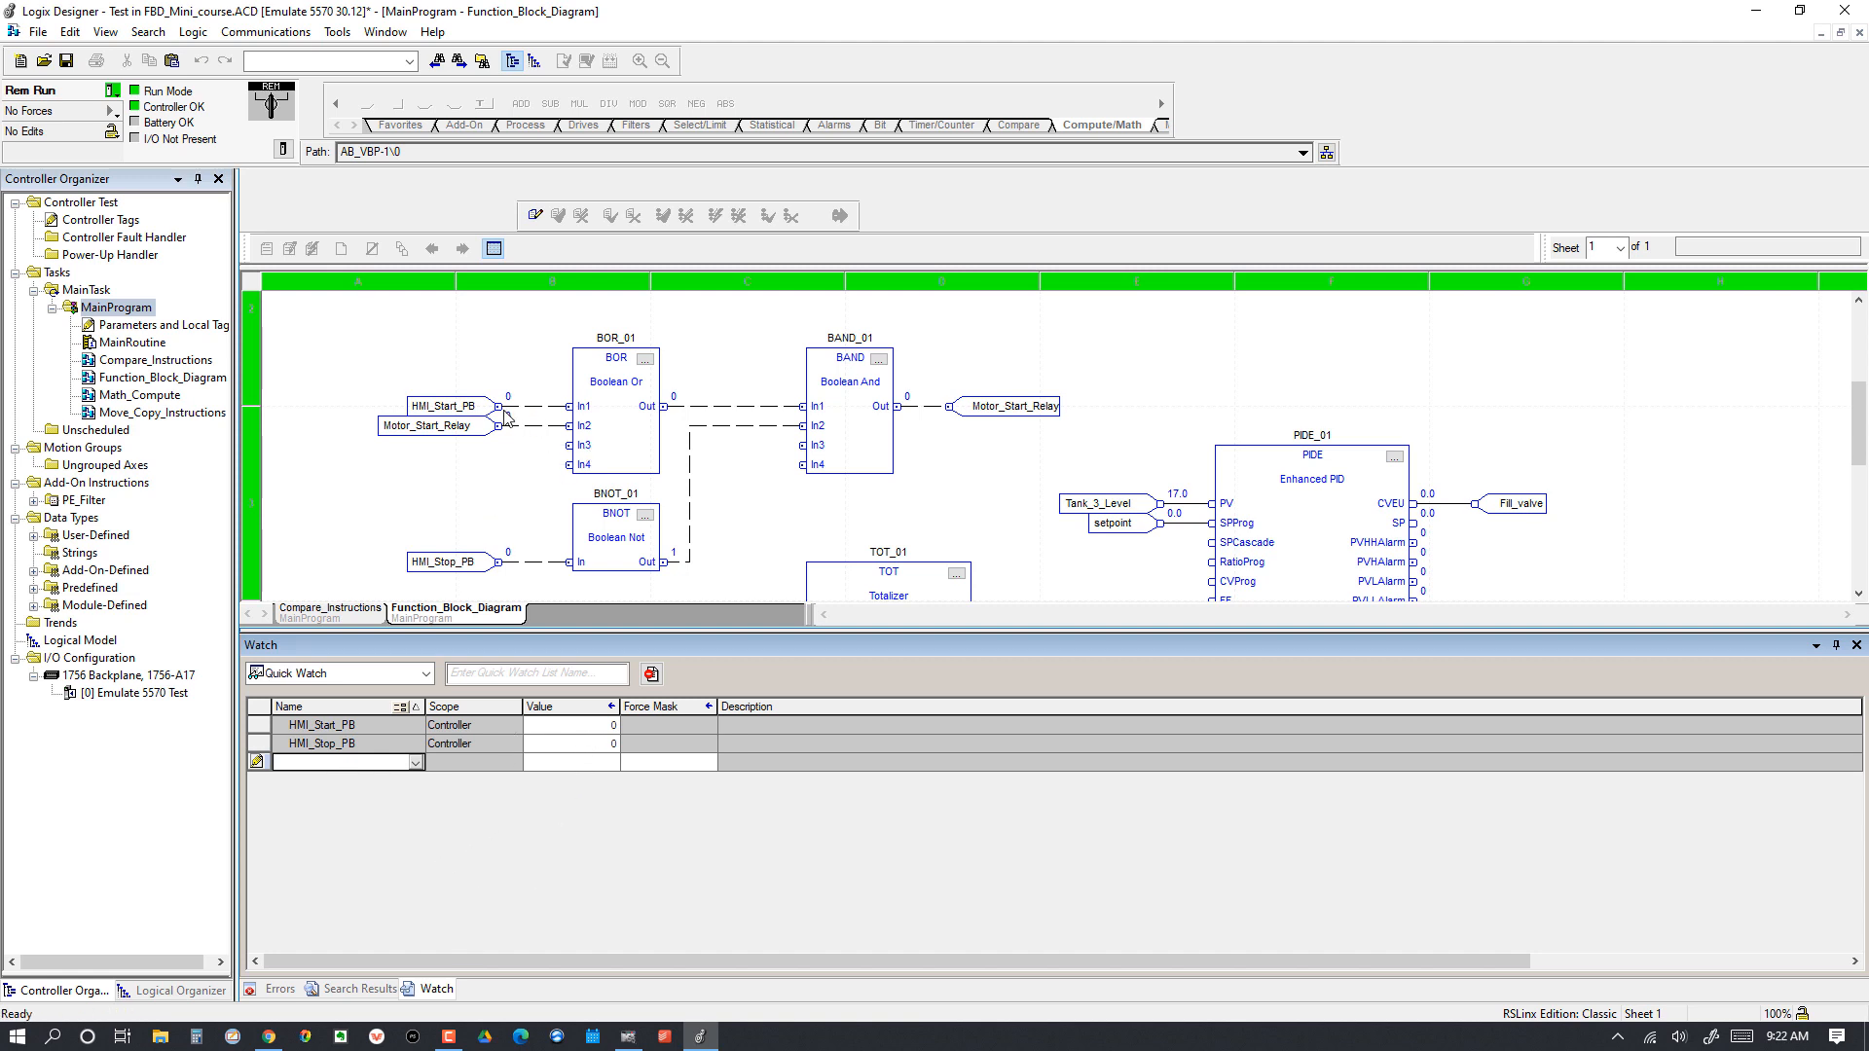
{"action": "mouse_move", "coordinate": [607, 654]}
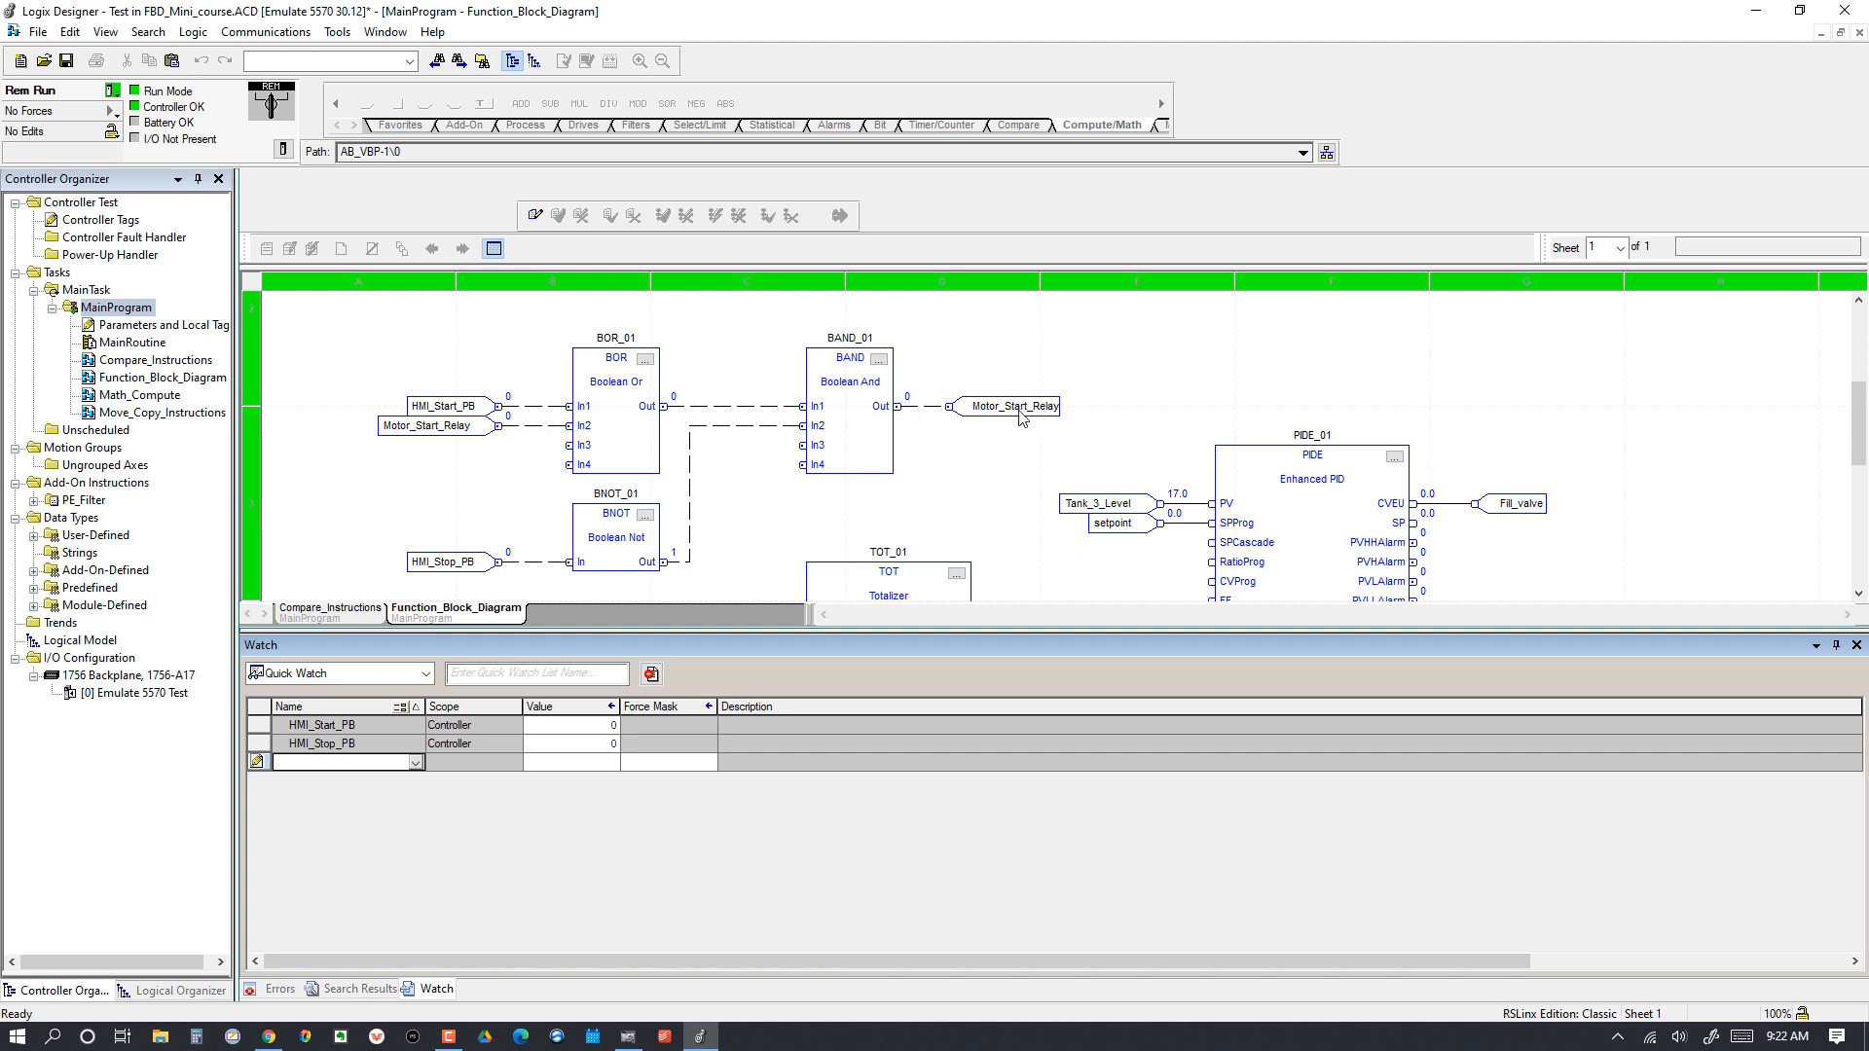
{"action": "mouse_move", "coordinate": [670, 454]}
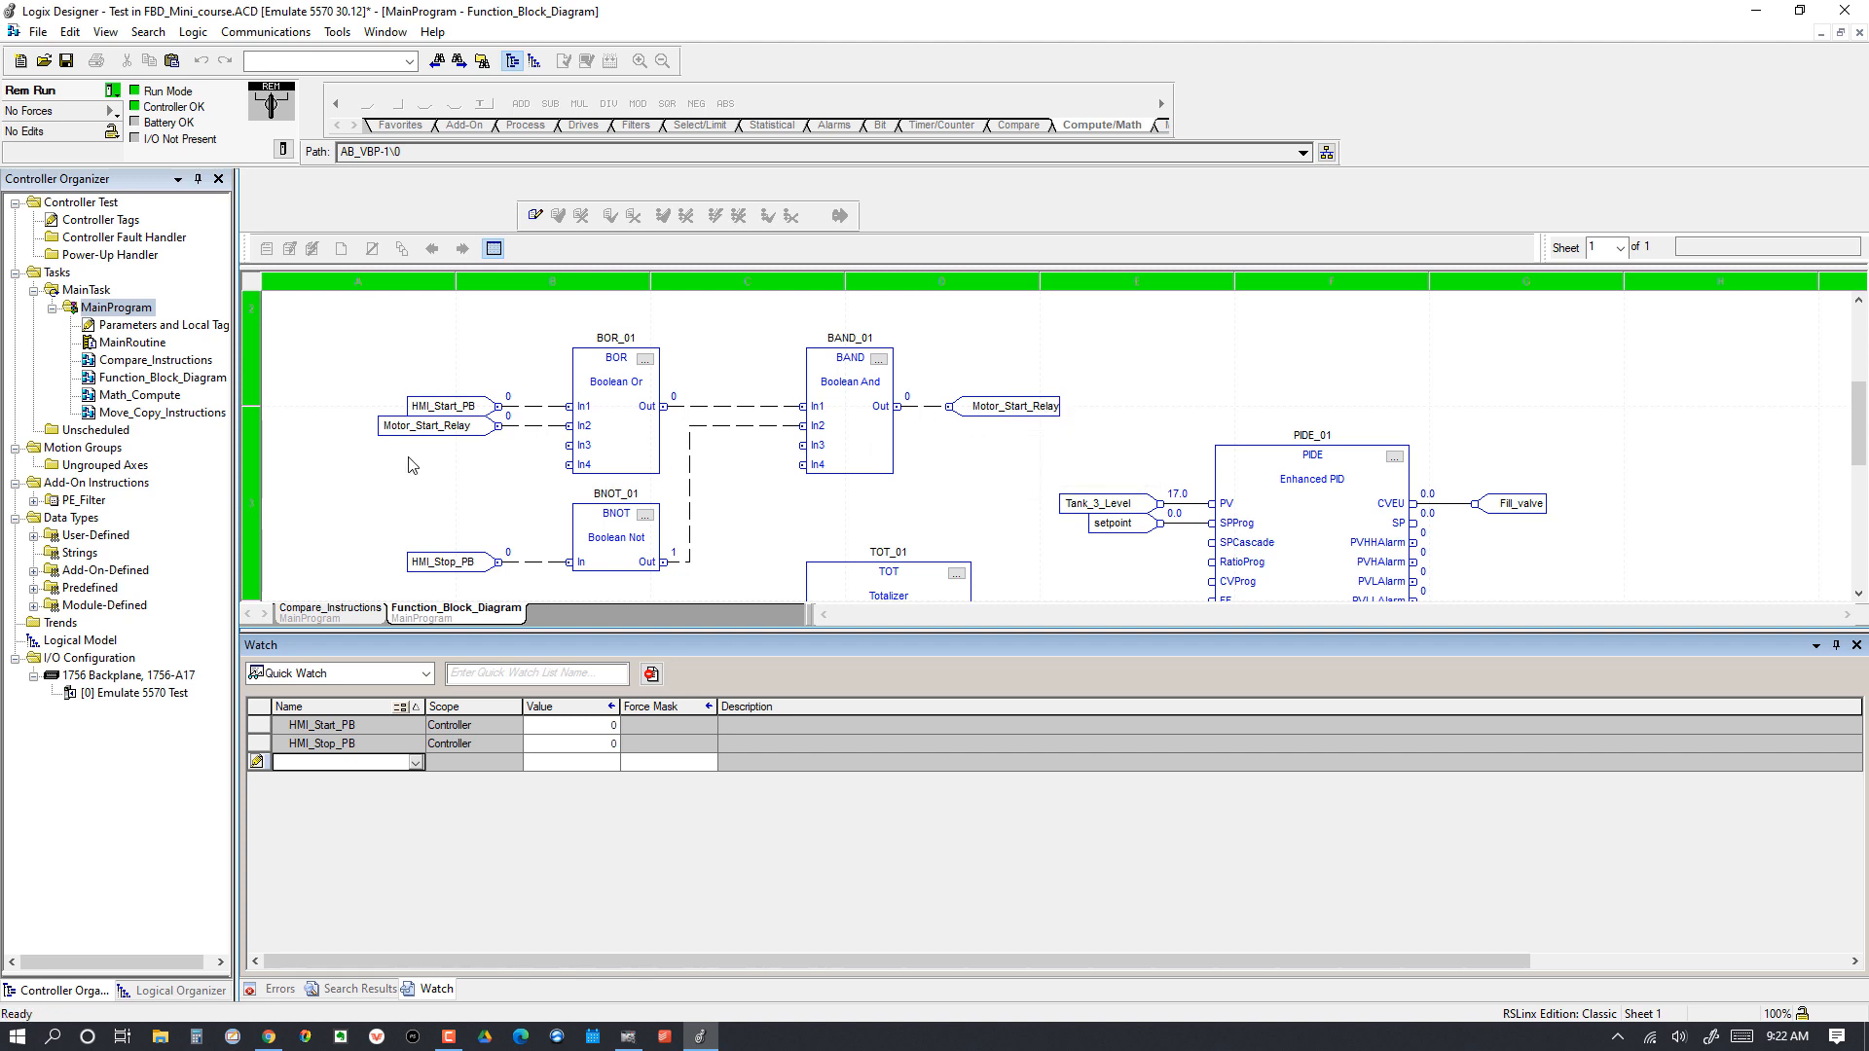
{"action": "mouse_move", "coordinate": [469, 432]}
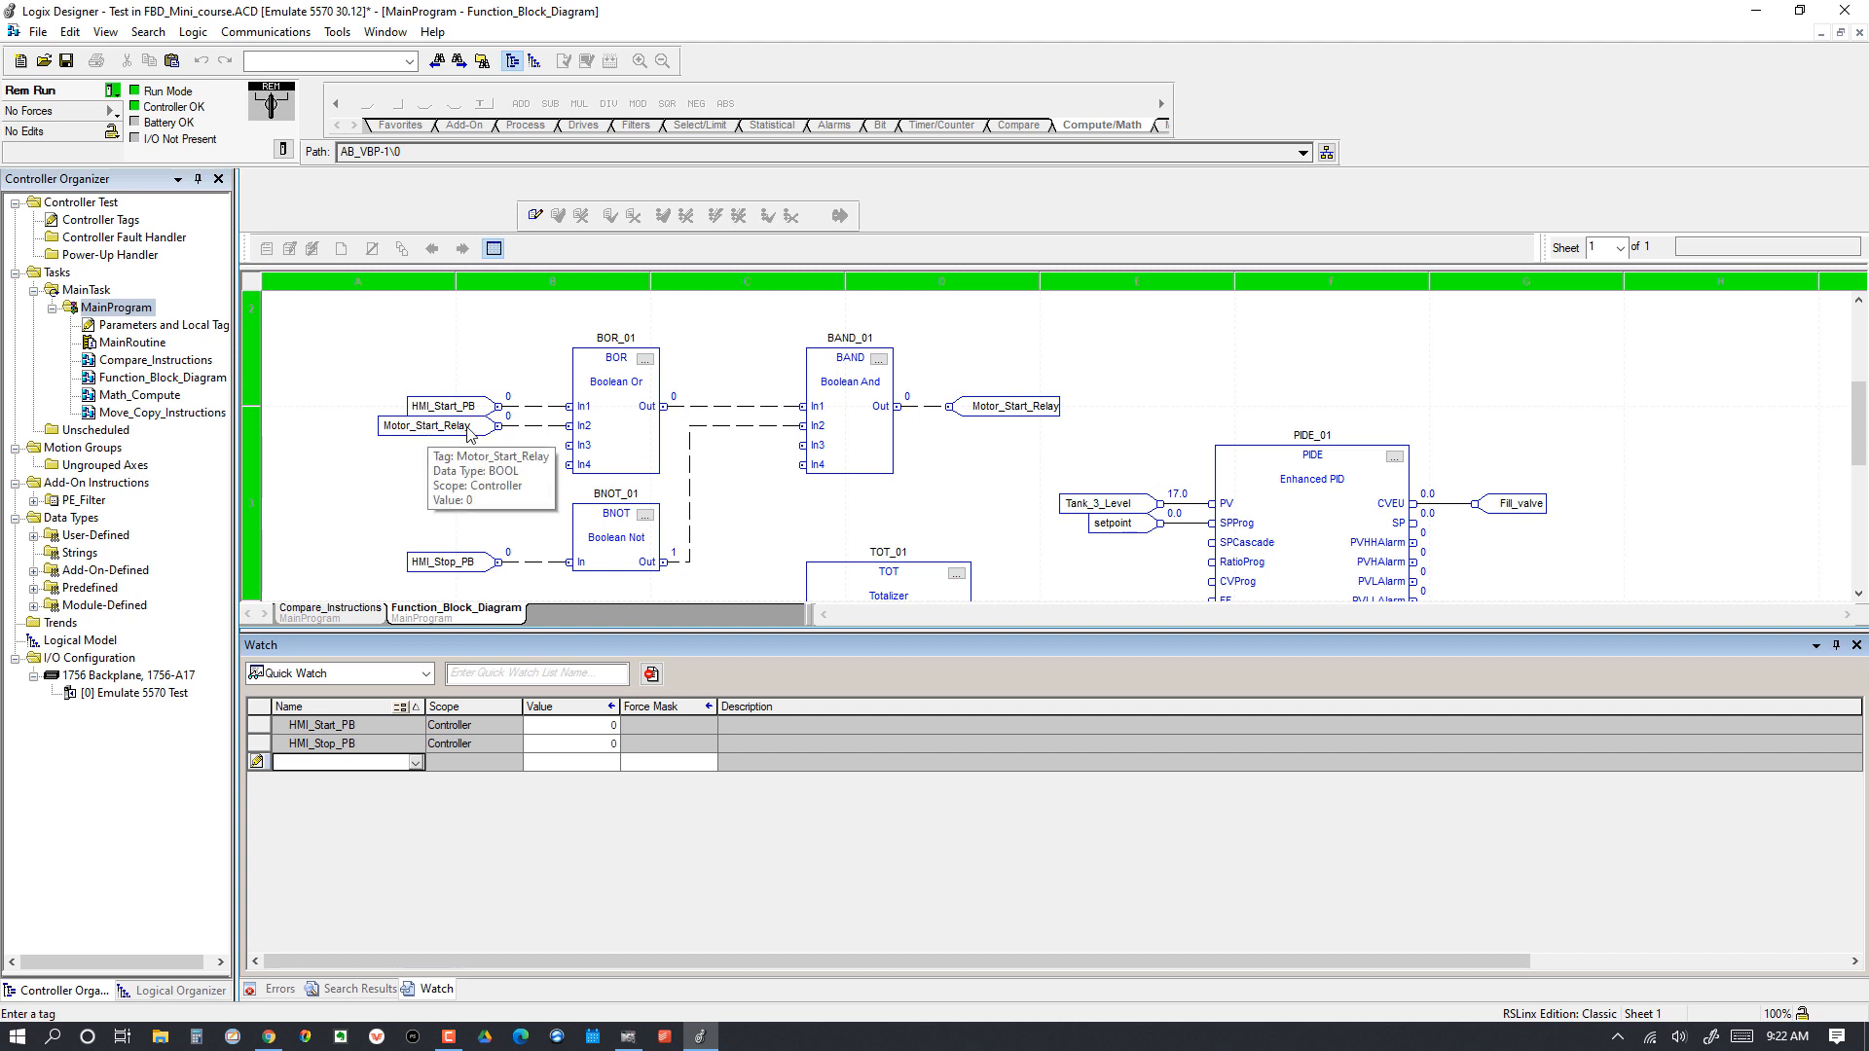
{"action": "mouse_move", "coordinate": [591, 434]}
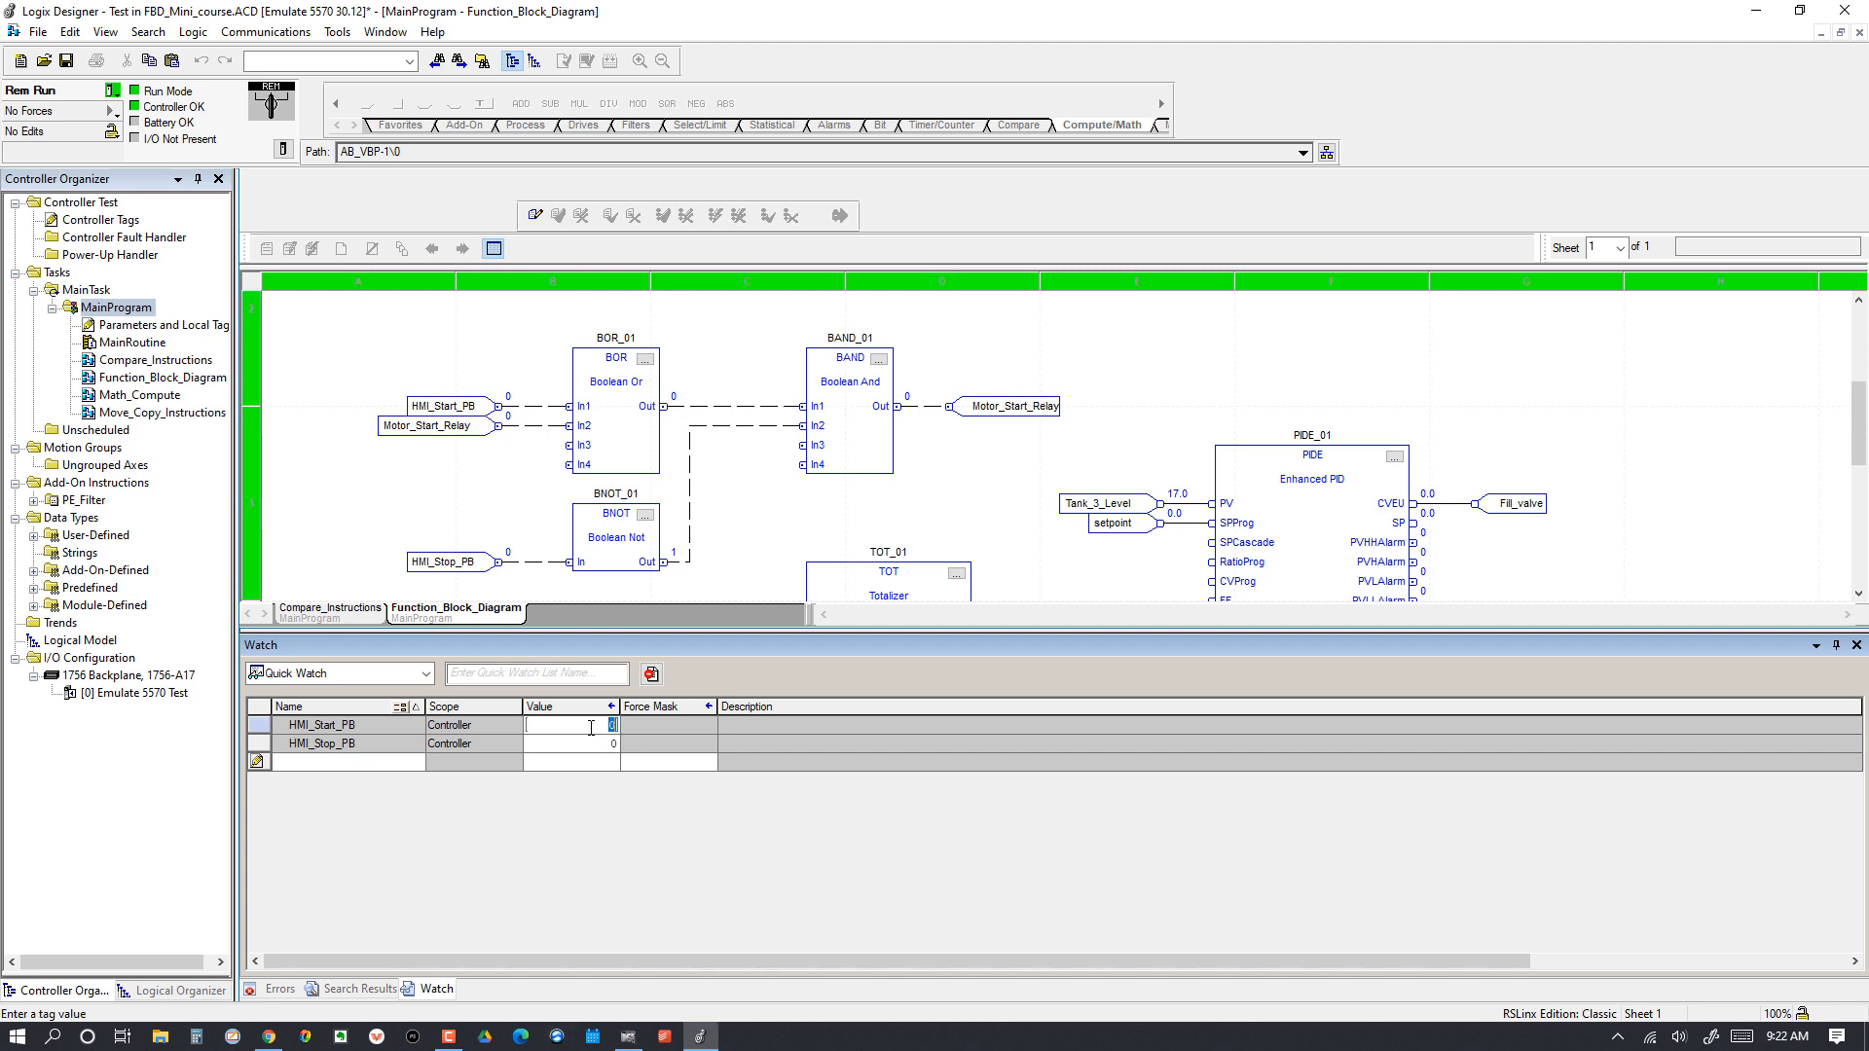
Step: Pulse HMI_Start_PB in the Watch window so the BOR output seals Motor_Start_Relay at 1
{"action": "type", "text": "1"}
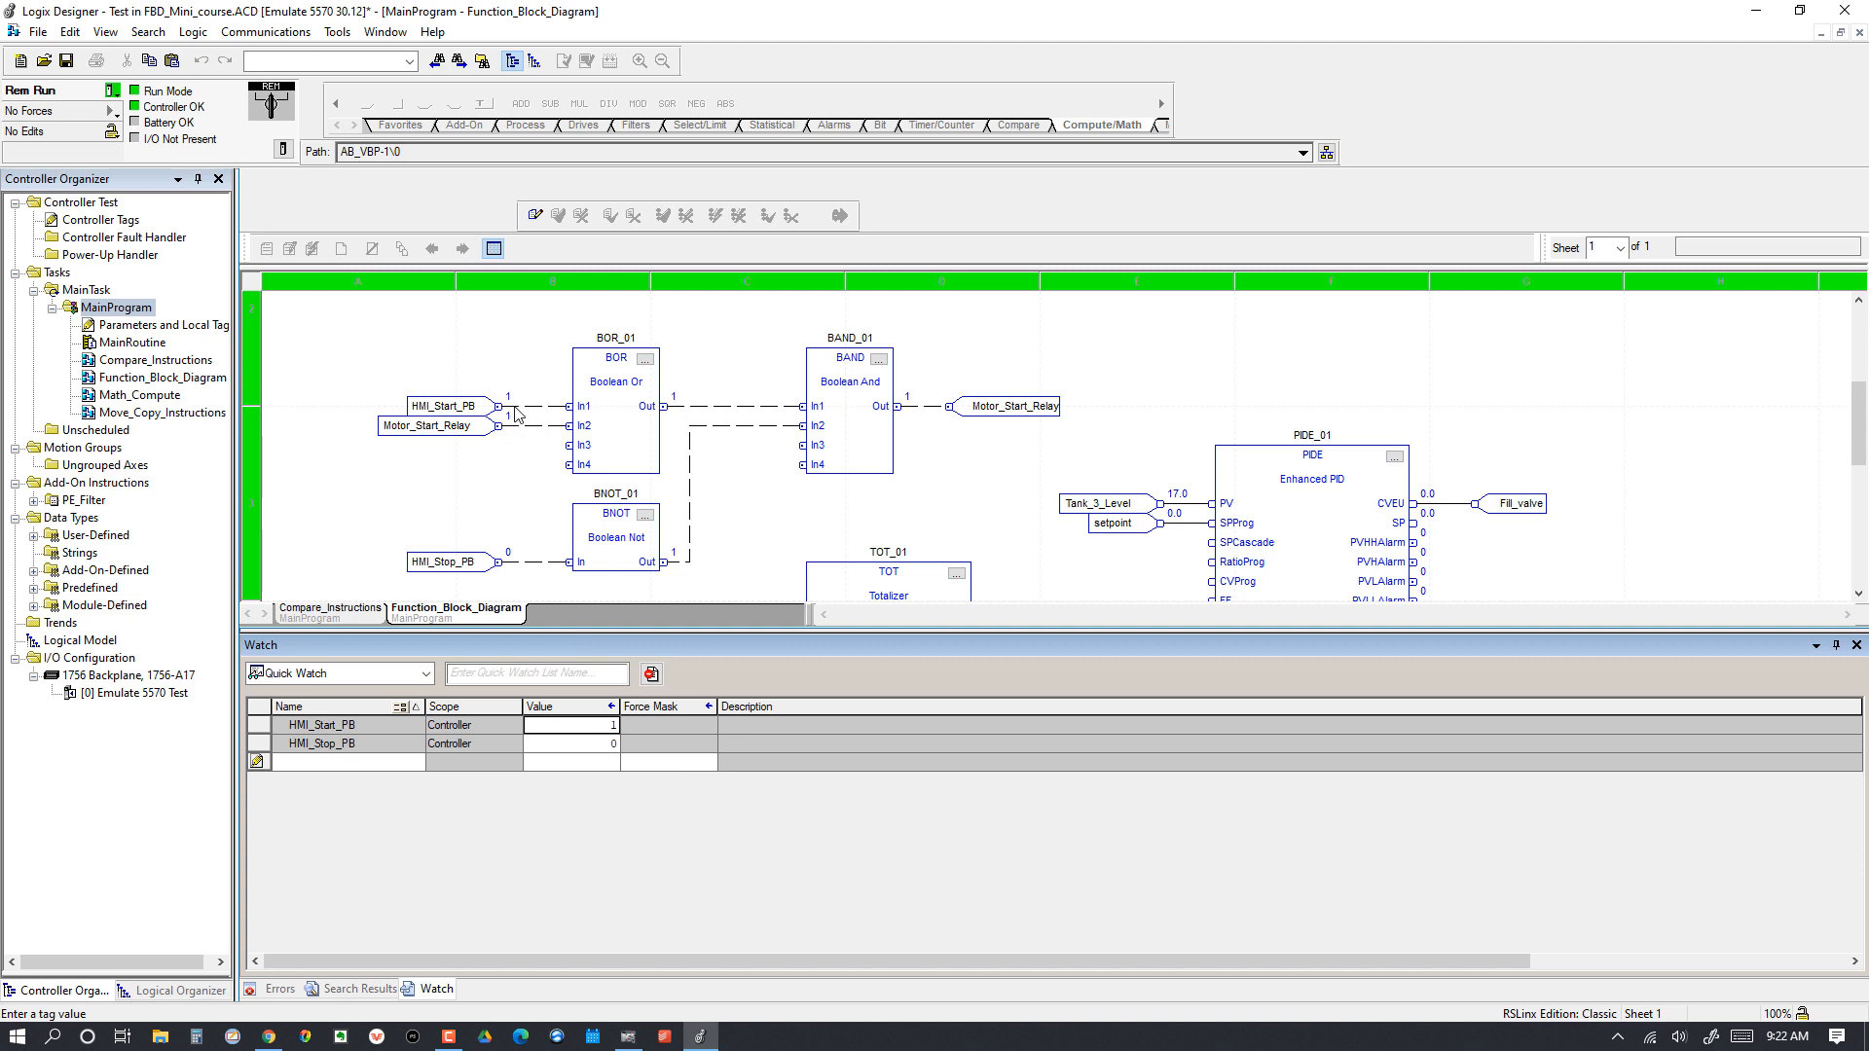
{"action": "mouse_move", "coordinate": [511, 411]}
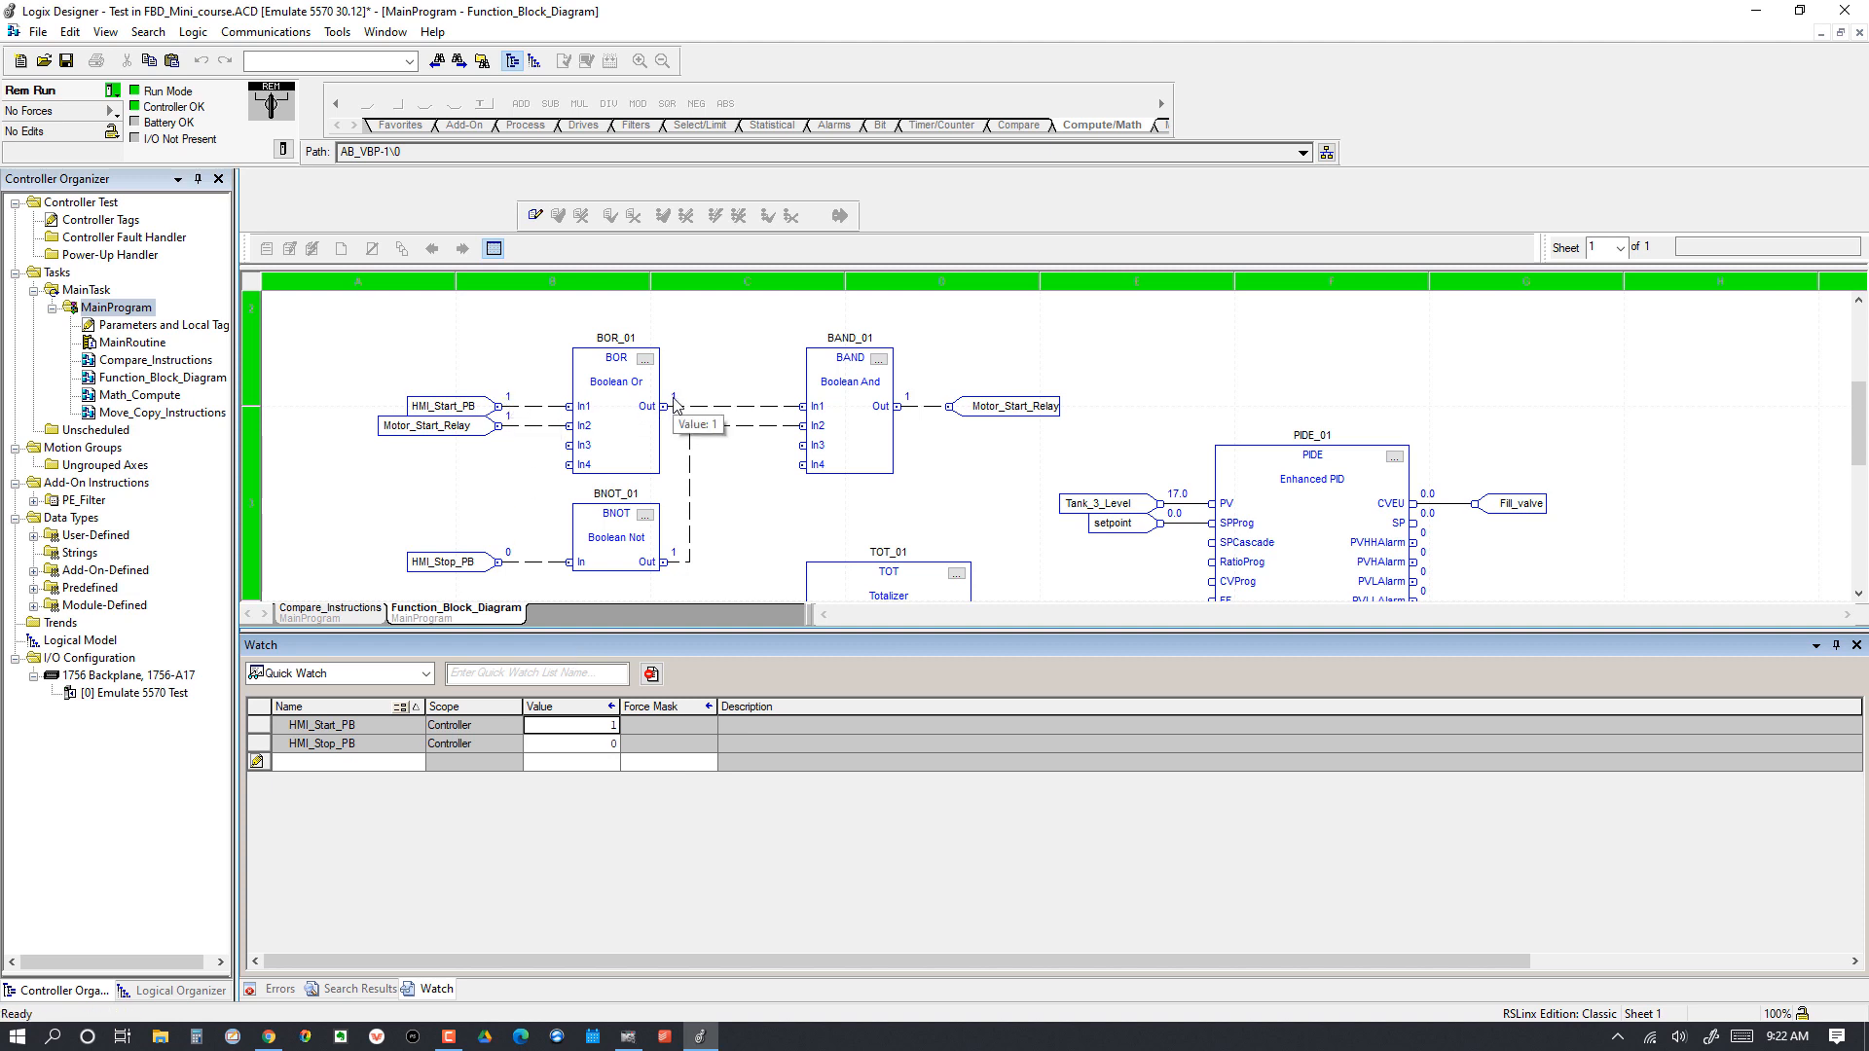
{"action": "mouse_move", "coordinate": [917, 410]}
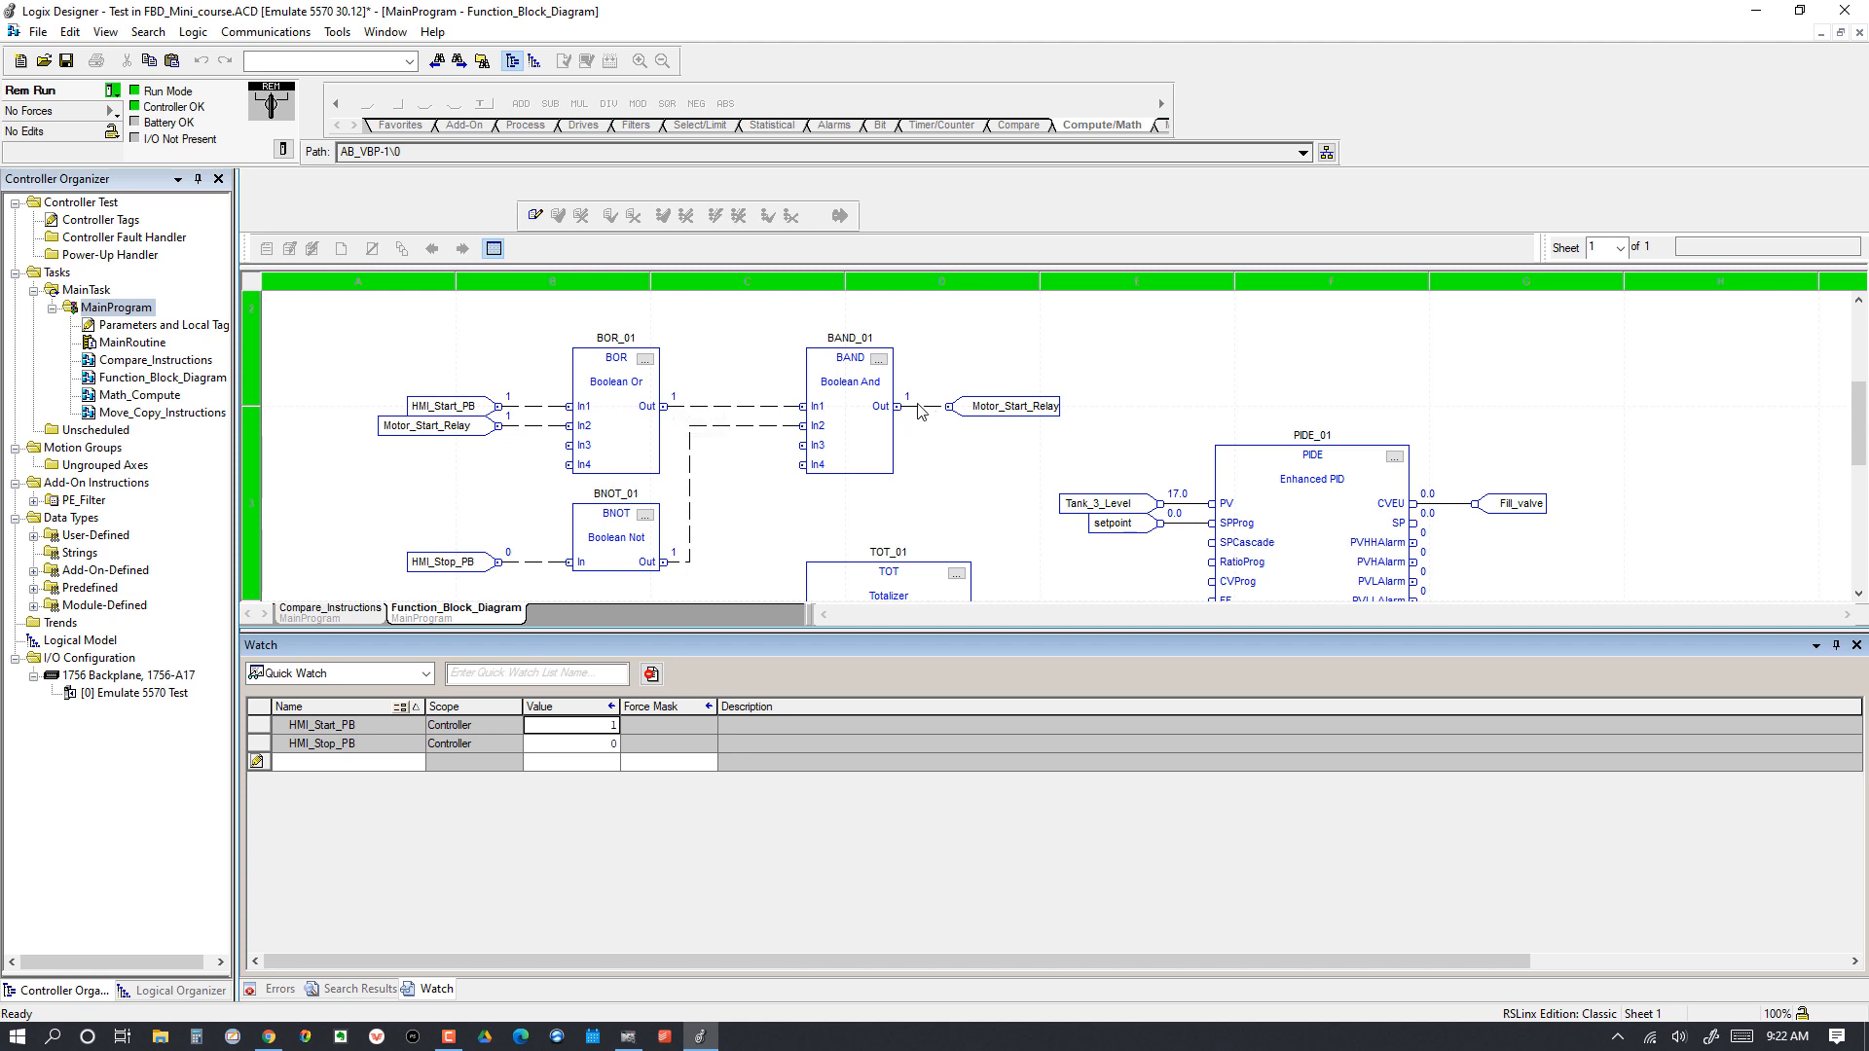
{"action": "mouse_move", "coordinate": [512, 421]}
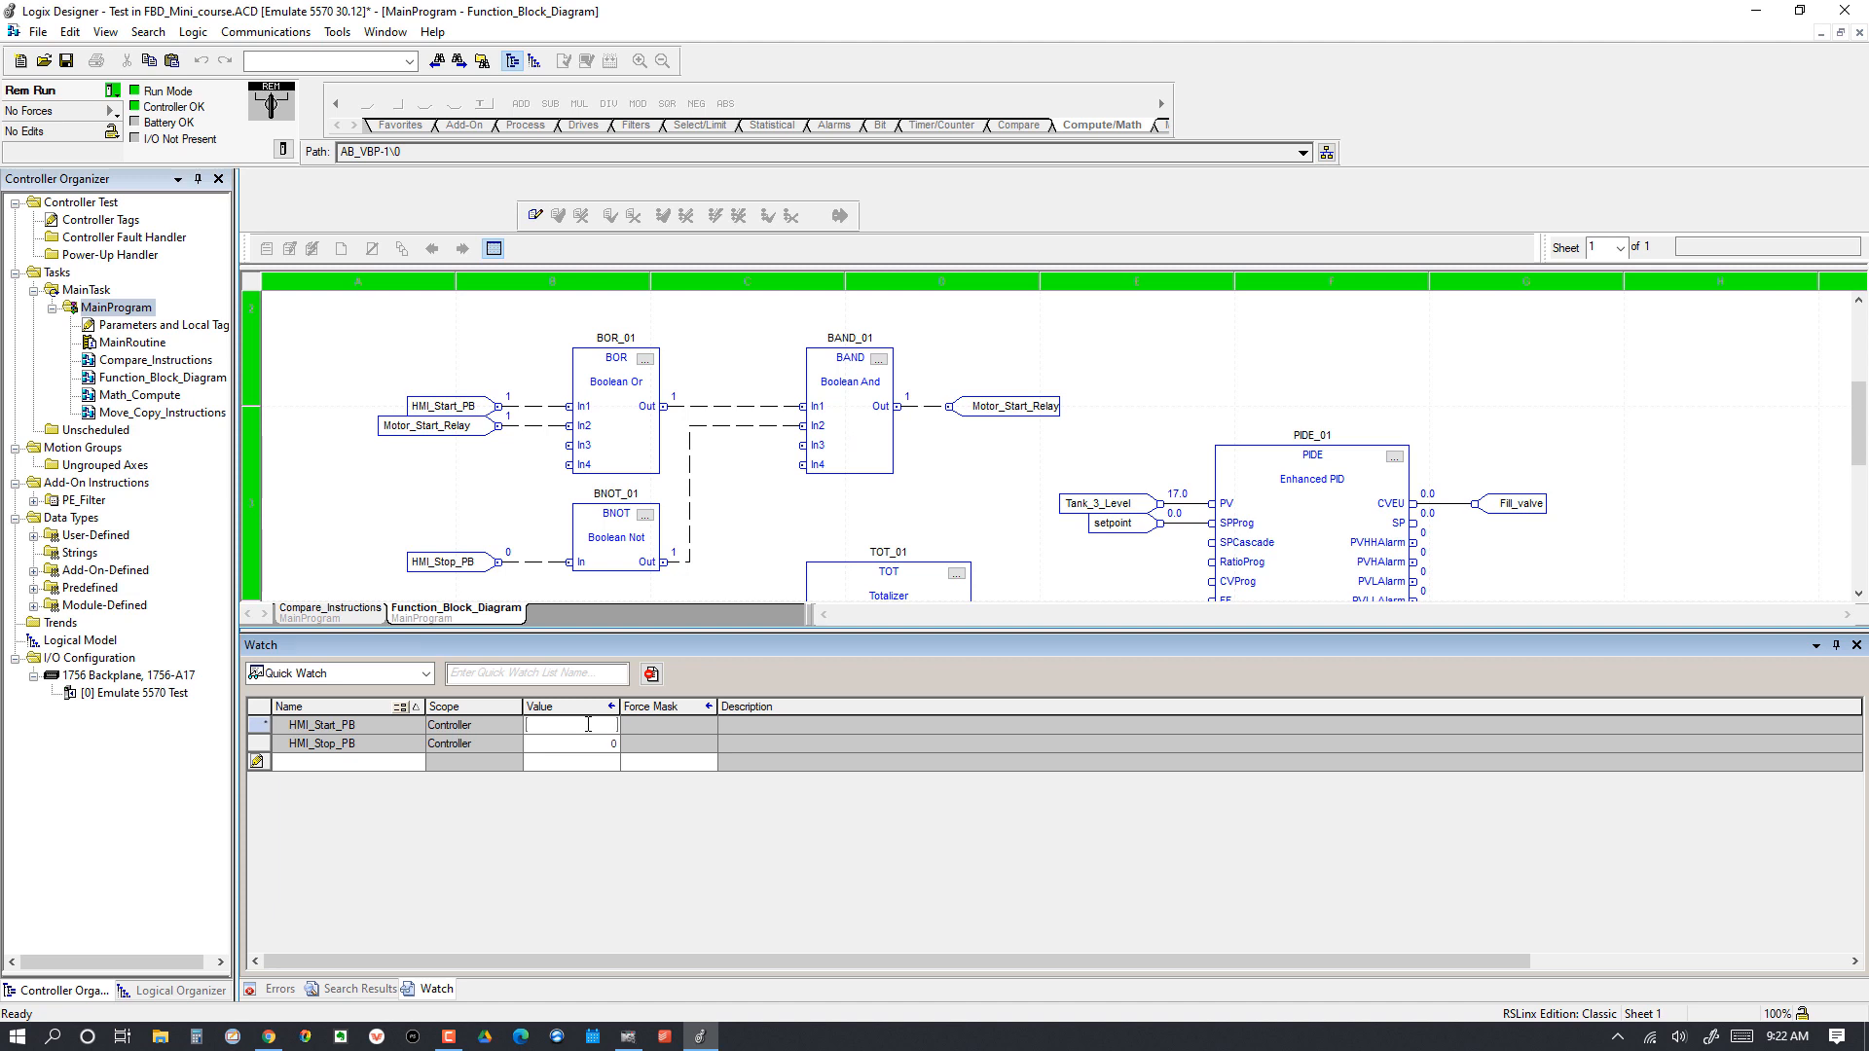
{"action": "type", "text": "1"}
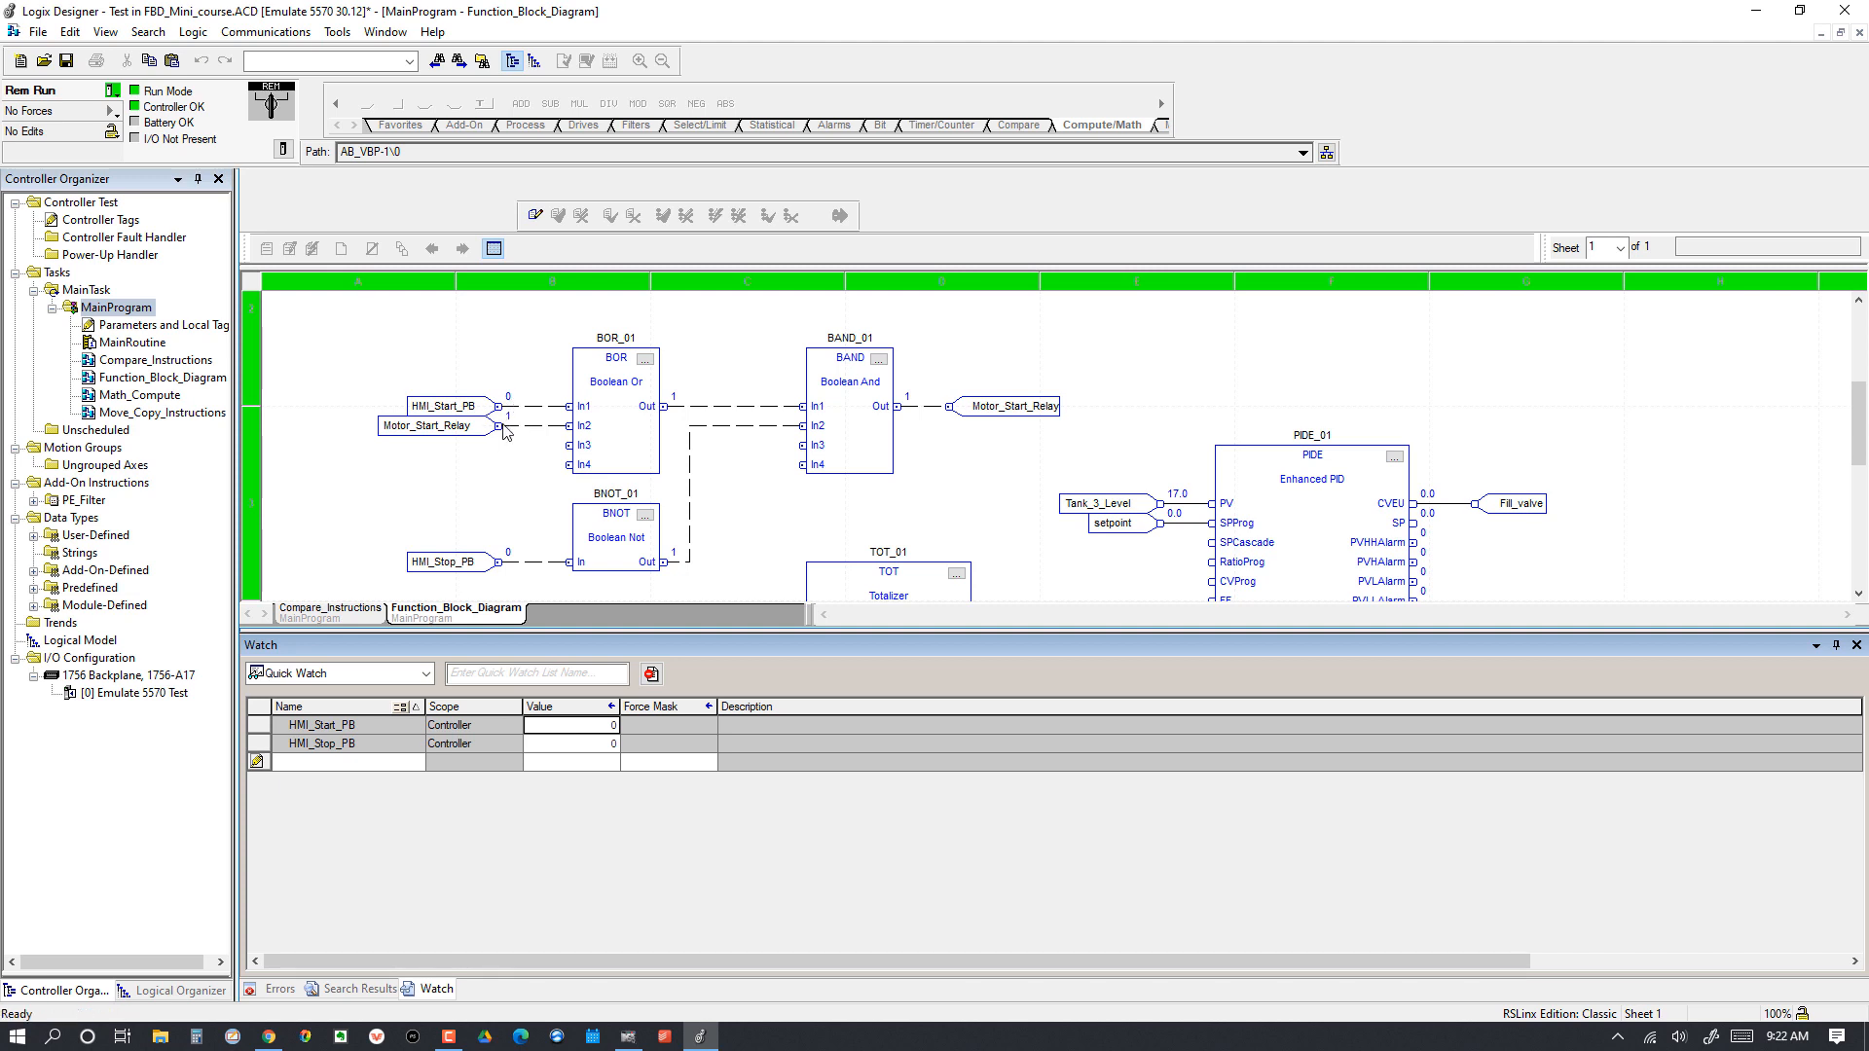
{"action": "mouse_move", "coordinate": [675, 407]}
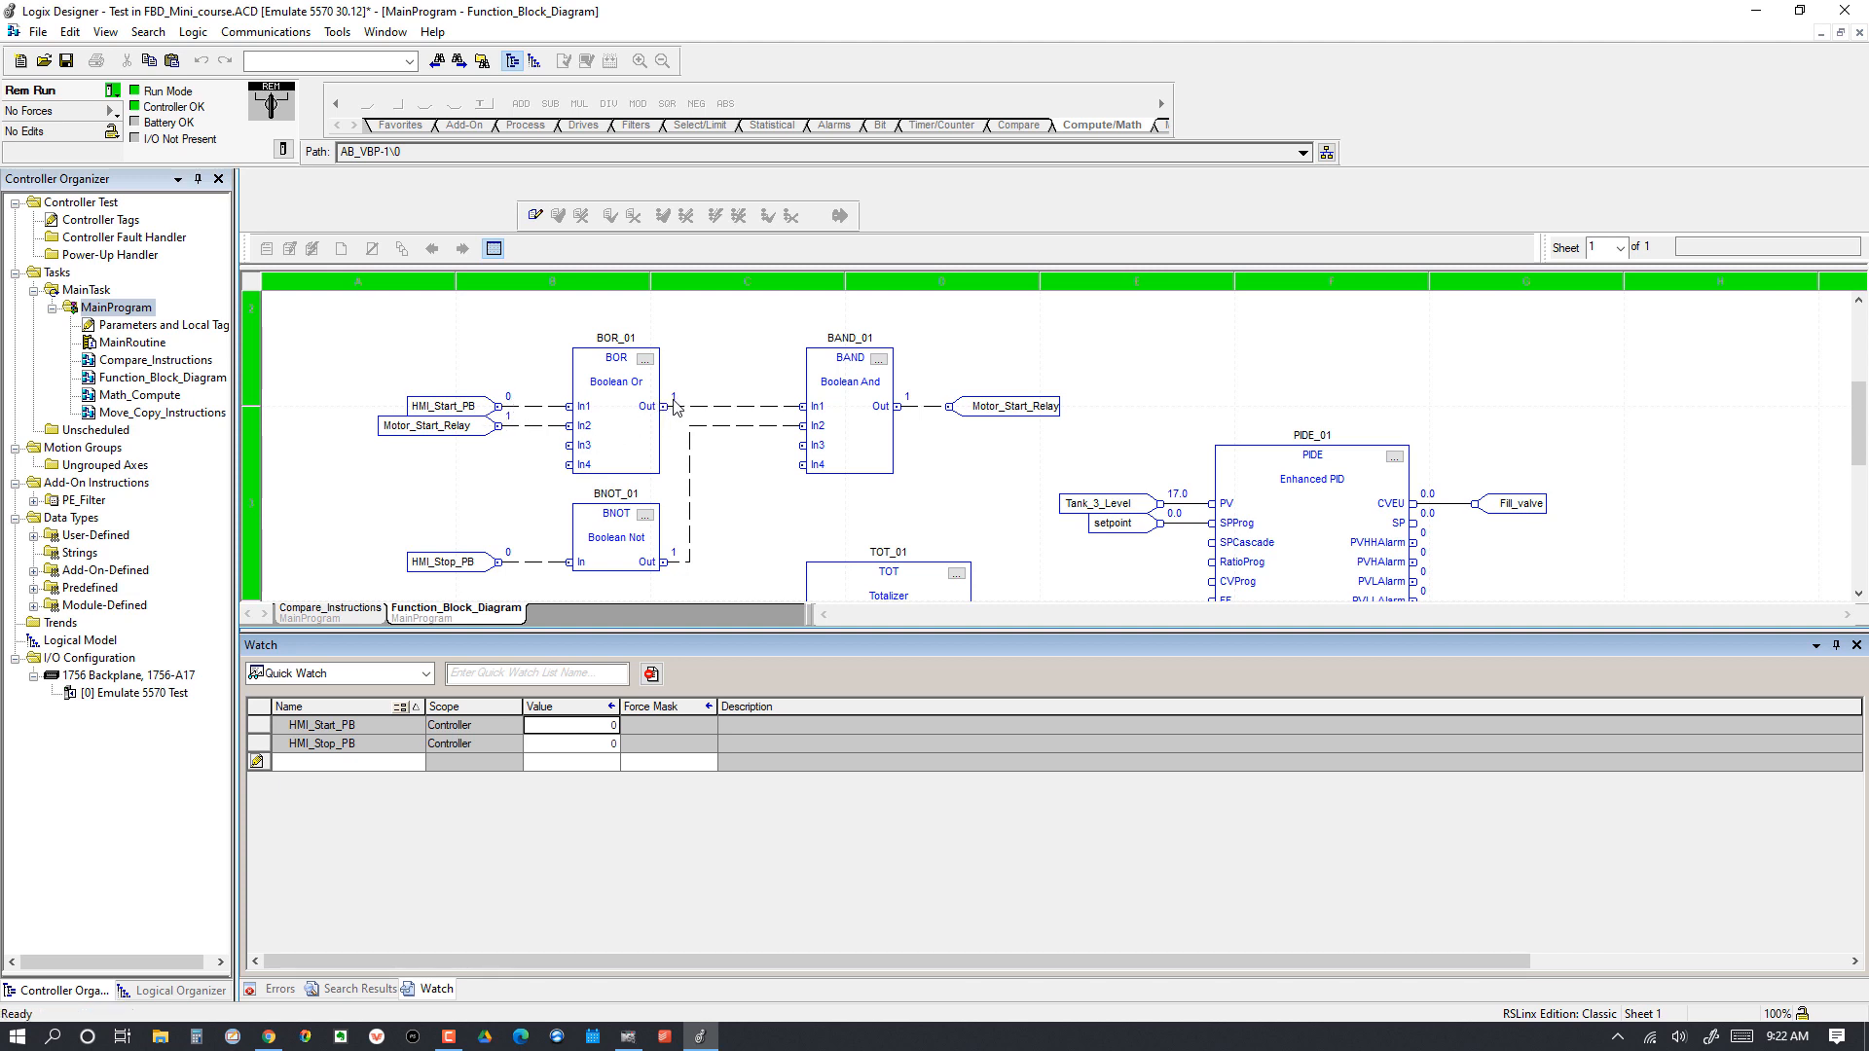
{"action": "mouse_move", "coordinate": [903, 403]}
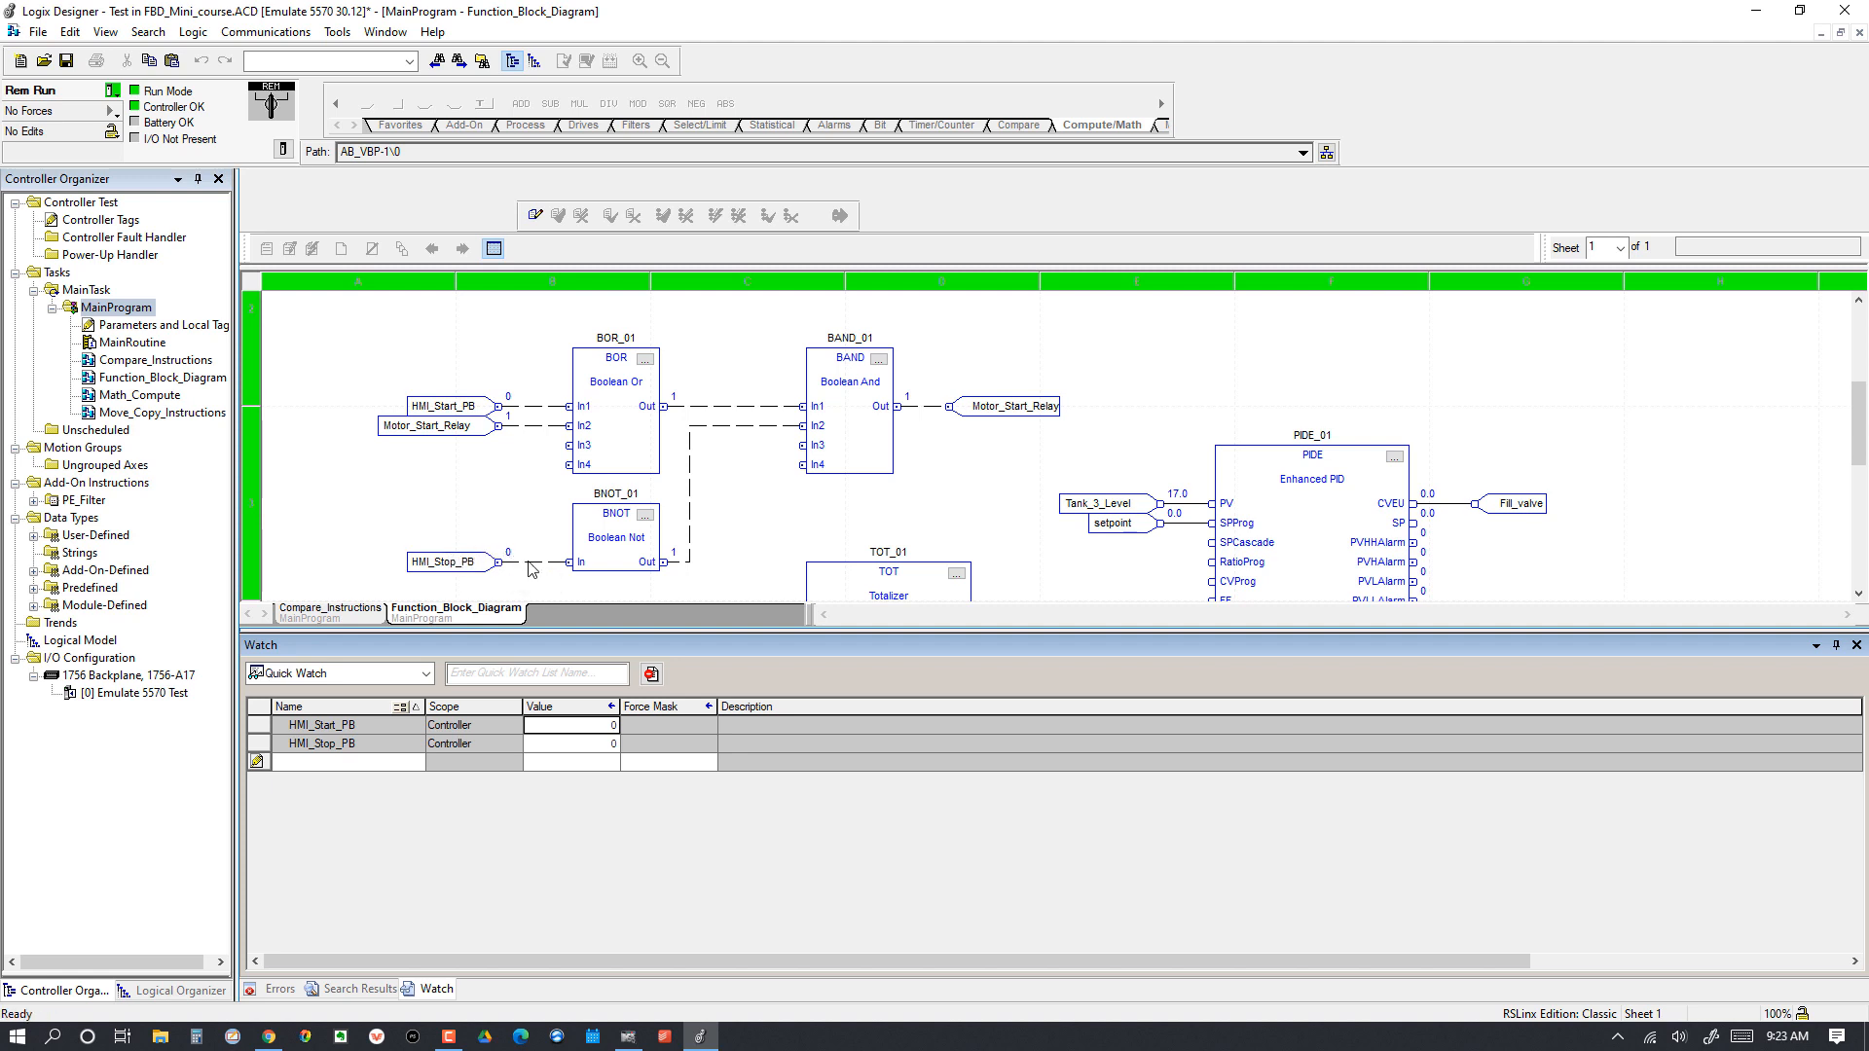
{"action": "mouse_move", "coordinate": [640, 559]}
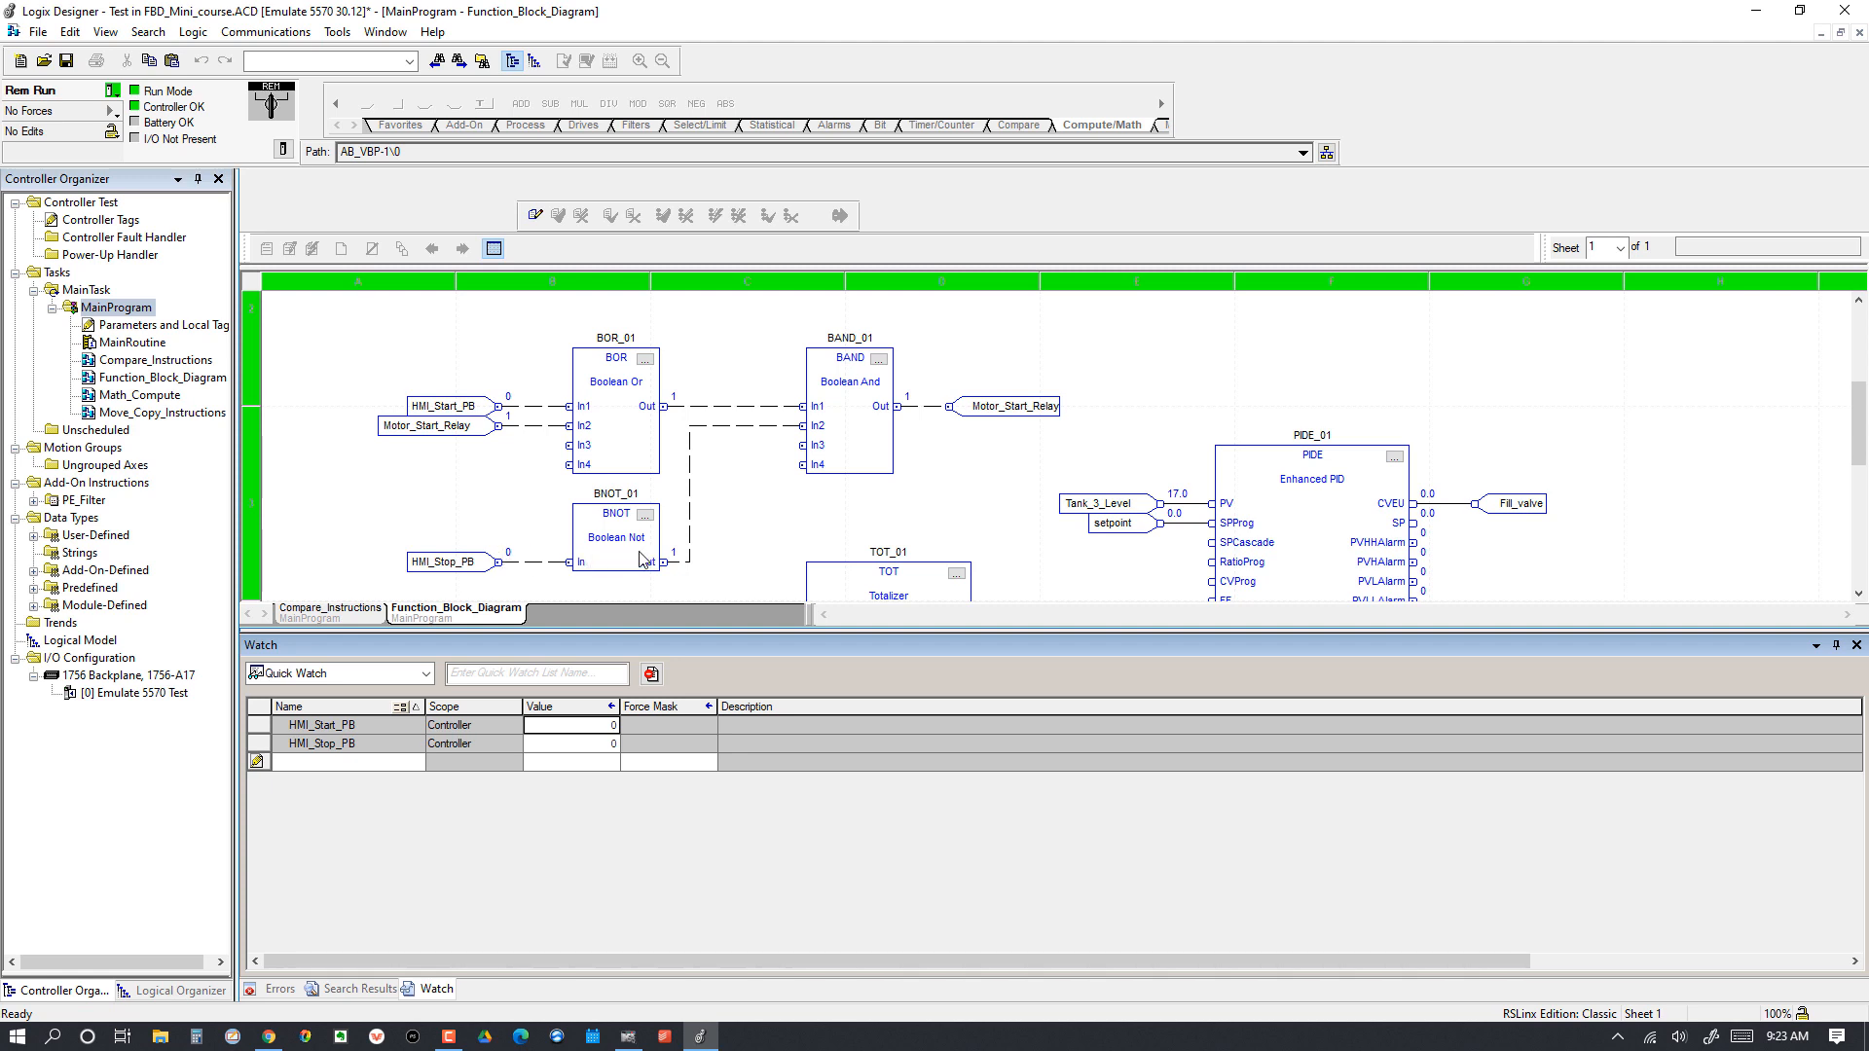
{"action": "mouse_move", "coordinate": [675, 559]}
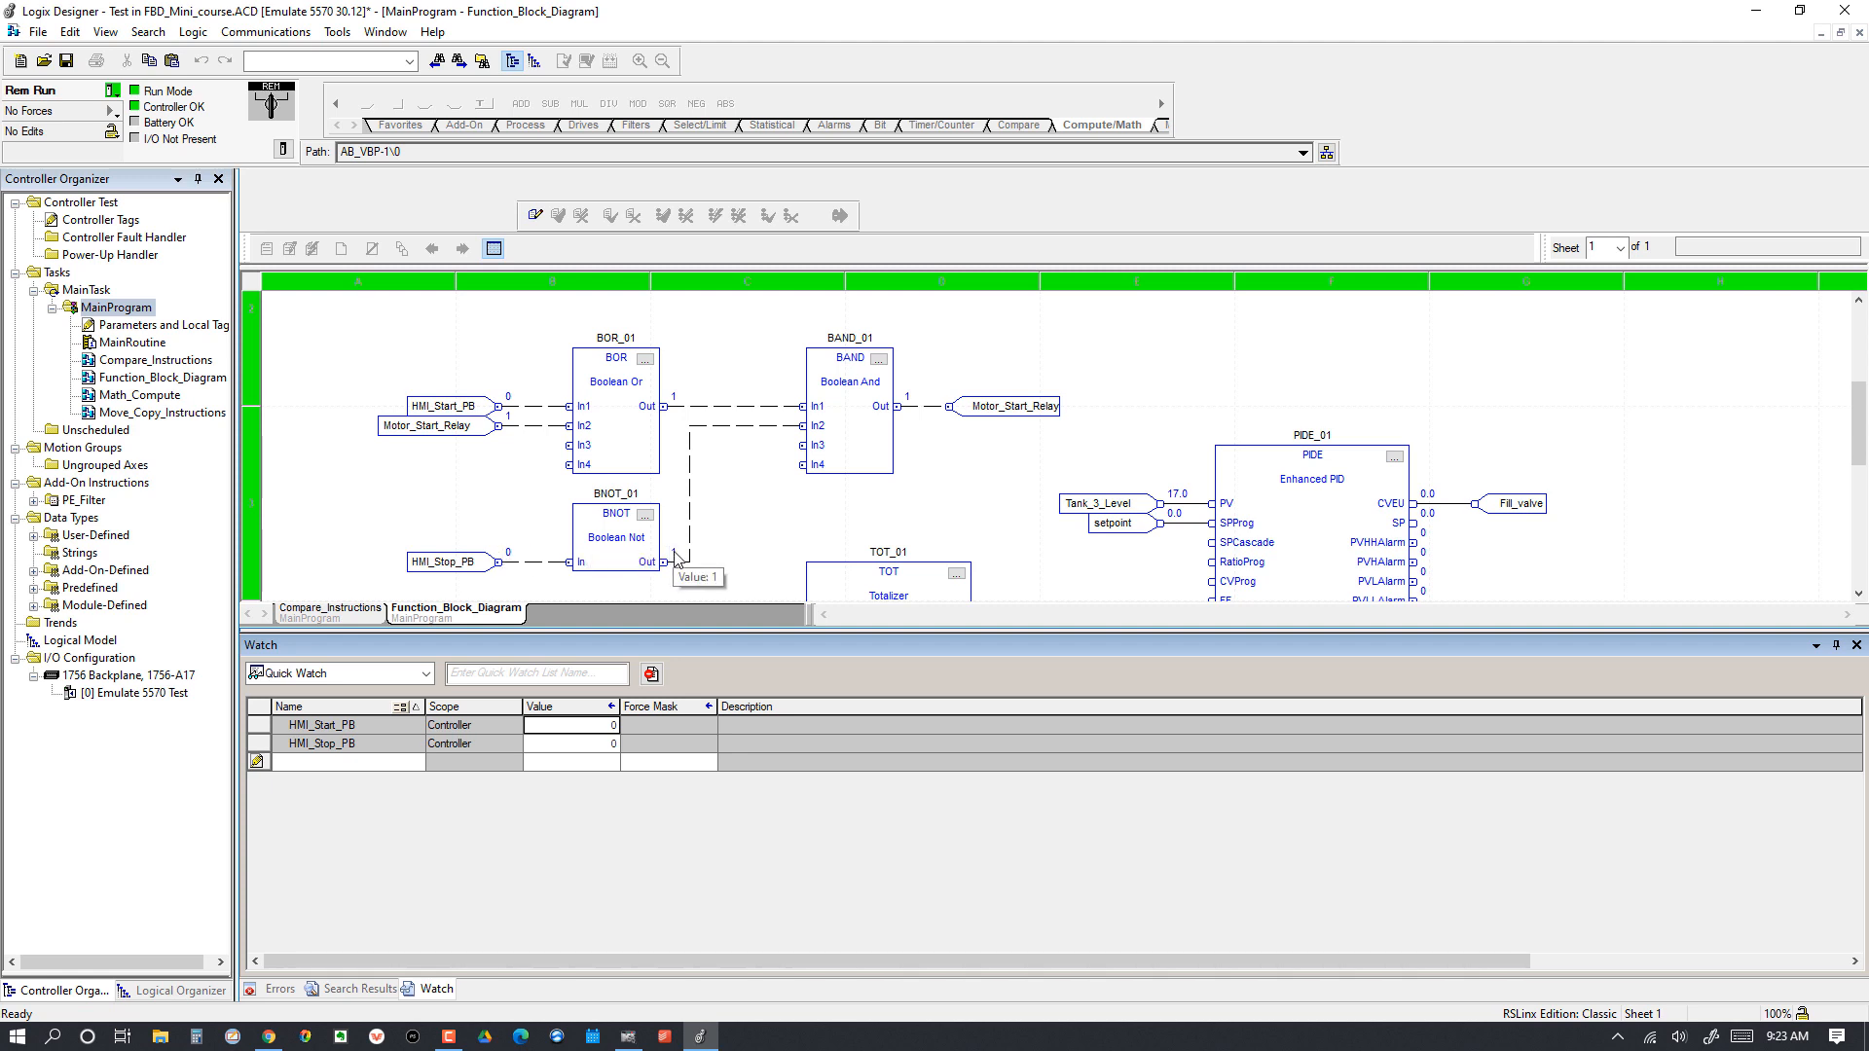
{"action": "mouse_move", "coordinate": [892, 432]}
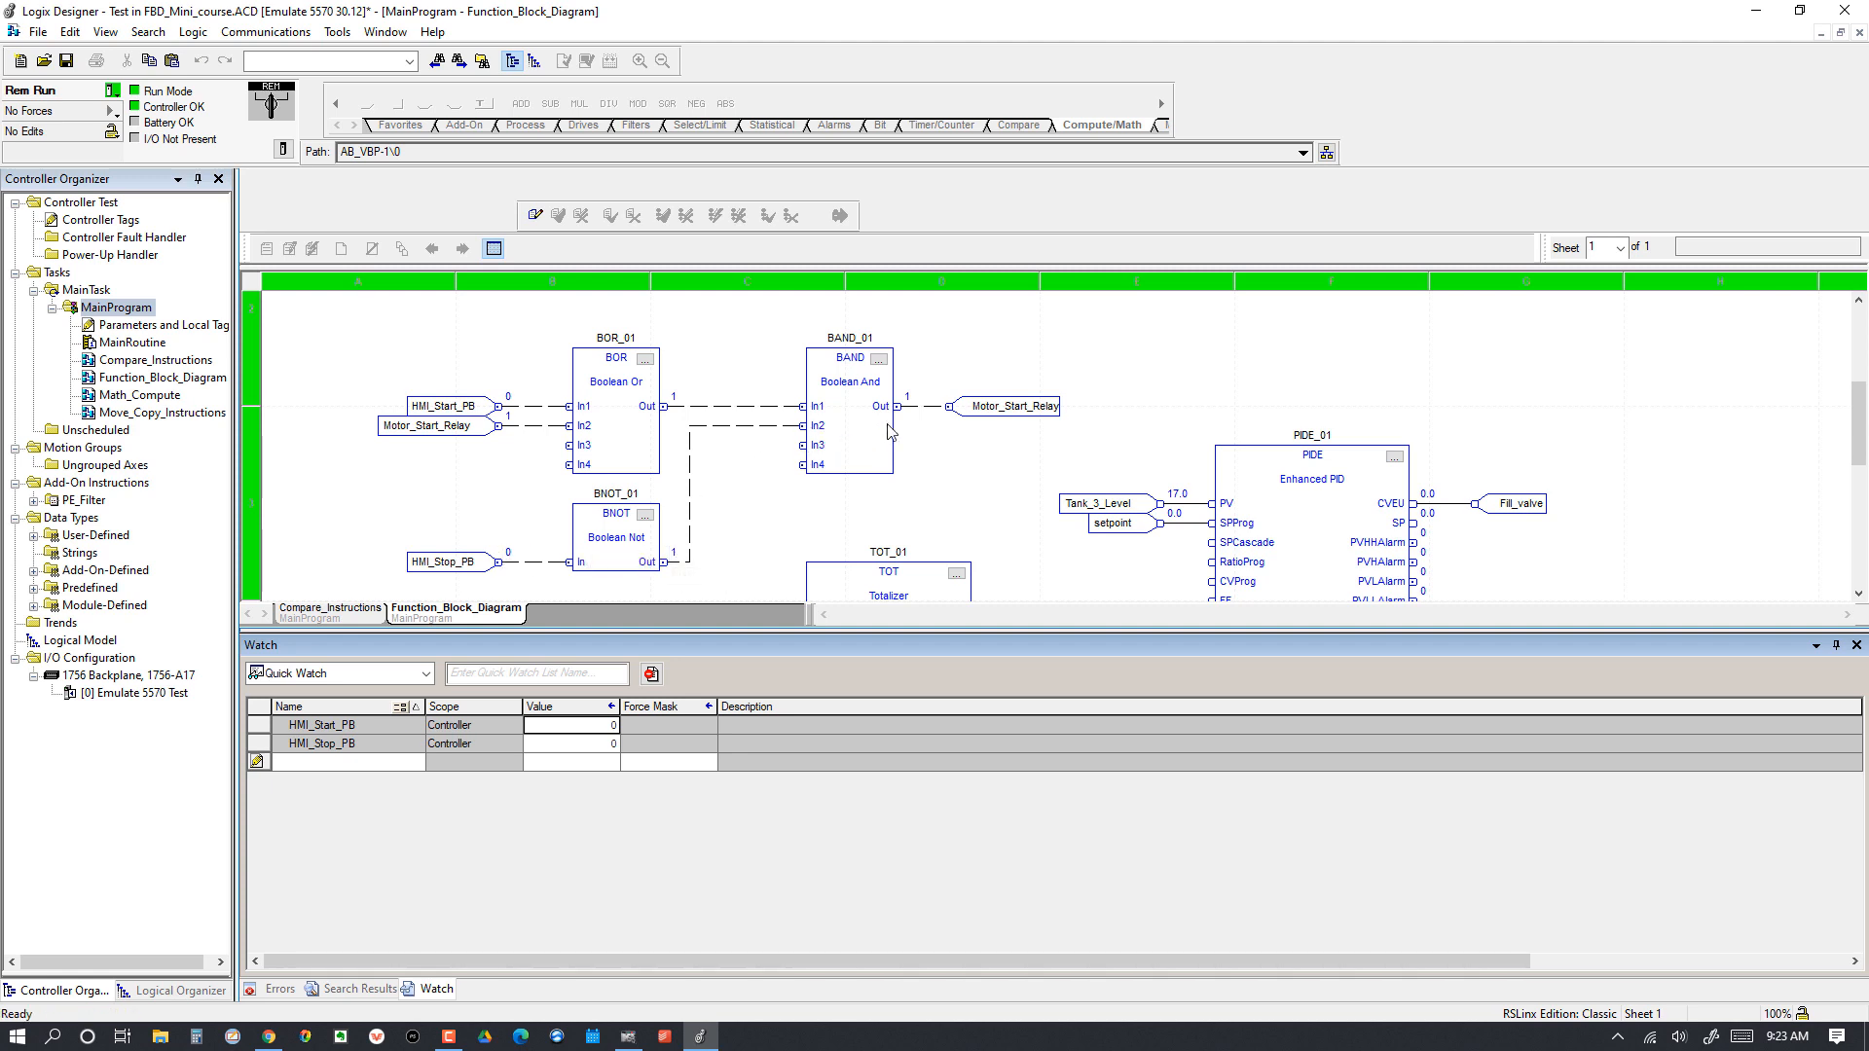
{"action": "mouse_move", "coordinate": [676, 560]}
{"action": "type", "text": "1"}
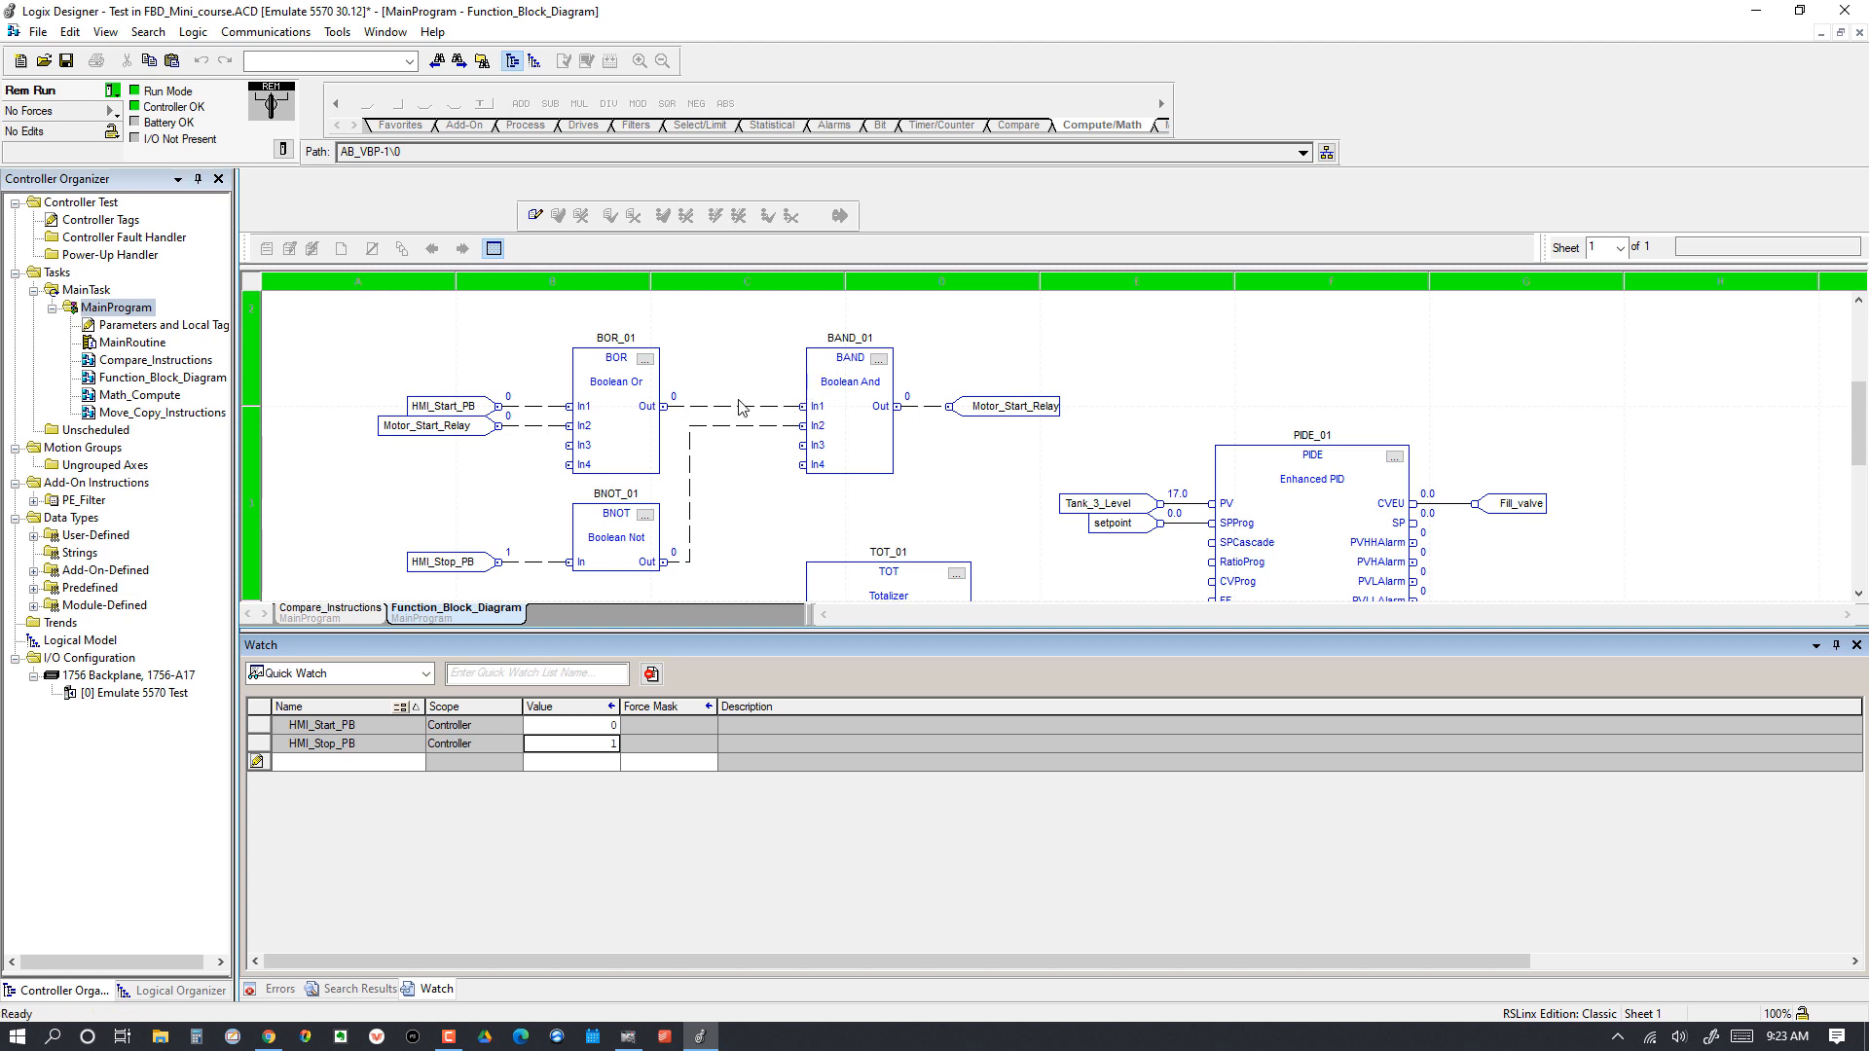
{"action": "mouse_move", "coordinate": [831, 432]}
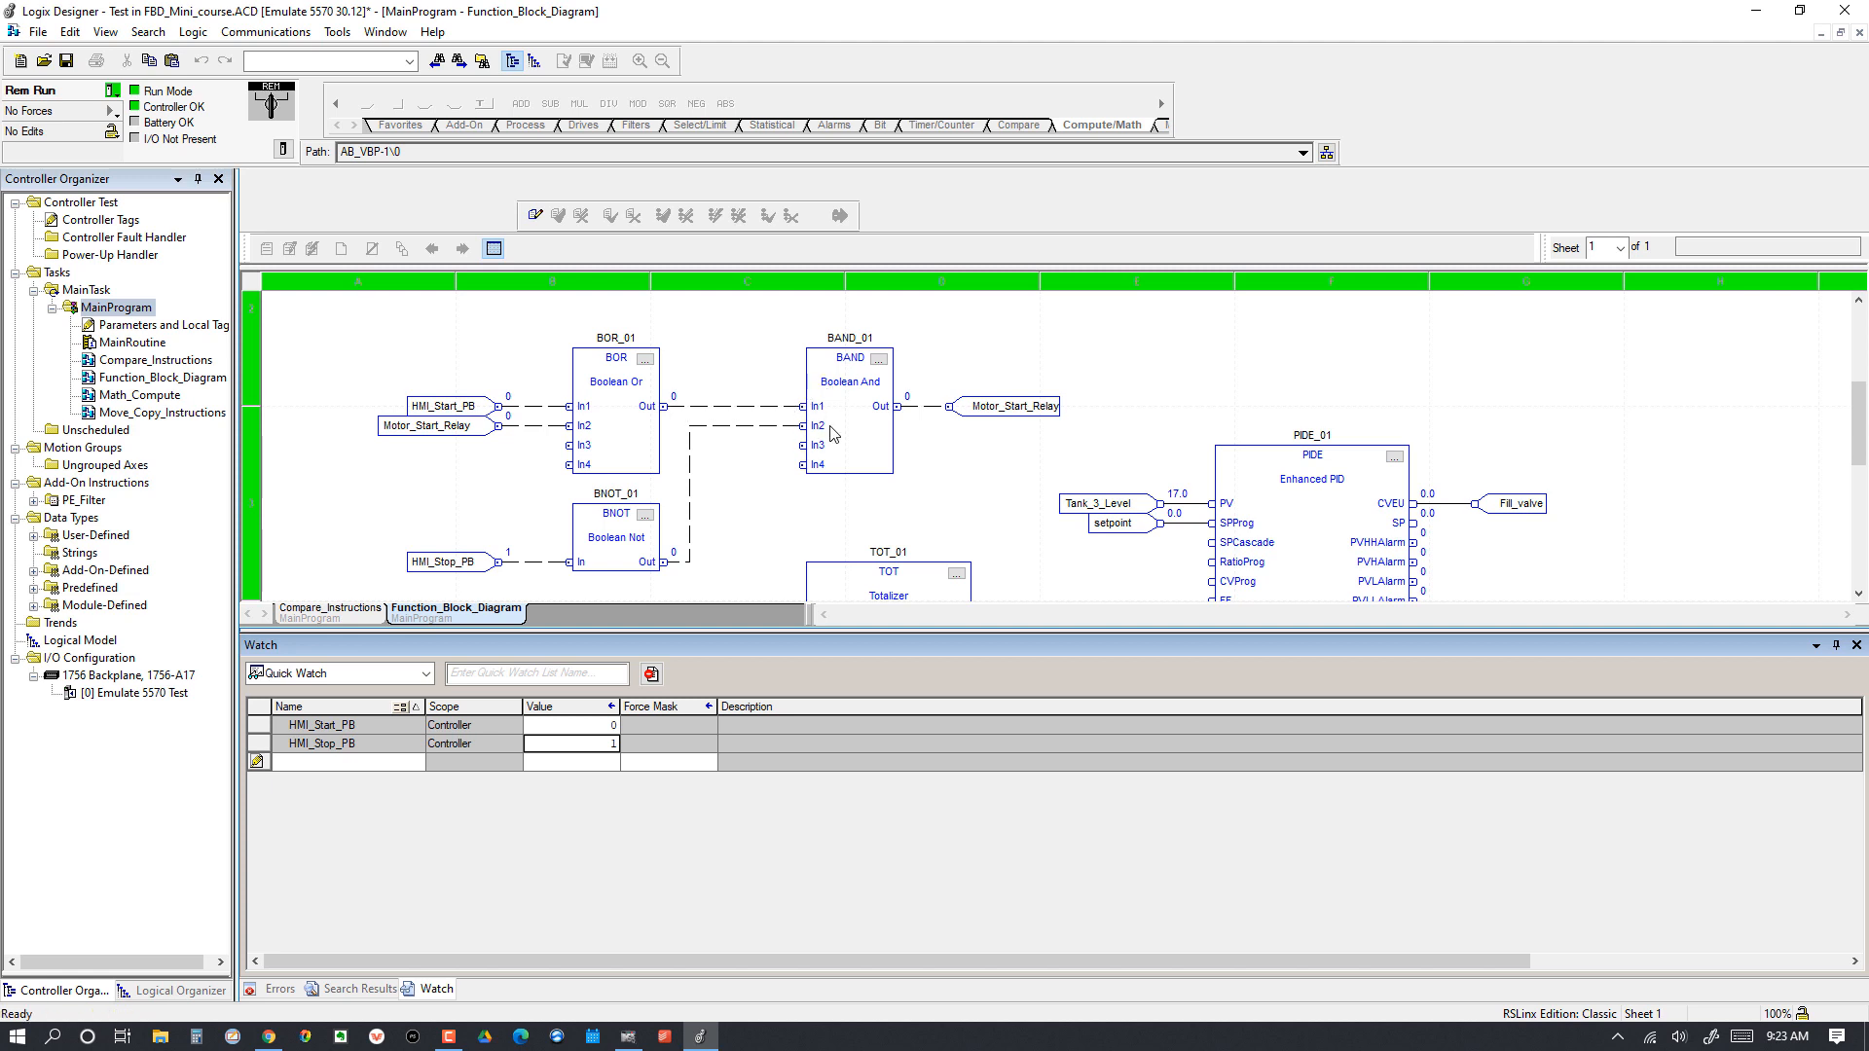
{"action": "mouse_move", "coordinate": [506, 426]}
{"action": "type", "text": "0"}
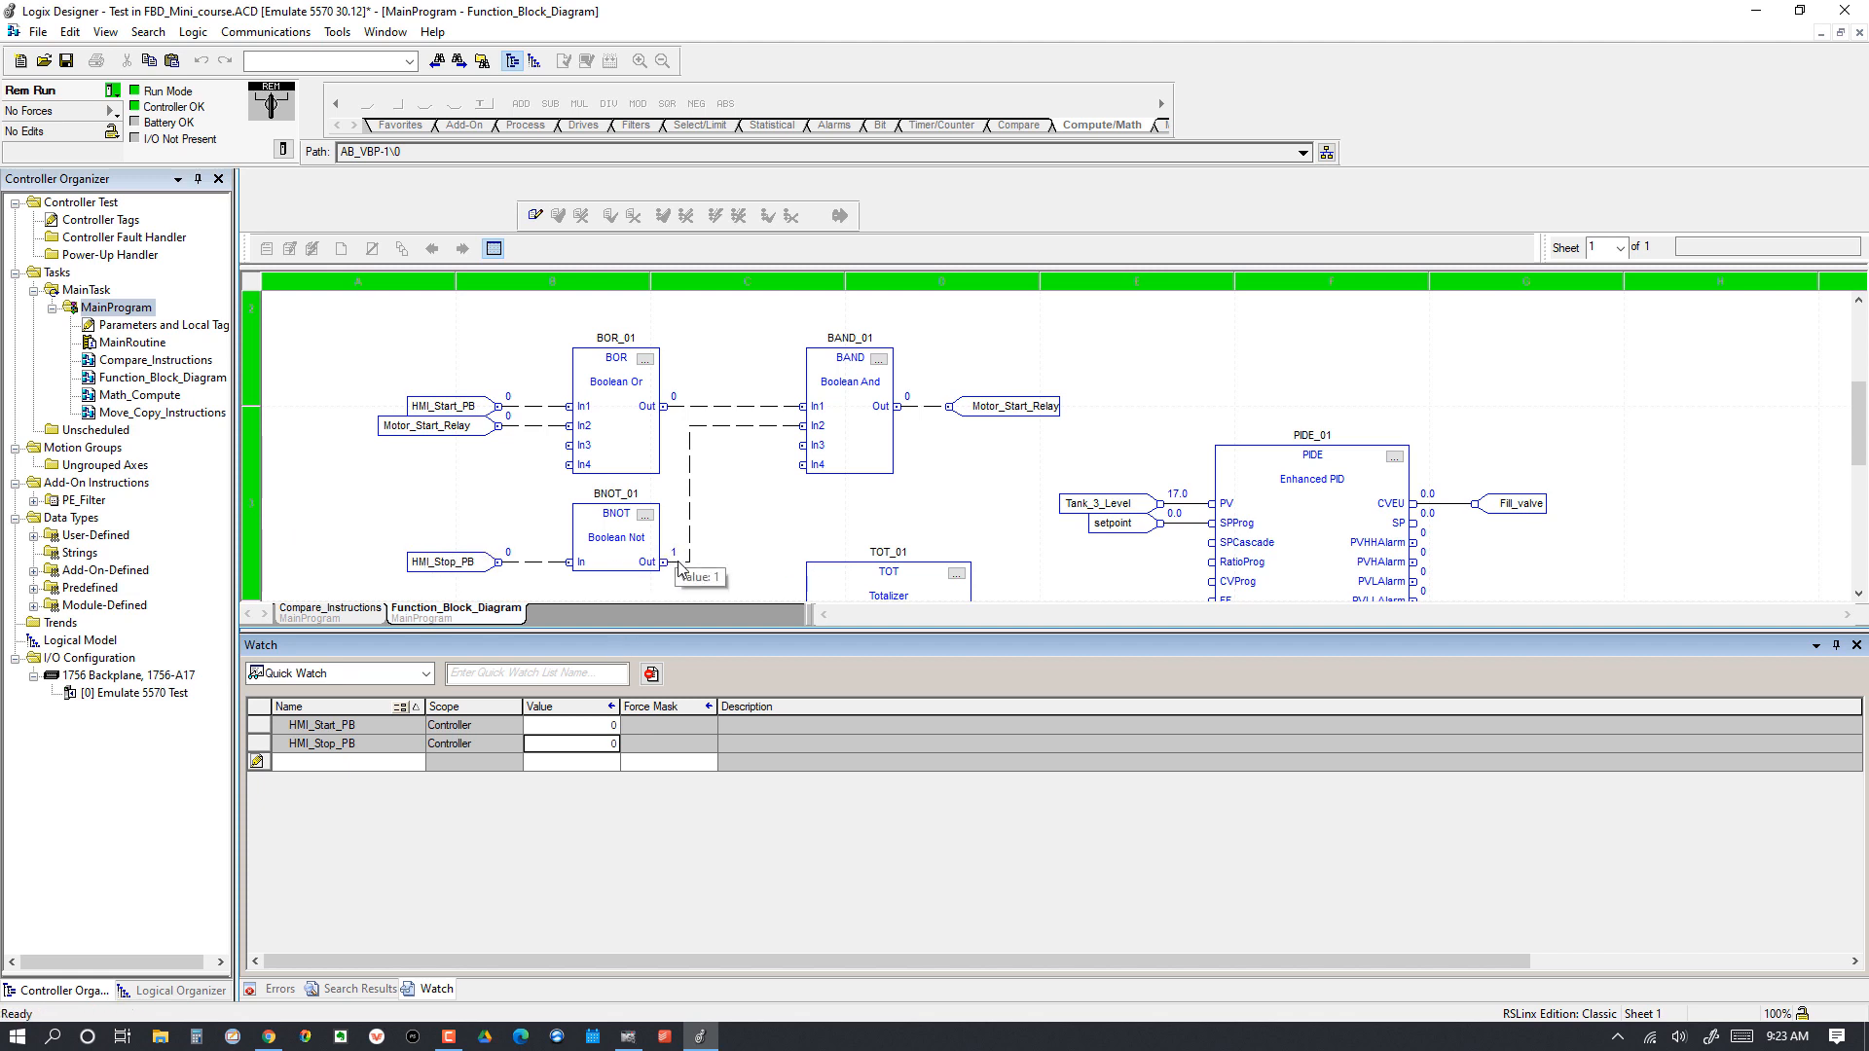
{"action": "mouse_move", "coordinate": [630, 561]}
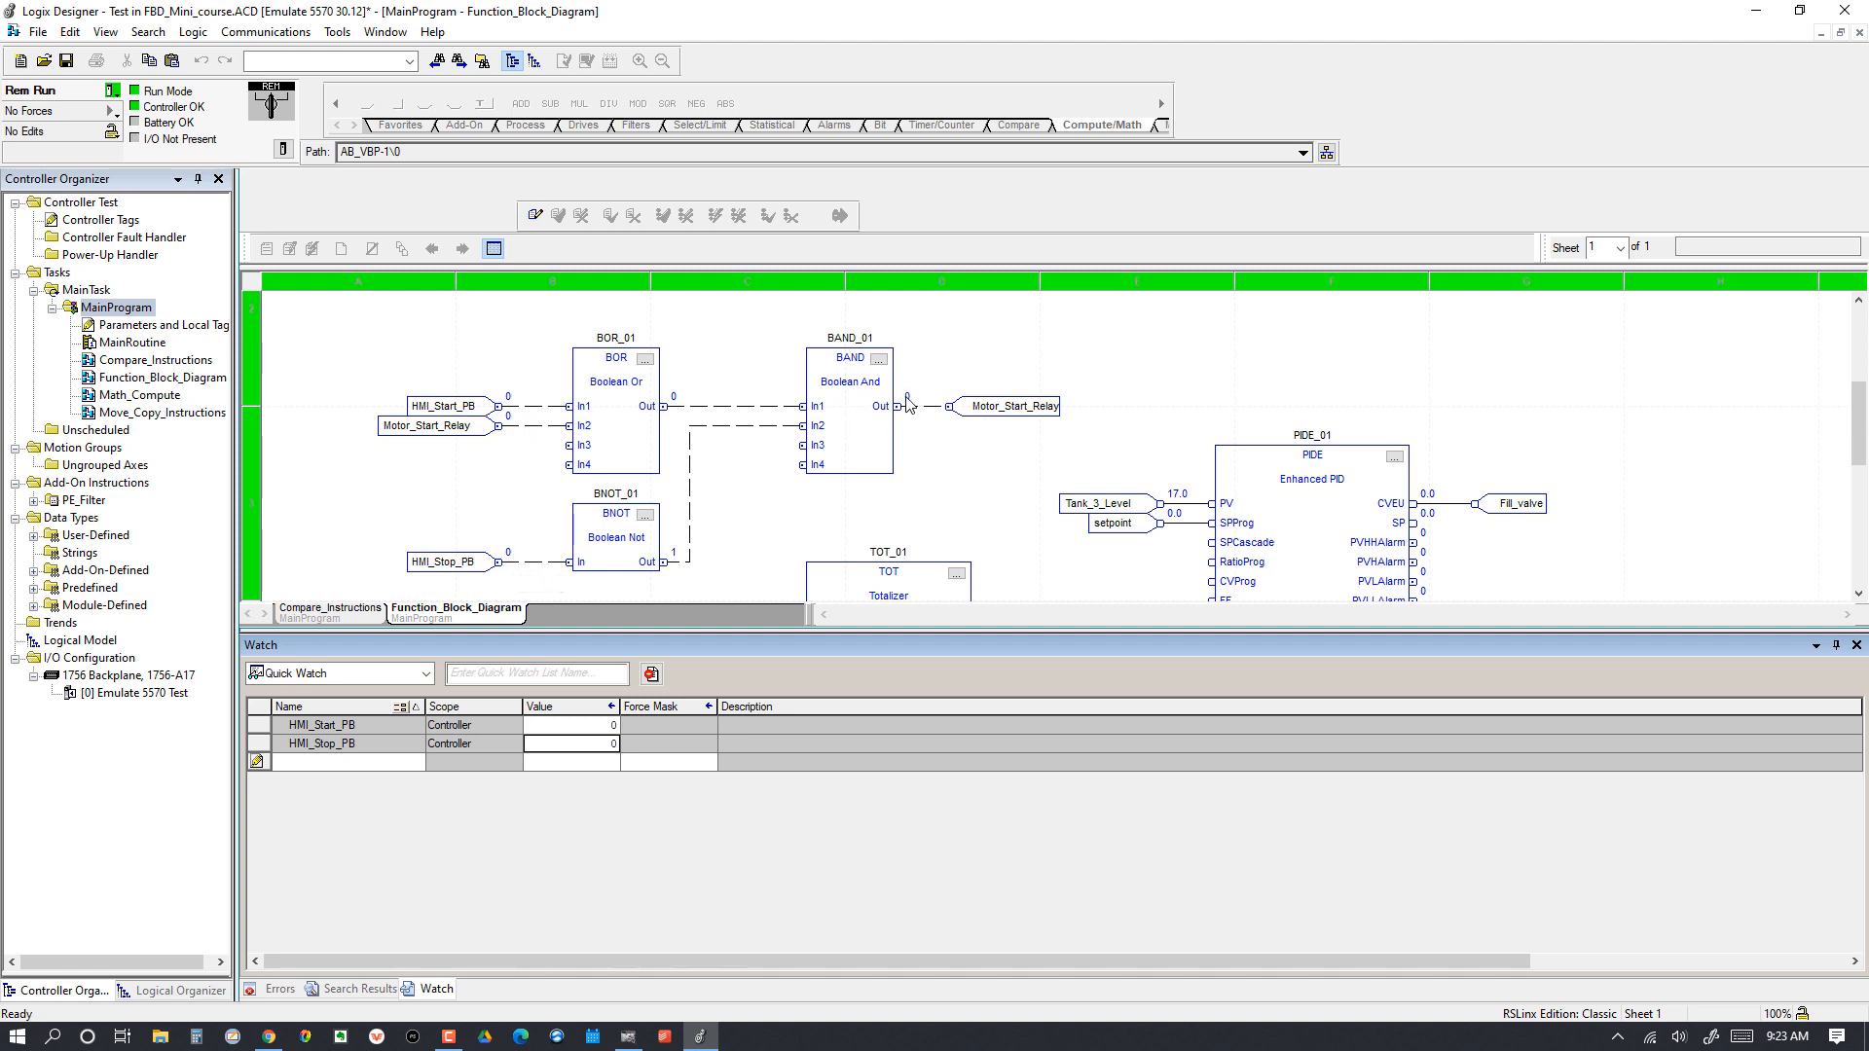
{"action": "mouse_move", "coordinate": [1026, 427]}
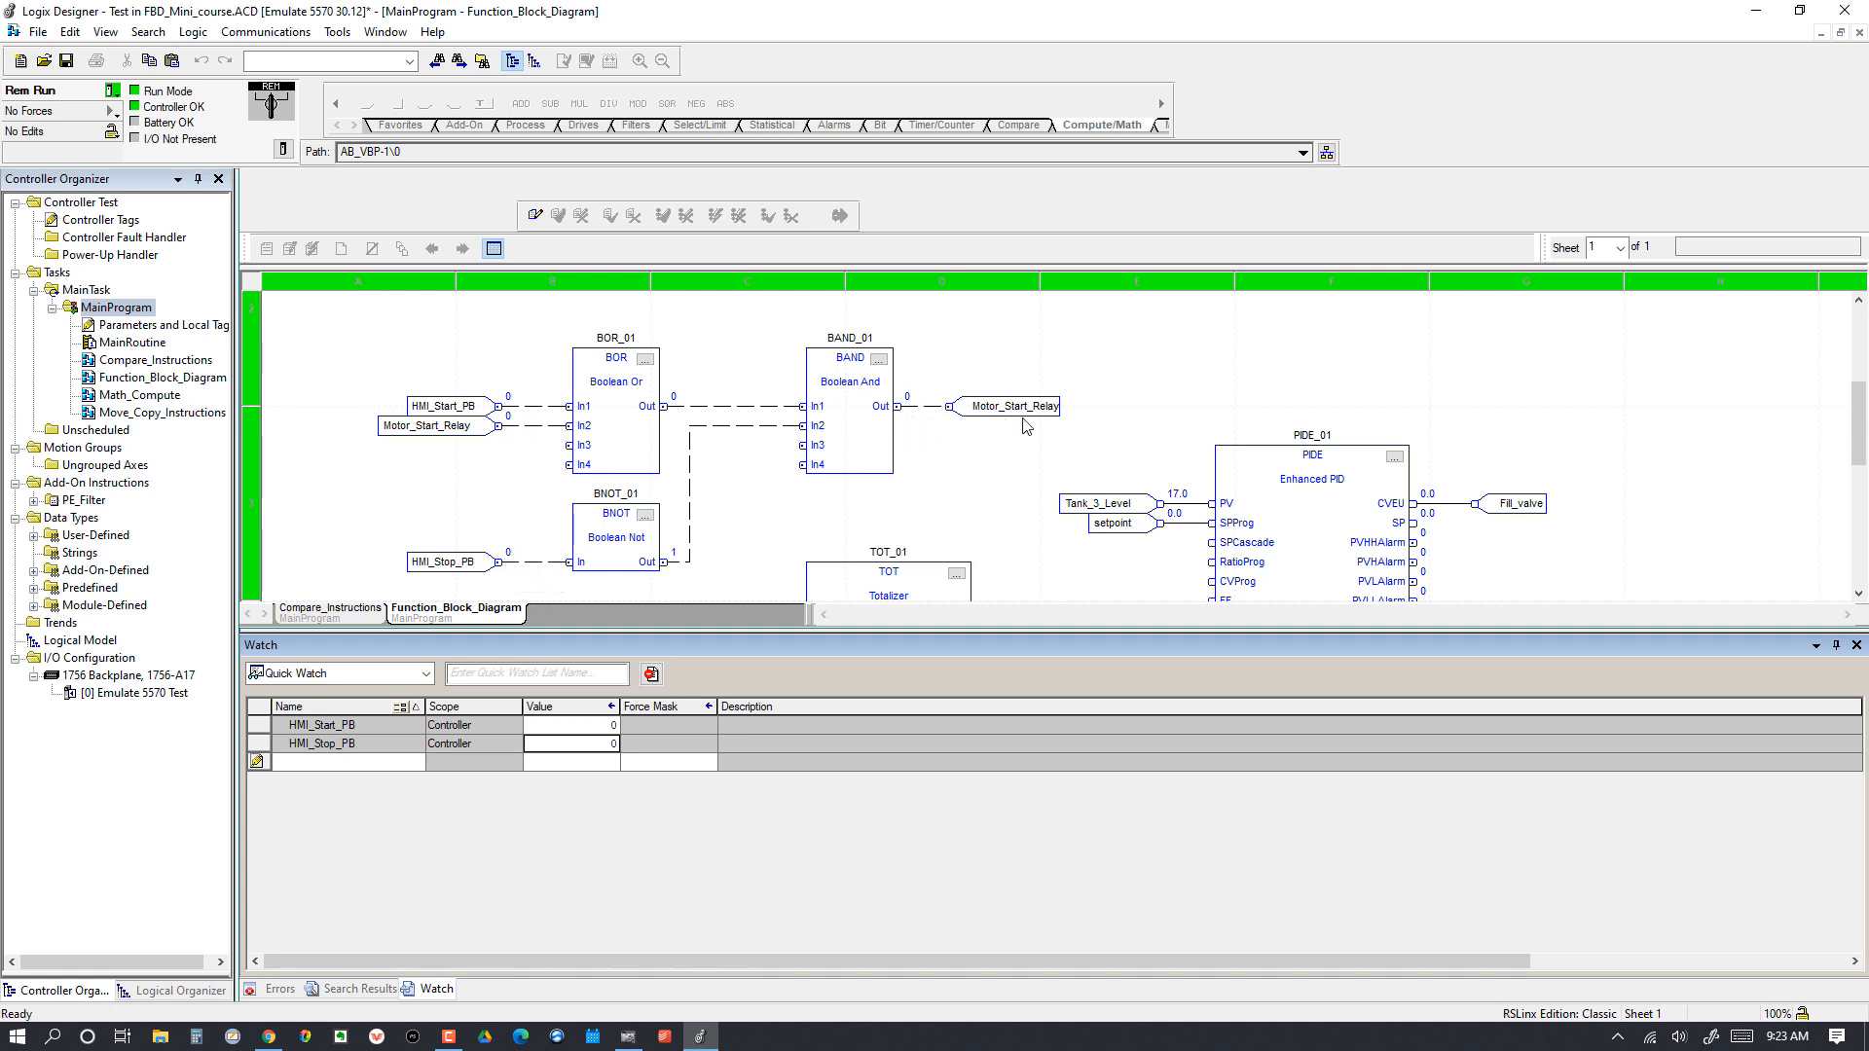
{"action": "mouse_move", "coordinate": [870, 470]}
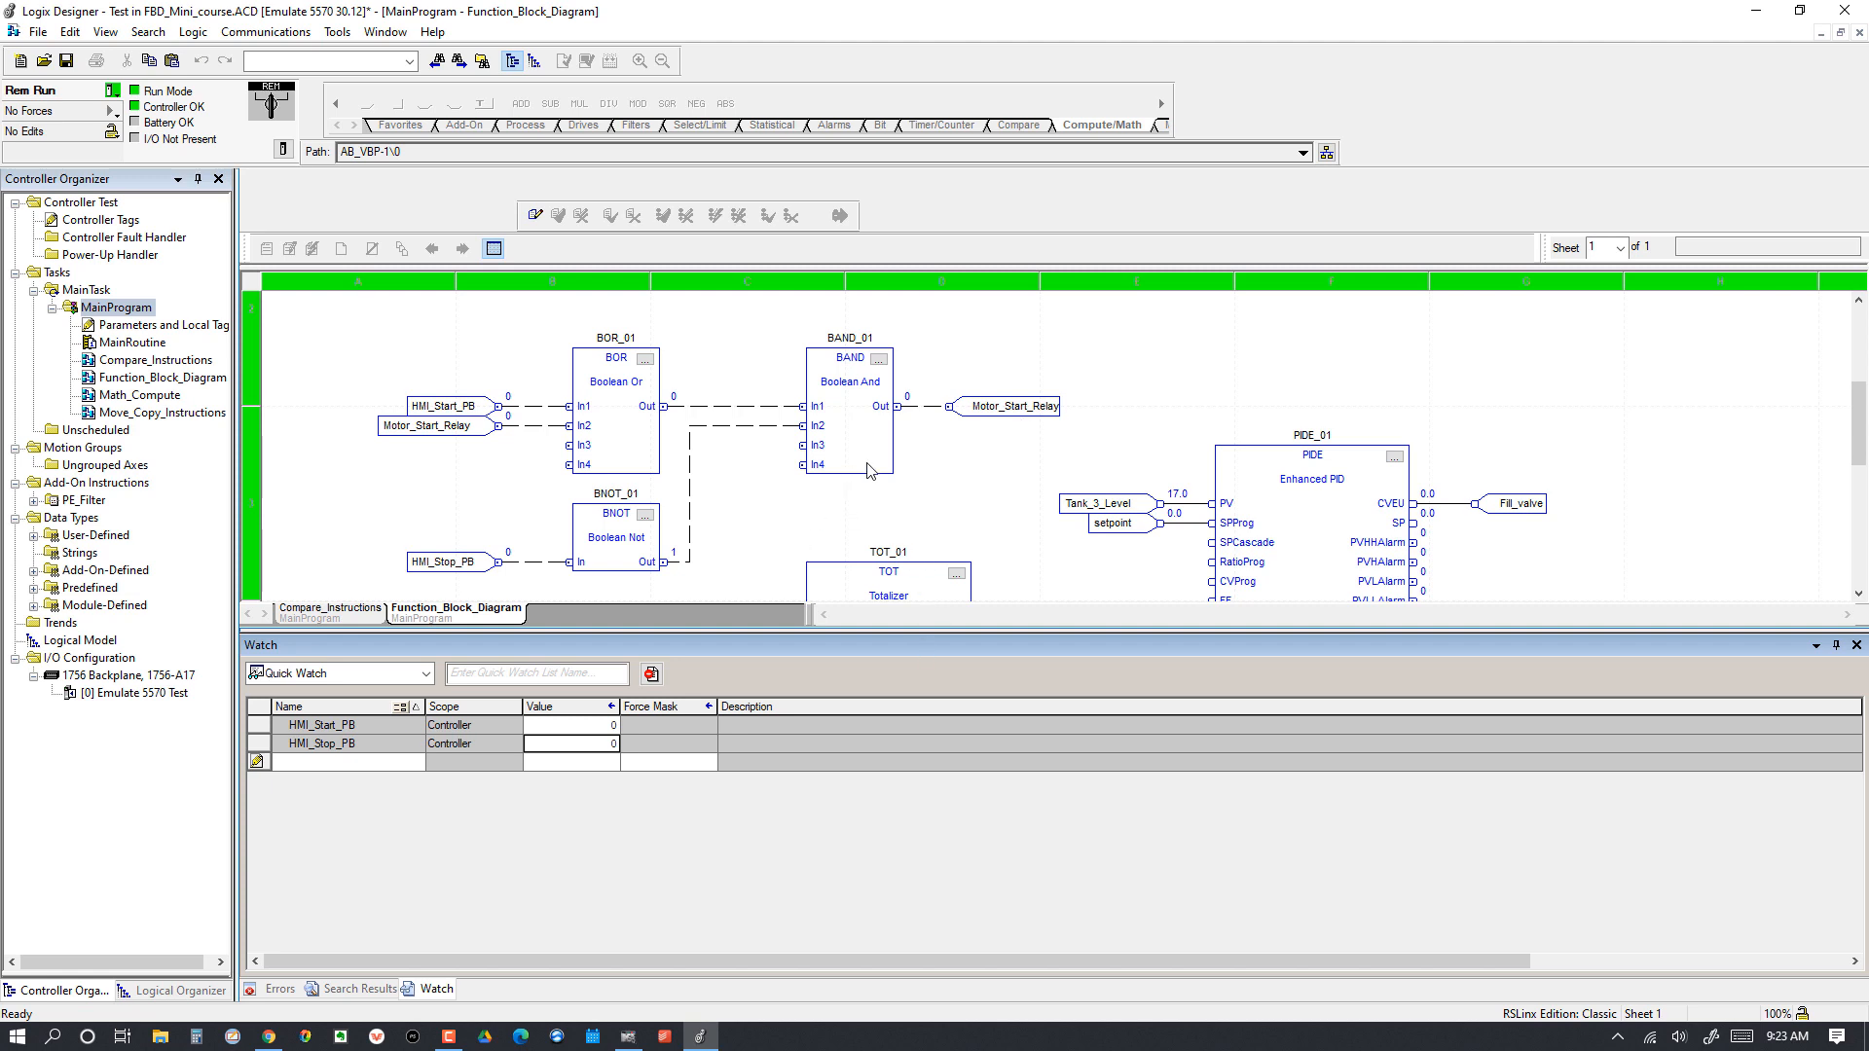
{"action": "mouse_move", "coordinate": [907, 631]}
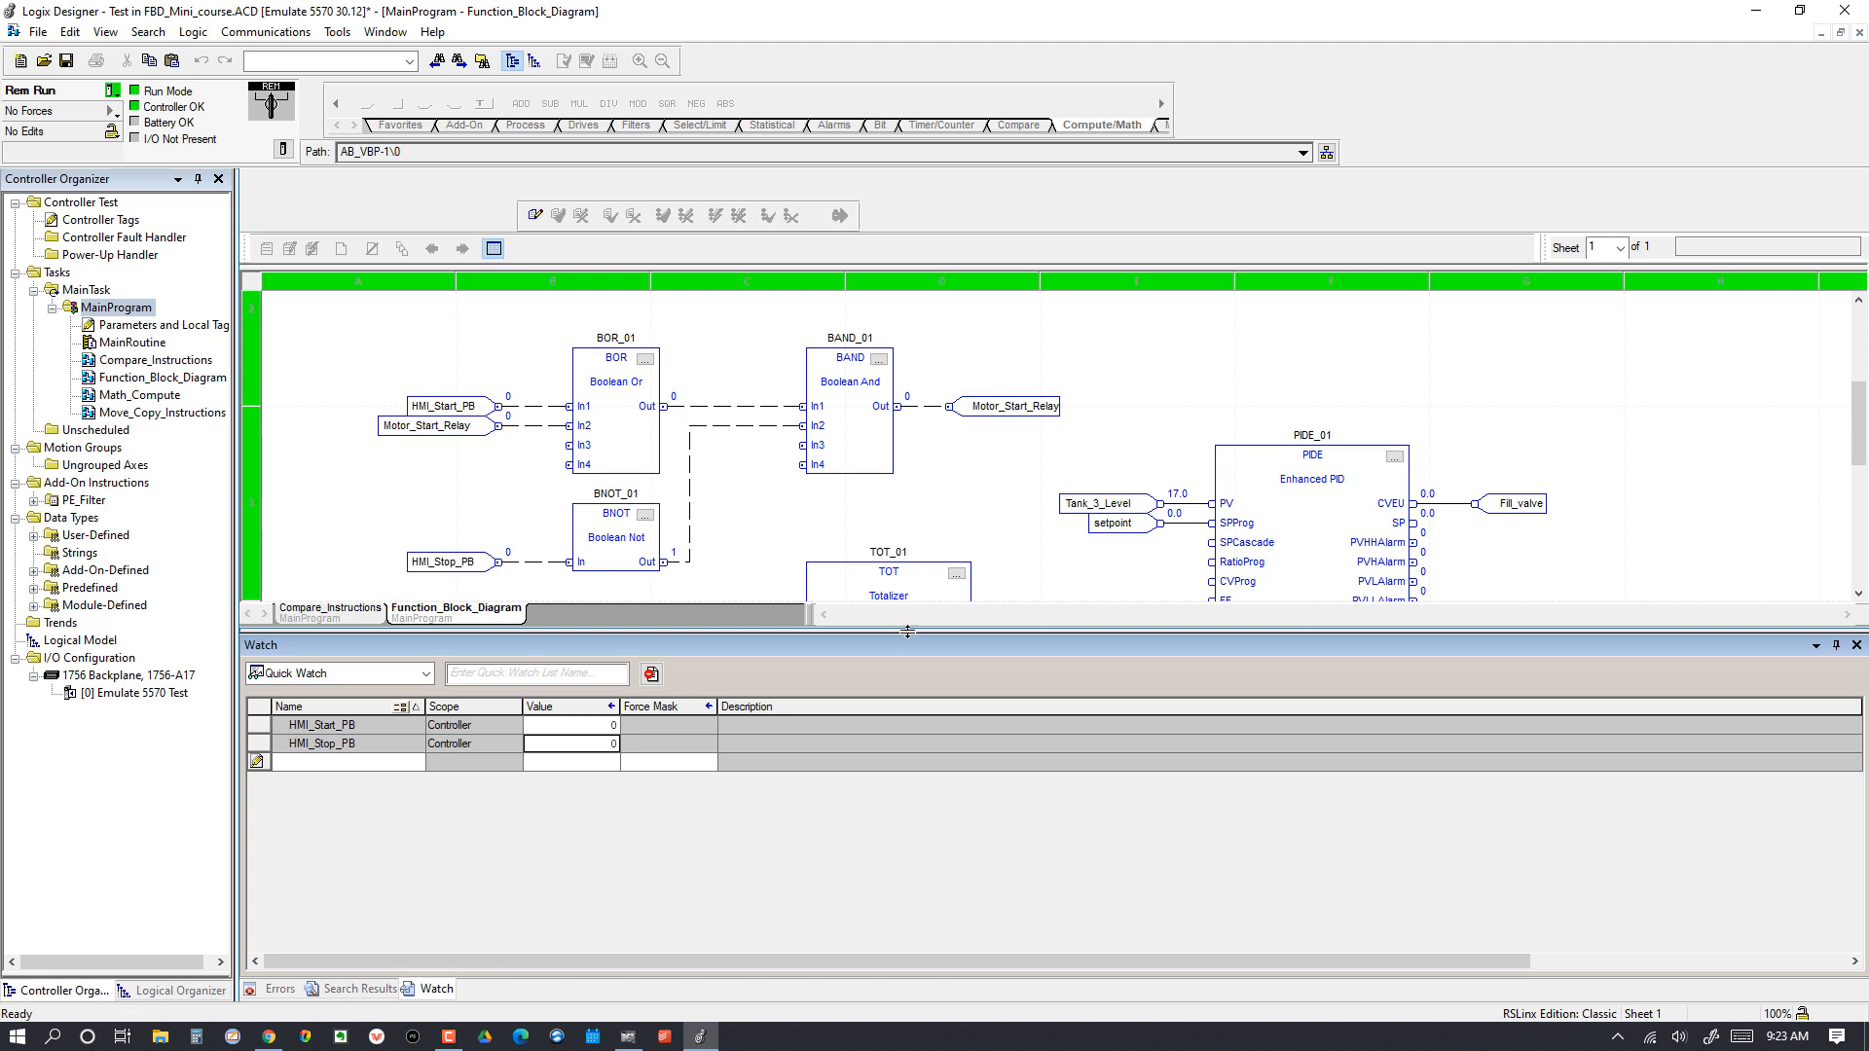
{"action": "mouse_move", "coordinate": [893, 518]}
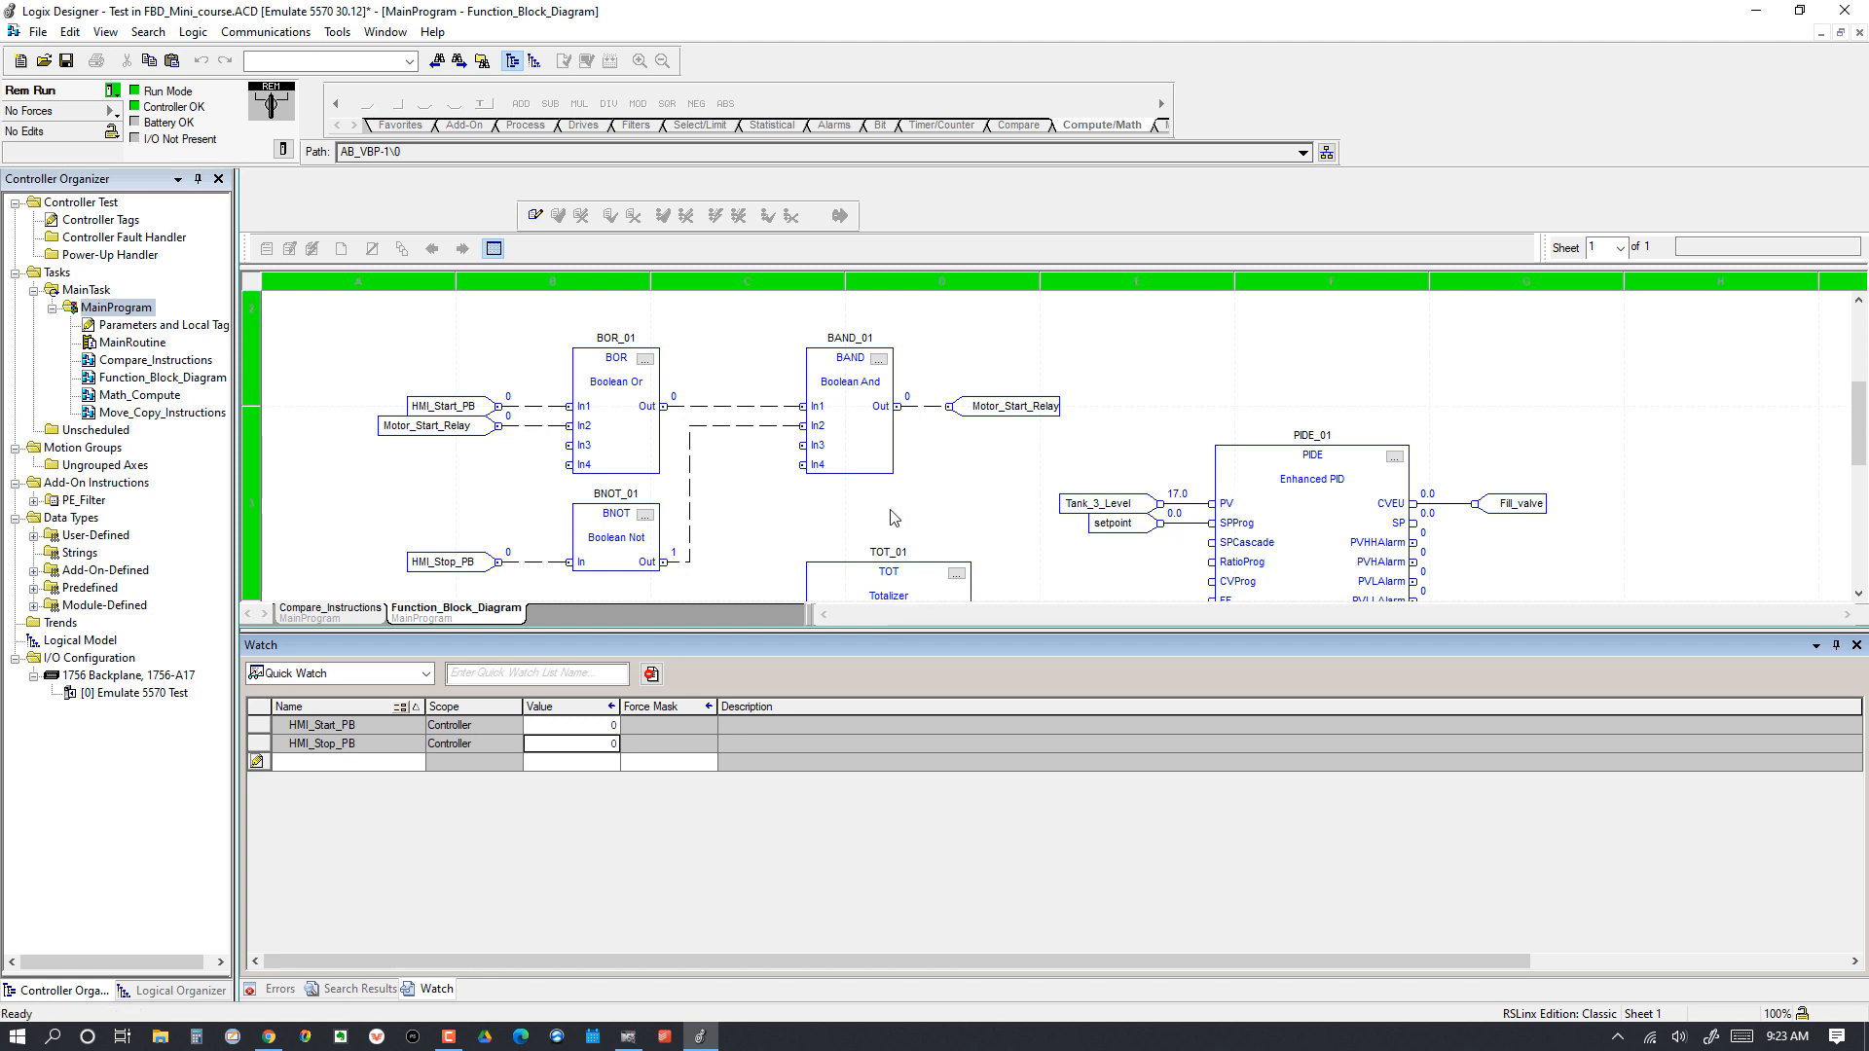
{"action": "mouse_move", "coordinate": [781, 549]}
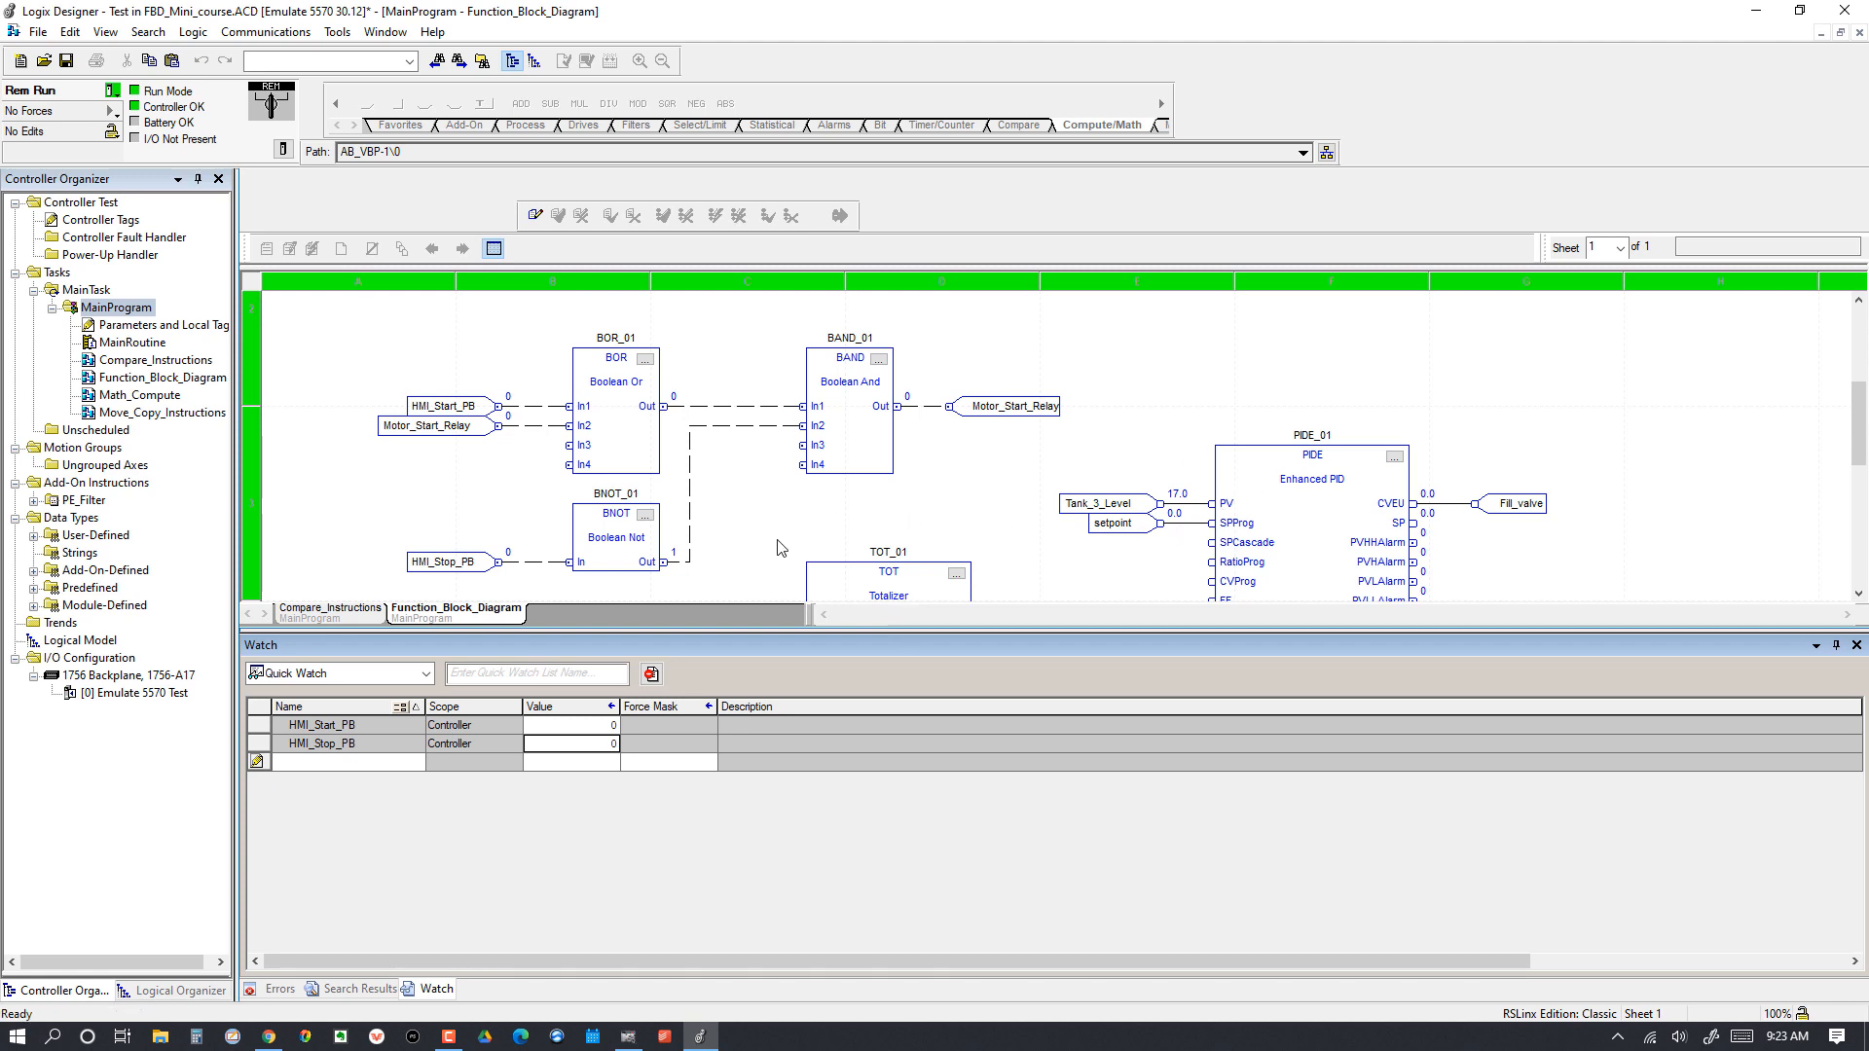
{"action": "mouse_move", "coordinate": [789, 475]}
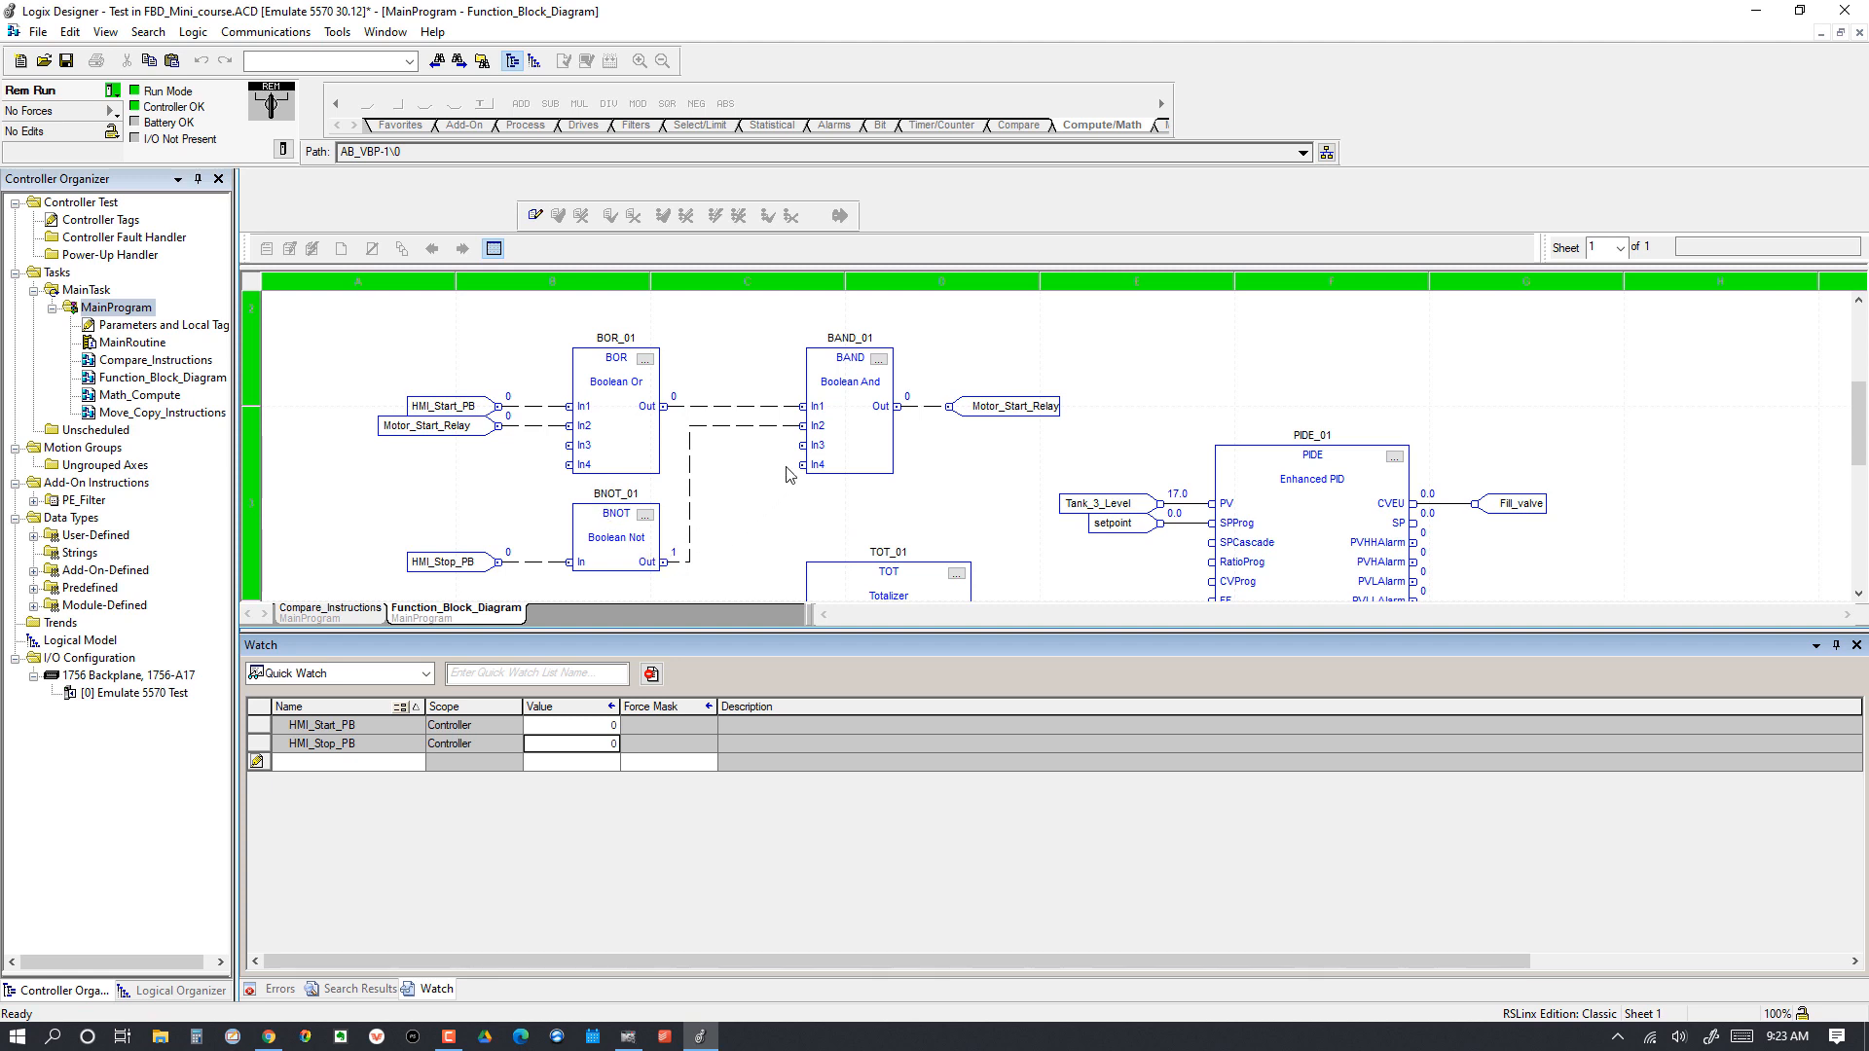
{"action": "mouse_move", "coordinate": [796, 518]}
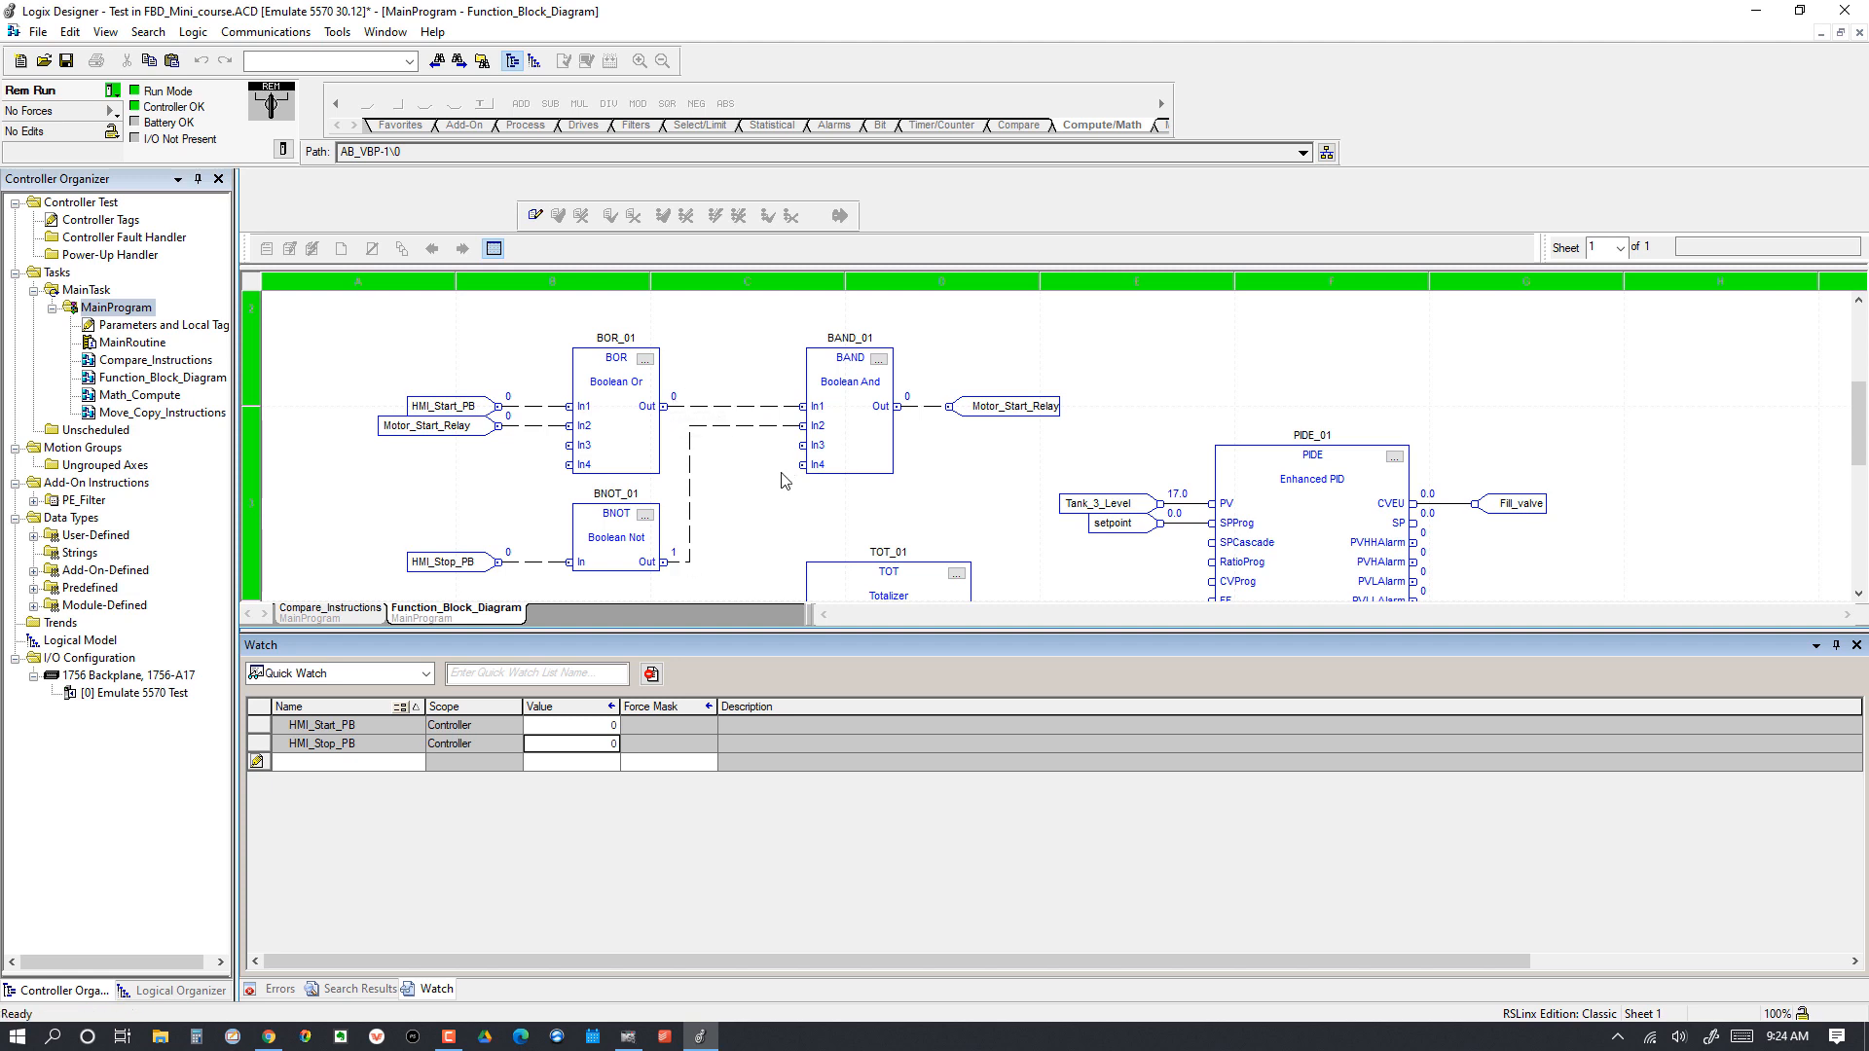
{"action": "mouse_move", "coordinate": [795, 458]}
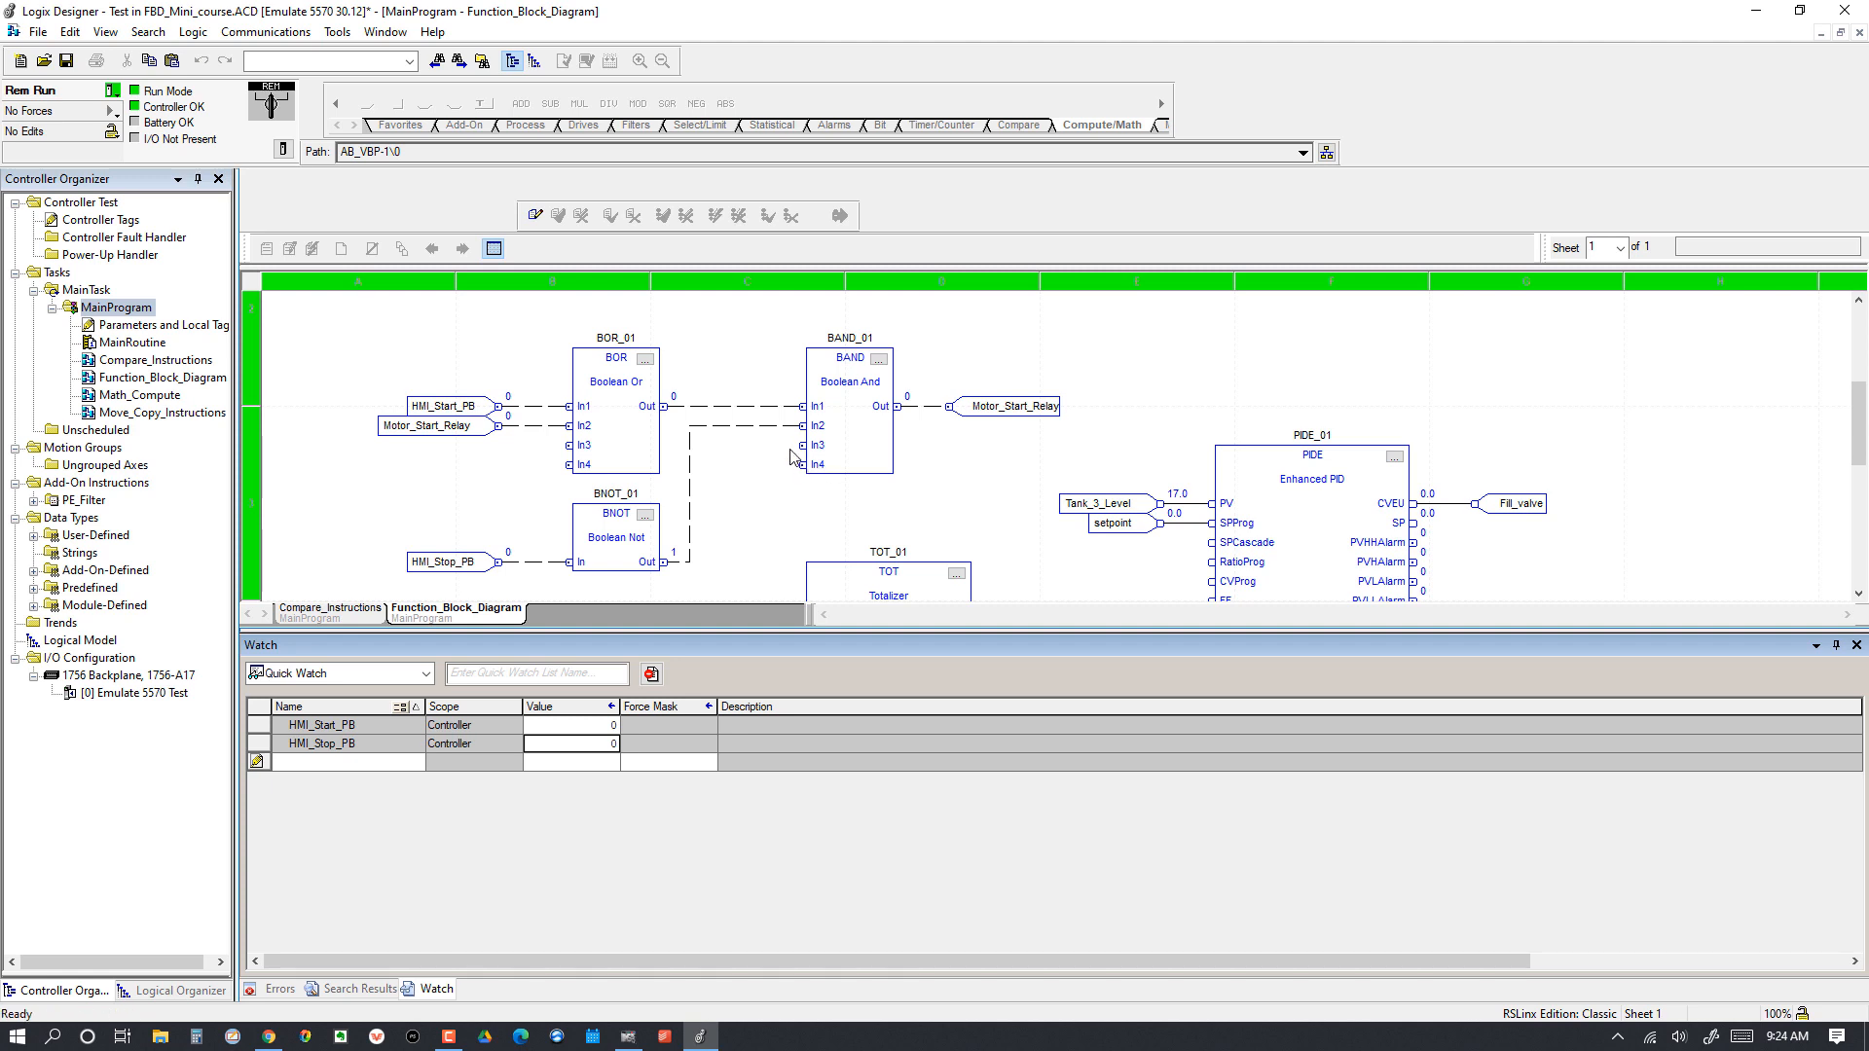
{"action": "mouse_move", "coordinate": [619, 405]}
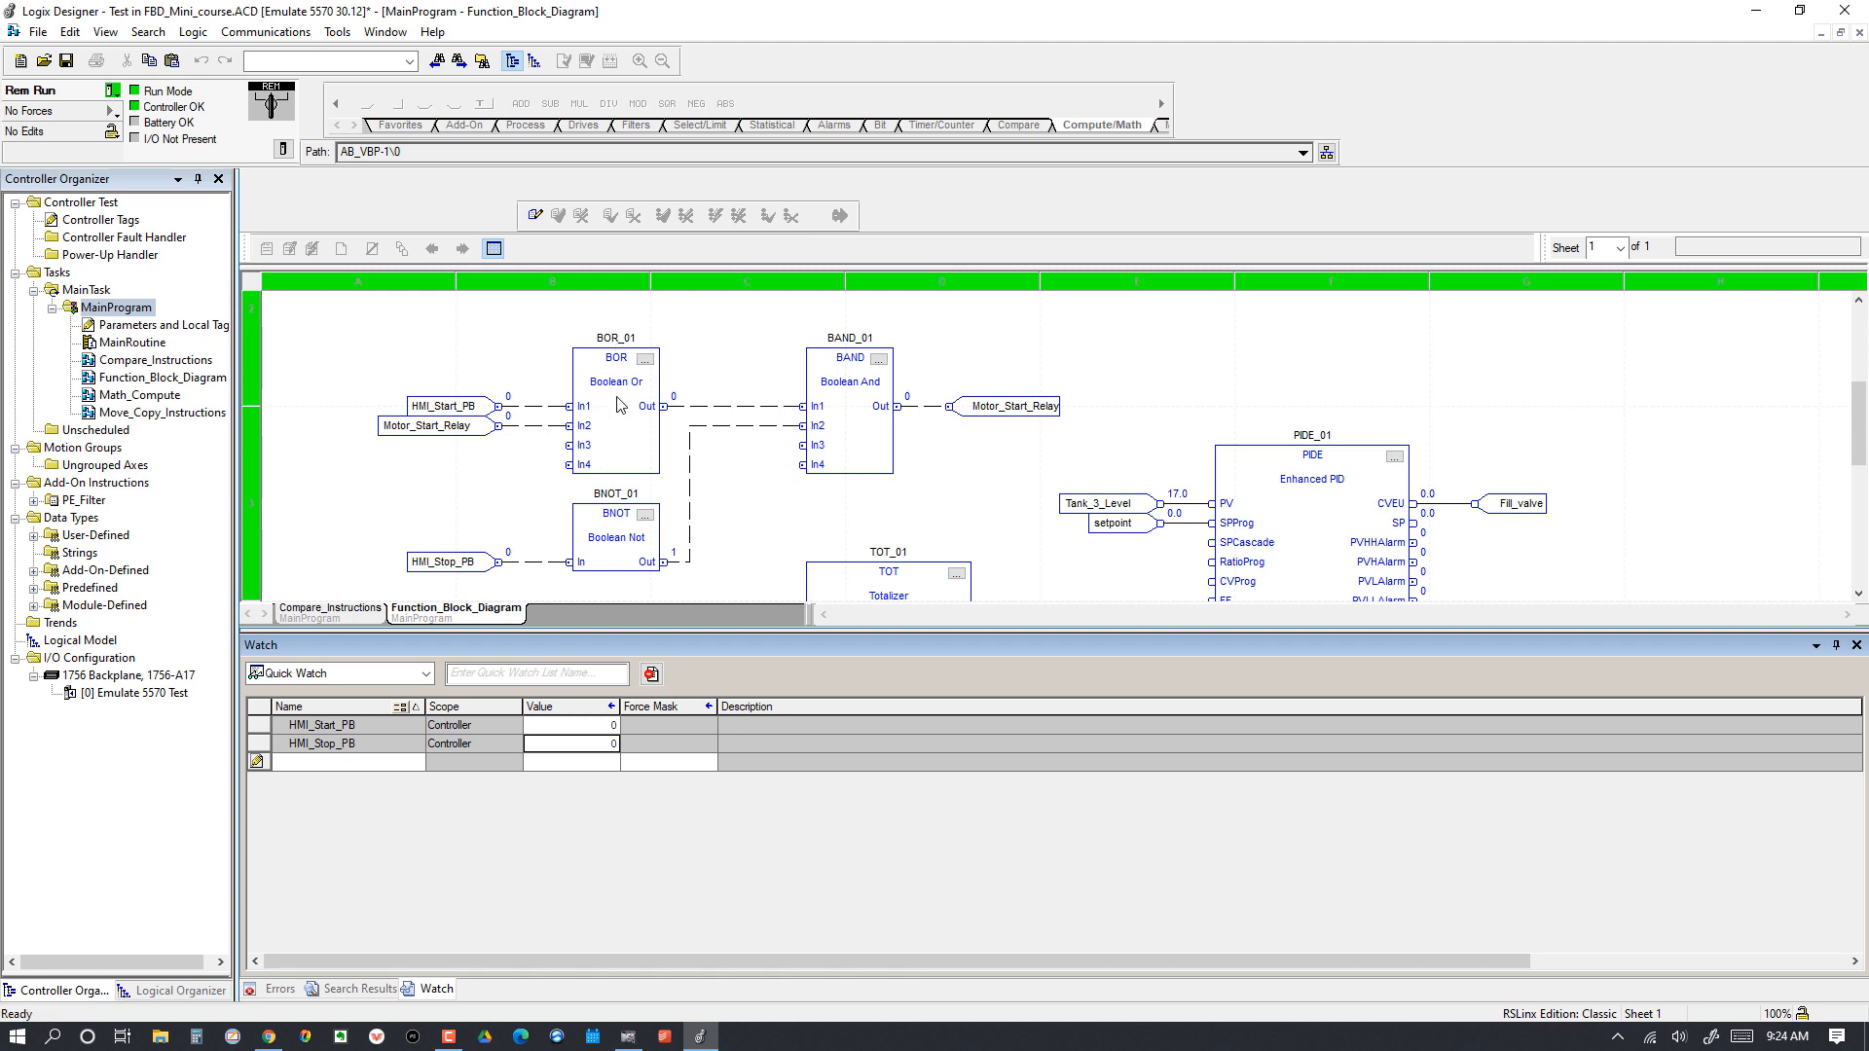
{"action": "mouse_move", "coordinate": [619, 405]}
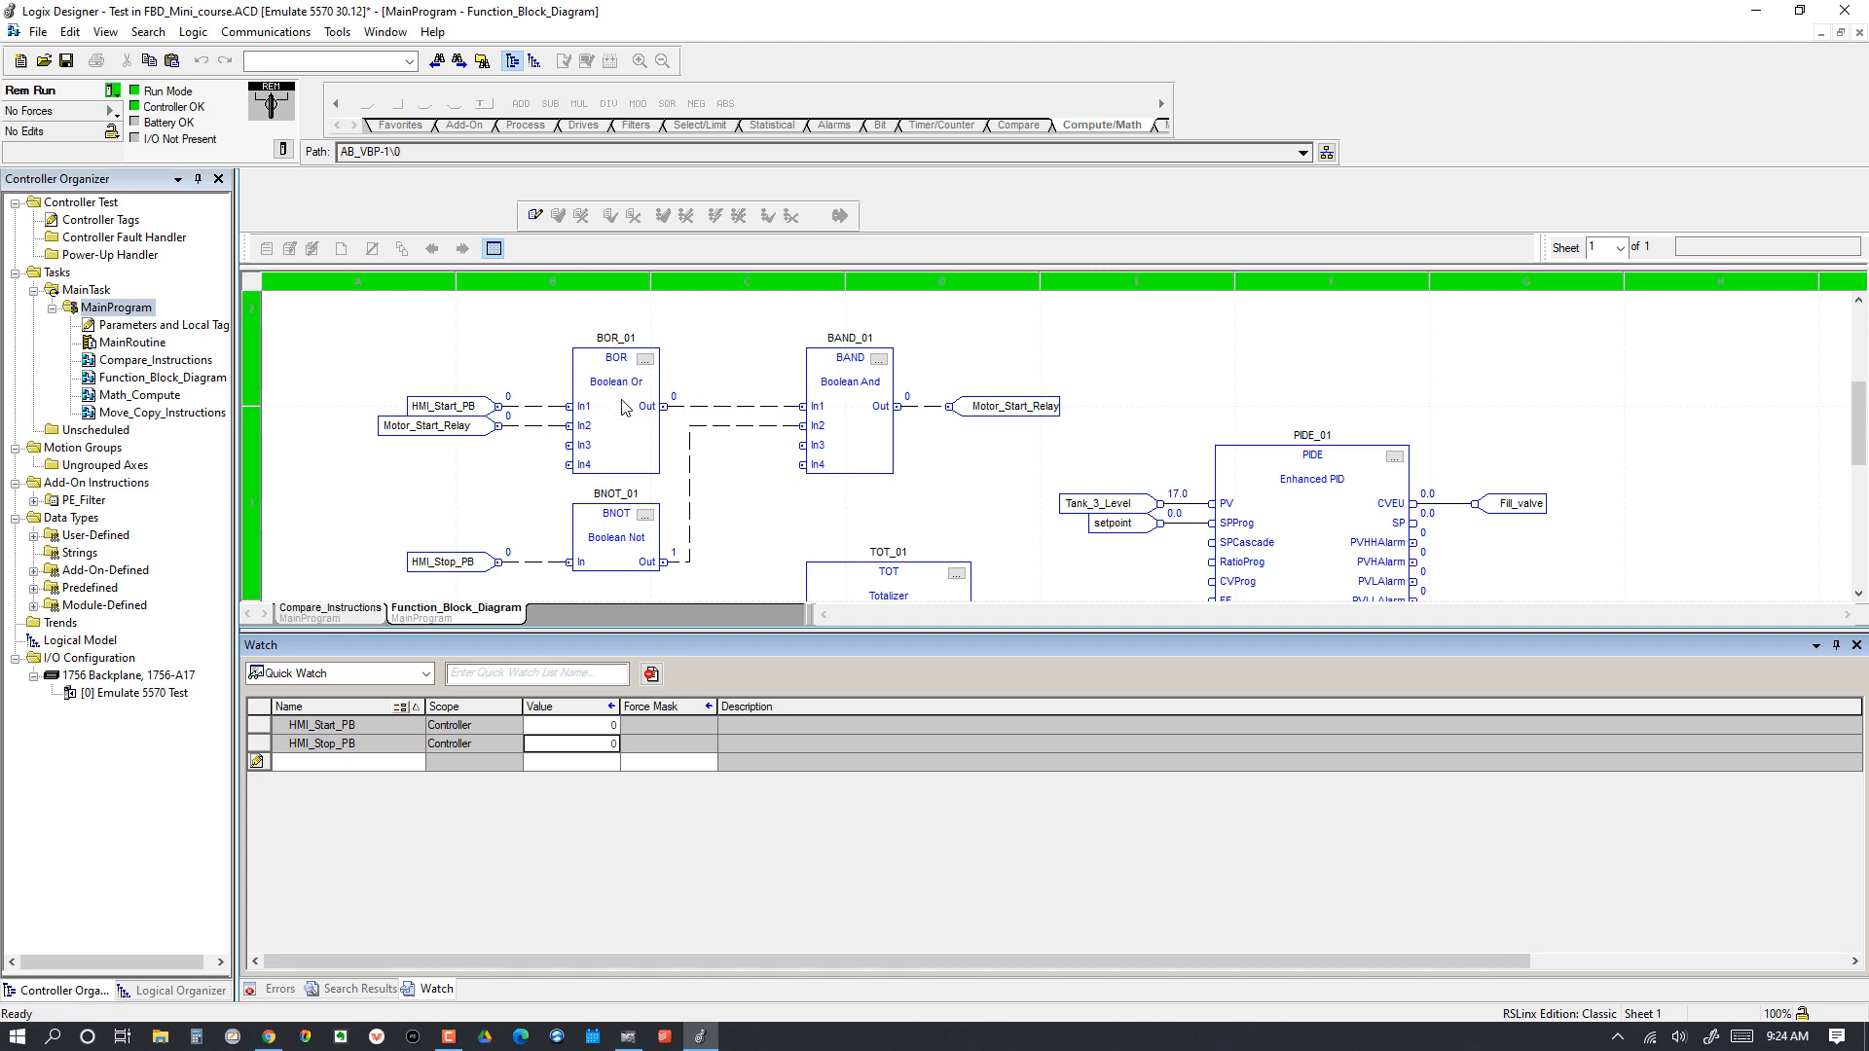
{"action": "mouse_move", "coordinate": [650, 428]}
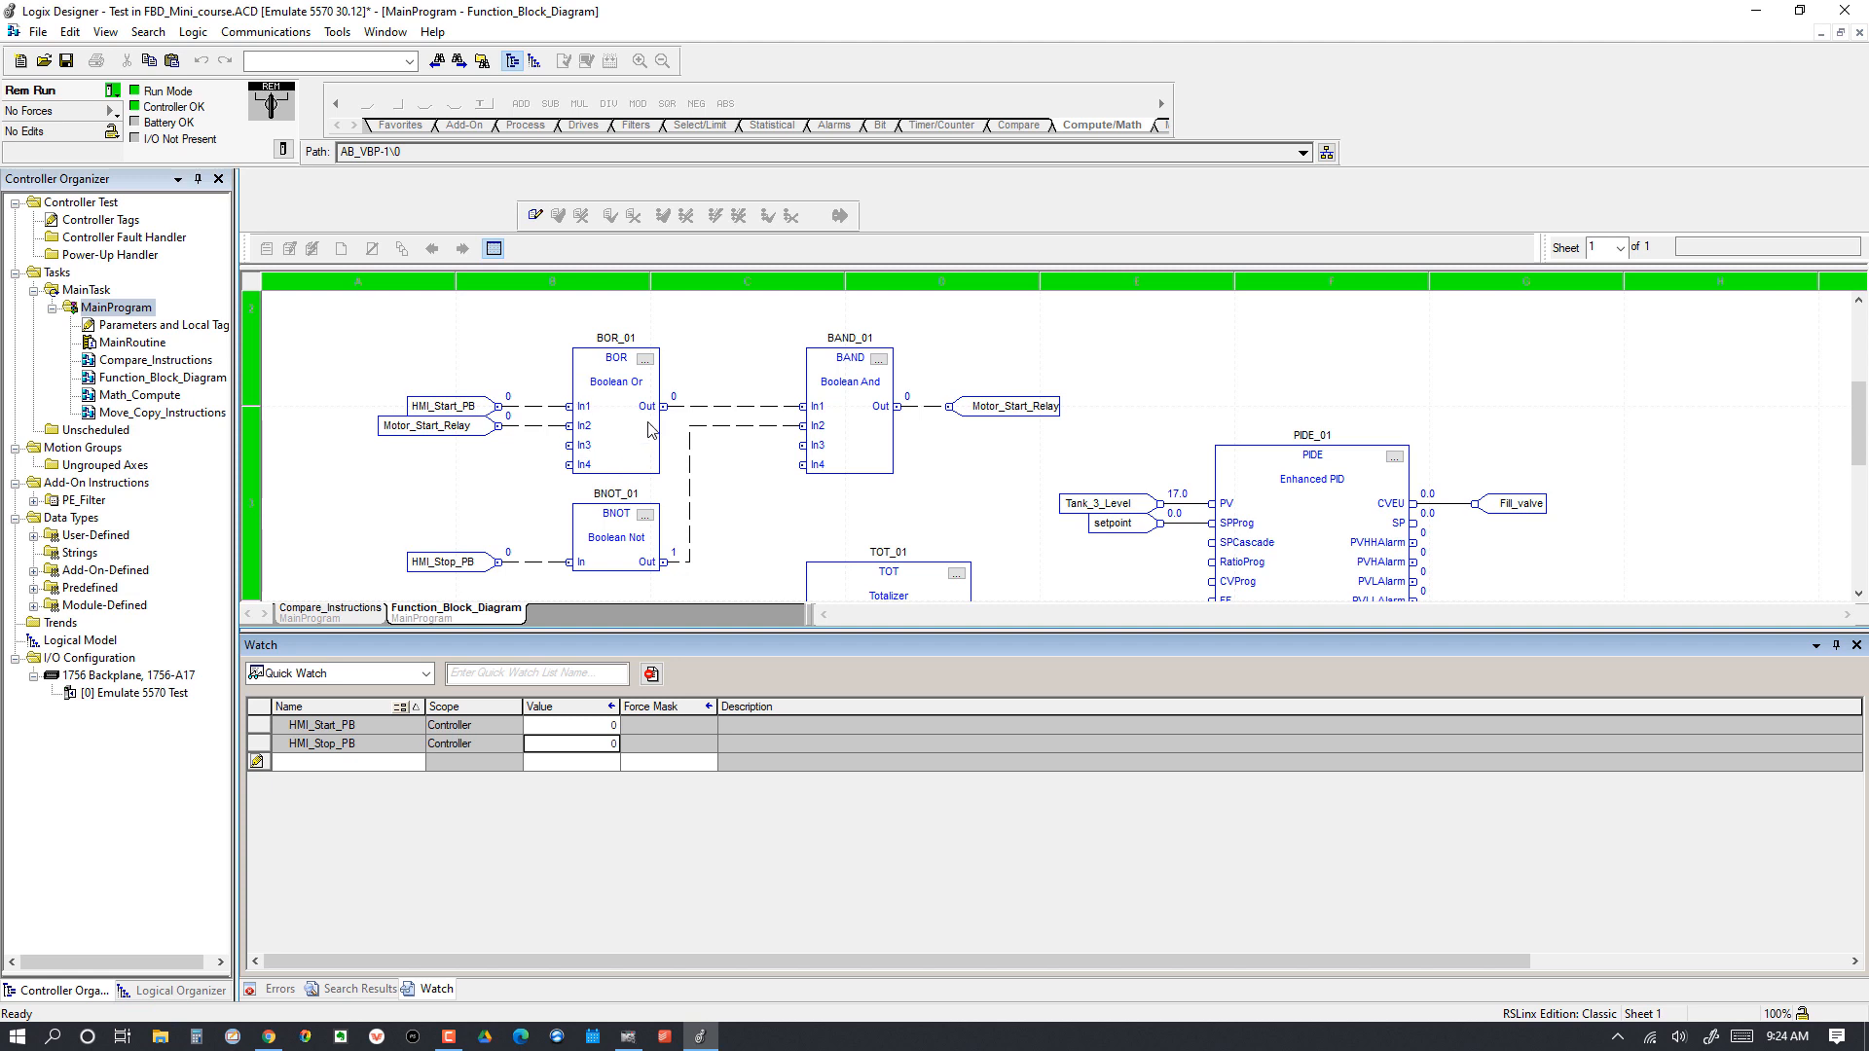
{"action": "mouse_move", "coordinate": [638, 393]}
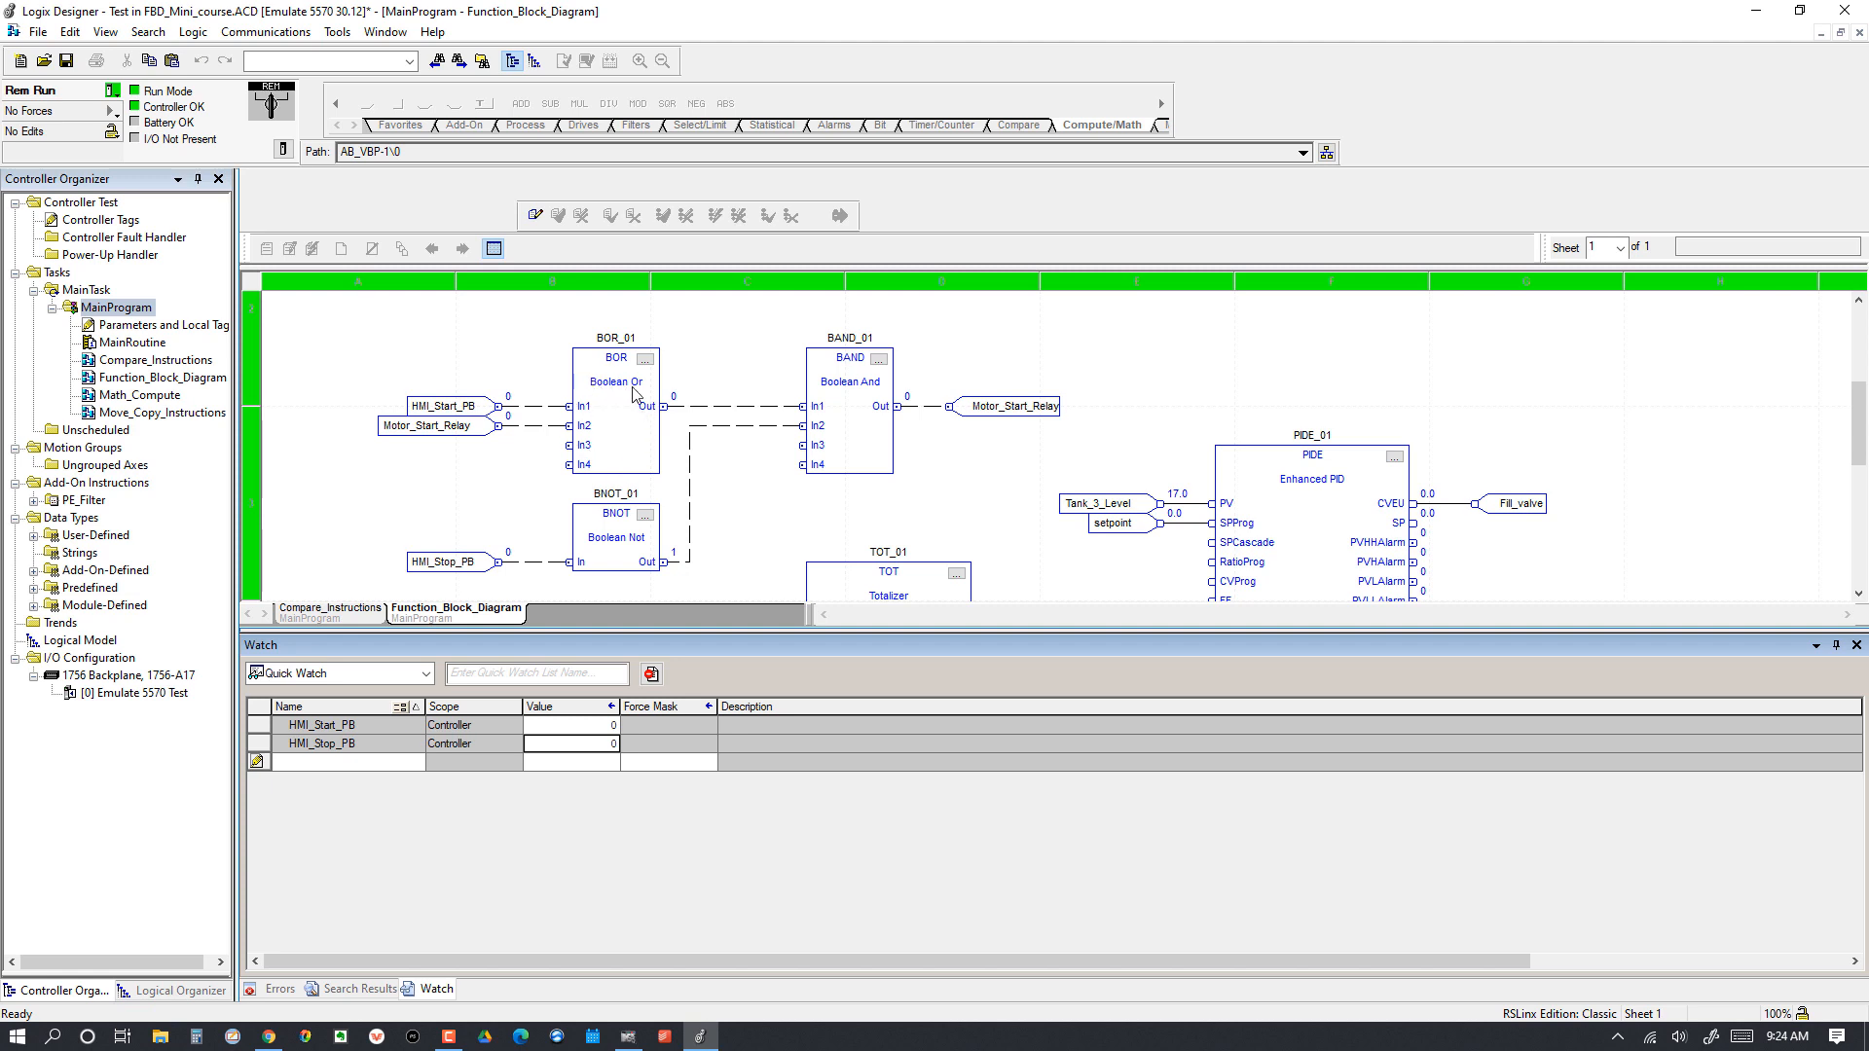
{"action": "mouse_move", "coordinate": [621, 395]}
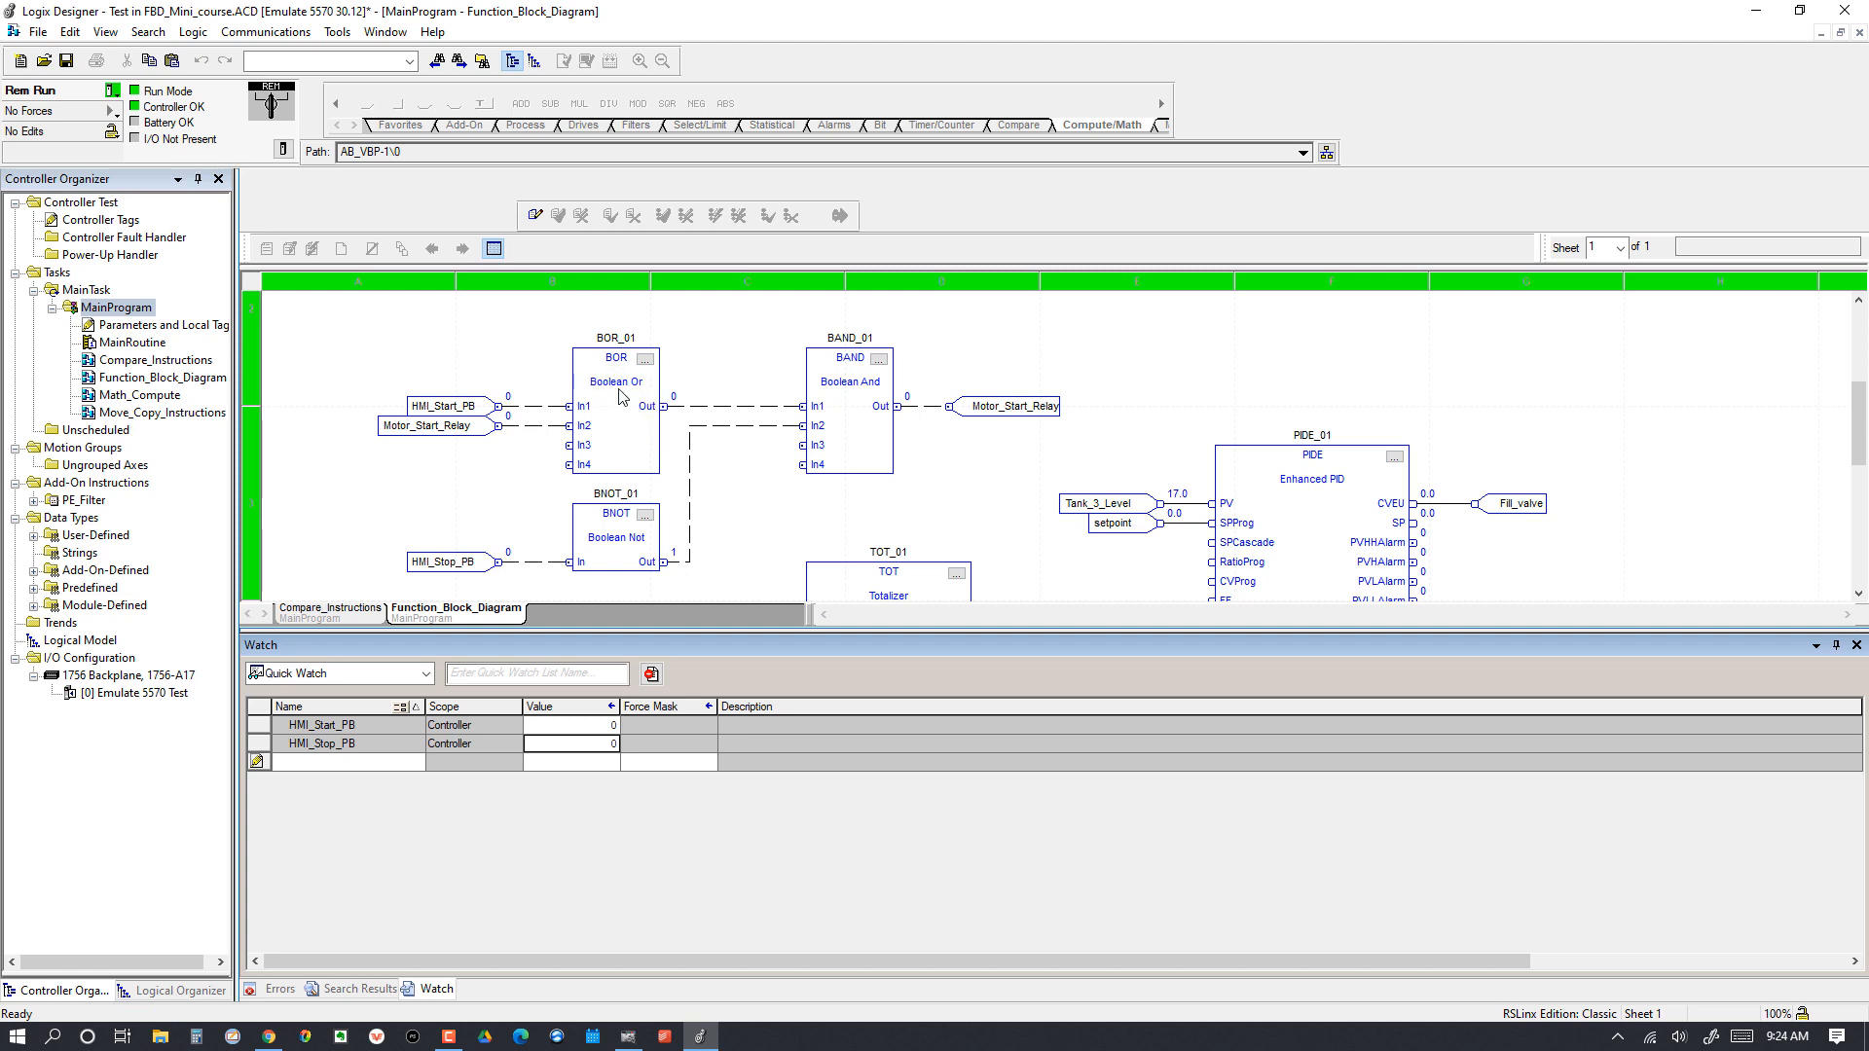
{"action": "mouse_move", "coordinate": [627, 460]}
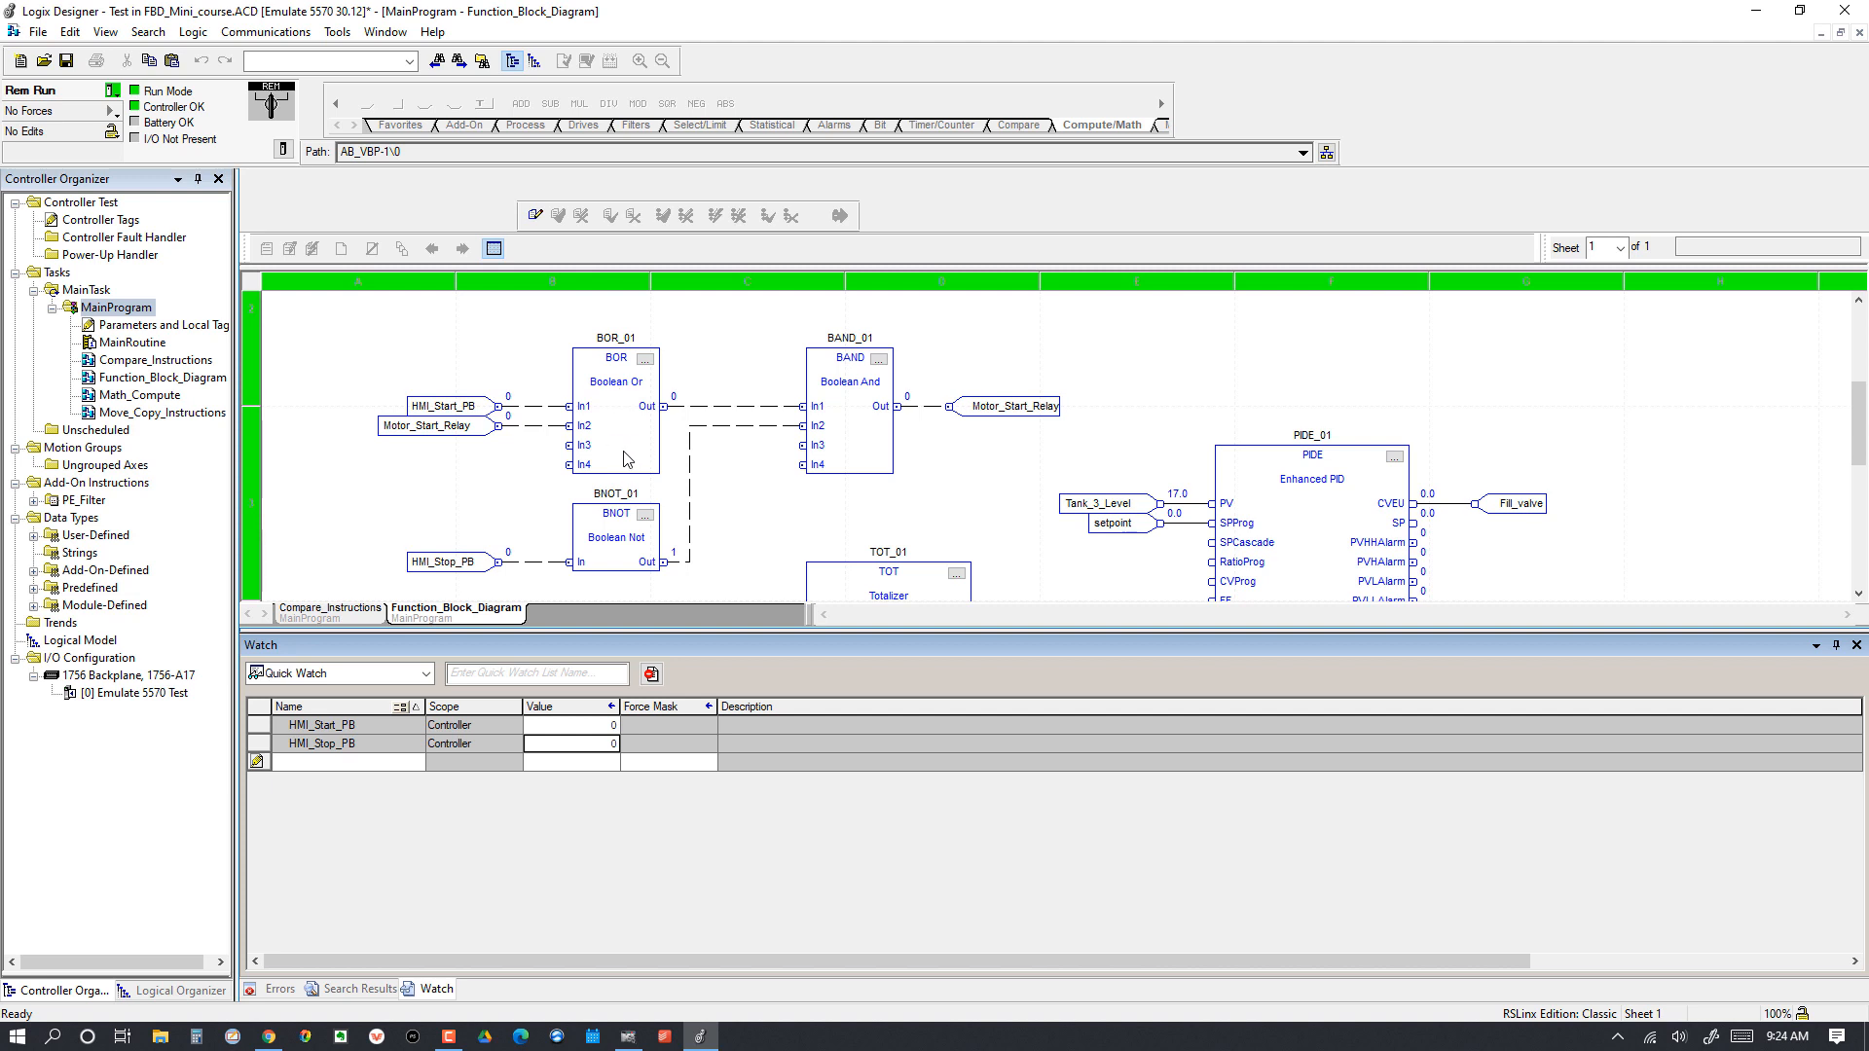
{"action": "mouse_move", "coordinate": [609, 465]}
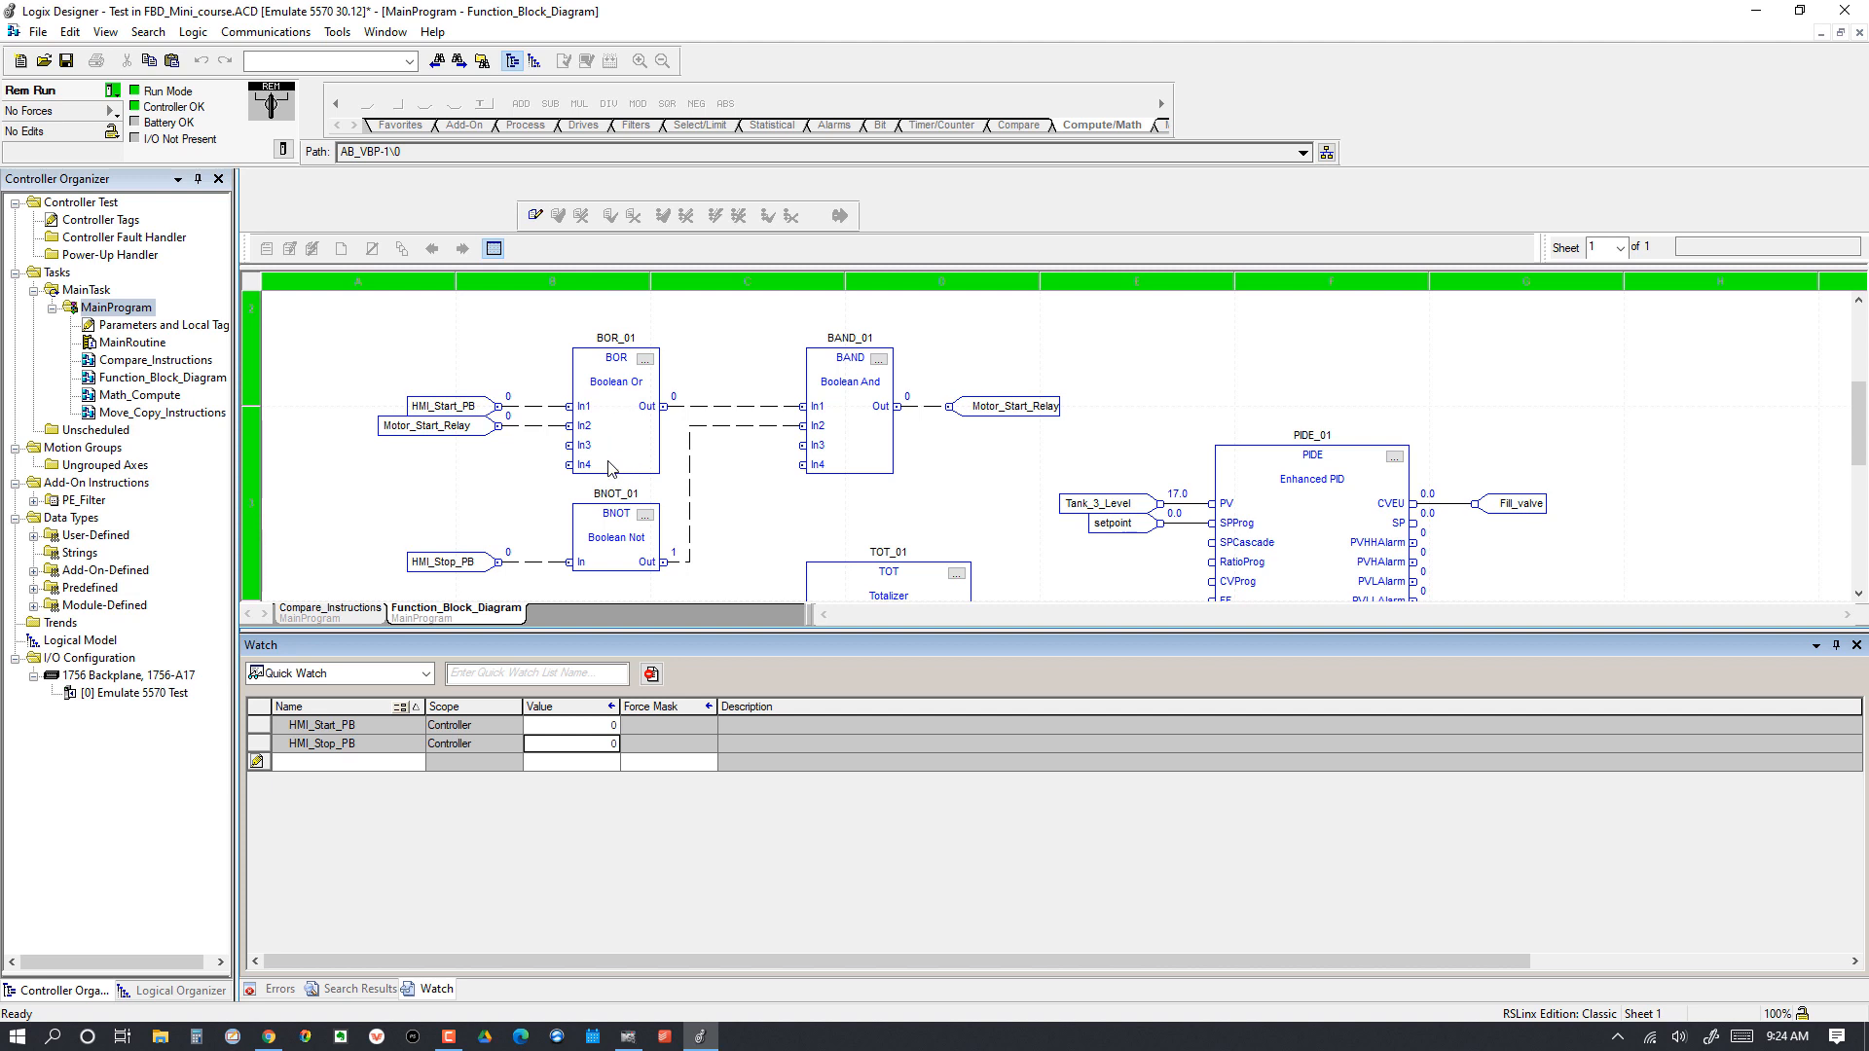
{"action": "mouse_move", "coordinate": [664, 551]}
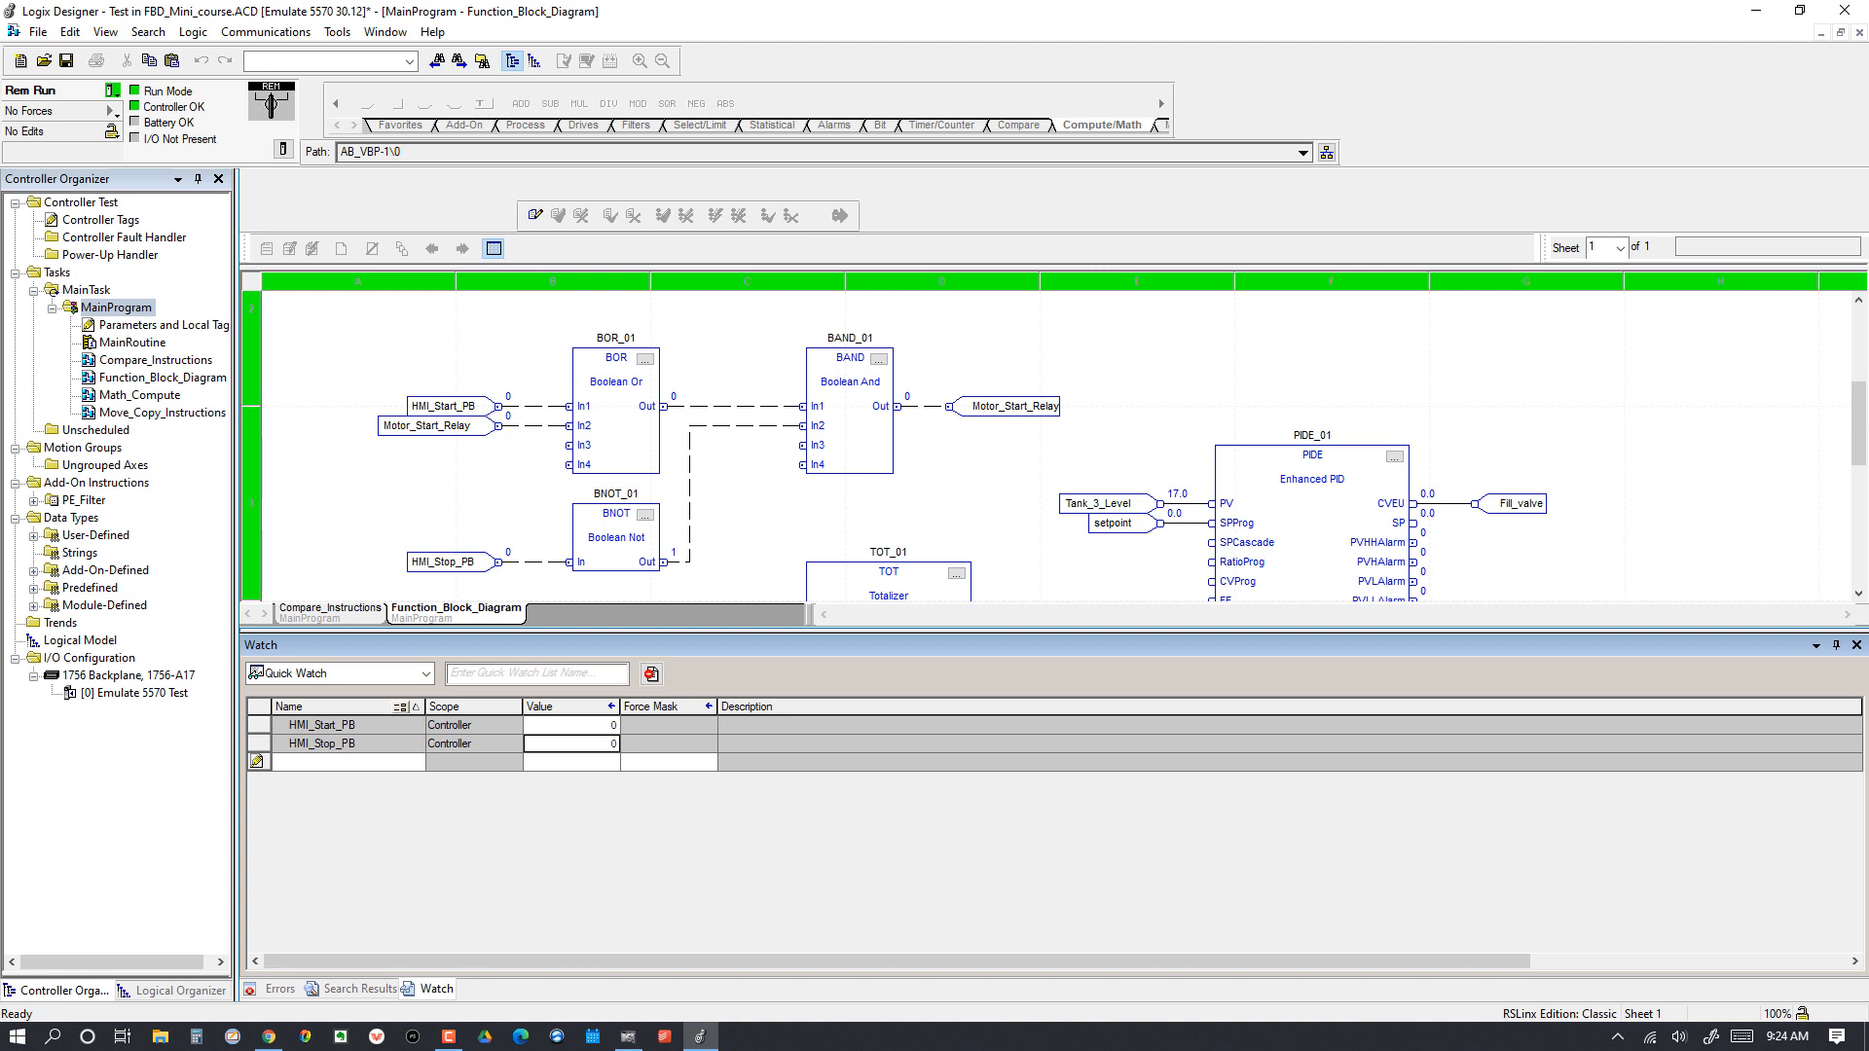
{"action": "mouse_move", "coordinate": [1610, 522]}
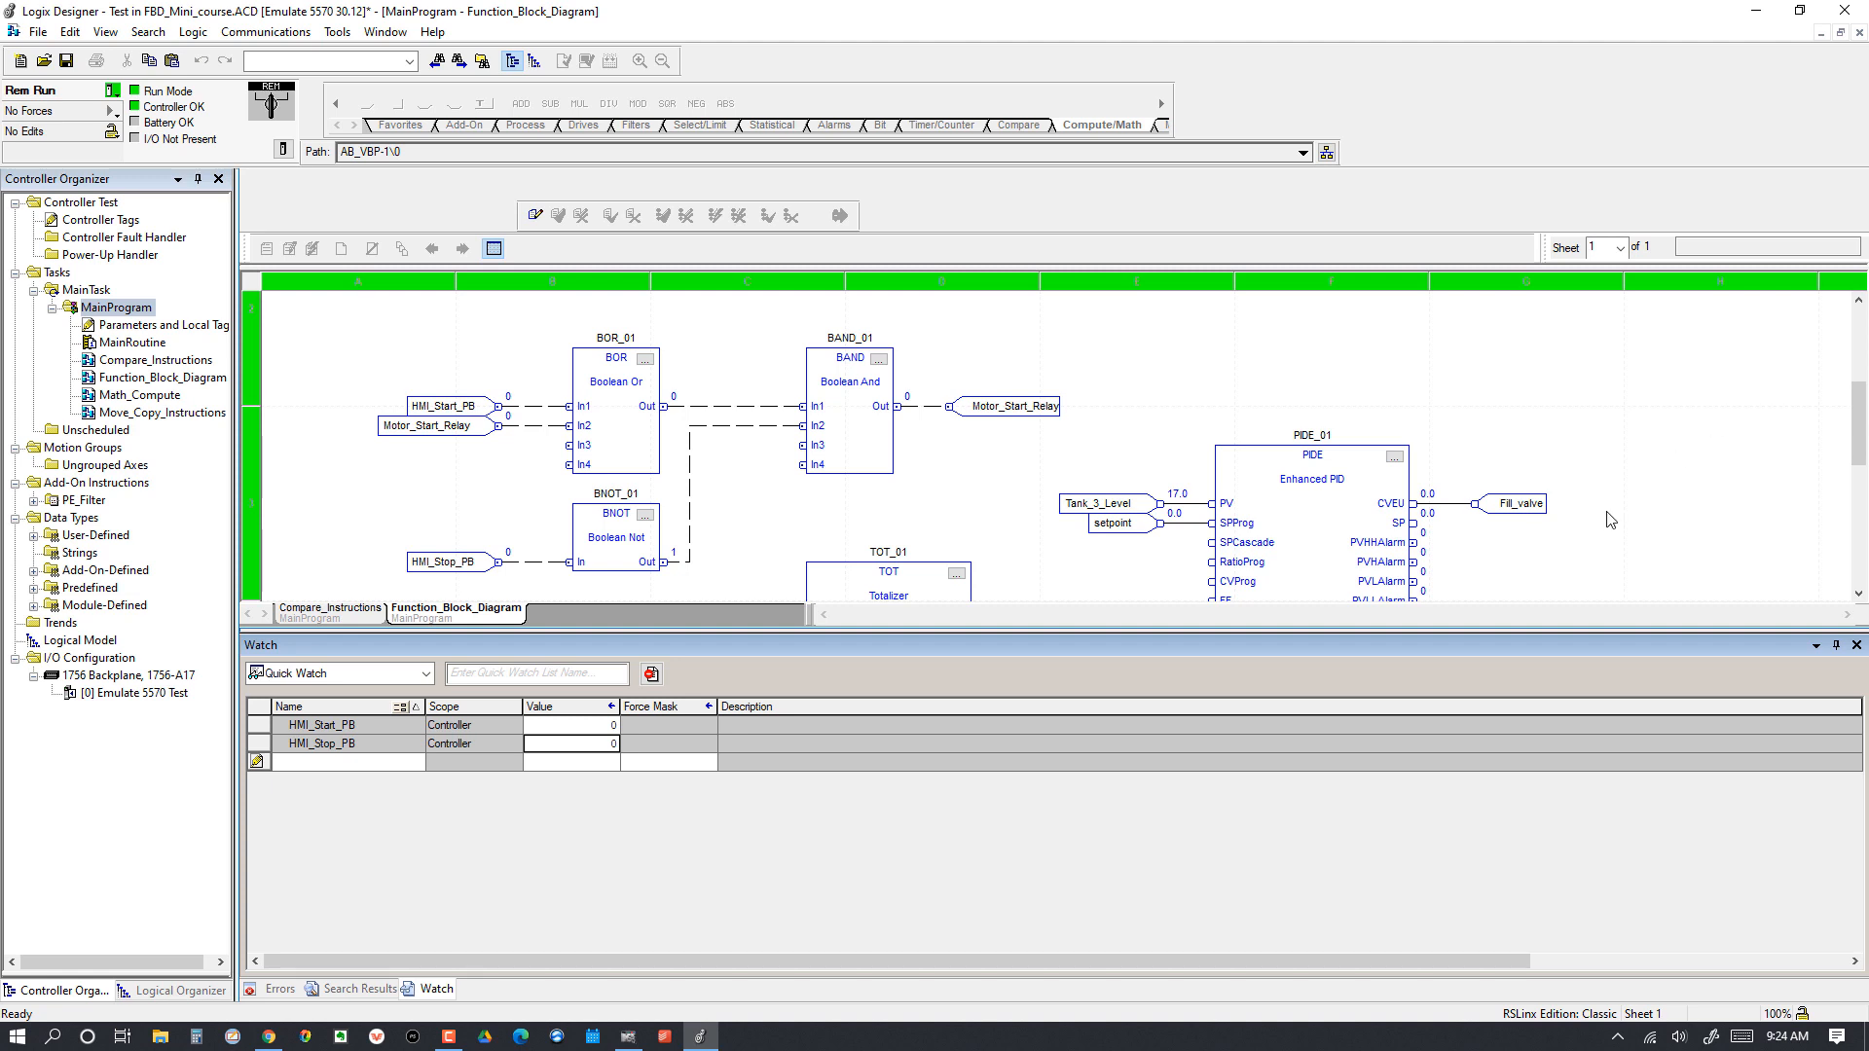
{"action": "mouse_move", "coordinate": [1657, 526]}
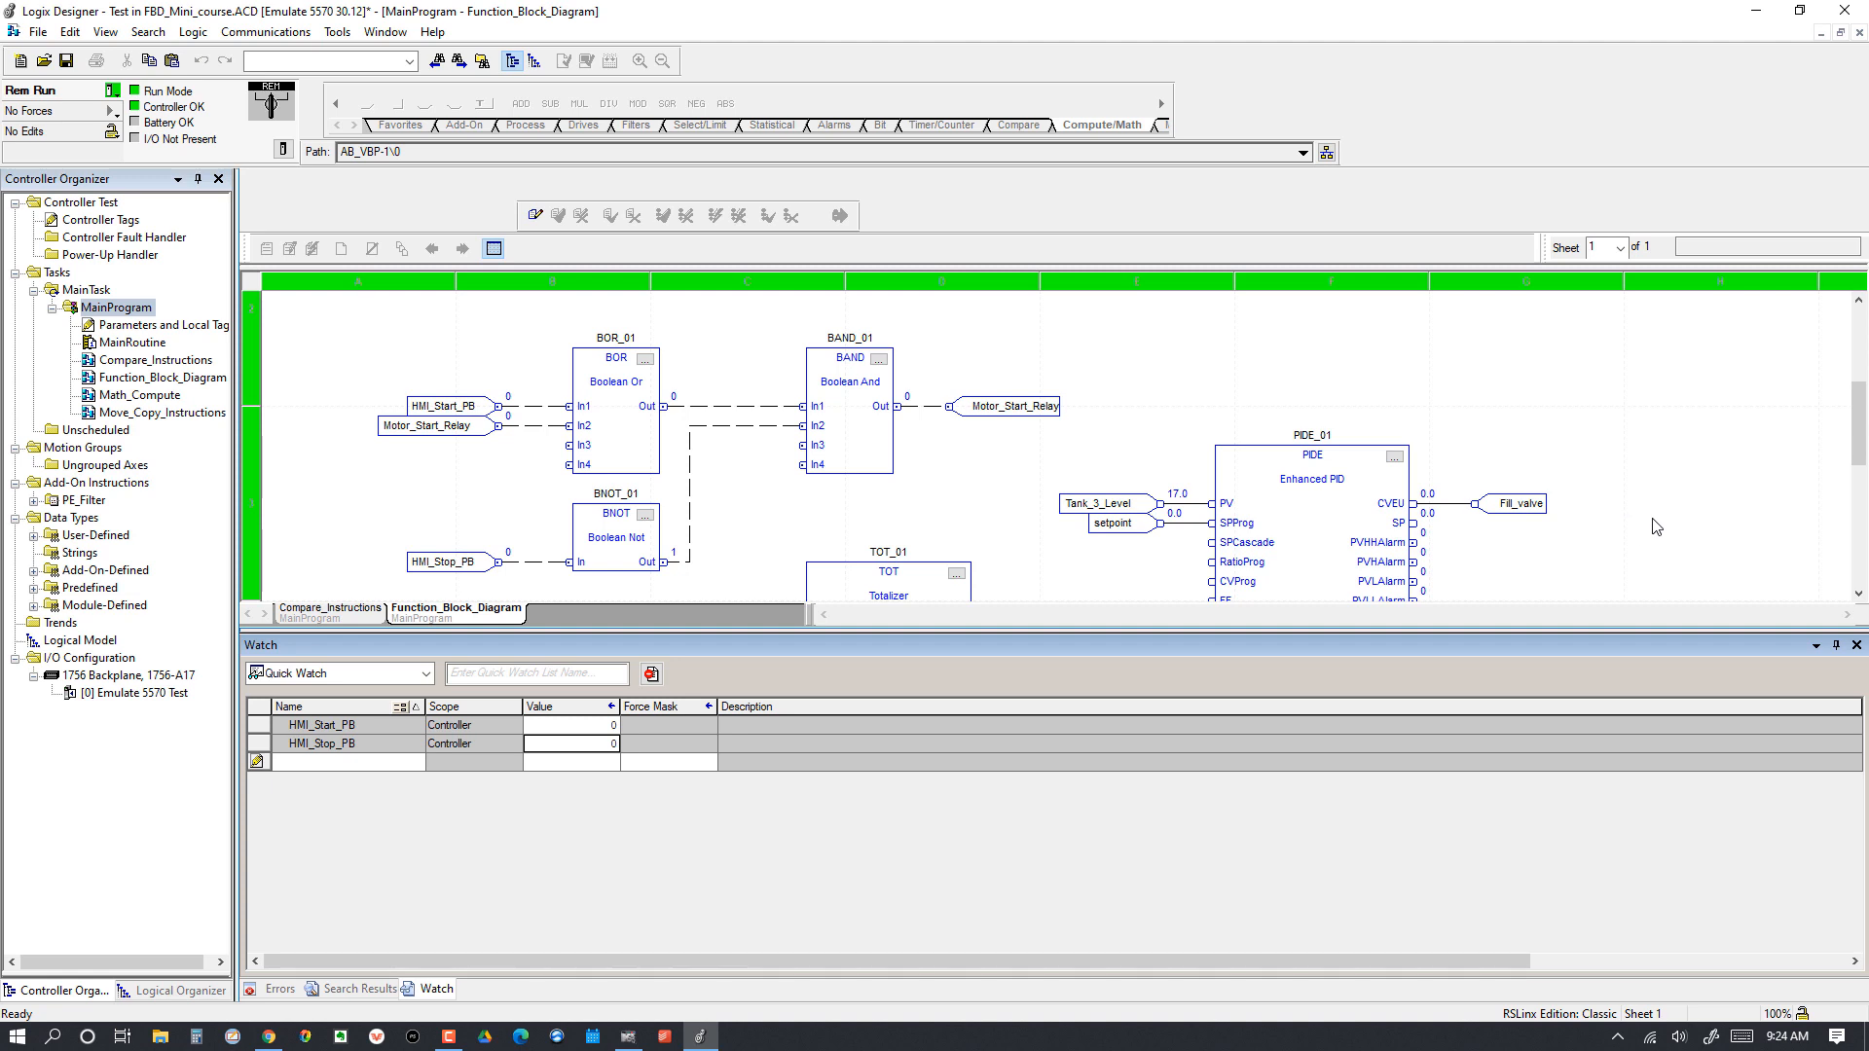
{"action": "mouse_move", "coordinate": [1230, 444]}
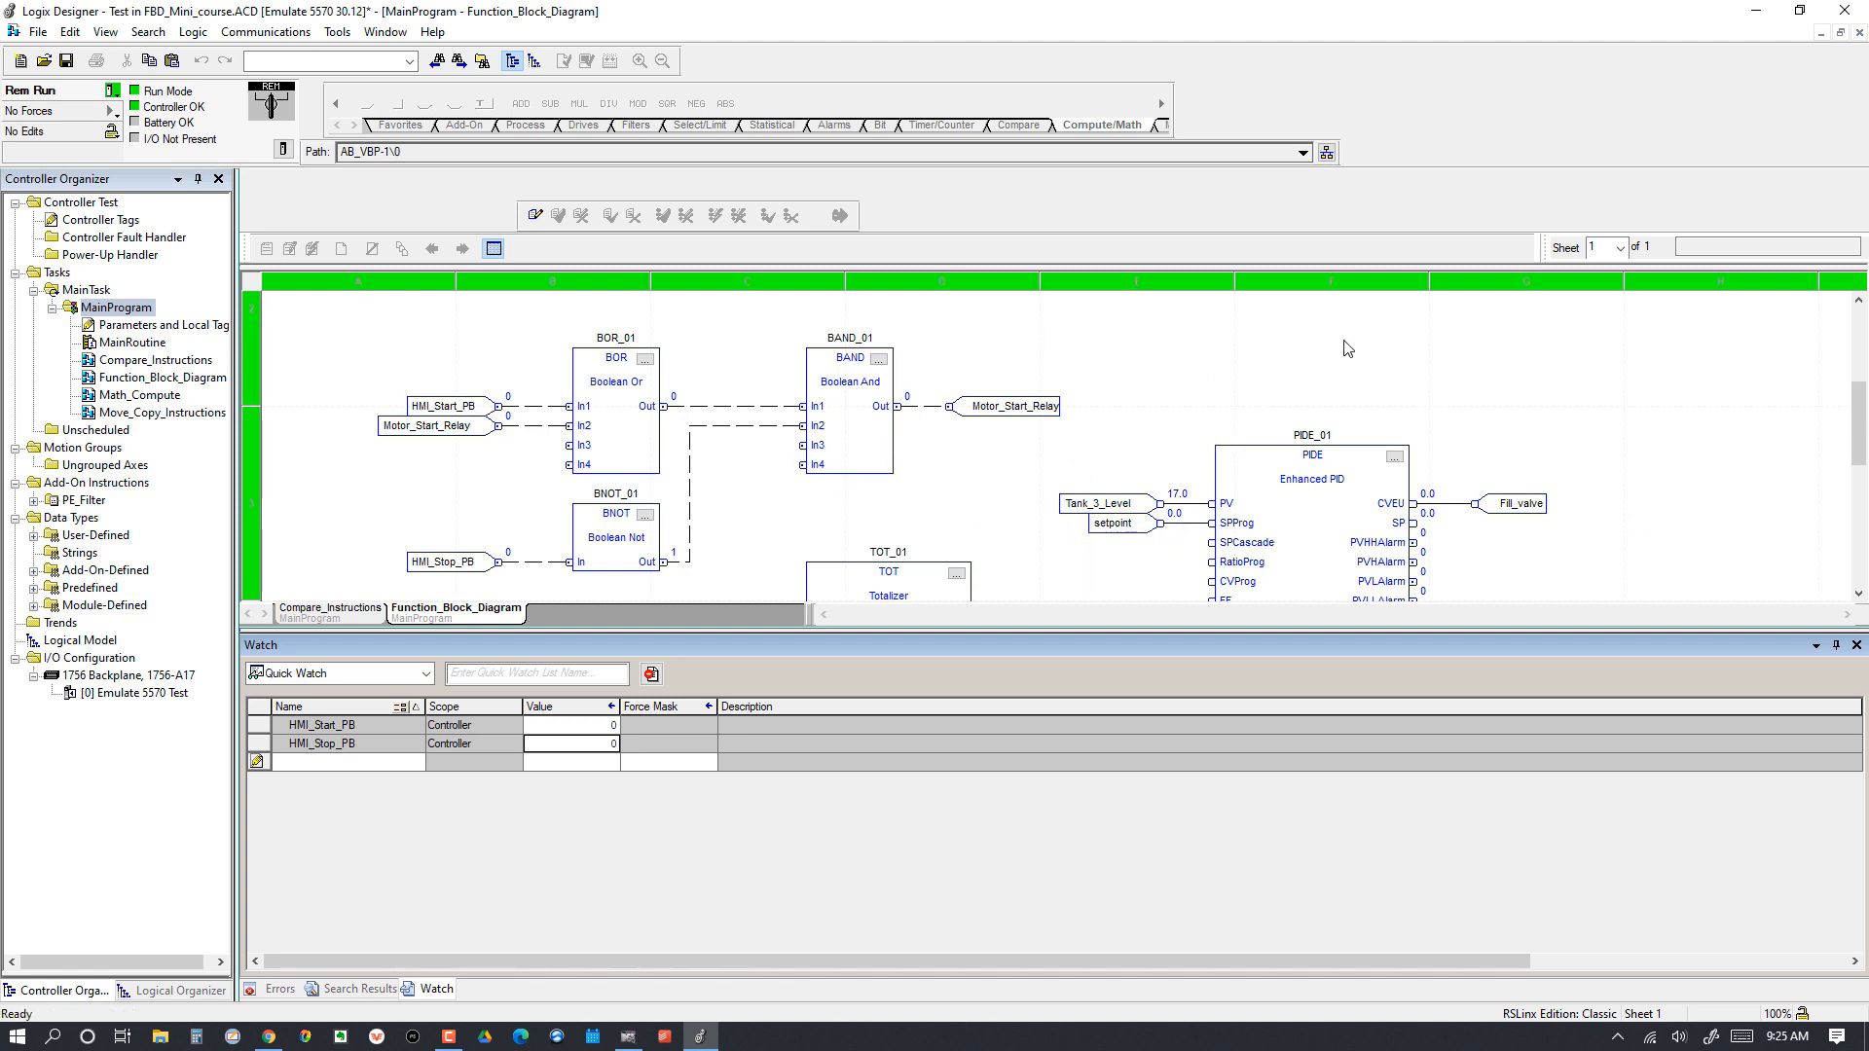
{"action": "mouse_move", "coordinate": [1473, 506]}
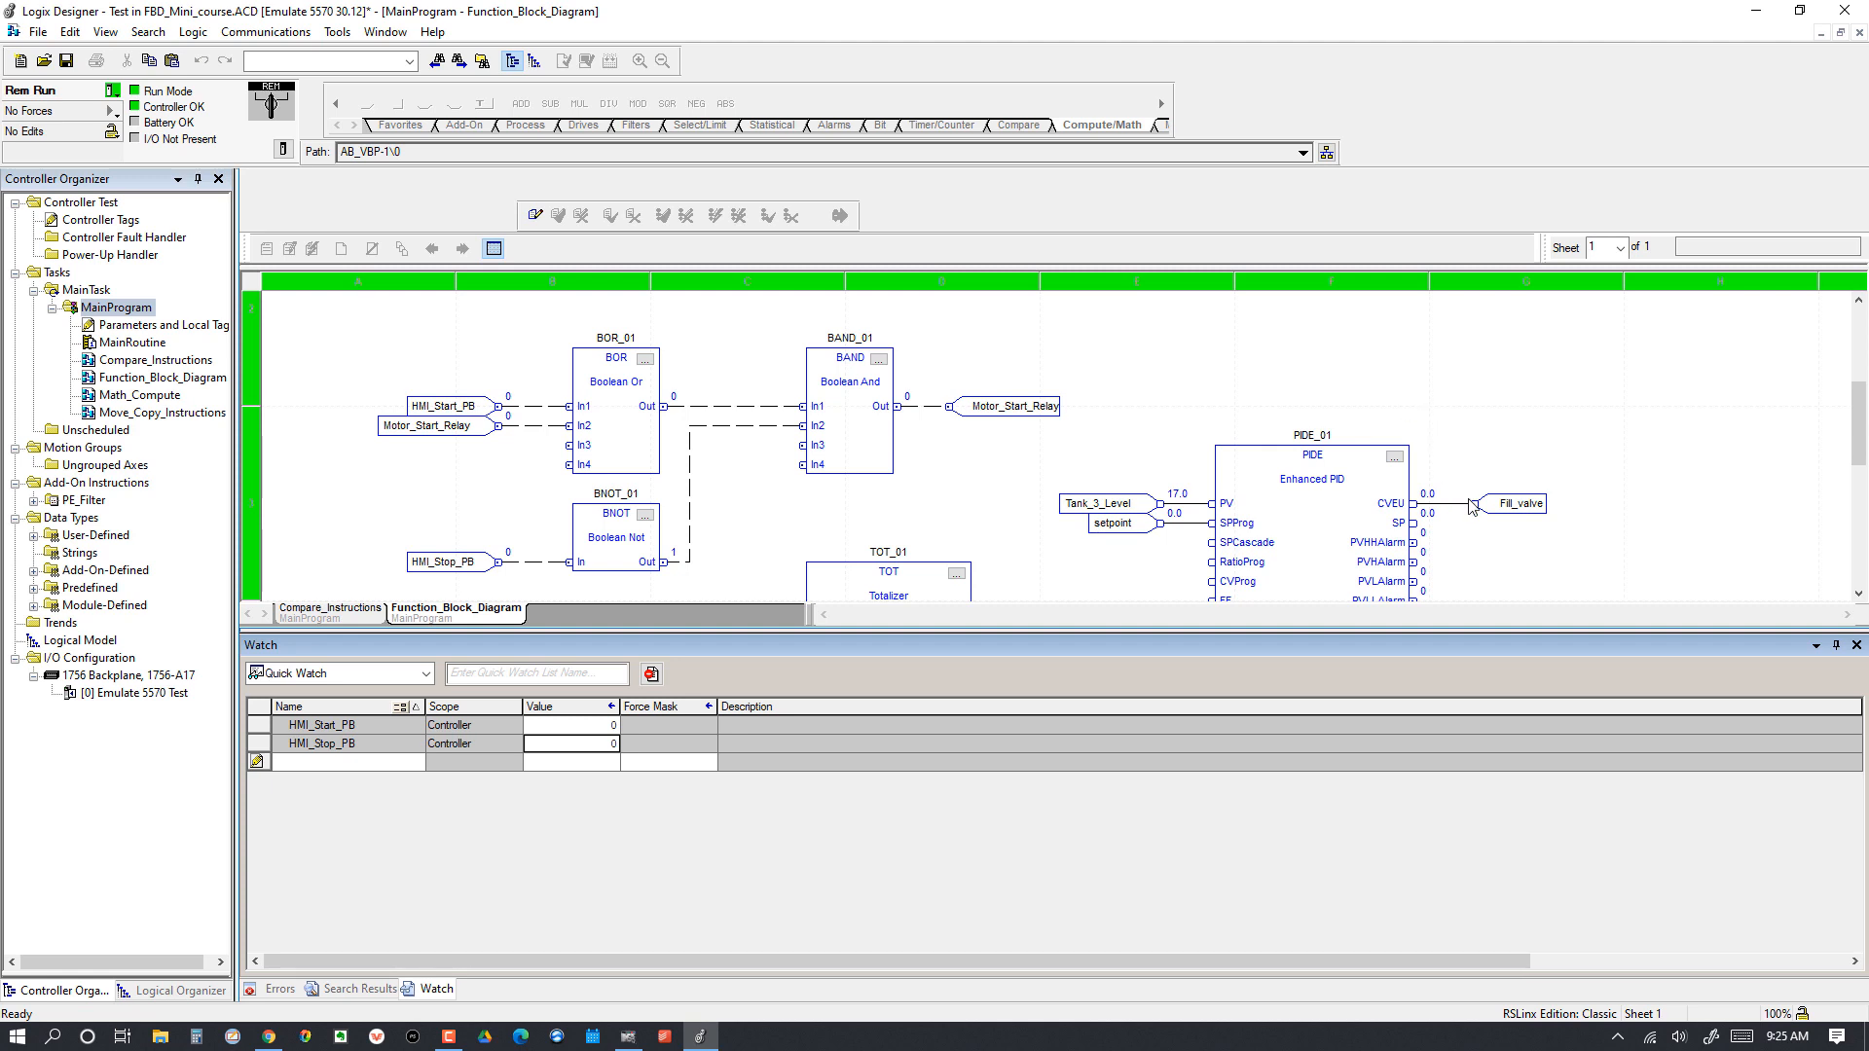